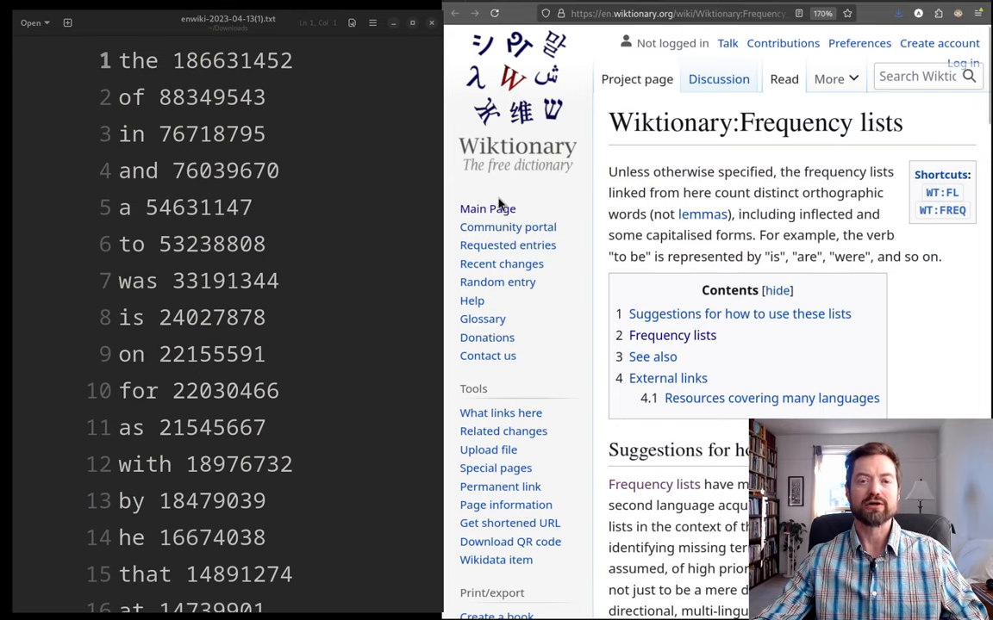
pyautogui.moveTo(902, 261)
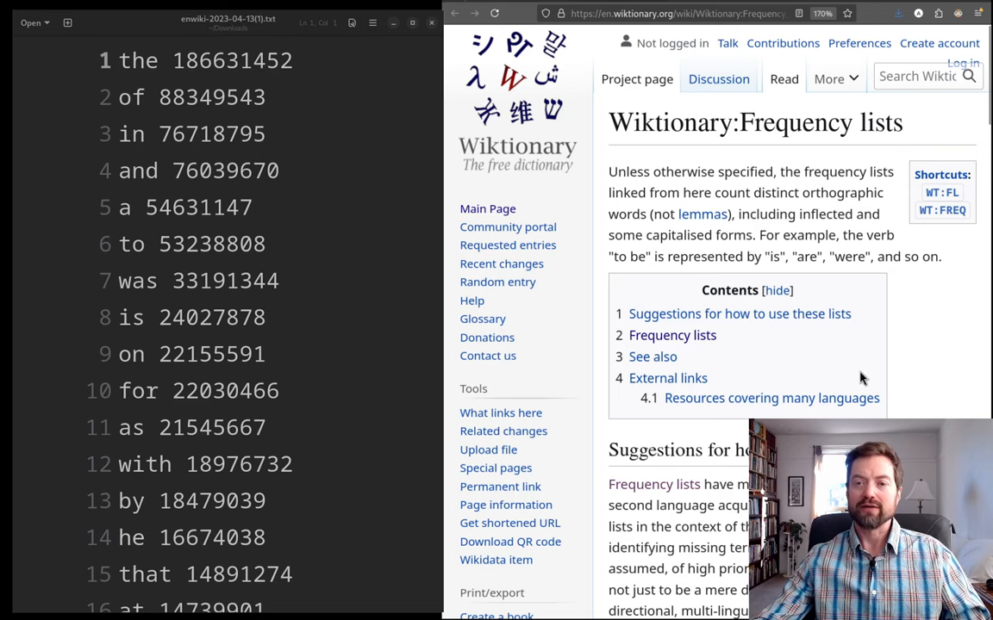
# - Scroll the Wiktionary:Frequency lists page down to the language links section
pyautogui.scroll(-3)
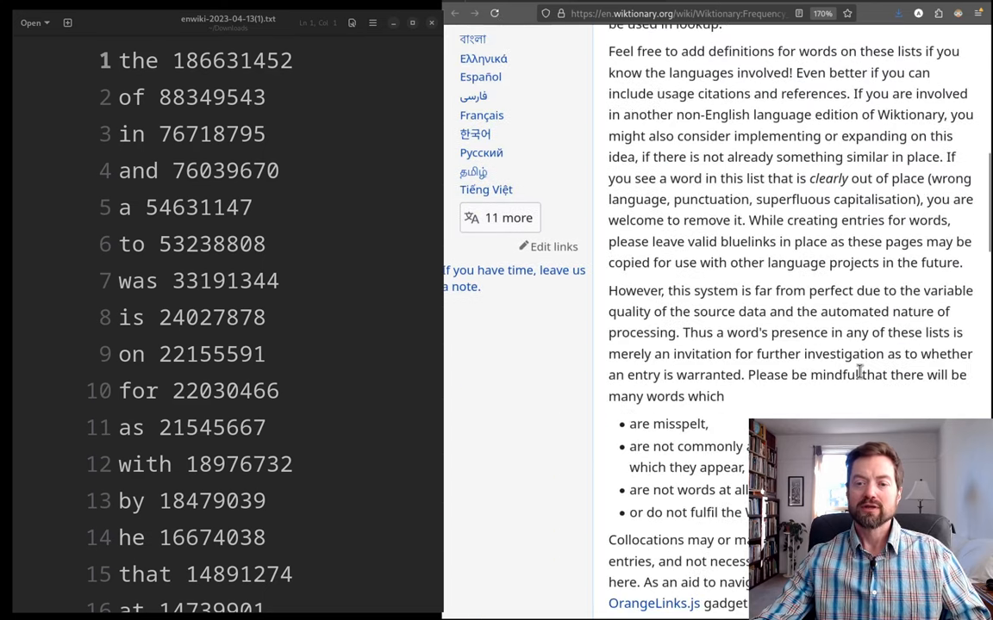
pyautogui.scroll(-3)
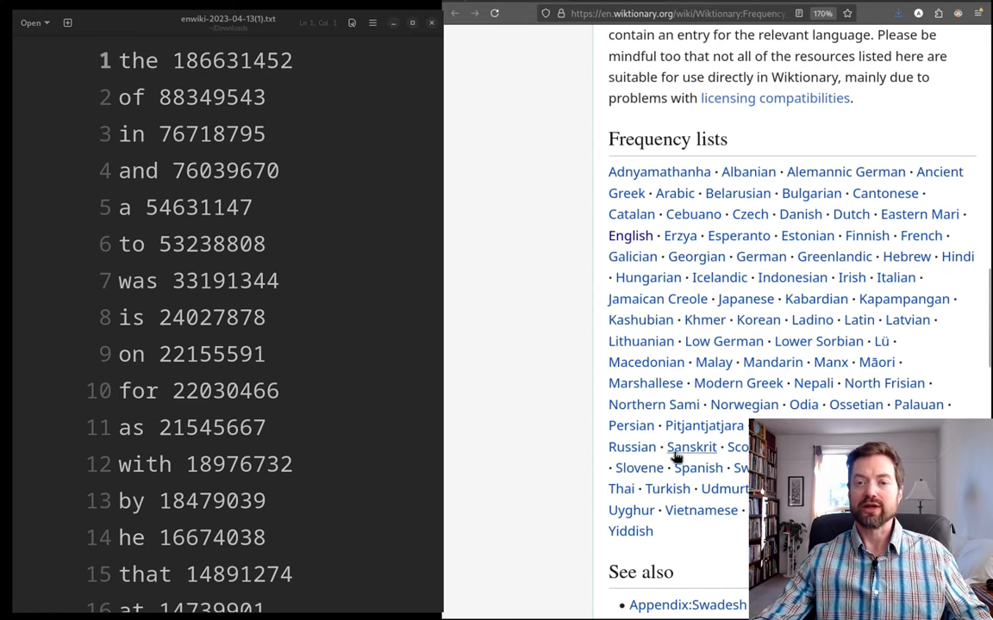
pyautogui.moveTo(630, 235)
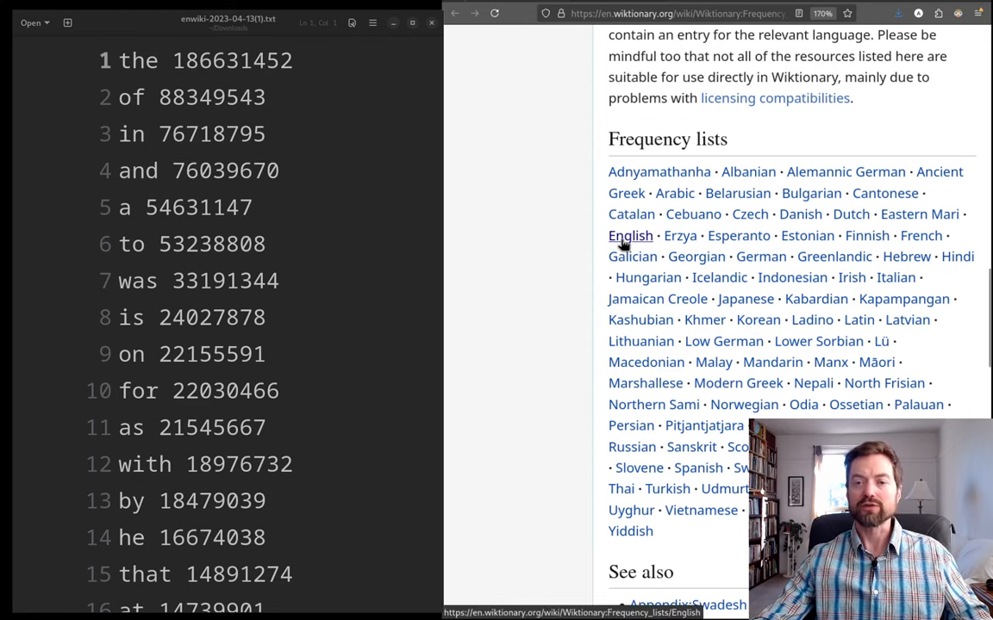
# - Follow the 'English' link under the Frequency lists section
pyautogui.click(630, 236)
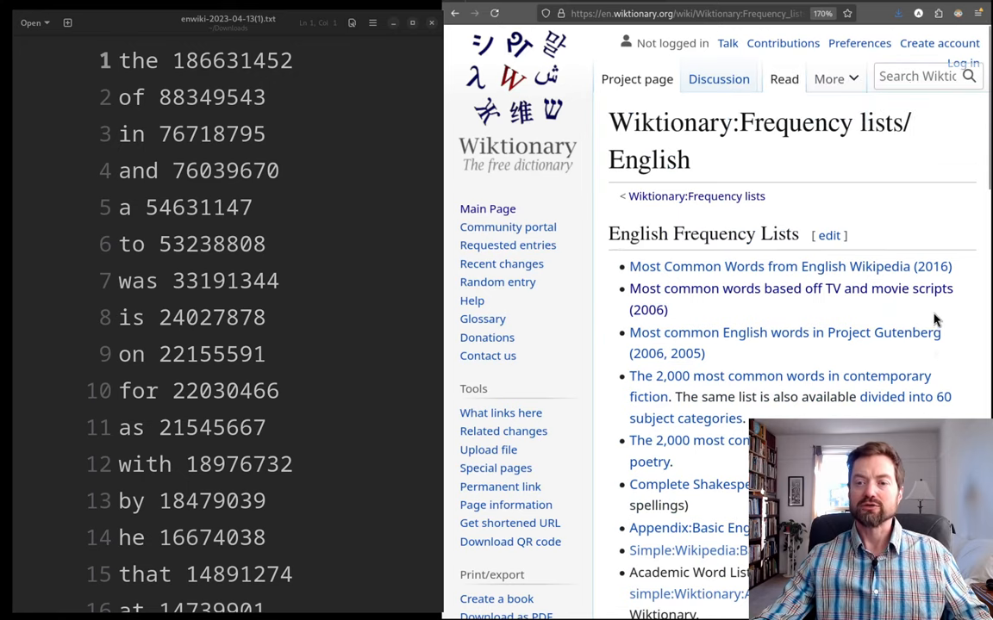
pyautogui.moveTo(935, 184)
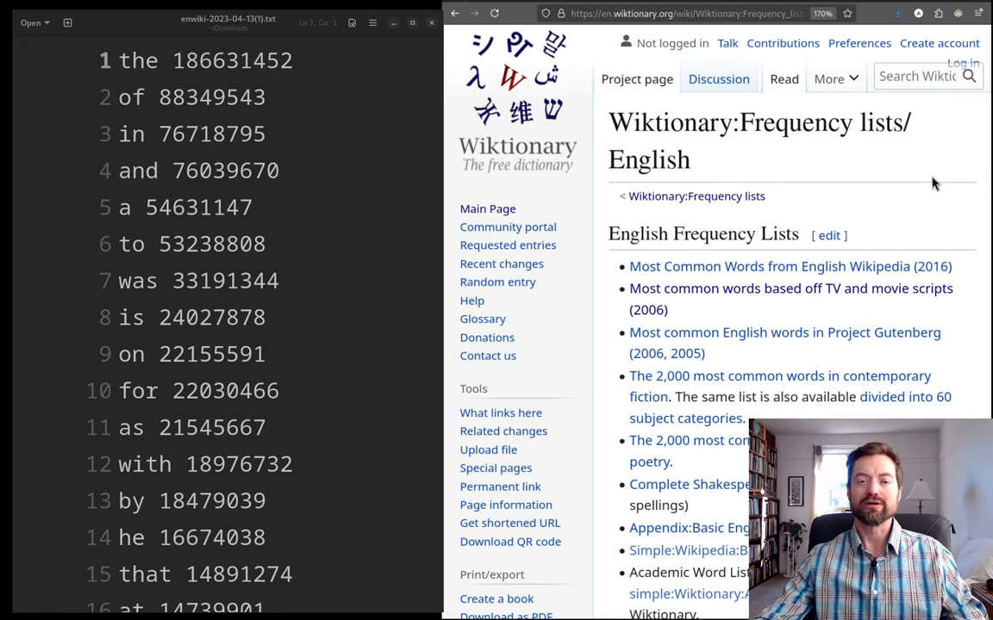
pyautogui.moveTo(969, 245)
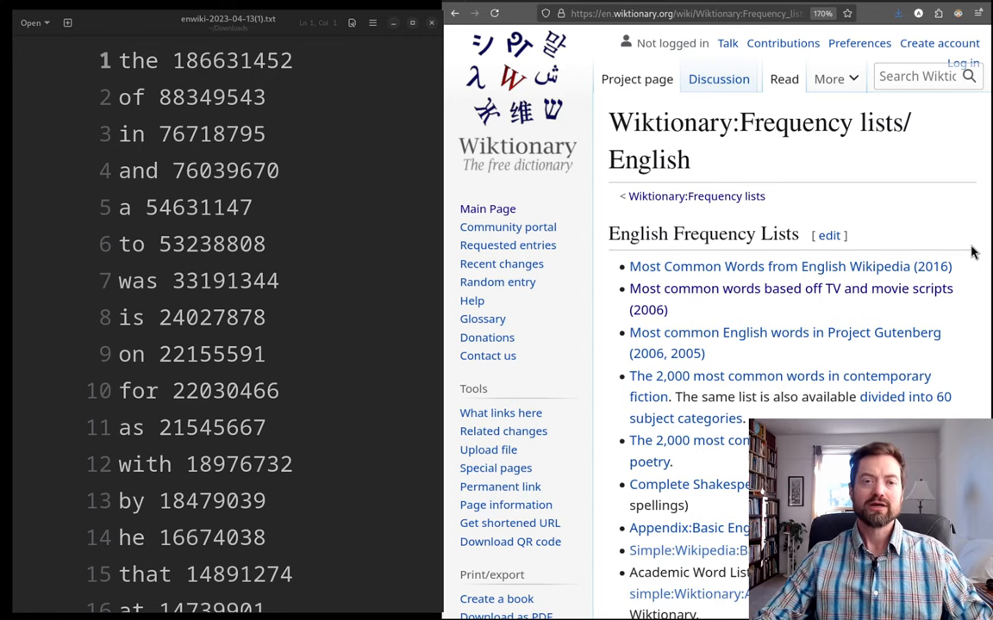
pyautogui.moveTo(731, 55)
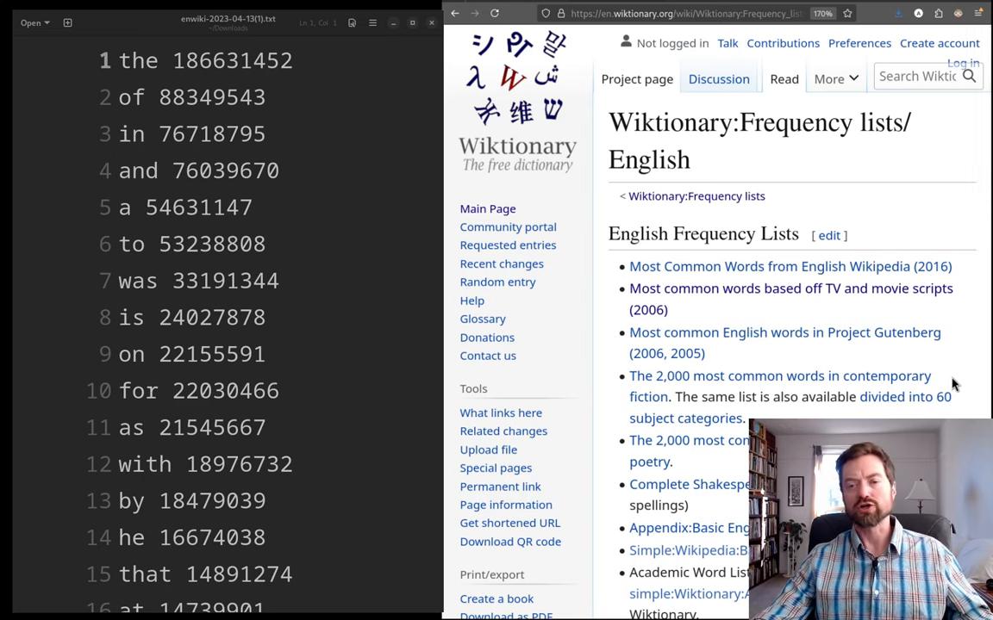
pyautogui.moveTo(948, 383)
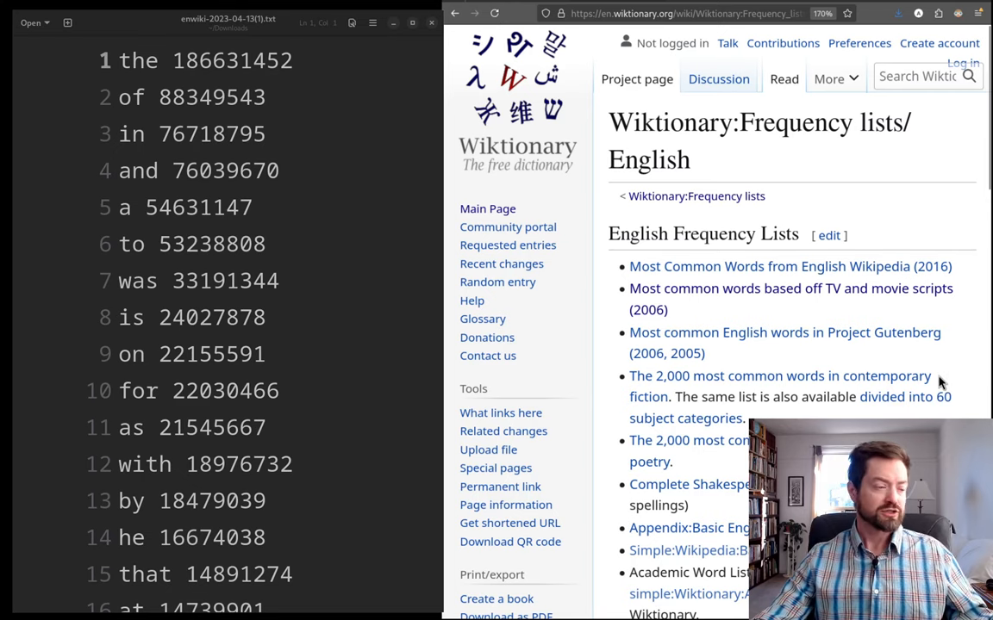
pyautogui.moveTo(939, 266)
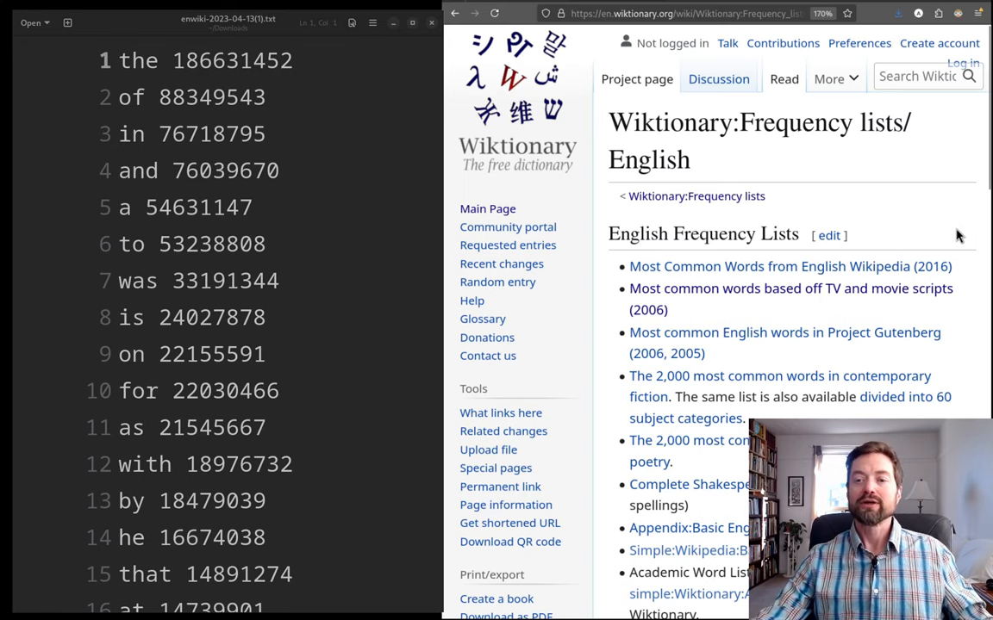
# - Scroll the English frequency lists page down to the External Links heading
pyautogui.scroll(-3)
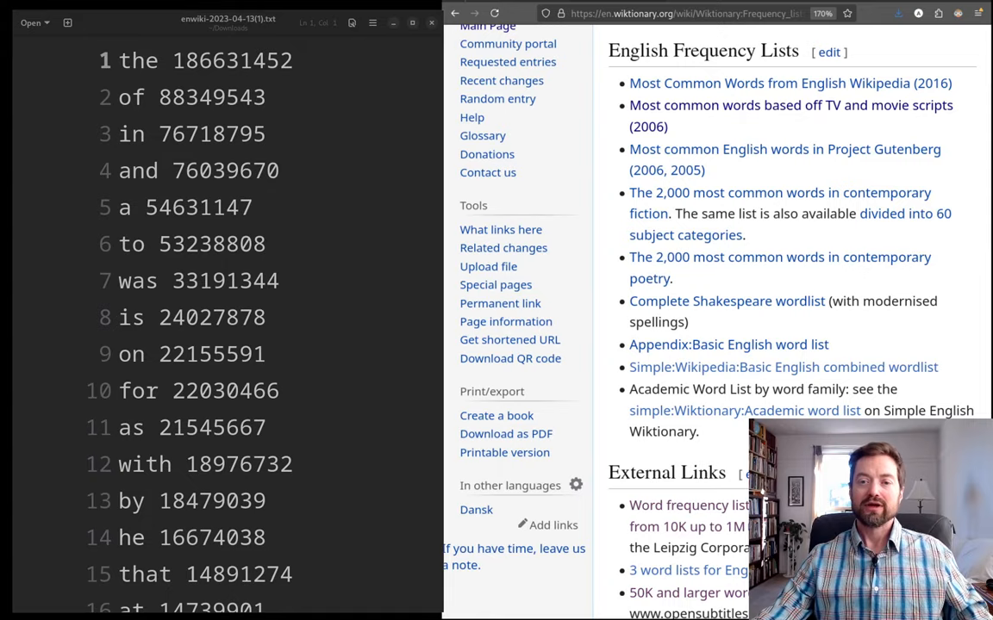
pyautogui.scroll(-3)
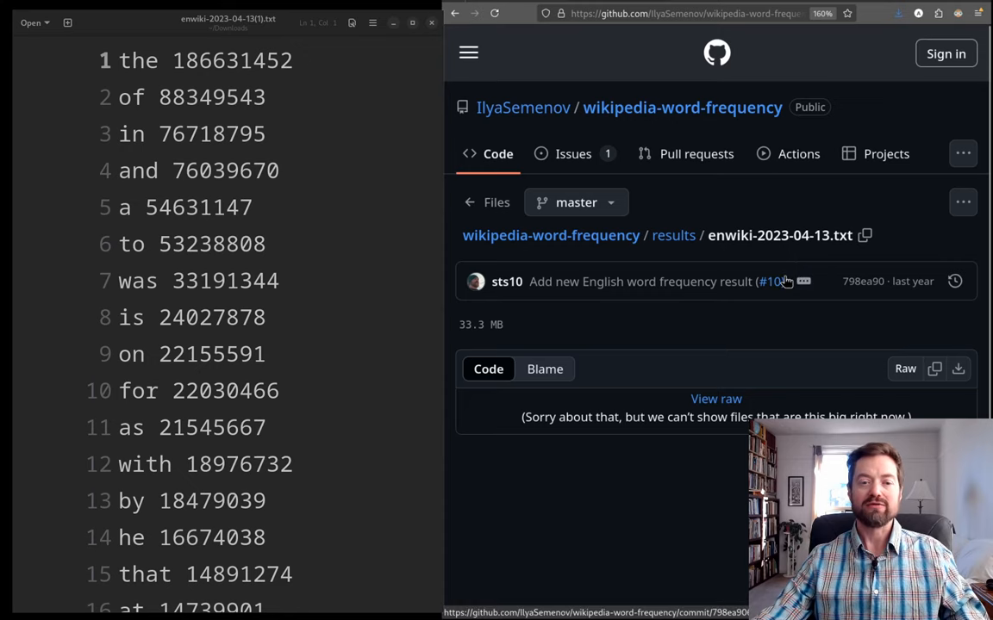
pyautogui.moveTo(746, 317)
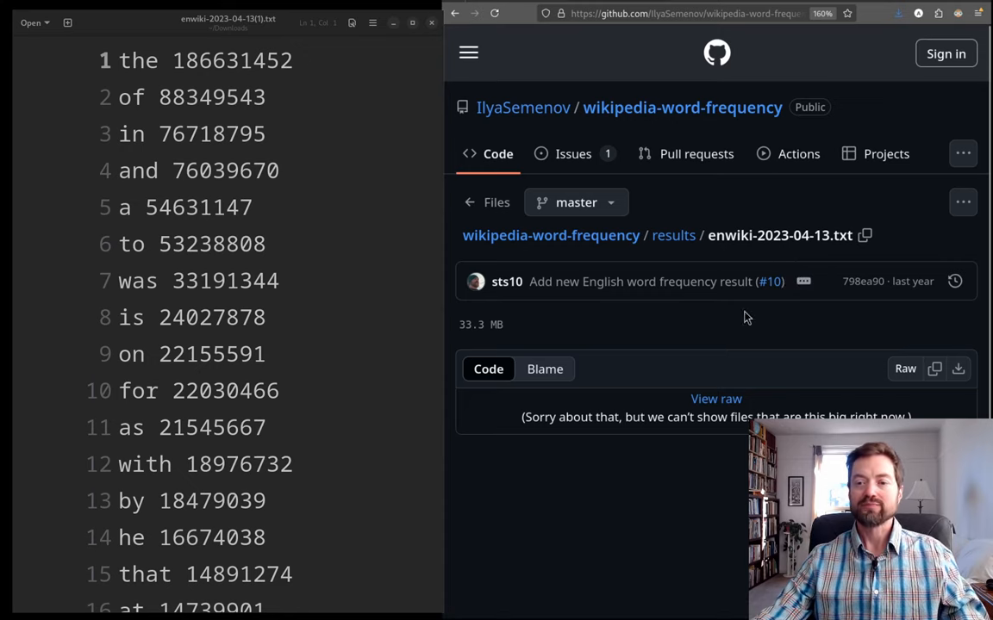
pyautogui.moveTo(616, 438)
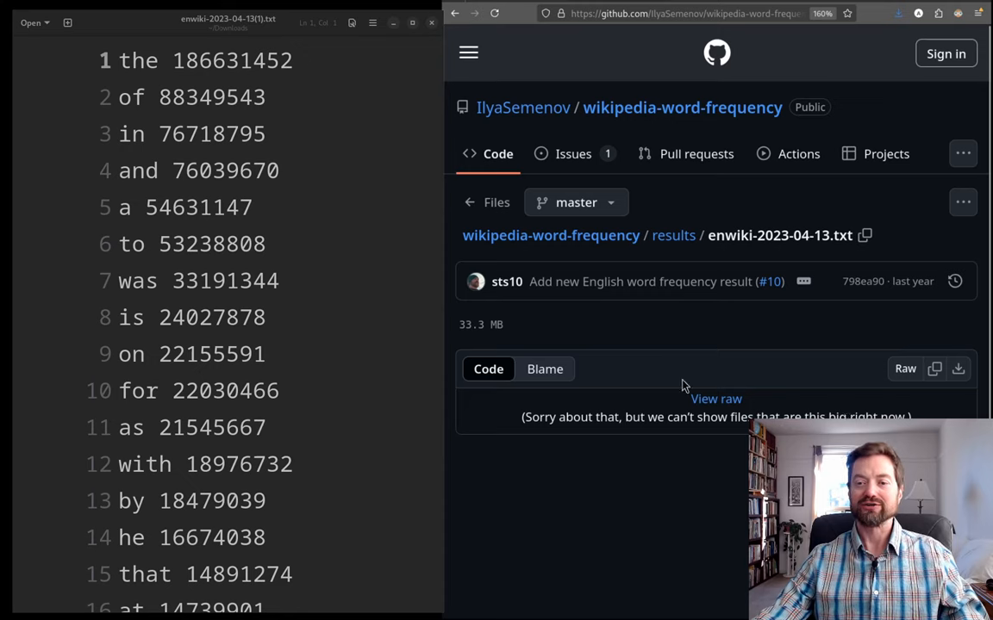
pyautogui.moveTo(791, 369)
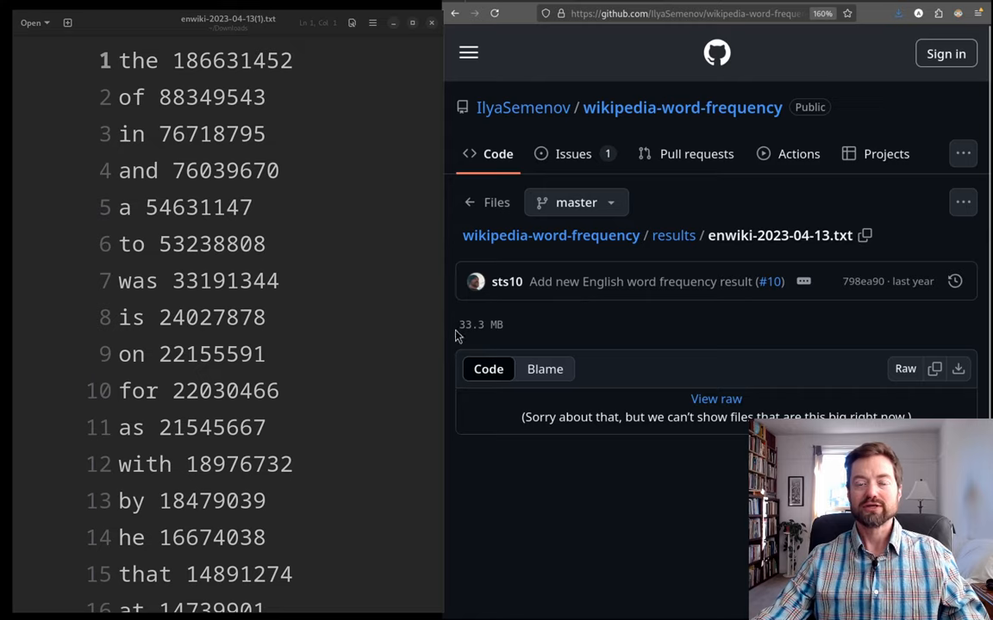
pyautogui.moveTo(549, 337)
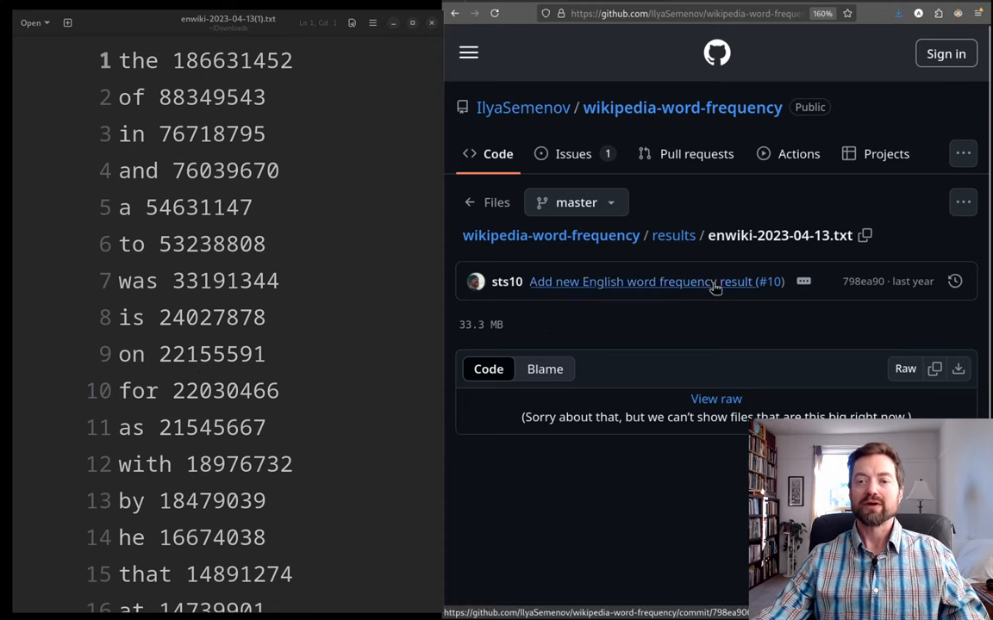
pyautogui.moveTo(542, 185)
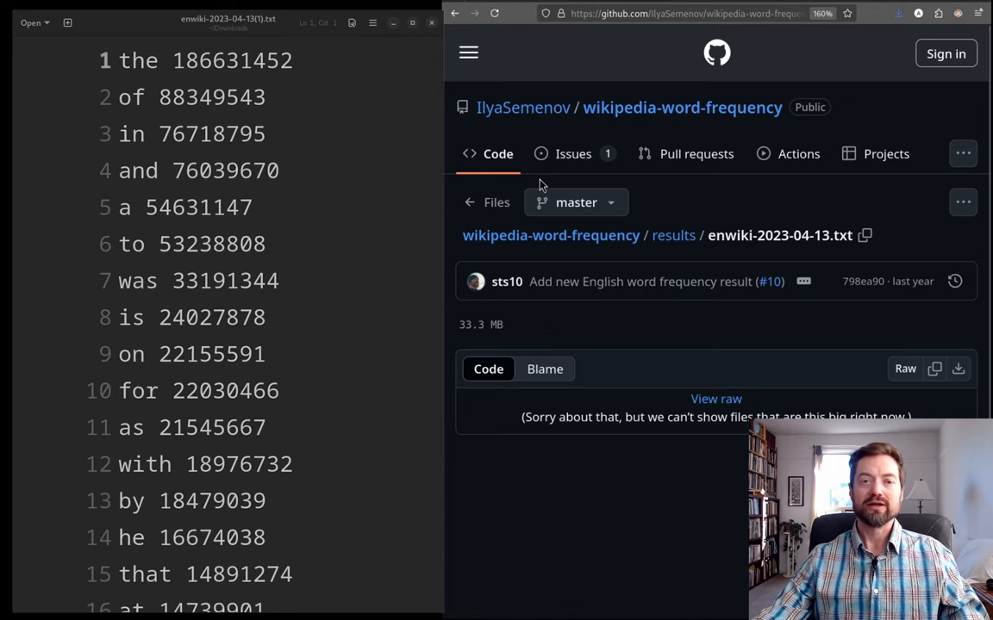
pyautogui.moveTo(671, 78)
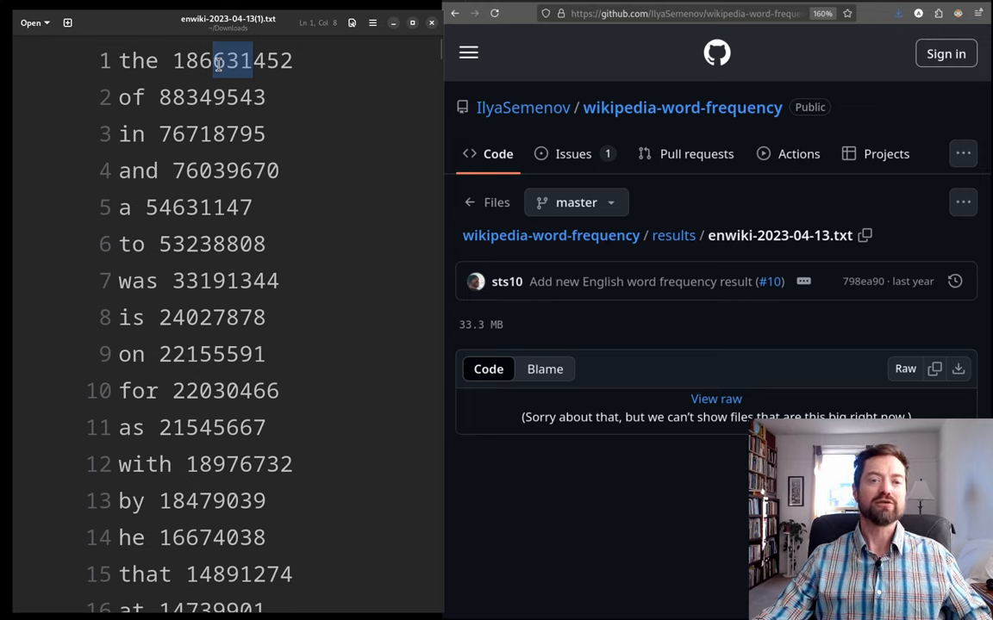
pyautogui.moveTo(324, 212)
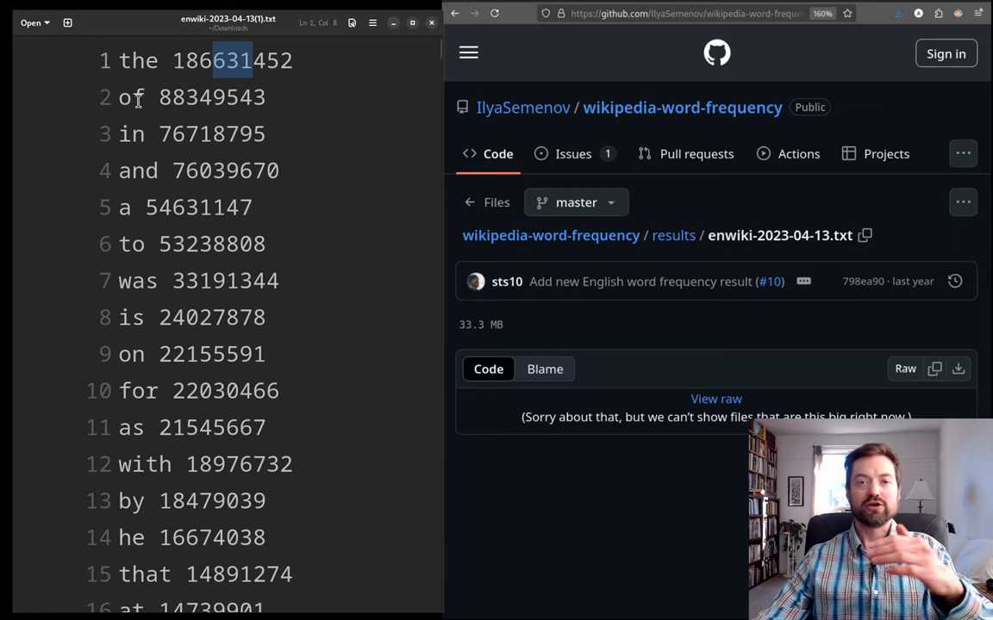
pyautogui.click(118, 96)
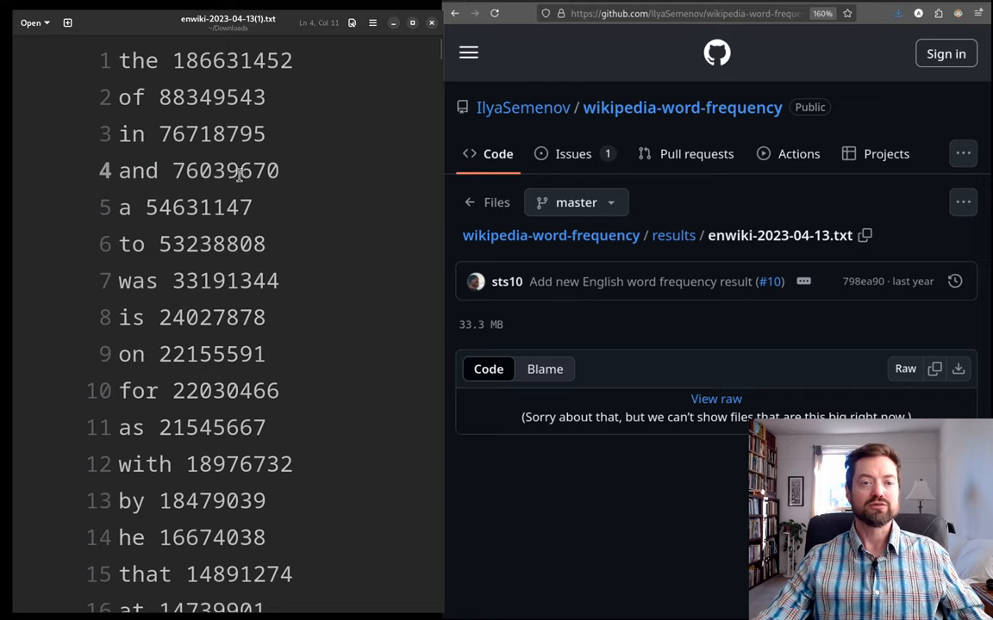
pyautogui.doubleClick(219, 170)
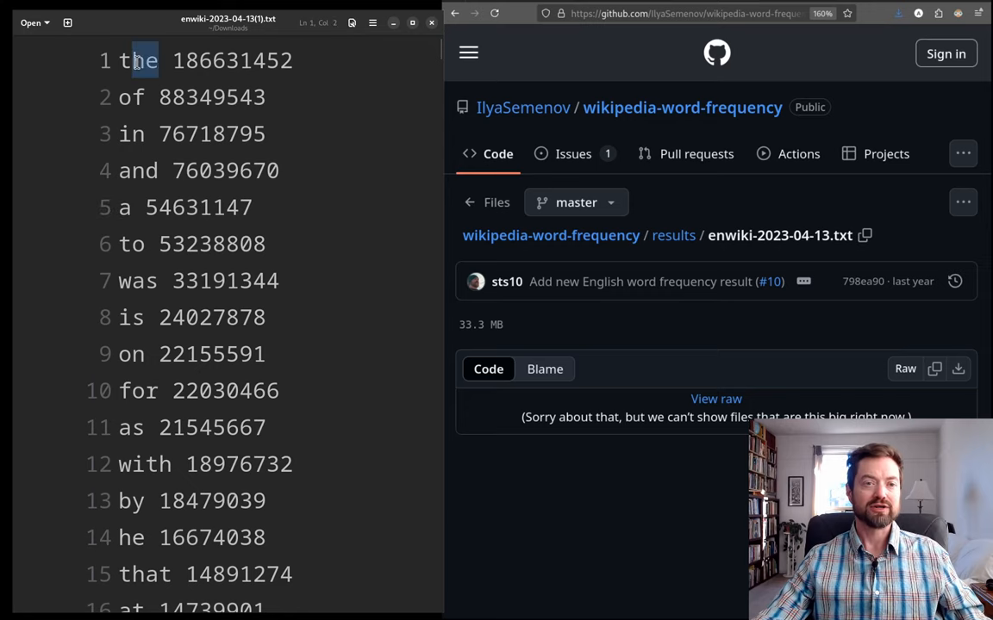
pyautogui.click(121, 244)
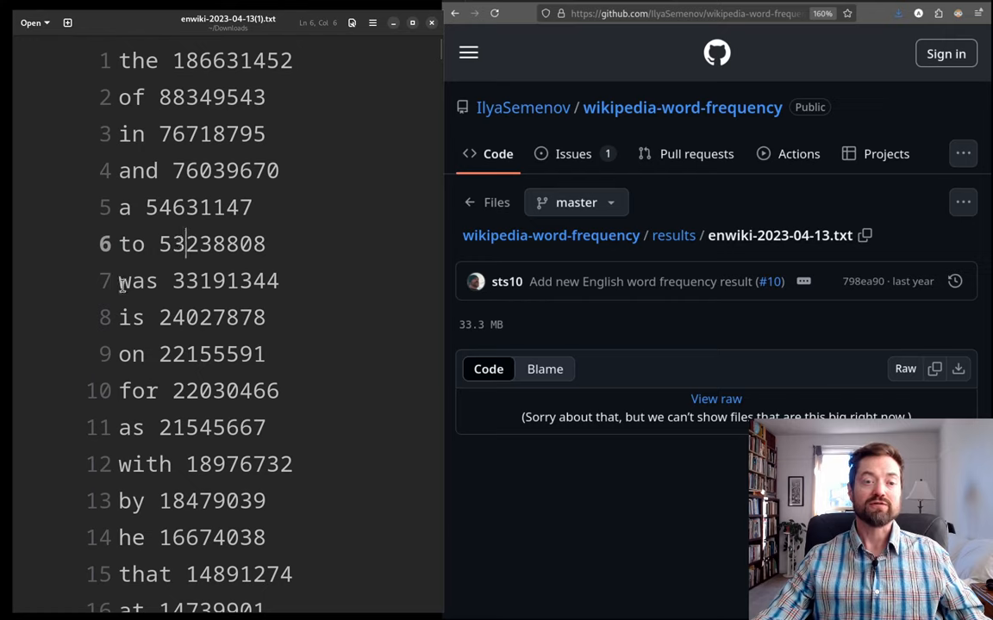
pyautogui.doubleClick(137, 281)
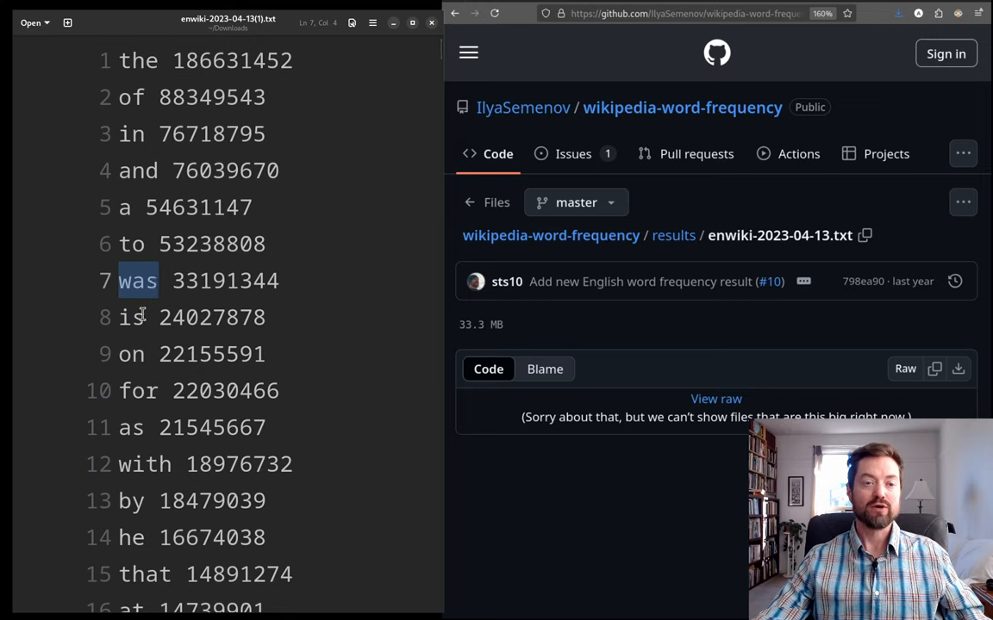
pyautogui.click(132, 317)
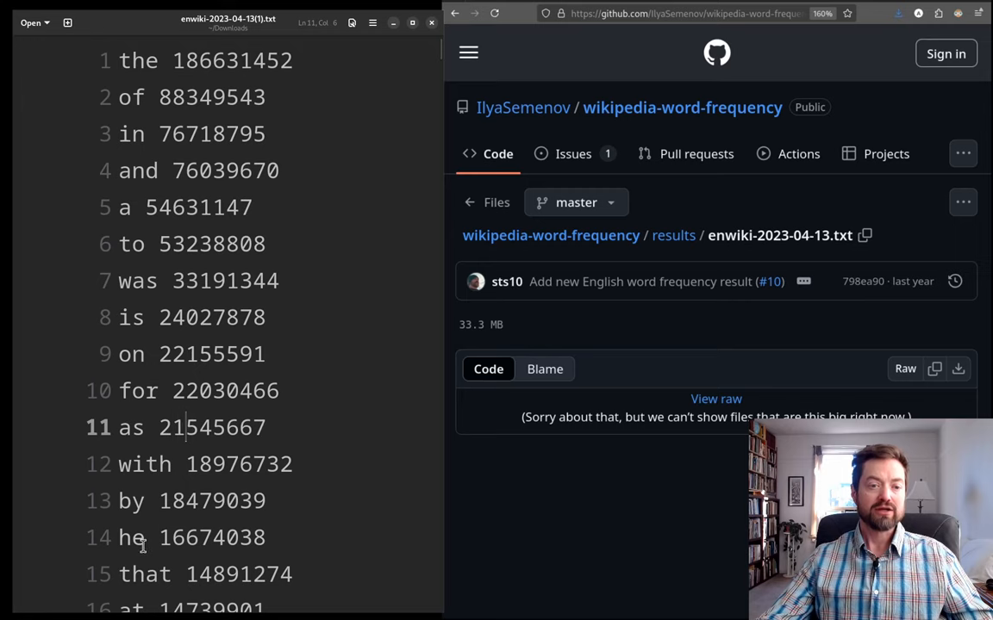
pyautogui.doubleClick(131, 537)
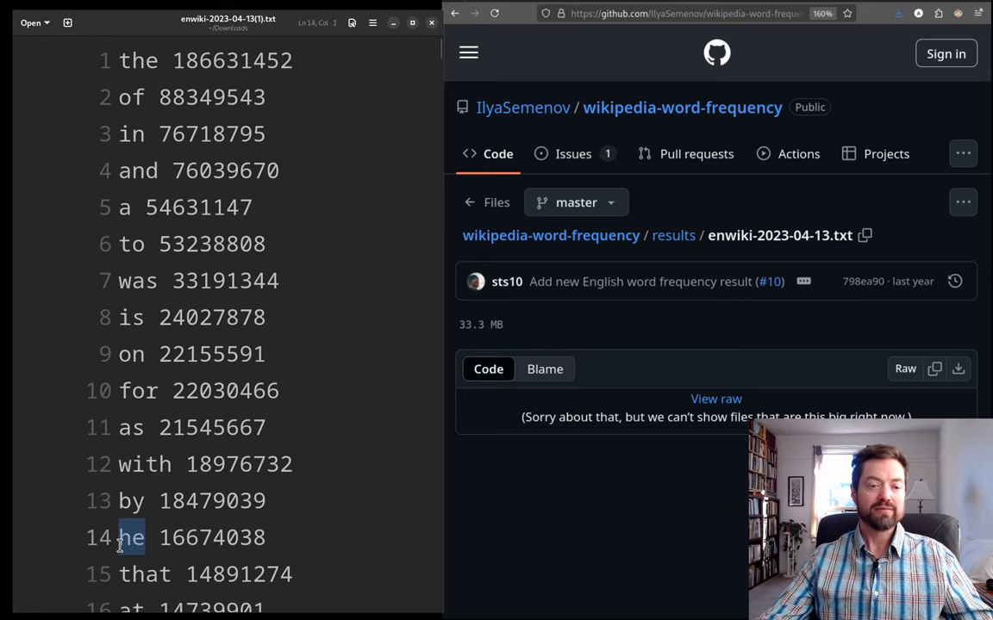
# - Scroll past 'been' on line 44 to lines 55–70, double-clicking words along the way
pyautogui.scroll(-3)
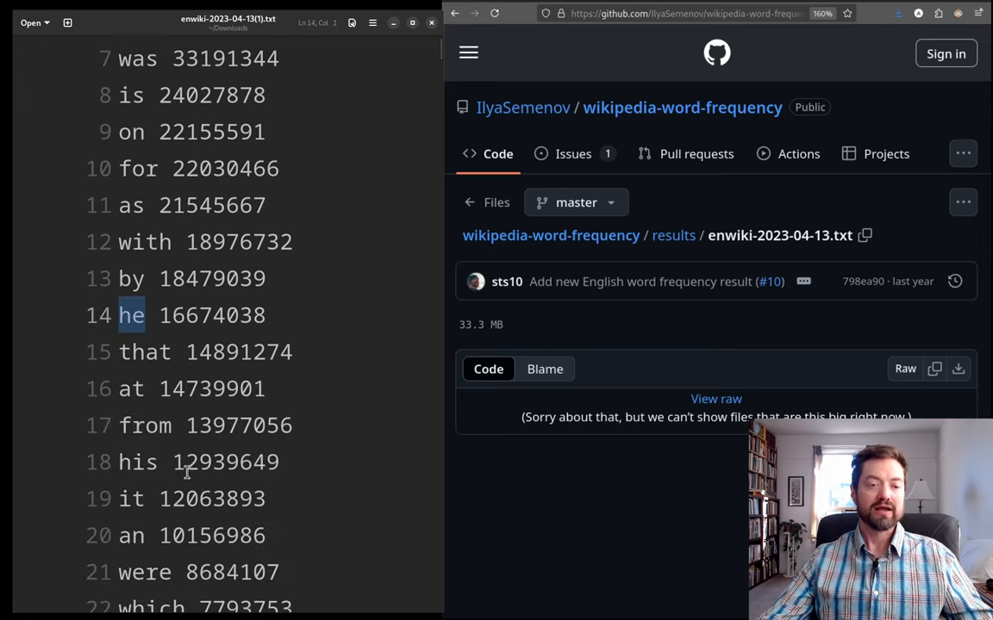
pyautogui.scroll(-3)
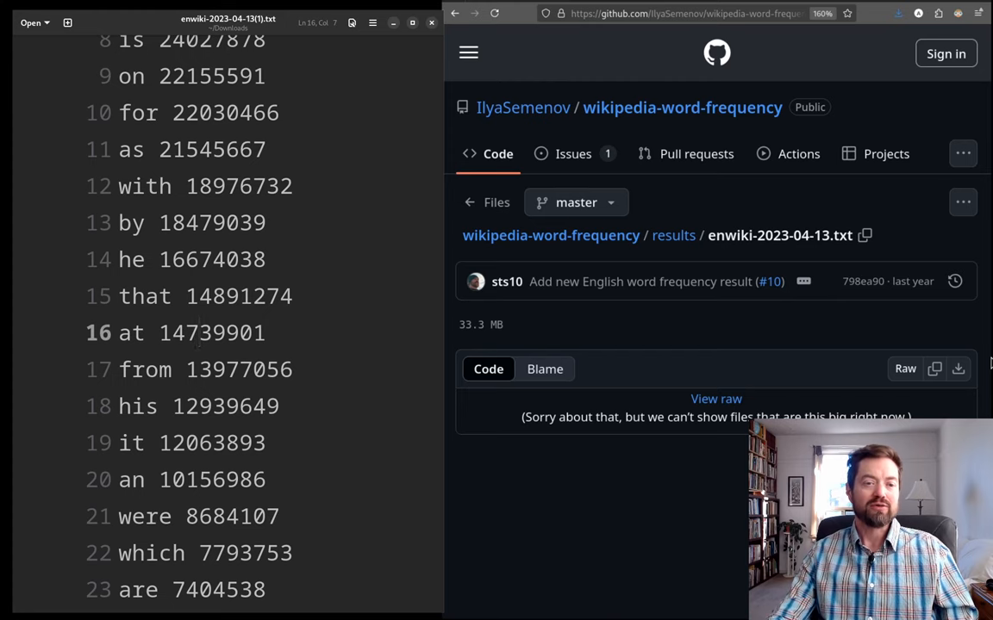
pyautogui.scroll(-3)
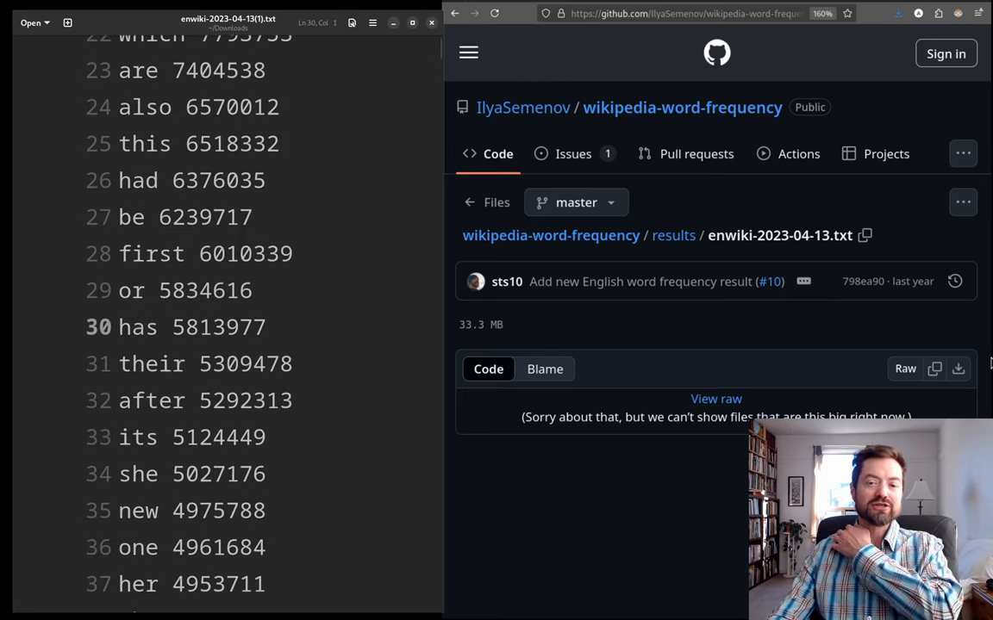
pyautogui.click(118, 327)
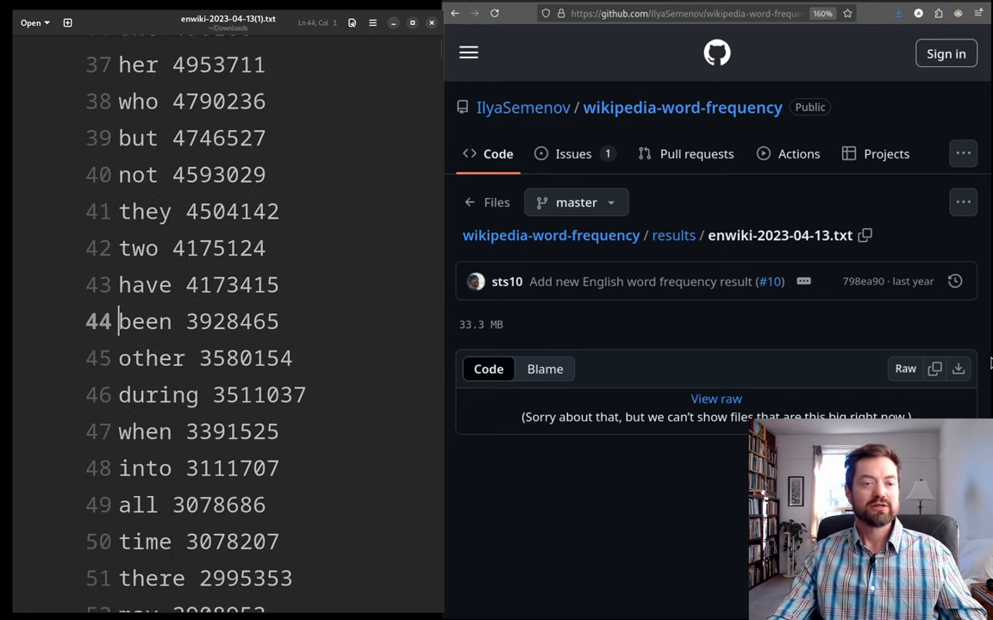
pyautogui.scroll(-3)
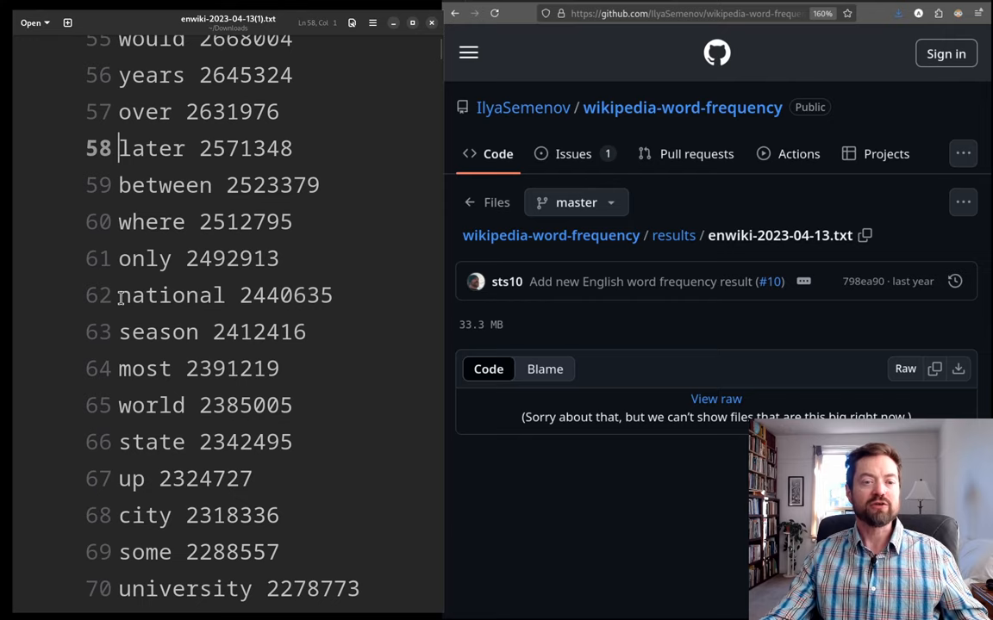
pyautogui.doubleClick(170, 295)
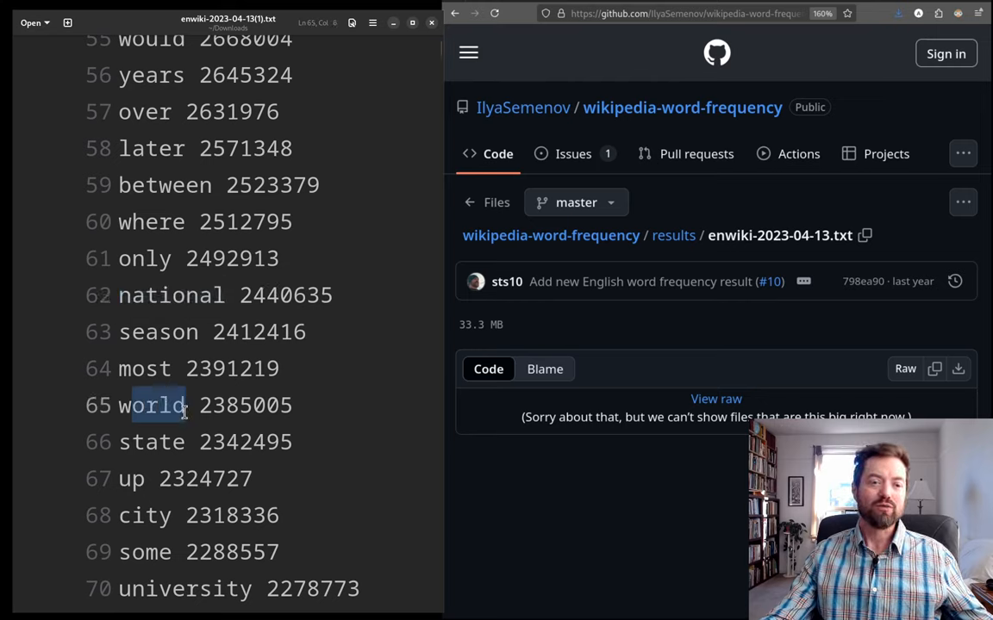
pyautogui.doubleClick(151, 442)
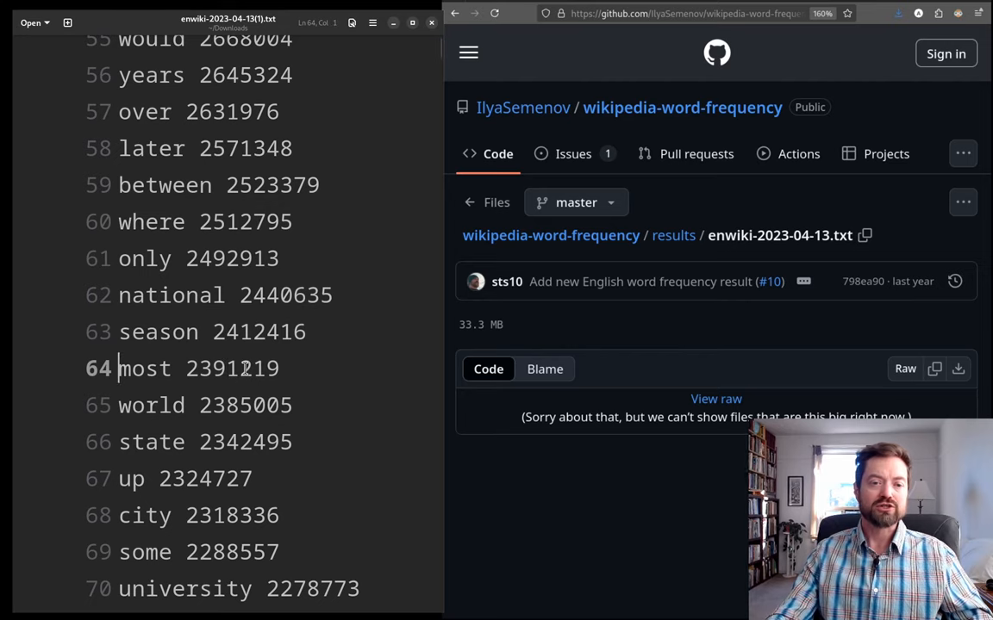
# - Scroll on to ranks 140–155, from 'september' through 'october' to 'april'
pyautogui.scroll(-3)
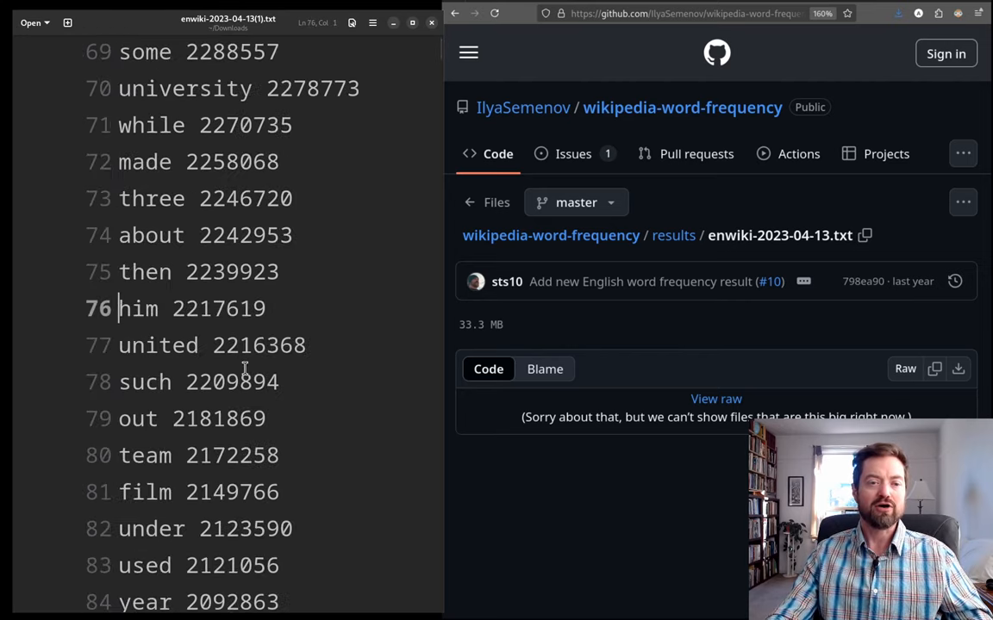
pyautogui.scroll(-3)
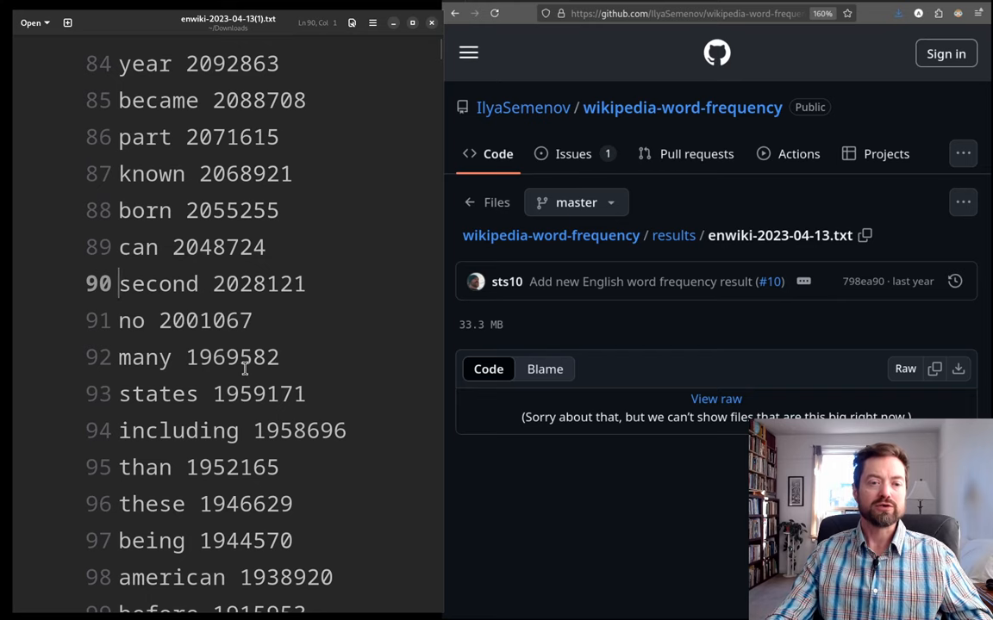
pyautogui.scroll(-3)
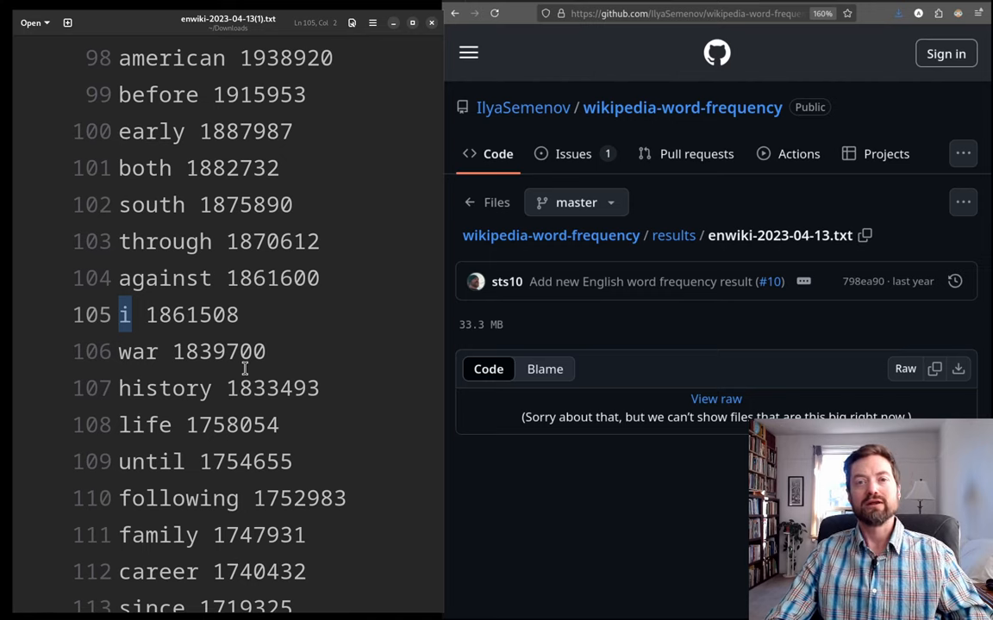
pyautogui.scroll(-3)
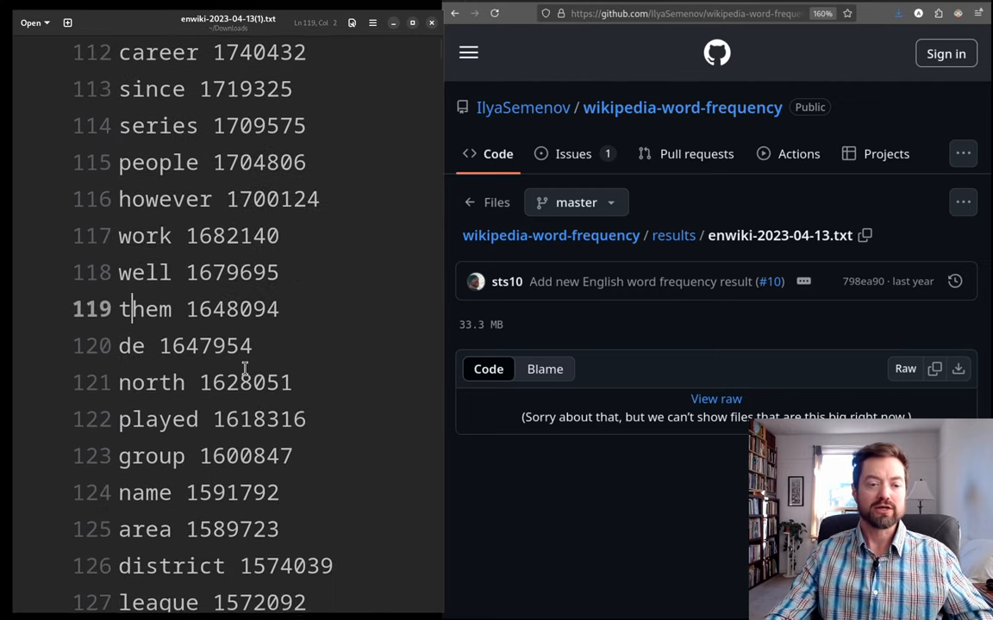
pyautogui.scroll(-3)
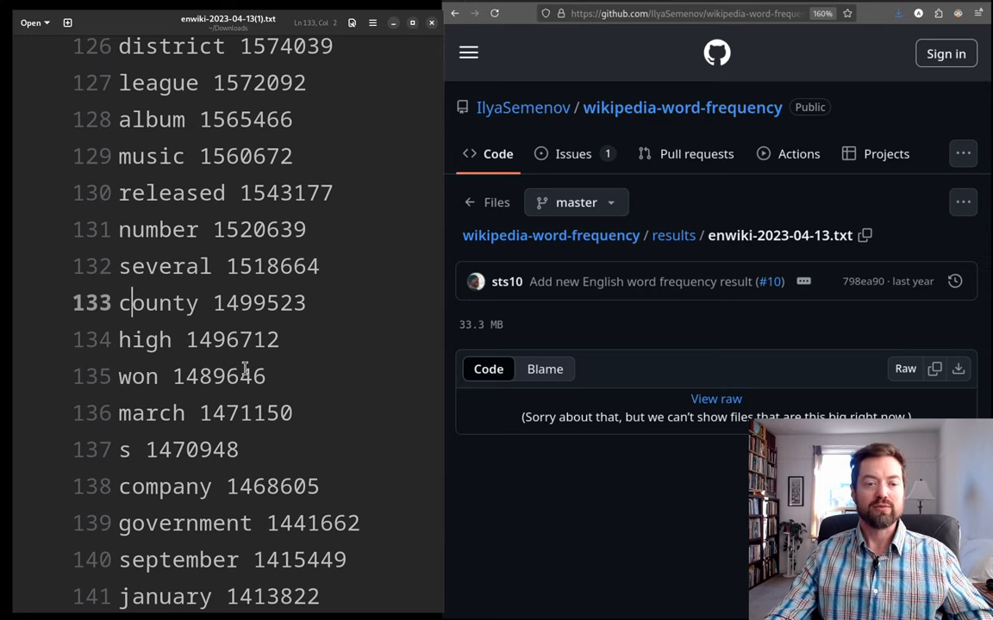
pyautogui.scroll(-3)
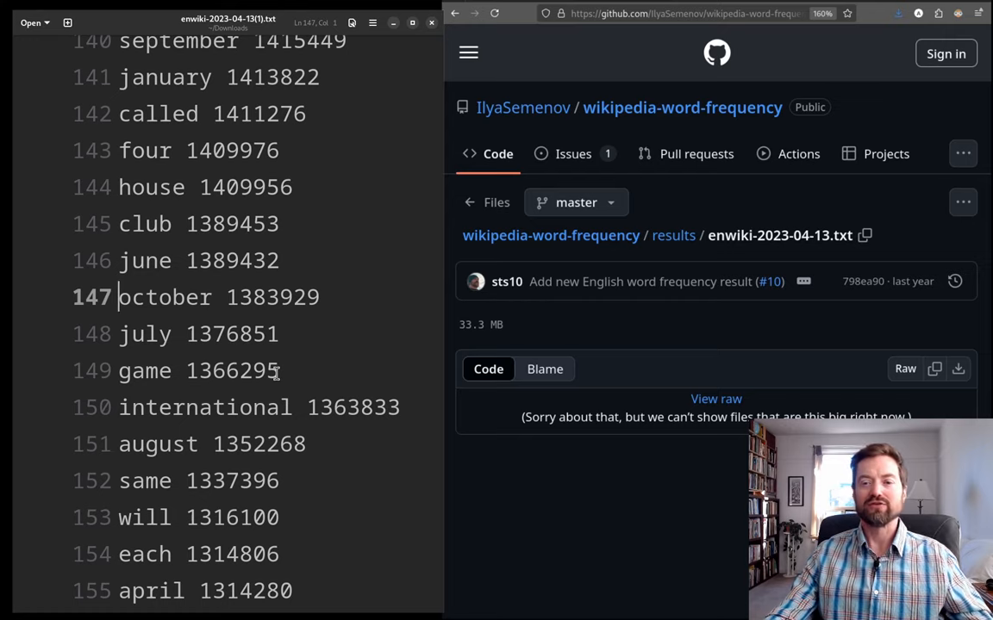
# - Scroll on to ranks 353–367, from 'become' through 'european' to 'program'
pyautogui.scroll(-3)
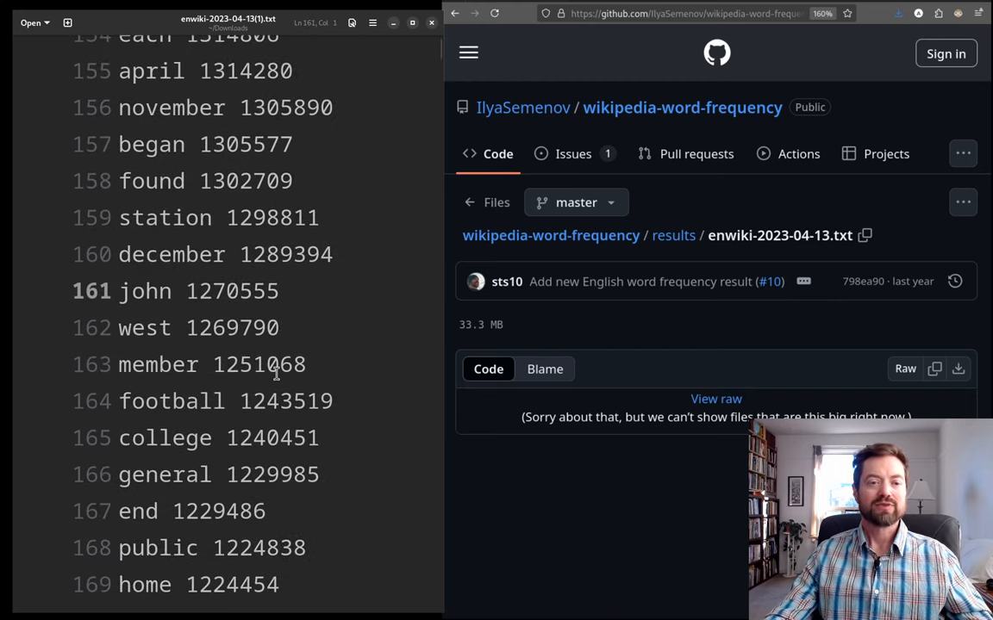
pyautogui.scroll(-3)
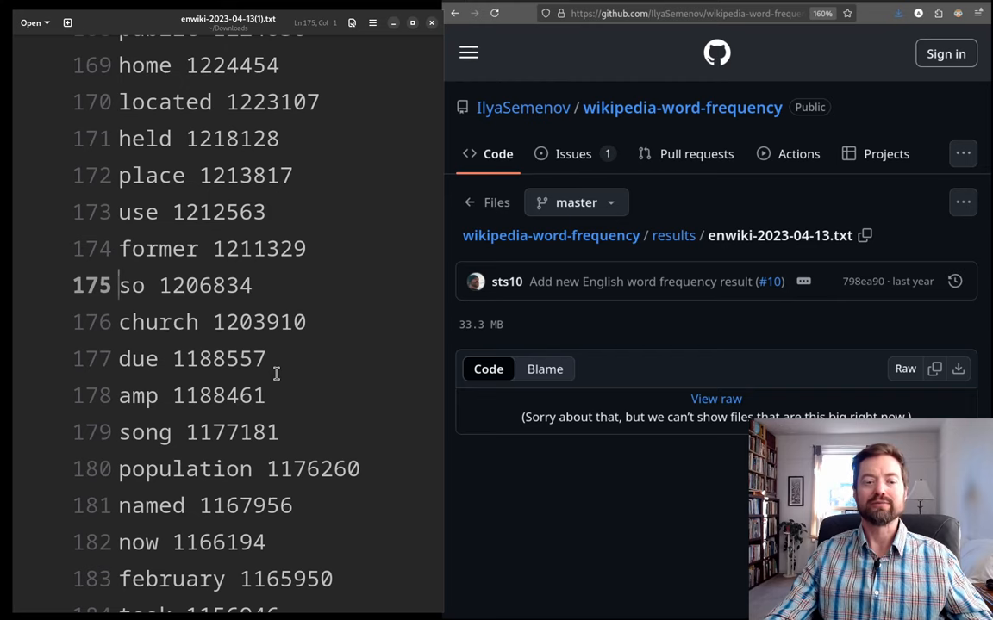
pyautogui.scroll(-3)
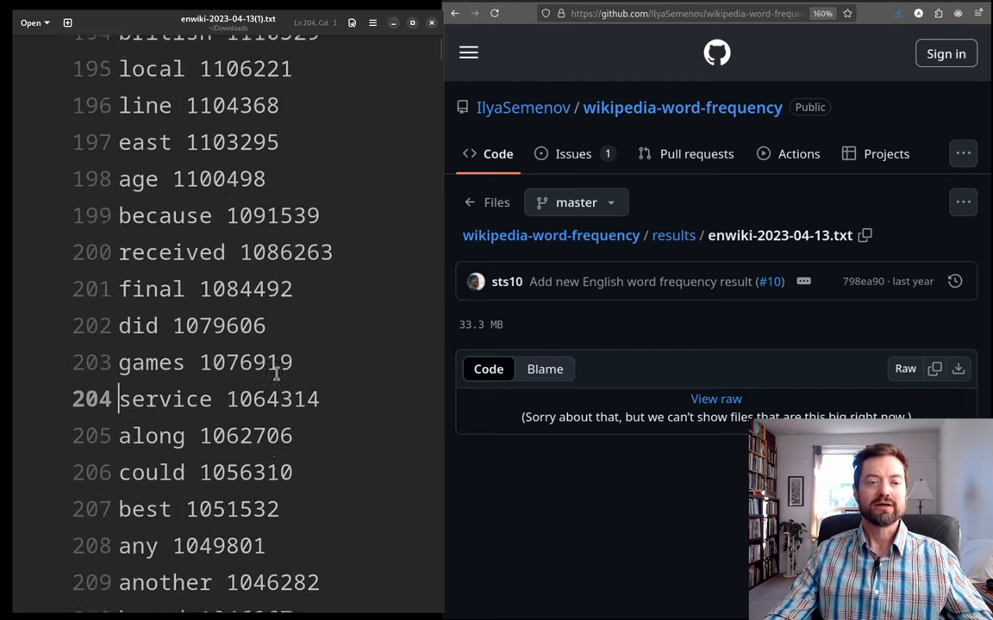
pyautogui.scroll(-3)
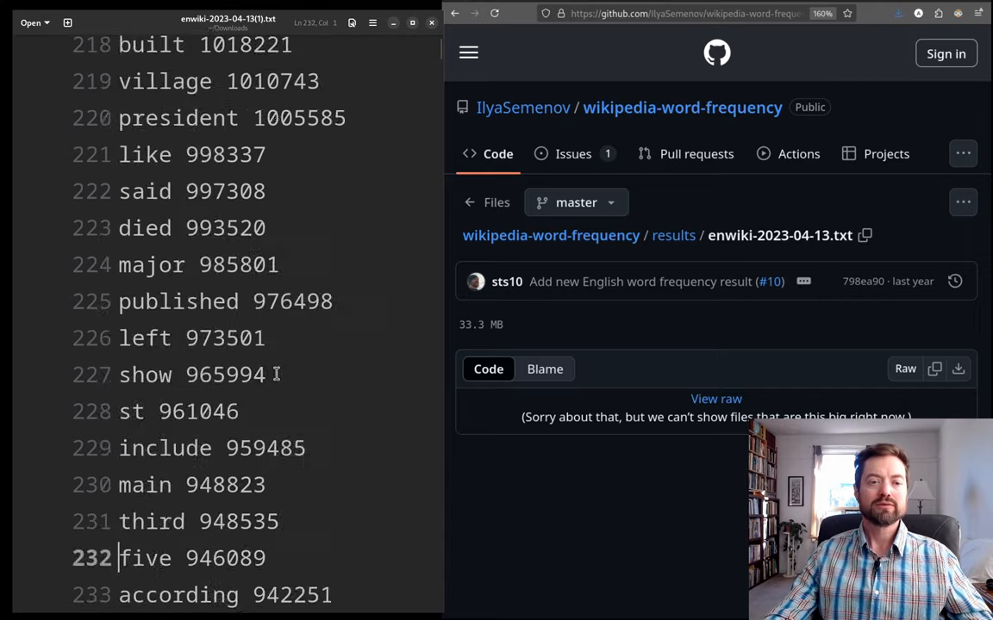
pyautogui.scroll(-3)
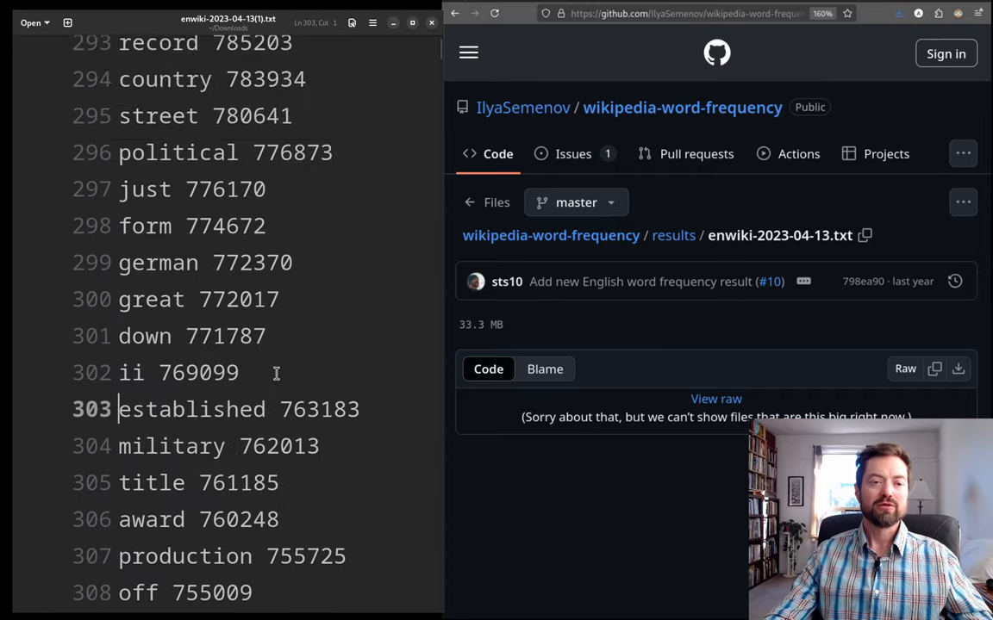
pyautogui.scroll(-3)
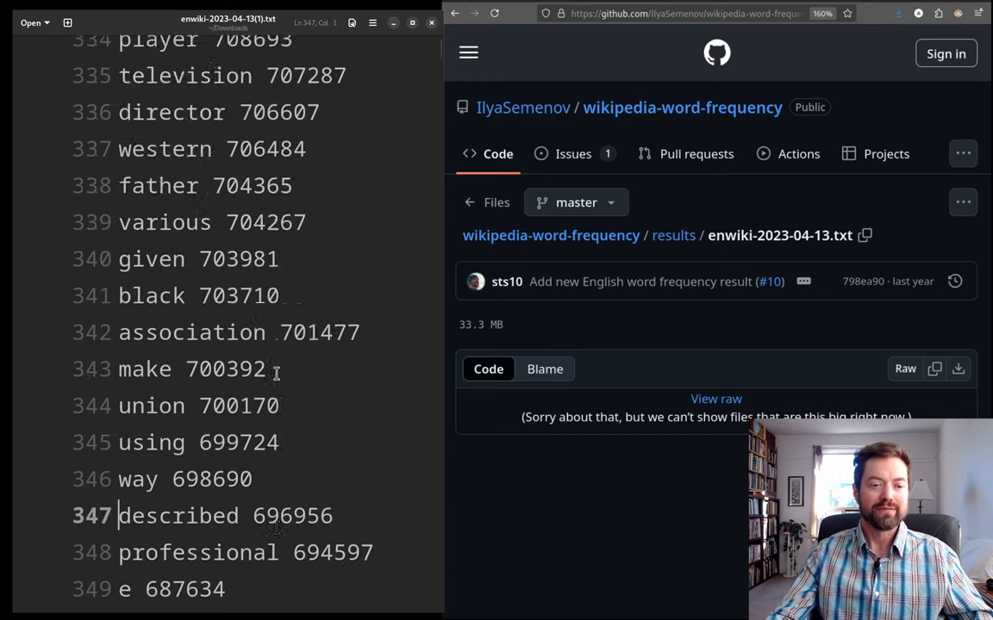
pyautogui.scroll(-3)
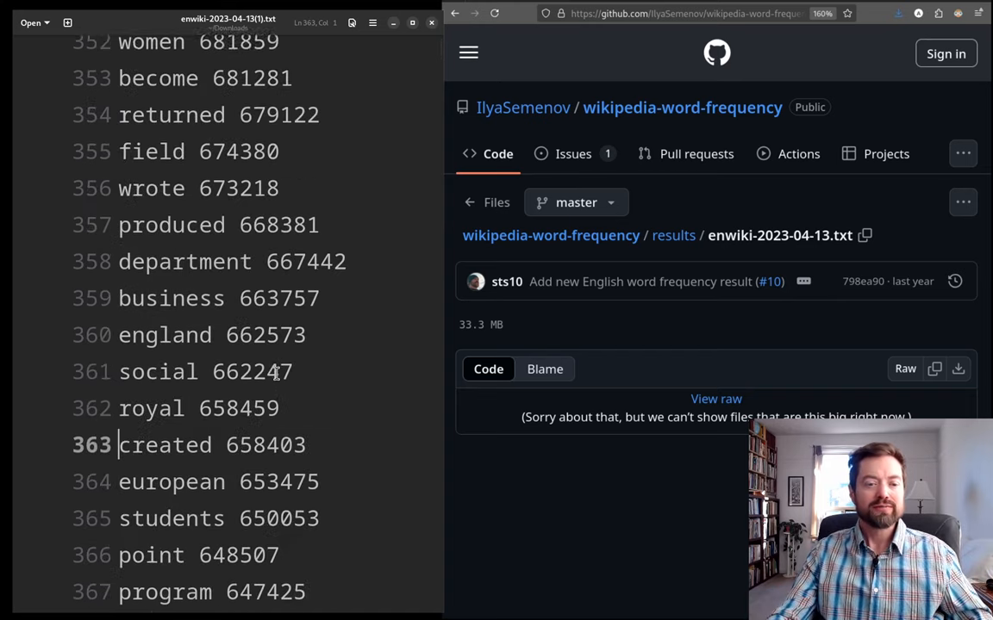
pyautogui.scroll(-3)
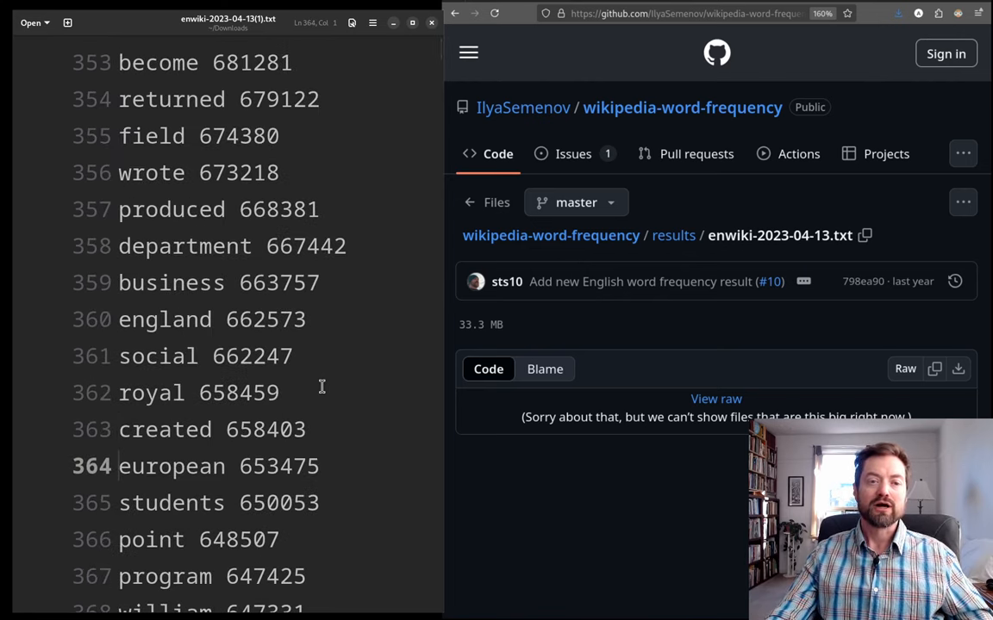
pyautogui.doubleClick(170, 466)
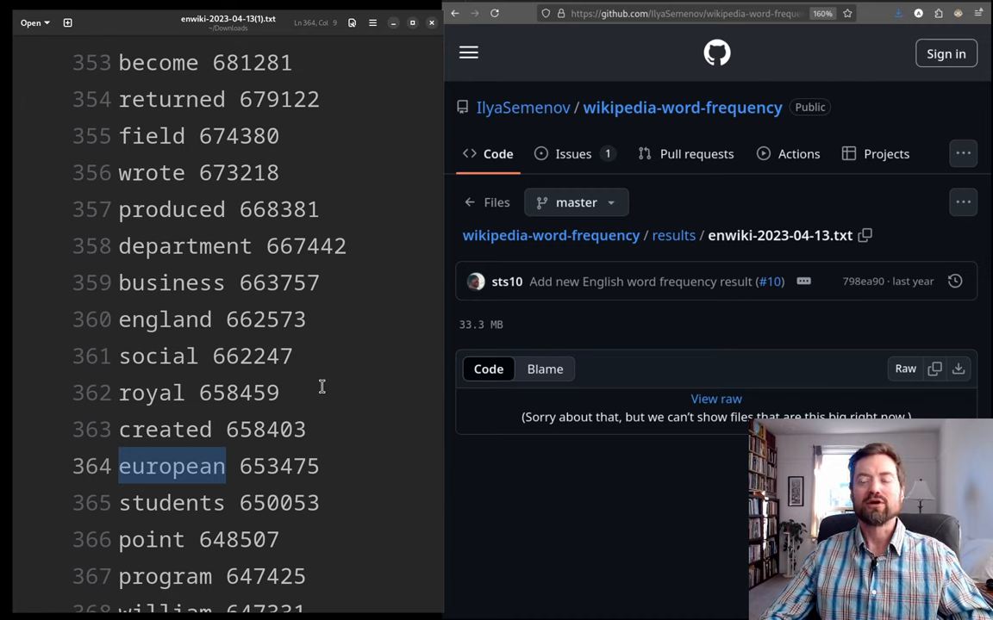
pyautogui.moveTo(13, 240)
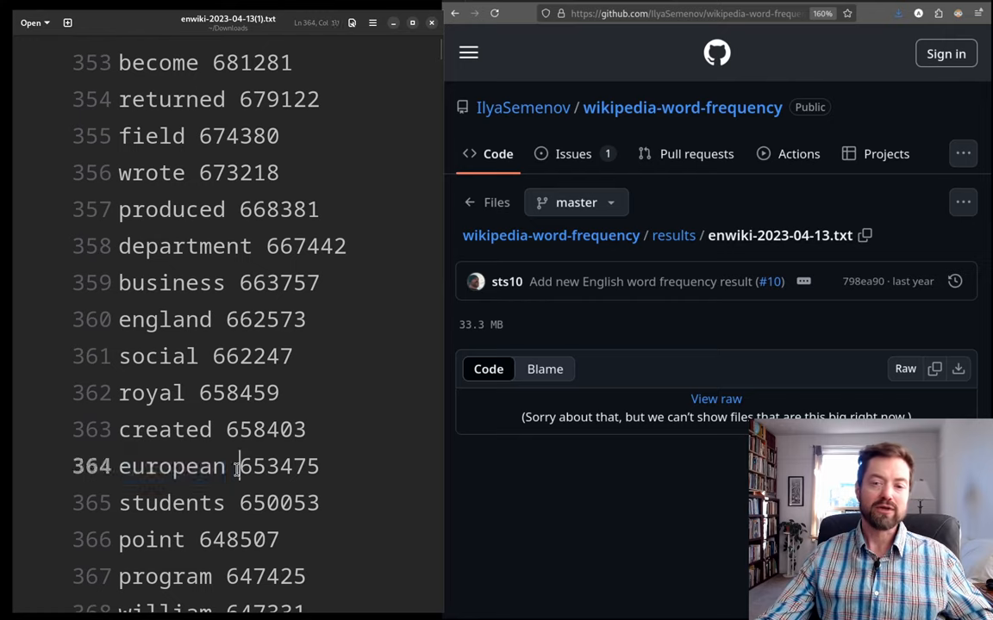
pyautogui.doubleClick(277, 466)
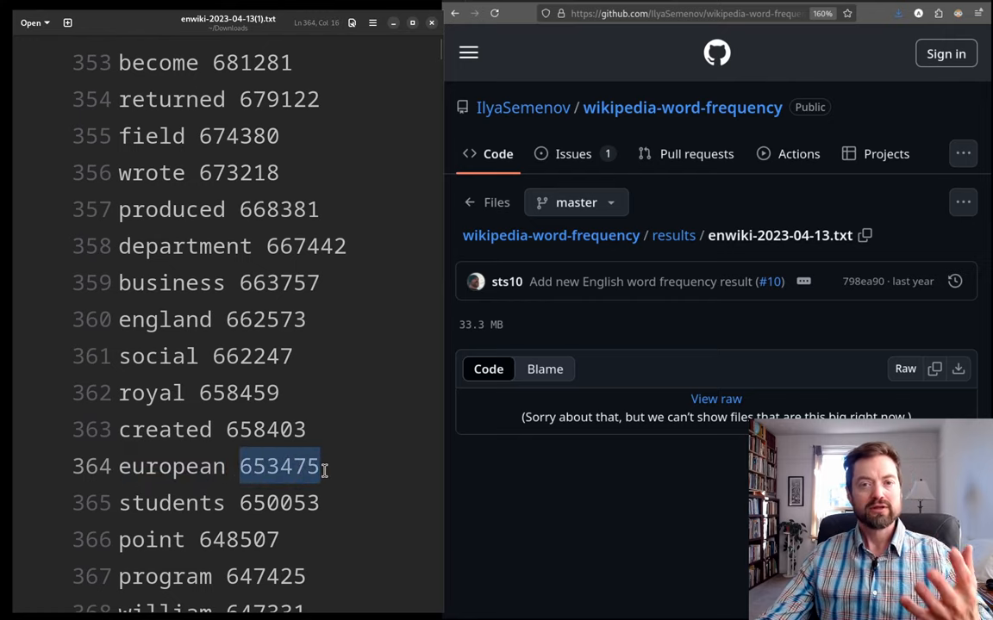
pyautogui.doubleClick(172, 466)
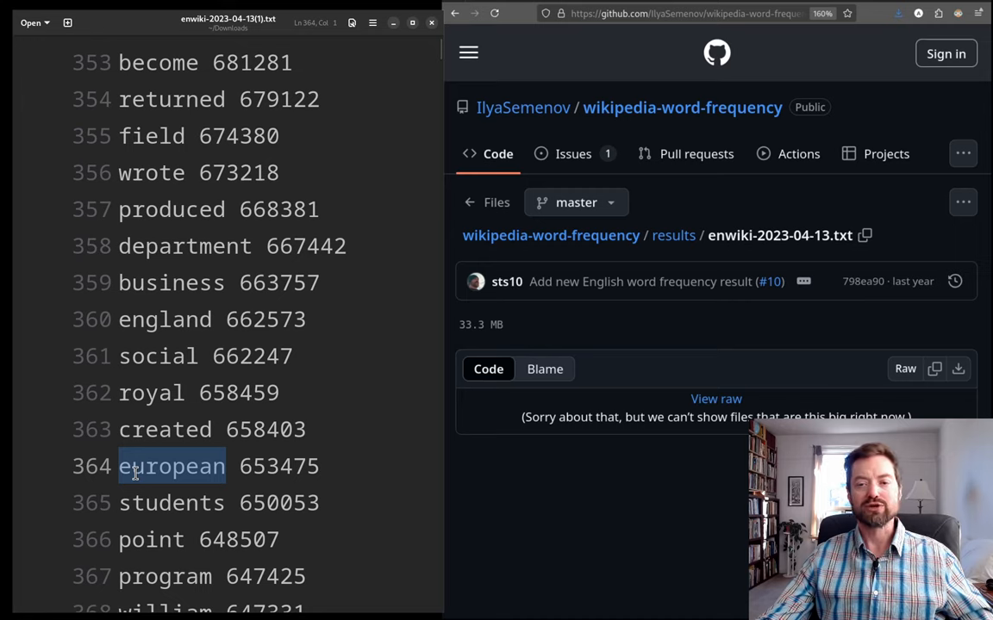
pyautogui.click(173, 466)
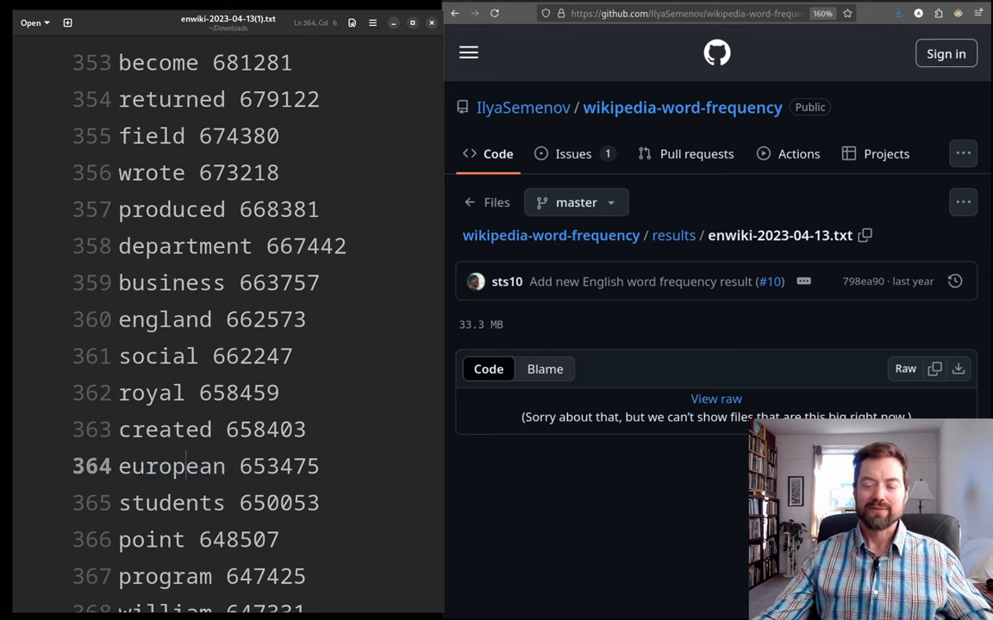
# - Scroll down to rank 485 and highlight the word 'gt'
pyautogui.scroll(-3)
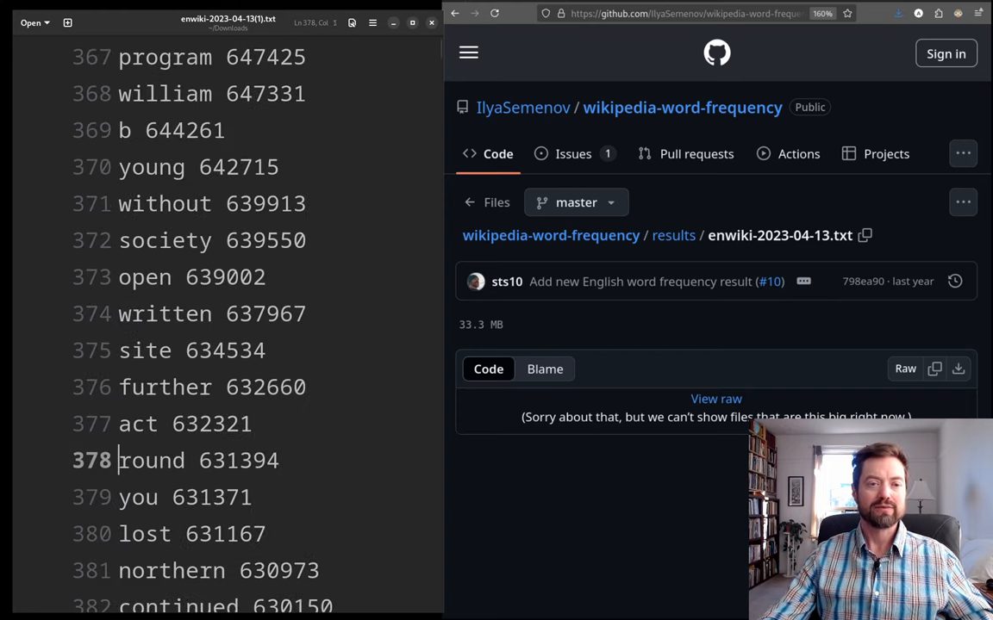
pyautogui.scroll(-3)
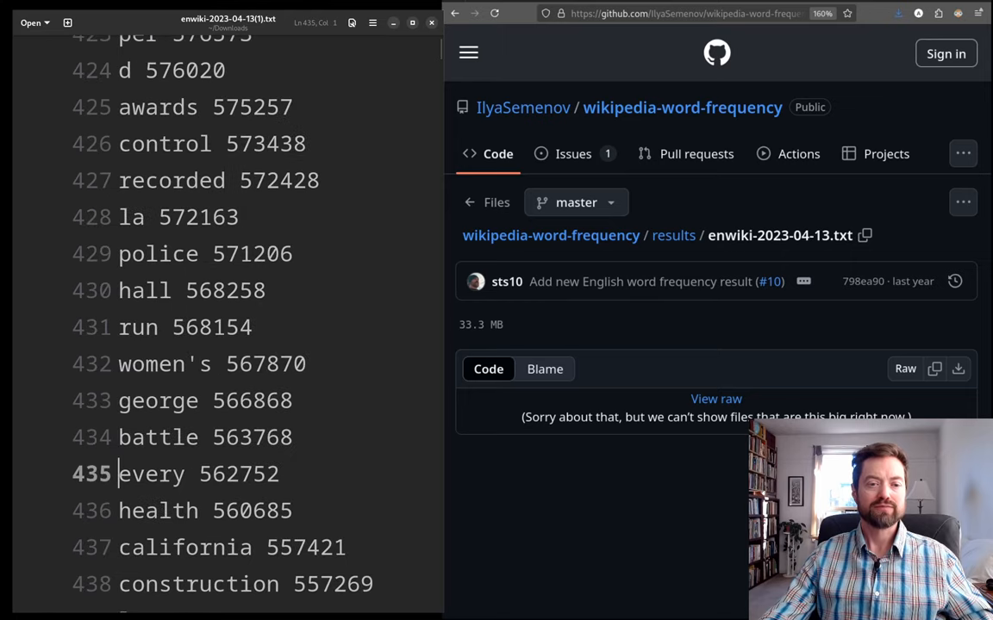
pyautogui.scroll(-3)
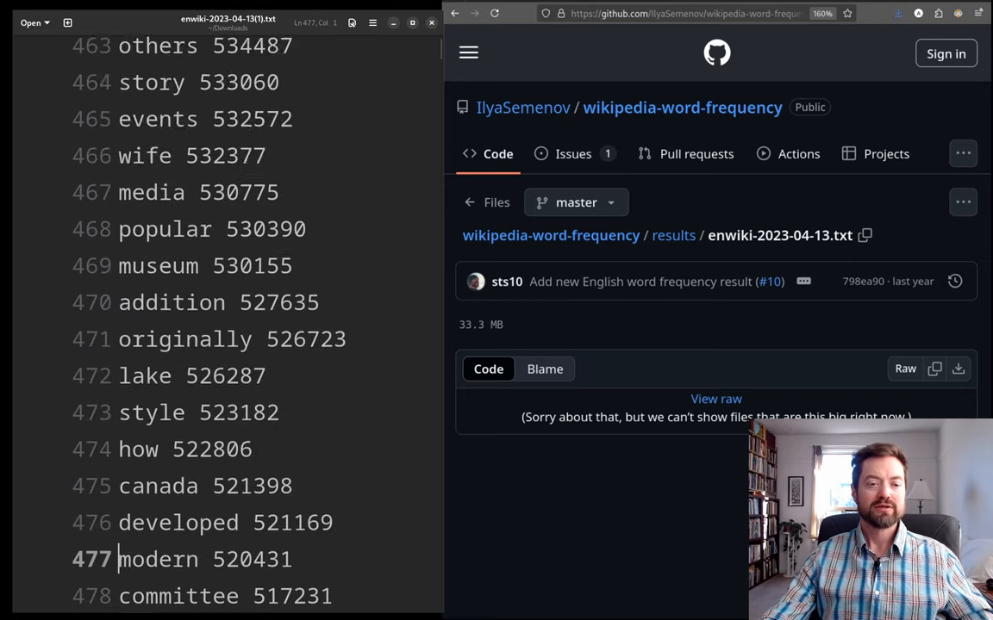
pyautogui.scroll(-3)
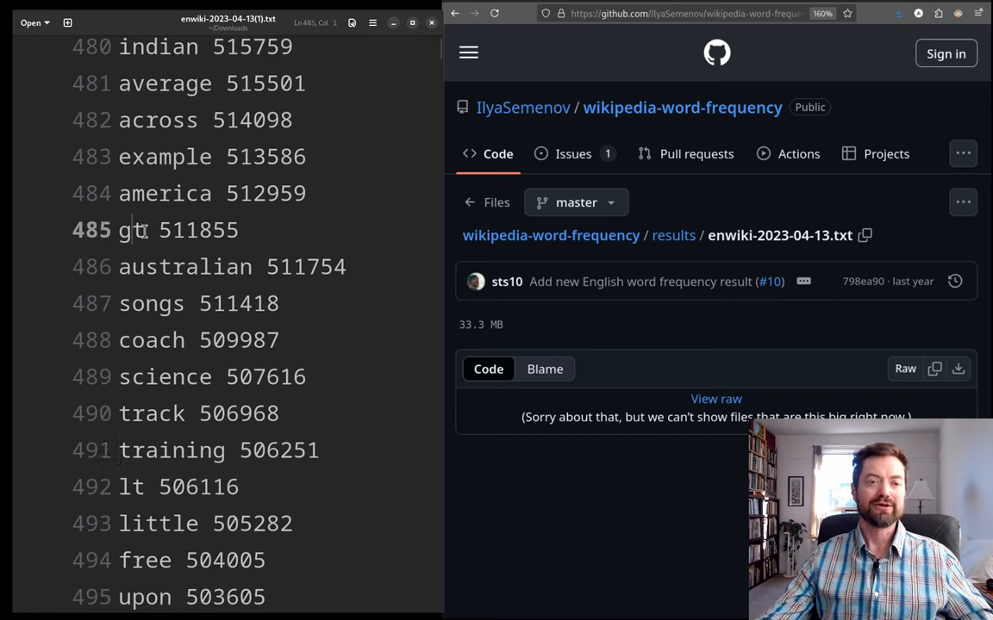
pyautogui.doubleClick(131, 487)
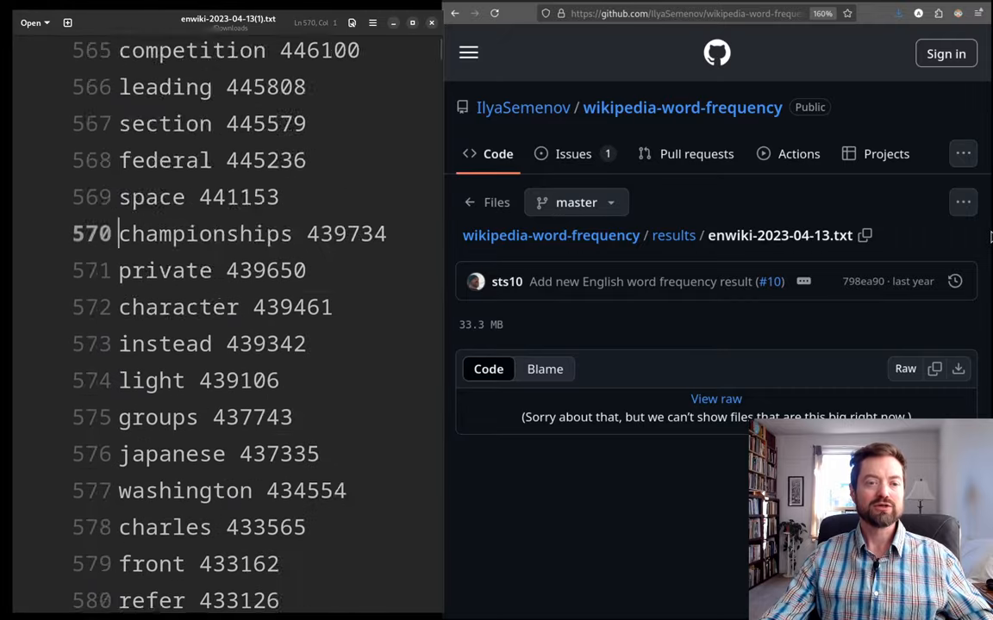
# - Continue scrolling to around rank 1000, showing 'multiple' through 'fort' to 'assistant'
pyautogui.scroll(-3)
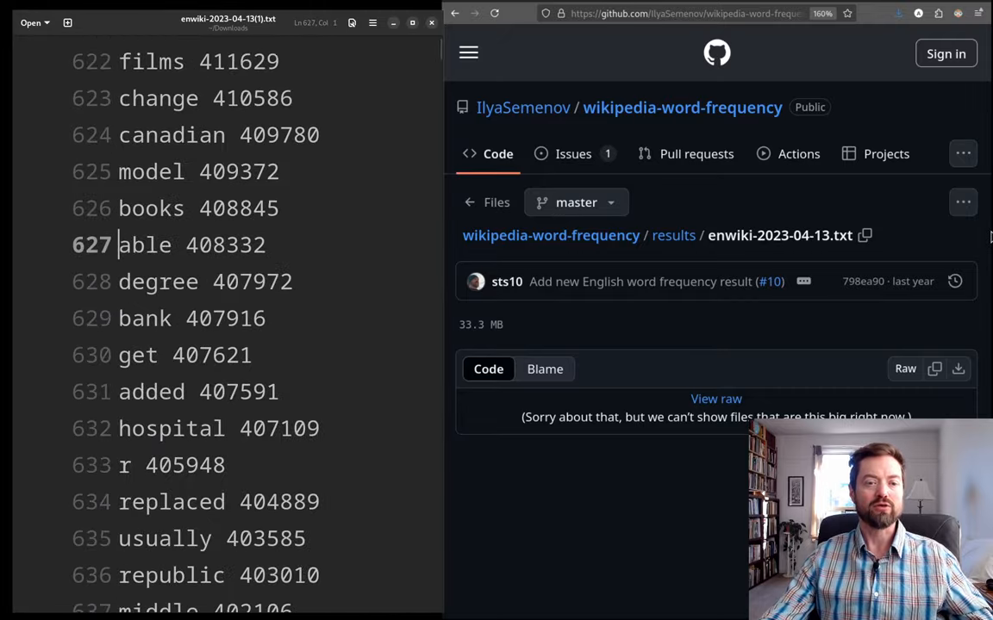
pyautogui.scroll(-3)
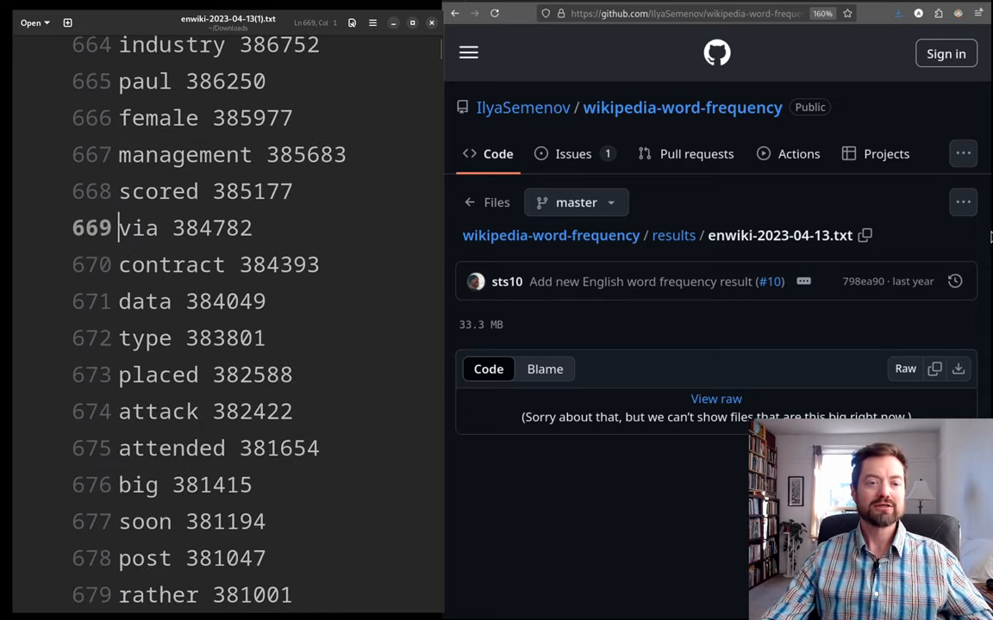
pyautogui.scroll(-3)
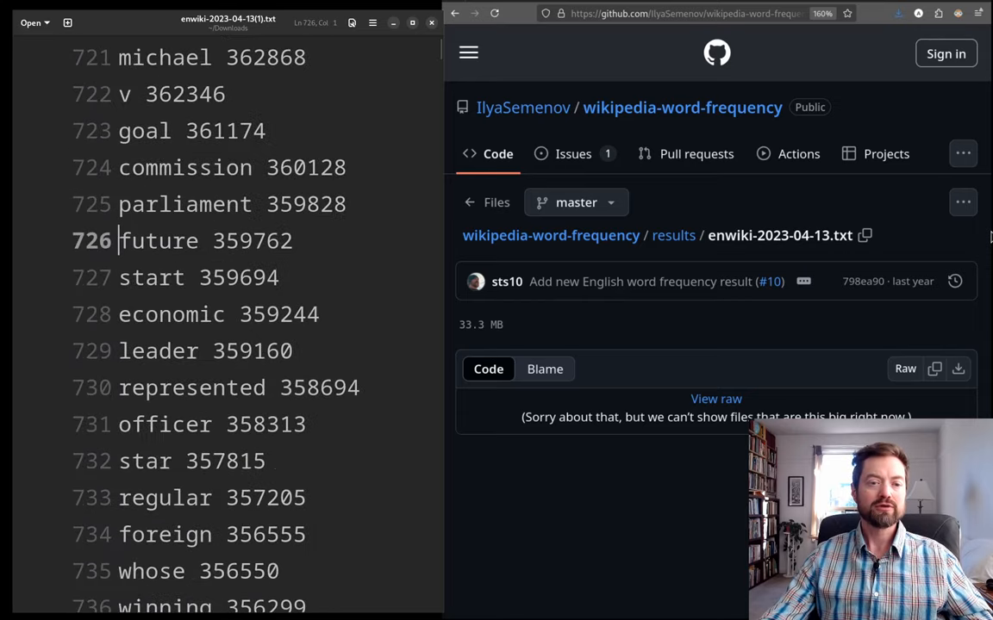
pyautogui.scroll(-3)
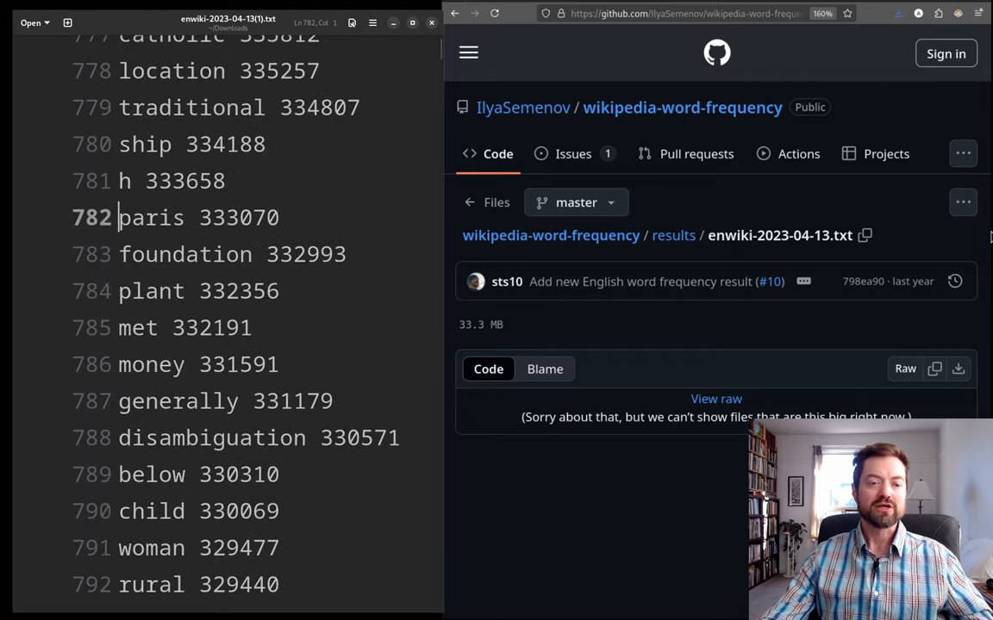
pyautogui.scroll(-3)
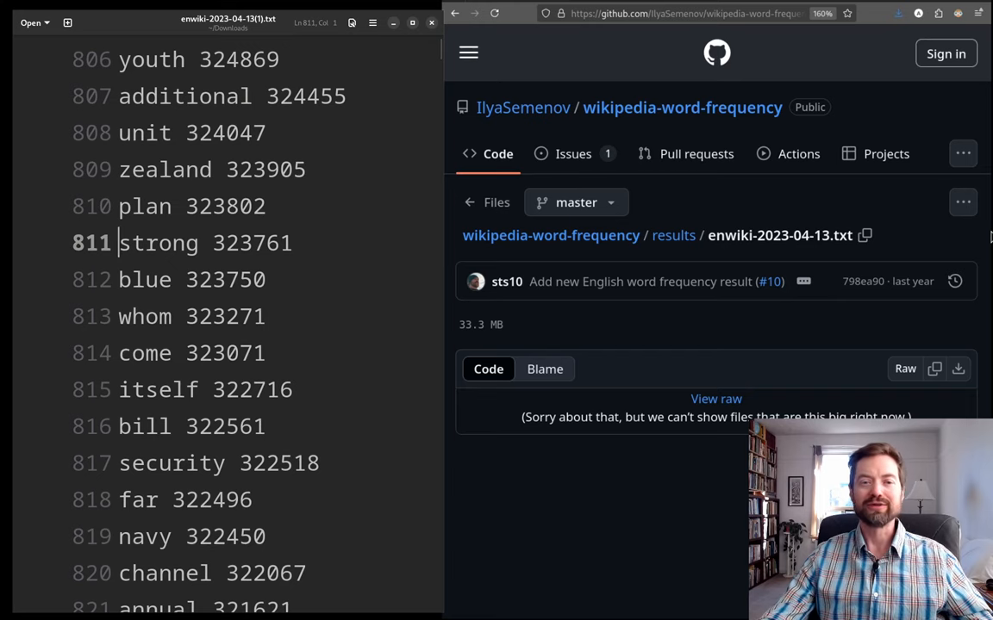
pyautogui.scroll(-3)
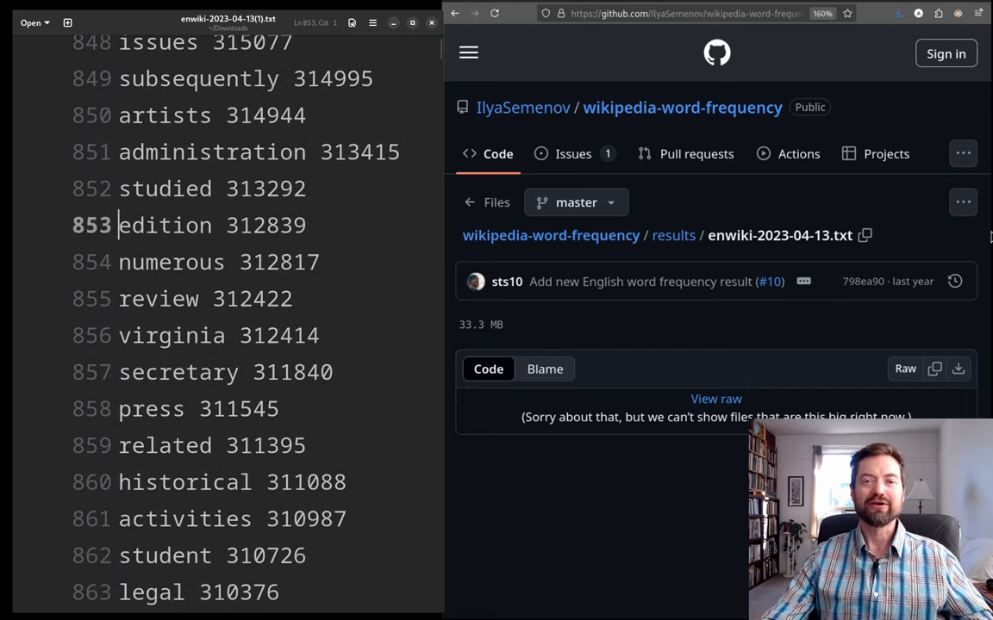
pyautogui.scroll(-3)
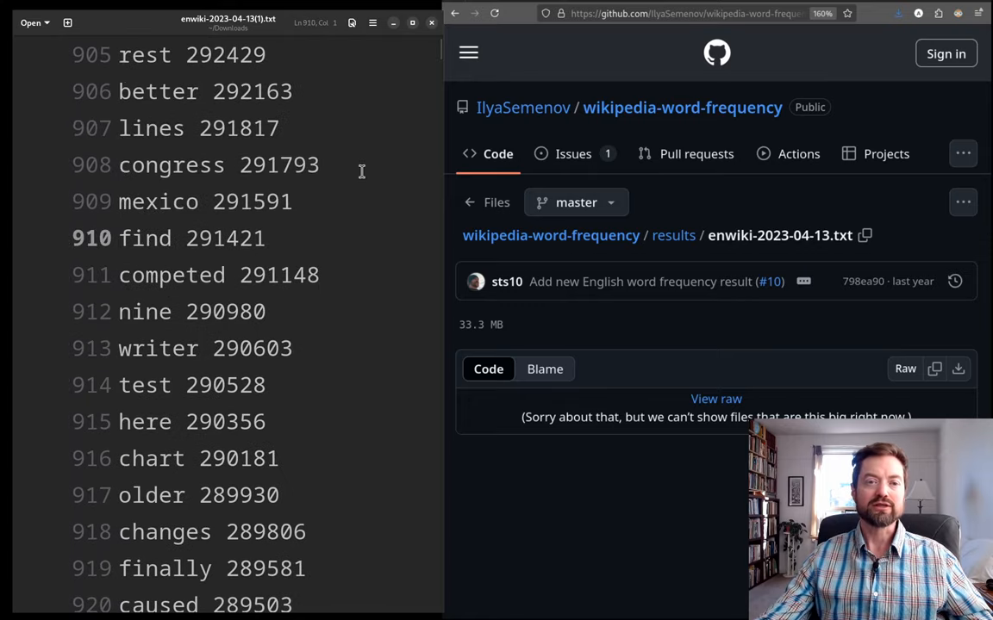
pyautogui.click(280, 202)
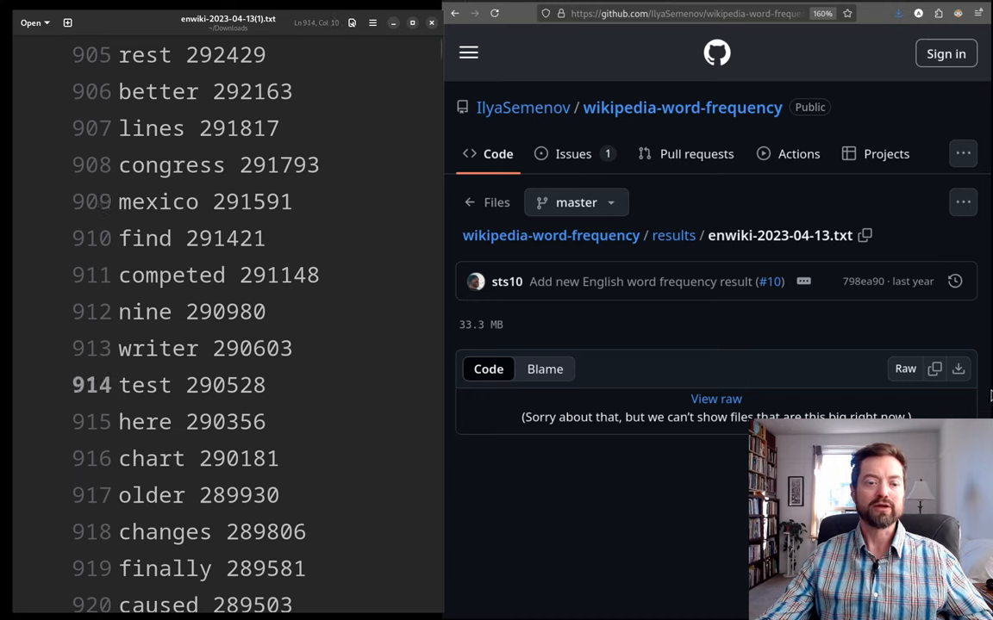
pyautogui.scroll(-3)
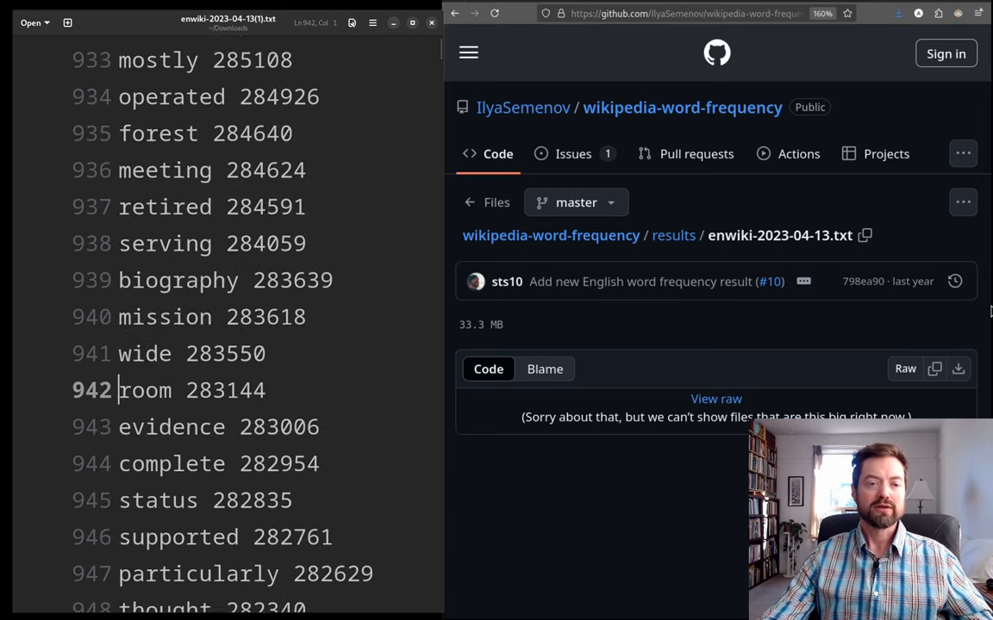
pyautogui.scroll(-3)
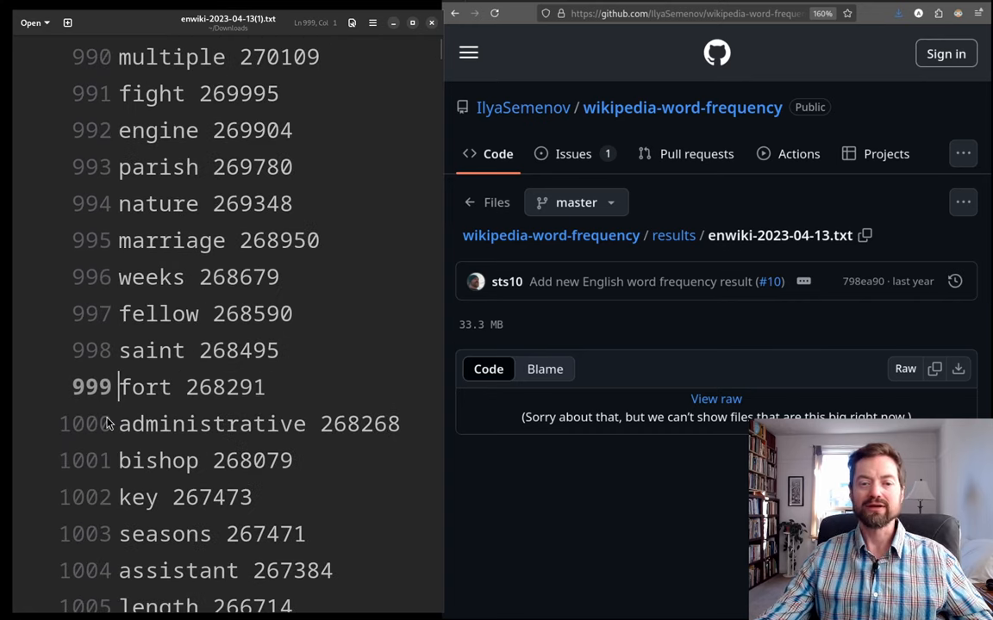
# - Highlight the word at rank 1000 and begin scrolling further down
pyautogui.doubleClick(211, 423)
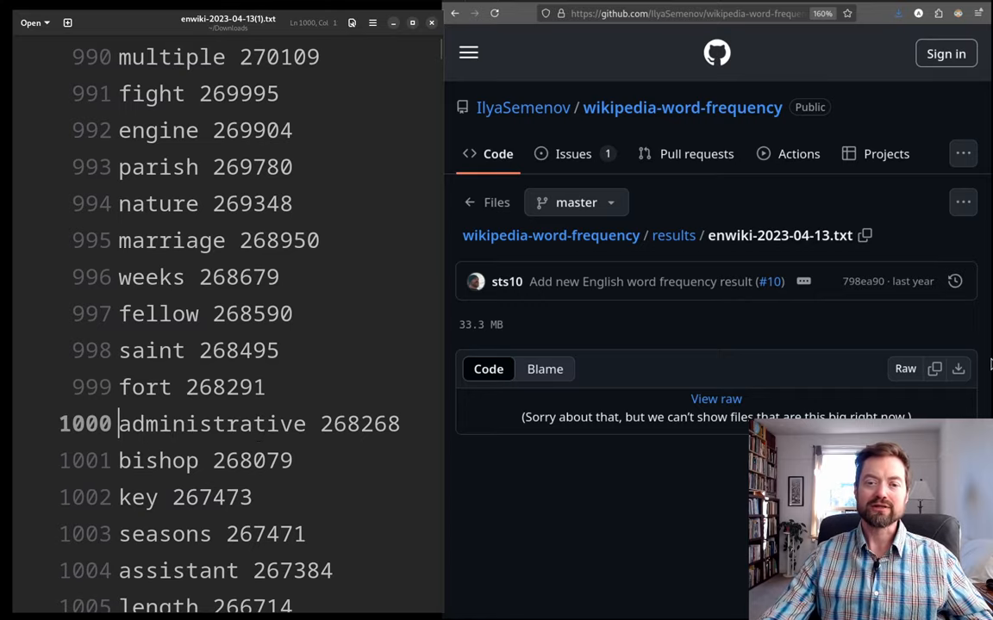
pyautogui.scroll(-3)
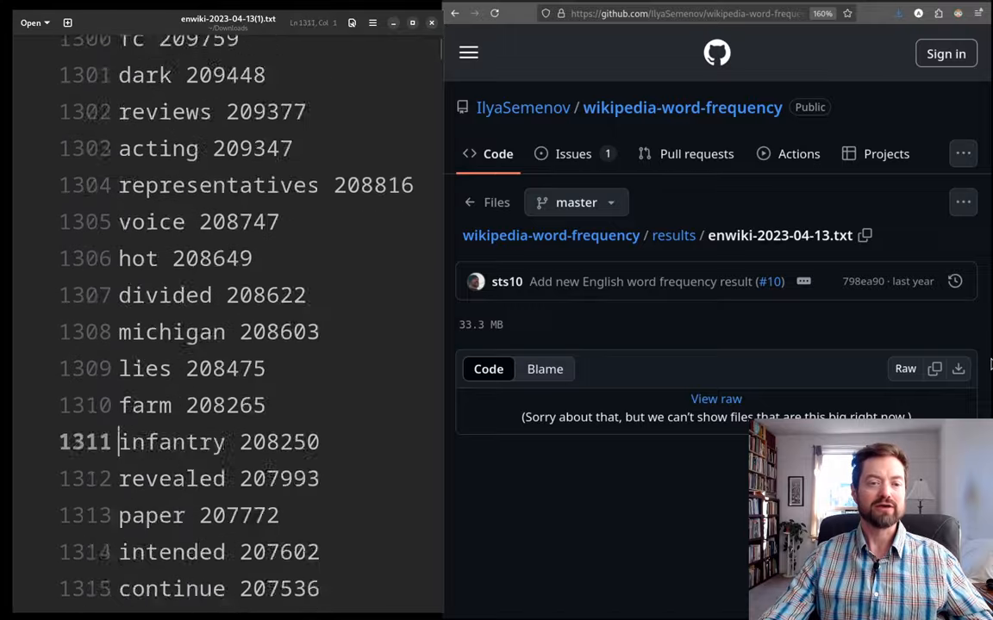
pyautogui.scroll(-3)
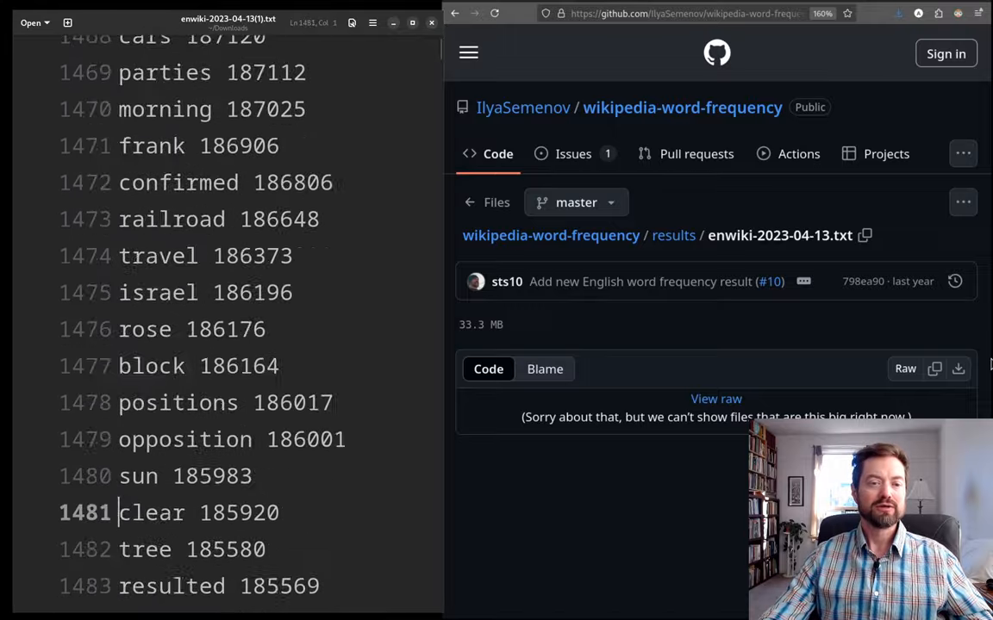
pyautogui.scroll(-3)
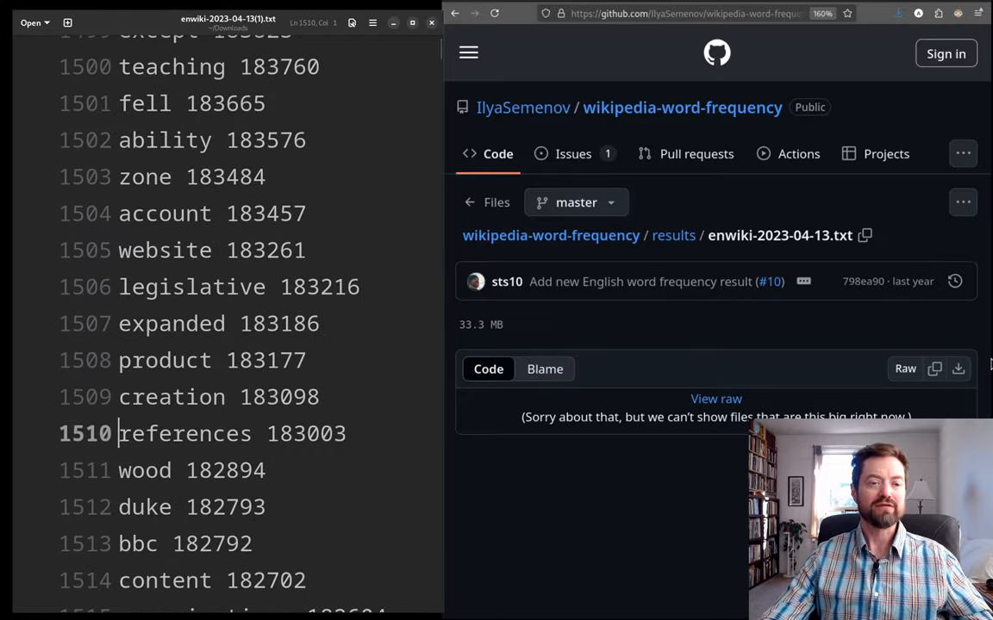
pyautogui.scroll(-3)
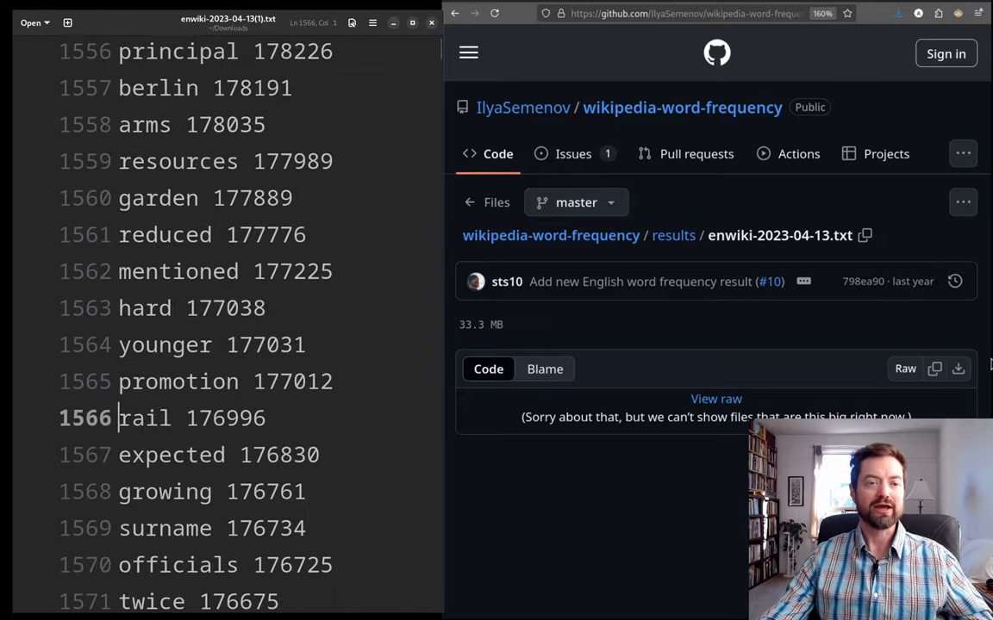
pyautogui.scroll(-3)
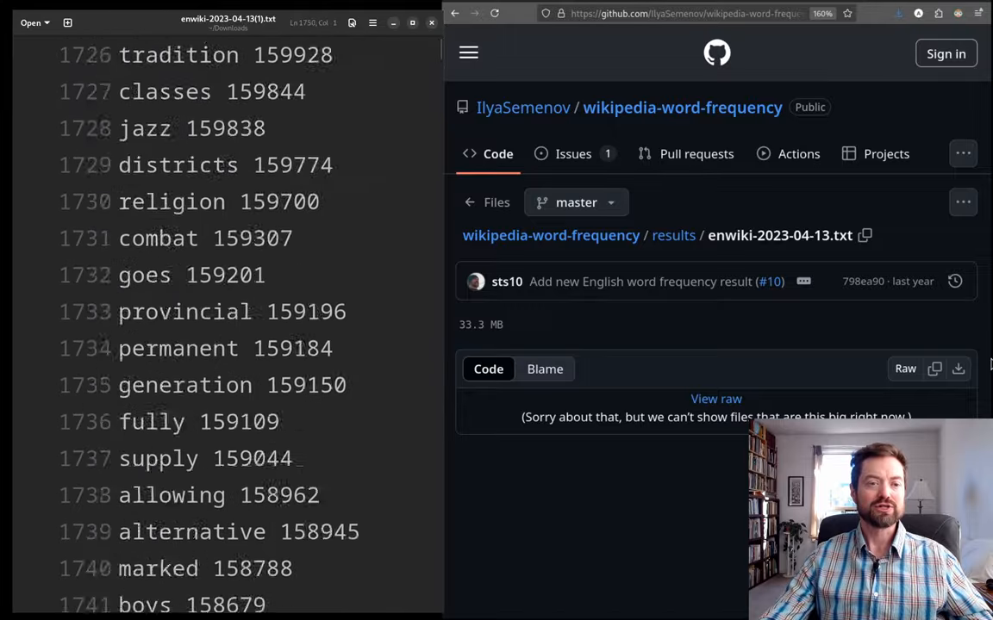
# - Reach rank 2000, select 'powerful', then clear the selection
pyautogui.scroll(-3)
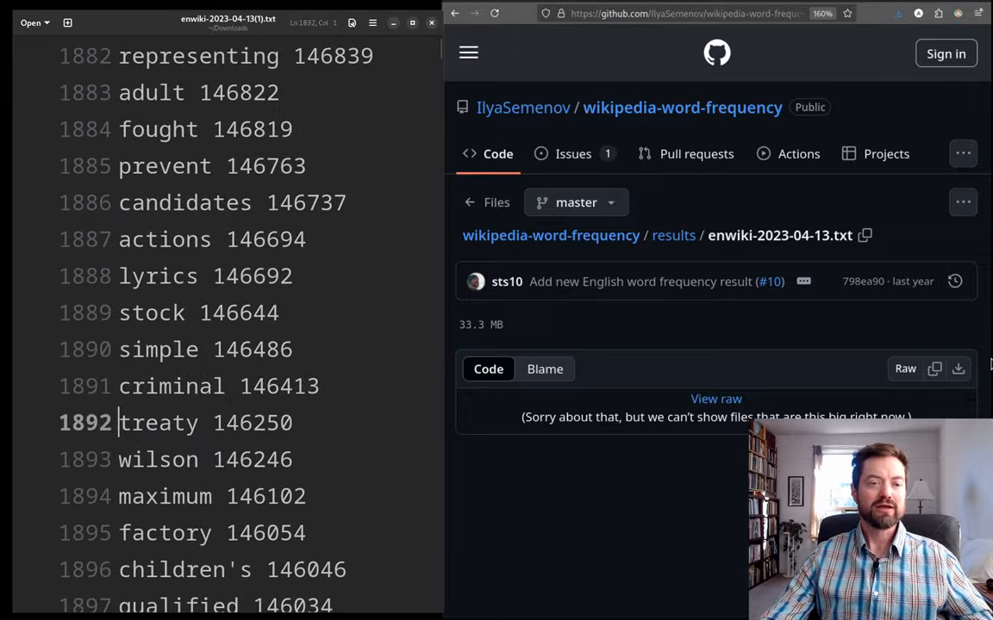
pyautogui.scroll(-3)
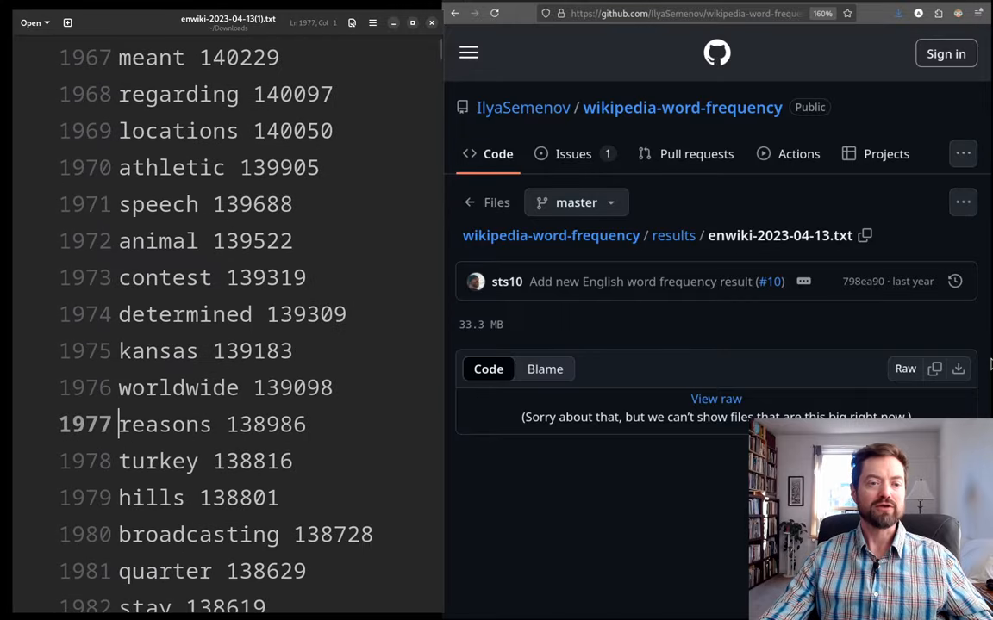
pyautogui.scroll(-3)
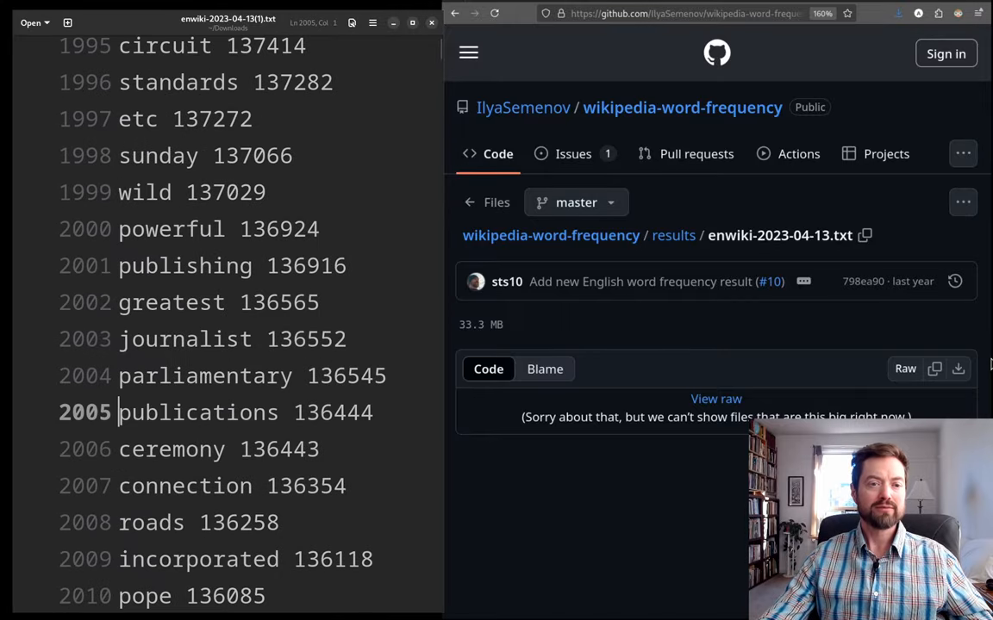
pyautogui.doubleClick(171, 228)
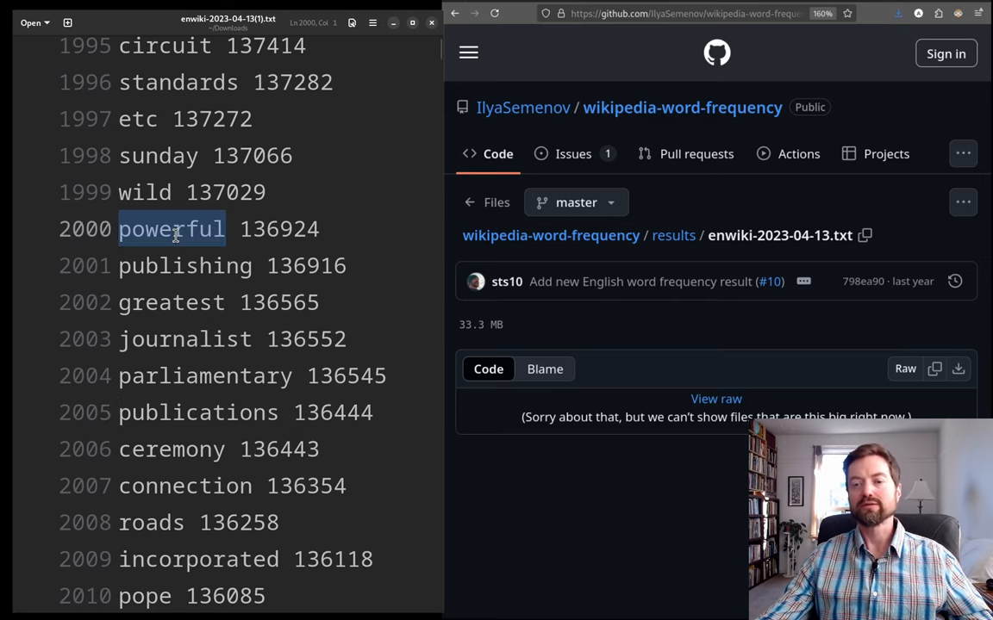
pyautogui.click(133, 266)
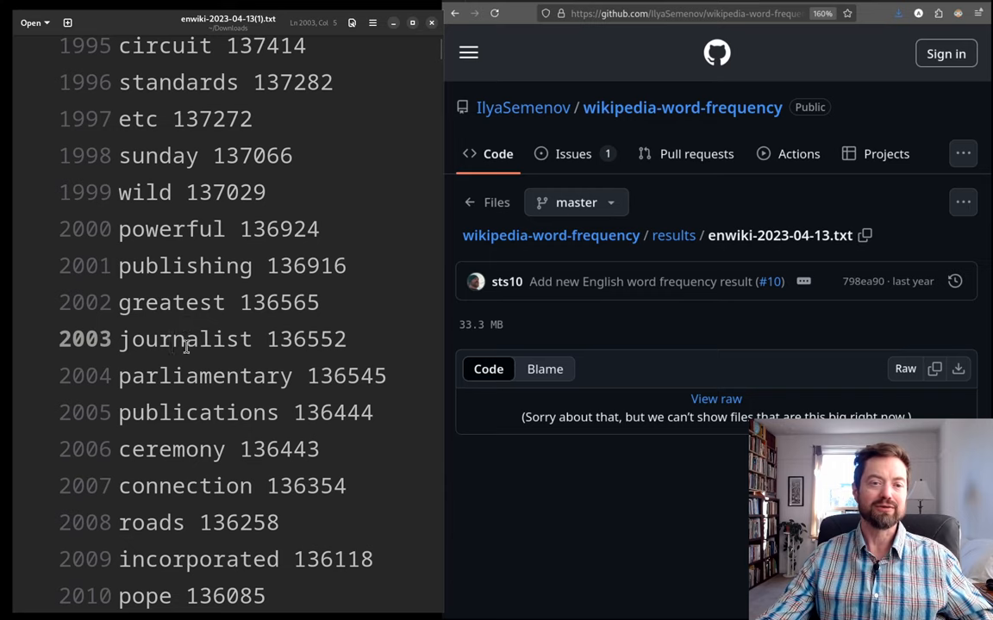
pyautogui.click(201, 412)
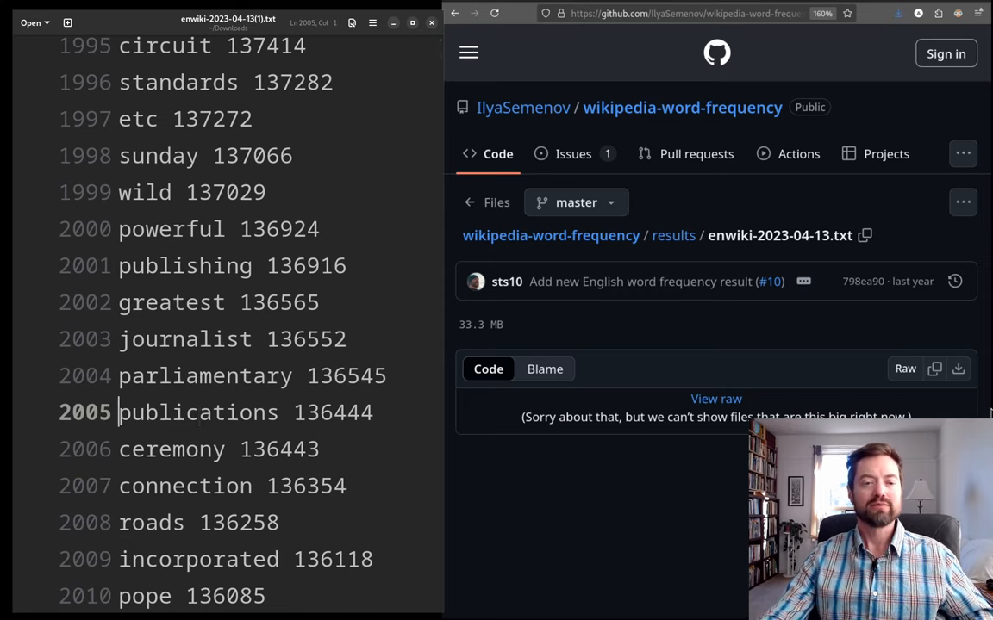
# - Scroll down to ranks 2756–2770, from 'watch' through 'laboratory' to 'expression'
pyautogui.scroll(-3)
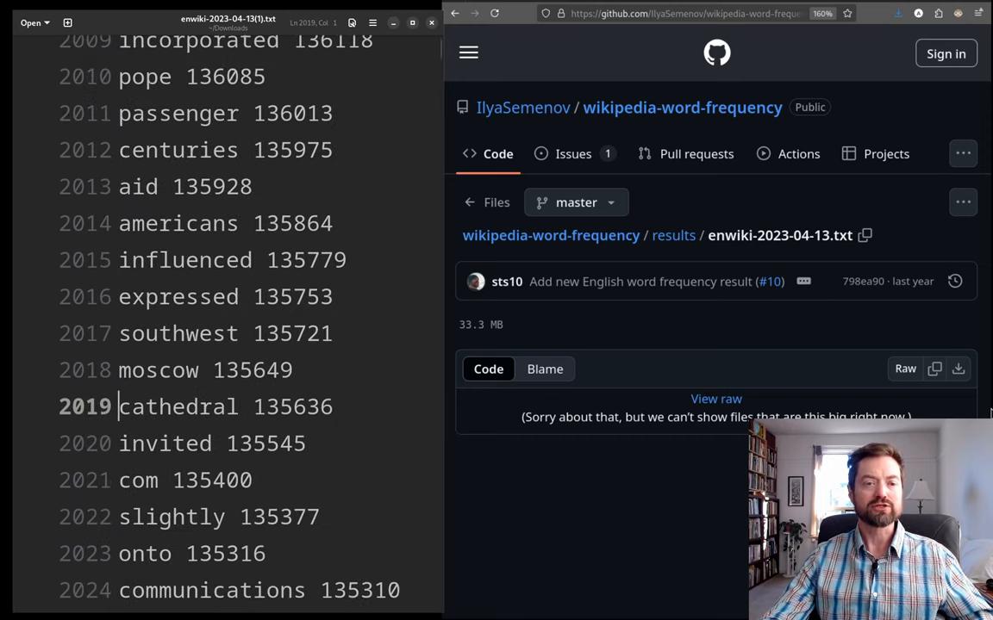
pyautogui.scroll(-3)
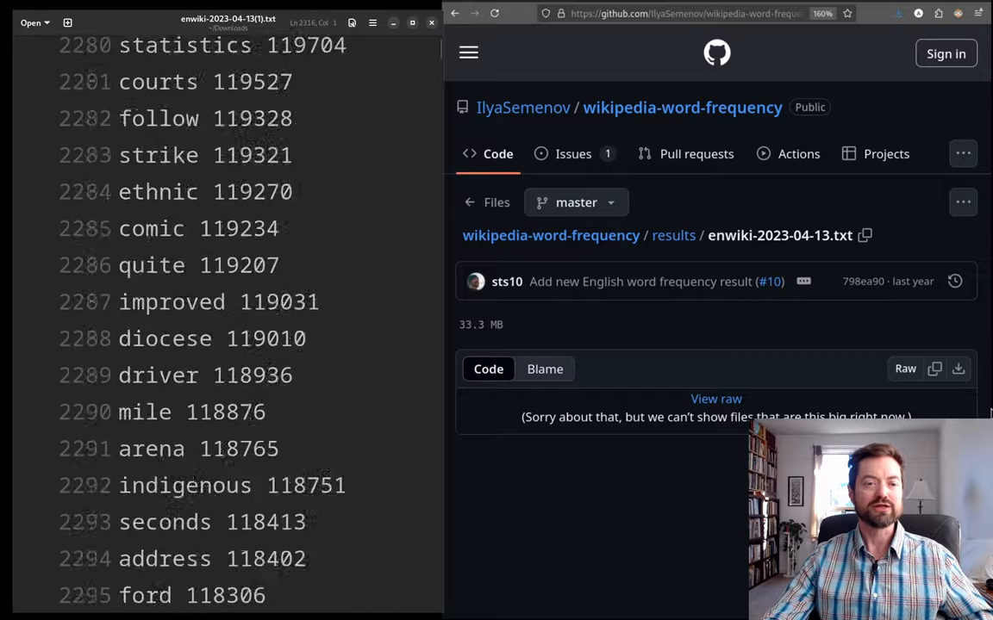
pyautogui.scroll(-3)
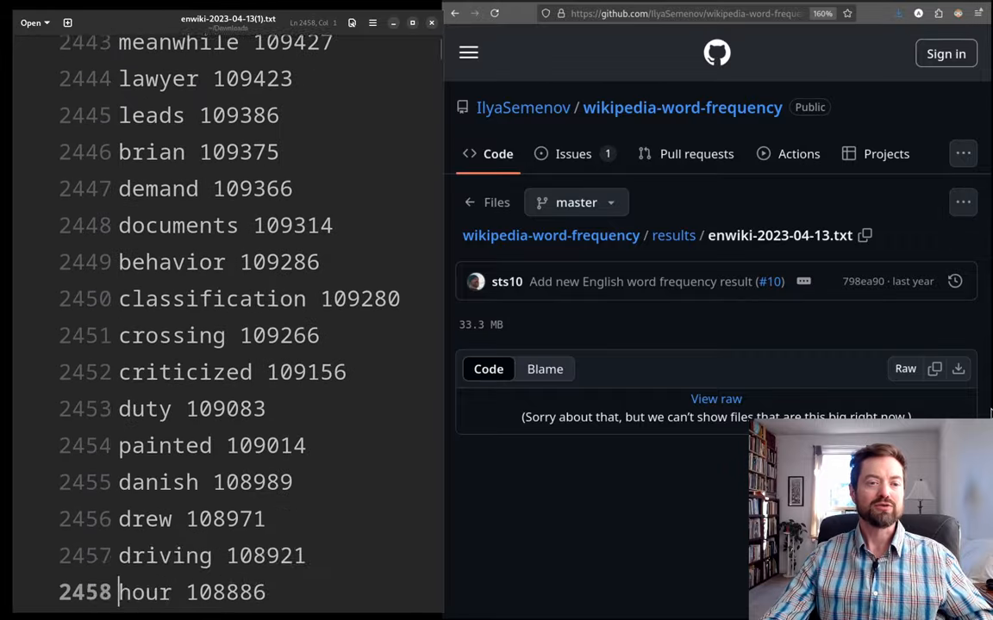
pyautogui.scroll(-3)
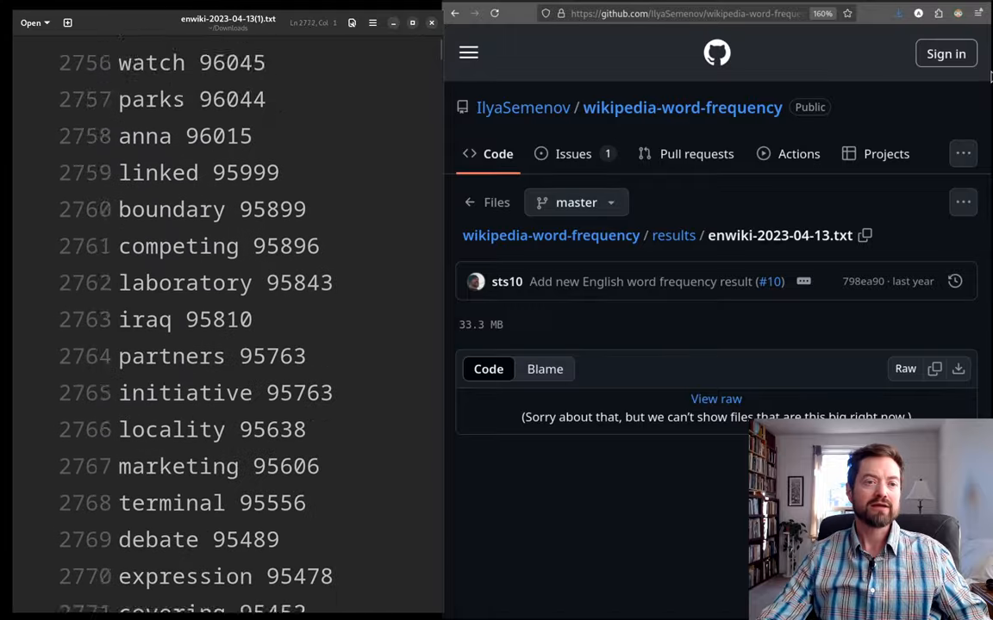
# - Scroll past rank 3000 and highlight 'indicated' and 'arkansas' (ranks 3000–3001)
pyautogui.scroll(-3)
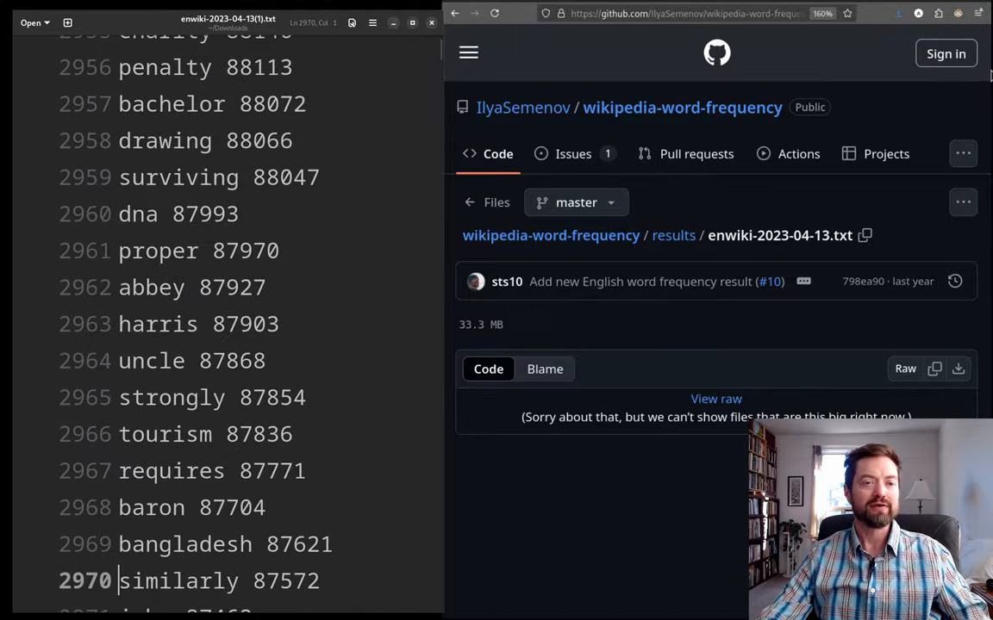
pyautogui.scroll(-3)
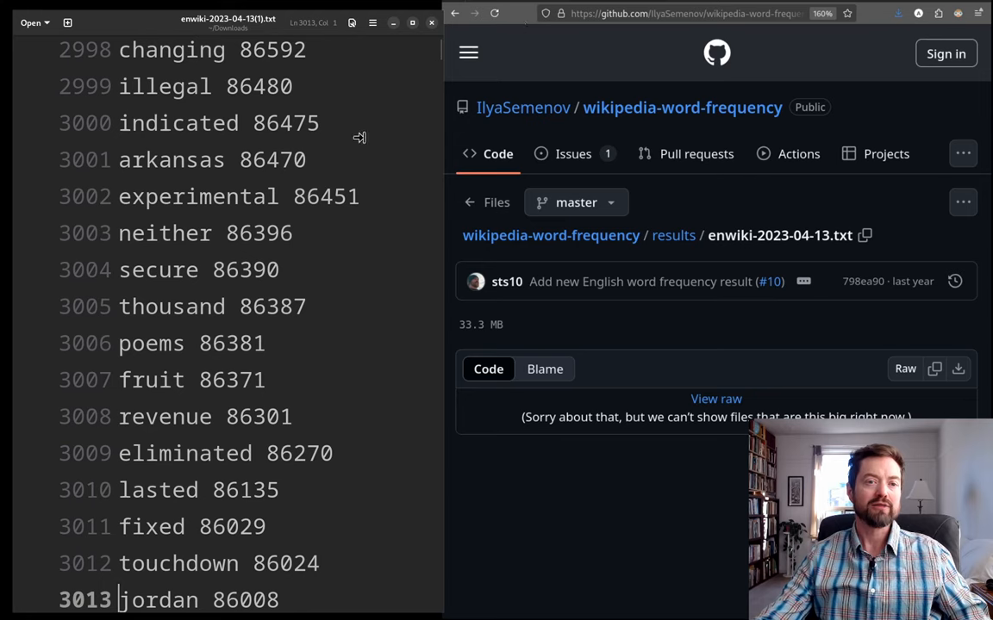
pyautogui.doubleClick(178, 123)
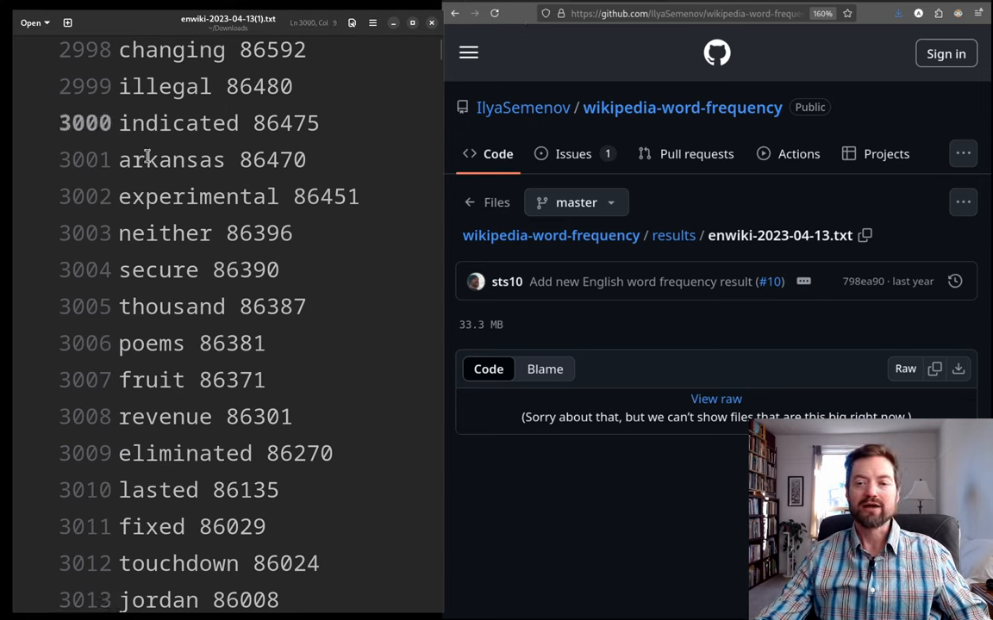
pyautogui.doubleClick(170, 160)
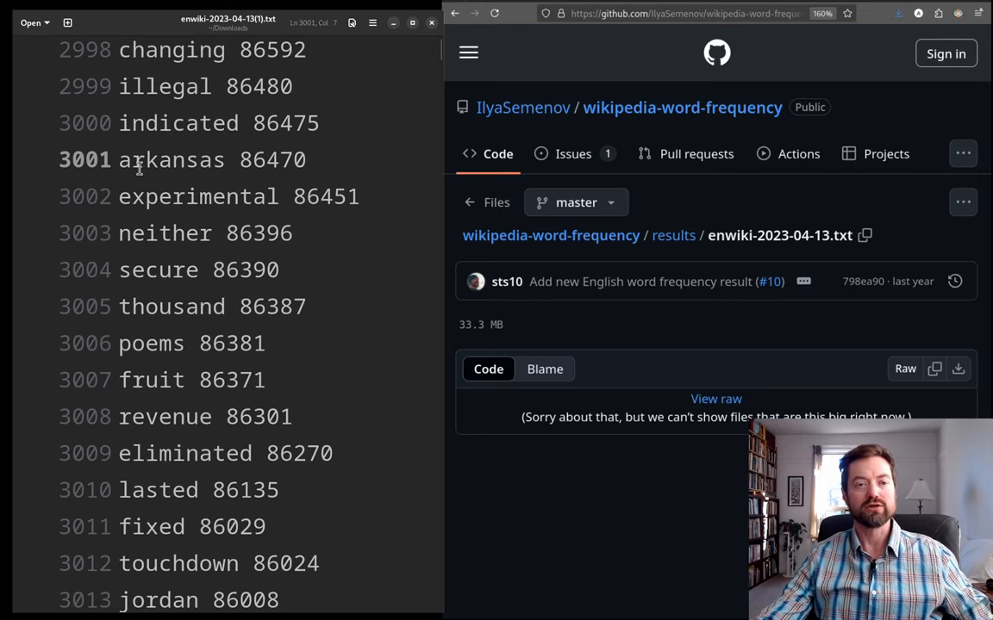
# - Scroll to ranks 3496–3511, select 'indicate' and 'morris', then clear the selection
pyautogui.scroll(-3)
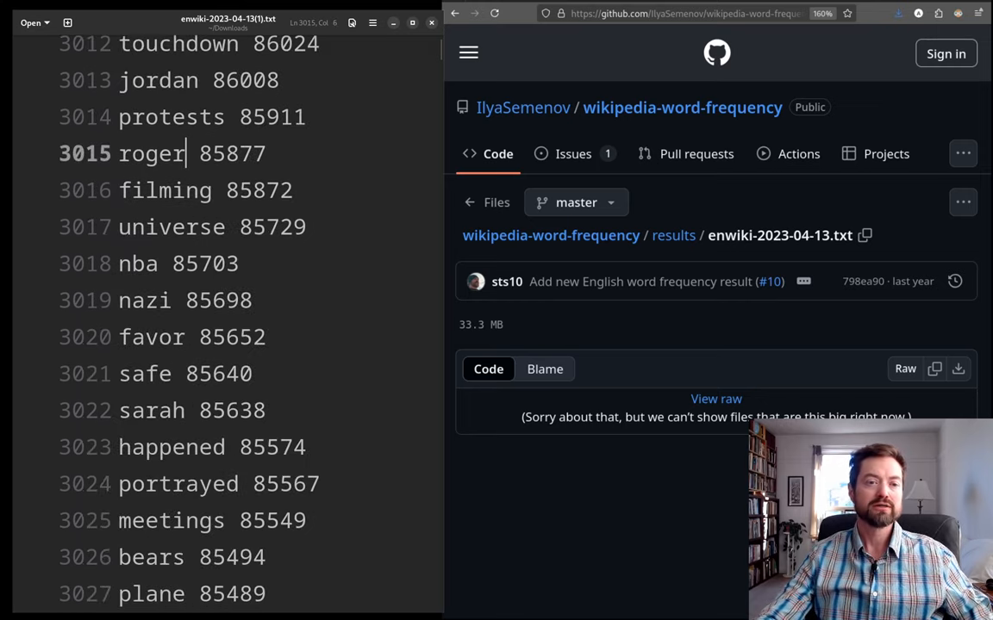
pyautogui.scroll(-3)
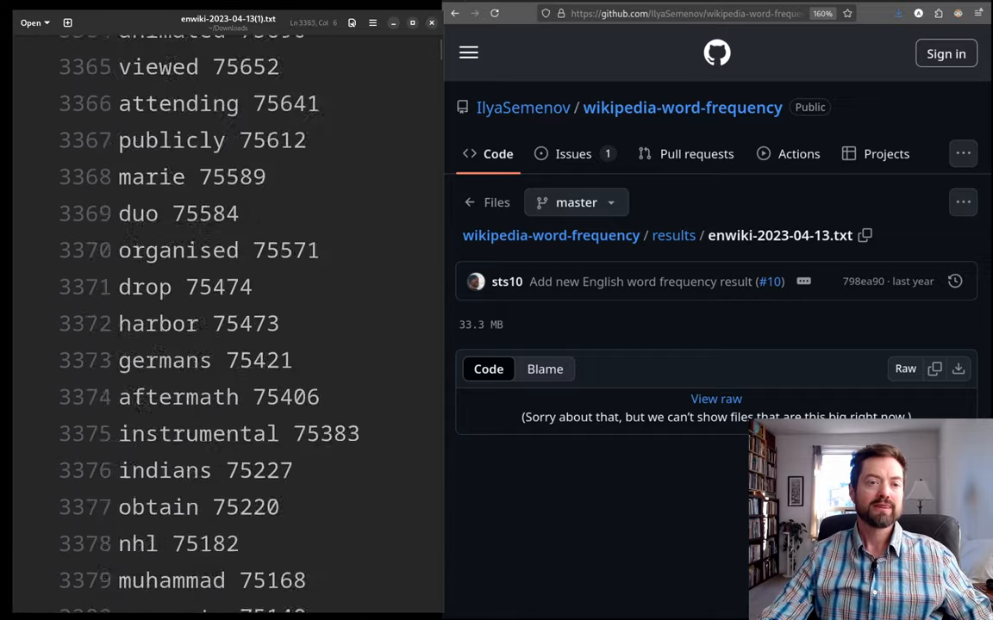
pyautogui.scroll(-3)
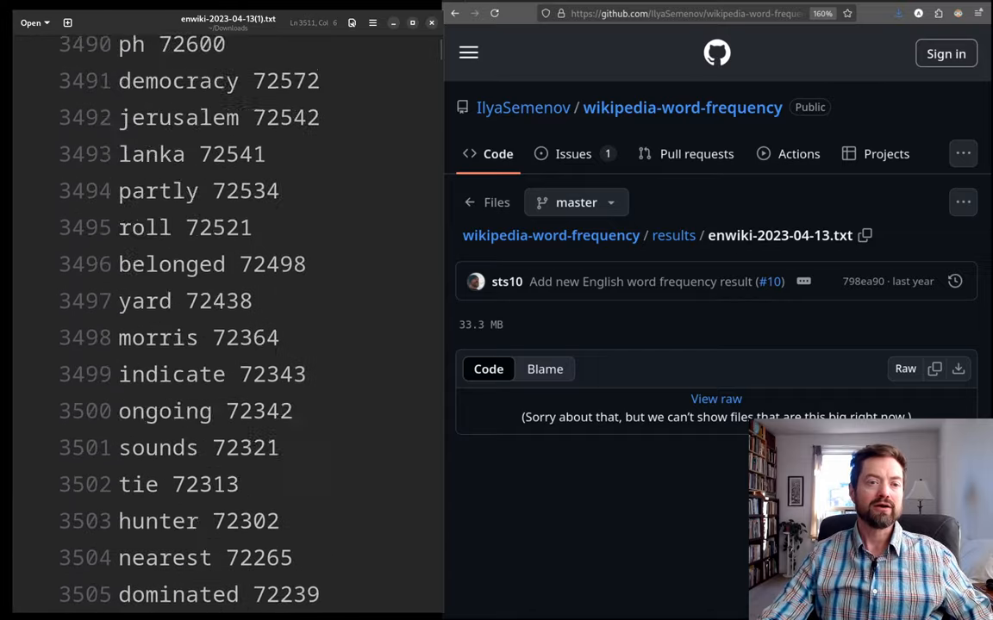
pyautogui.scroll(-3)
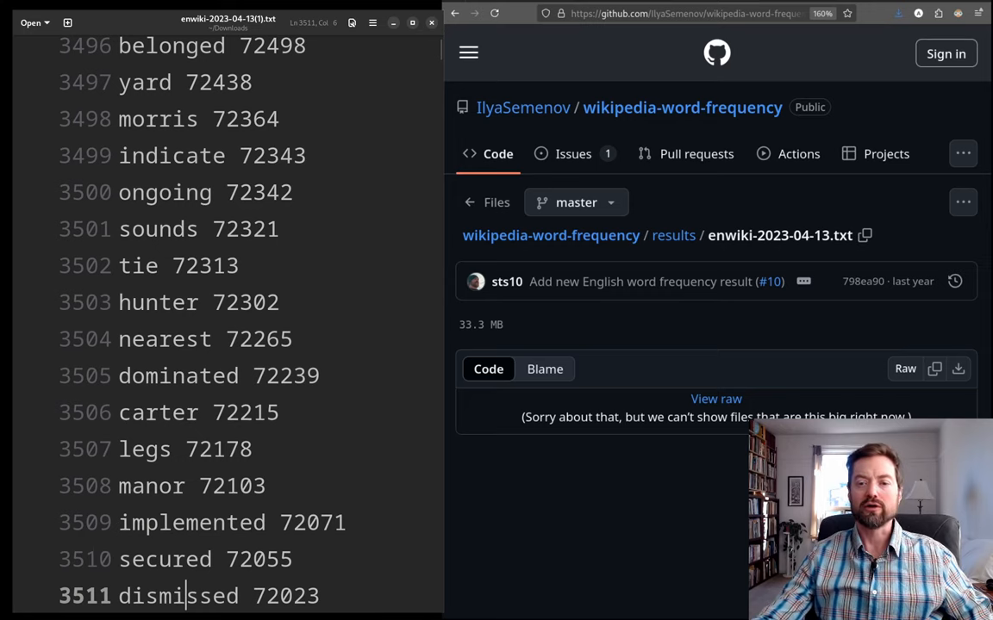
pyautogui.doubleClick(163, 192)
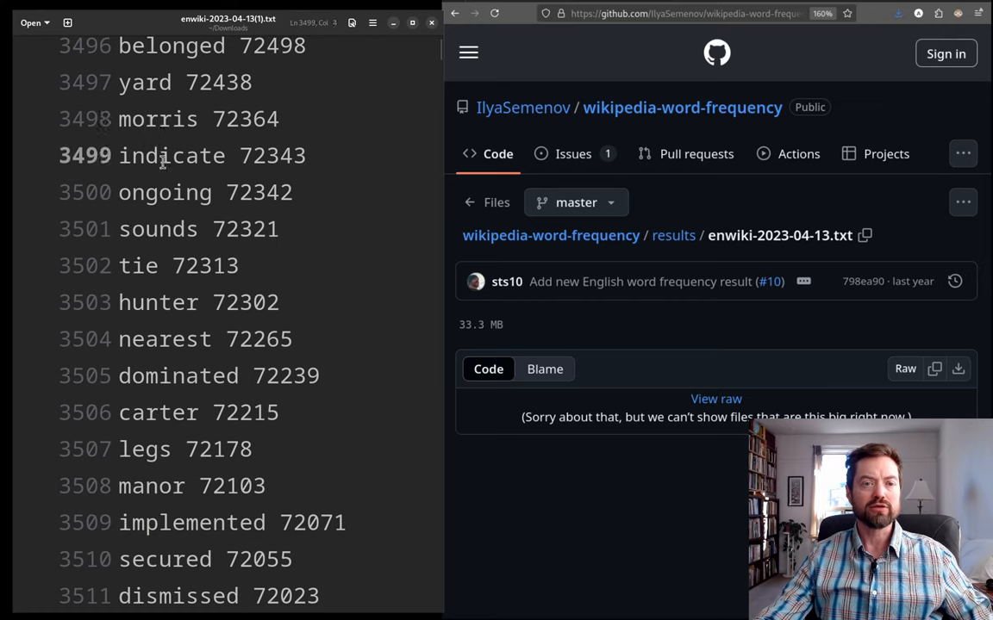
pyautogui.doubleClick(158, 118)
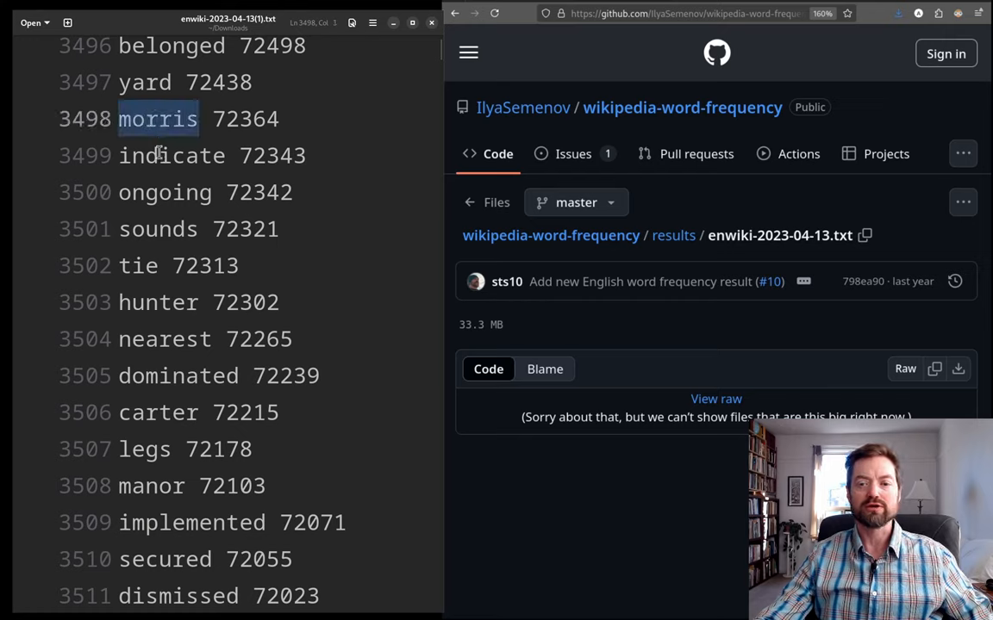
pyautogui.click(160, 265)
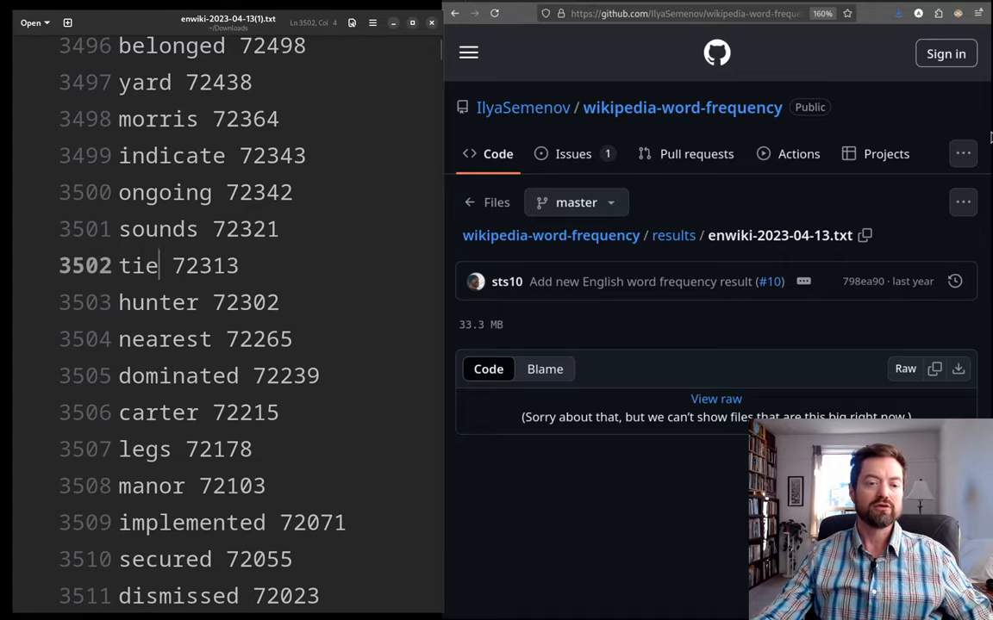
# - Scroll down to ranks 5178–5193, 'sussex' through 'encountered', and double-click a word there
pyautogui.scroll(-3)
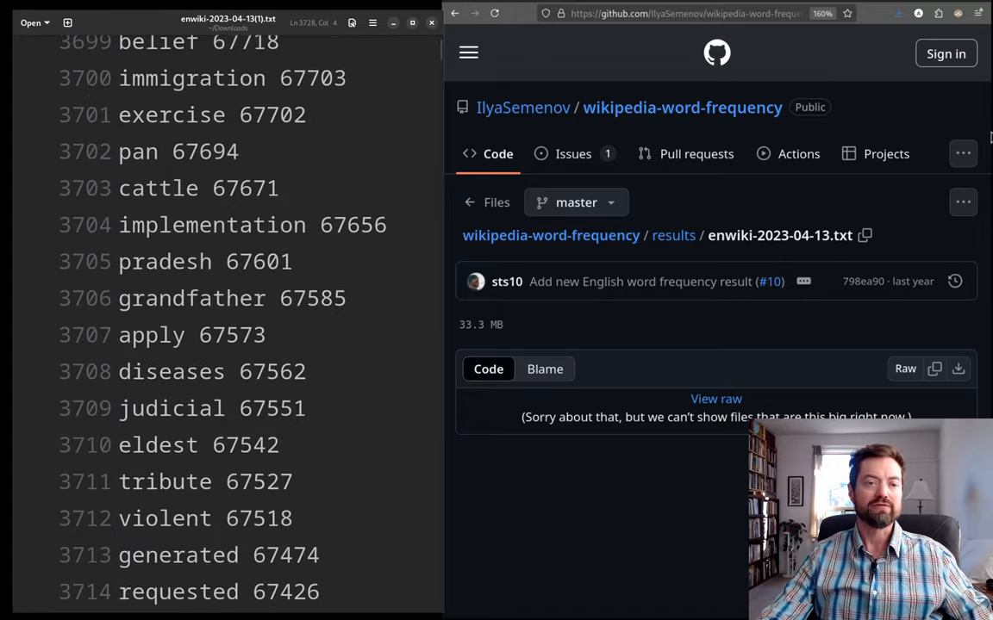
pyautogui.scroll(-3)
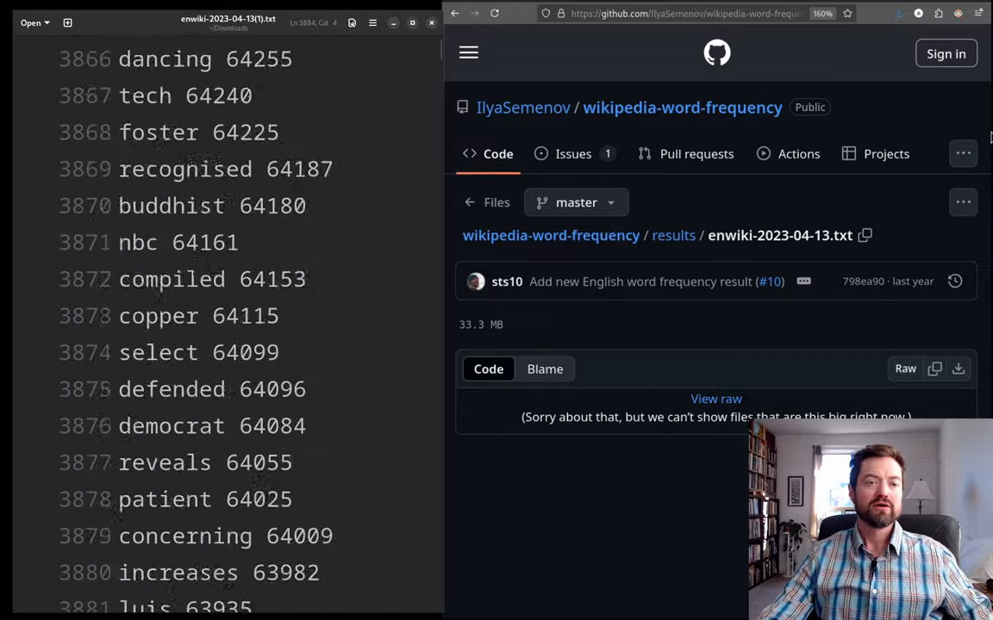
pyautogui.scroll(-3)
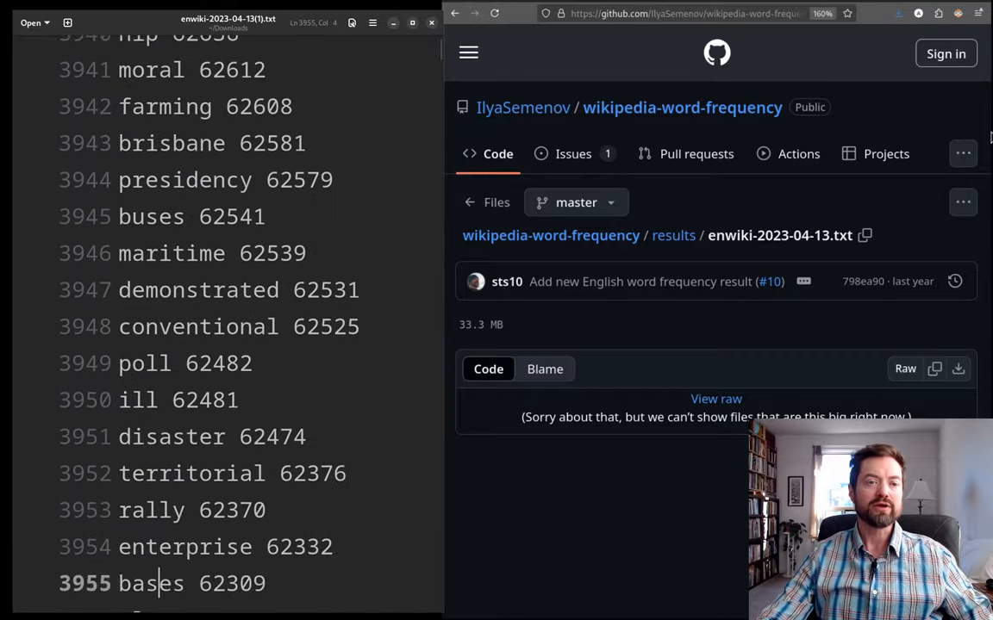
pyautogui.scroll(-3)
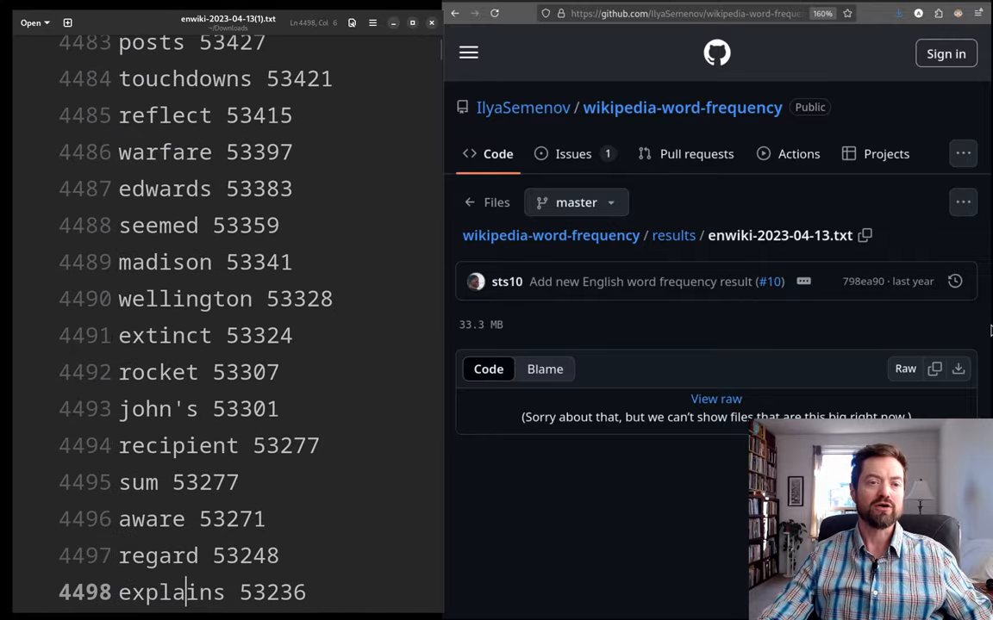
pyautogui.scroll(-3)
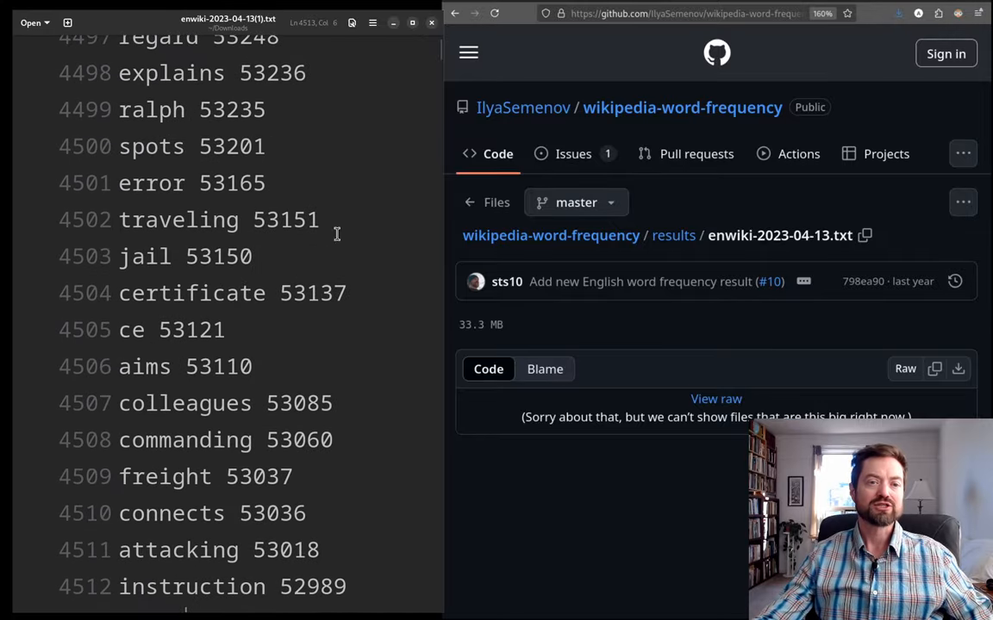
pyautogui.scroll(-3)
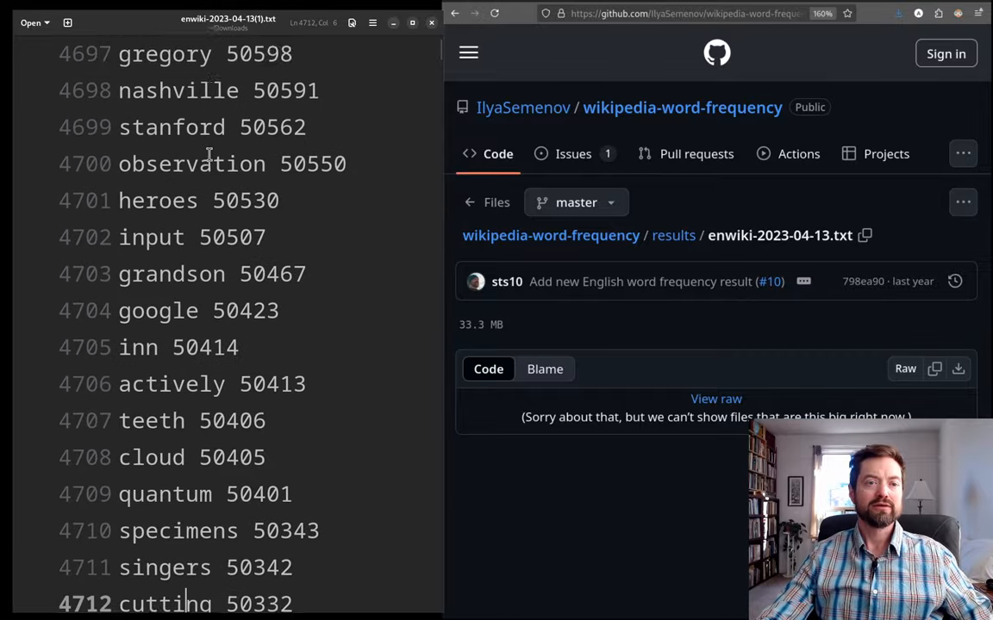
pyautogui.scroll(-3)
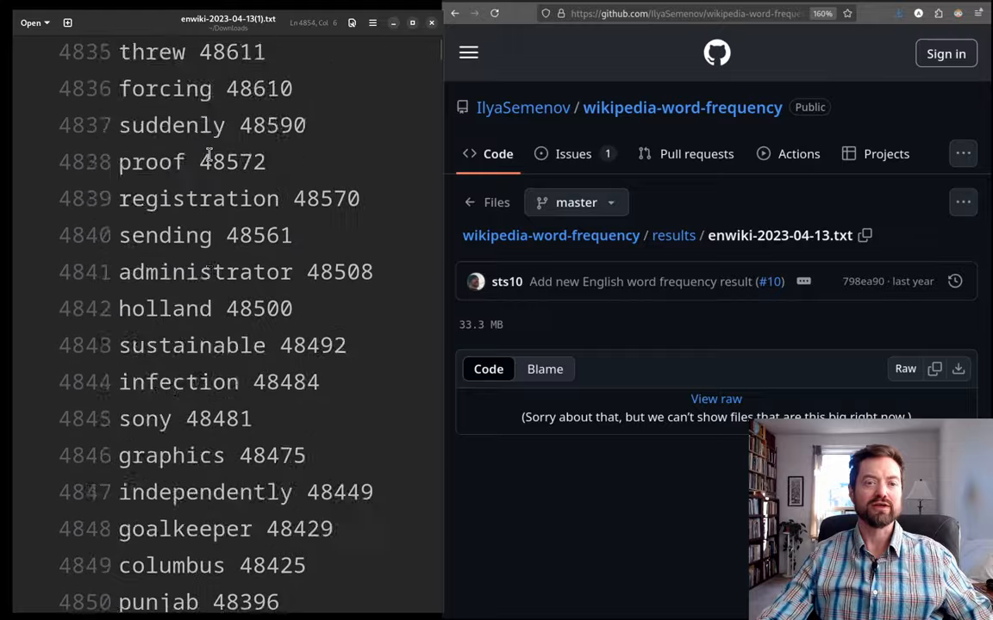
pyautogui.scroll(-3)
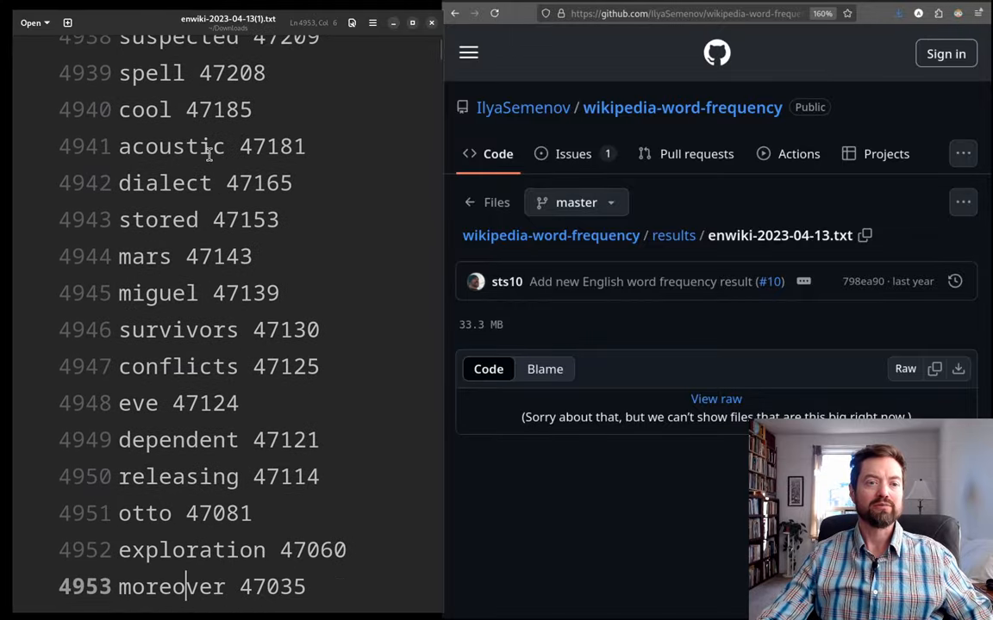
pyautogui.scroll(-3)
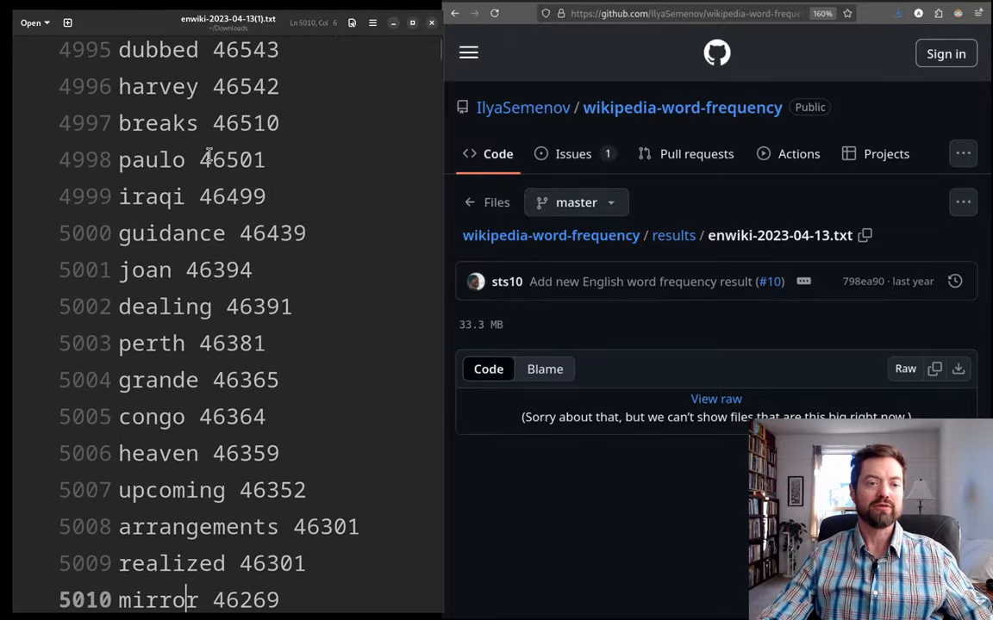
pyautogui.doubleClick(171, 233)
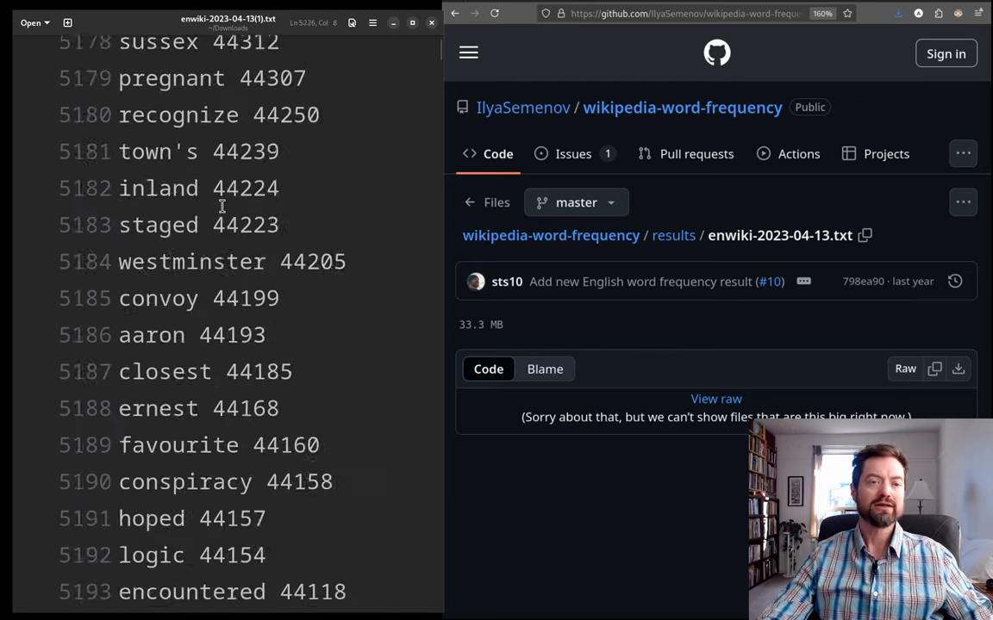
# - Scroll down to rank 6000 and double-click the word 'trucks'
pyautogui.scroll(-3)
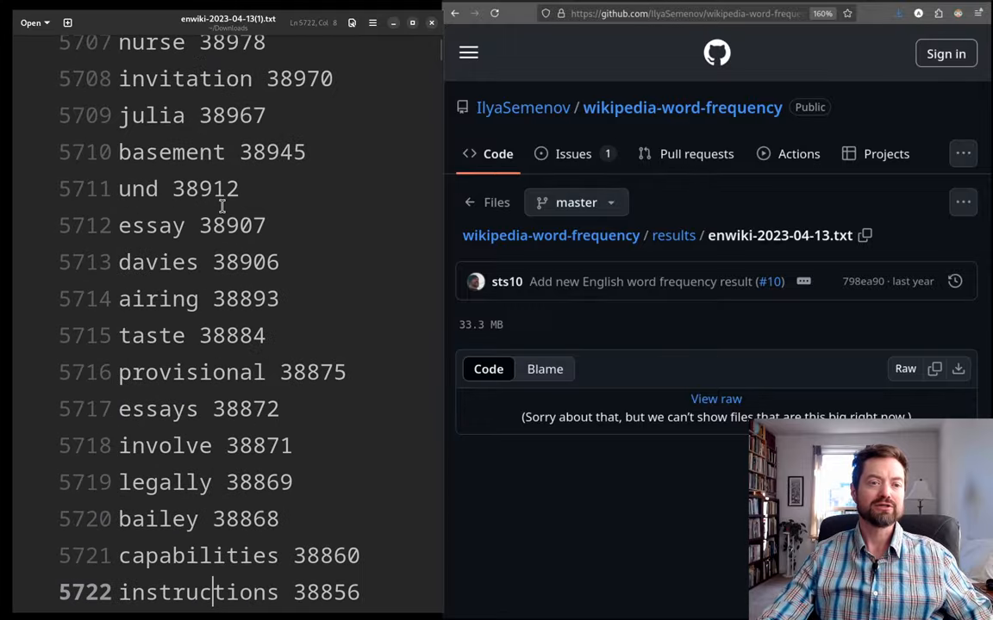
pyautogui.scroll(-3)
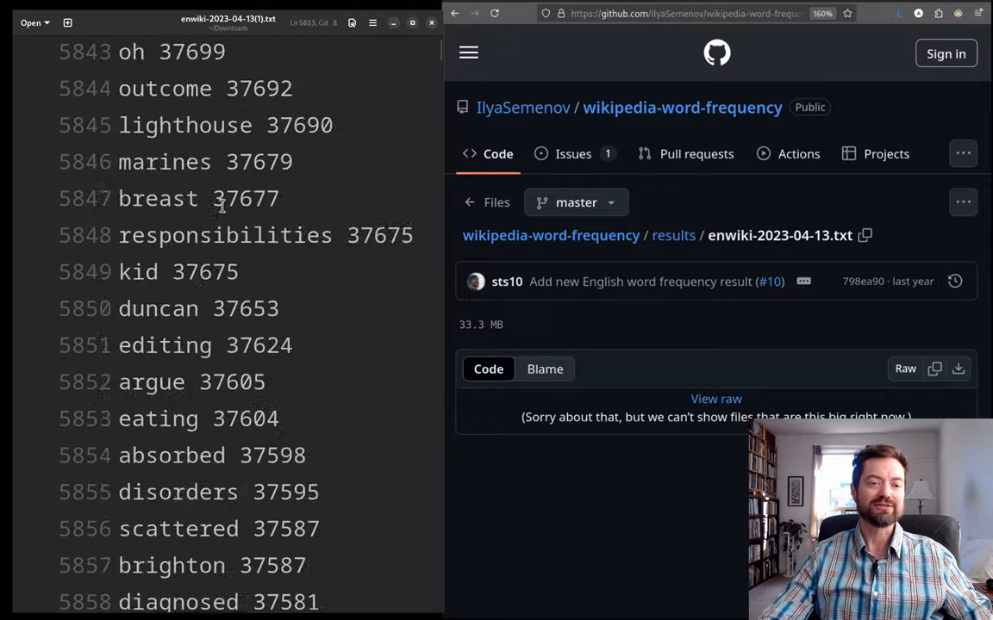
pyautogui.scroll(-3)
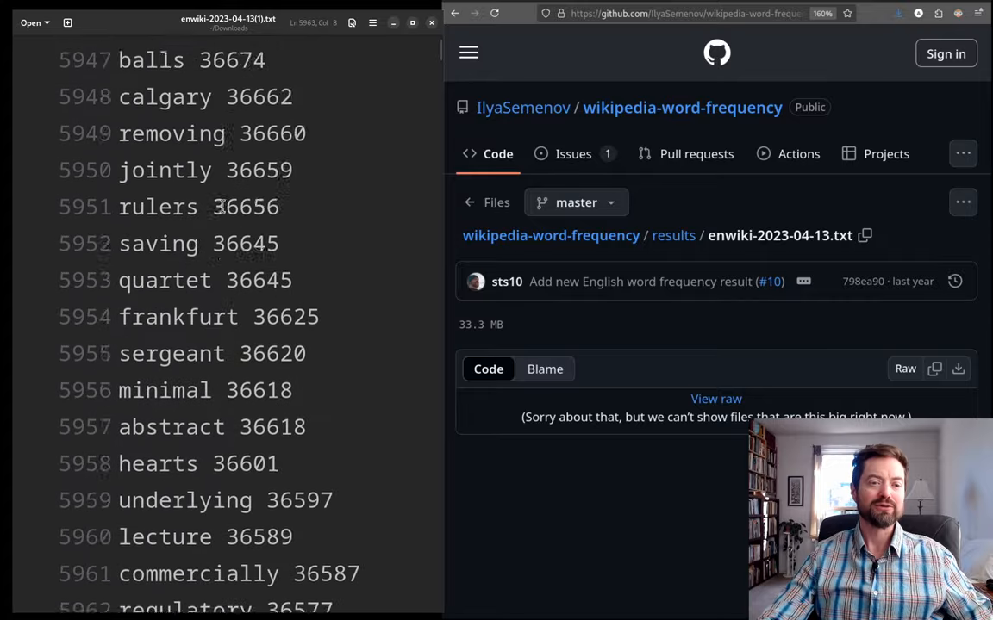
pyautogui.scroll(-3)
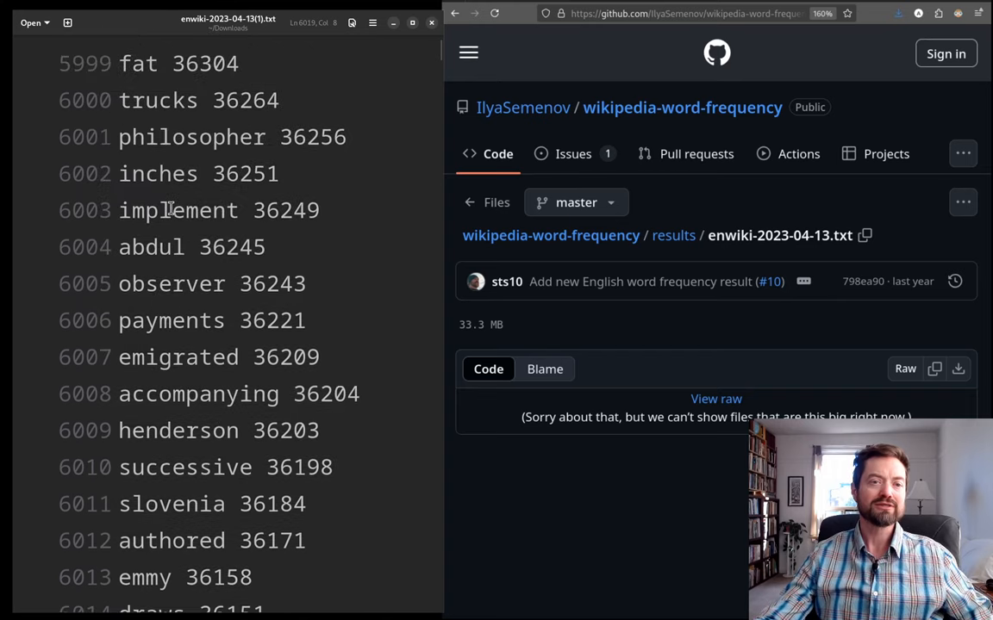
pyautogui.doubleClick(157, 100)
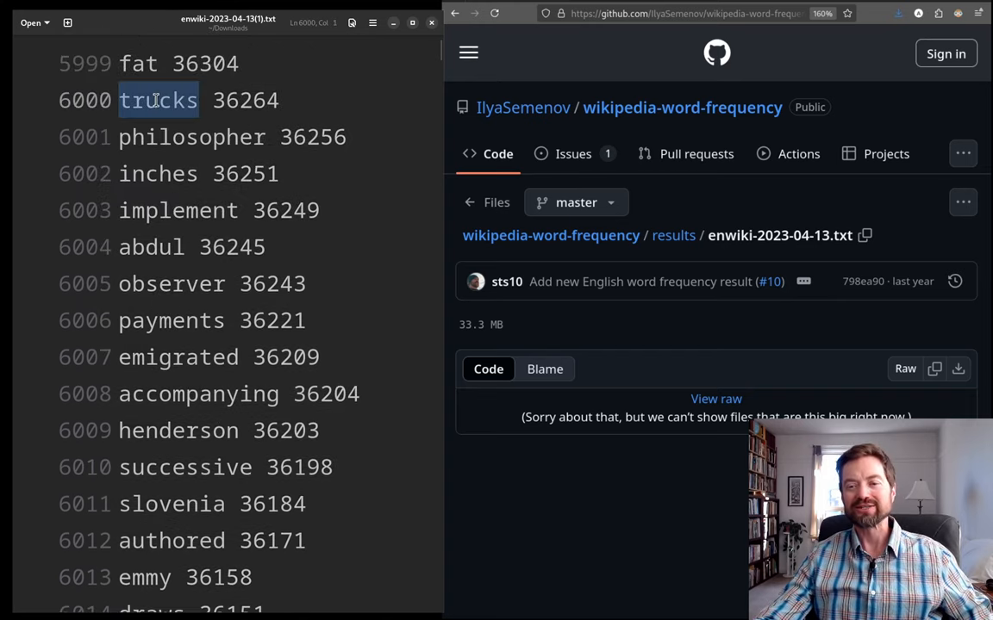
pyautogui.moveTo(383, 166)
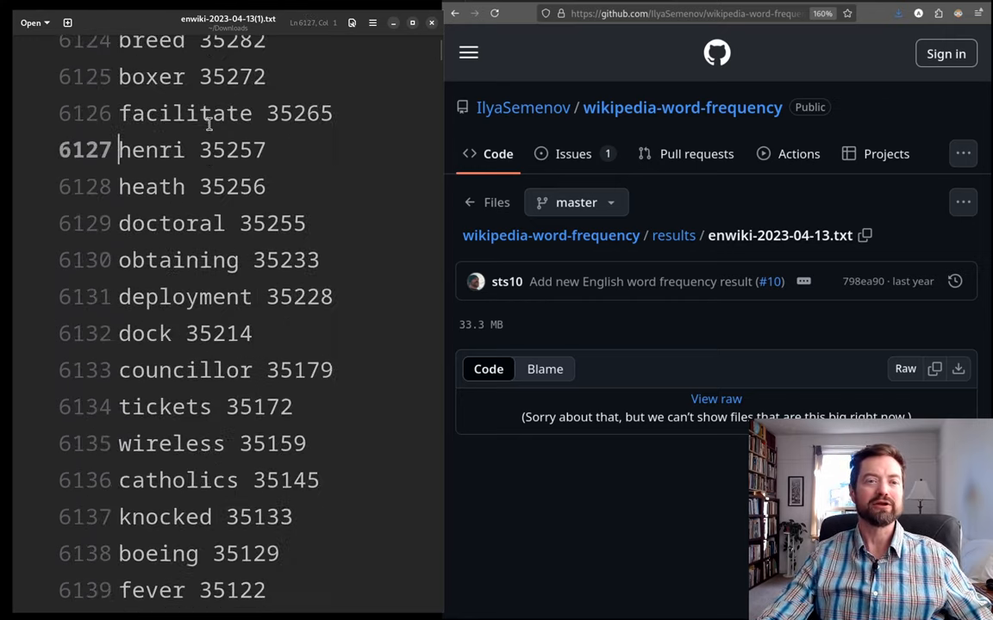
# - Scroll down to rank 7000 and double-click the word 'silence'
pyautogui.scroll(-3)
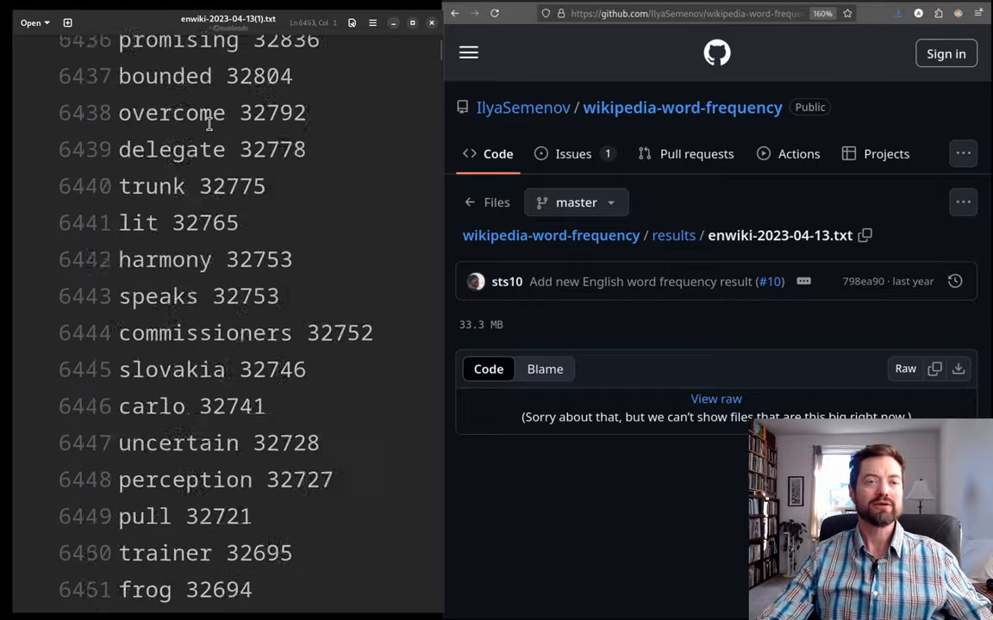
pyautogui.scroll(-3)
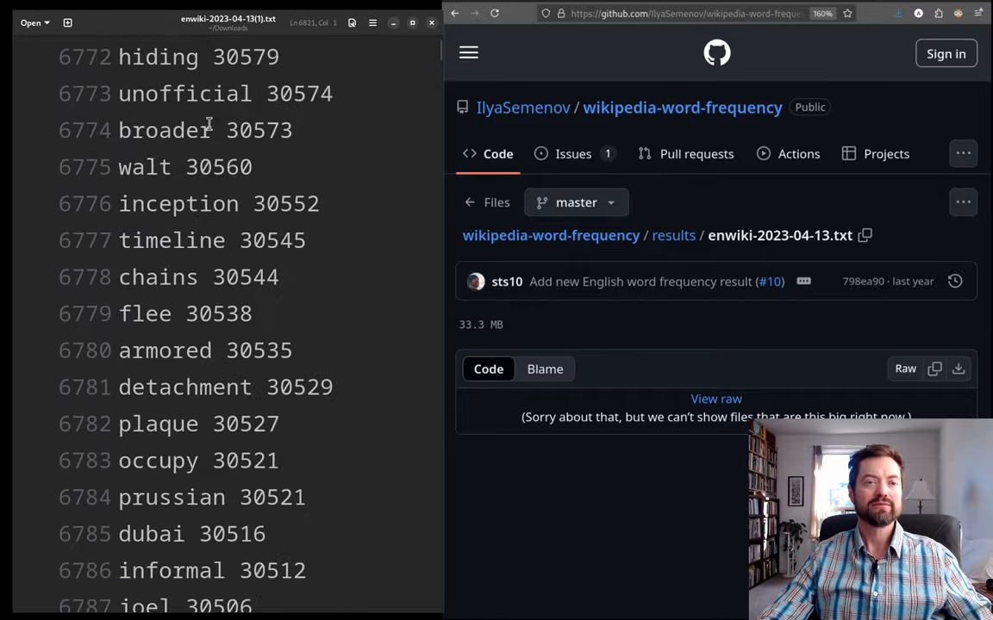
pyautogui.scroll(-3)
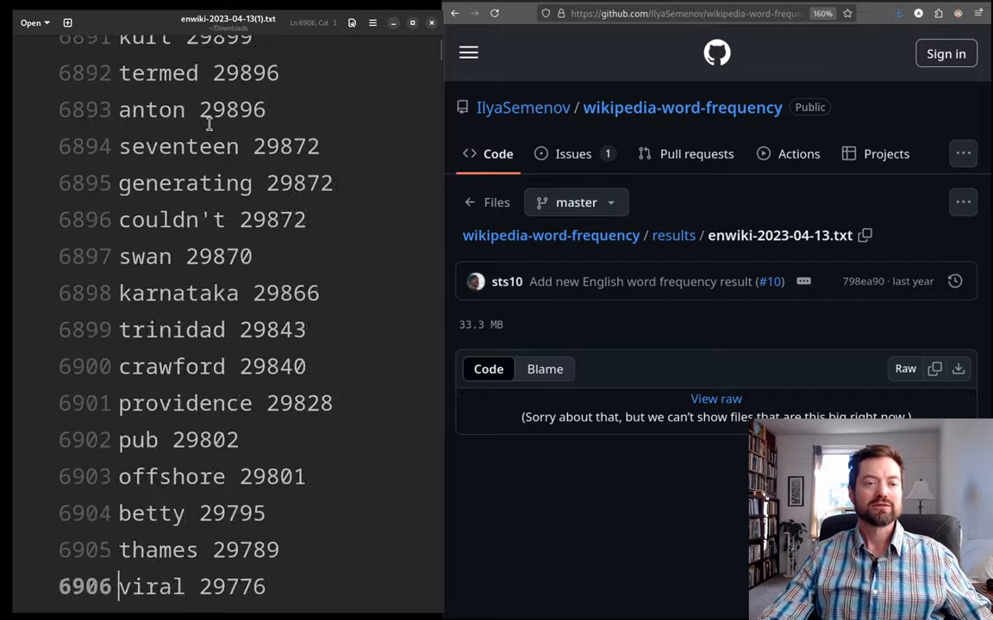
pyautogui.scroll(-3)
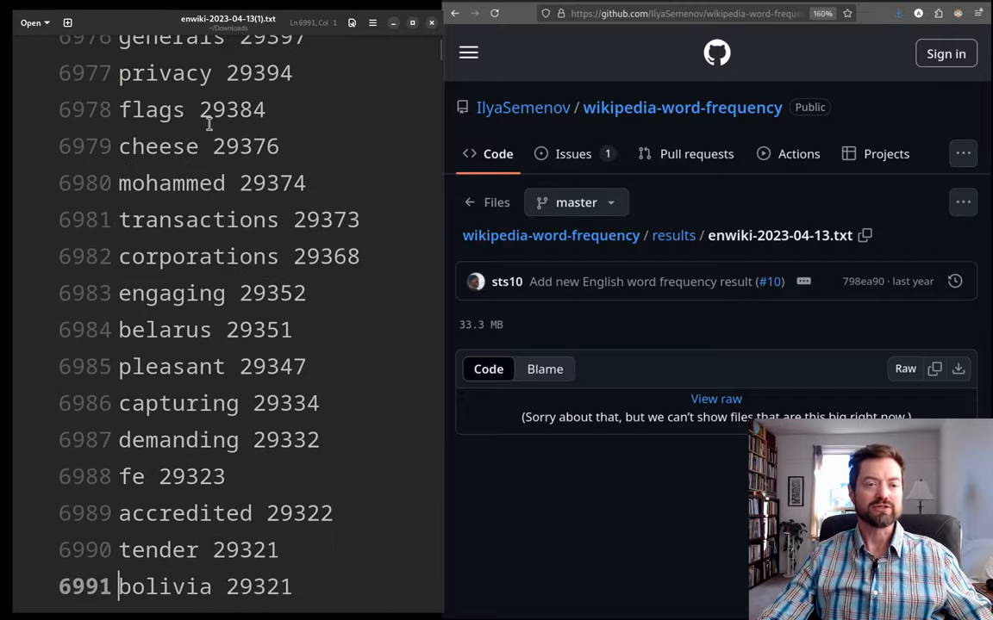
pyautogui.scroll(-3)
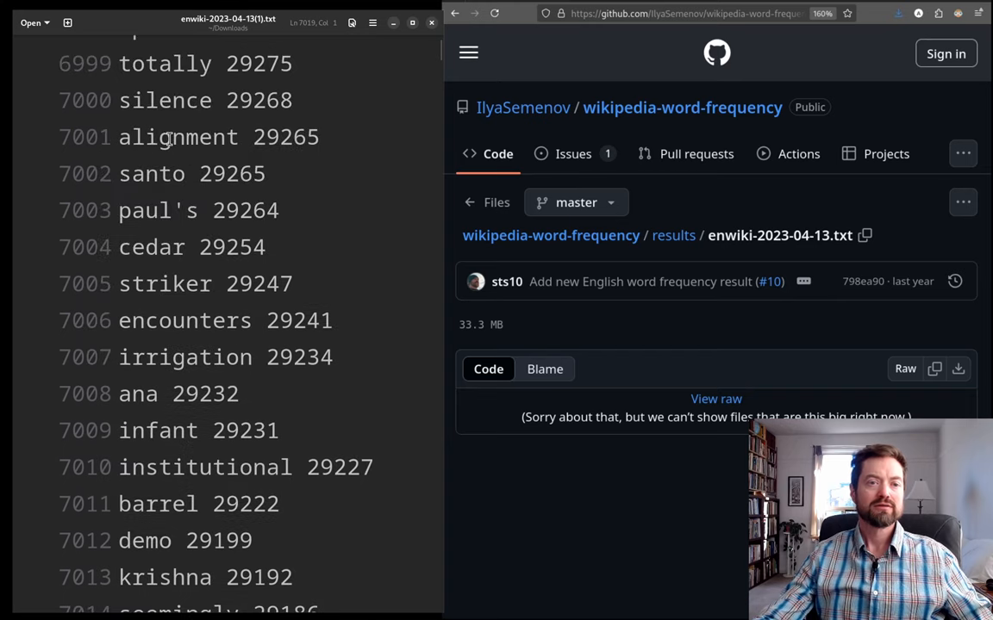
pyautogui.doubleClick(165, 100)
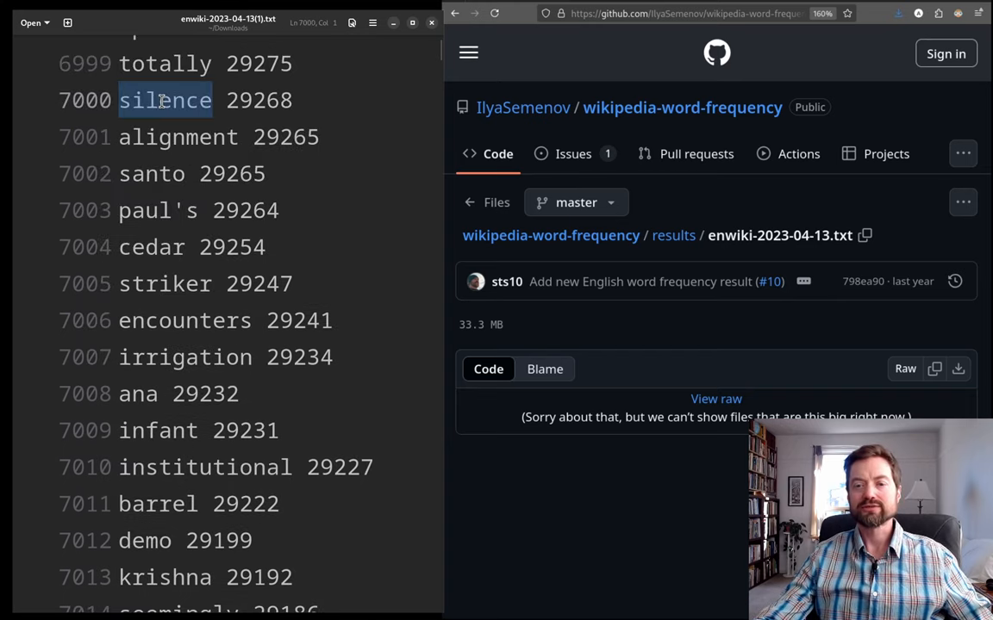
# - Keep scrolling to ranks 7996–8011 around 'clare'
pyautogui.scroll(-3)
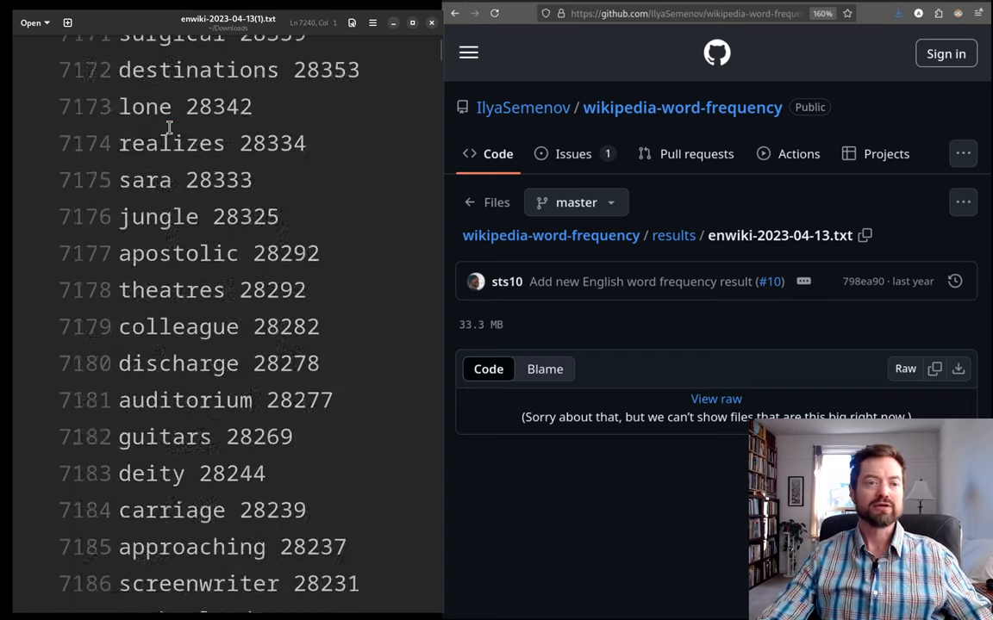
pyautogui.scroll(-3)
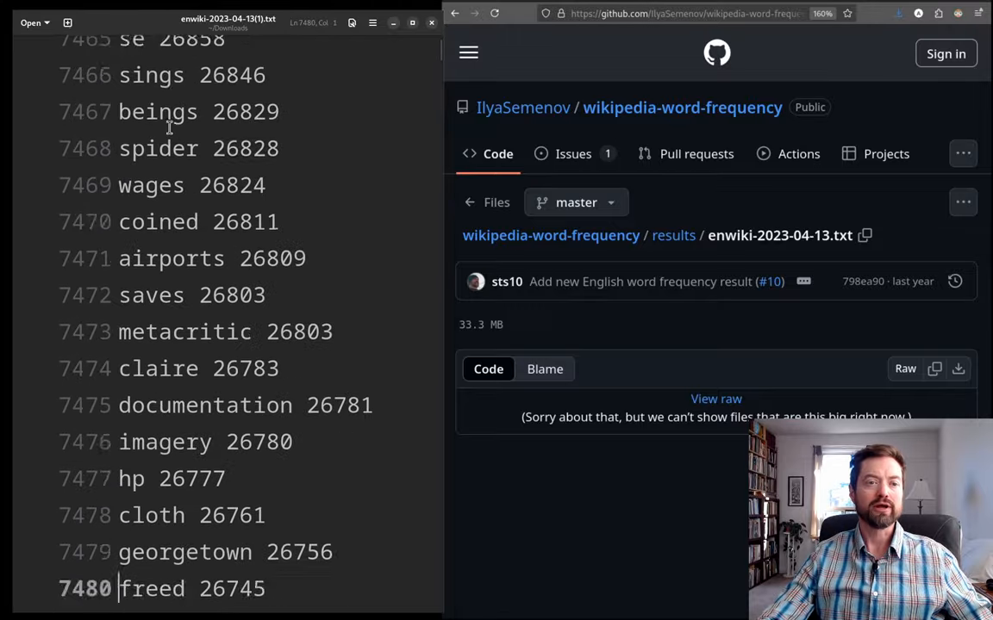
pyautogui.scroll(-3)
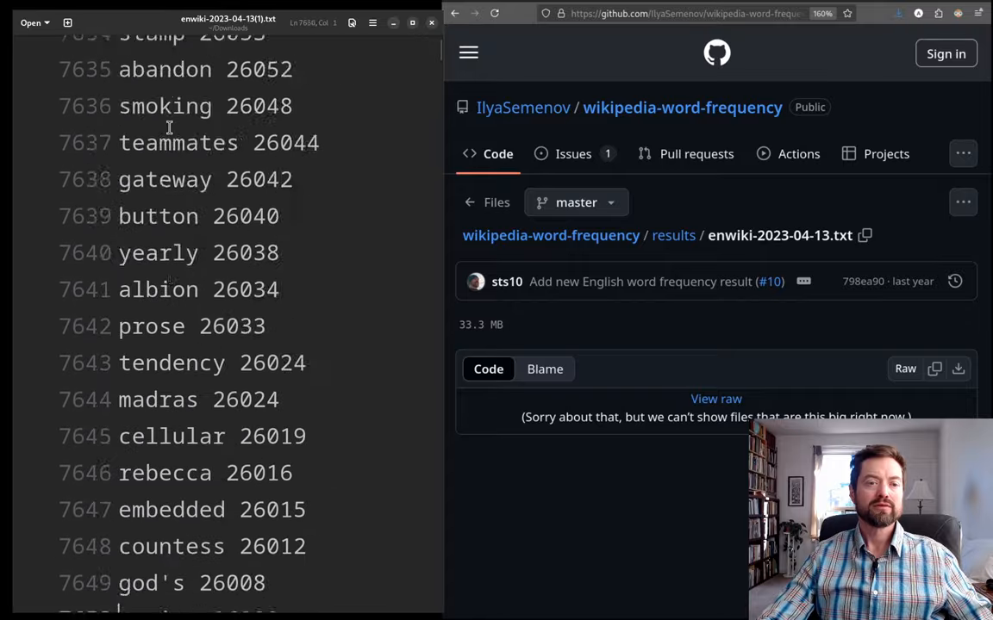
pyautogui.scroll(-3)
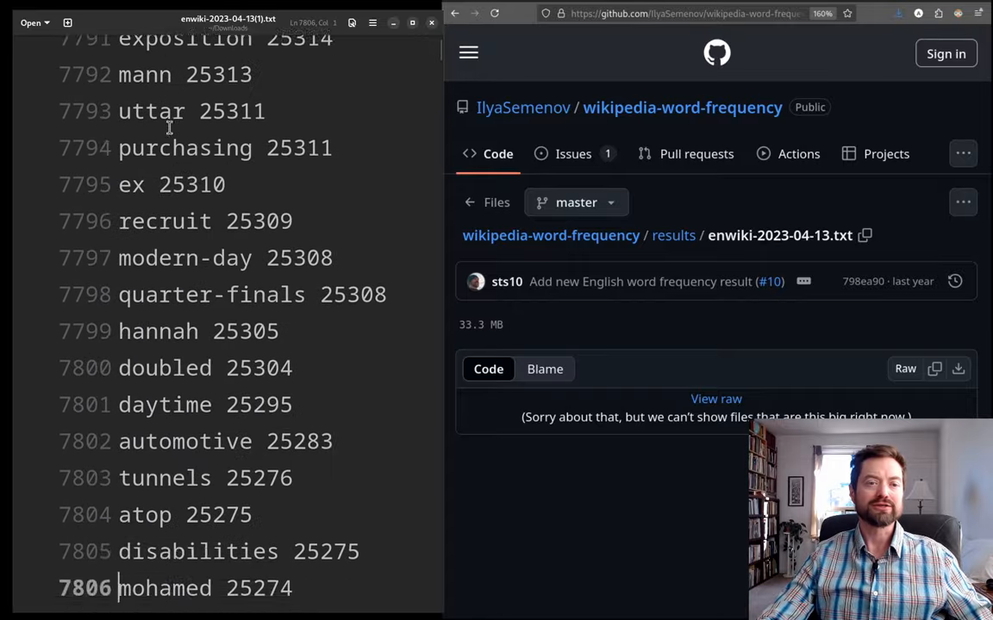
pyautogui.scroll(-3)
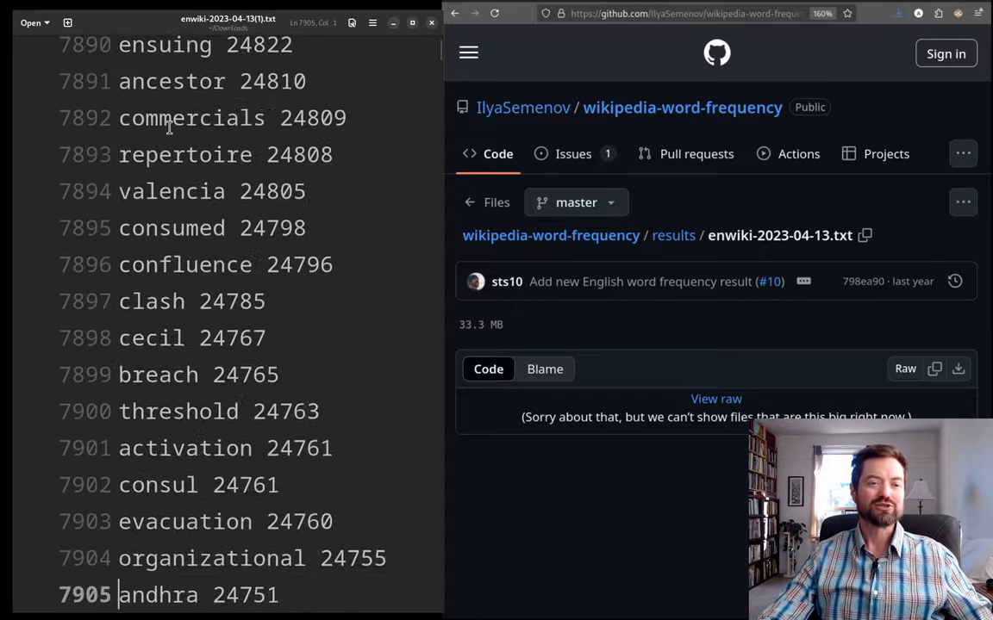
pyautogui.scroll(-3)
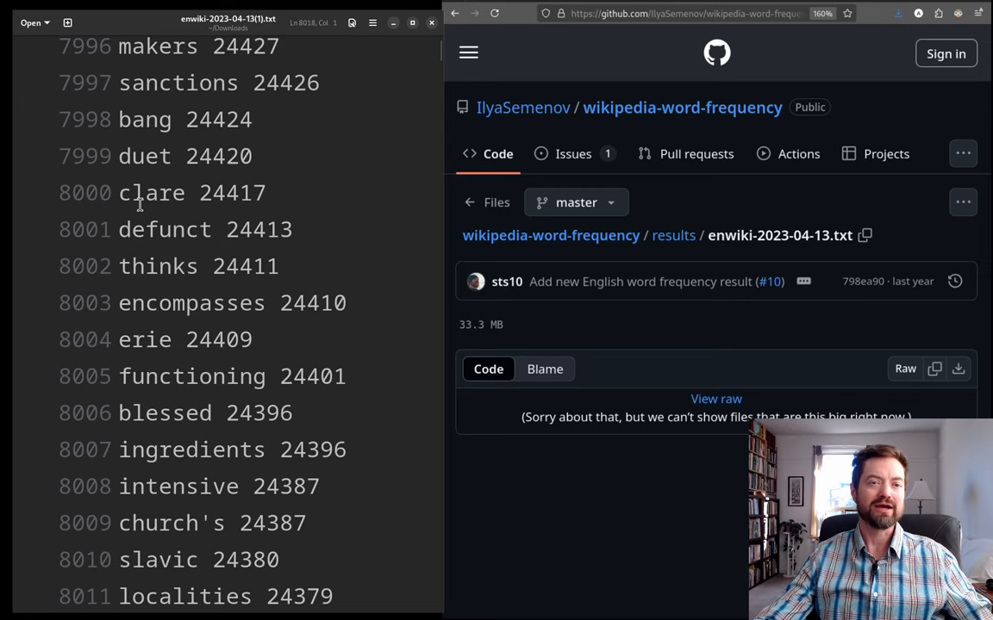
# - Double-click 'clare' at rank 8000 to highlight it
pyautogui.doubleClick(151, 193)
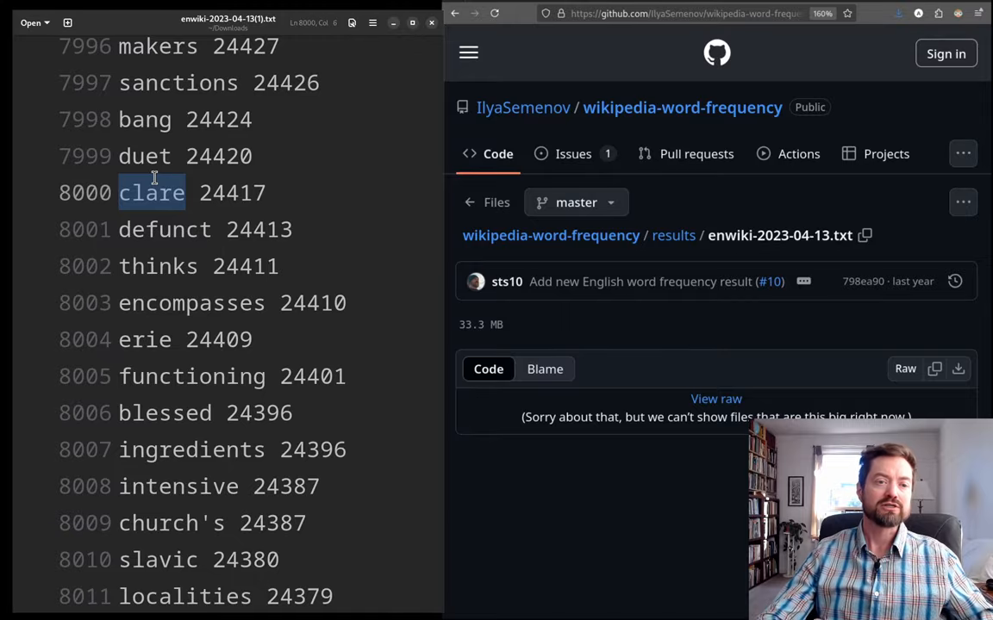
# - Scroll down to ranks 9393–9408, 'procession' to 'okinawa', and click a line there
pyautogui.scroll(-3)
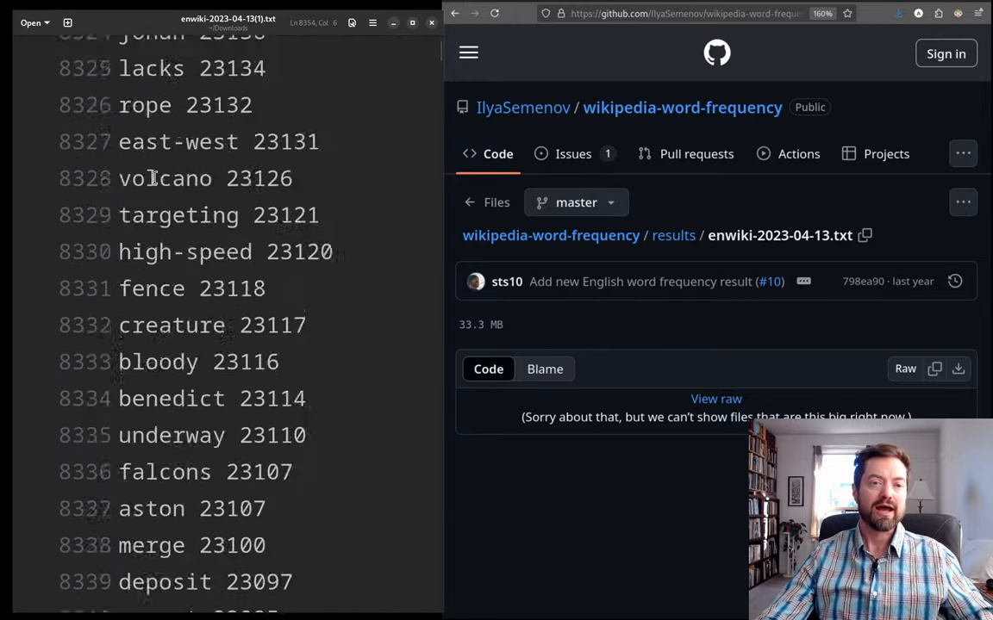
pyautogui.scroll(-3)
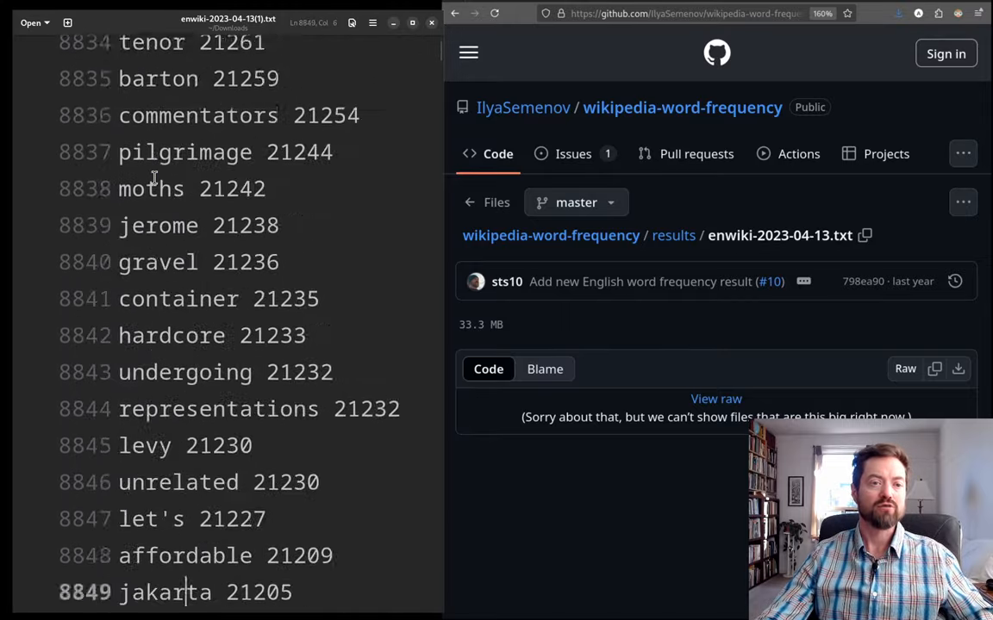
pyautogui.scroll(-3)
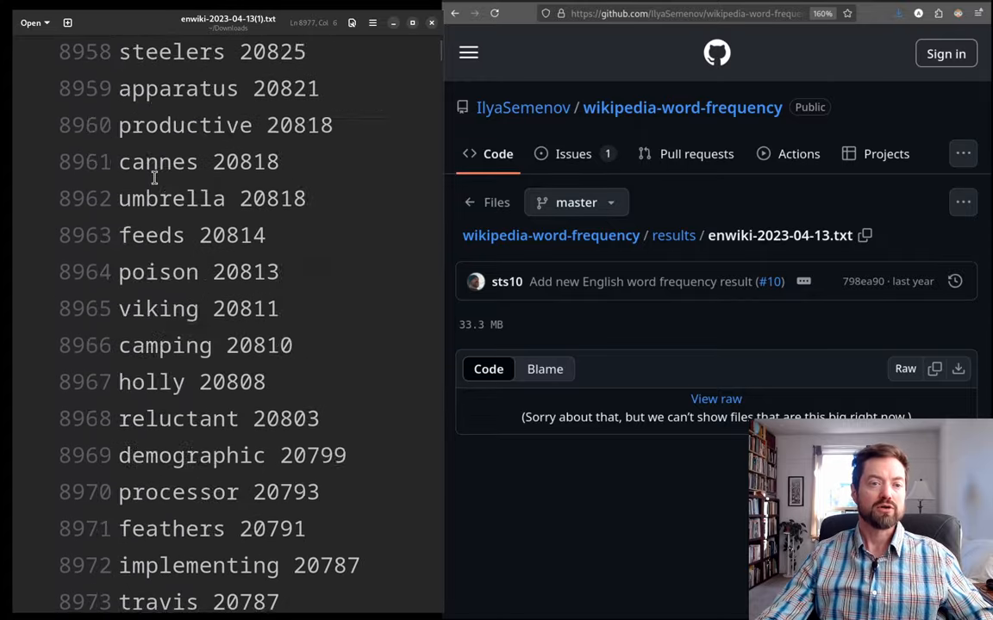
pyautogui.scroll(-3)
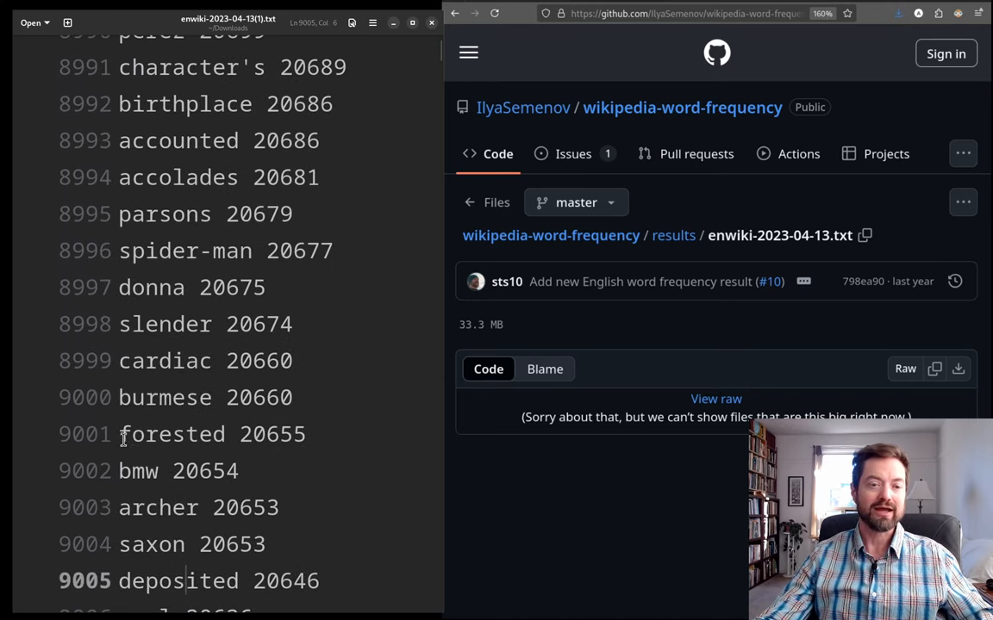
pyautogui.doubleClick(170, 435)
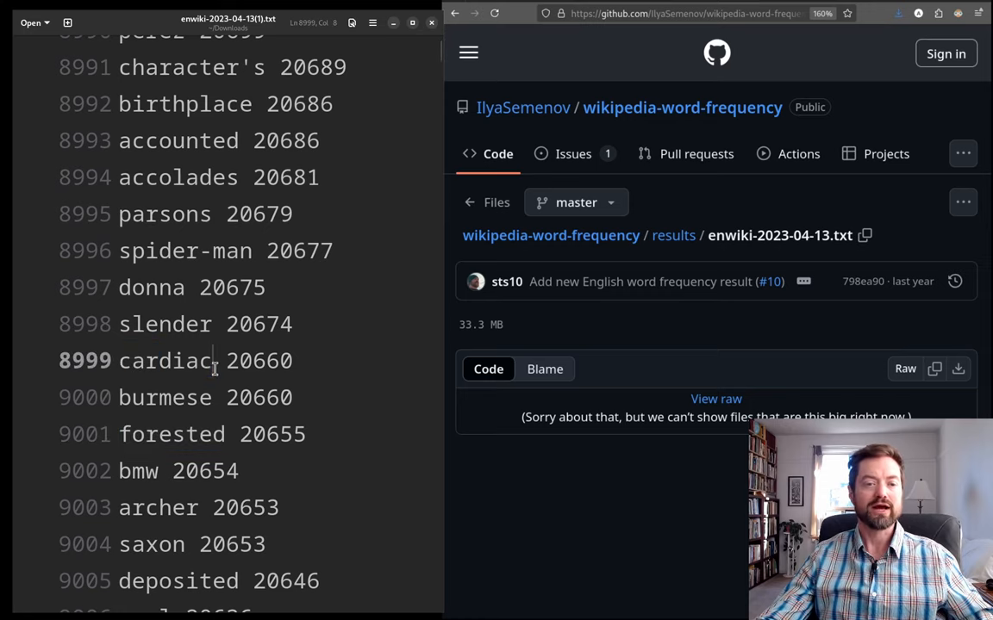
pyautogui.click(216, 434)
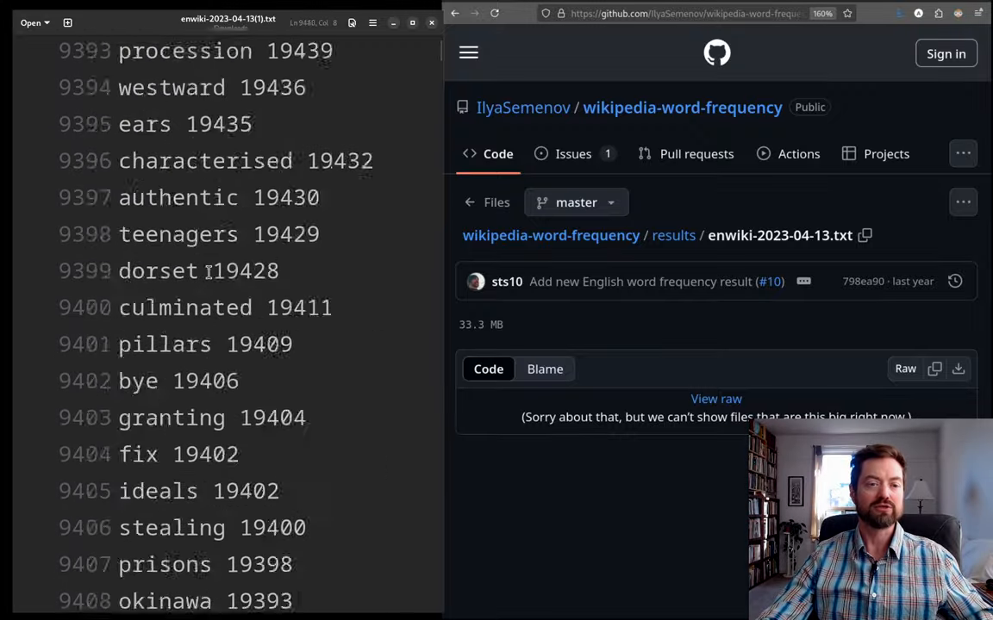
# - Scroll to rank 10000 and select 'ensured' (10,001) and 'obsolete' (10,002)
pyautogui.scroll(-3)
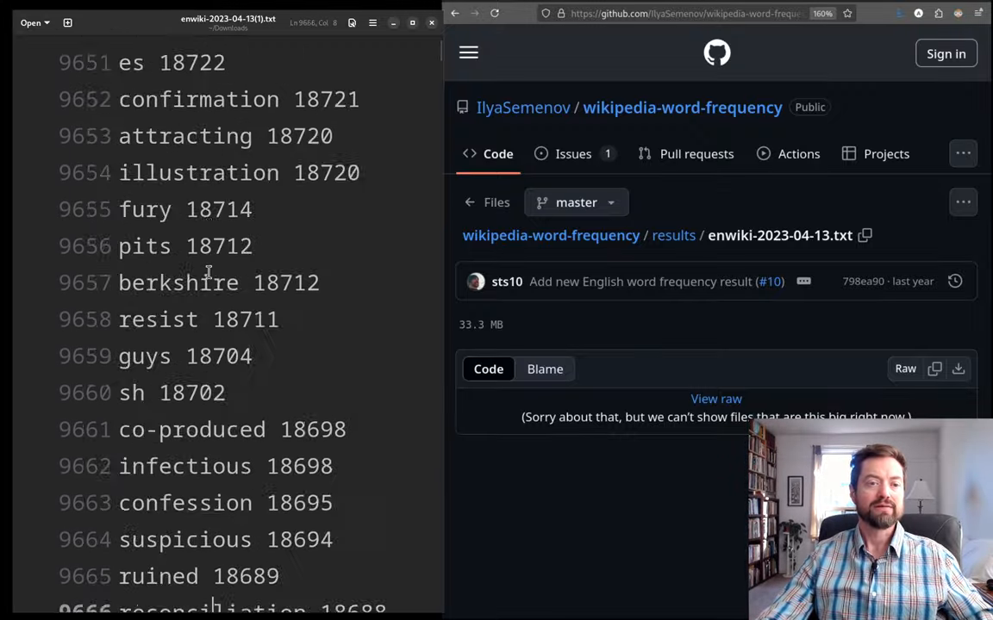
pyautogui.scroll(-3)
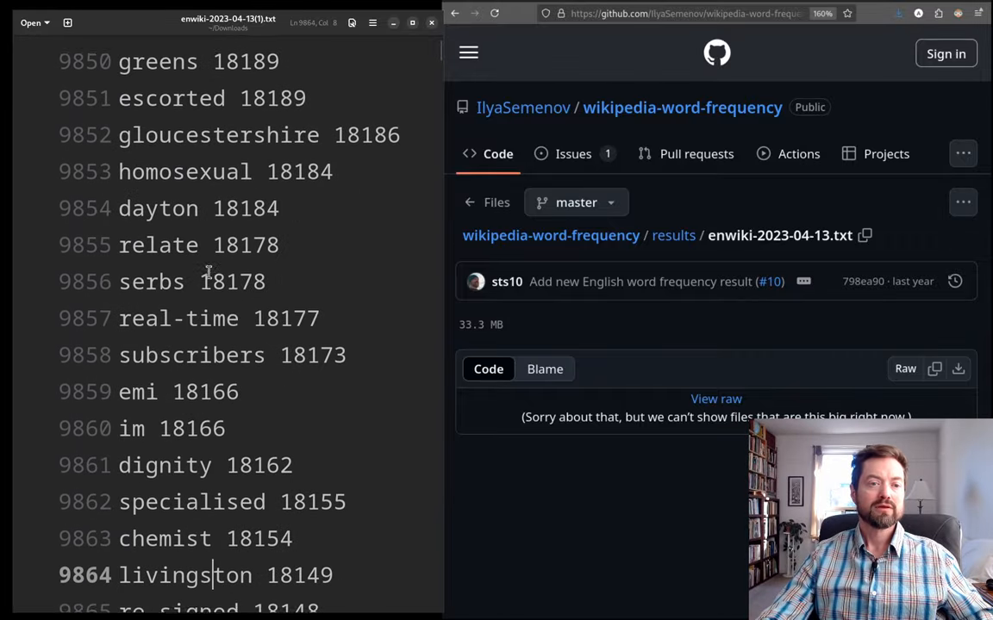
pyautogui.scroll(-3)
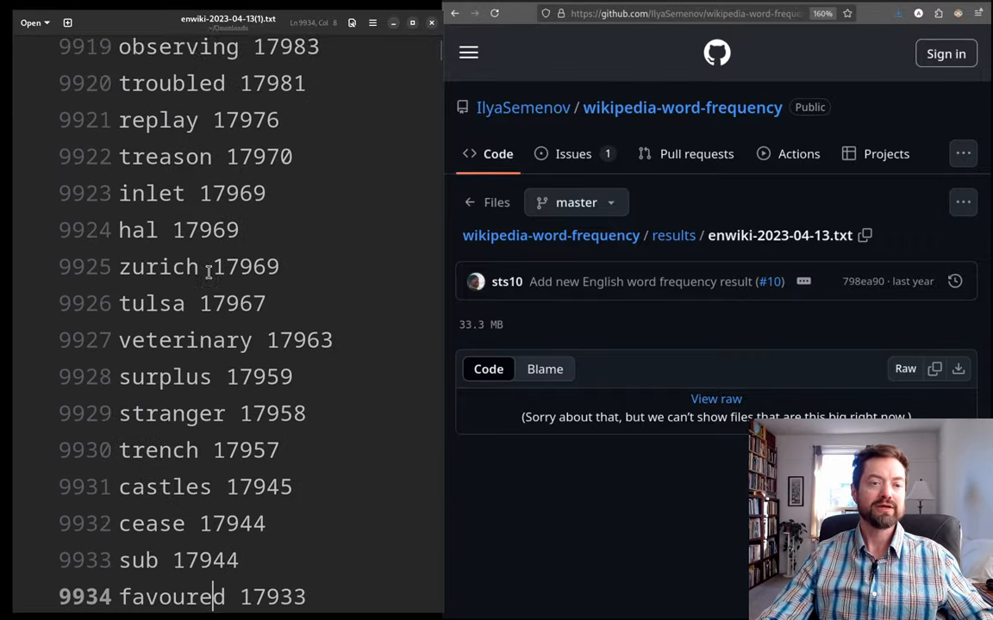
pyautogui.scroll(-3)
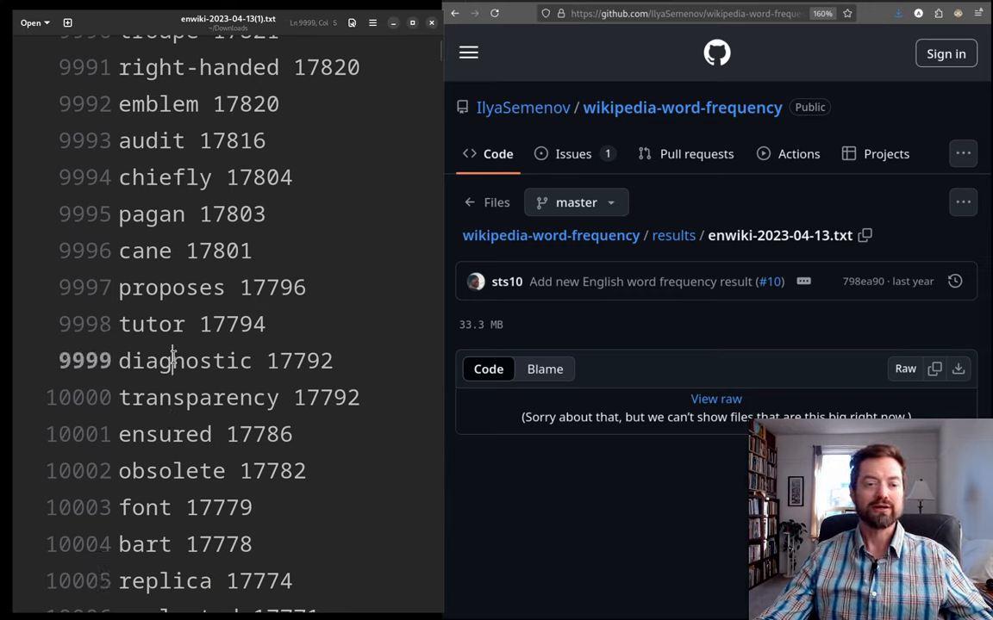
pyautogui.doubleClick(164, 434)
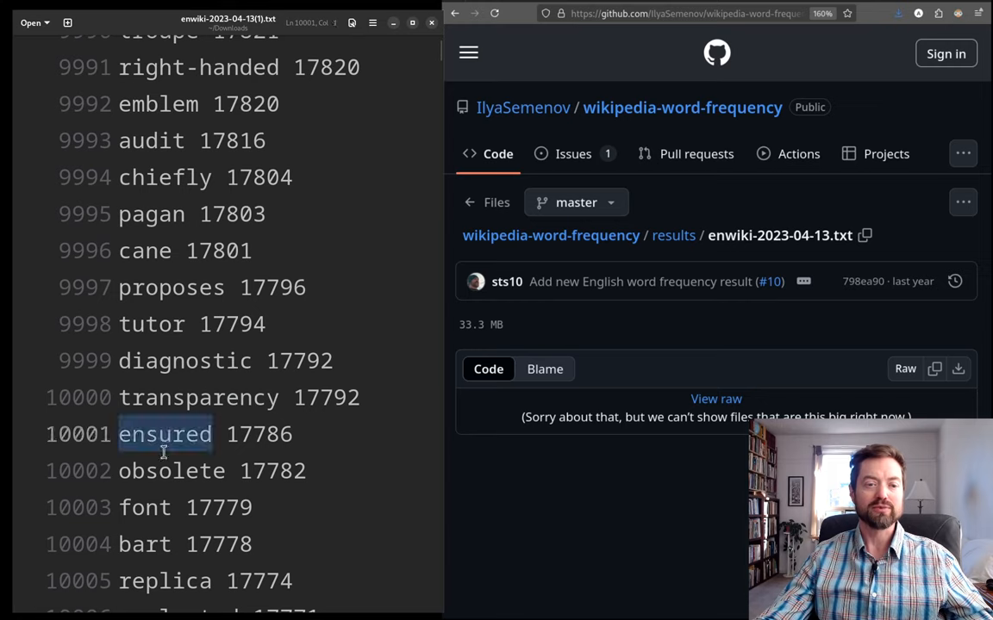
pyautogui.doubleClick(171, 471)
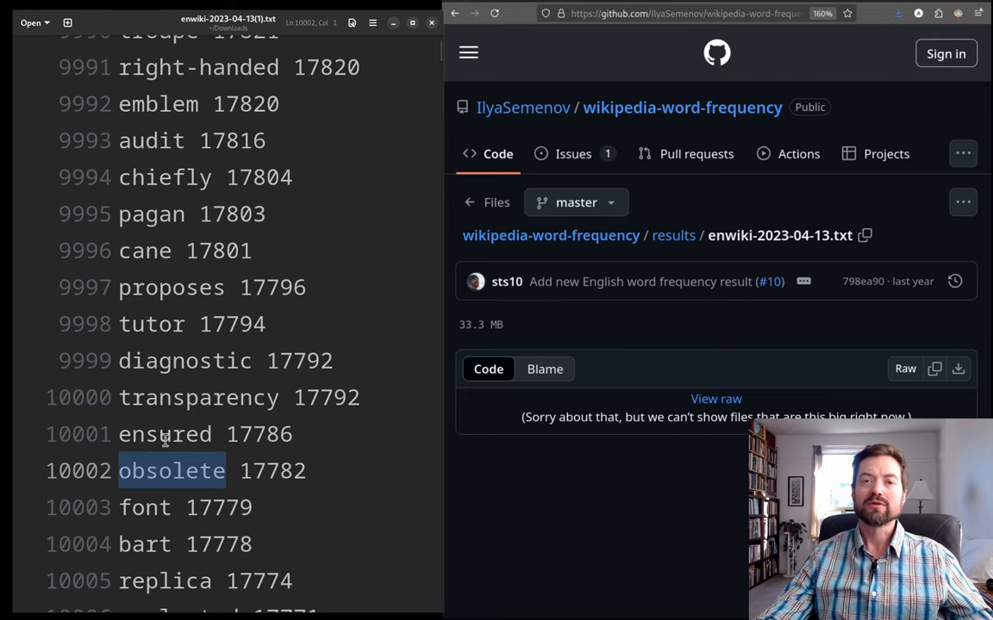
# - Scroll down to rank 14000, showing 'odessa' through 'tx'
pyautogui.scroll(-3)
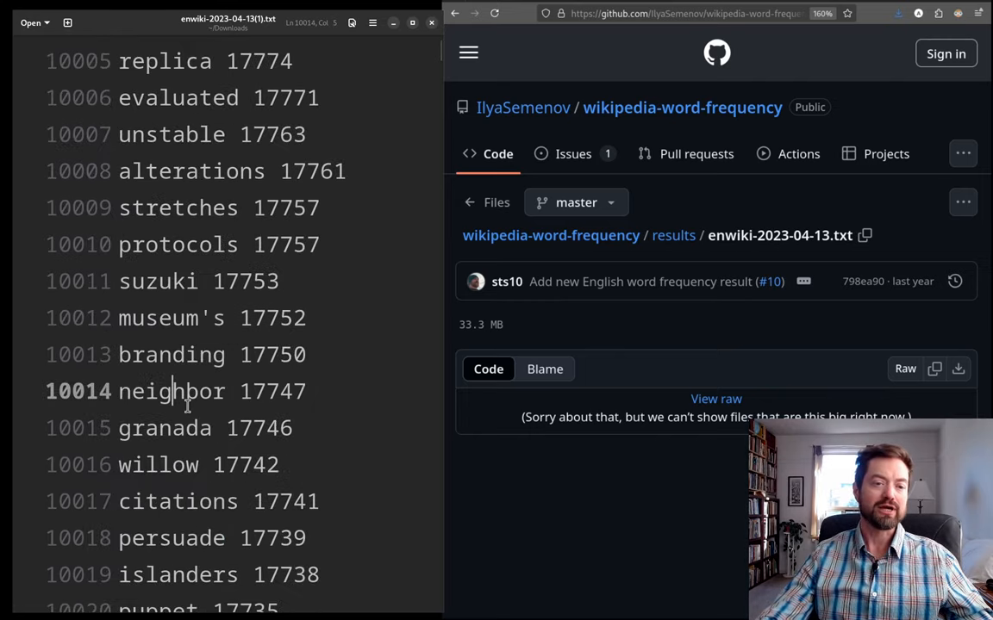
pyautogui.scroll(-3)
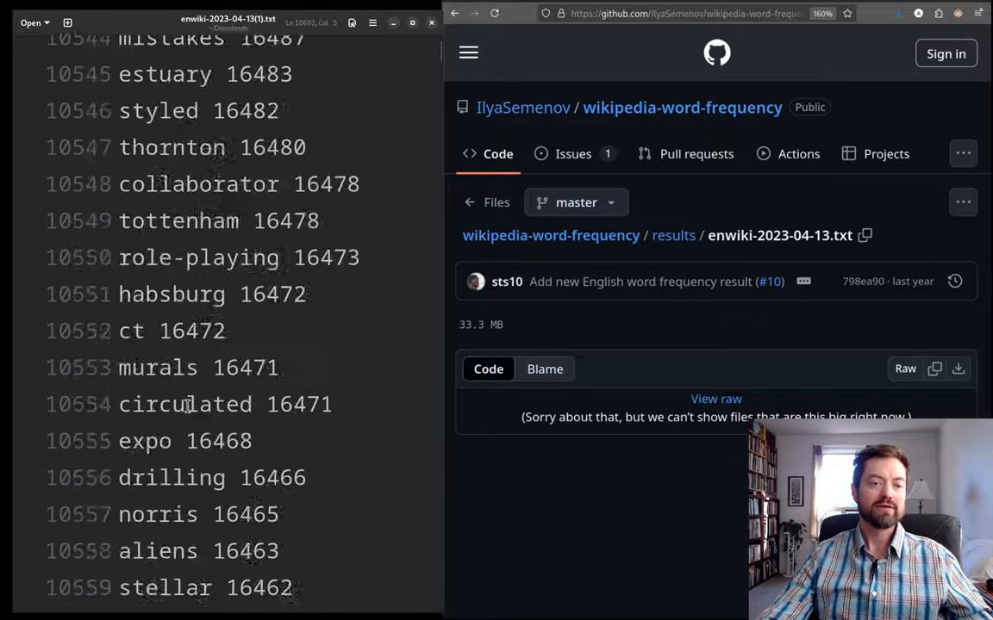
pyautogui.scroll(-3)
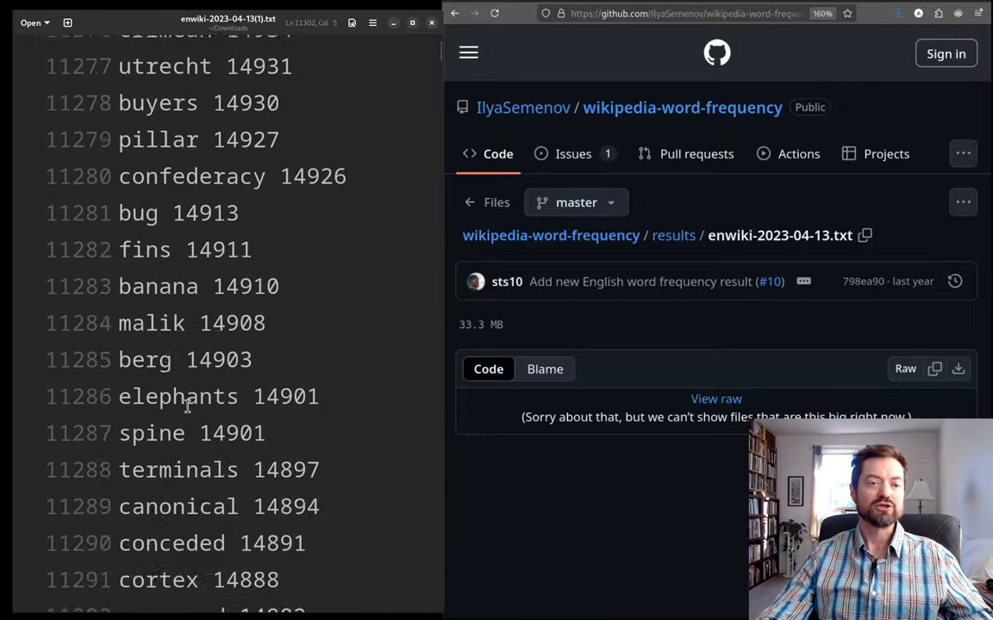
pyautogui.scroll(-3)
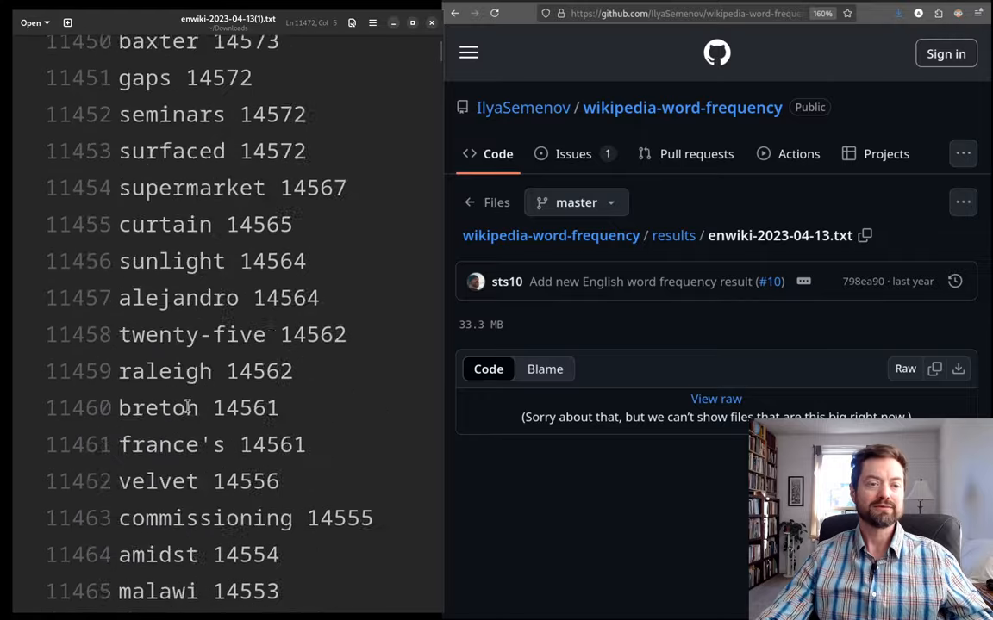
pyautogui.scroll(-3)
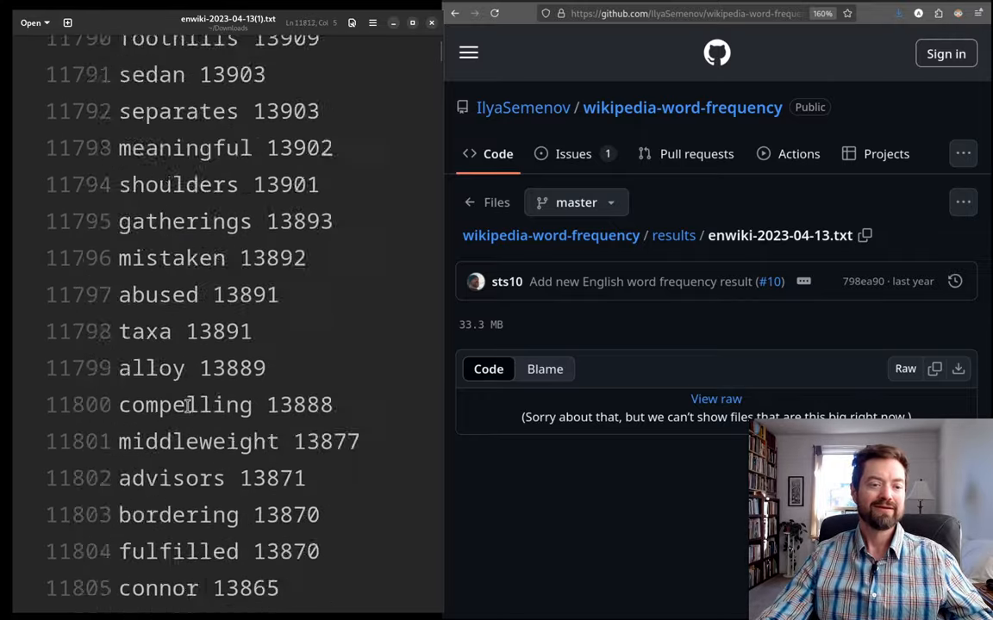
pyautogui.scroll(-3)
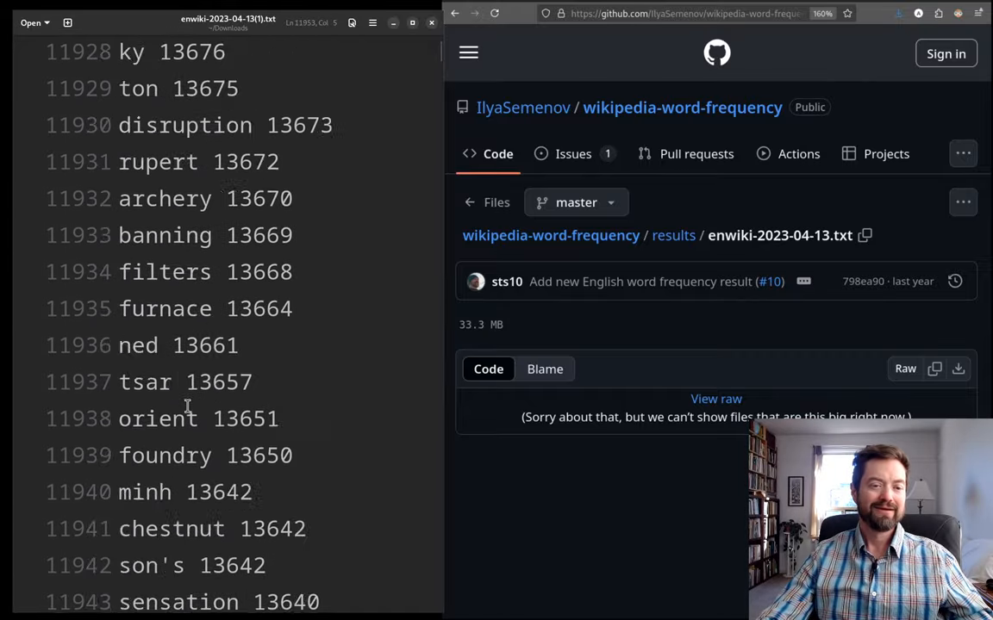
pyautogui.scroll(-3)
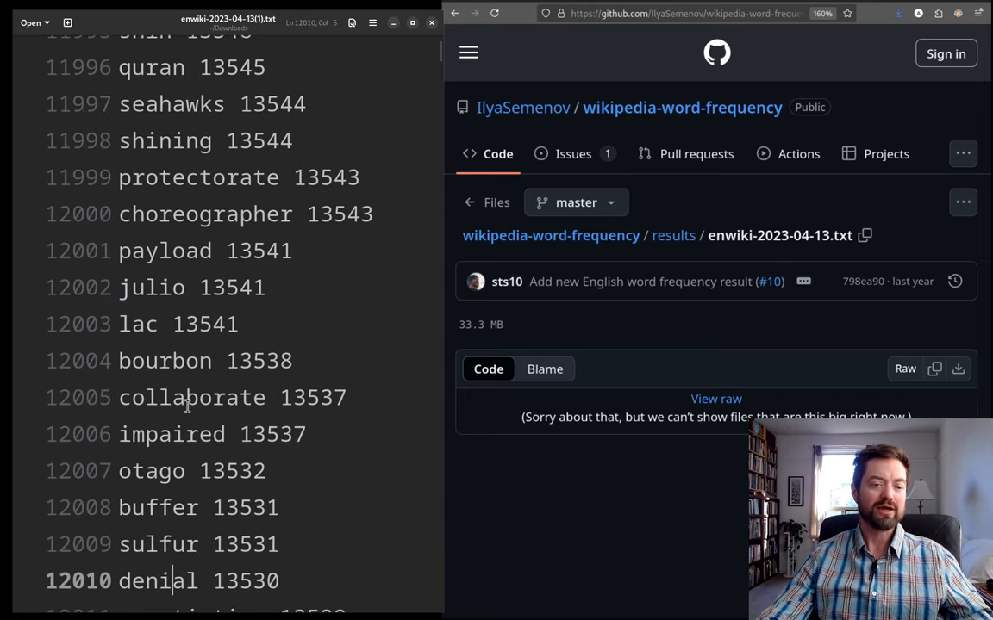
pyautogui.moveTo(146, 241)
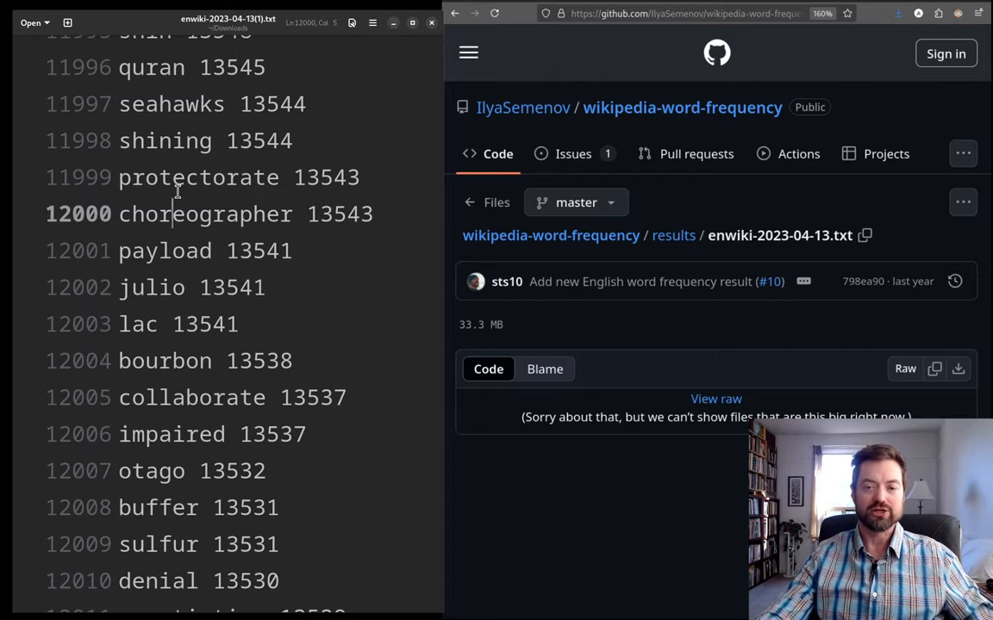
pyautogui.scroll(-3)
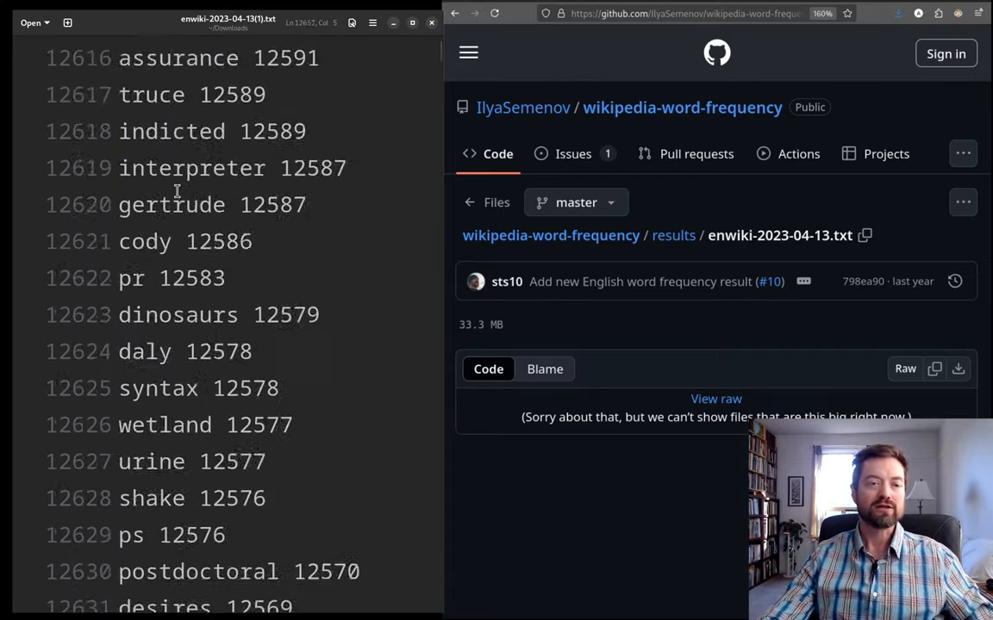
pyautogui.scroll(-3)
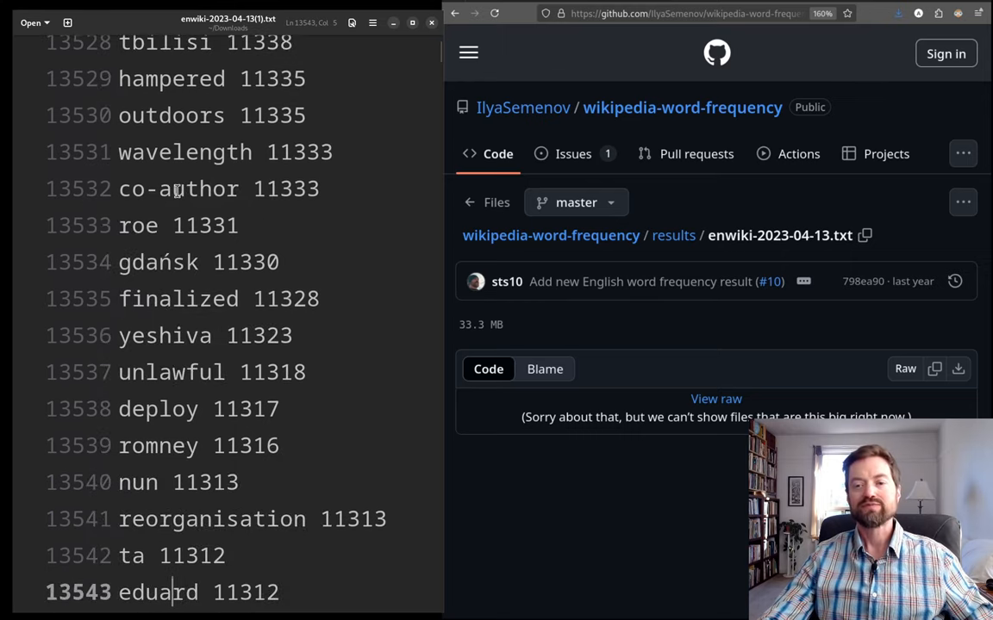
pyautogui.scroll(-3)
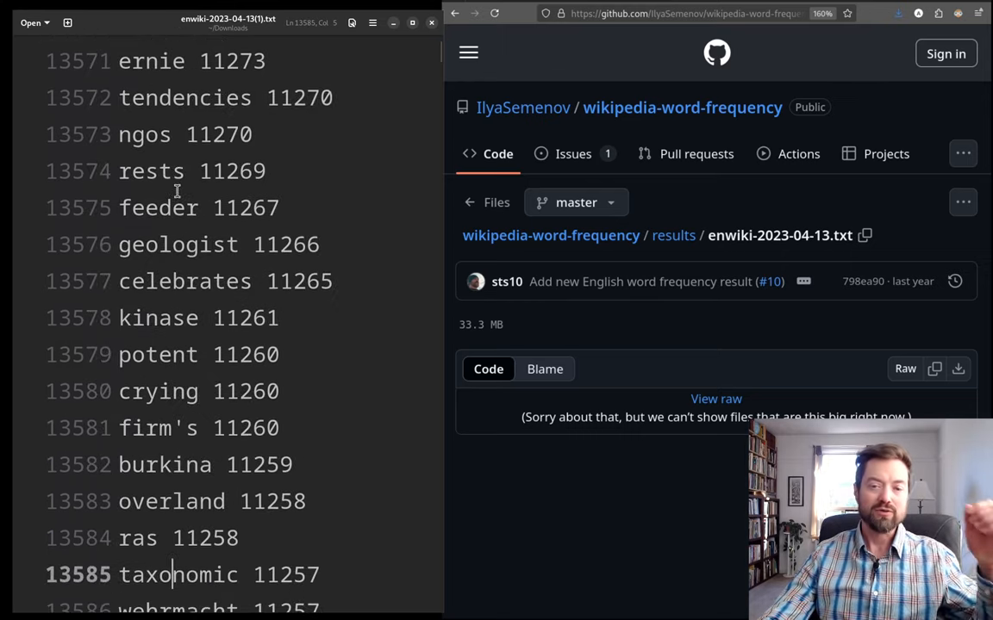
pyautogui.scroll(-3)
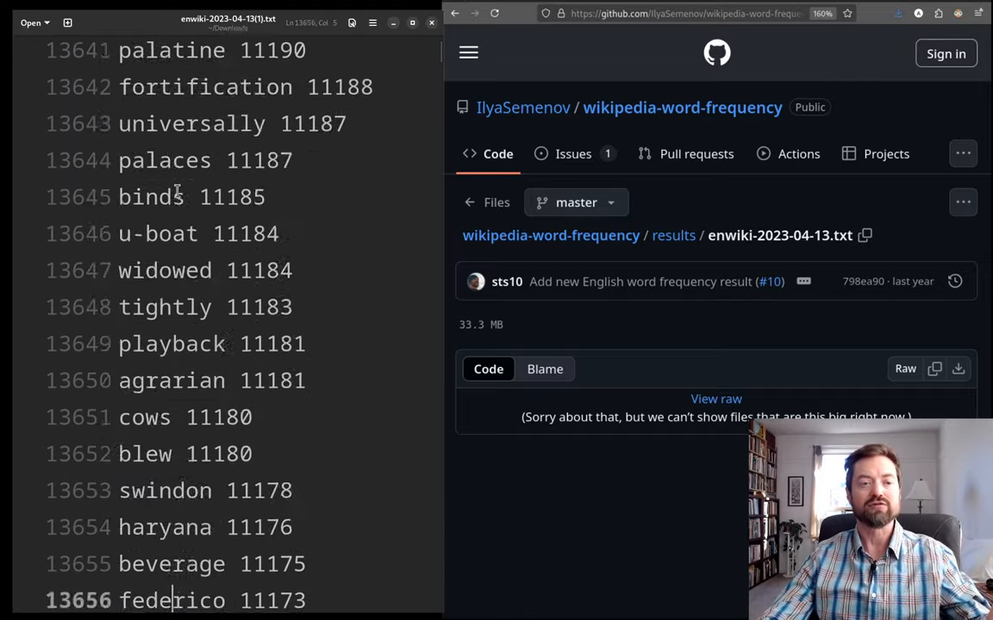
pyautogui.scroll(-3)
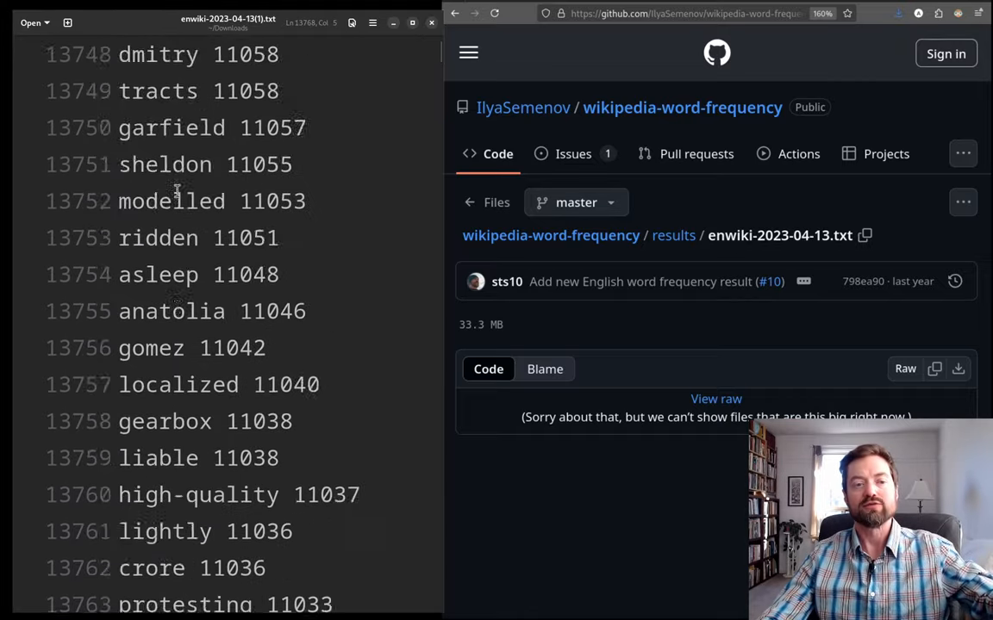
pyautogui.scroll(-3)
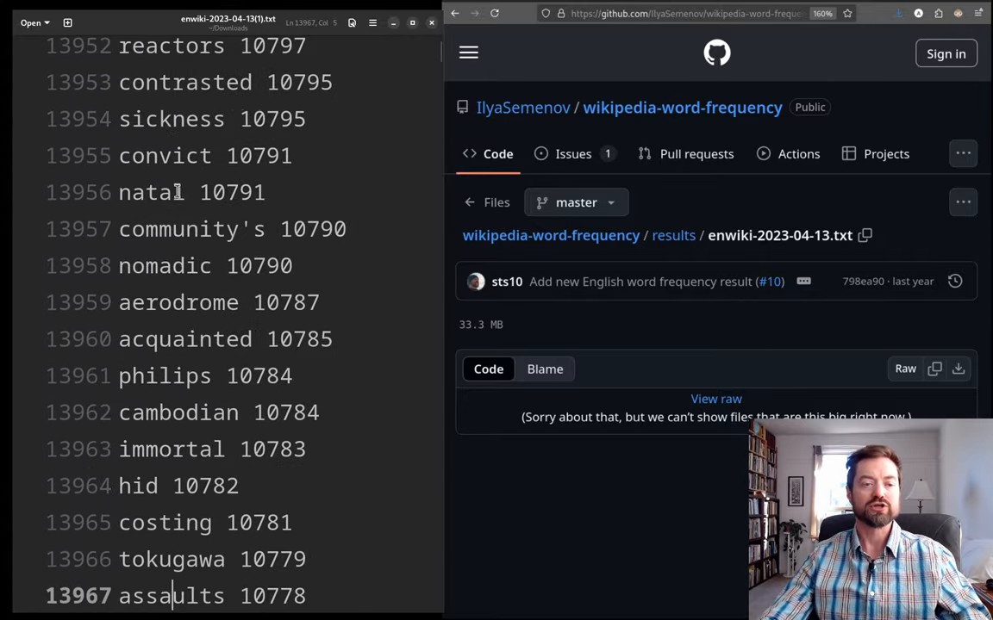
pyautogui.scroll(-3)
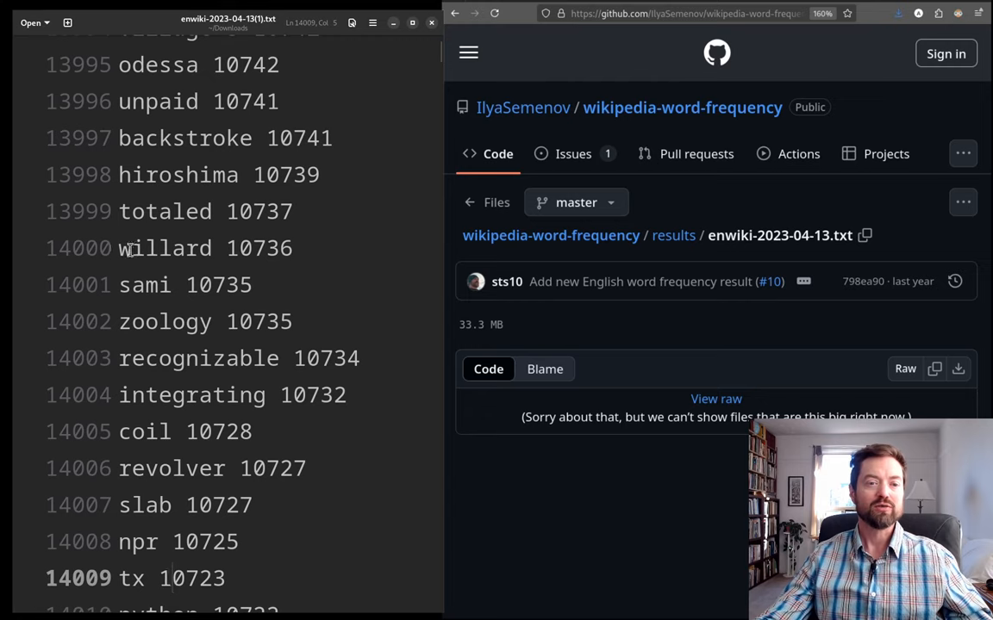
# - Point out 'zoology' (14,002), 'recognizable' (14,003) and 'integrating' (14,004)
pyautogui.click(175, 284)
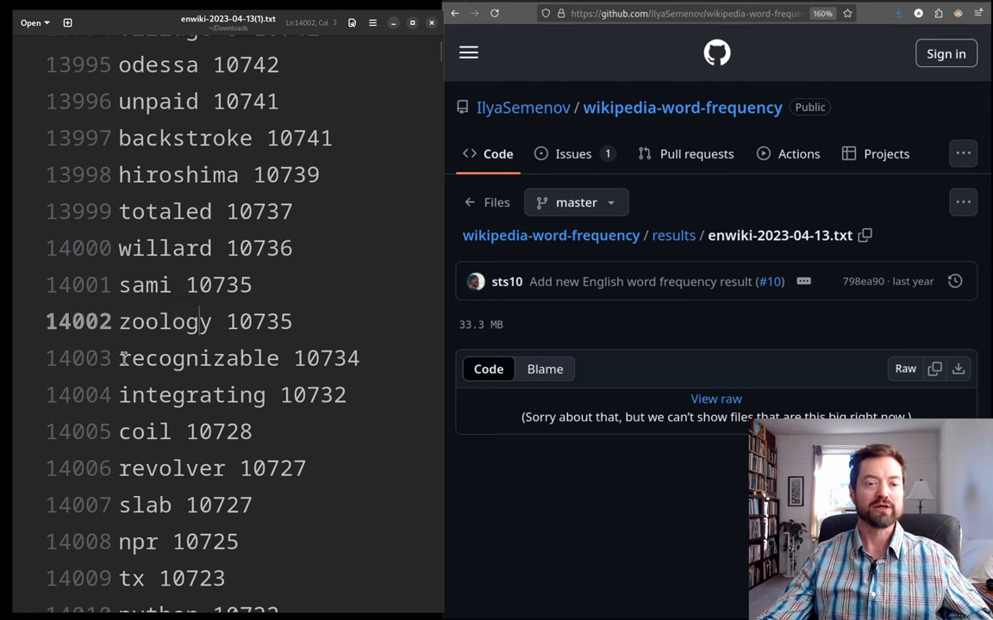
pyautogui.doubleClick(198, 358)
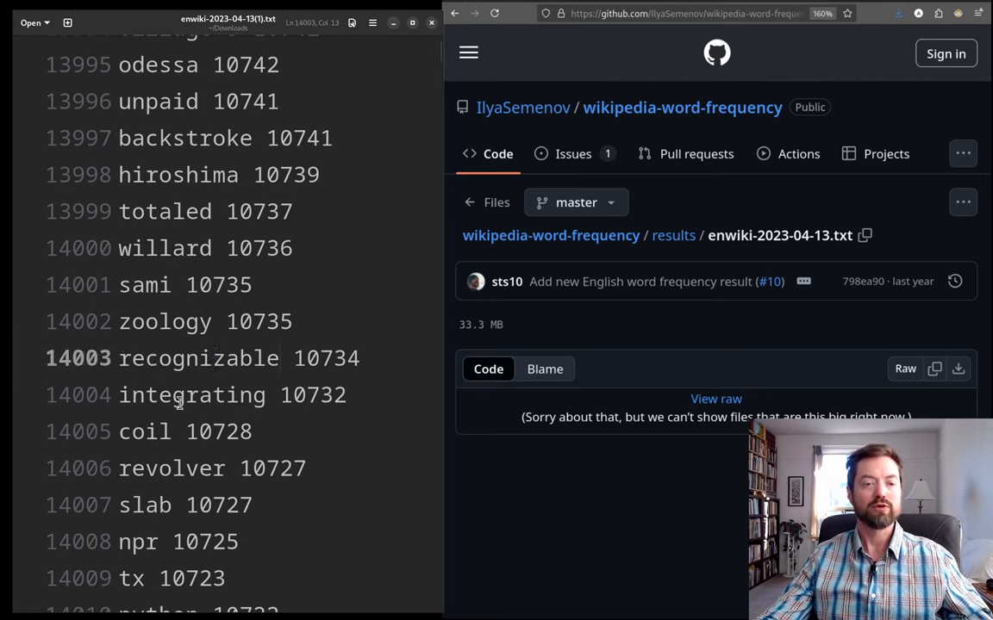
pyautogui.doubleClick(191, 394)
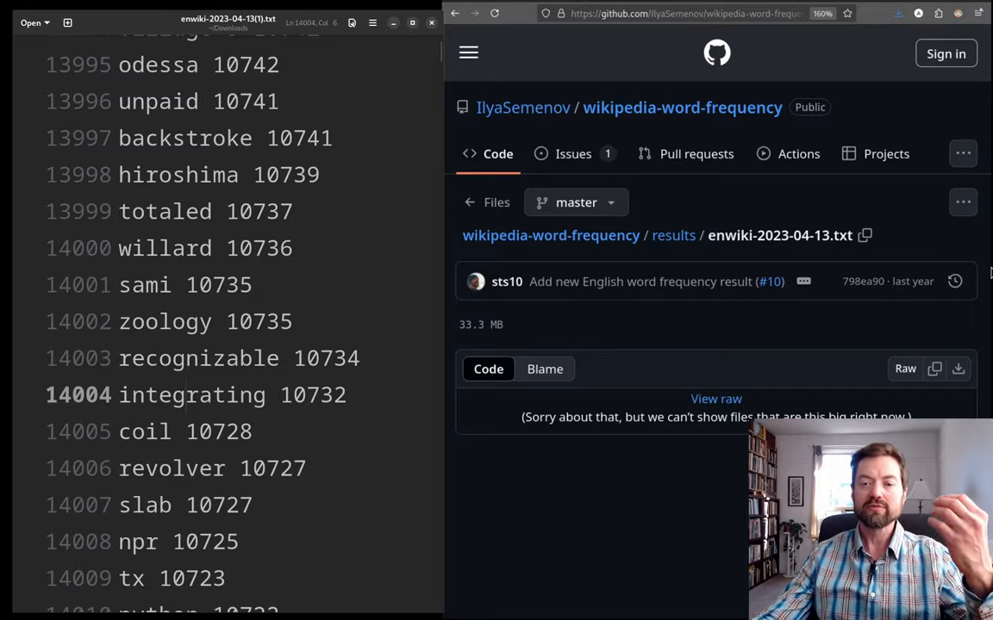
# - Scroll down to around rank 18000, 'salamanca' through 'hindered'
pyautogui.scroll(-3)
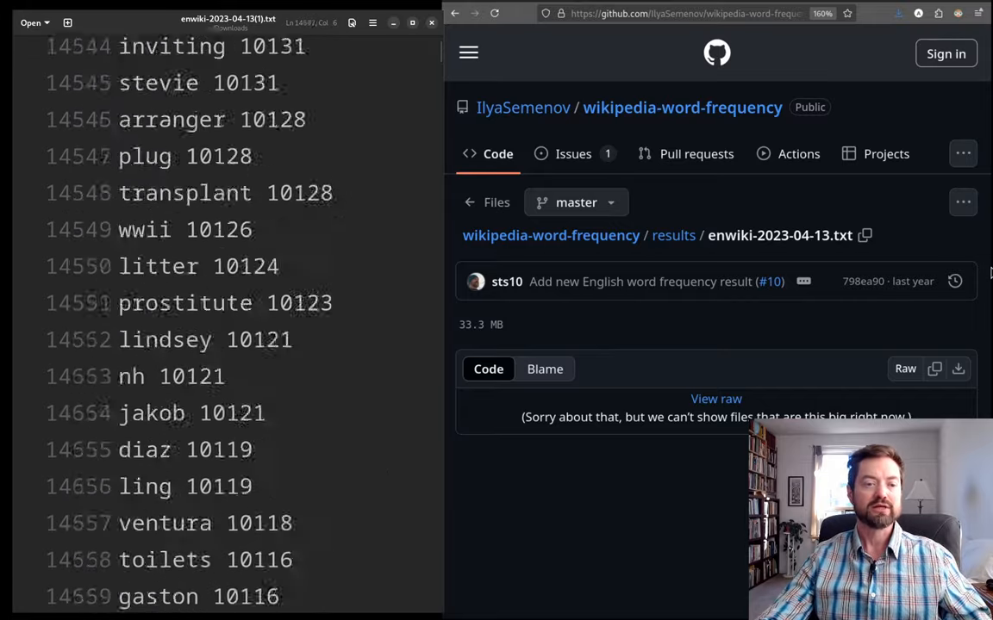
pyautogui.scroll(-3)
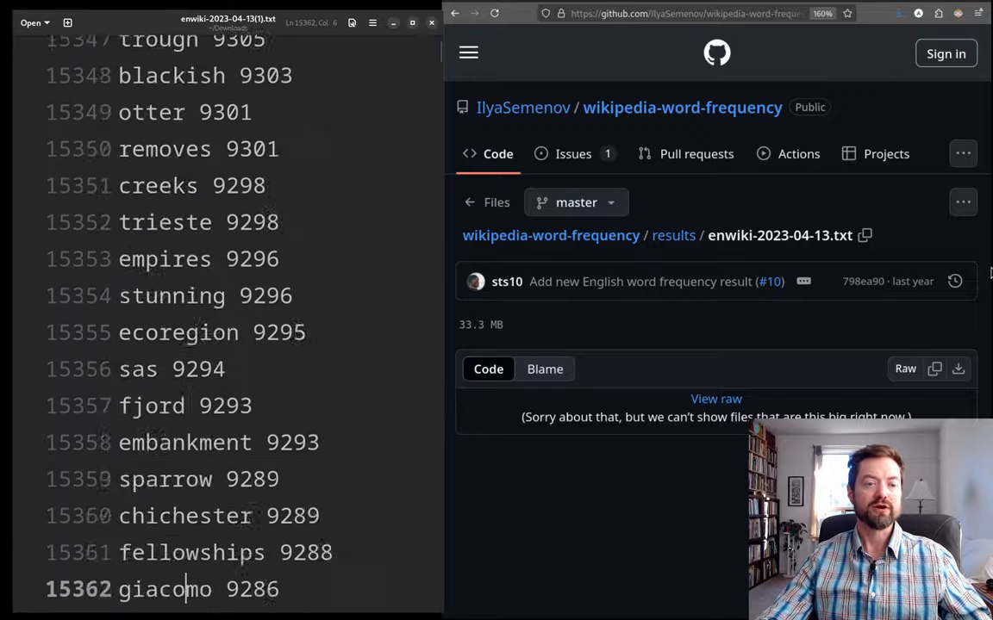
pyautogui.scroll(-3)
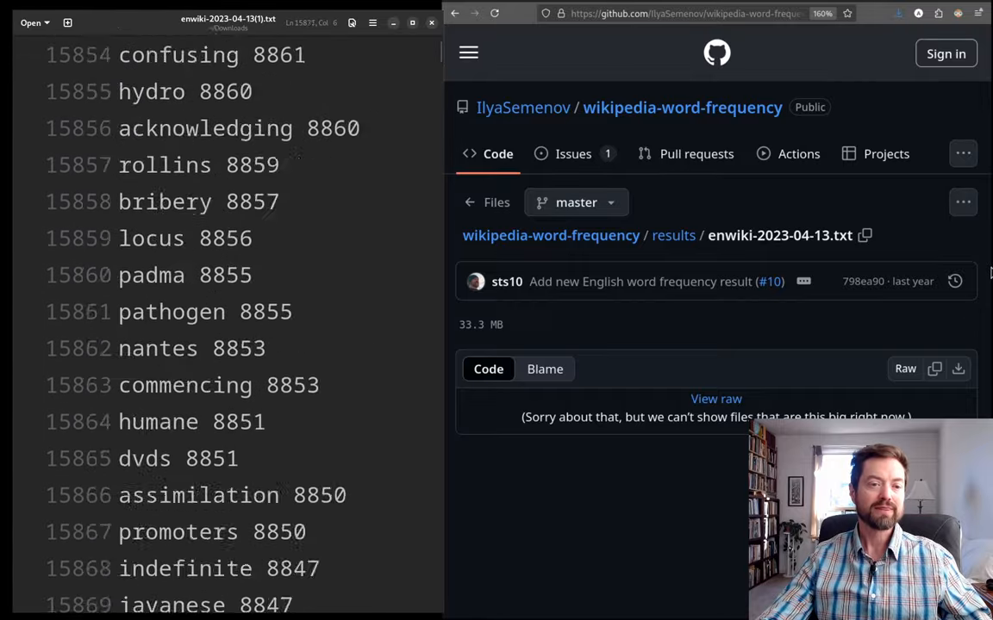
pyautogui.scroll(-3)
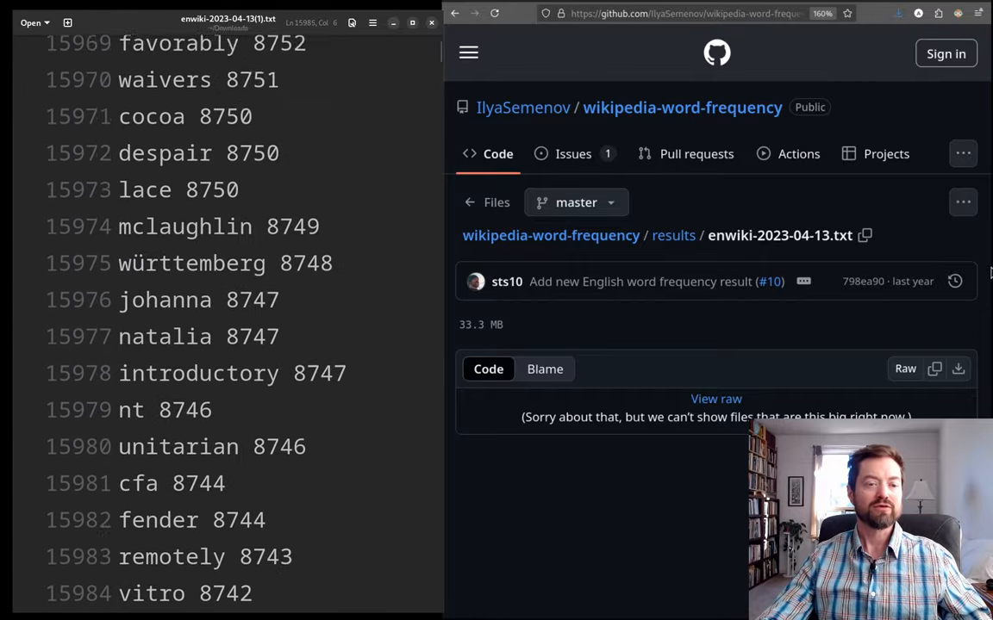
pyautogui.scroll(-3)
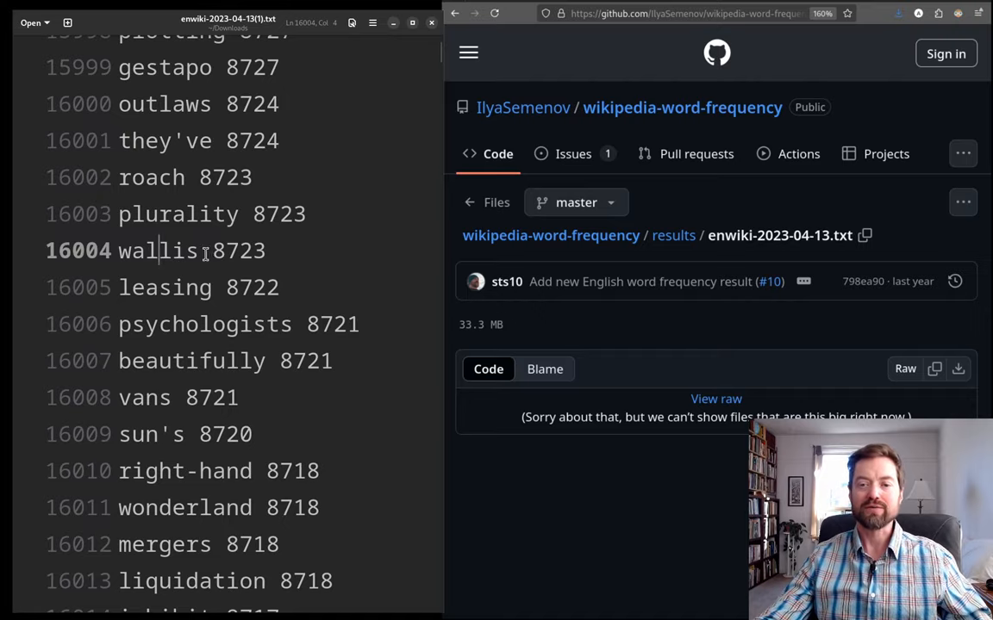
pyautogui.scroll(-3)
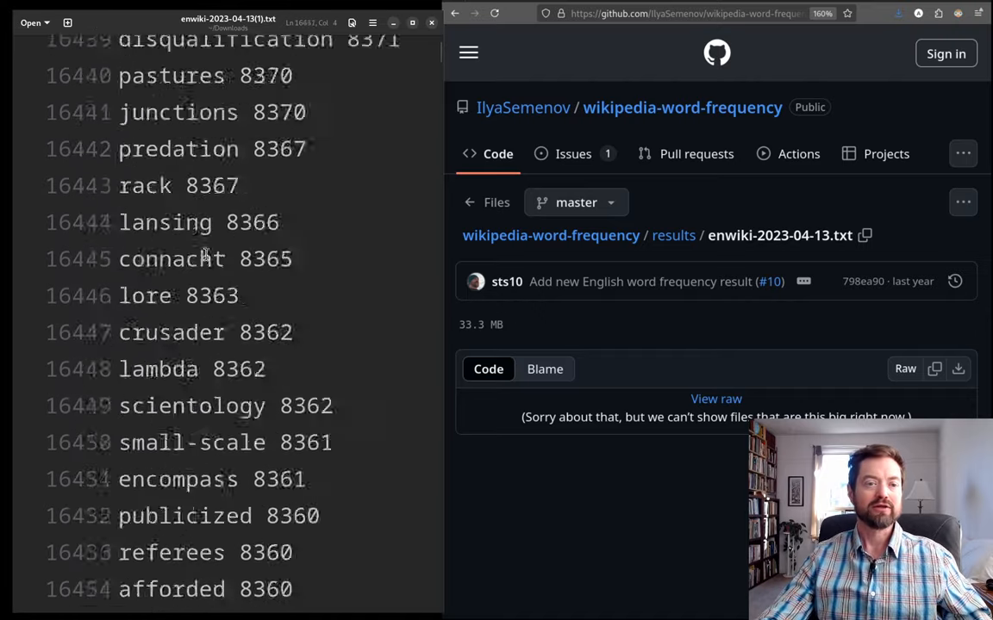
pyautogui.scroll(-3)
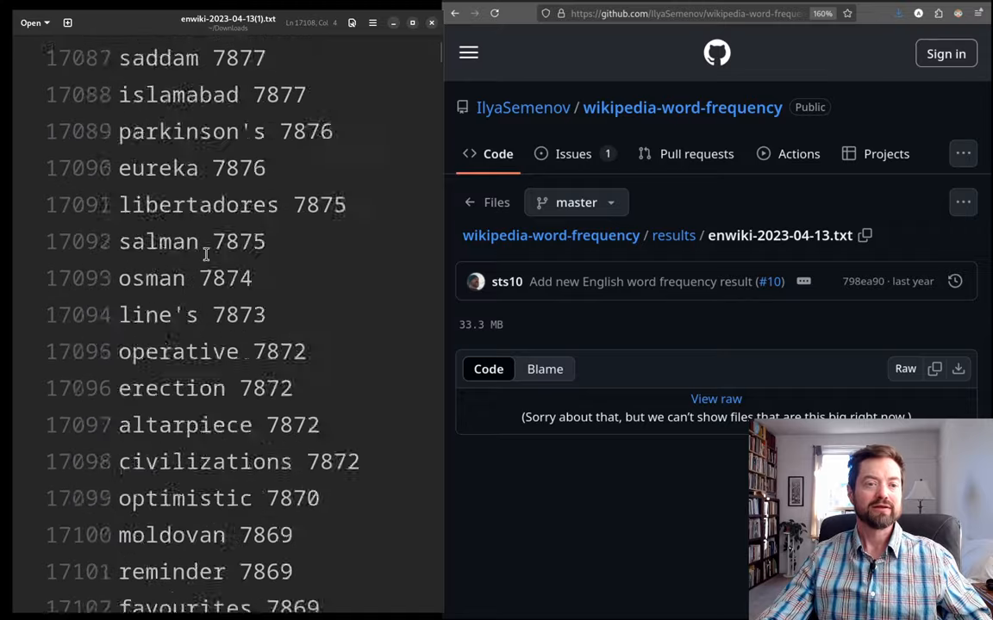
pyautogui.scroll(-3)
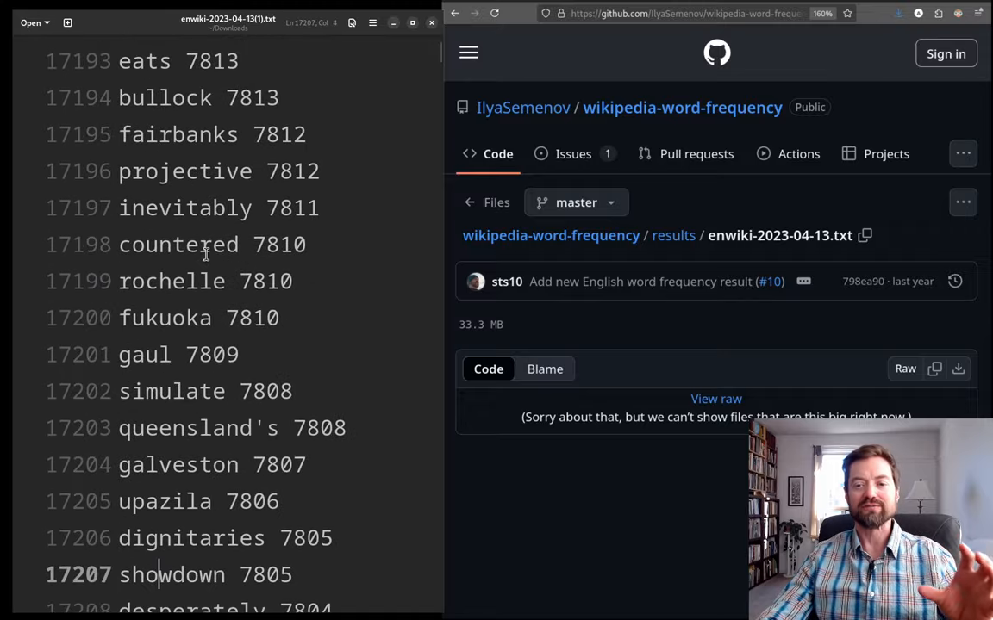
pyautogui.scroll(-3)
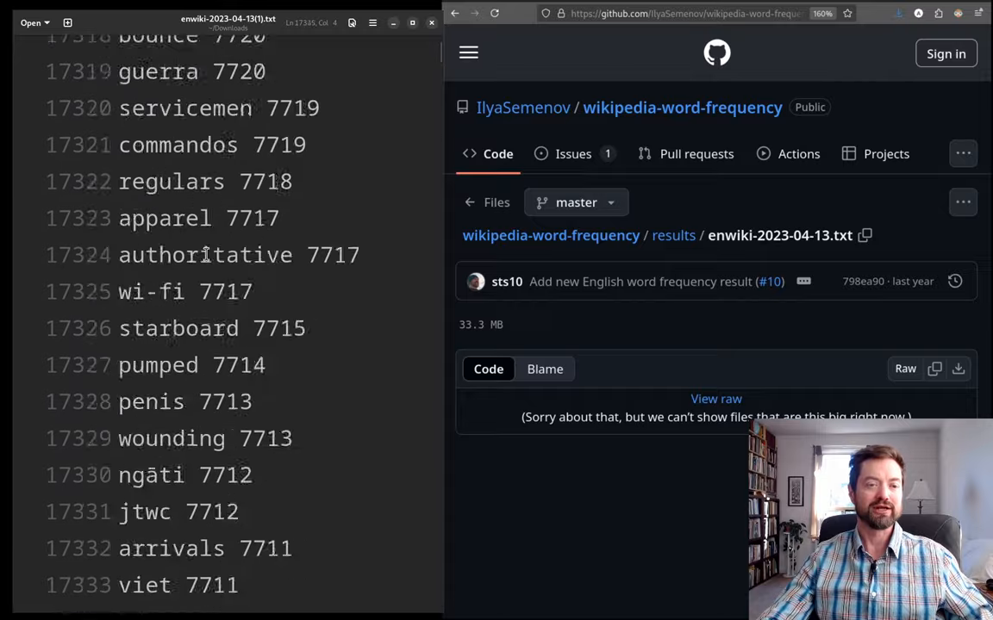
pyautogui.scroll(-3)
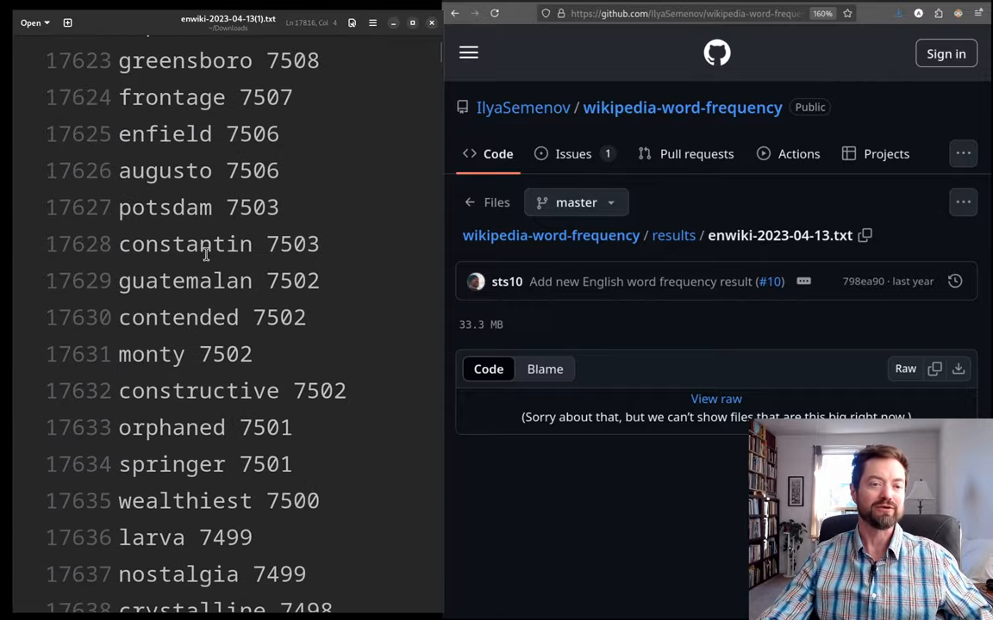
pyautogui.scroll(-3)
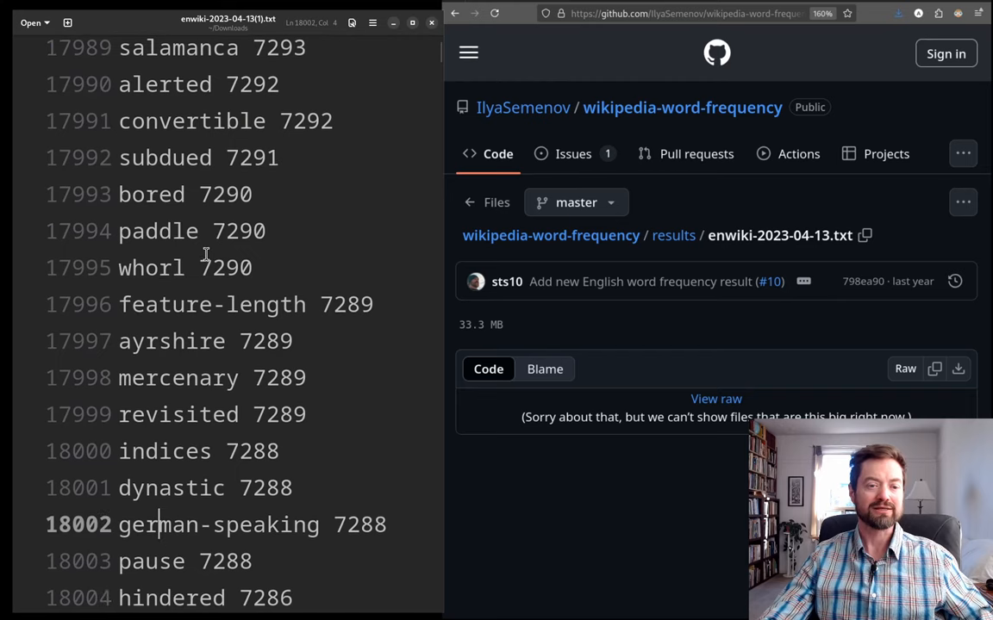
# - Select 'german-speaking' (rank 18002) and both halves of 'feature-length', then scroll on
pyautogui.scroll(-3)
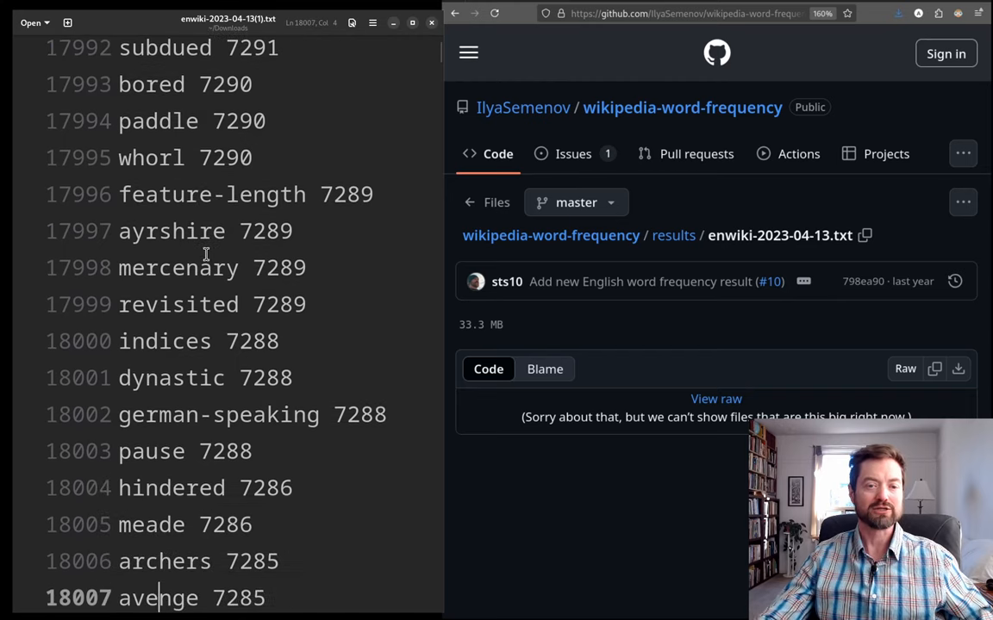
pyautogui.click(118, 415)
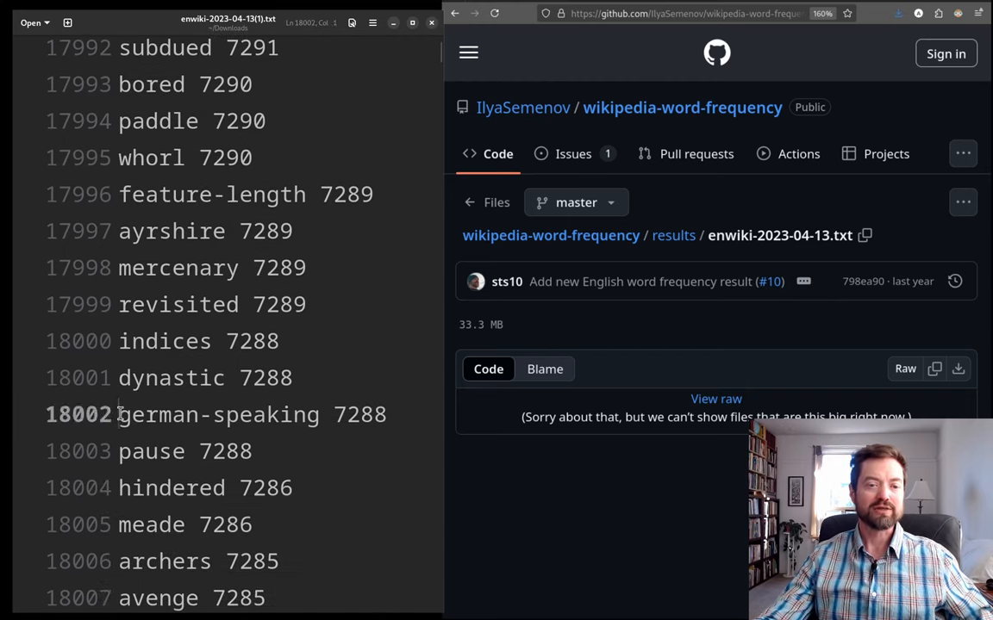
pyautogui.doubleClick(218, 414)
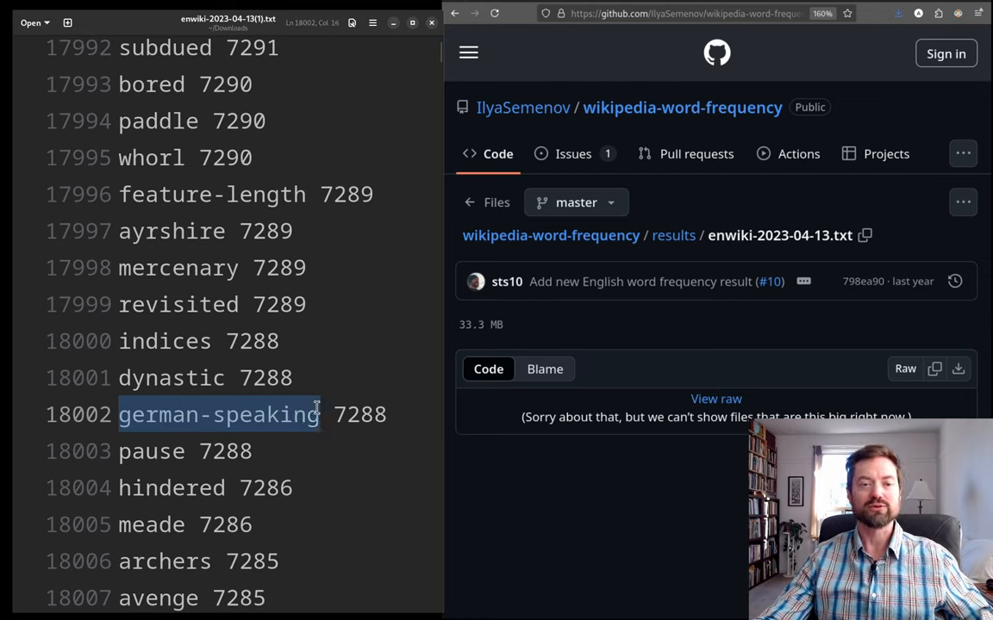
pyautogui.doubleClick(212, 194)
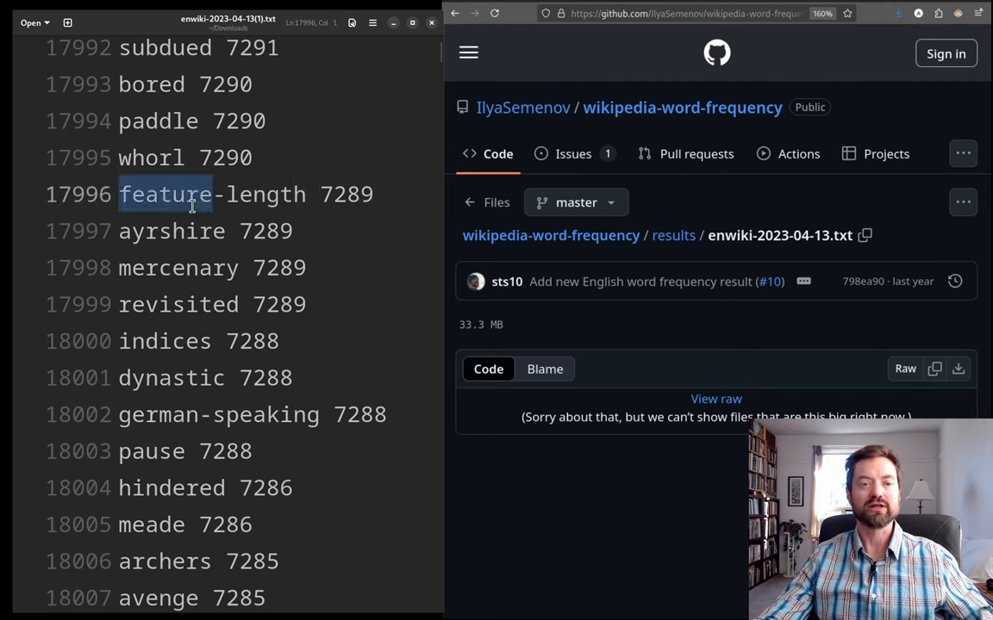
pyautogui.doubleClick(168, 194)
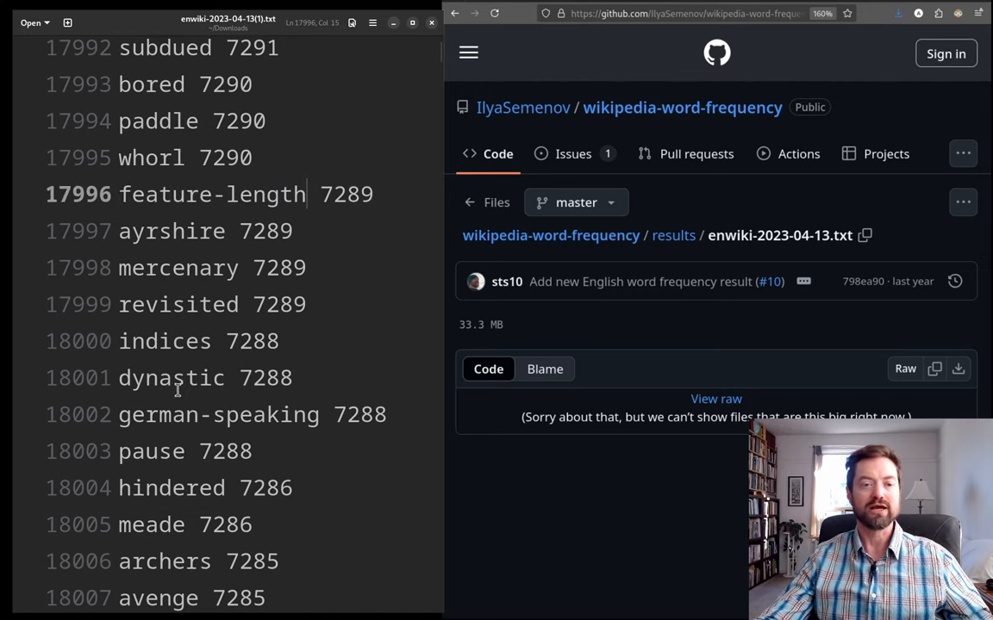
pyautogui.scroll(-3)
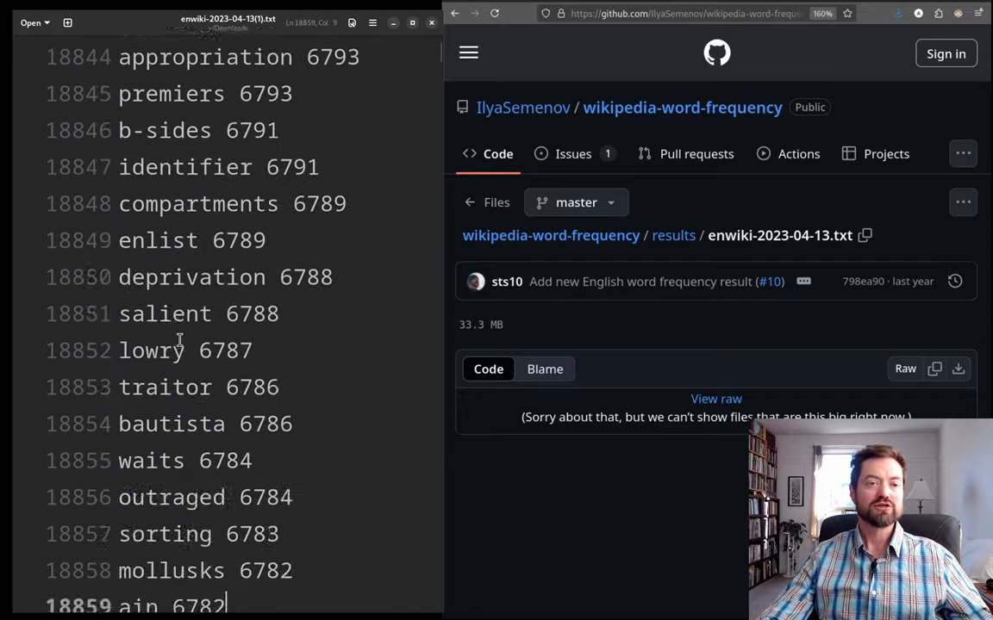
# - Scroll to rank 20000 and click the 'davao' entry and a nearby line
pyautogui.scroll(-3)
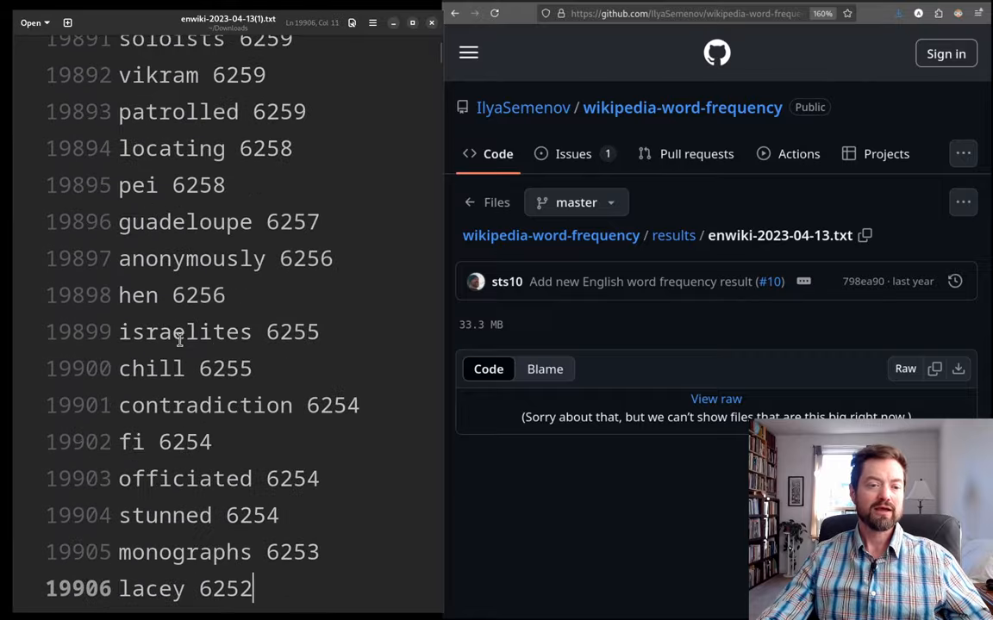
pyautogui.scroll(-3)
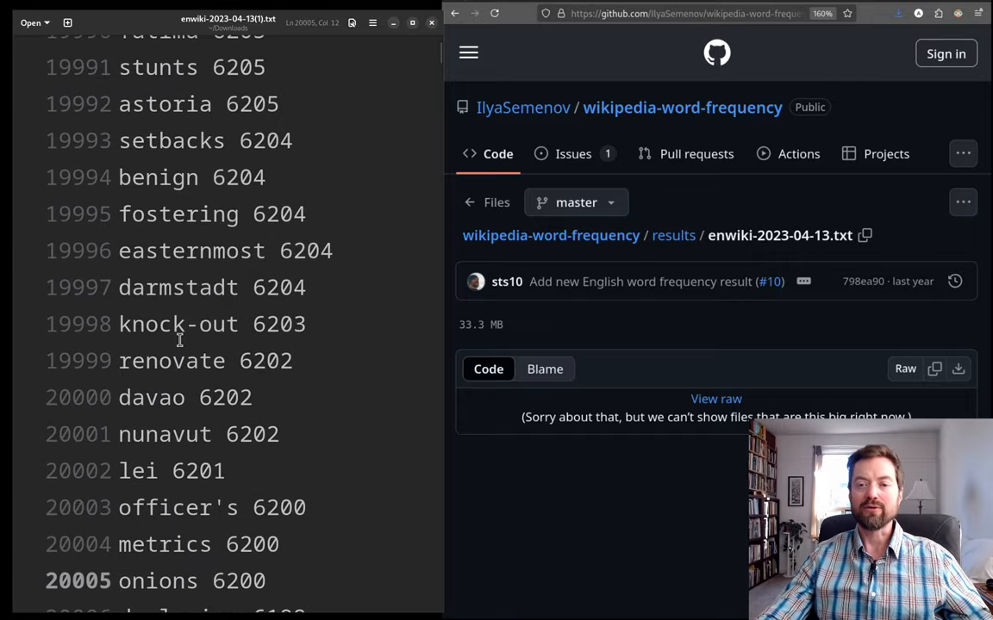
pyautogui.click(119, 397)
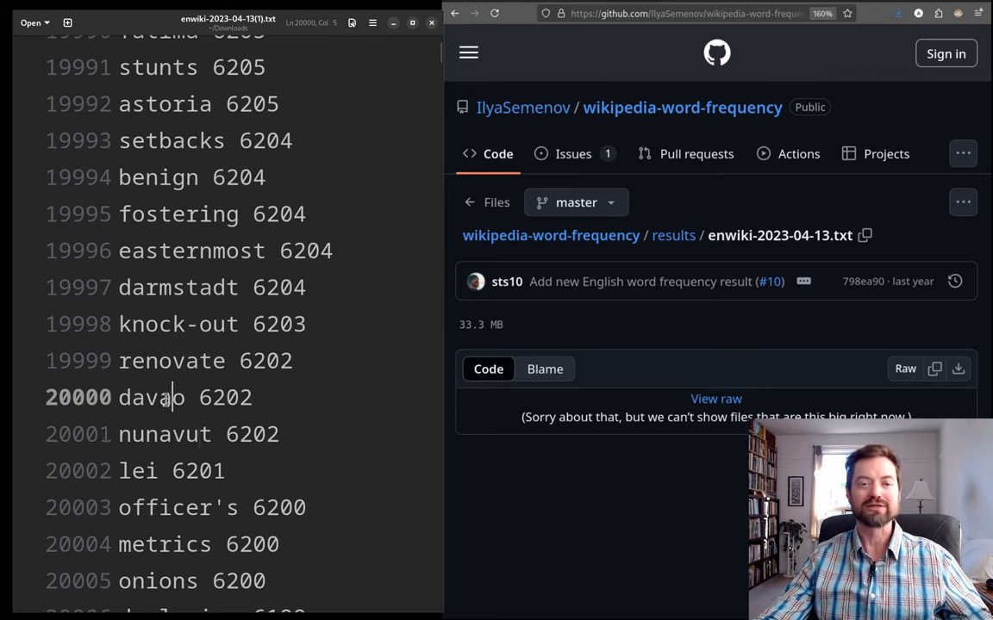
pyautogui.click(143, 360)
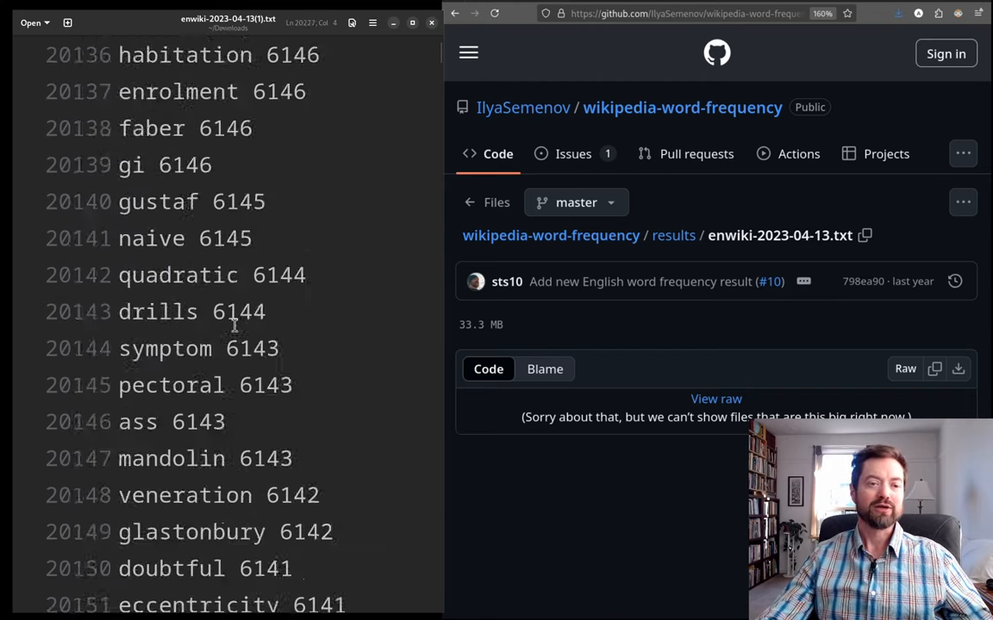
# - Scroll the word list down to rank 24996, where 'warm-up' has 4404 occurrences
pyautogui.scroll(-3)
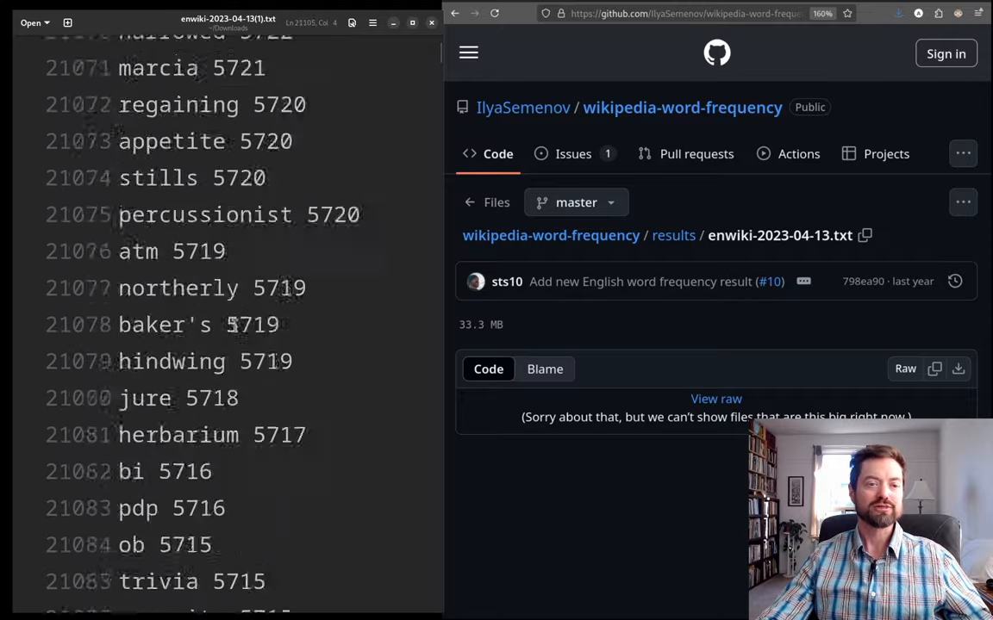
pyautogui.scroll(-3)
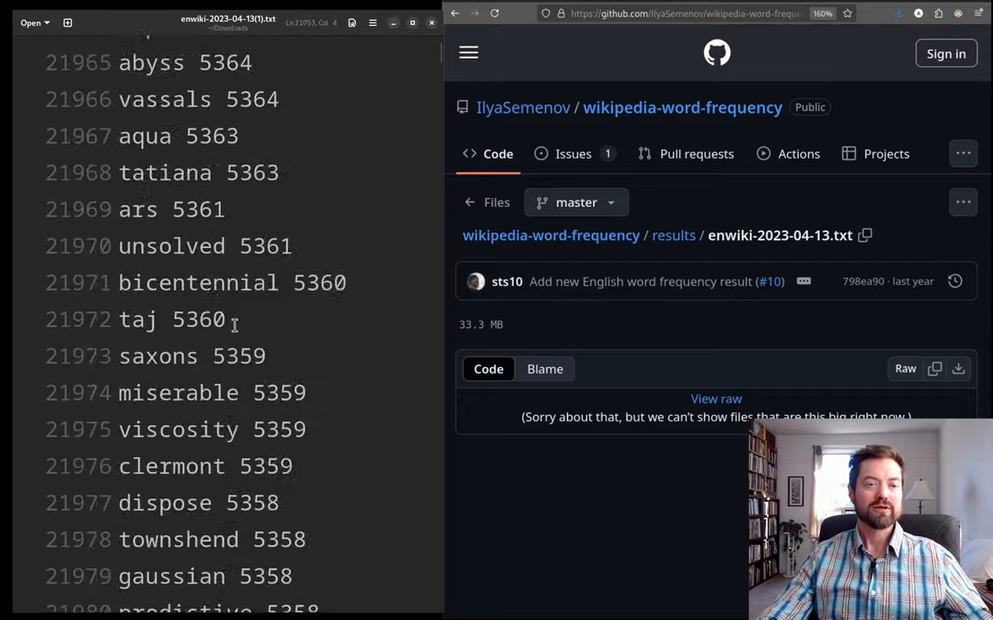
pyautogui.scroll(-3)
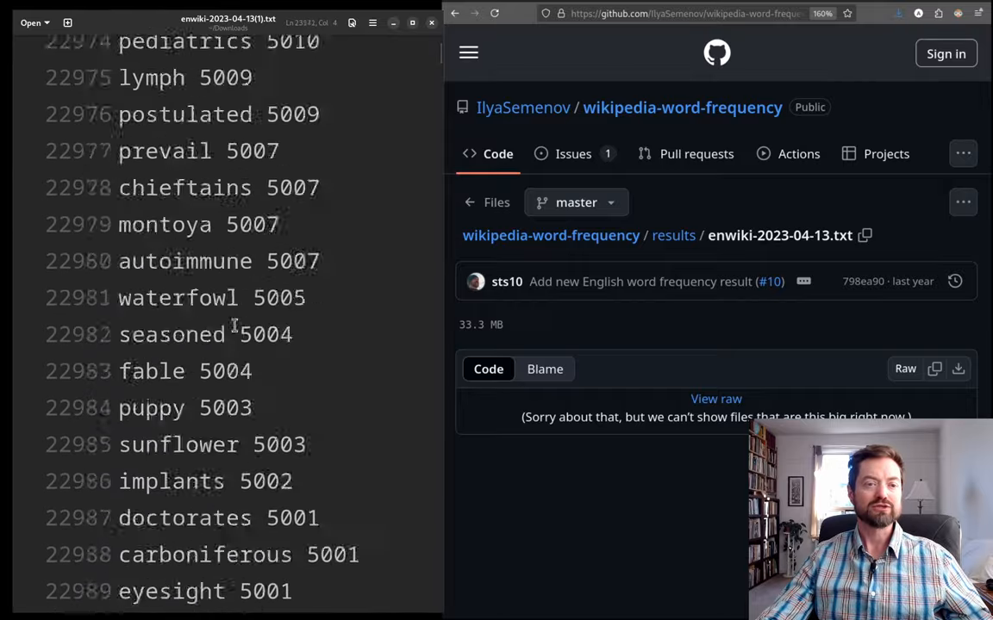
pyautogui.scroll(-3)
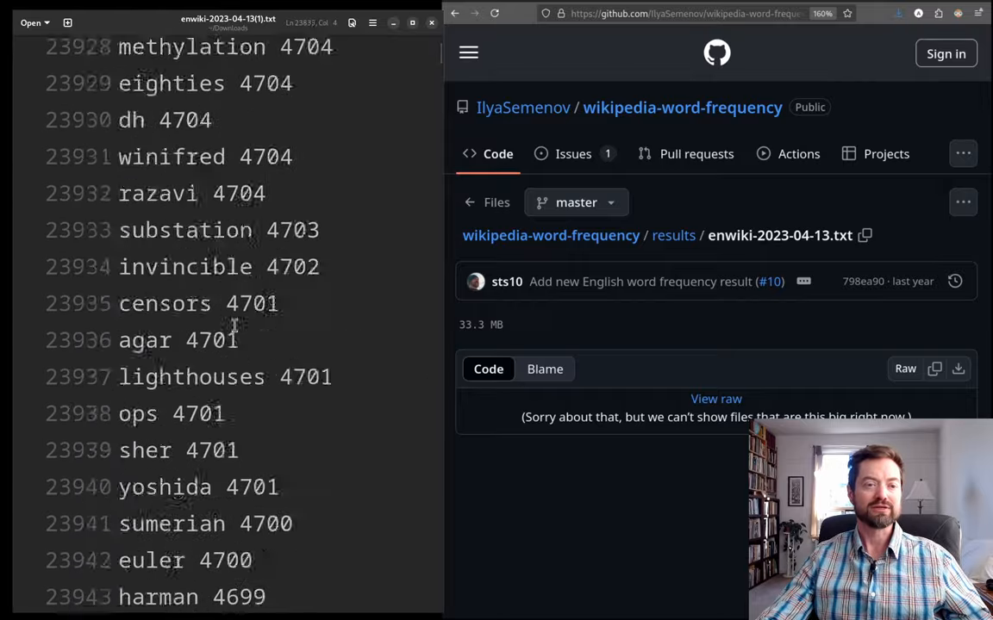
pyautogui.scroll(-3)
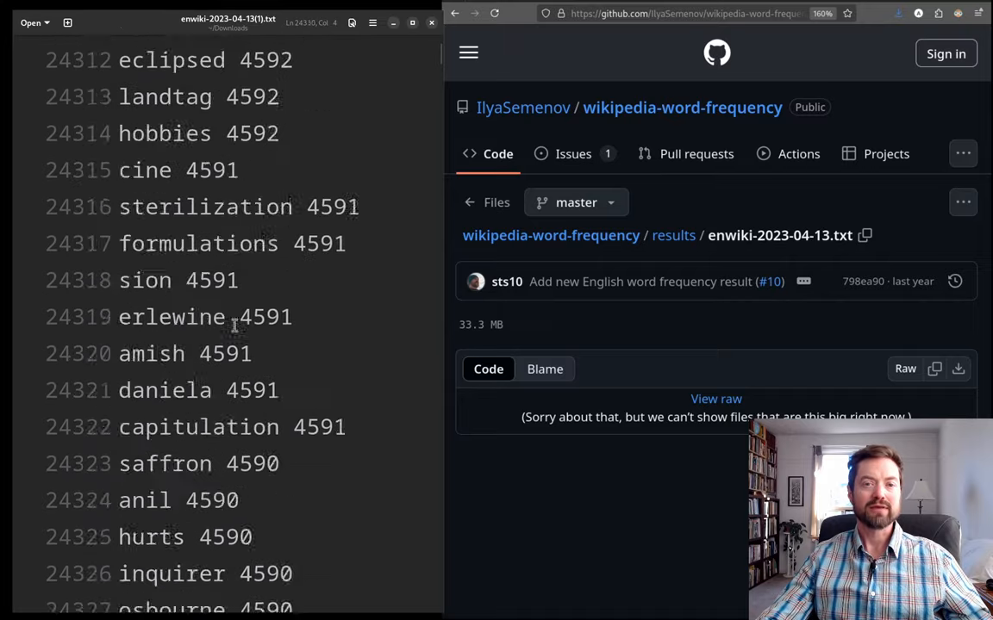
pyautogui.scroll(-3)
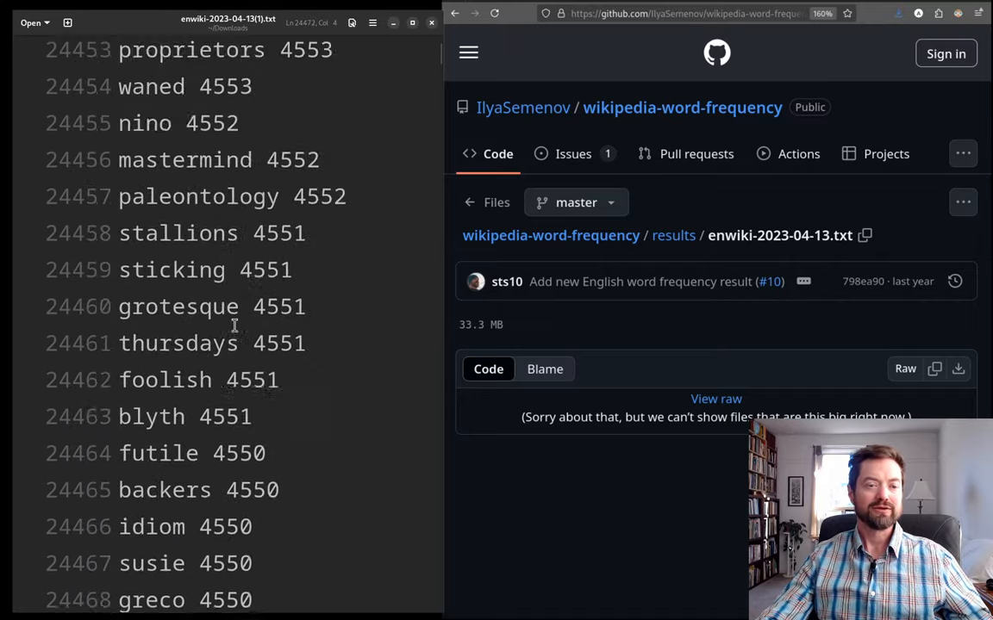
pyautogui.scroll(-3)
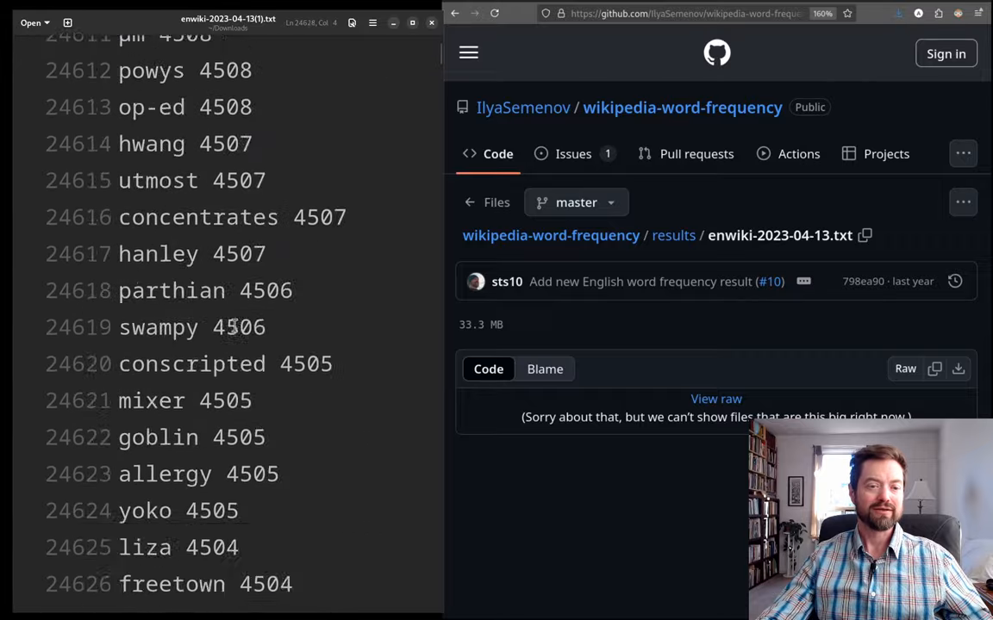
pyautogui.scroll(-3)
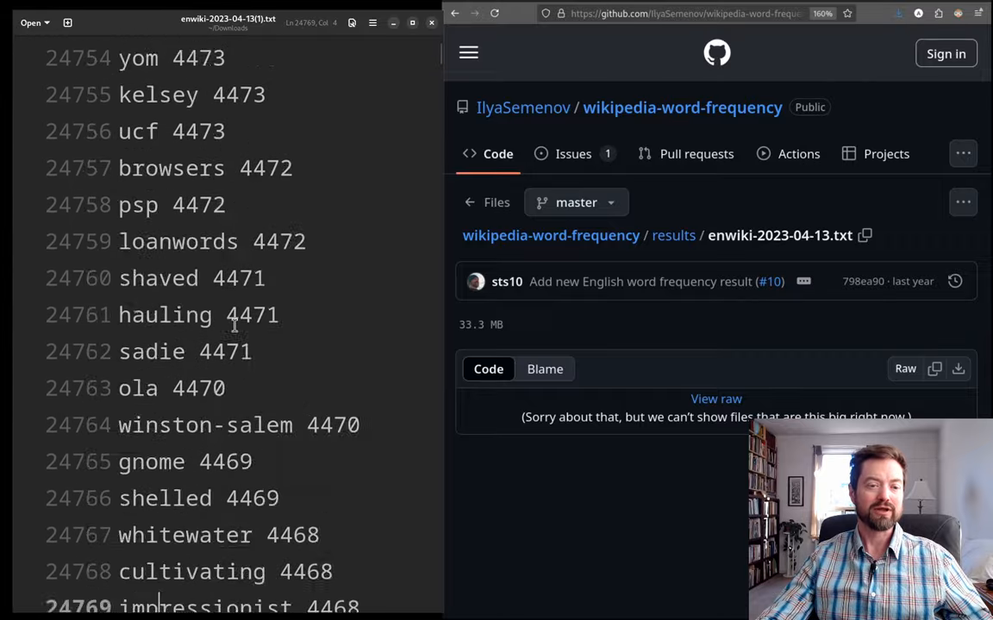
pyautogui.scroll(-3)
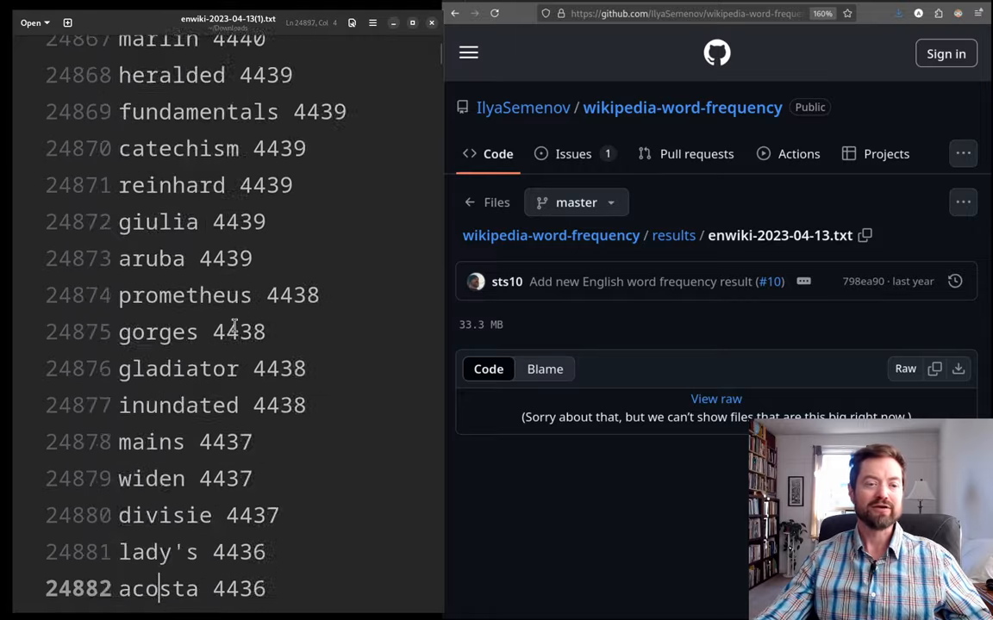
pyautogui.scroll(-3)
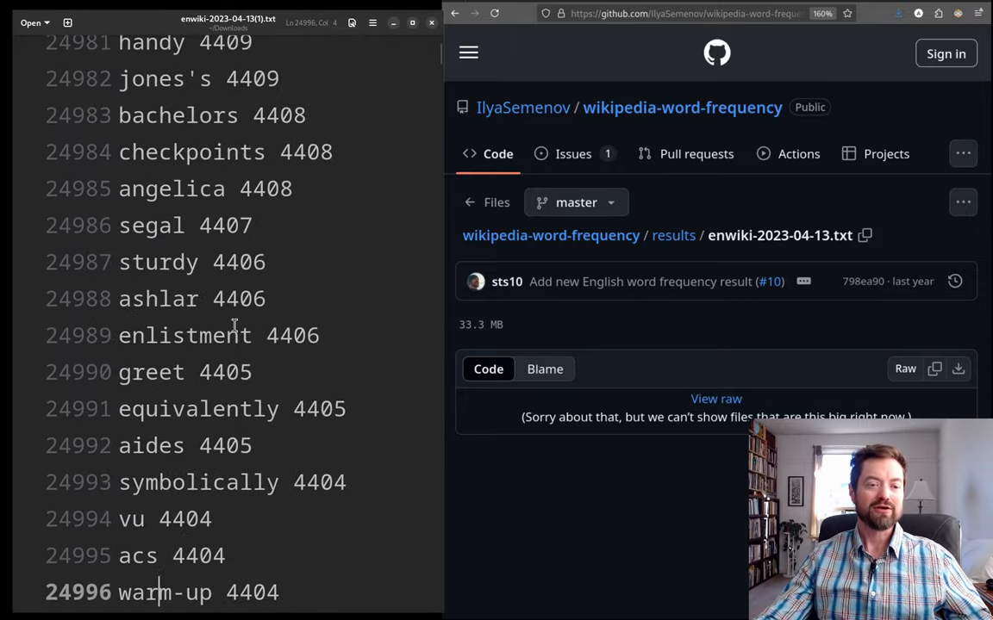
pyautogui.scroll(-3)
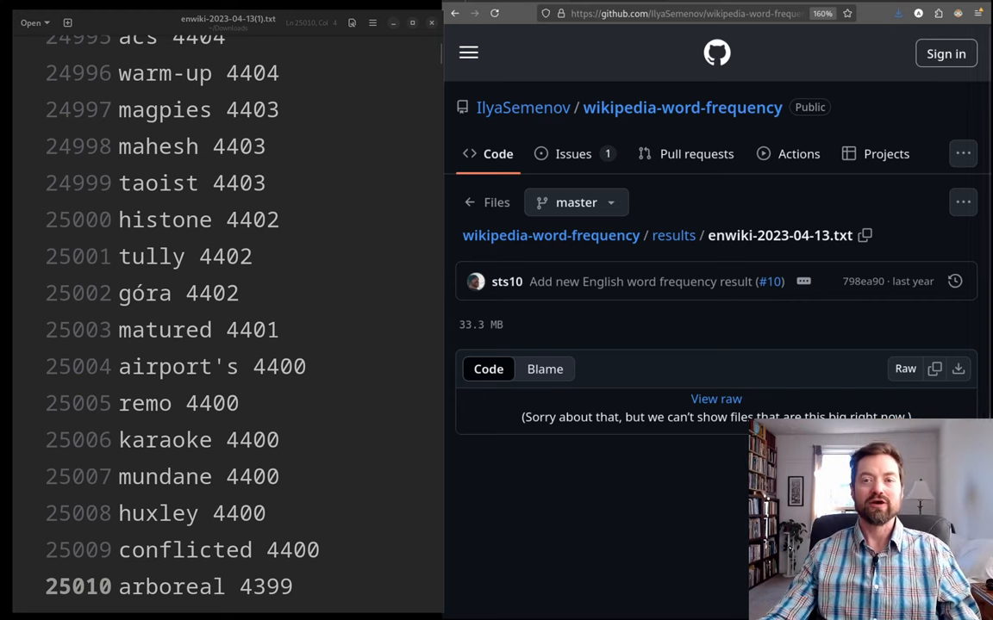
pyautogui.moveTo(226, 158)
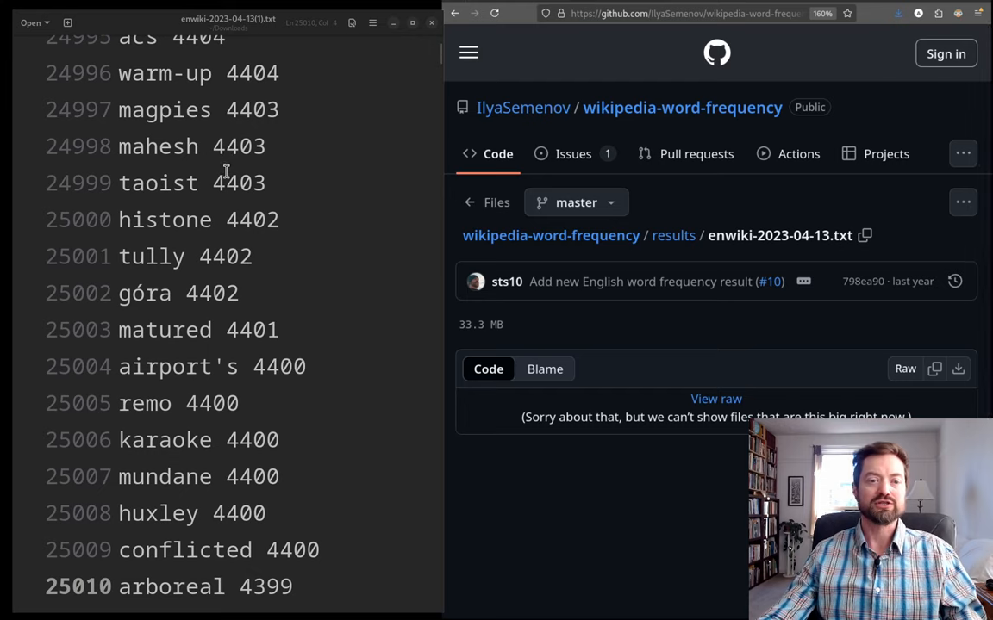
pyautogui.moveTo(146, 201)
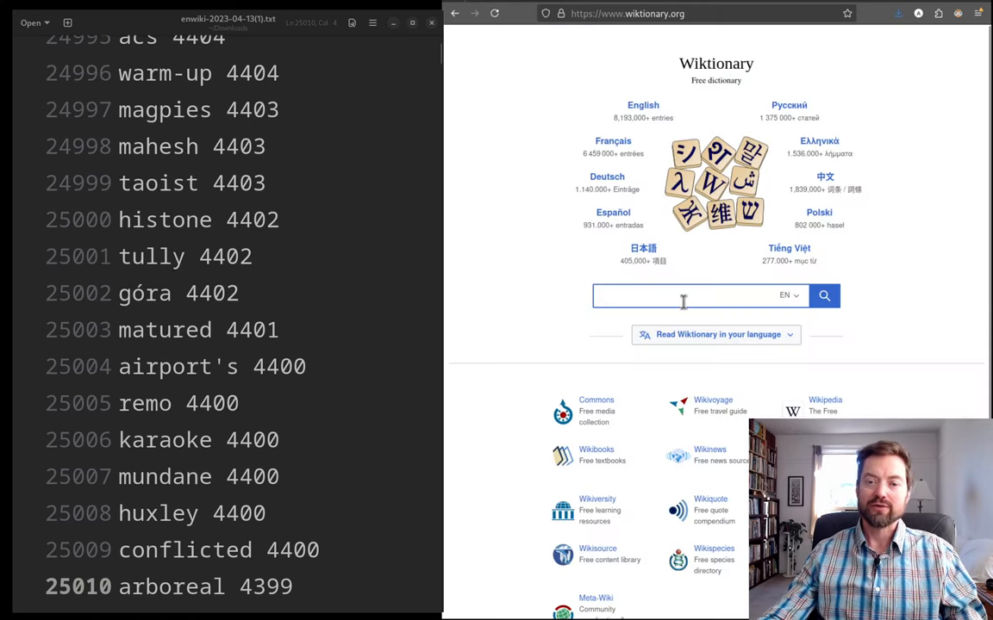
# - Search Wiktionary for 'histone' and scroll to its noun definition and translations
pyautogui.write('histone')
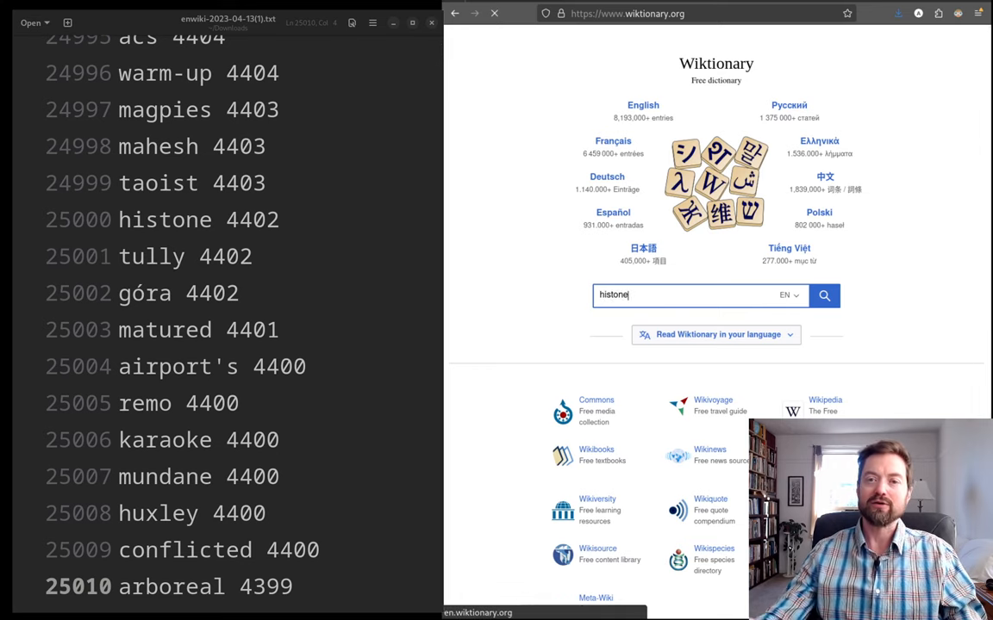
pyautogui.click(823, 294)
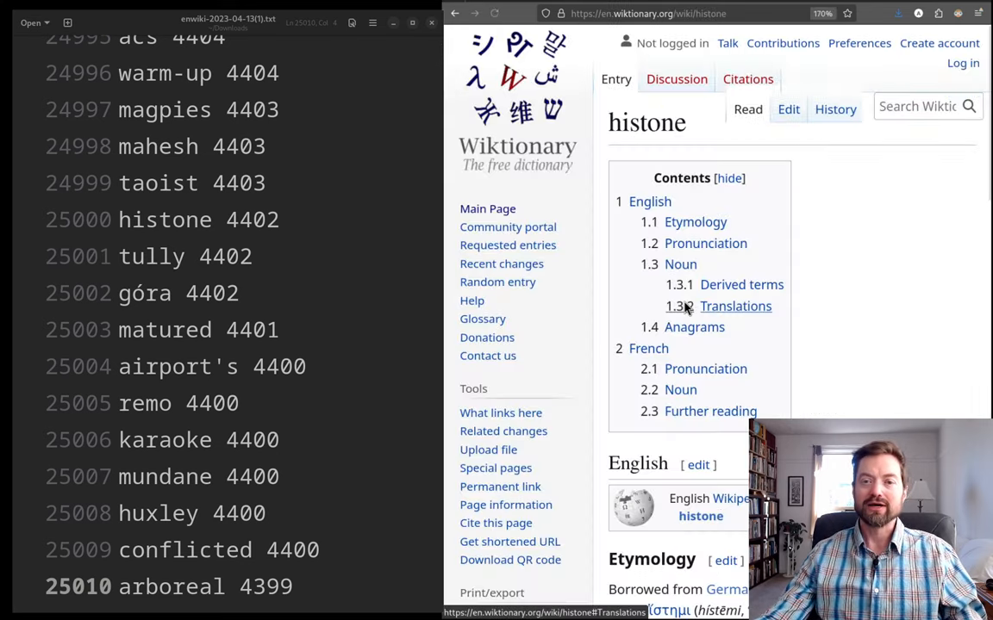
pyautogui.scroll(-3)
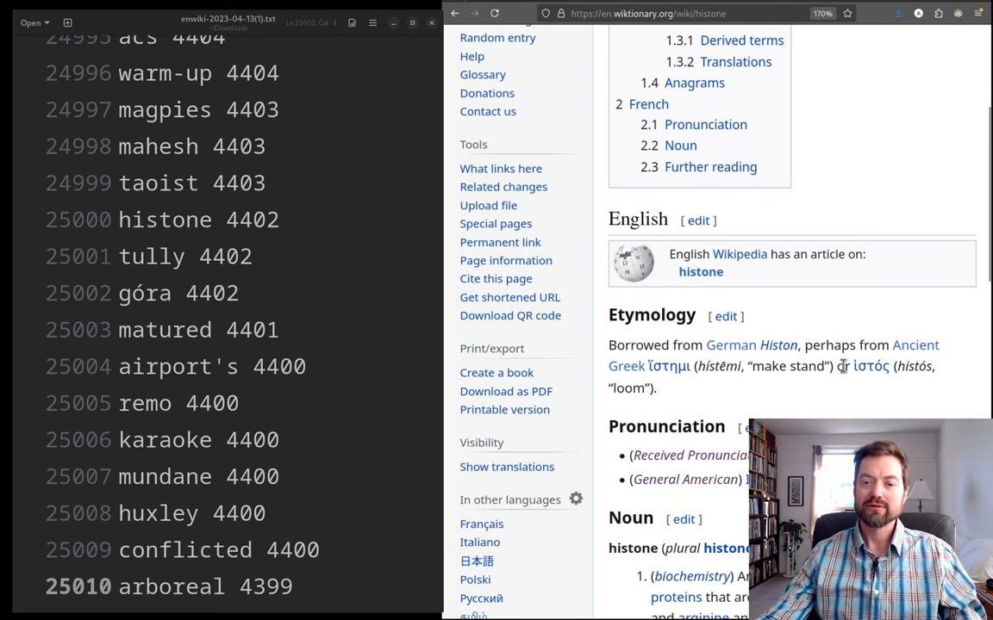
pyautogui.scroll(-3)
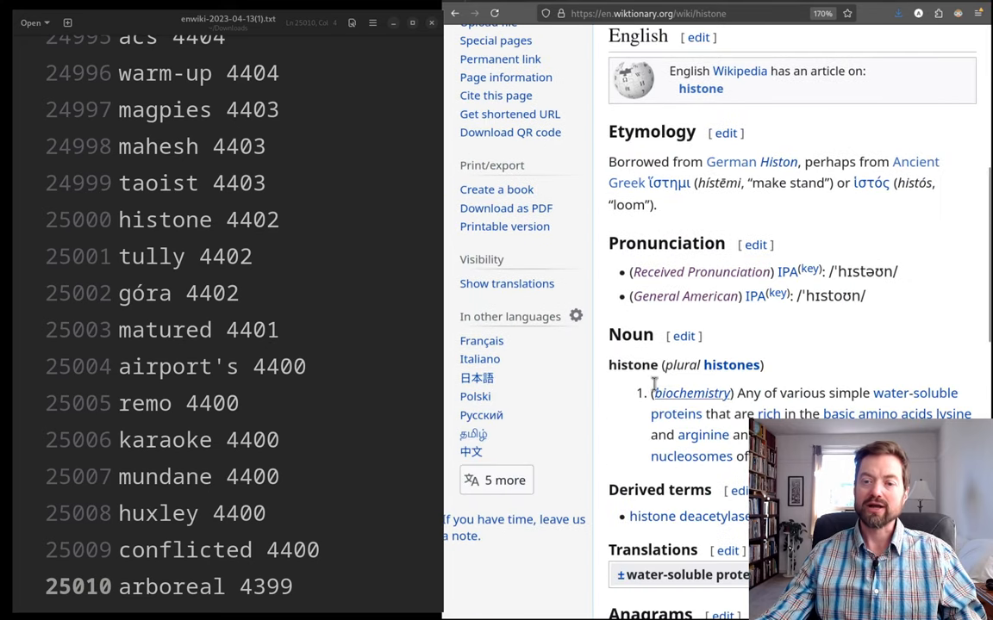
pyautogui.moveTo(767, 414)
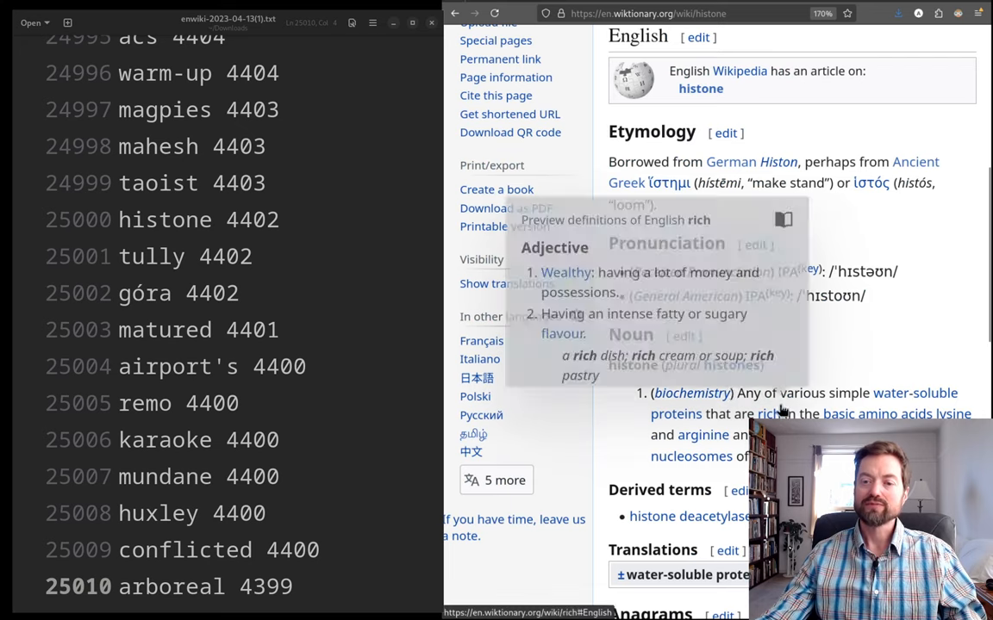
pyautogui.moveTo(780, 411)
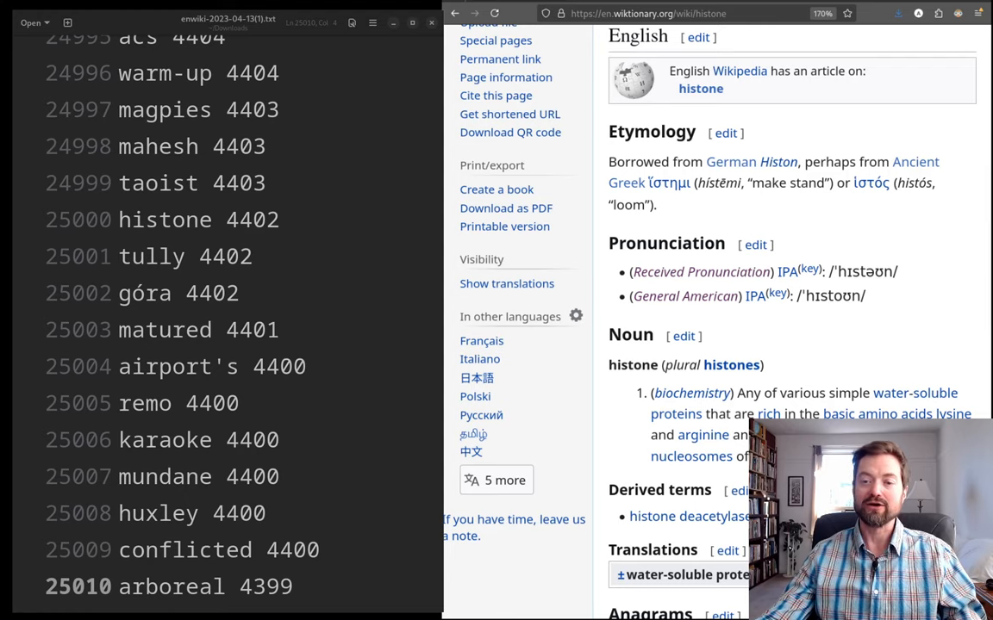
pyautogui.moveTo(818, 348)
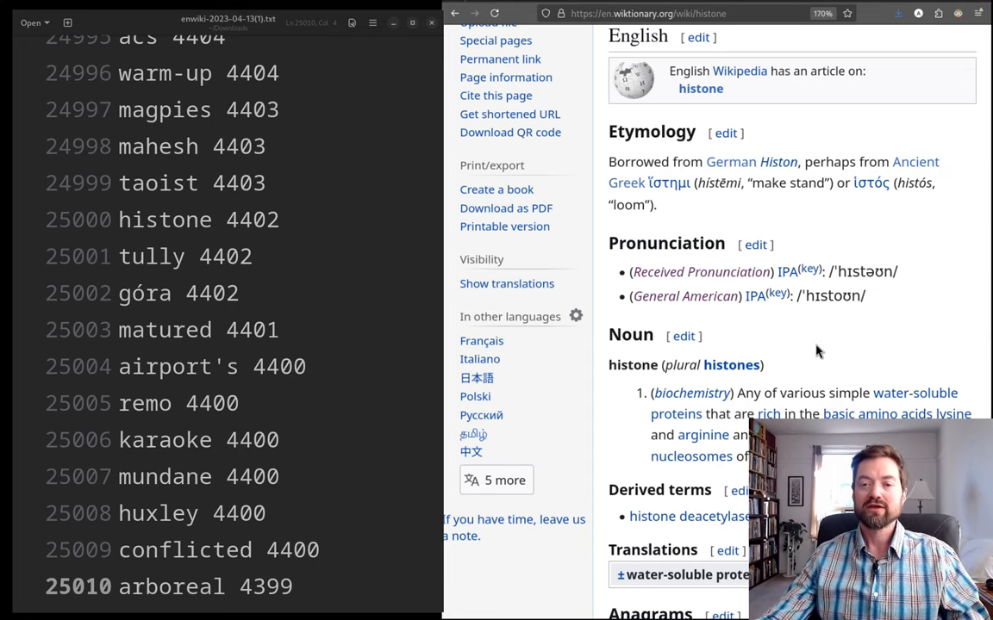
pyautogui.scroll(-3)
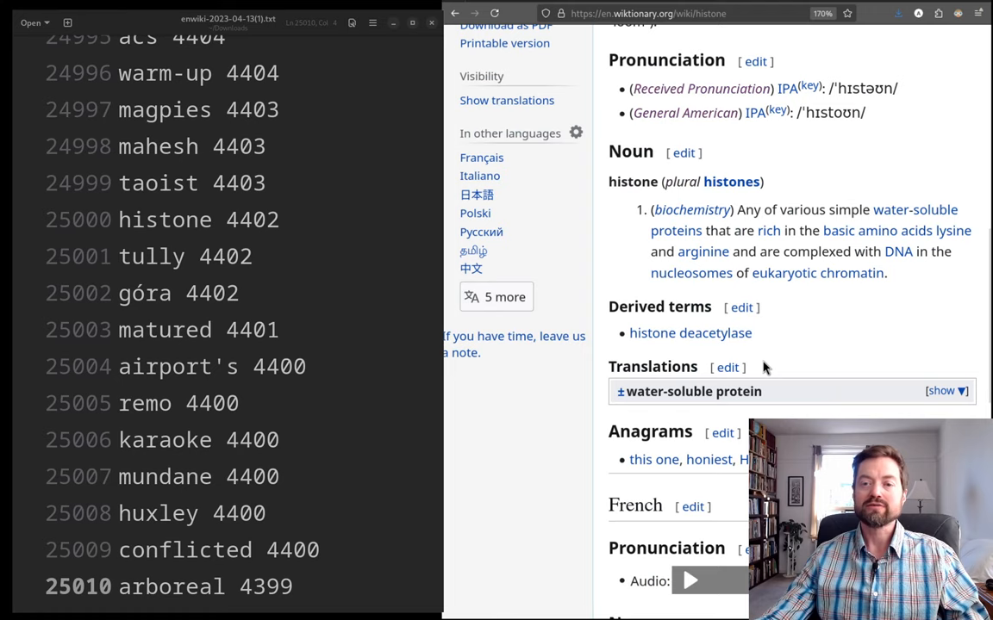
pyautogui.moveTo(768, 308)
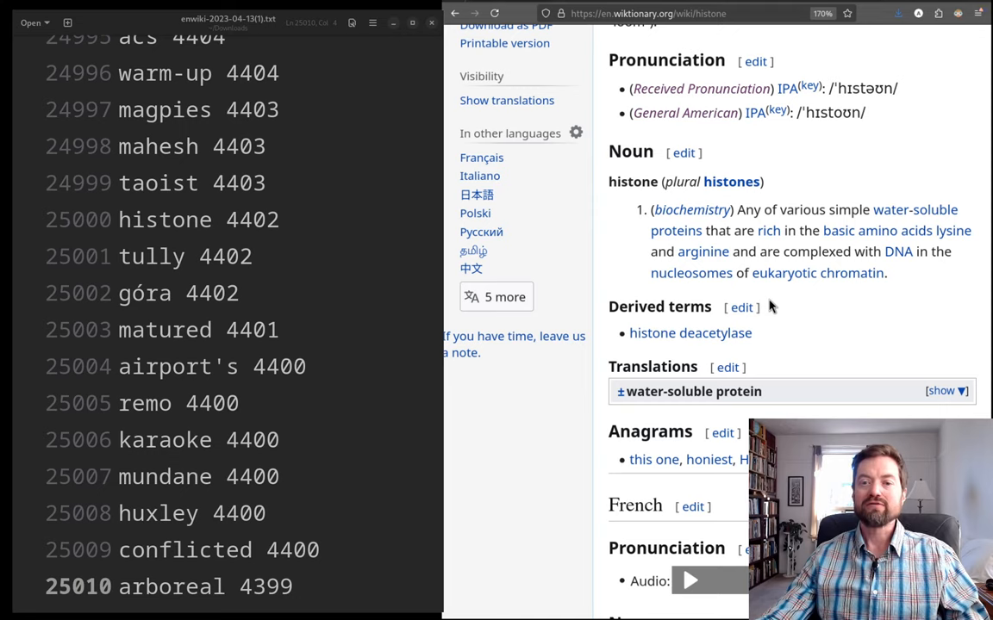
pyautogui.moveTo(868, 359)
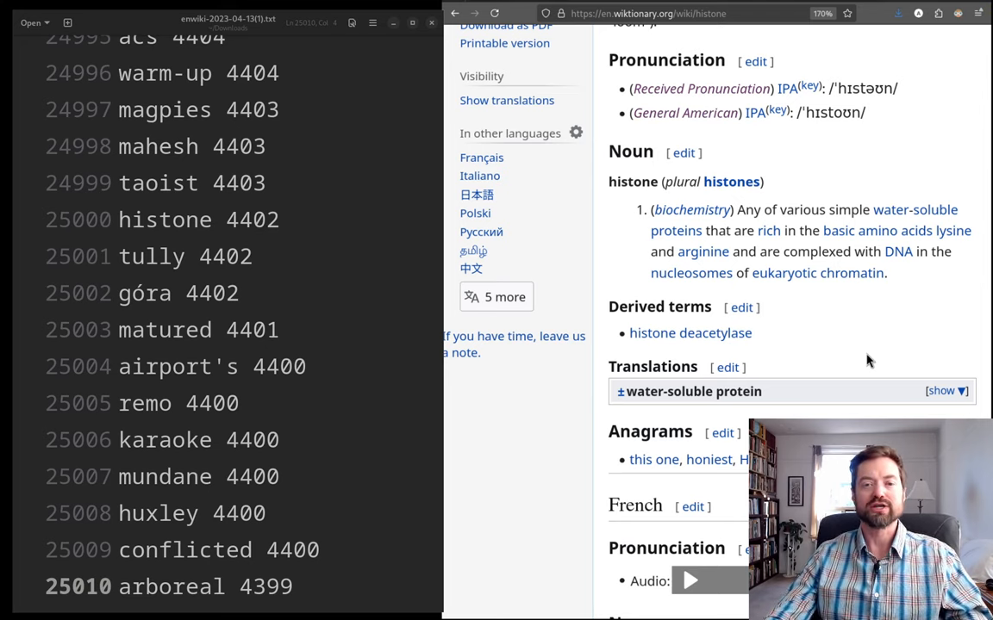
# - Scroll from rank 25010 to about 30000 and select the words 'bothered' and 'subscribe'
pyautogui.scroll(-3)
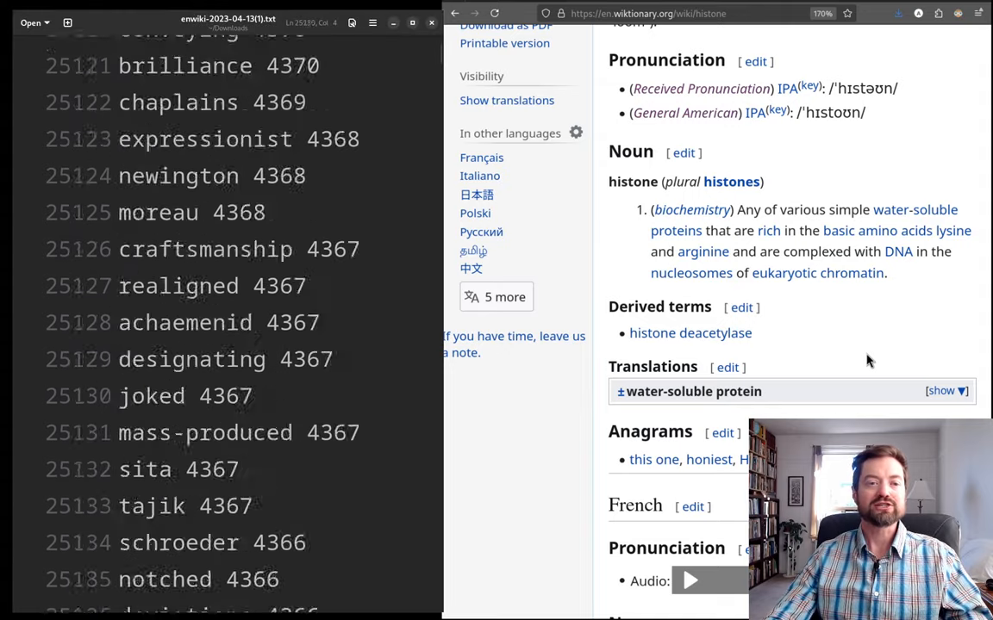
pyautogui.scroll(-3)
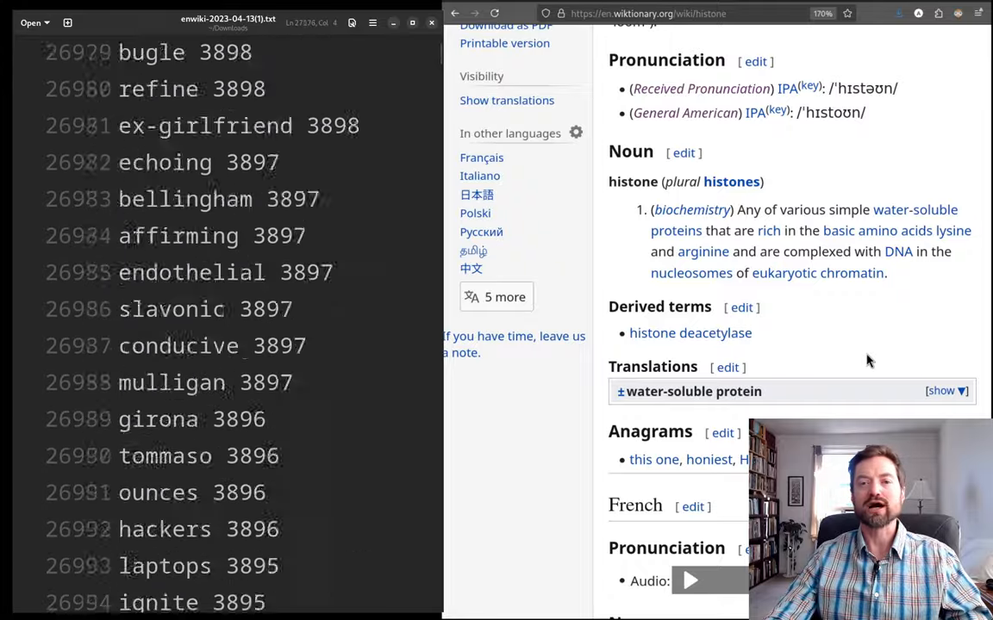
pyautogui.scroll(-3)
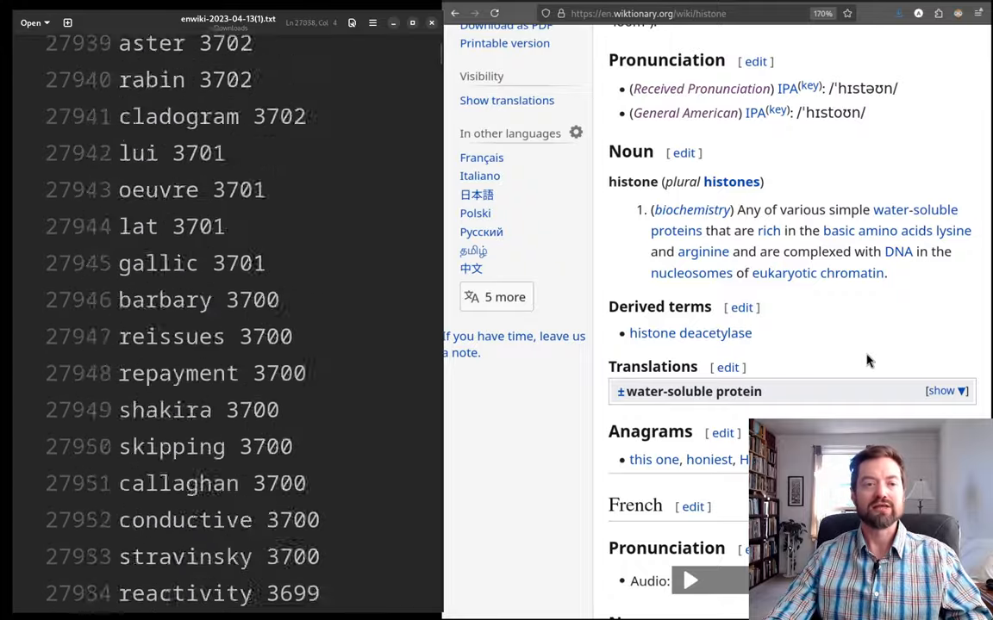
pyautogui.scroll(-3)
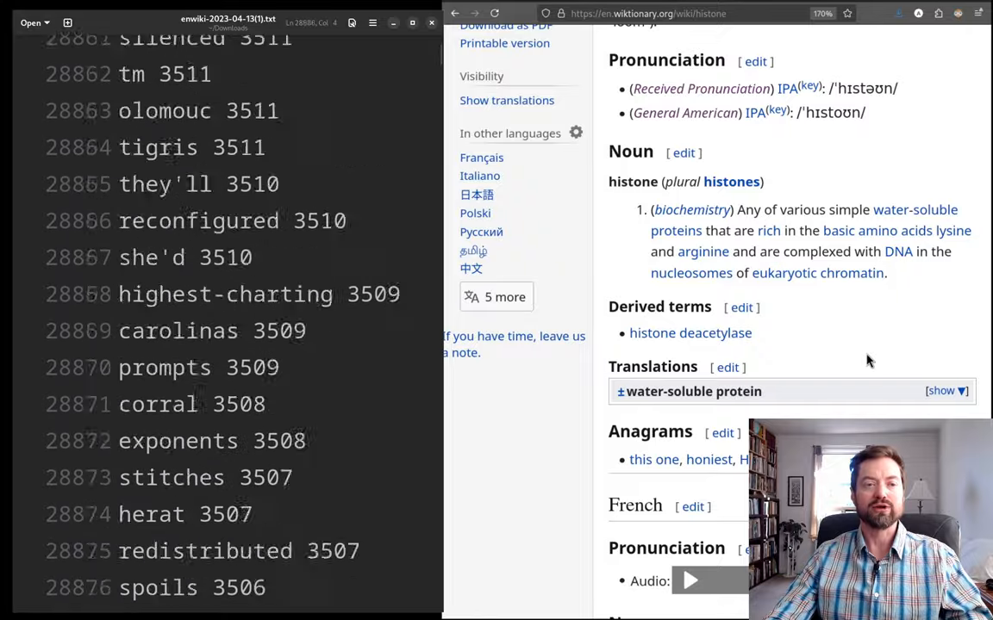
pyautogui.scroll(-3)
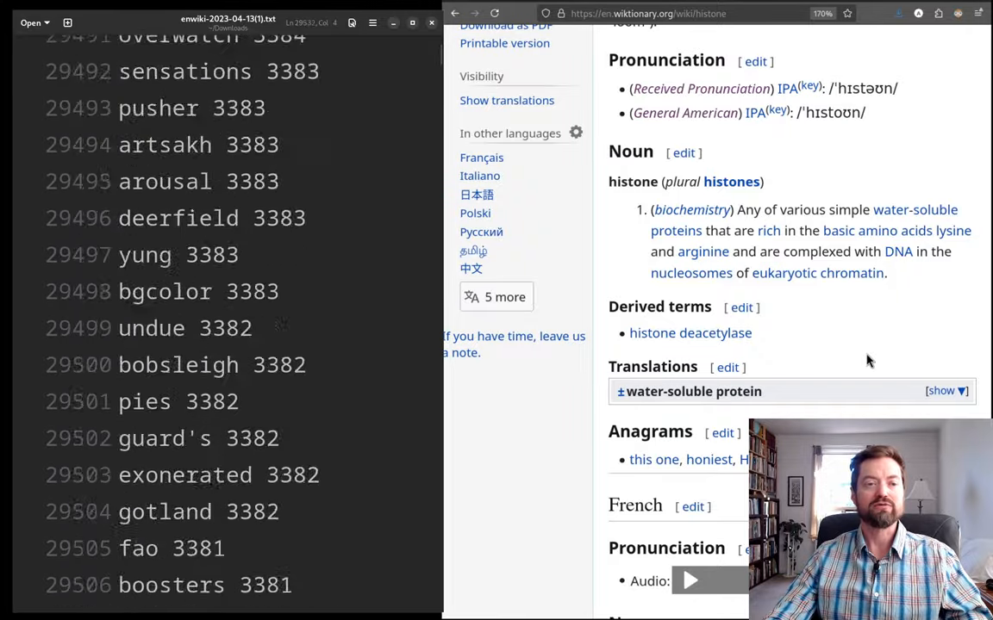
pyautogui.scroll(-3)
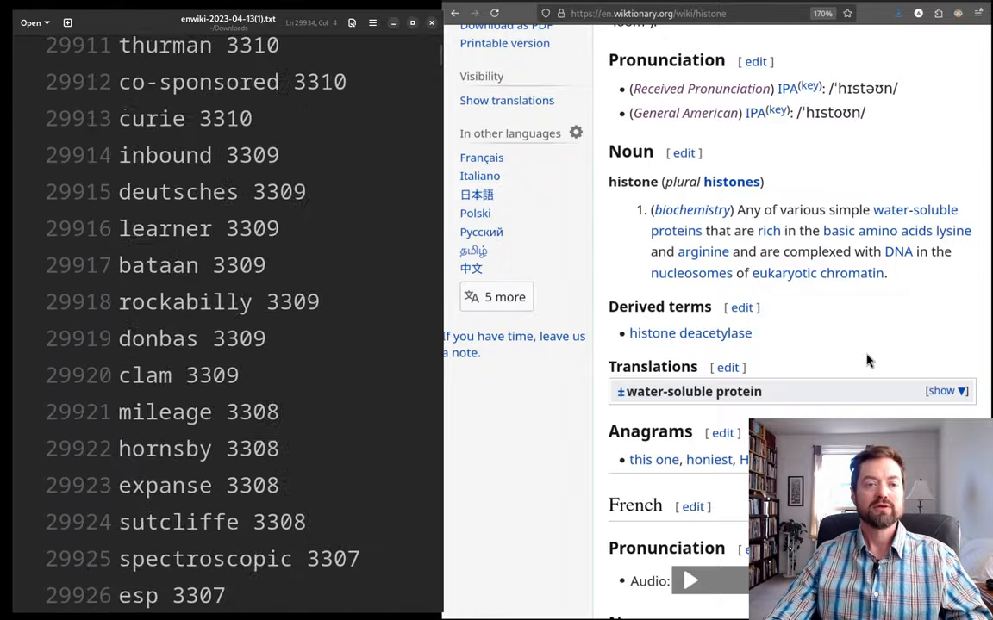
pyautogui.scroll(-3)
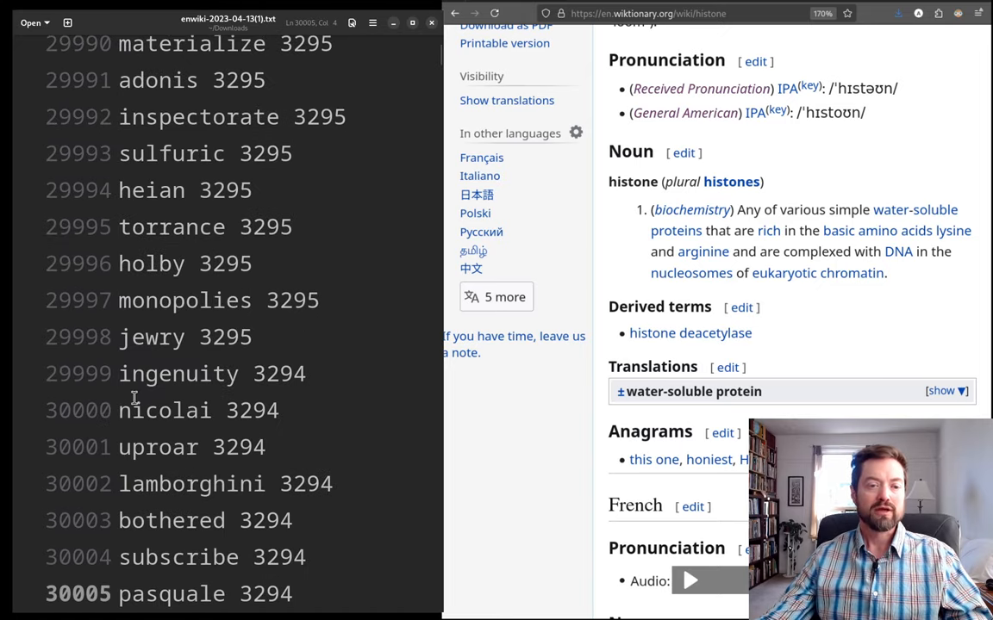
pyautogui.doubleClick(159, 446)
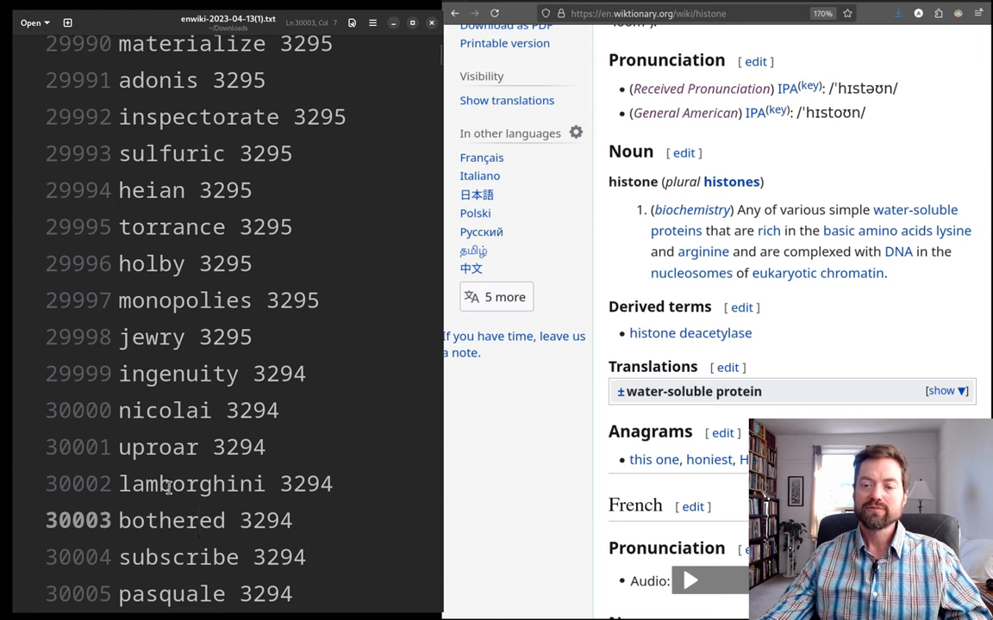
pyautogui.doubleClick(179, 445)
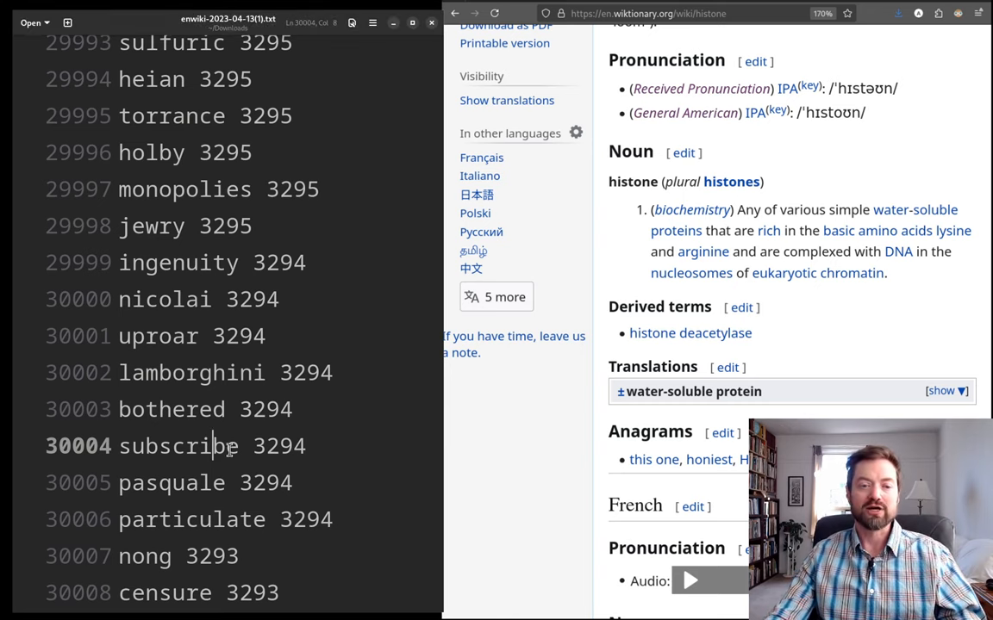
# - Scroll the list down to rank 35000 at 'axon', past 'bernese' and 'cocos'
pyautogui.scroll(-3)
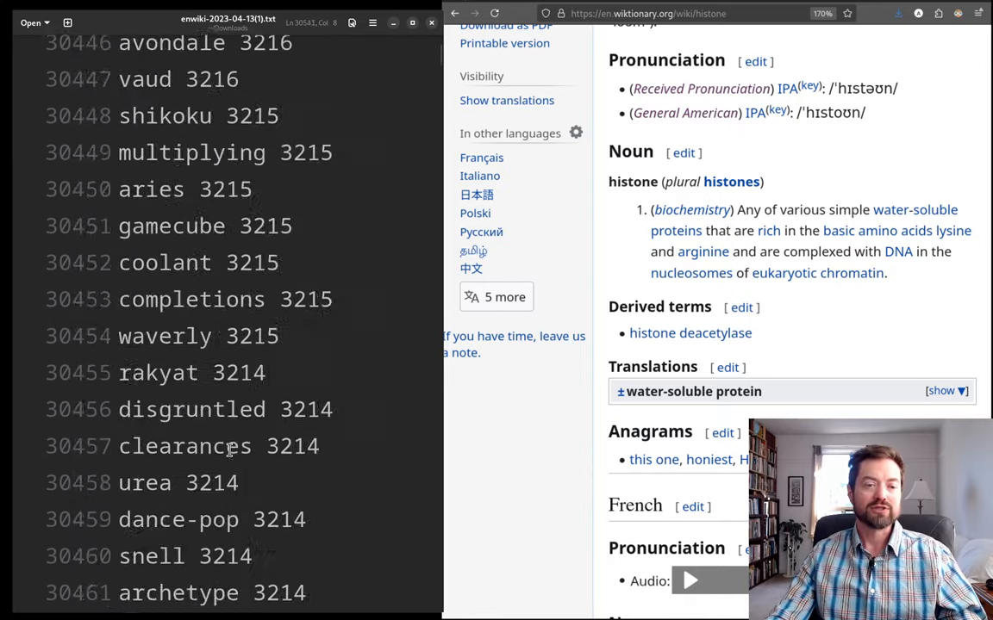
pyautogui.scroll(-3)
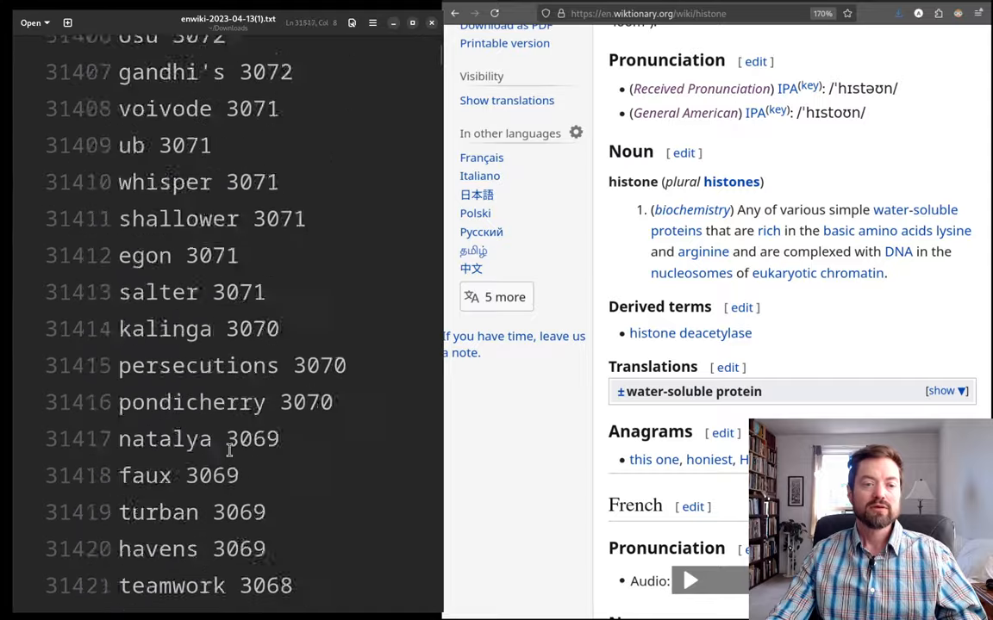
pyautogui.scroll(-3)
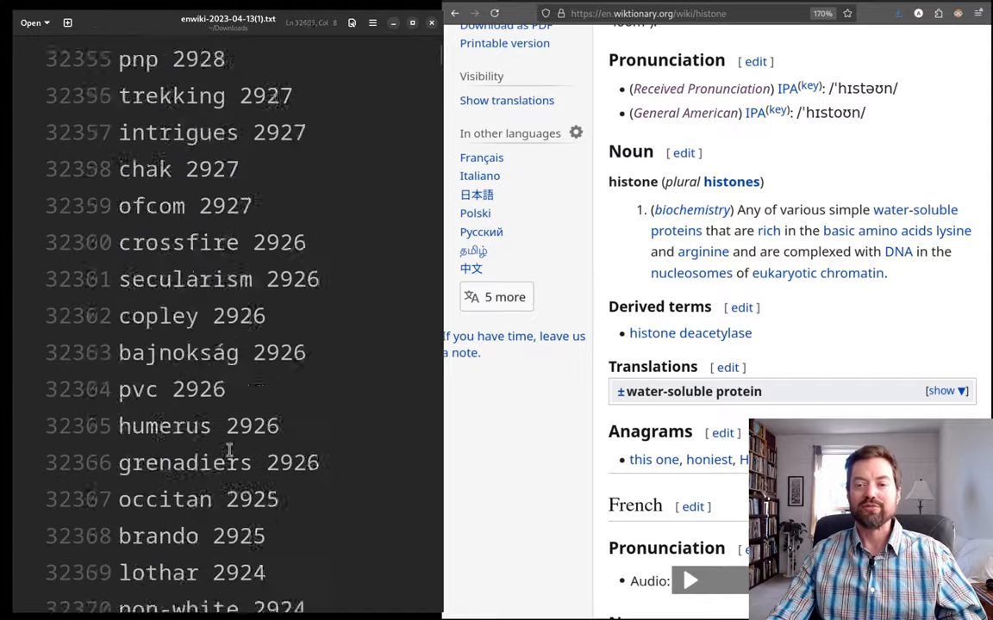
pyautogui.scroll(-3)
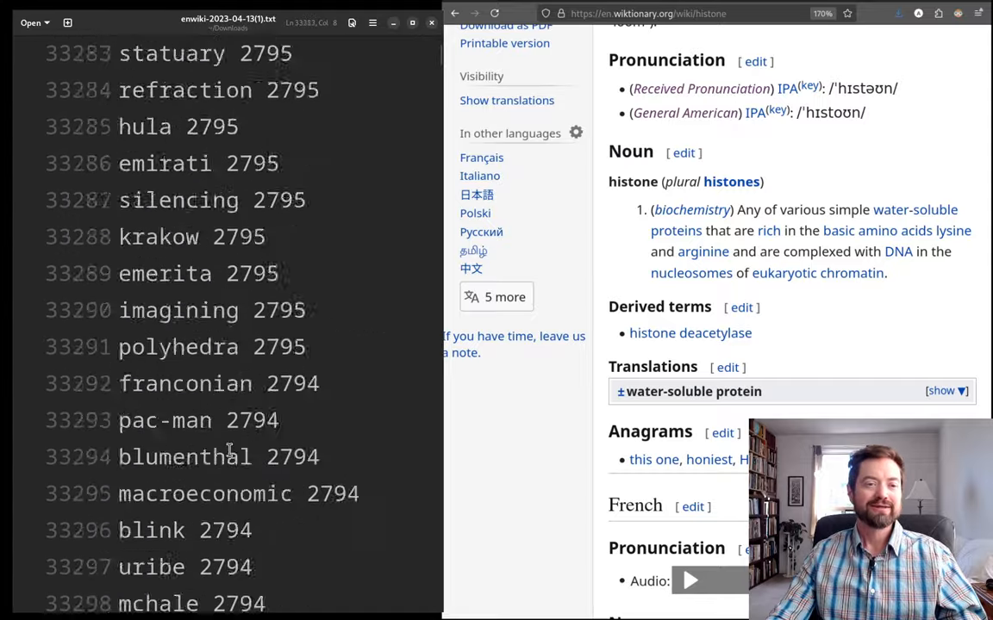
pyautogui.scroll(-3)
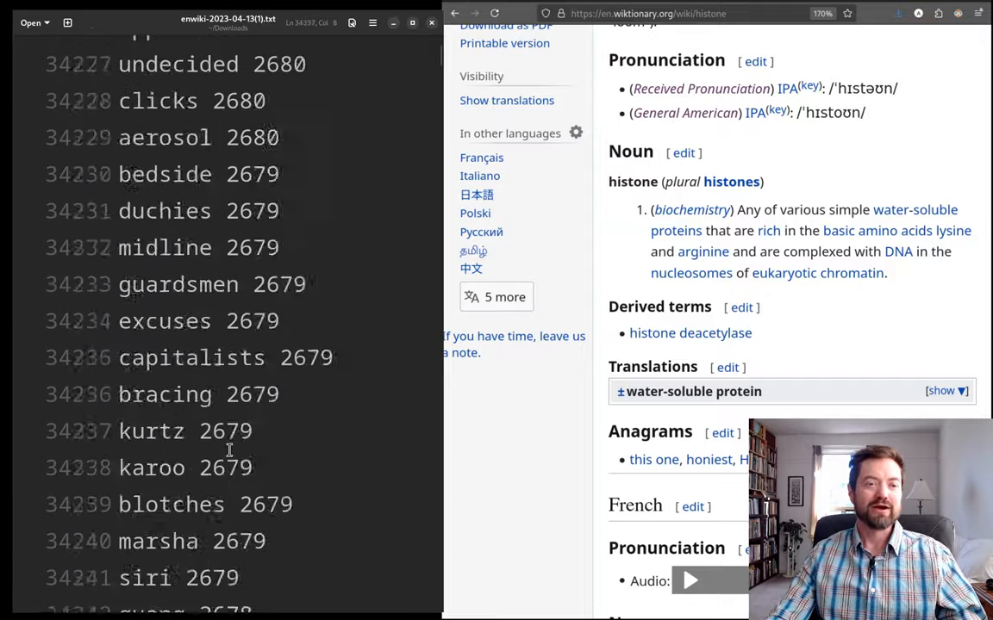
pyautogui.scroll(-3)
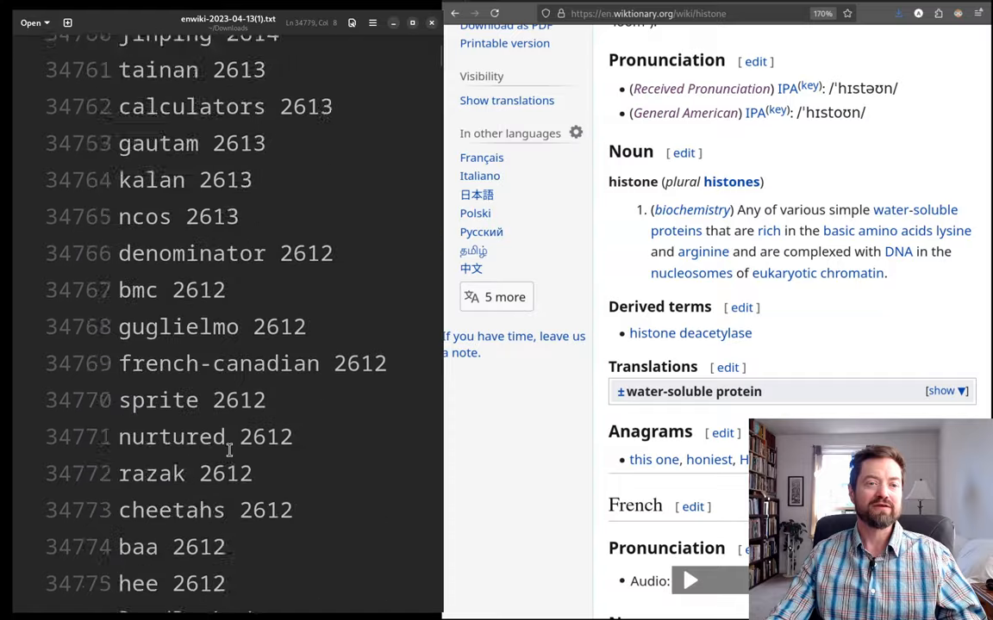
pyautogui.scroll(-3)
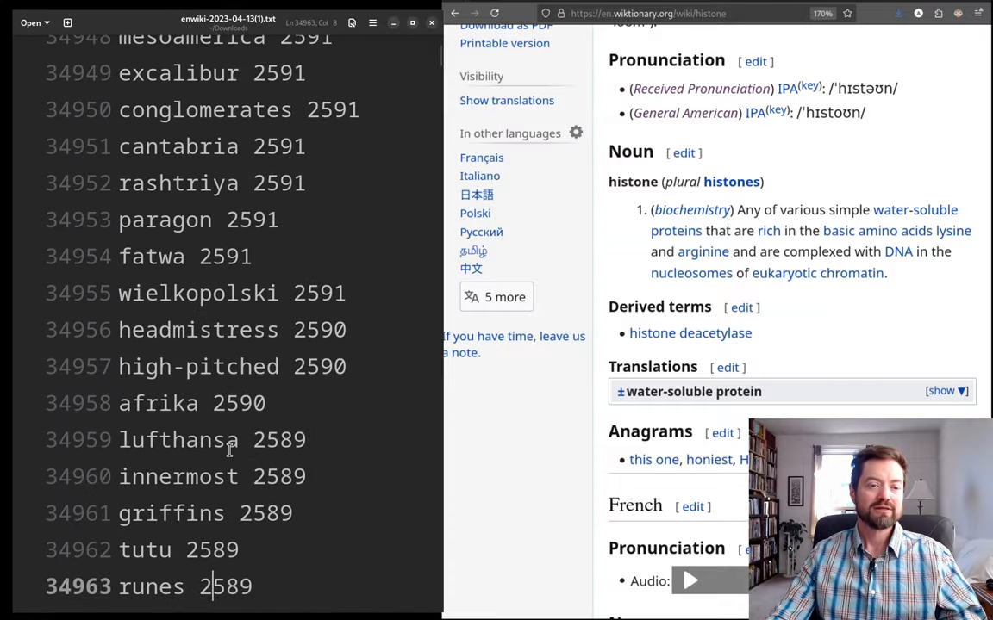
pyautogui.scroll(-3)
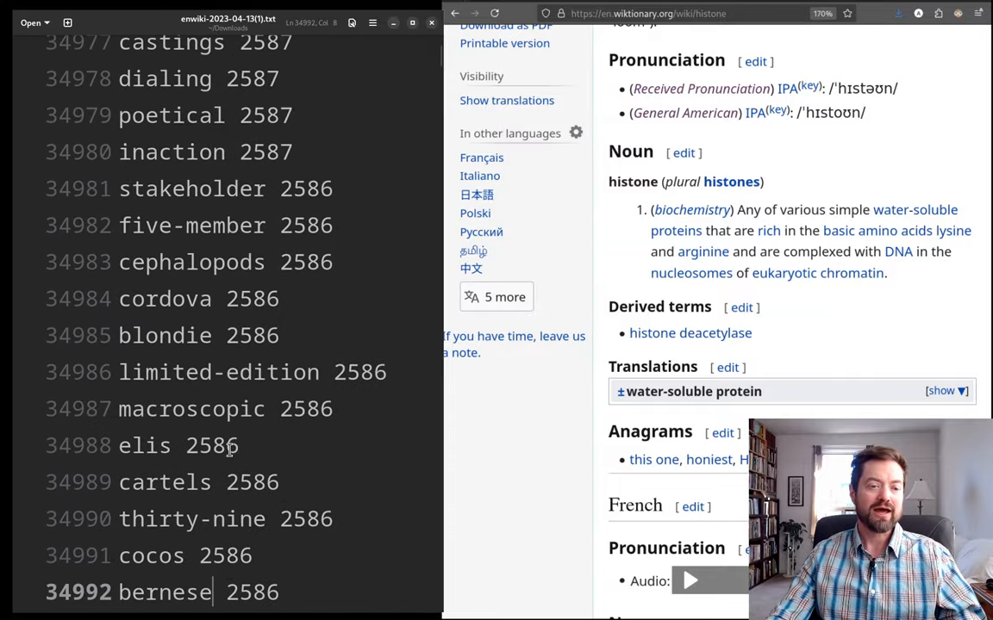
pyautogui.scroll(-3)
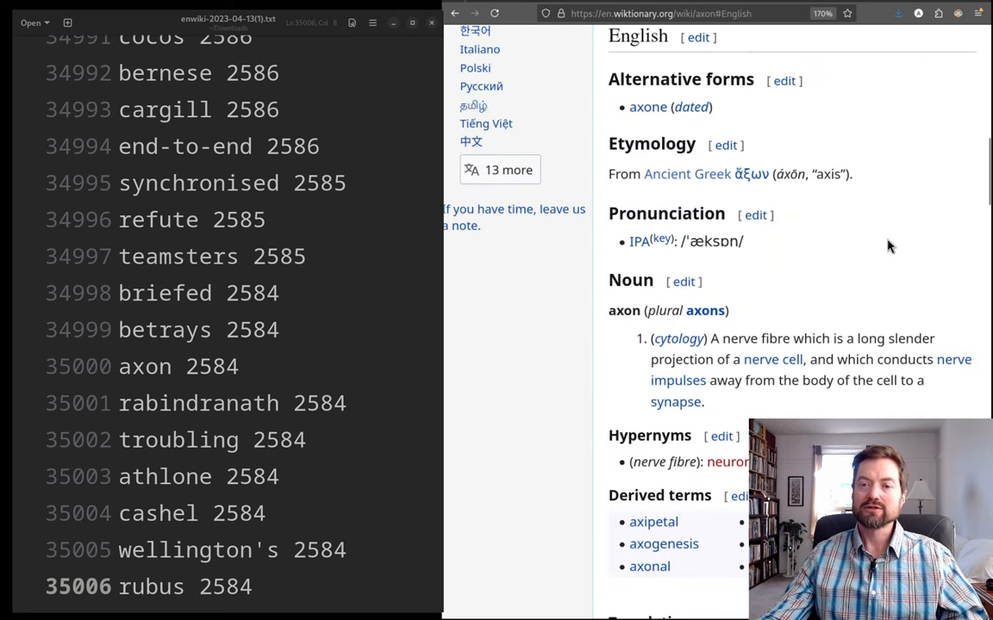
pyautogui.moveTo(827, 365)
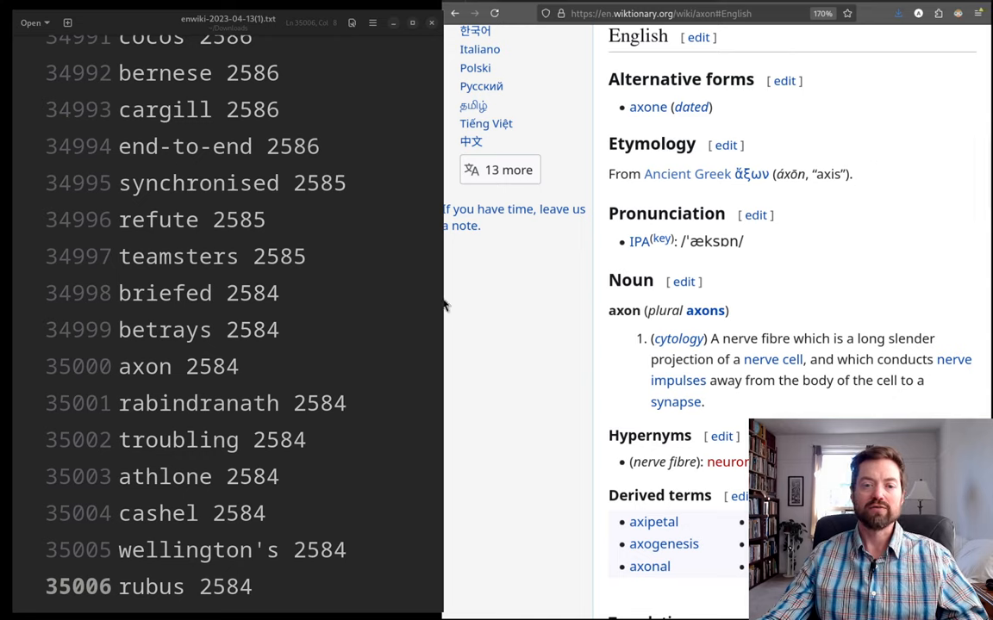
pyautogui.moveTo(653, 252)
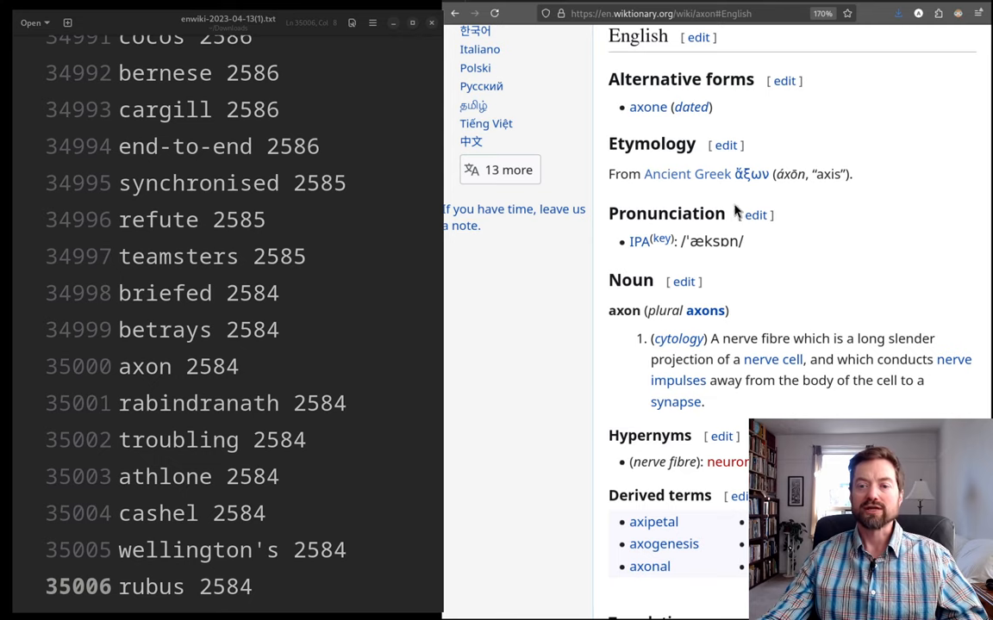
pyautogui.moveTo(513, 198)
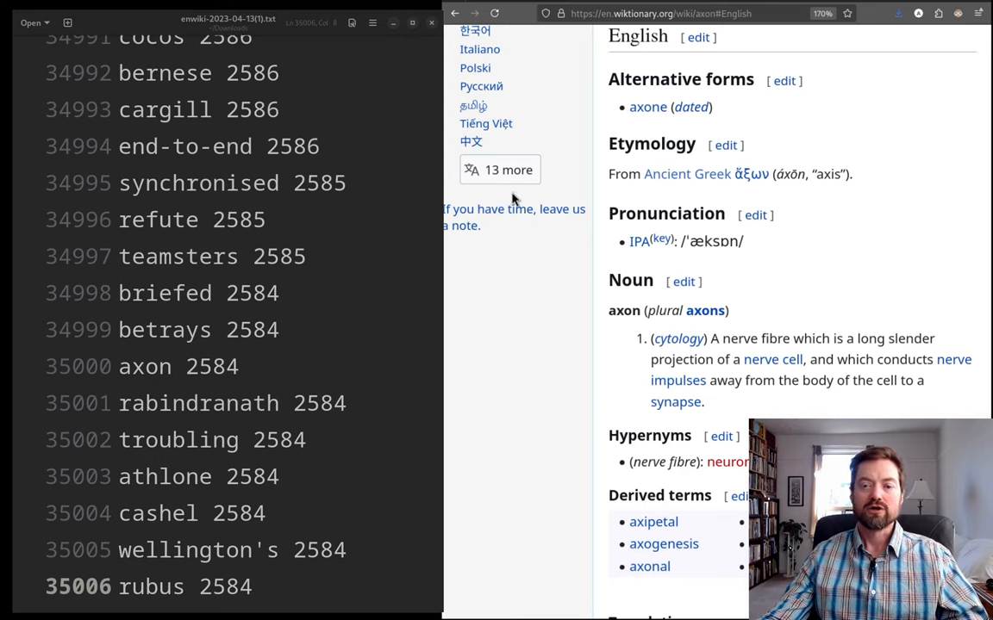
# - Refocus the word list at 'briefed' and scroll down to rank 50000, 'instinctive'
pyautogui.click(118, 293)
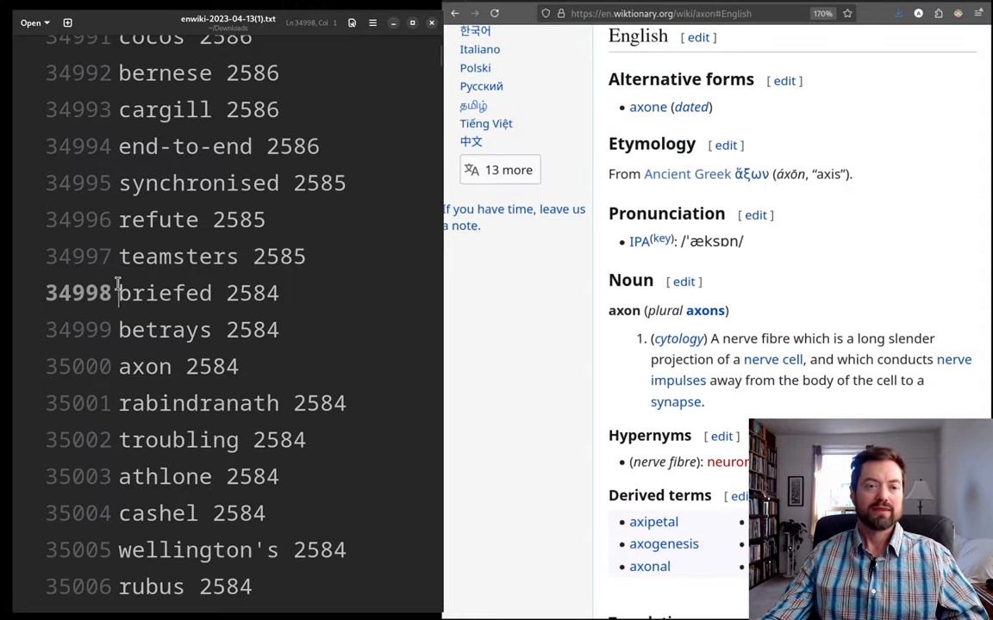
pyautogui.scroll(-3)
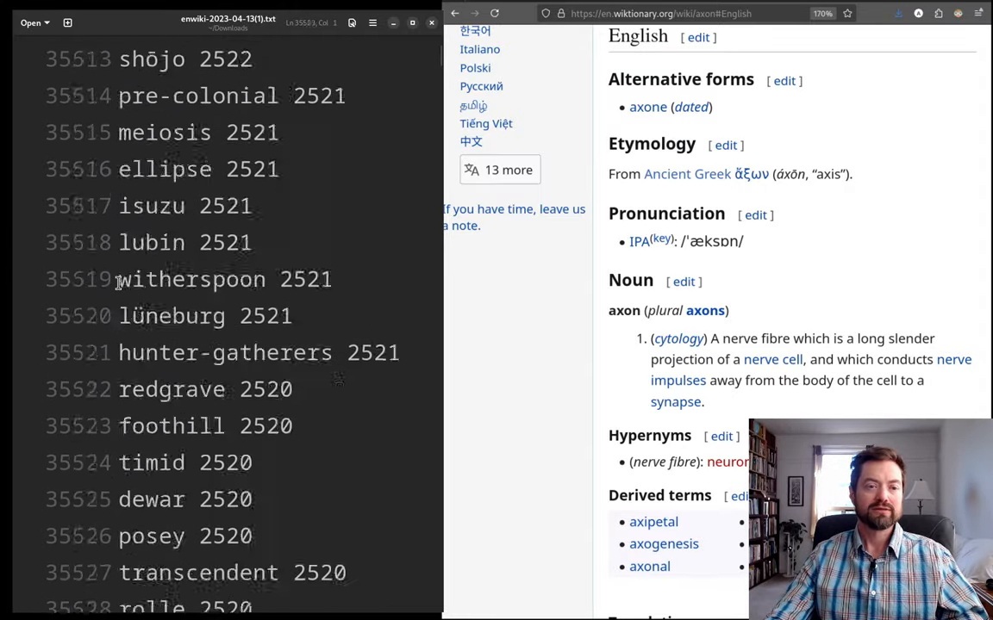
pyautogui.scroll(-3)
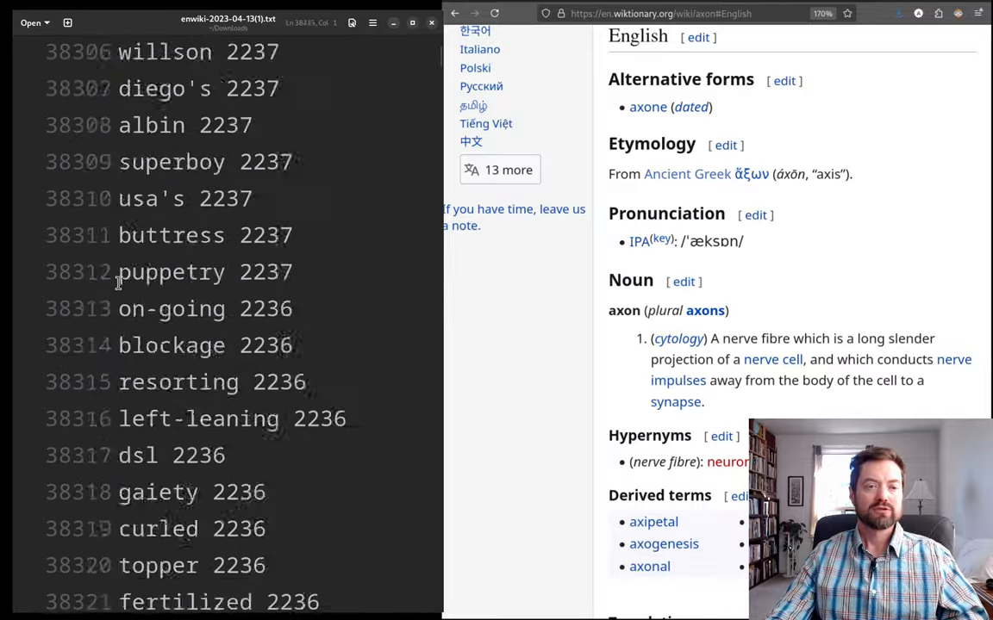
pyautogui.scroll(-3)
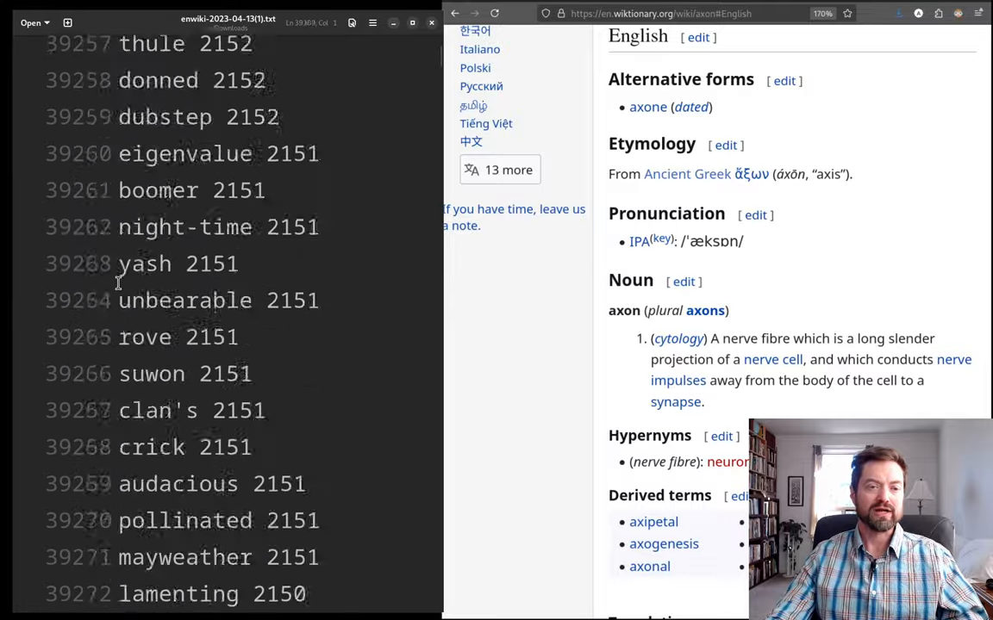
pyautogui.scroll(-3)
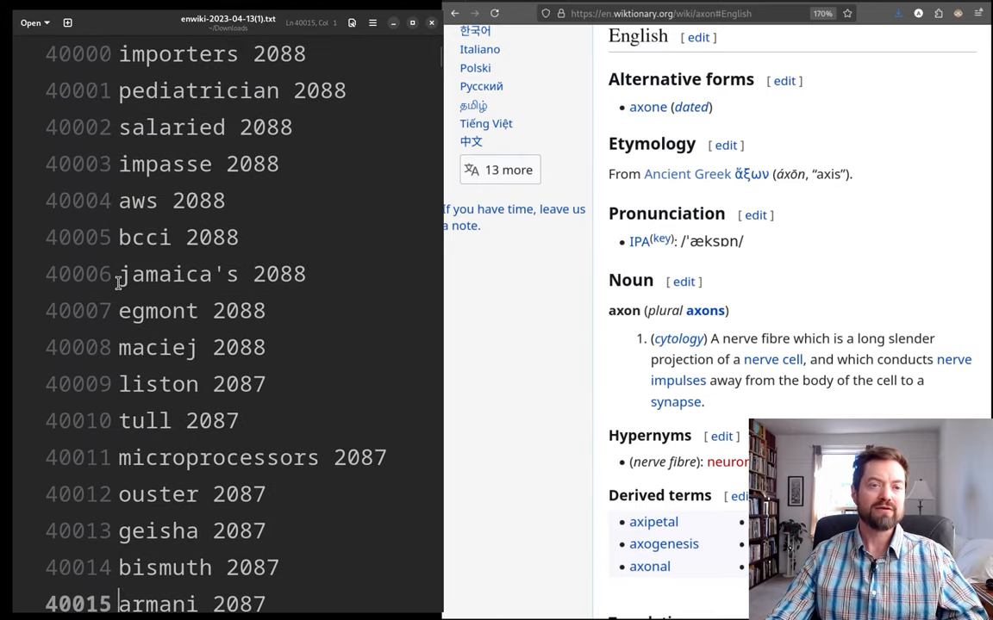
pyautogui.scroll(3)
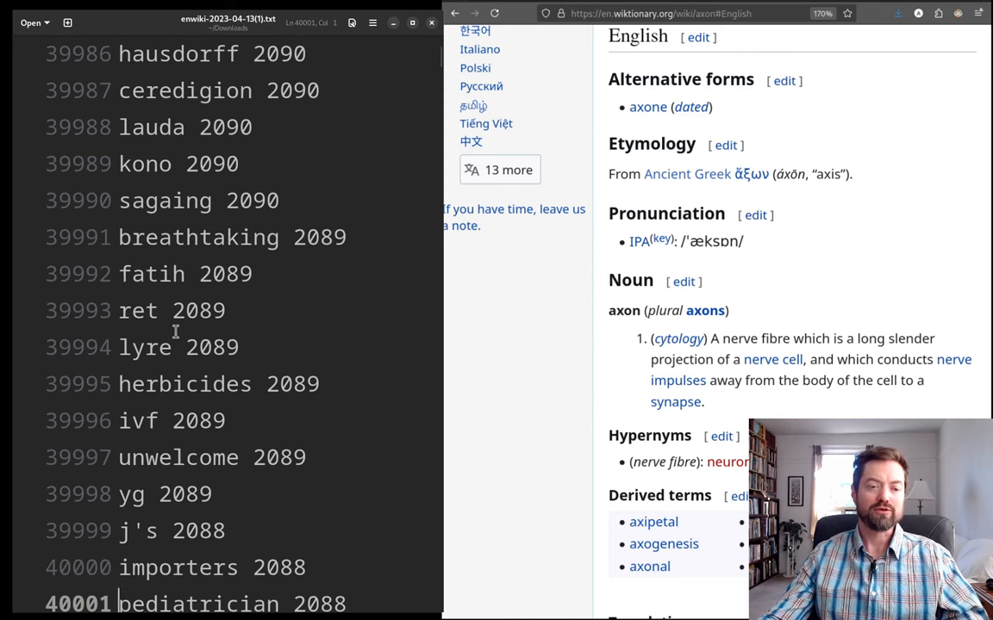
pyautogui.scroll(-3)
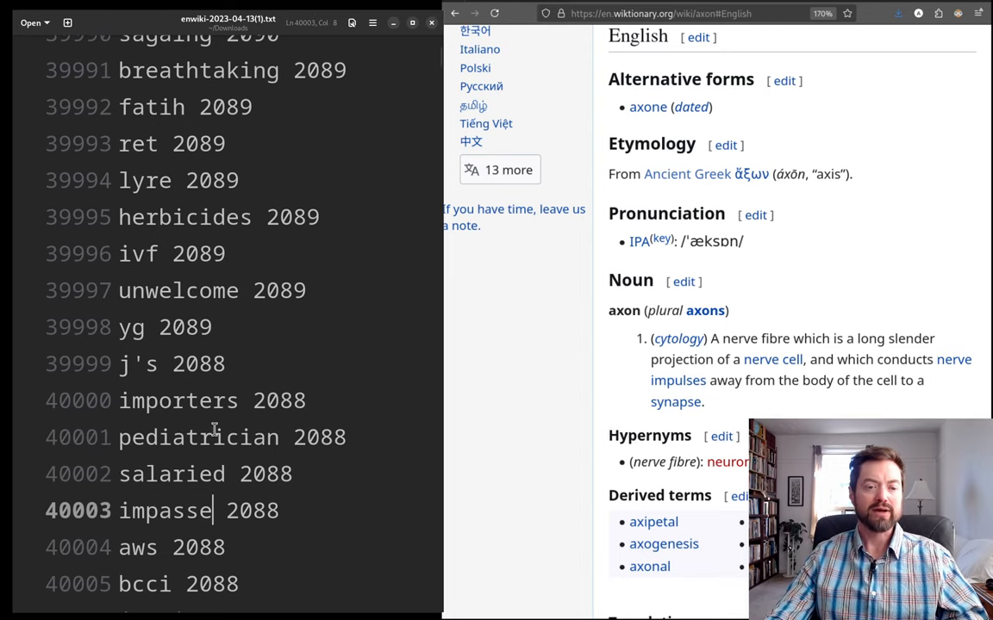
pyautogui.scroll(-3)
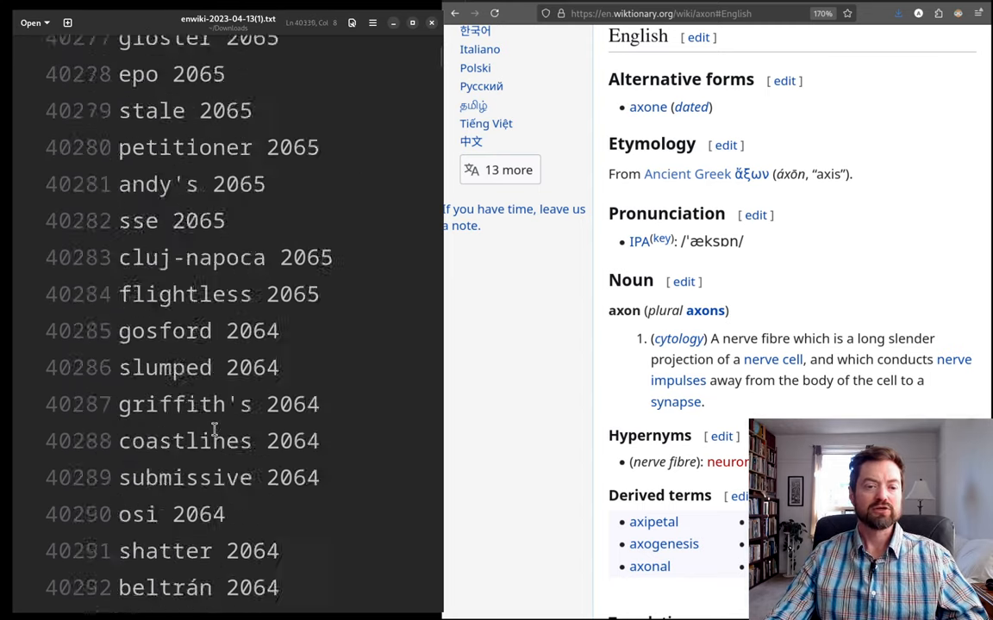
pyautogui.scroll(-3)
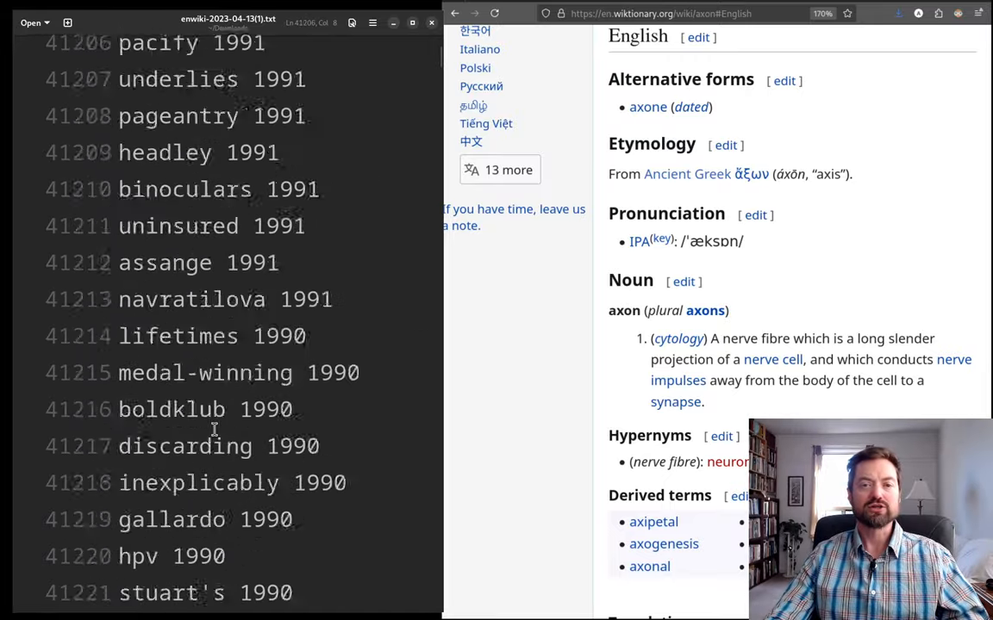
pyautogui.scroll(-3)
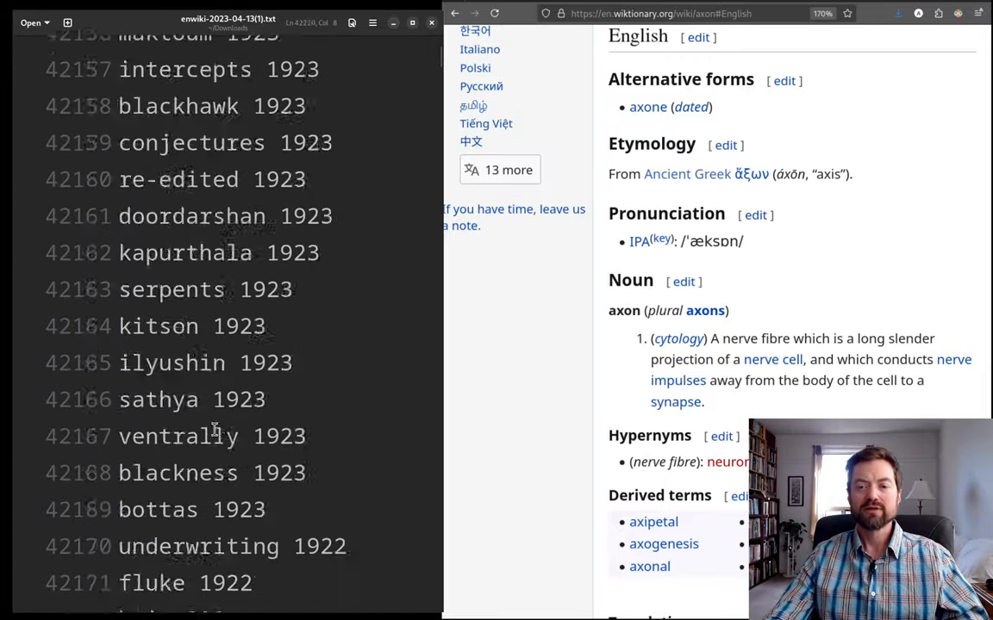
pyautogui.scroll(-3)
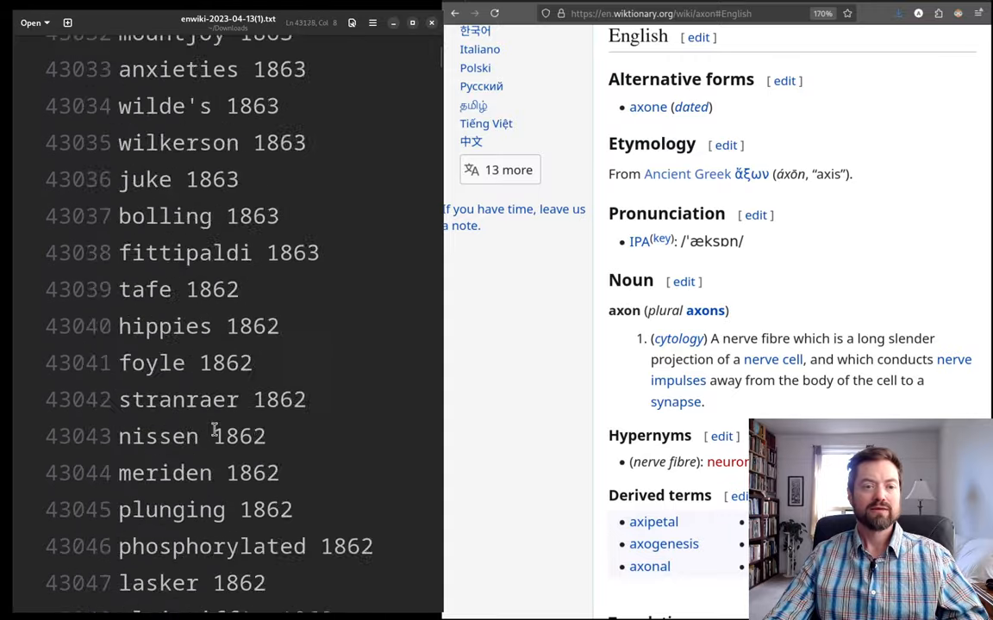
pyautogui.scroll(-3)
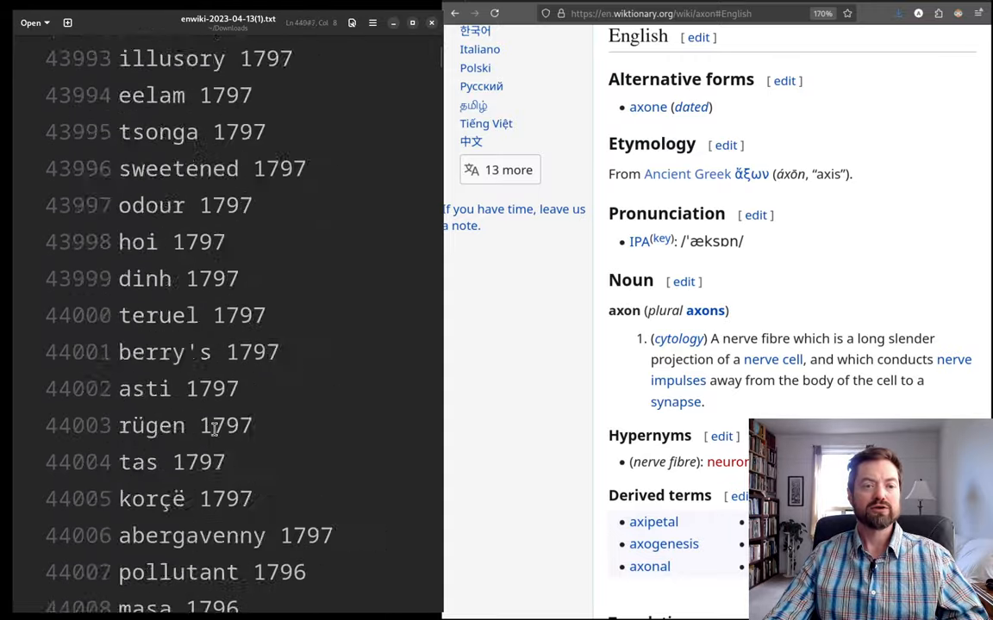
pyautogui.scroll(-3)
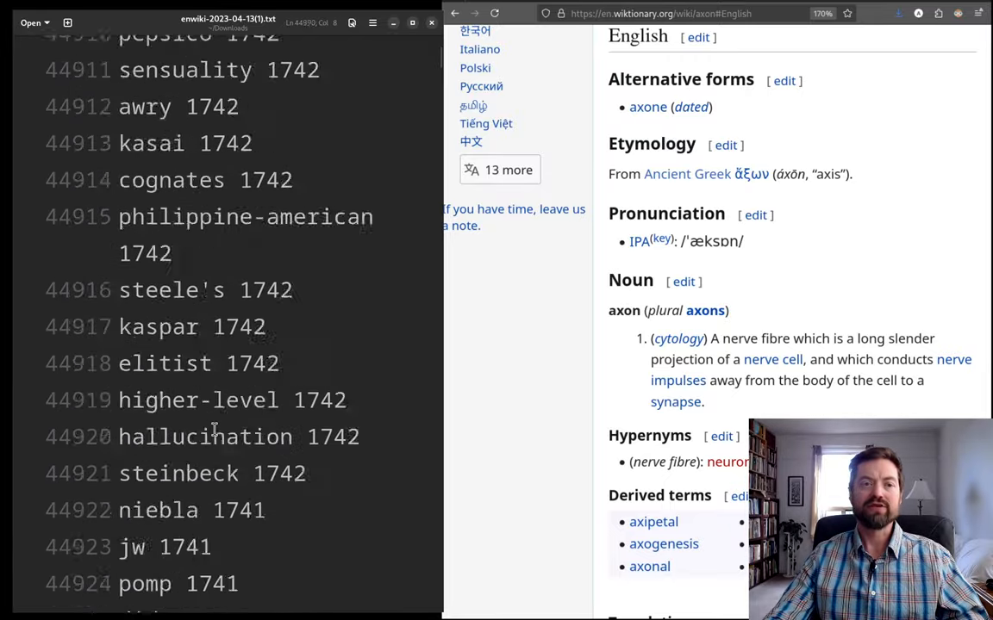
pyautogui.scroll(-3)
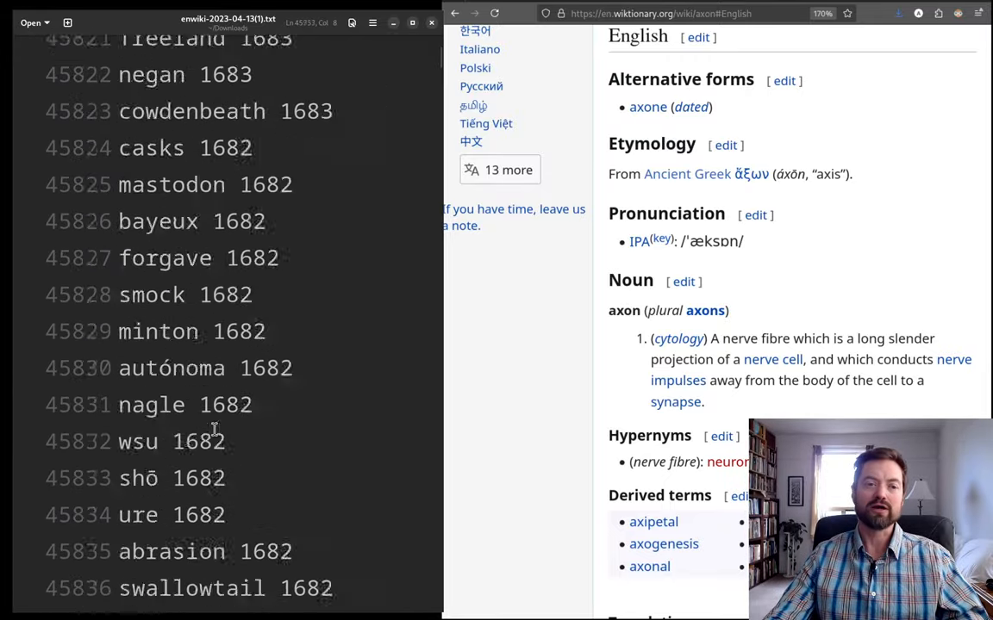
pyautogui.scroll(-3)
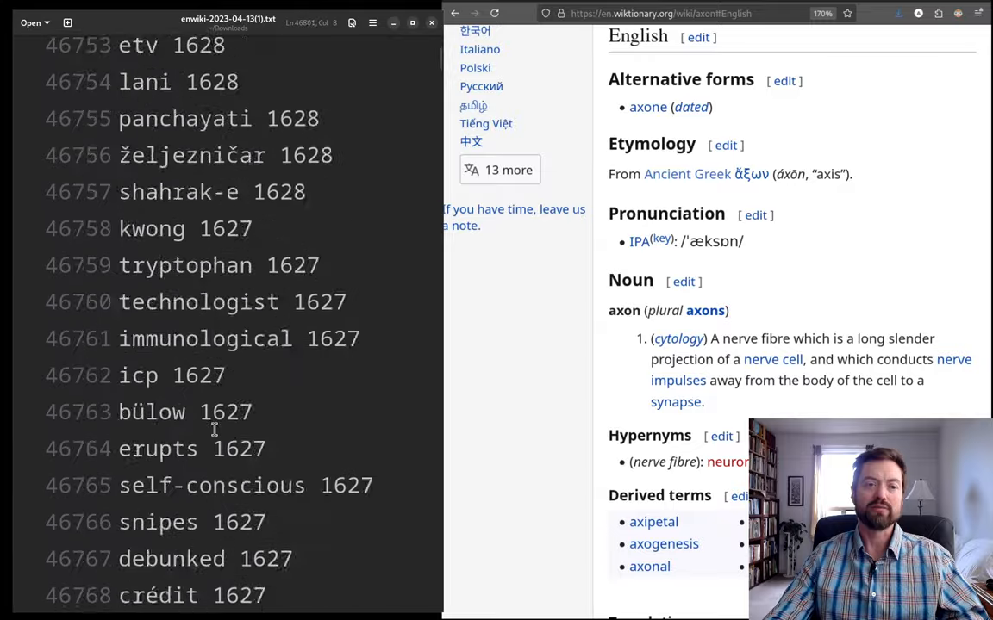
pyautogui.scroll(-3)
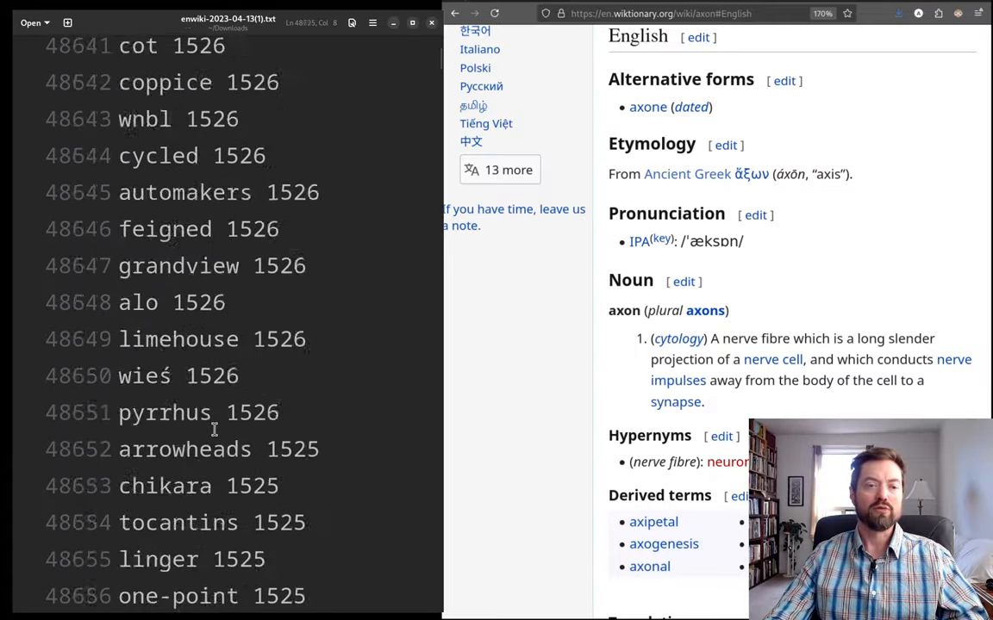
pyautogui.scroll(-3)
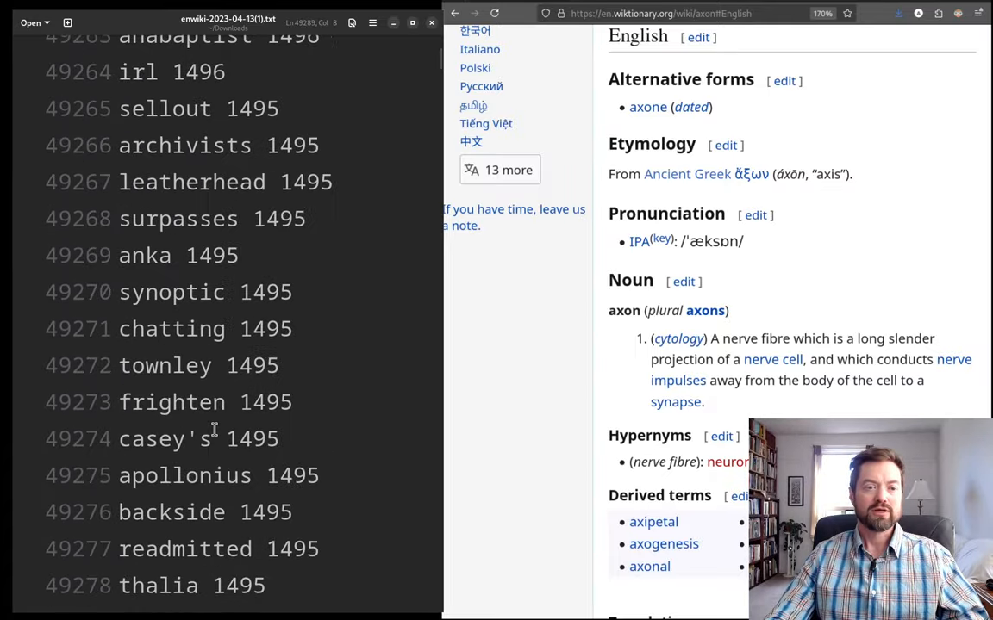
pyautogui.scroll(-3)
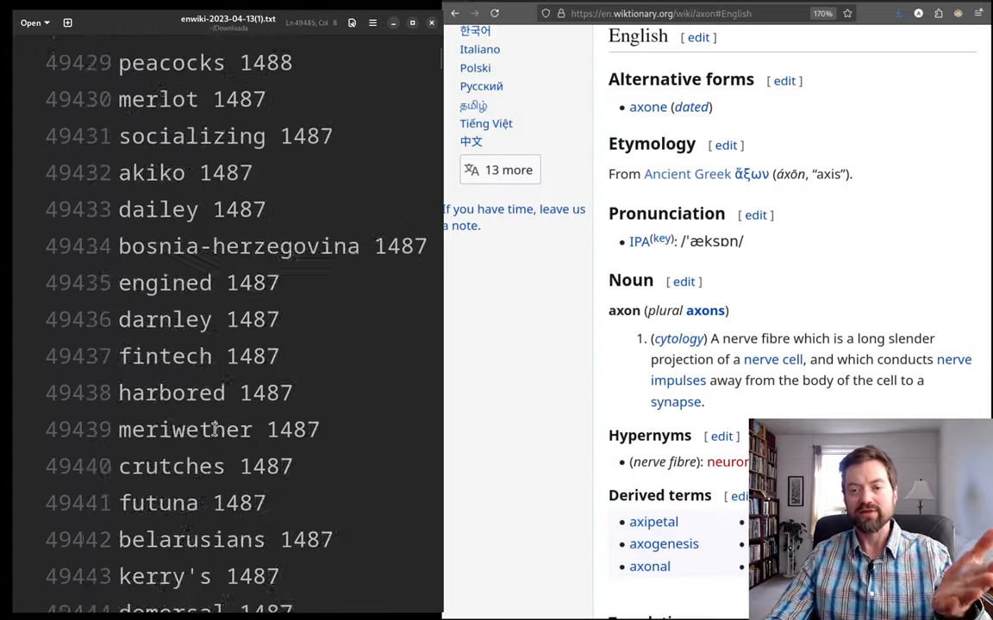
pyautogui.scroll(-3)
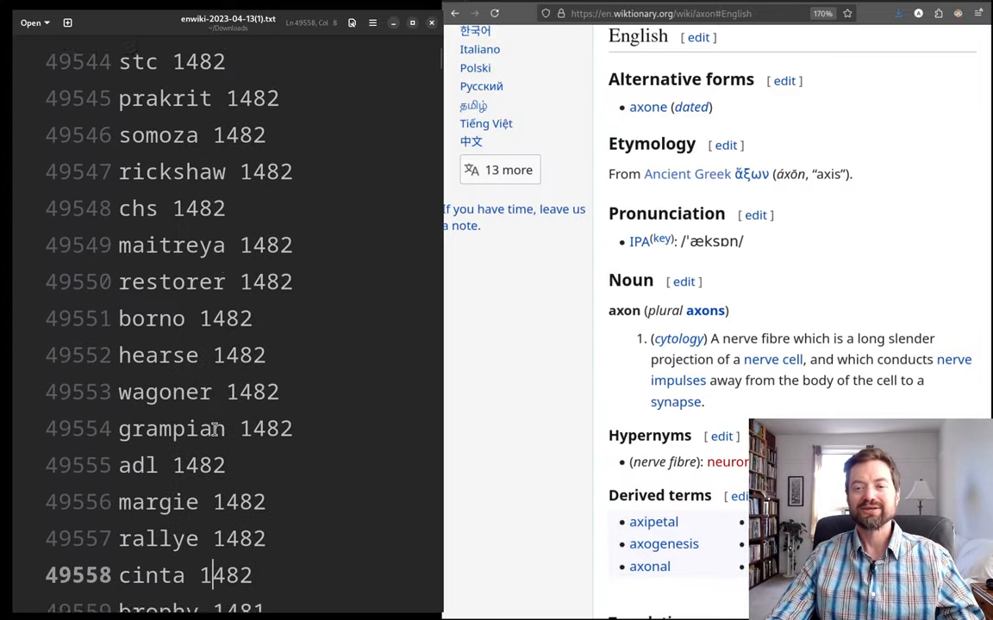
pyautogui.scroll(-3)
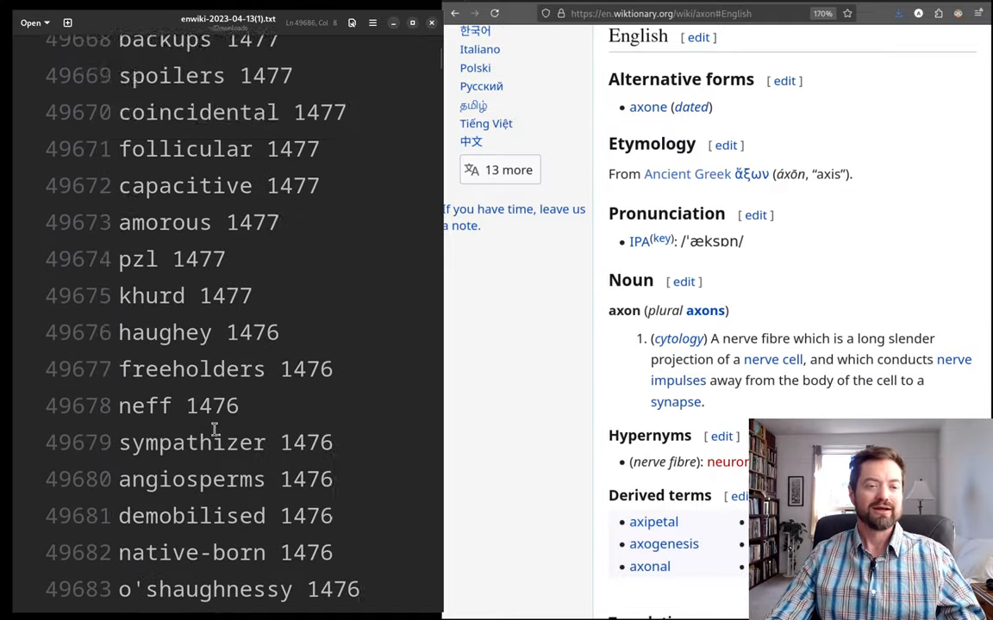
pyautogui.scroll(-3)
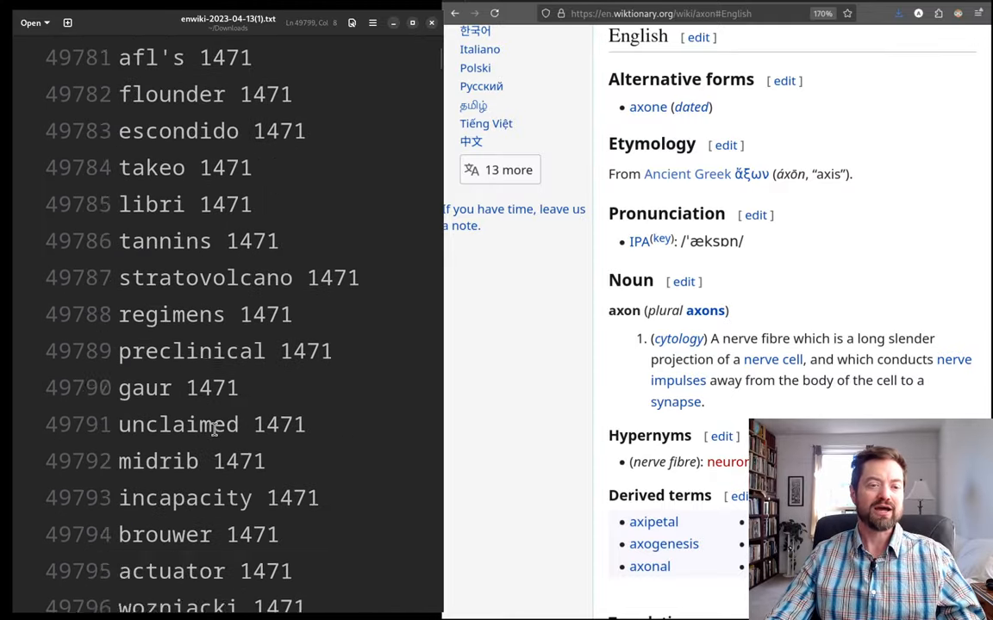
pyautogui.scroll(-3)
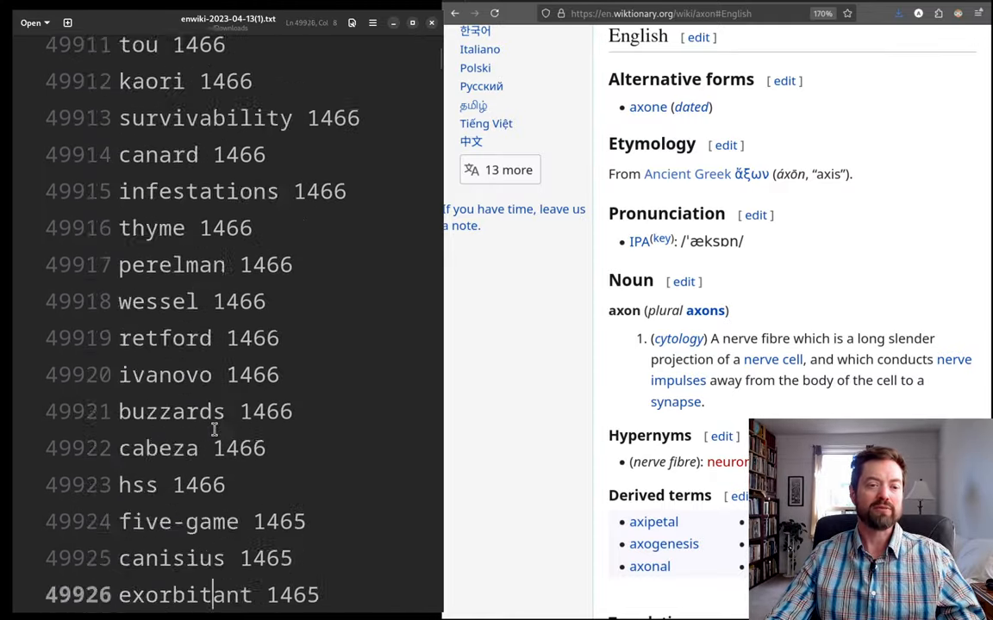
pyautogui.scroll(-3)
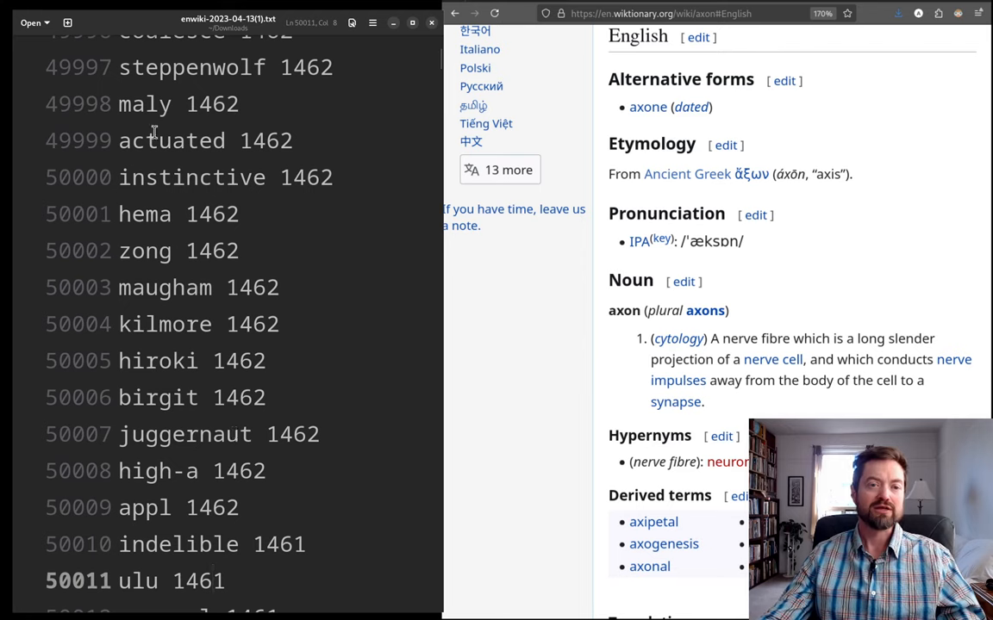
# - Select 'instinctive' at rank 50000, then scroll ahead to ranks 53101–53115
pyautogui.doubleClick(191, 176)
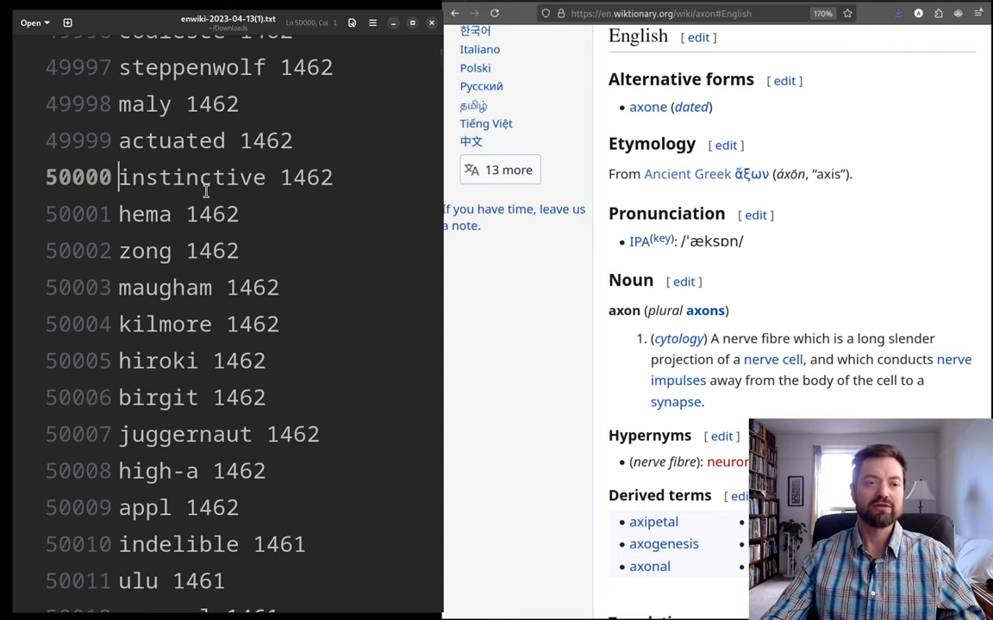
pyautogui.moveTo(438, 65)
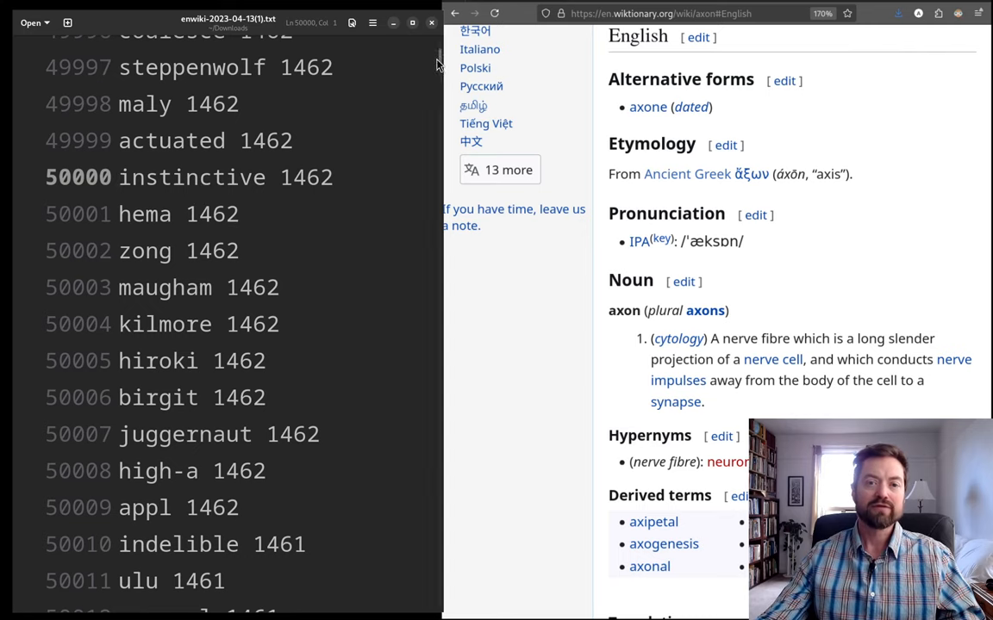
pyautogui.scroll(-3)
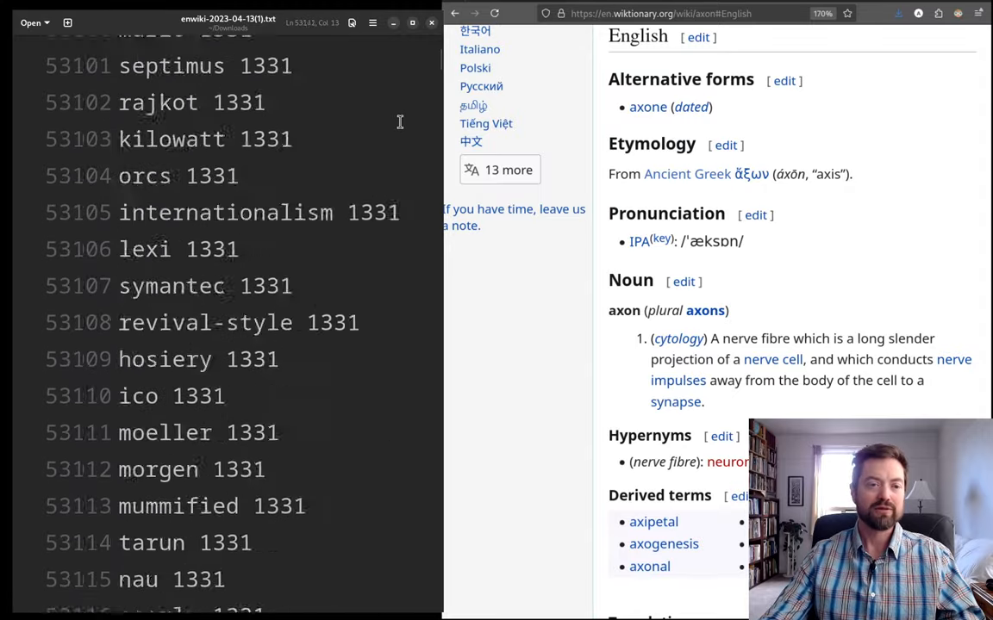
# - Scroll the list down past rank 59000, ending on ranks 58138–58152, 'juha' to 'unevenly'
pyautogui.scroll(-3)
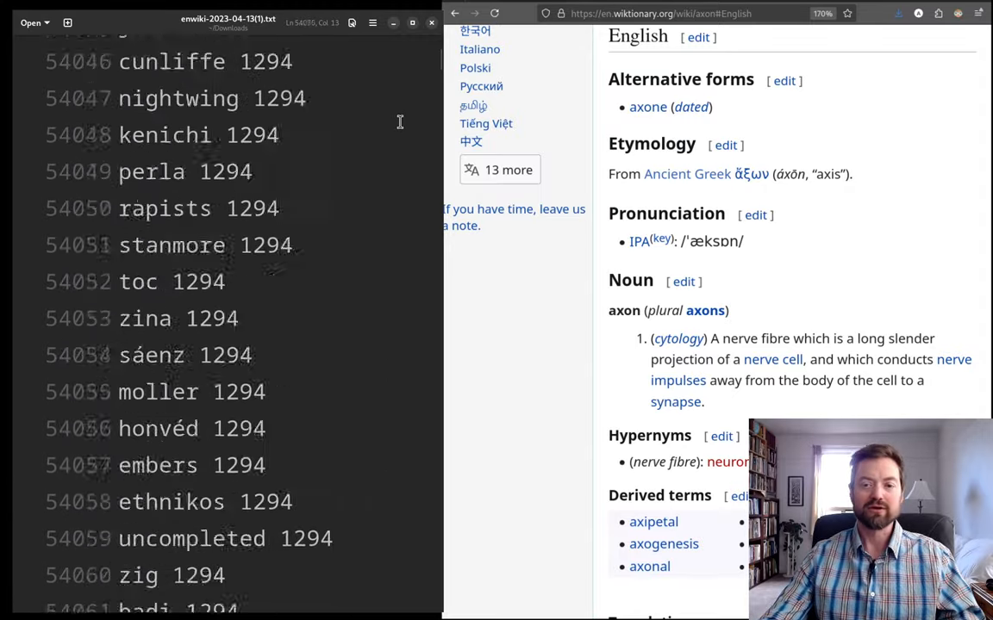
pyautogui.scroll(-3)
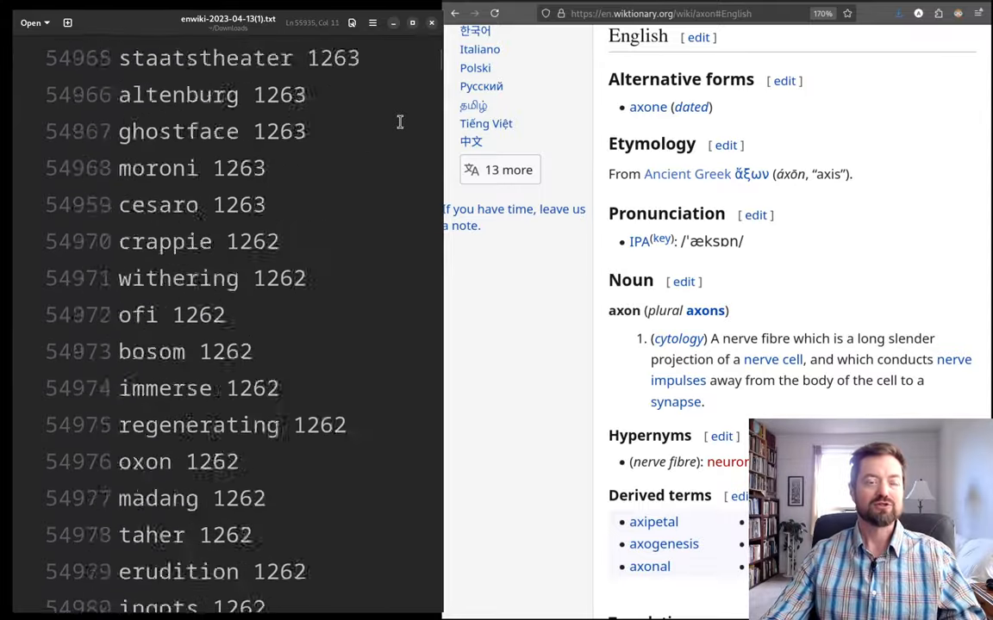
pyautogui.scroll(-3)
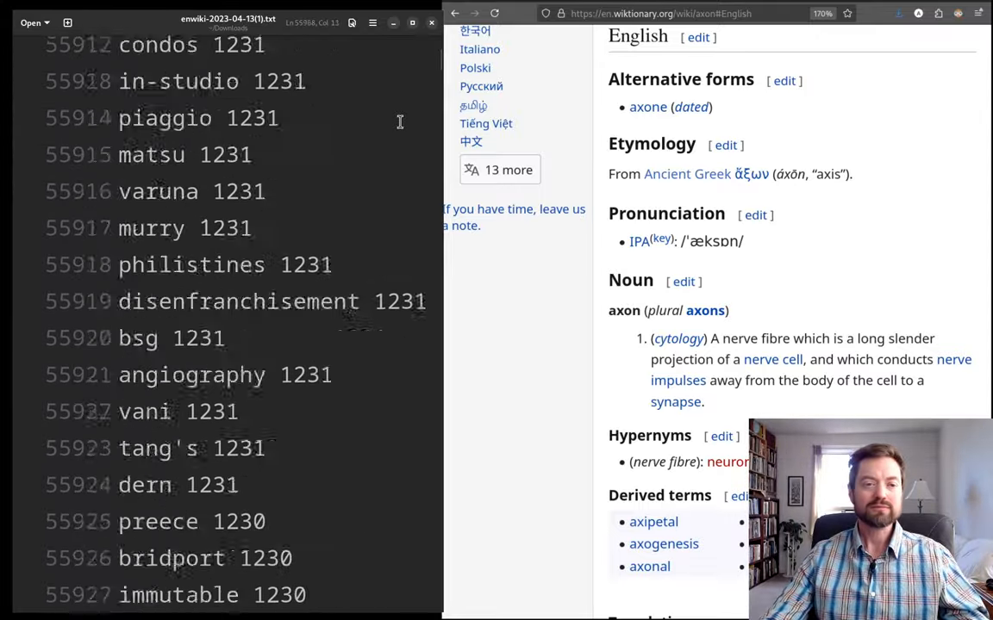
pyautogui.scroll(-3)
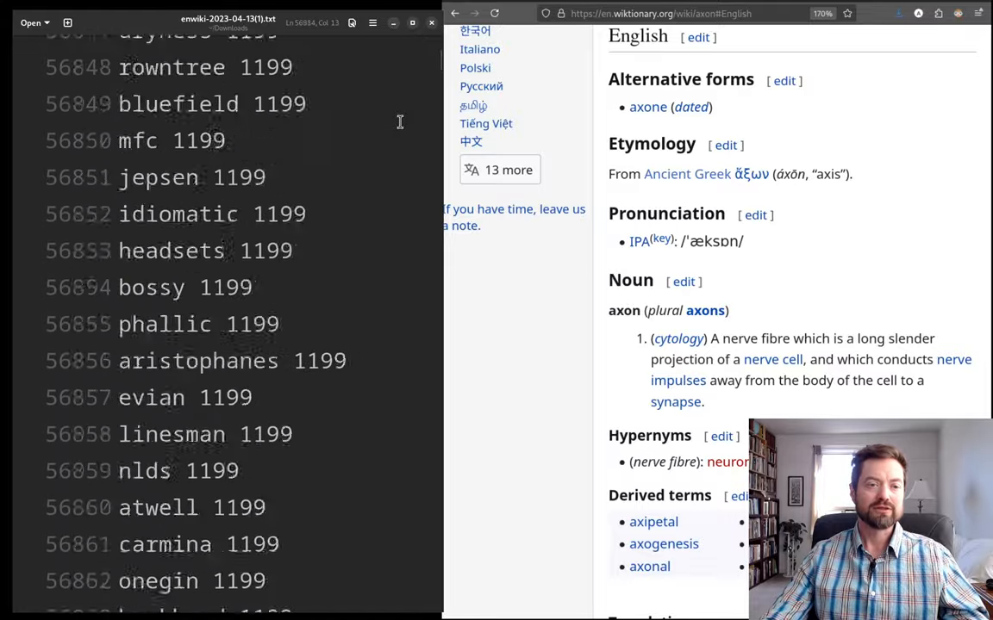
pyautogui.scroll(-3)
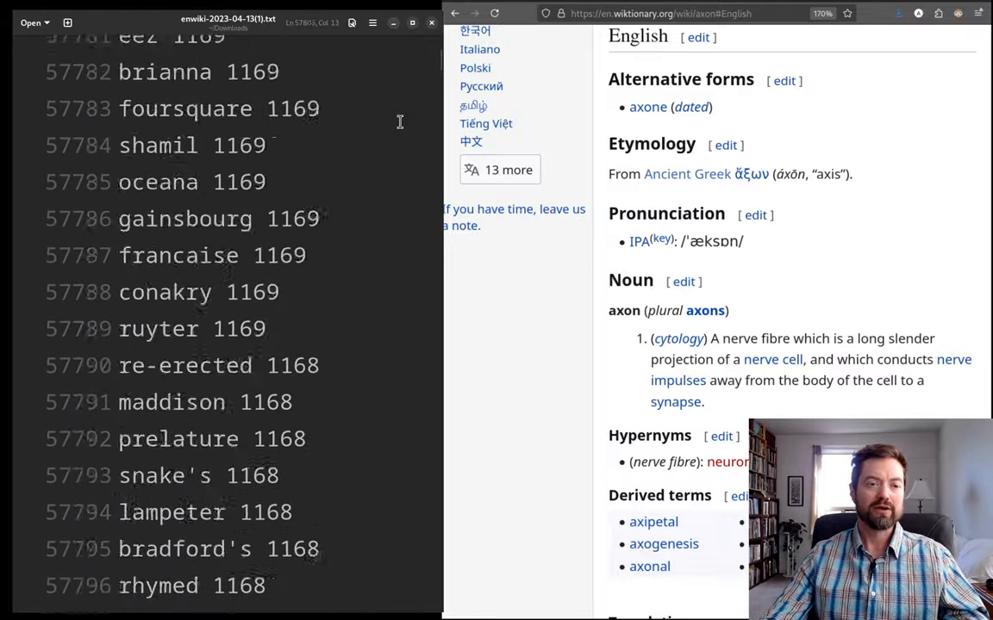
pyautogui.scroll(-3)
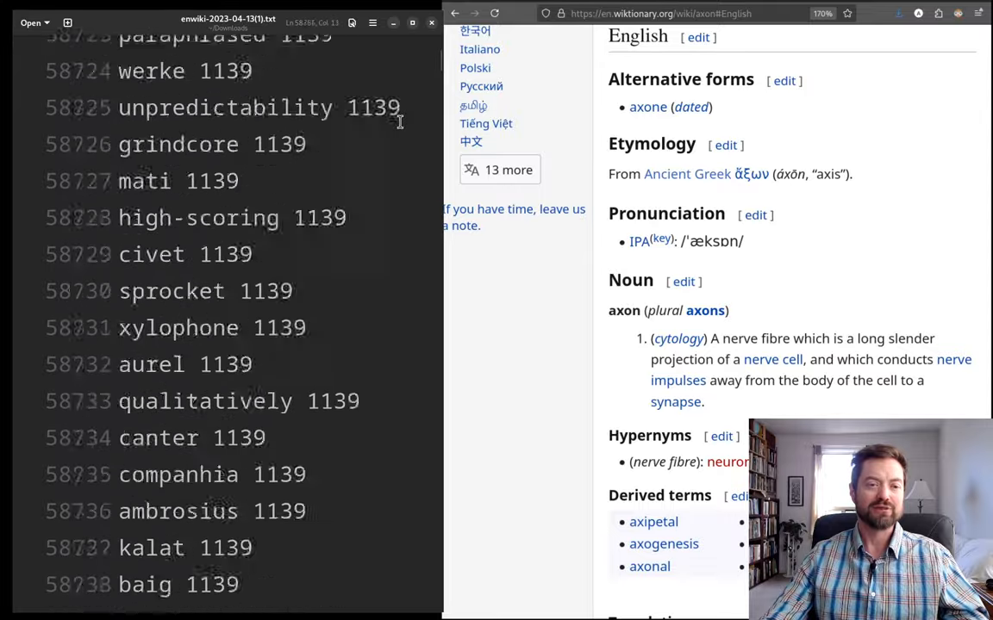
pyautogui.scroll(-3)
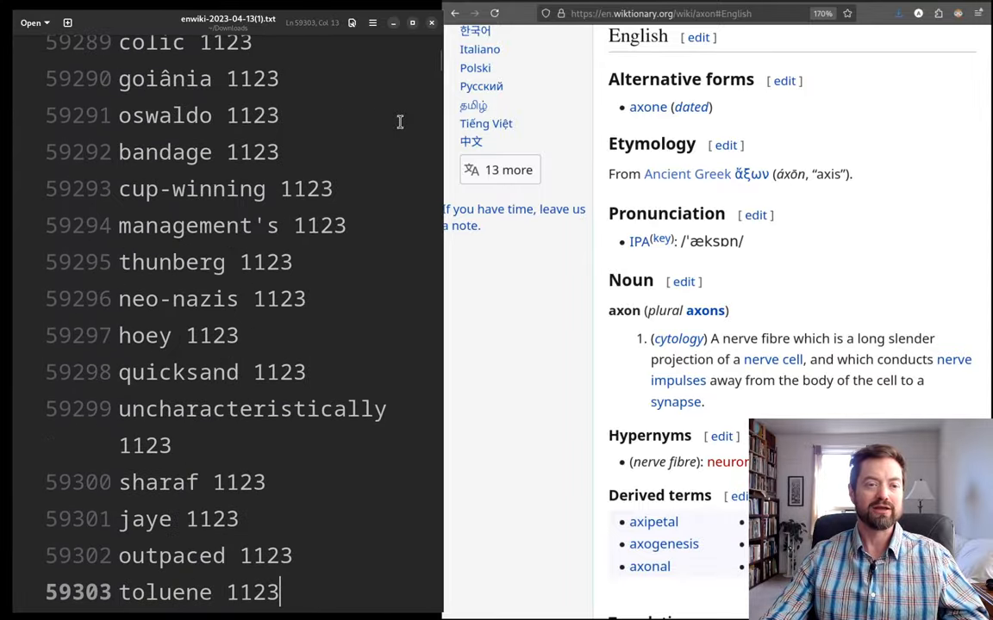
pyautogui.scroll(-3)
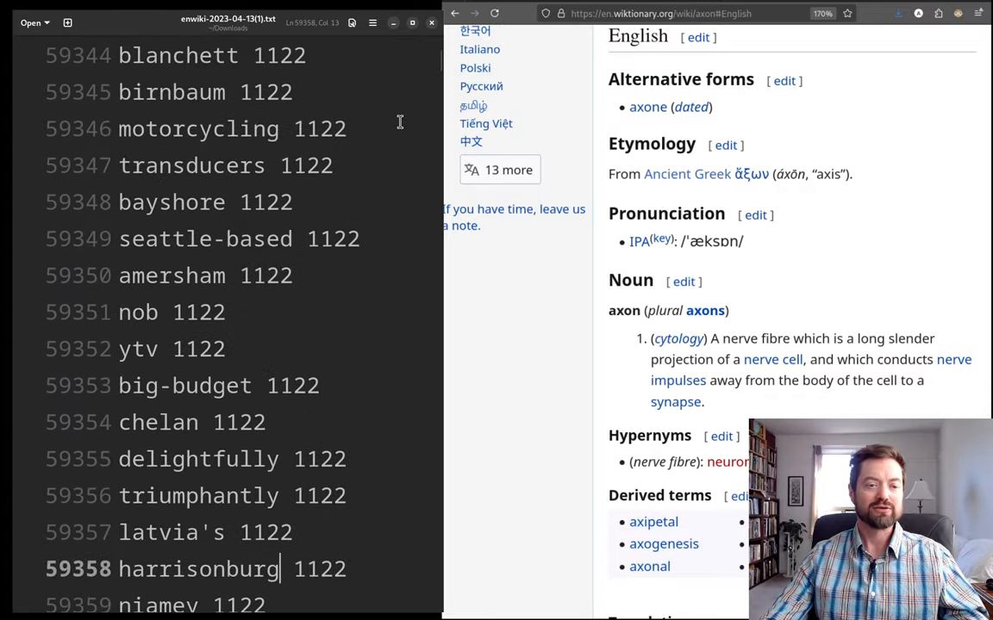
pyautogui.scroll(-3)
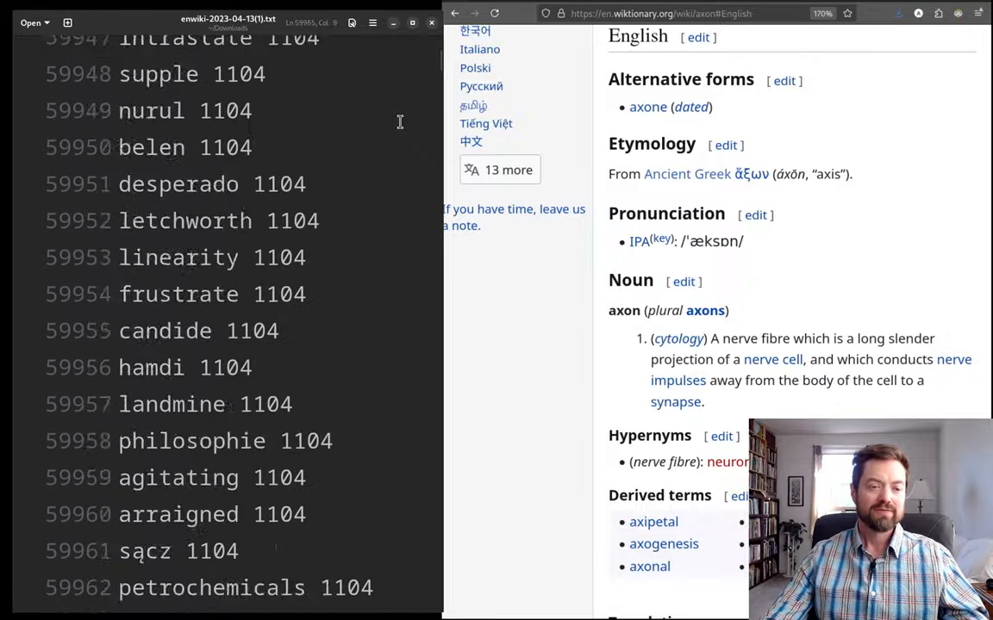
pyautogui.scroll(-3)
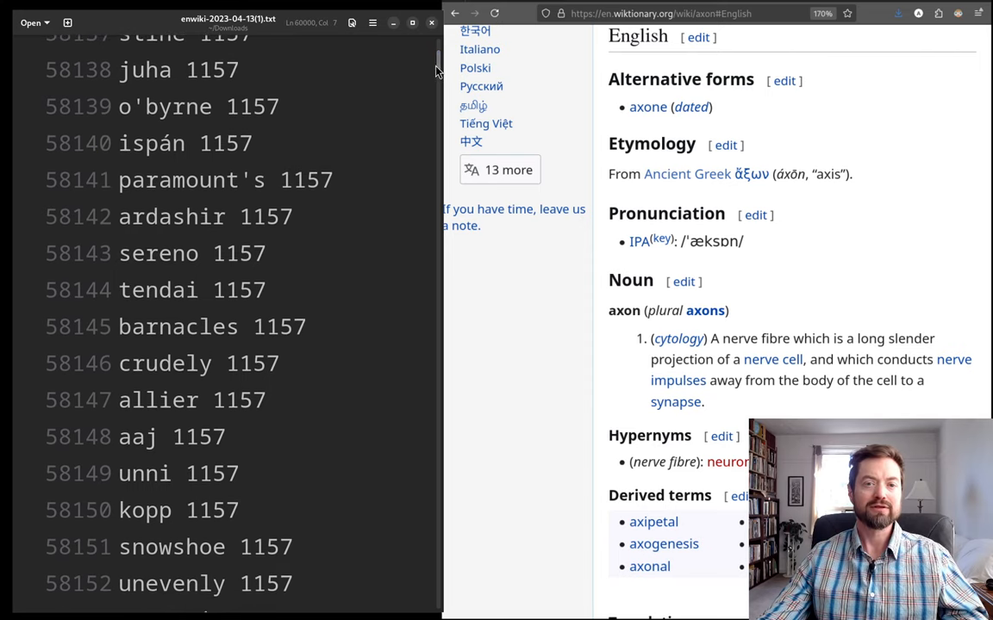
# - Mark 'centrifuges' and 'deceiver', then scroll to ranks 89873–89887, 'złotów' to 'acbl'
pyautogui.scroll(-3)
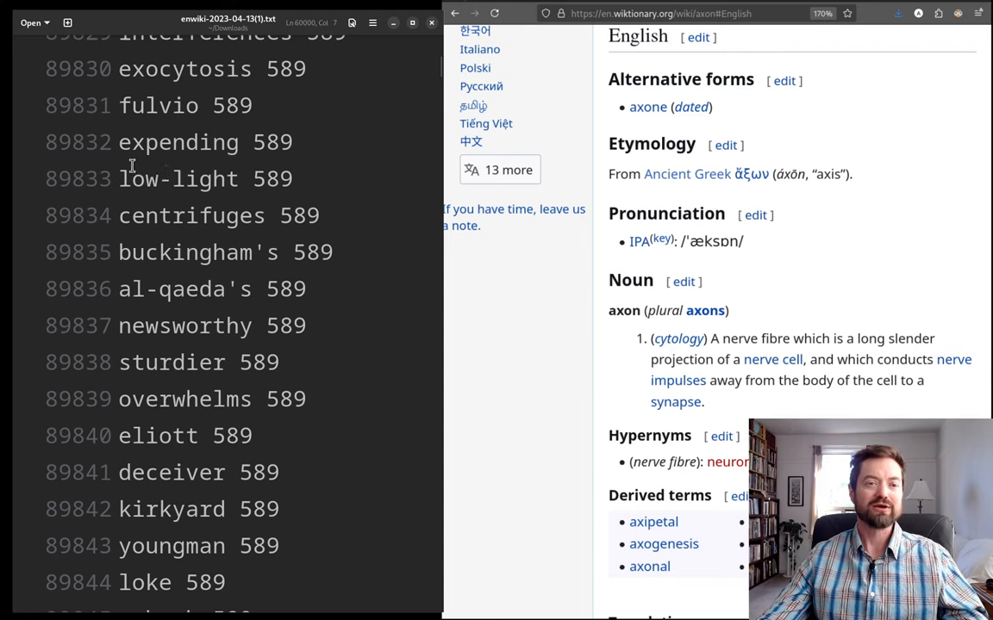
pyautogui.click(207, 215)
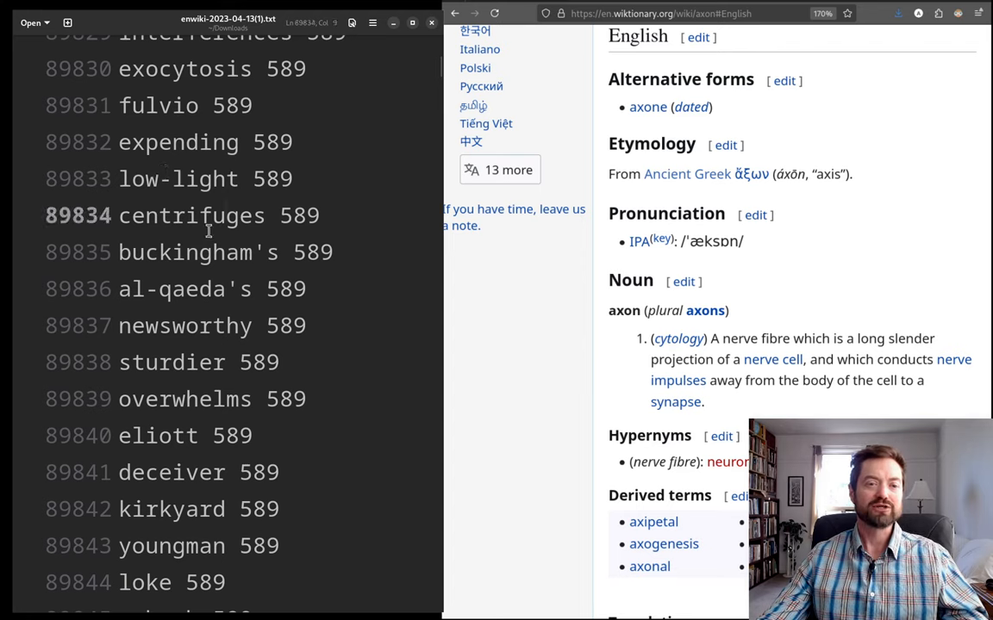
pyautogui.click(235, 289)
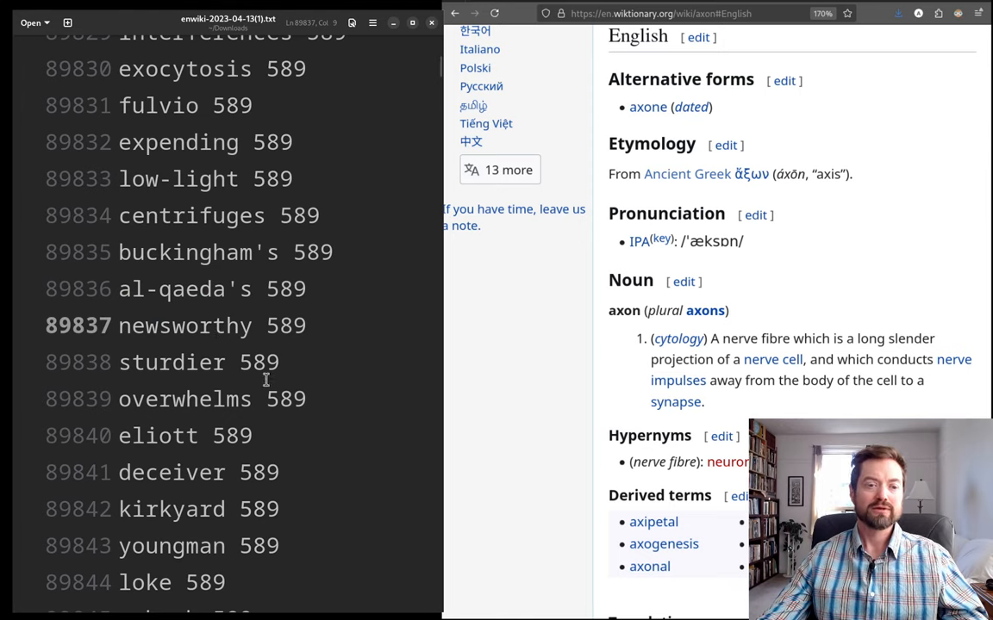
pyautogui.doubleClick(170, 472)
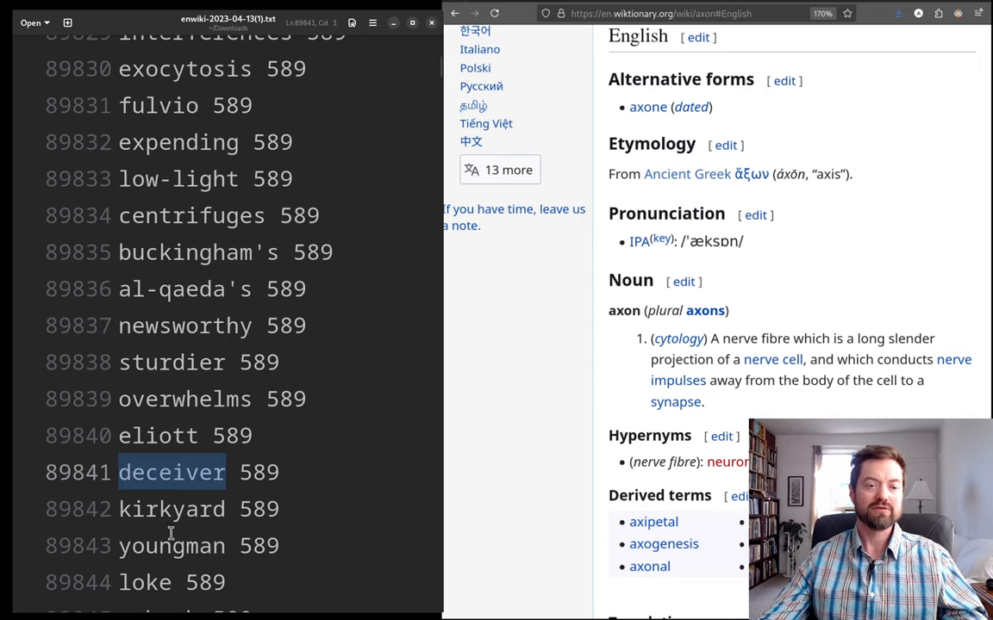
pyautogui.scroll(-3)
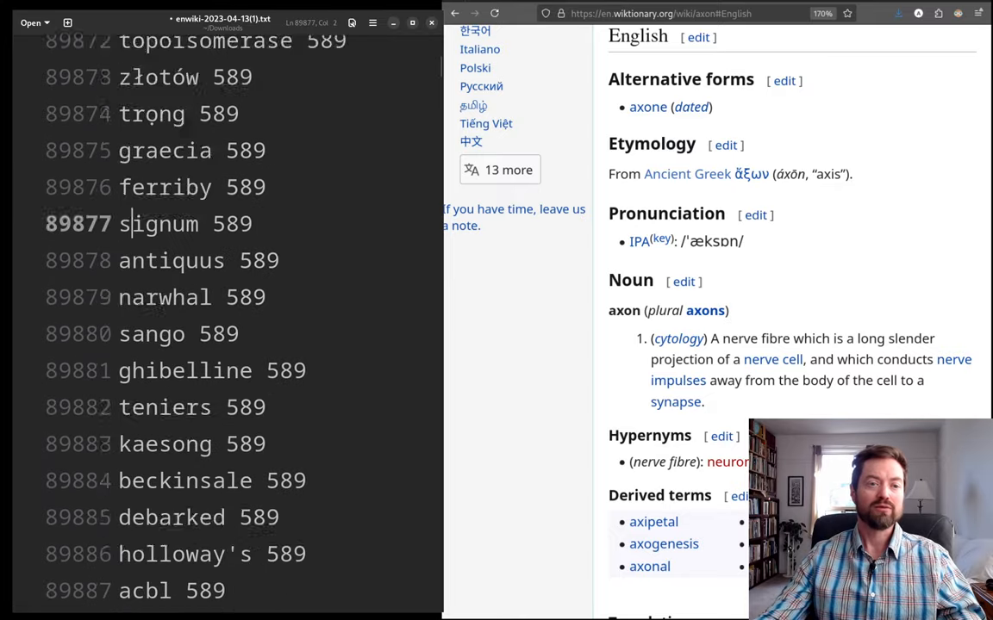
# - Scroll to rank 100000 and select the word 'entführung', counted 499
pyautogui.scroll(-3)
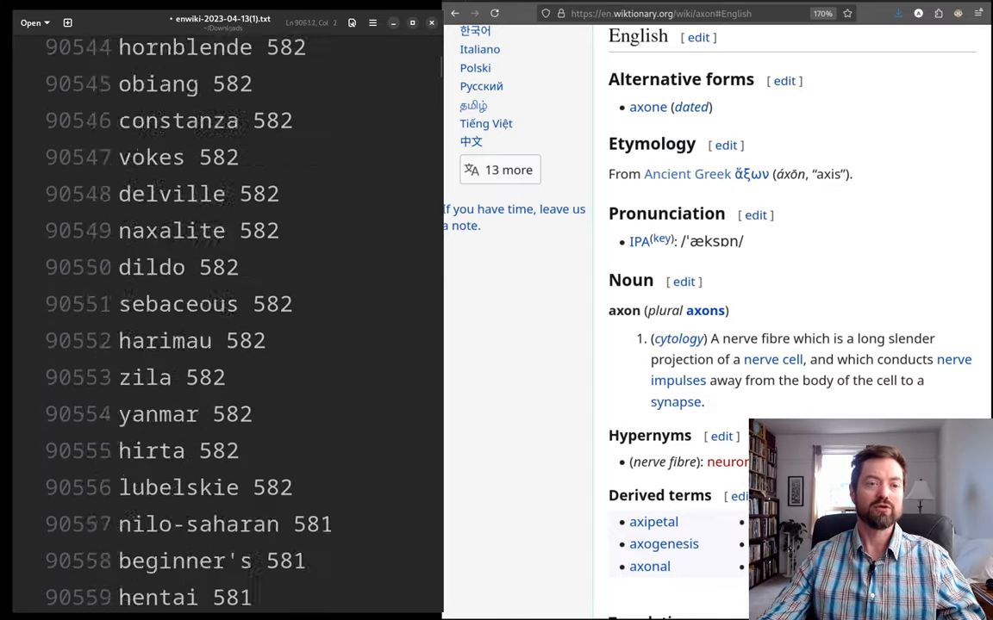
pyautogui.scroll(-3)
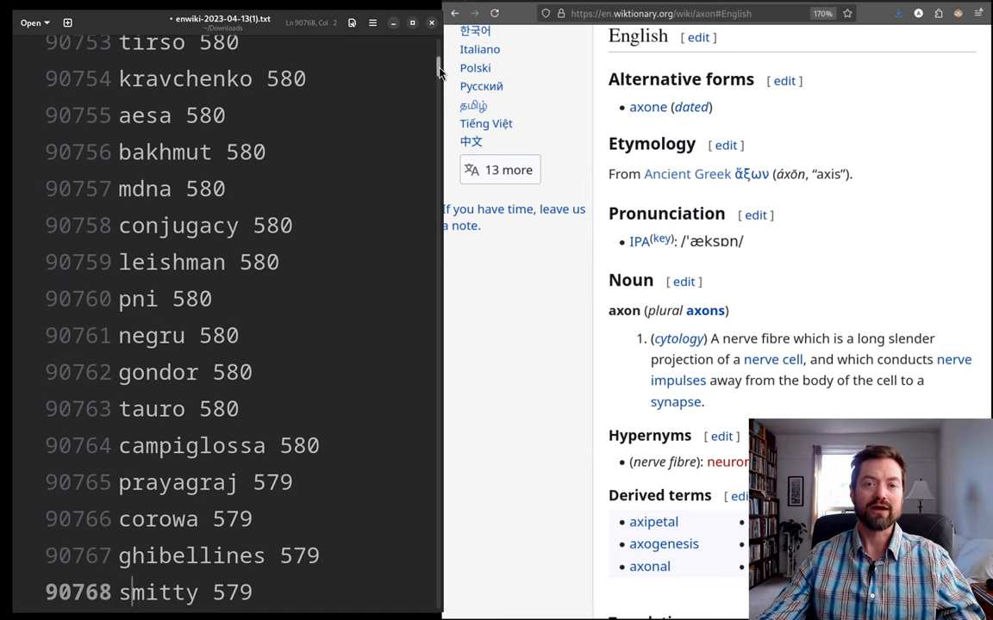
pyautogui.scroll(-3)
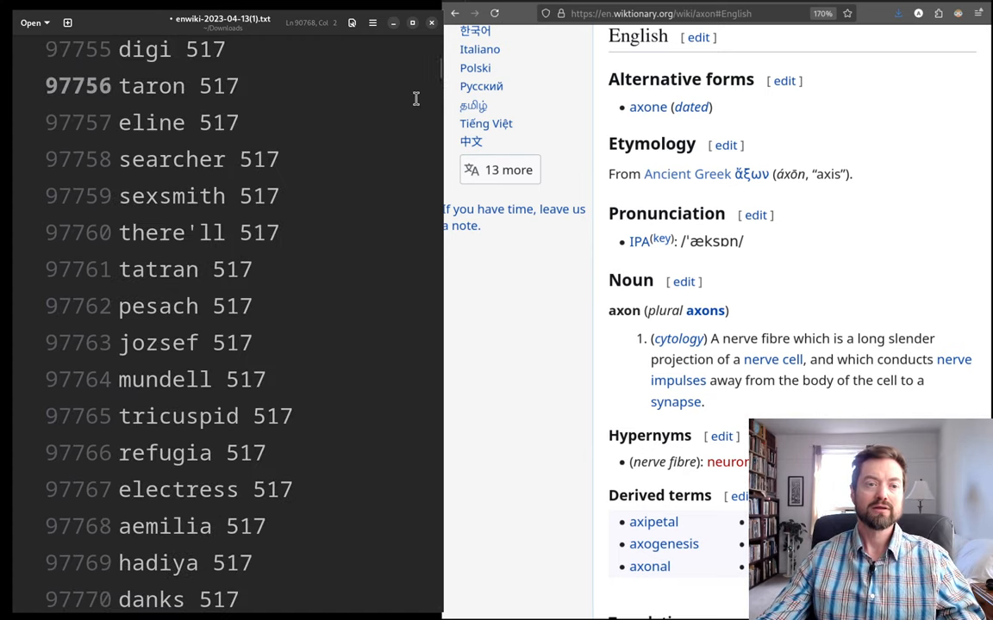
pyautogui.scroll(-3)
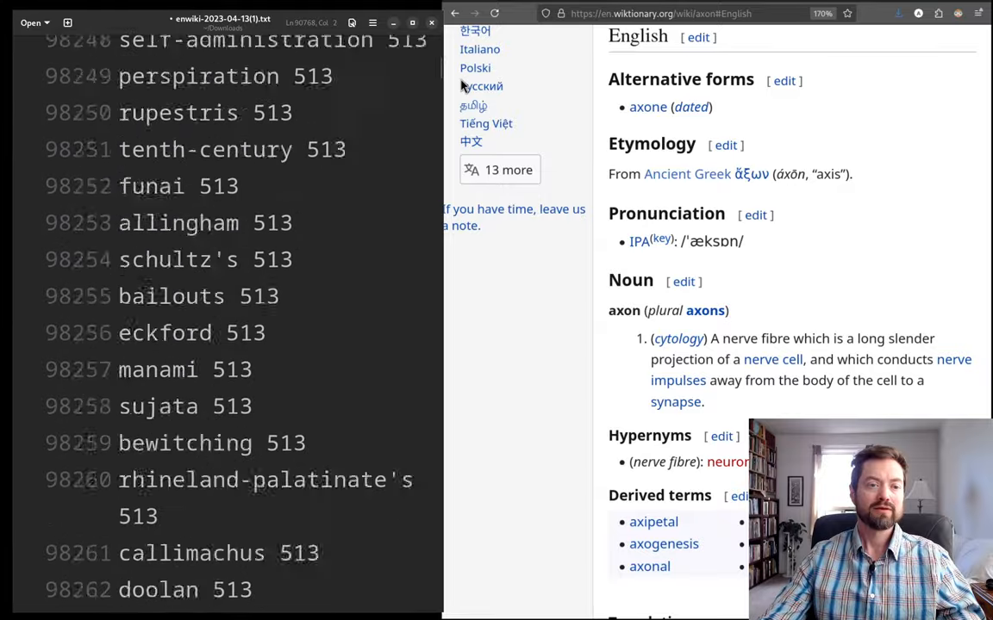
pyautogui.scroll(-3)
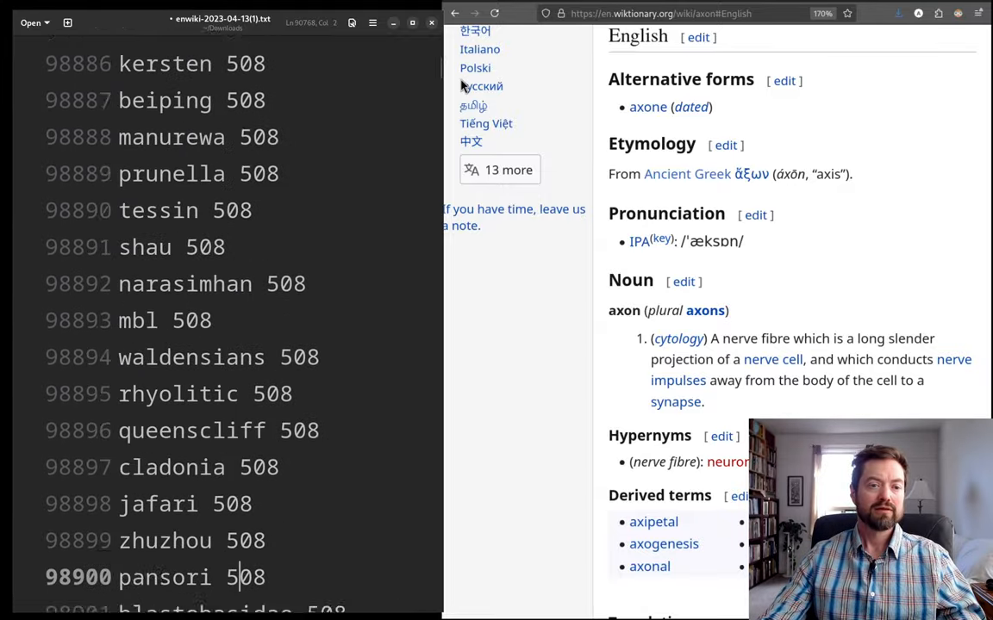
pyautogui.scroll(-3)
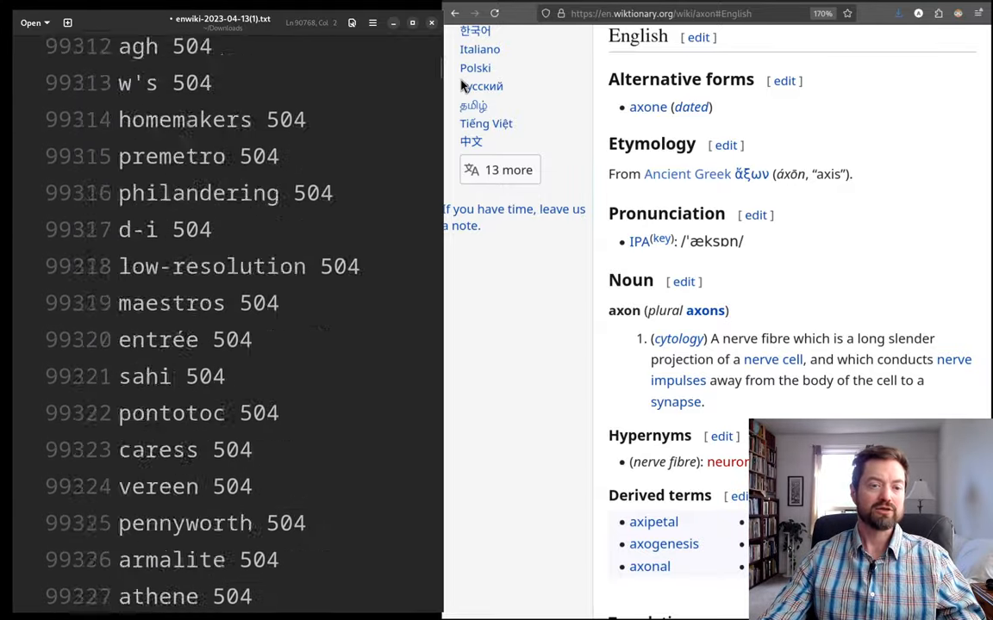
pyautogui.scroll(-3)
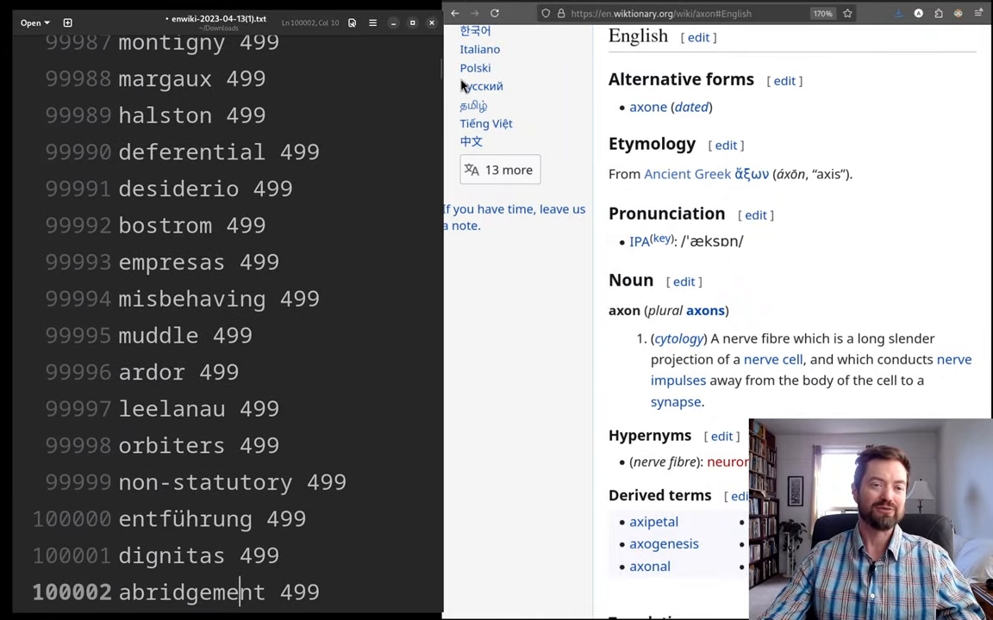
pyautogui.scroll(-3)
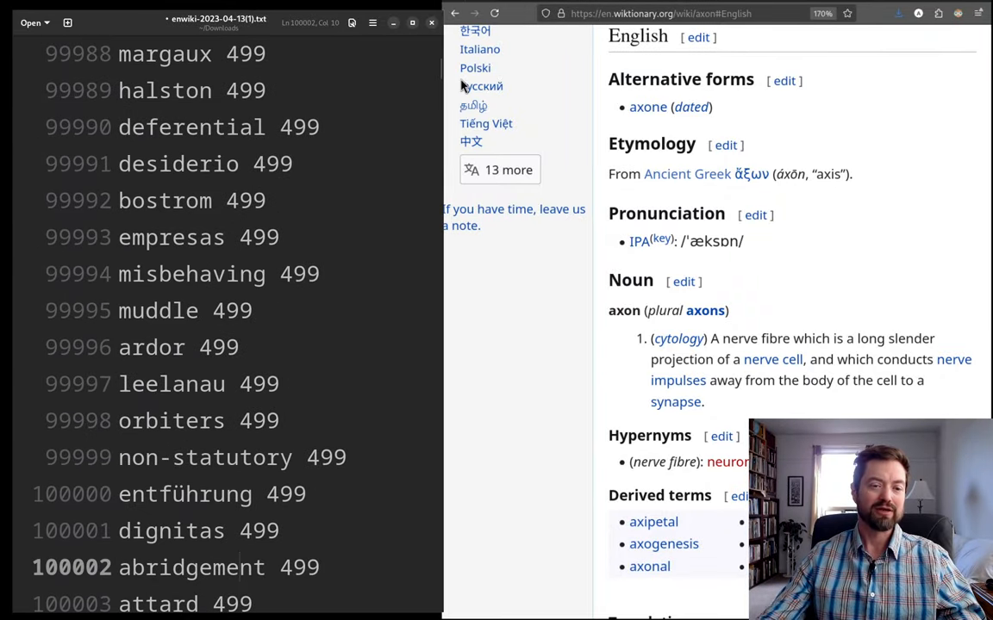
pyautogui.doubleClick(184, 494)
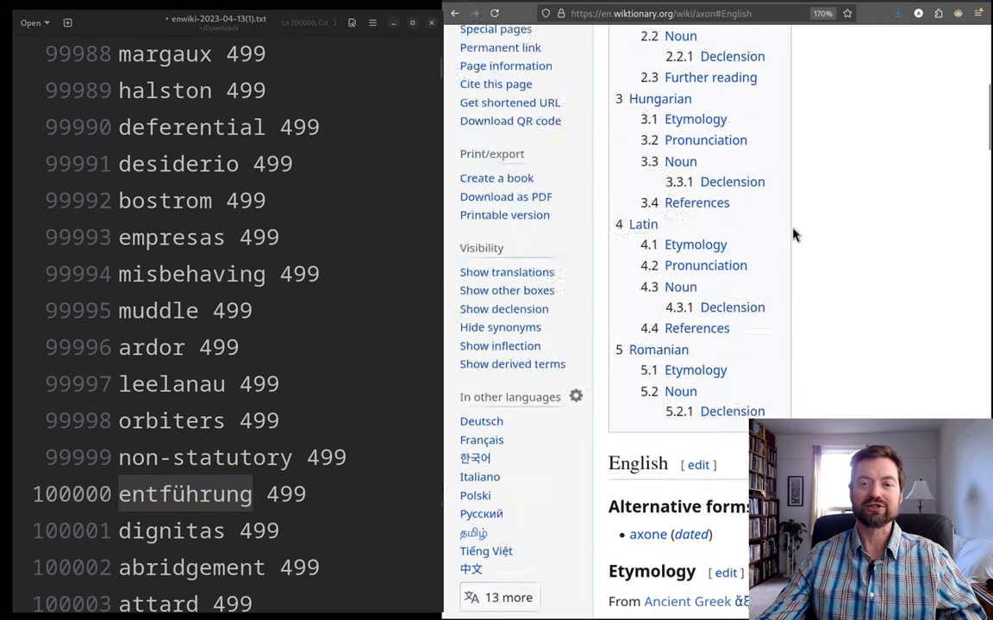
# - Open the Wiktionary entry for 'Entführung', then search 'dignitas' and mark it in the list
pyautogui.write('entführung')
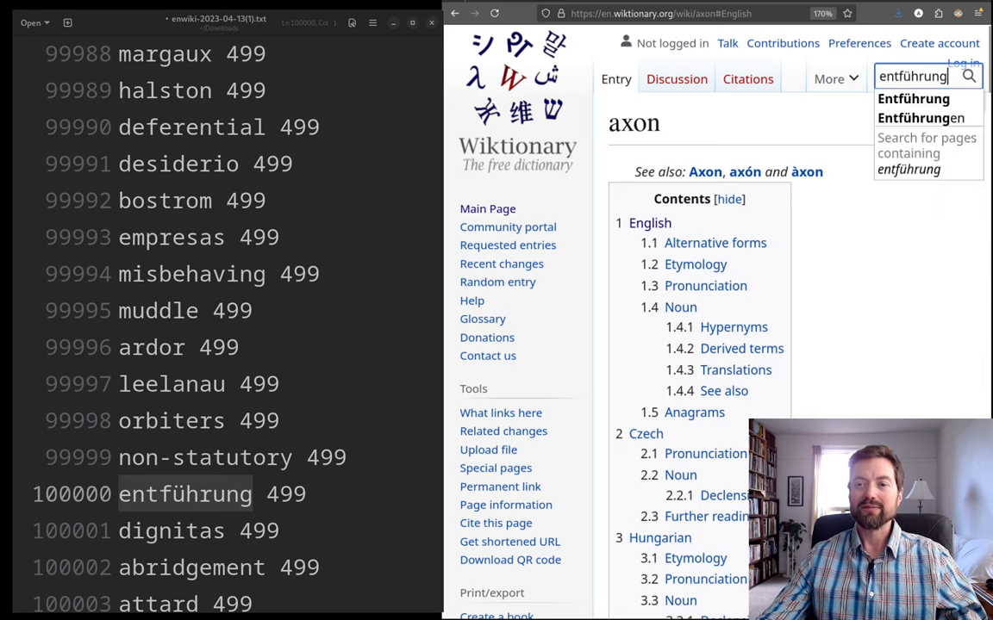
pyautogui.click(912, 98)
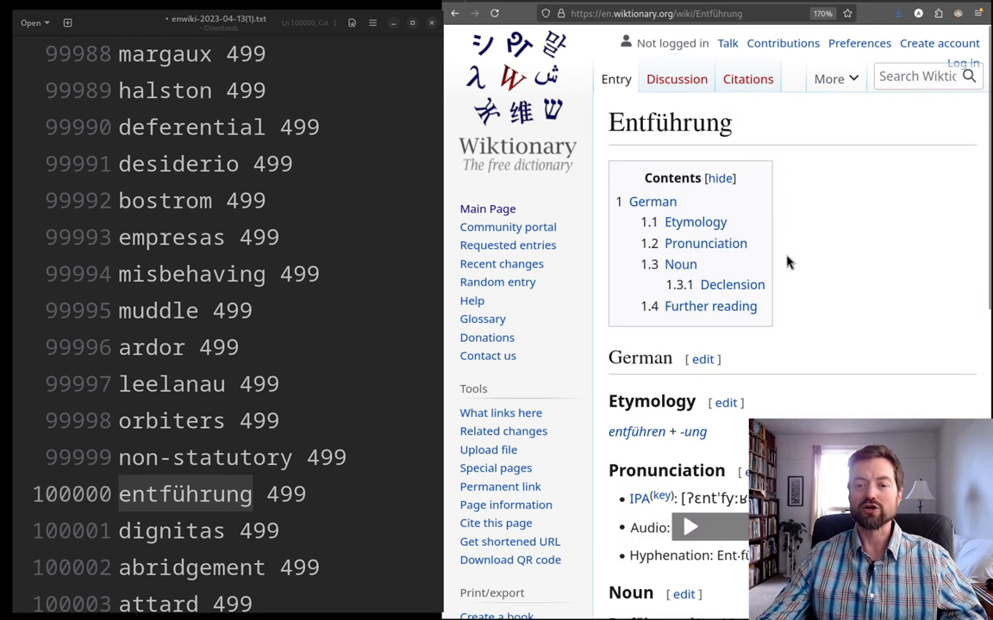
pyautogui.doubleClick(184, 494)
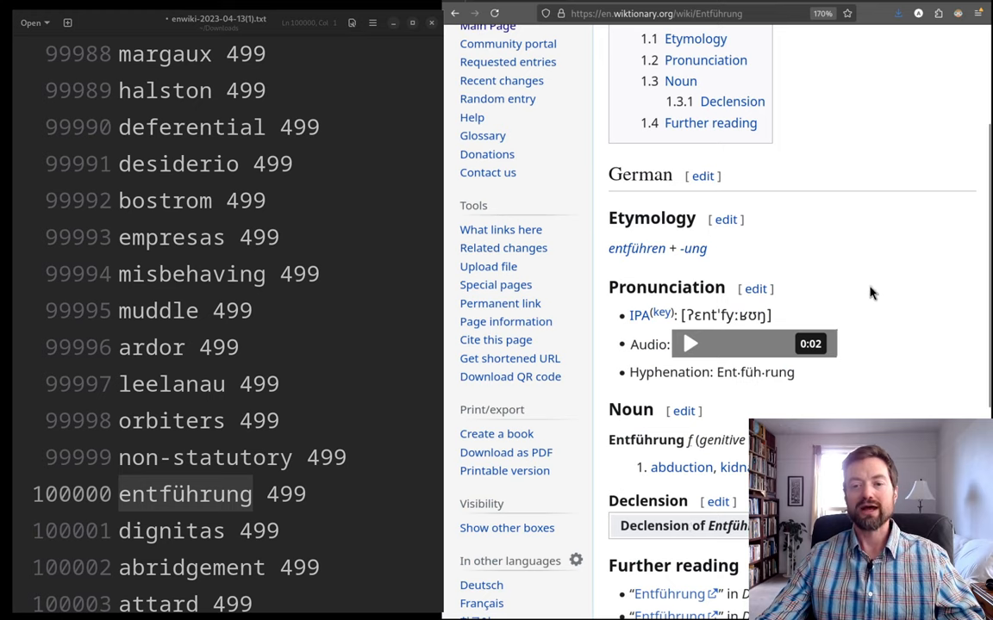
pyautogui.moveTo(868, 217)
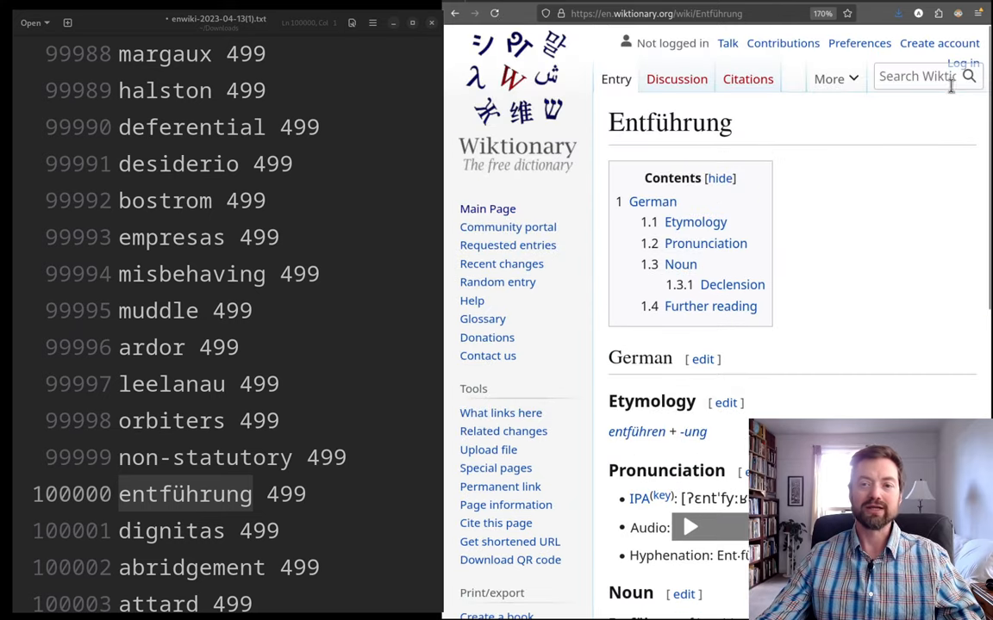
pyautogui.write('dignitas')
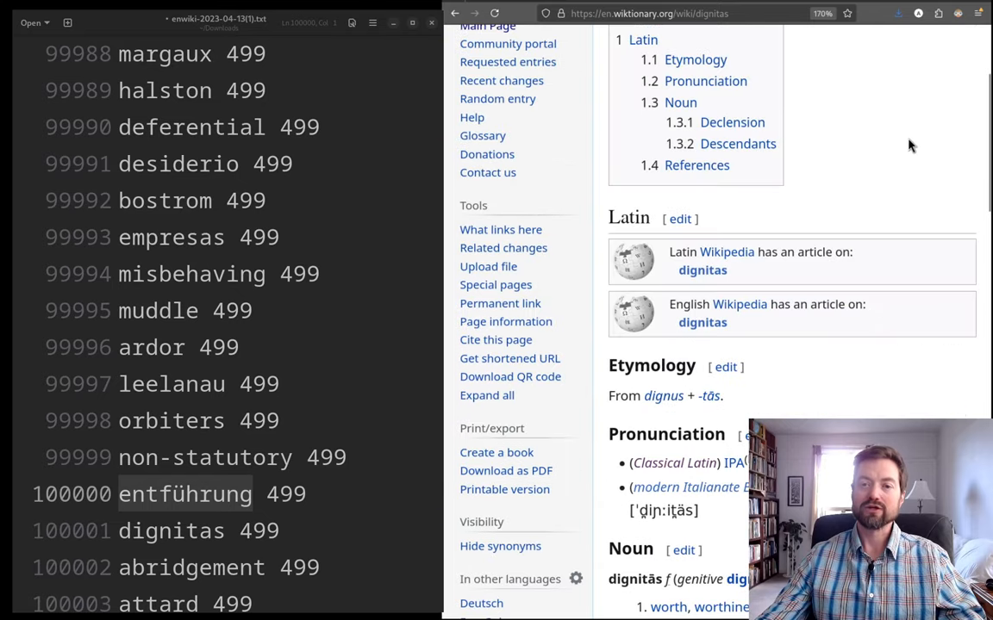
pyautogui.moveTo(902, 122)
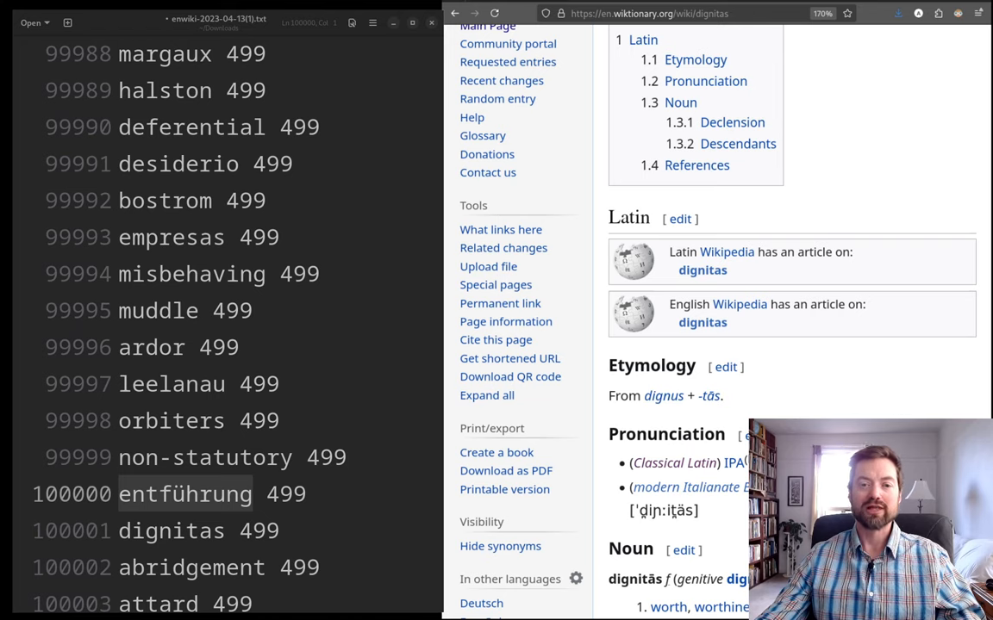
pyautogui.doubleClick(185, 494)
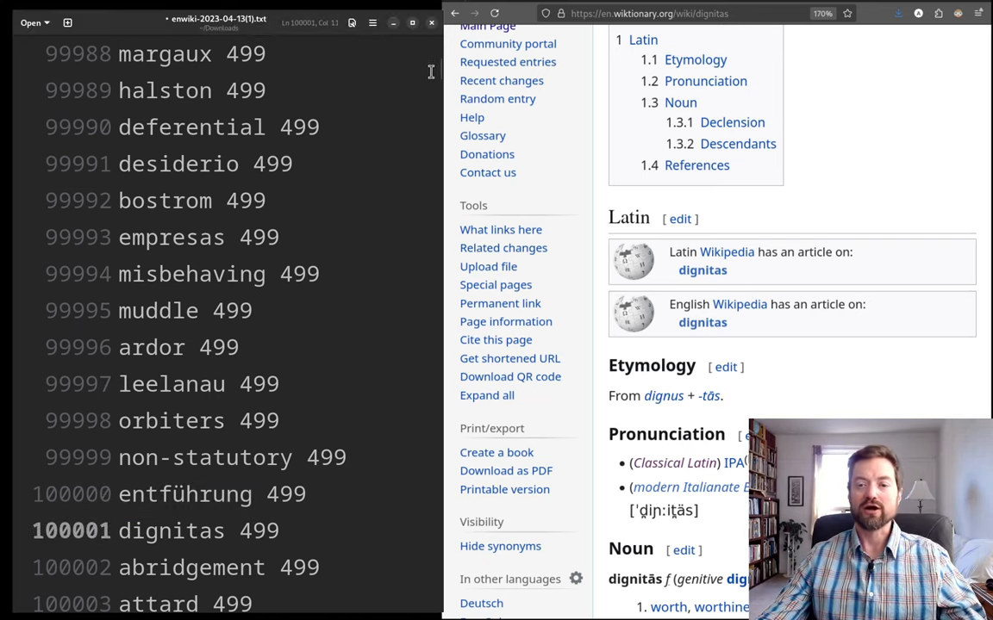
pyautogui.moveTo(827, 166)
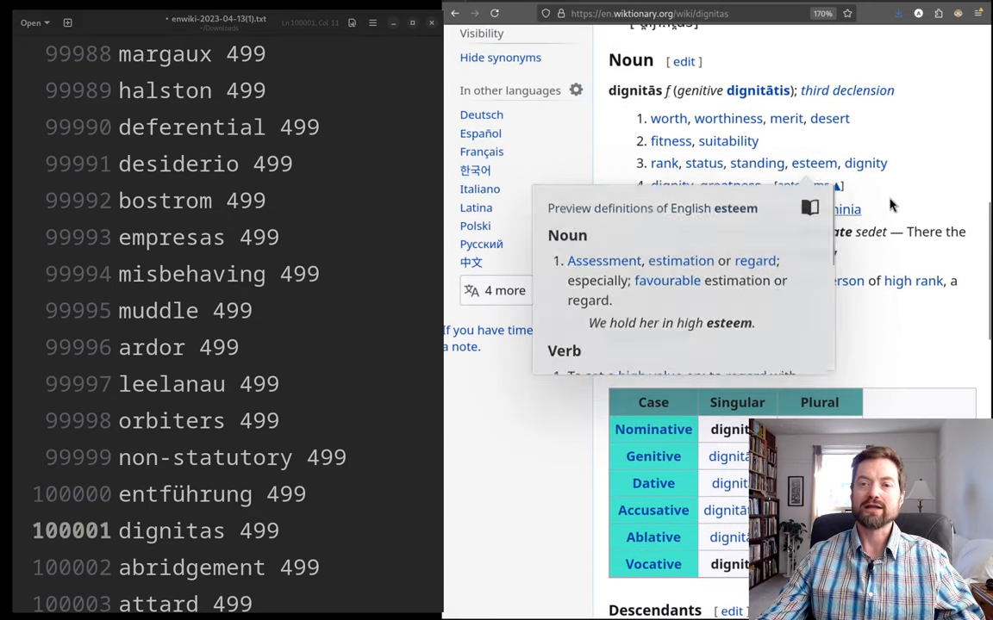
pyautogui.moveTo(892, 205)
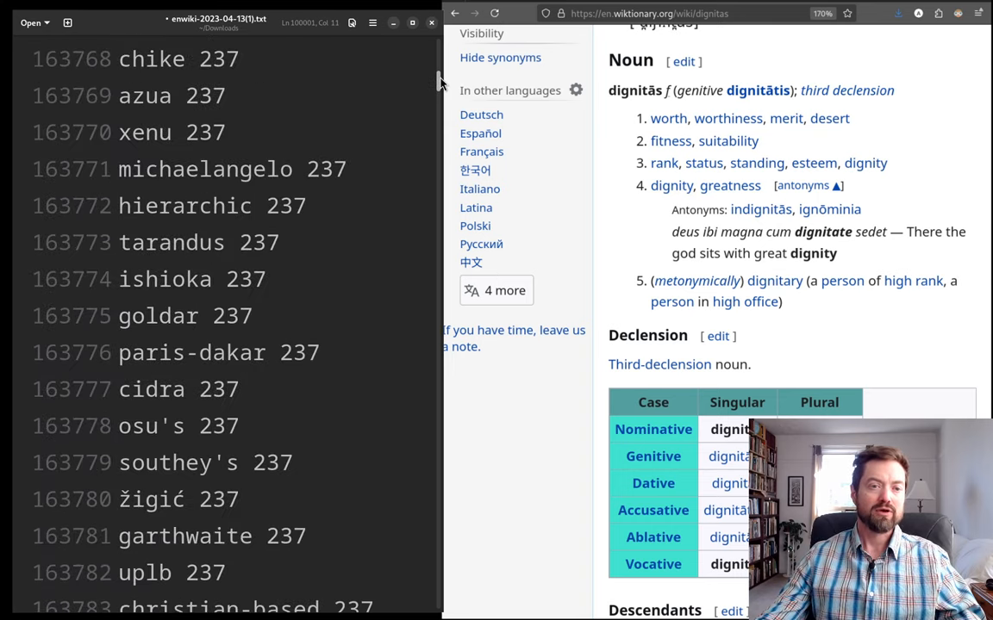
pyautogui.moveTo(127, 218)
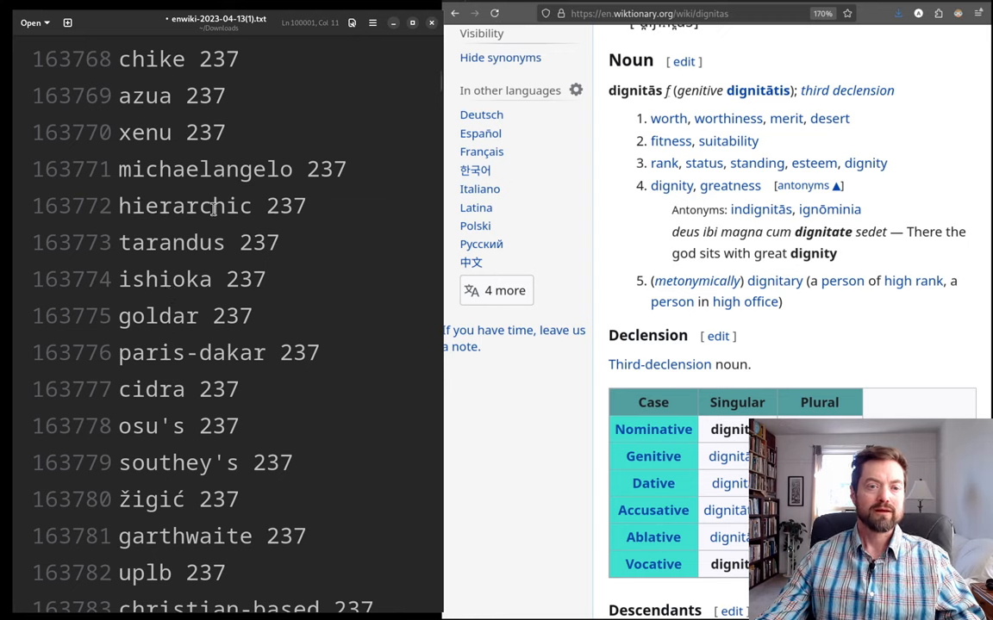
# - Scroll the word list past rank 200,000, showing ranks 199995–200010 from 'psx' to 'taruc'
pyautogui.click(172, 169)
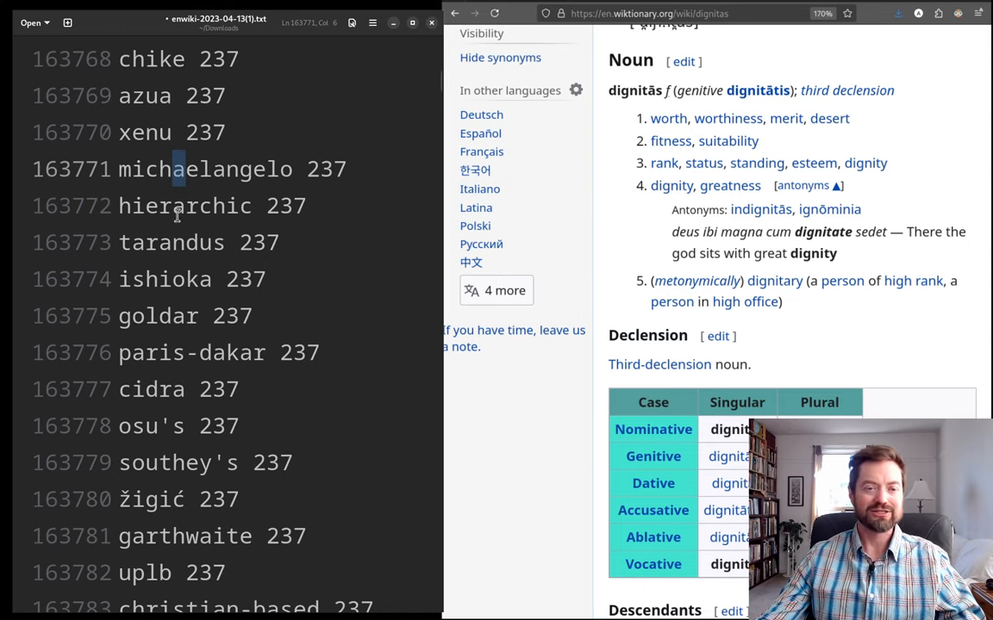
pyautogui.moveTo(165, 328)
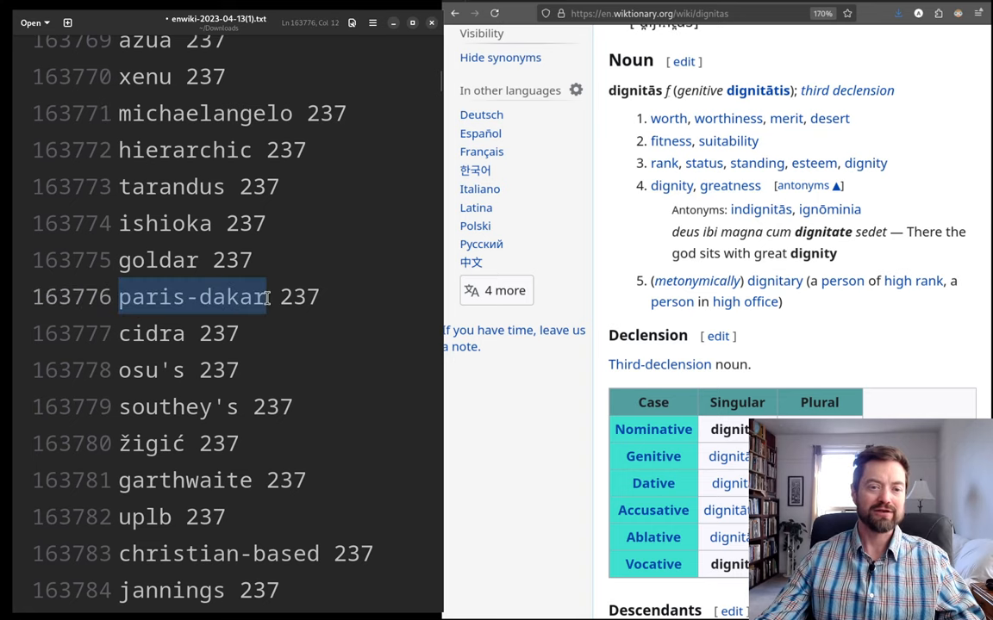
pyautogui.scroll(-3)
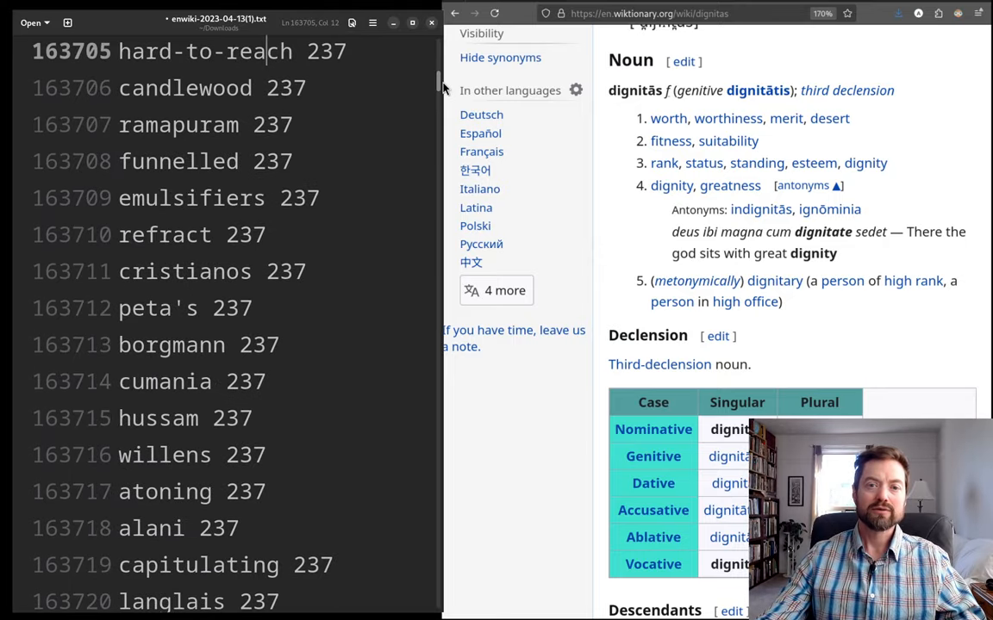
pyautogui.scroll(-3)
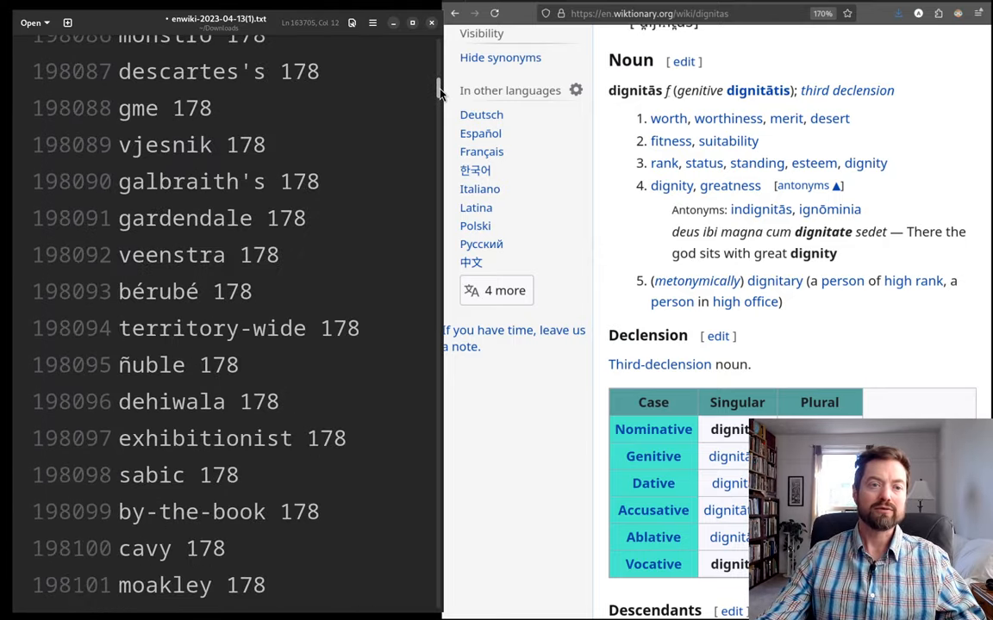
pyautogui.scroll(-3)
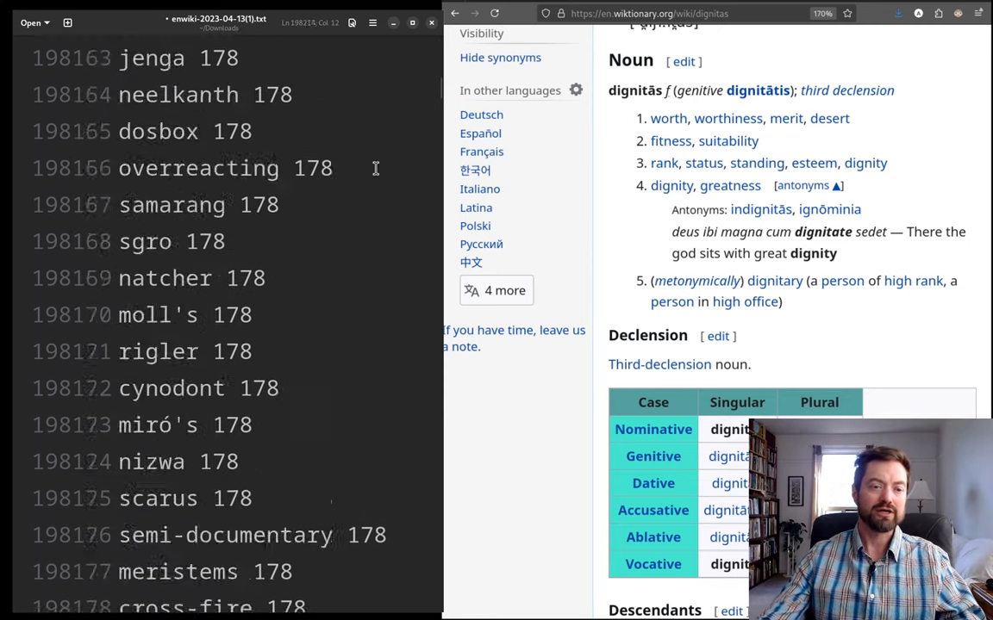
pyautogui.scroll(-3)
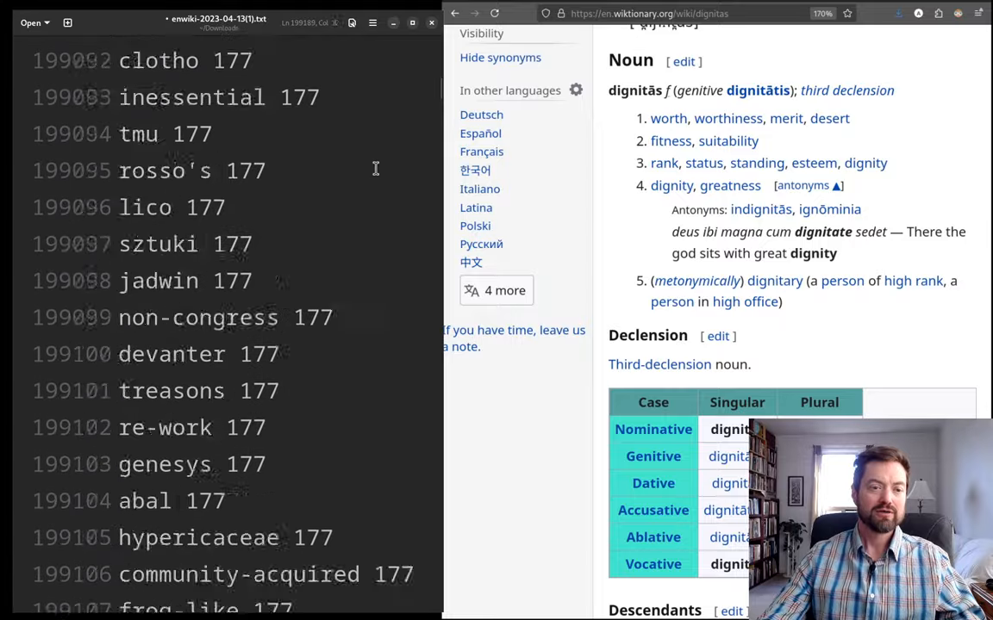
pyautogui.scroll(-3)
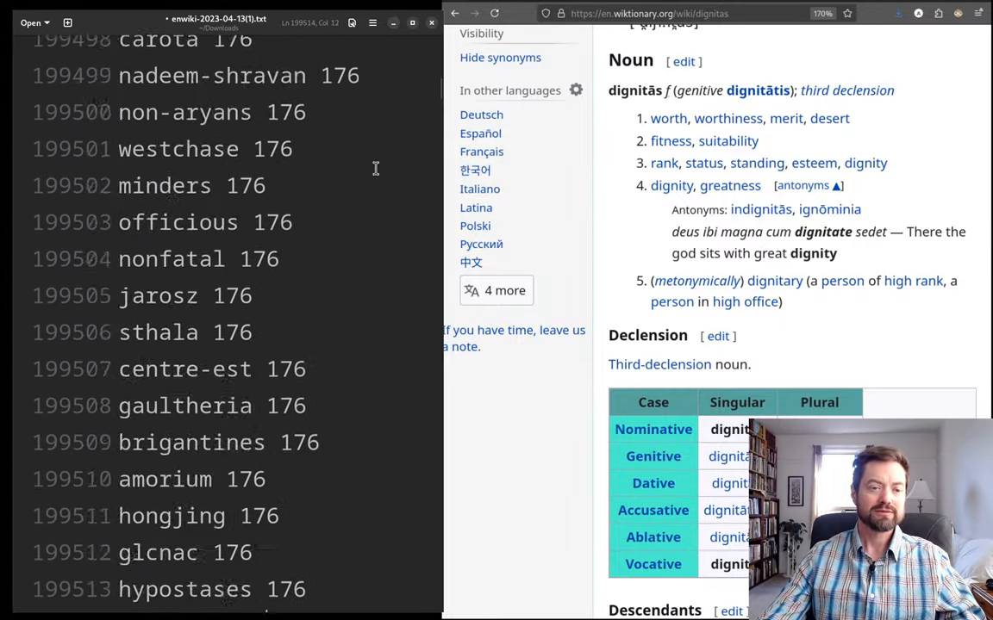
pyautogui.scroll(-3)
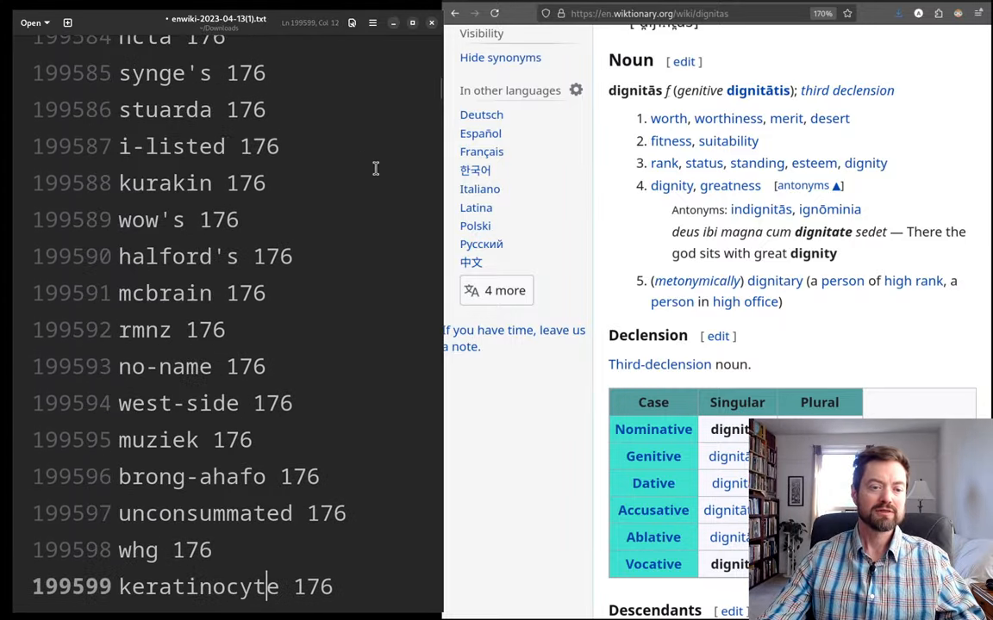
pyautogui.scroll(-3)
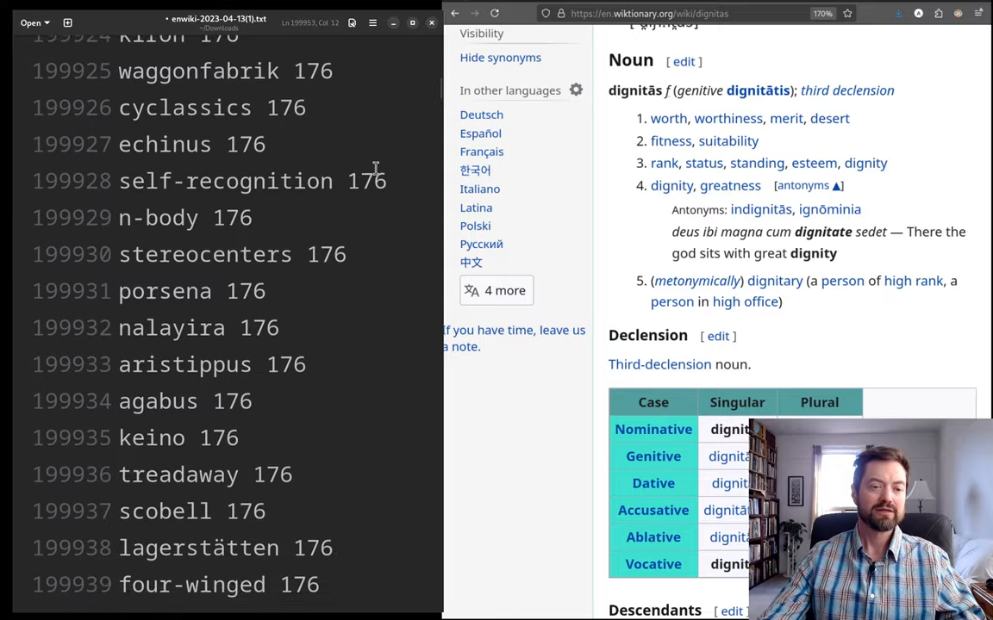
pyautogui.scroll(-3)
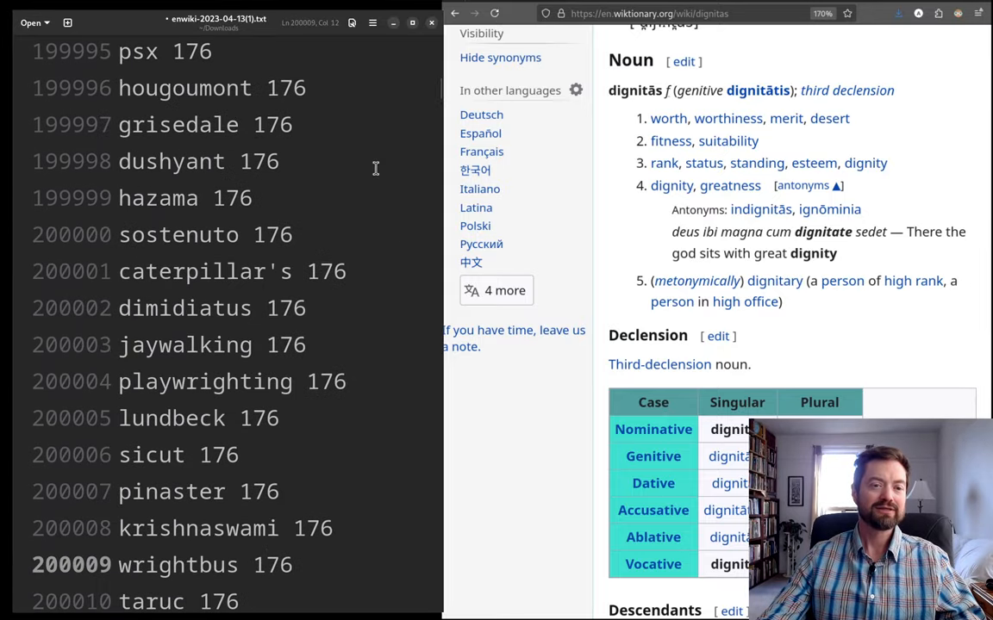
pyautogui.moveTo(791, 181)
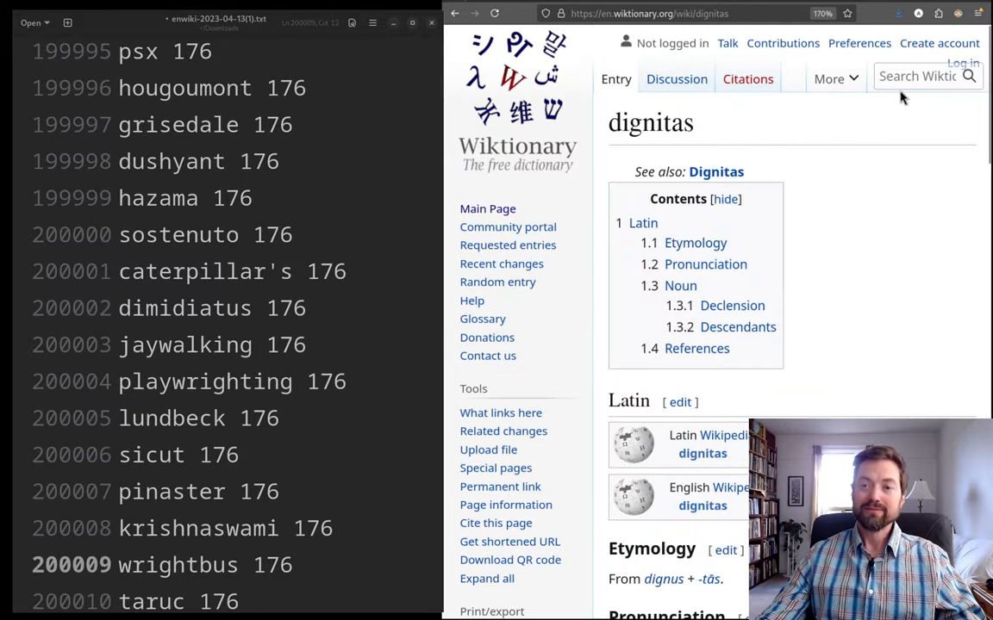
# - Read Wiktionary's English adverb and noun senses of sostenuto, then resume scrolling the word list
pyautogui.write('sote')
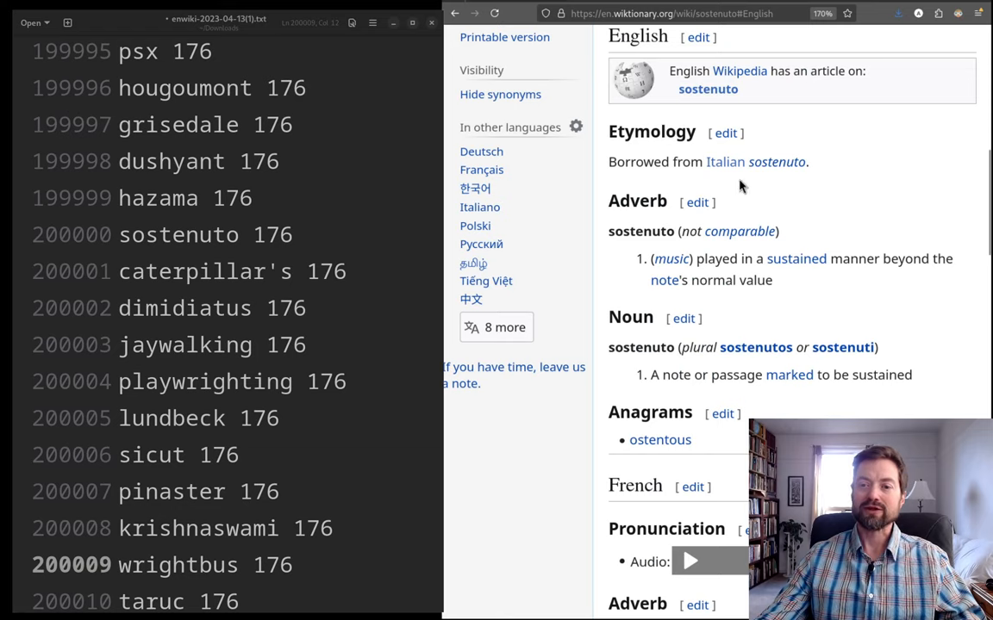
pyautogui.moveTo(767, 191)
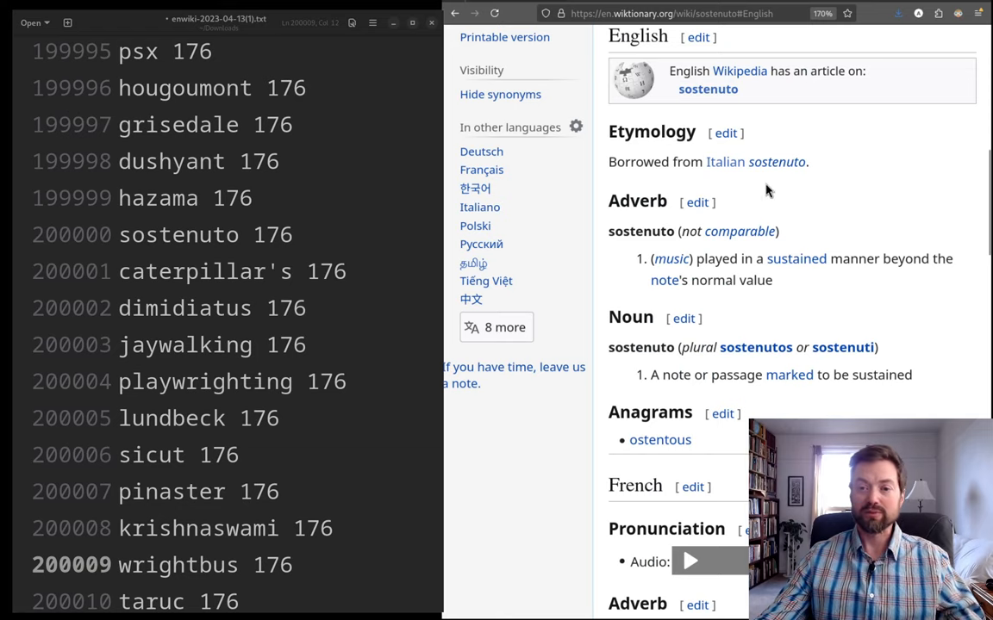
pyautogui.moveTo(777, 162)
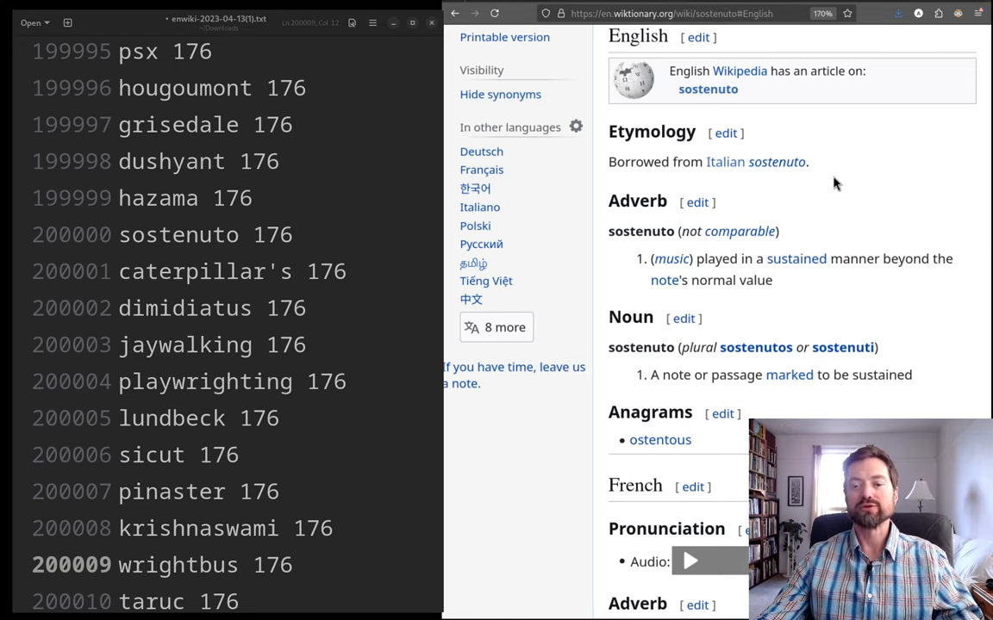
pyautogui.scroll(-3)
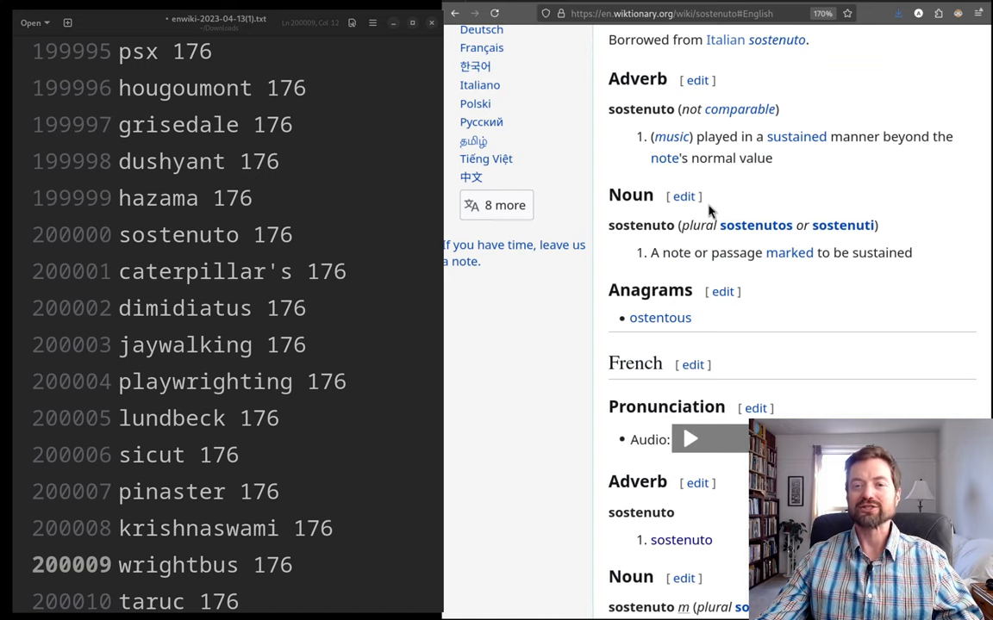
pyautogui.moveTo(874, 175)
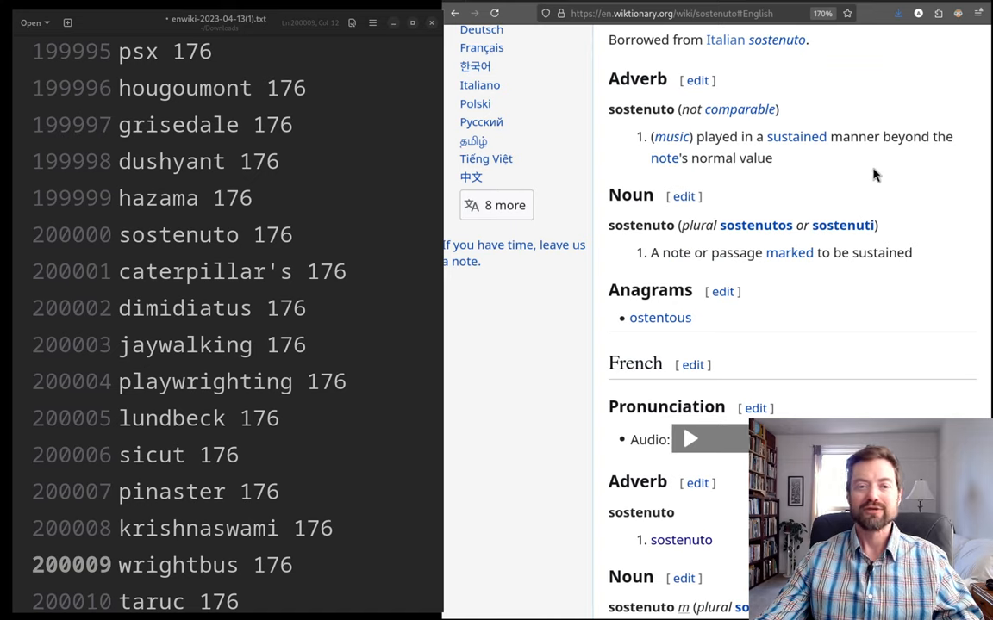
pyautogui.click(264, 565)
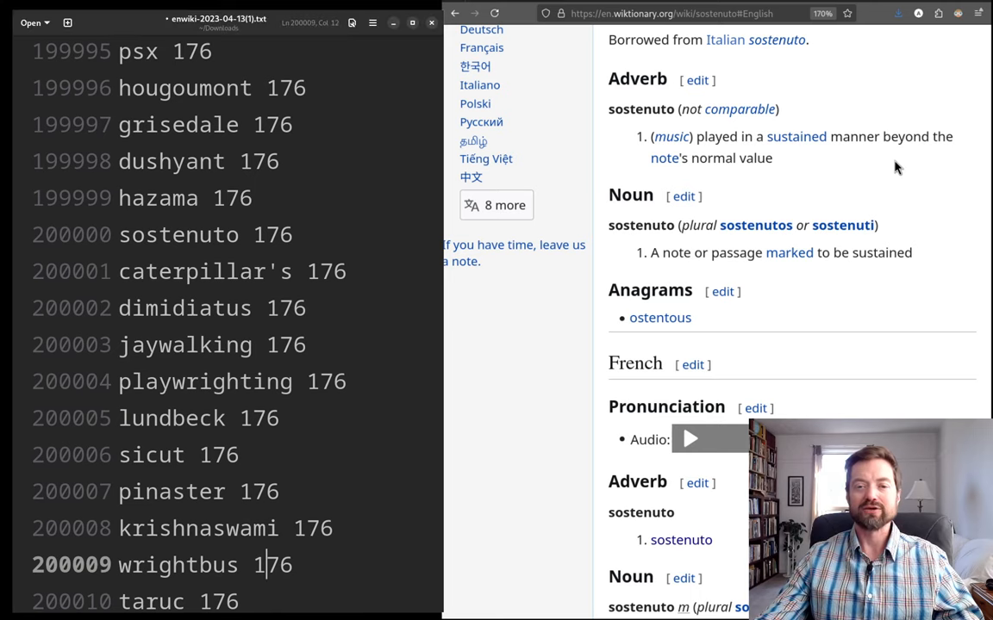
pyautogui.click(237, 235)
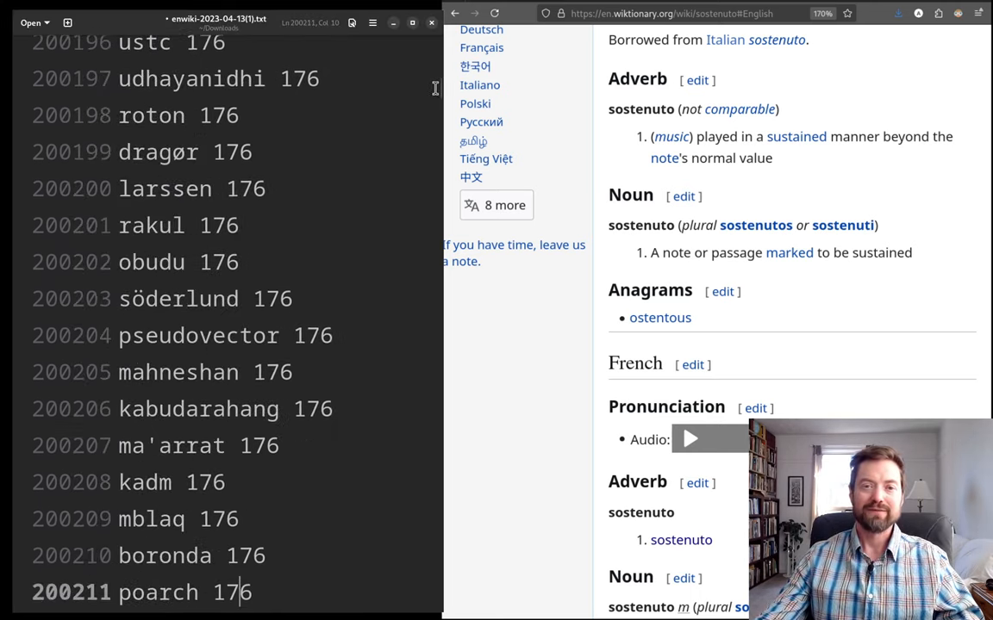
pyautogui.scroll(-3)
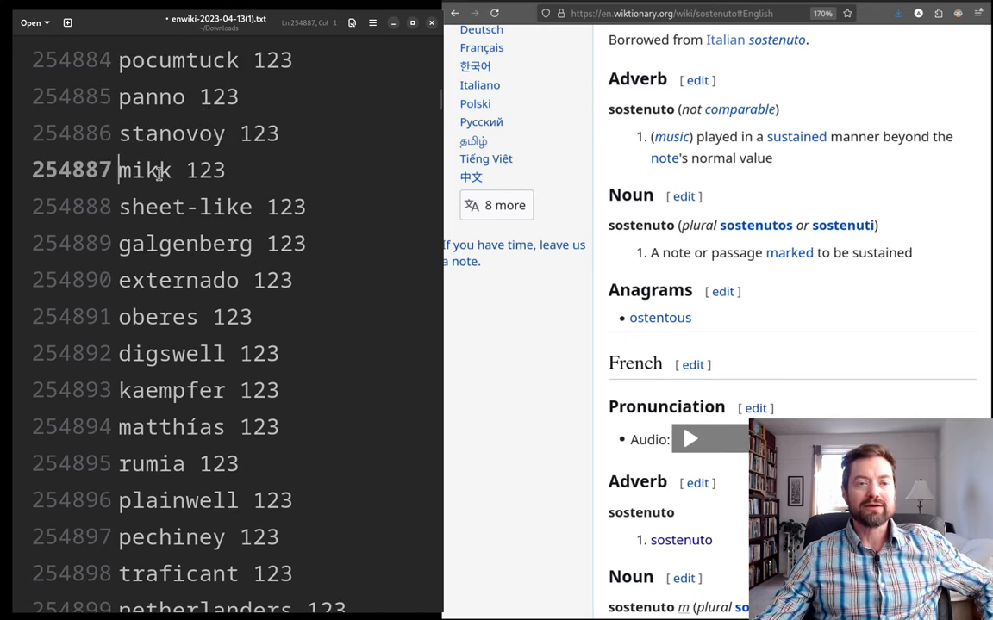
# - Highlight 'sheet-like' part by part, then 'matthías', and scroll to ranks 255331–255346
pyautogui.doubleClick(143, 170)
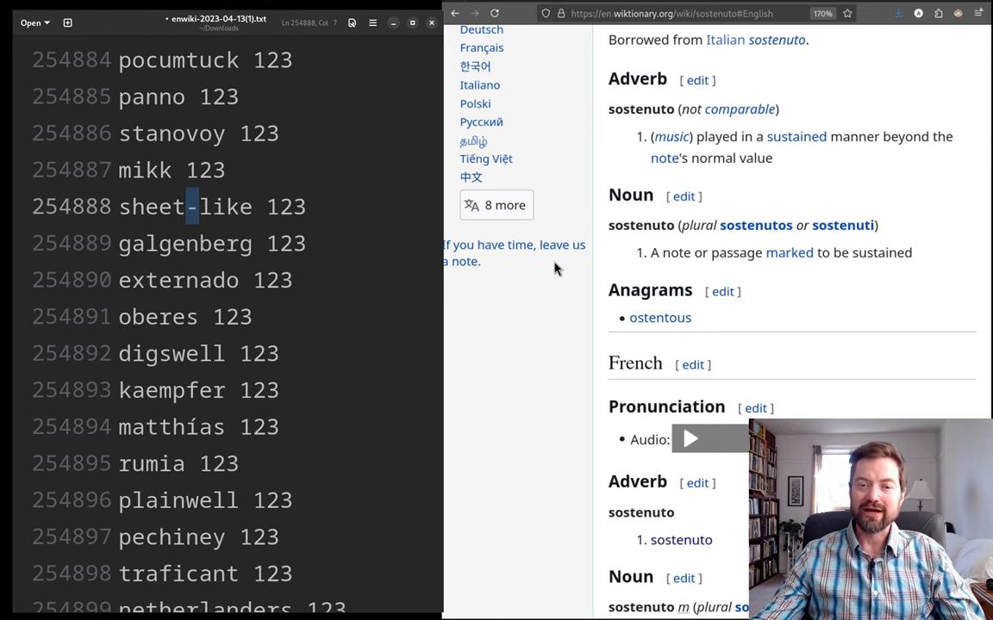
pyautogui.moveTo(521, 266)
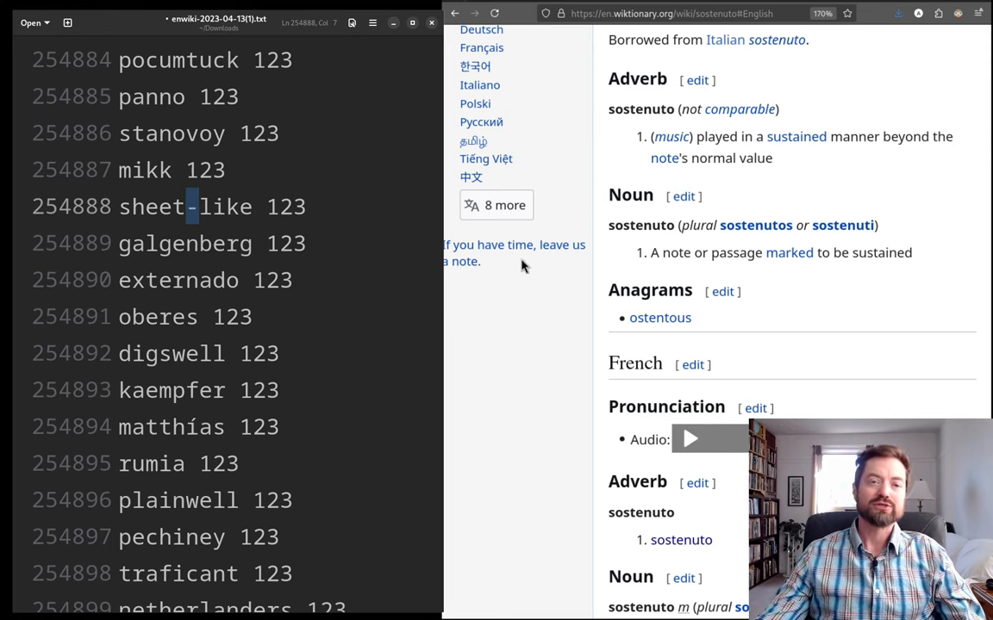
pyautogui.doubleClick(151, 206)
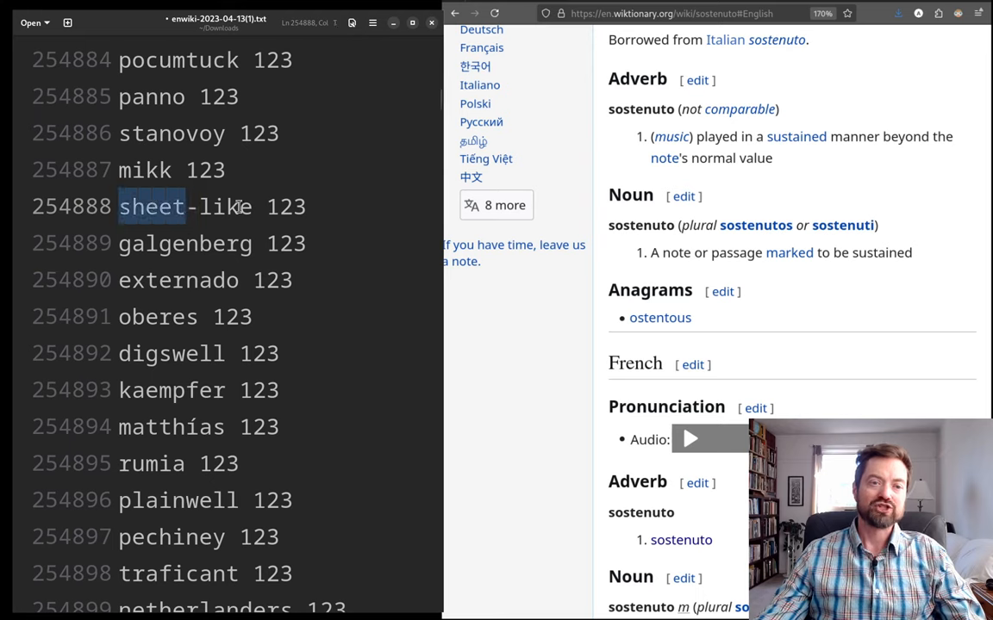
pyautogui.doubleClick(229, 206)
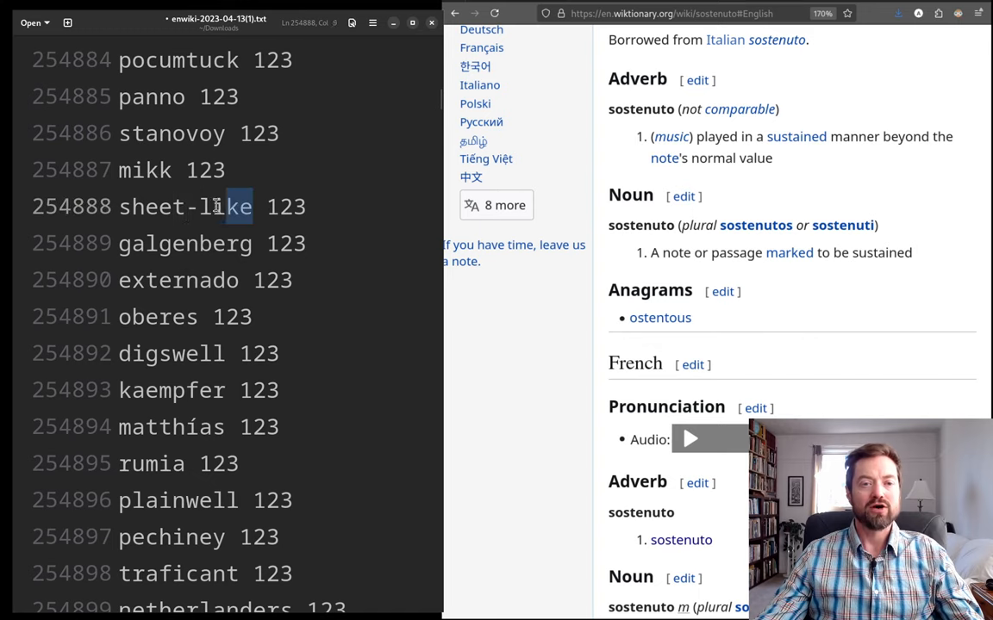
pyautogui.doubleClick(185, 207)
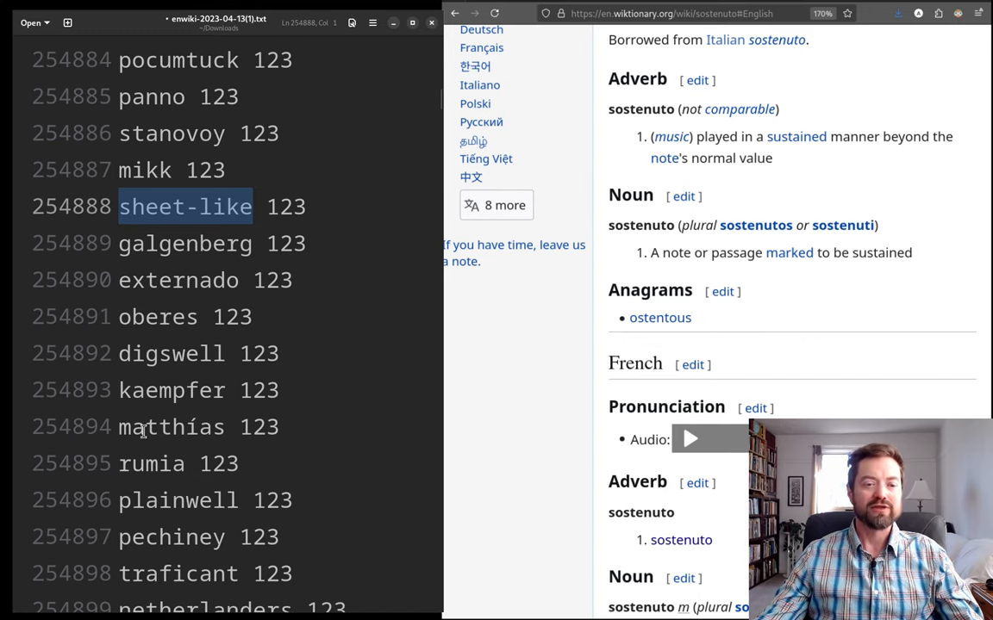
pyautogui.doubleClick(170, 427)
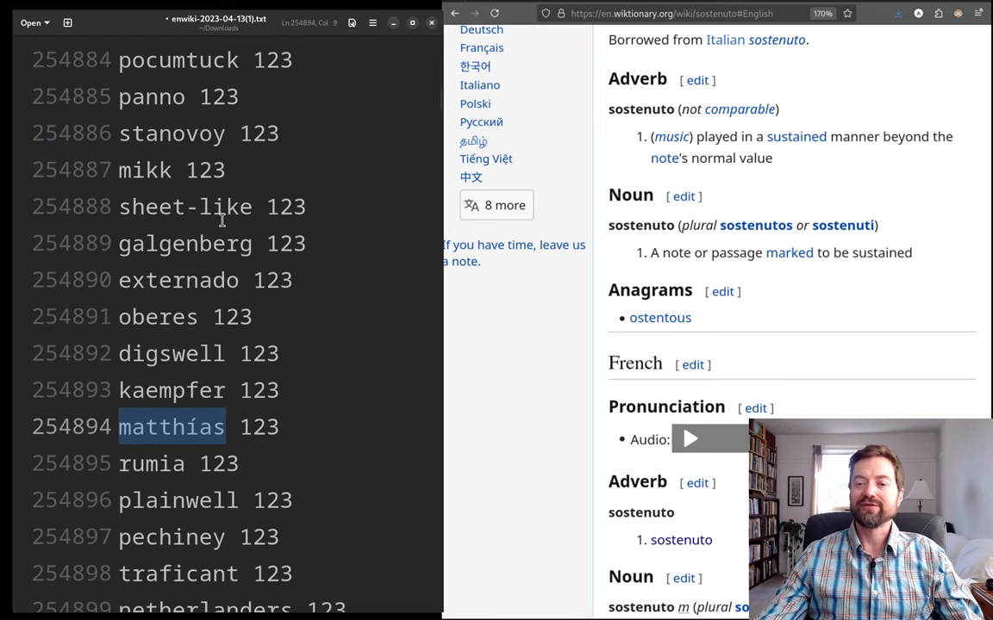
pyautogui.scroll(-3)
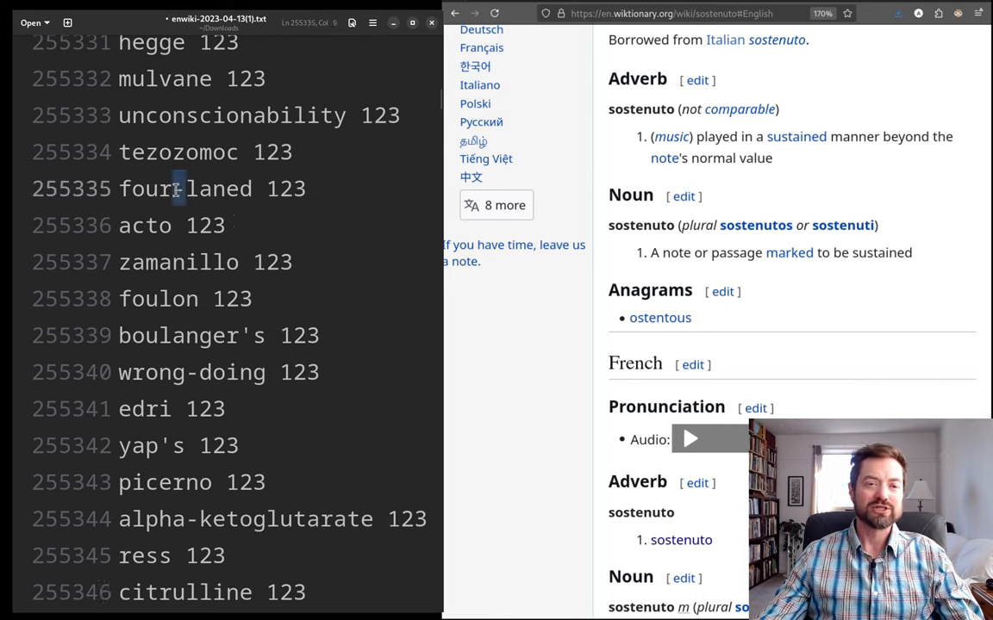
# - Highlight 'four-laned', 'unconscionability' with its count 123, and 'polearm'
pyautogui.doubleClick(185, 188)
pyautogui.write('-')
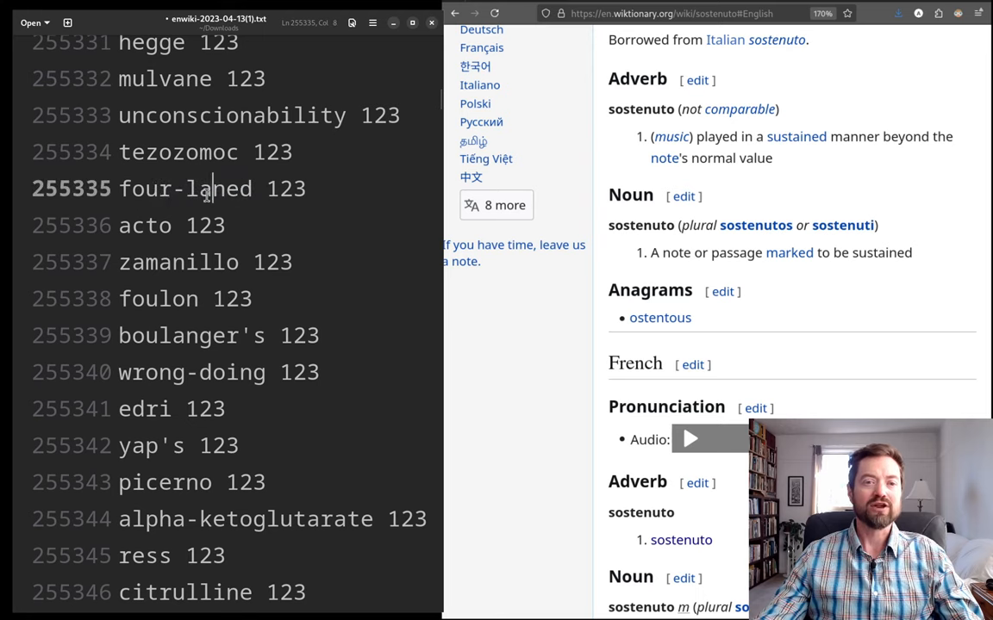
pyautogui.doubleClick(193, 115)
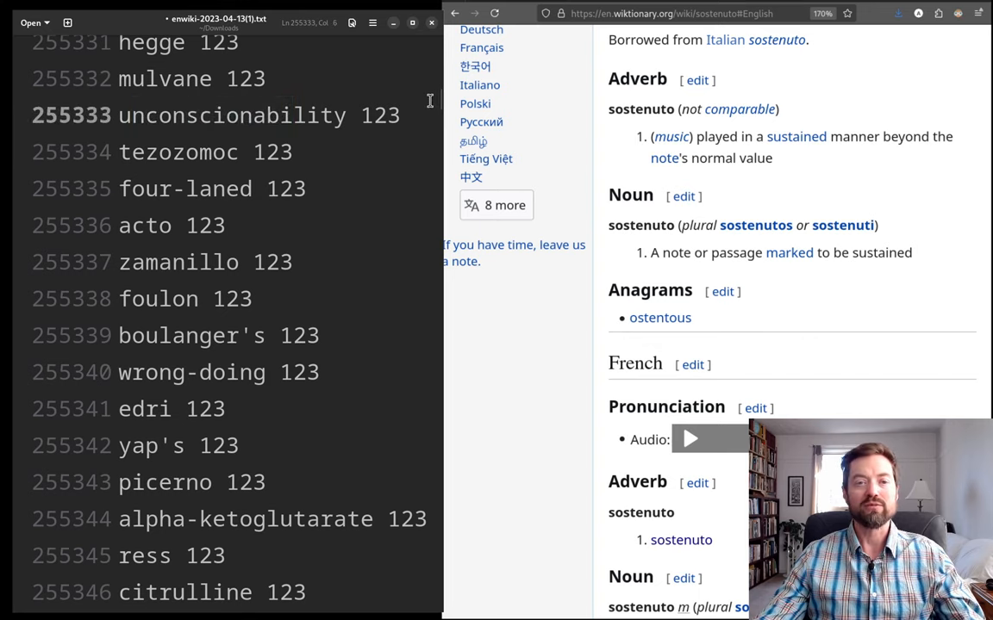
pyautogui.doubleClick(379, 115)
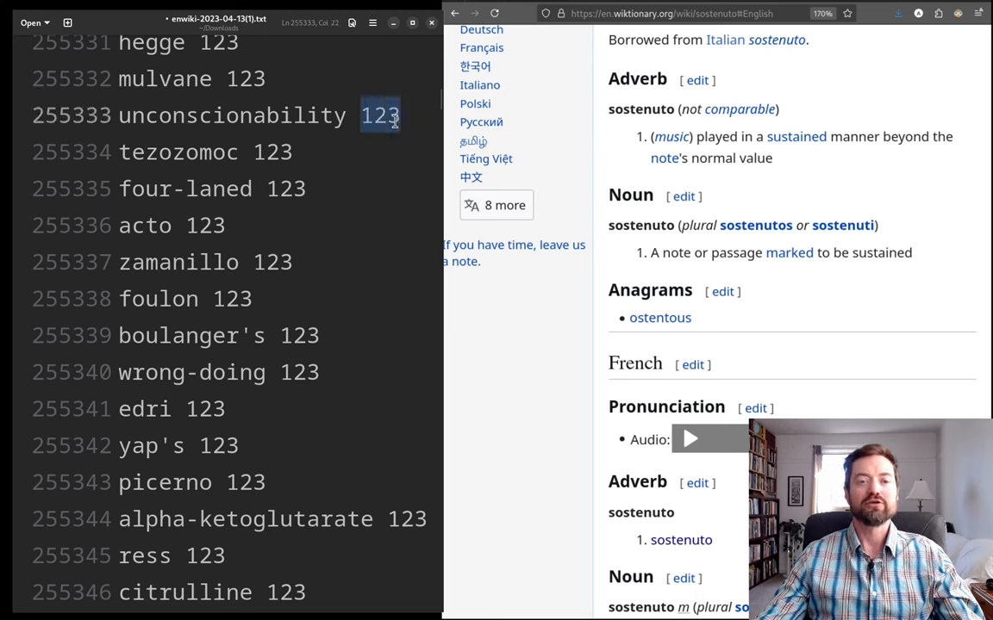
pyautogui.moveTo(683, 156)
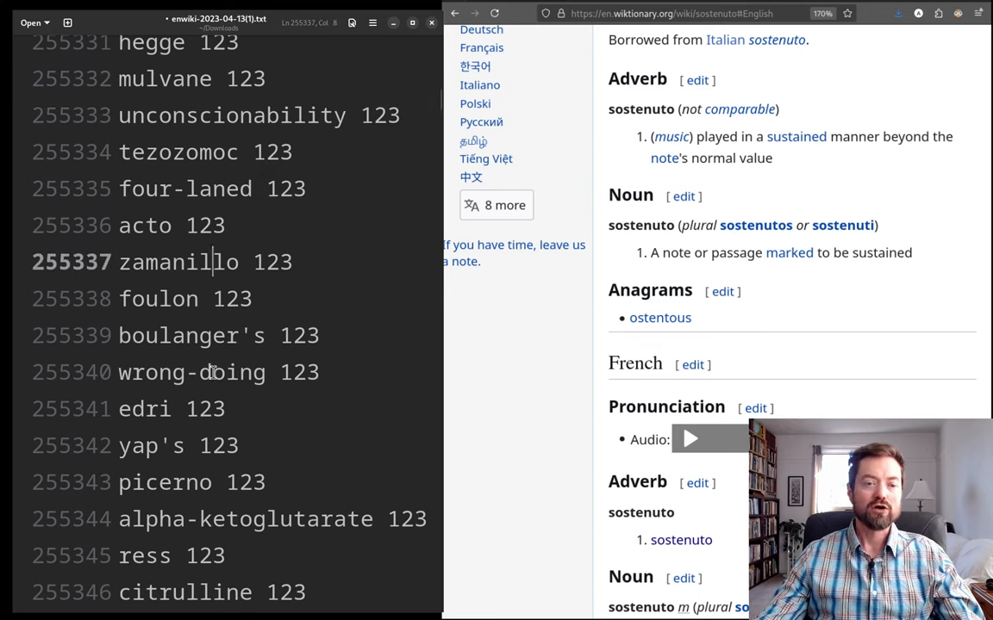
pyautogui.doubleClick(191, 372)
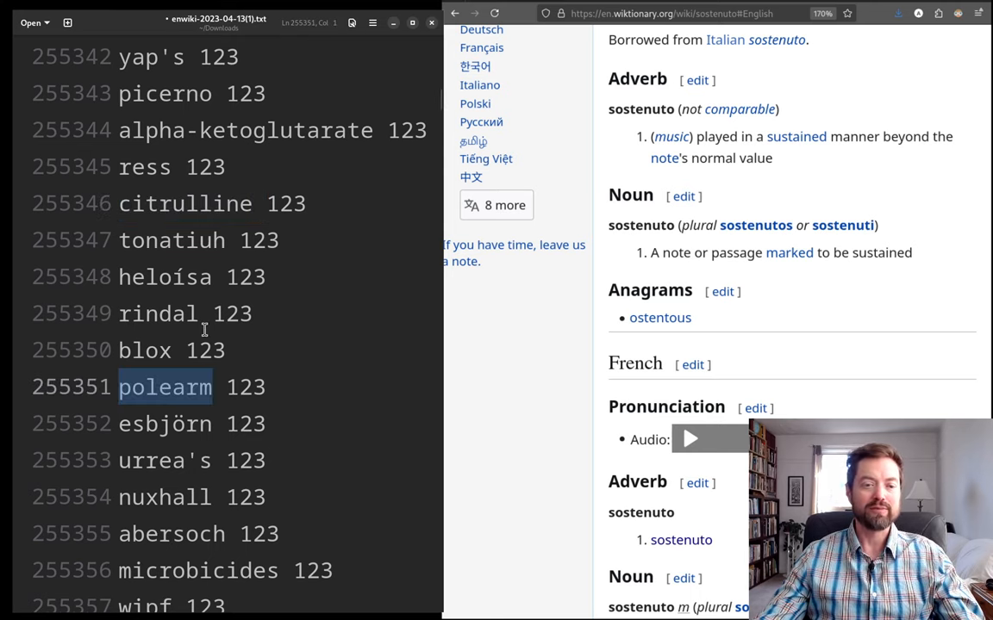
# - Scroll past 'non-liturgical' to ranks 255433–255448, 'durophagous' to 'finite-difference'
pyautogui.scroll(-3)
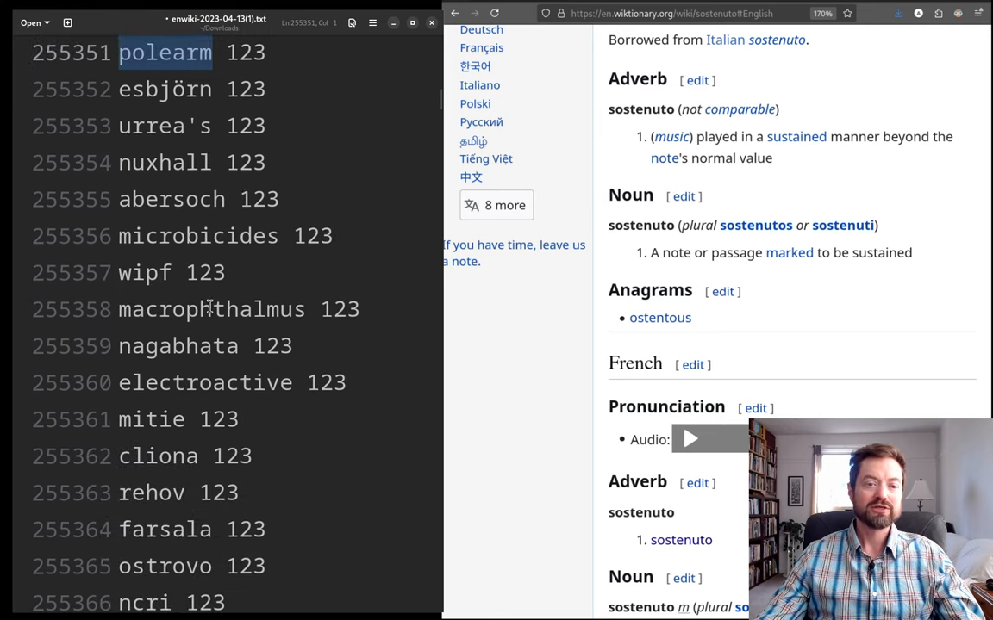
pyautogui.scroll(-3)
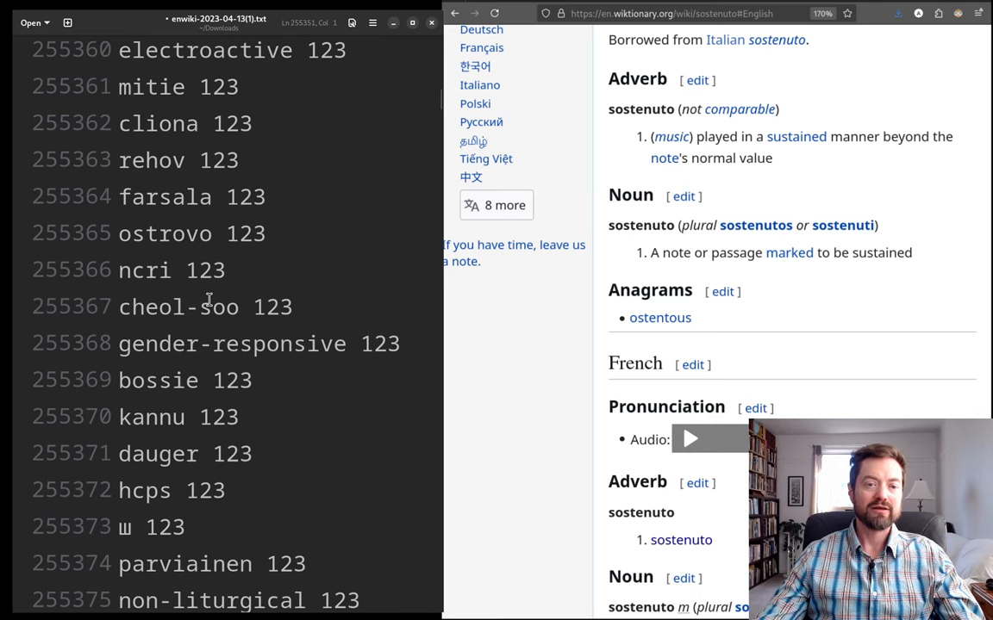
pyautogui.click(206, 231)
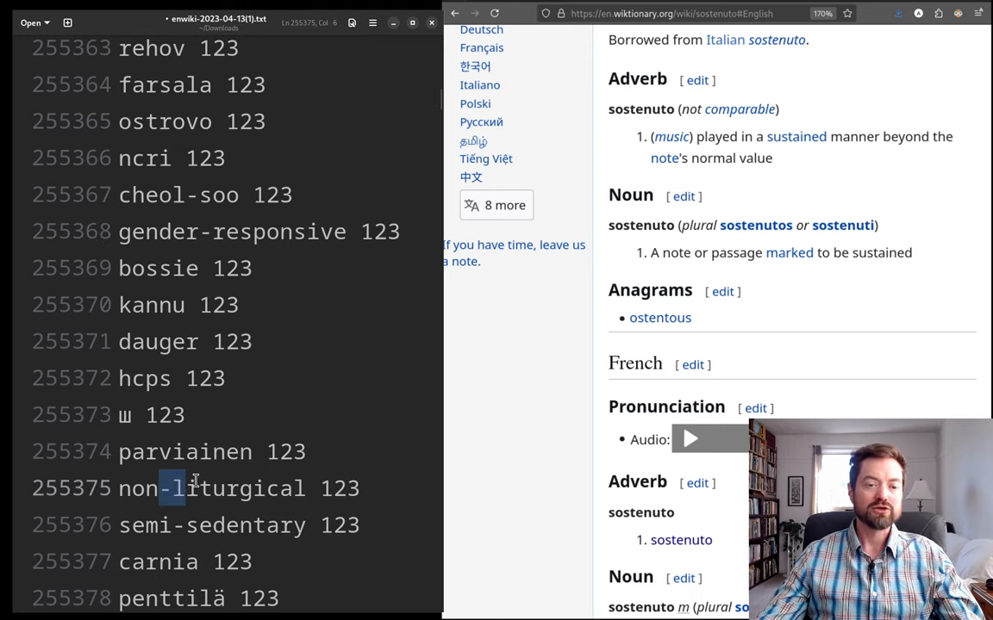
pyautogui.scroll(-3)
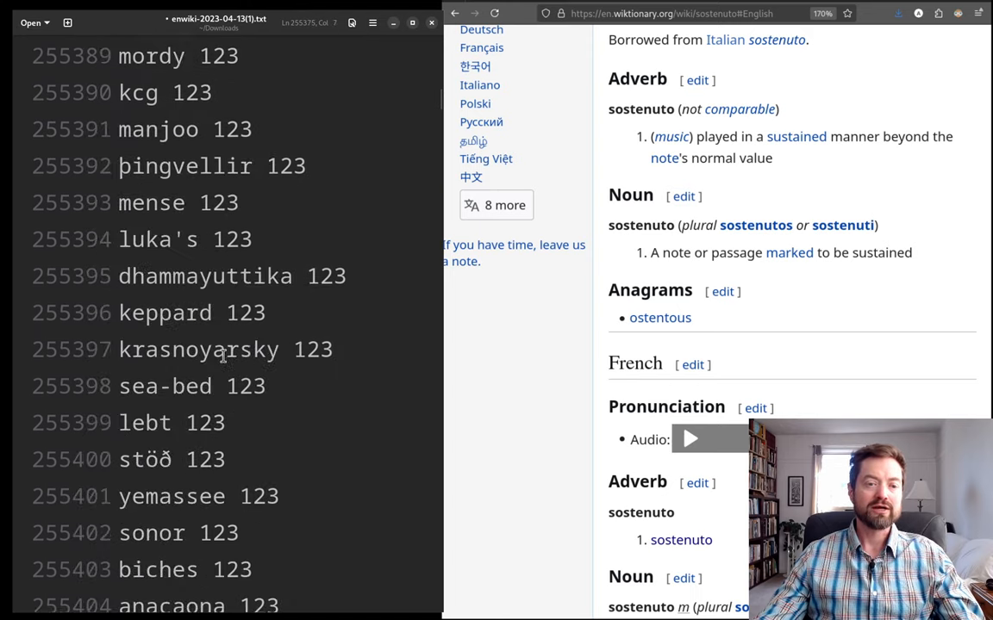
pyautogui.scroll(-3)
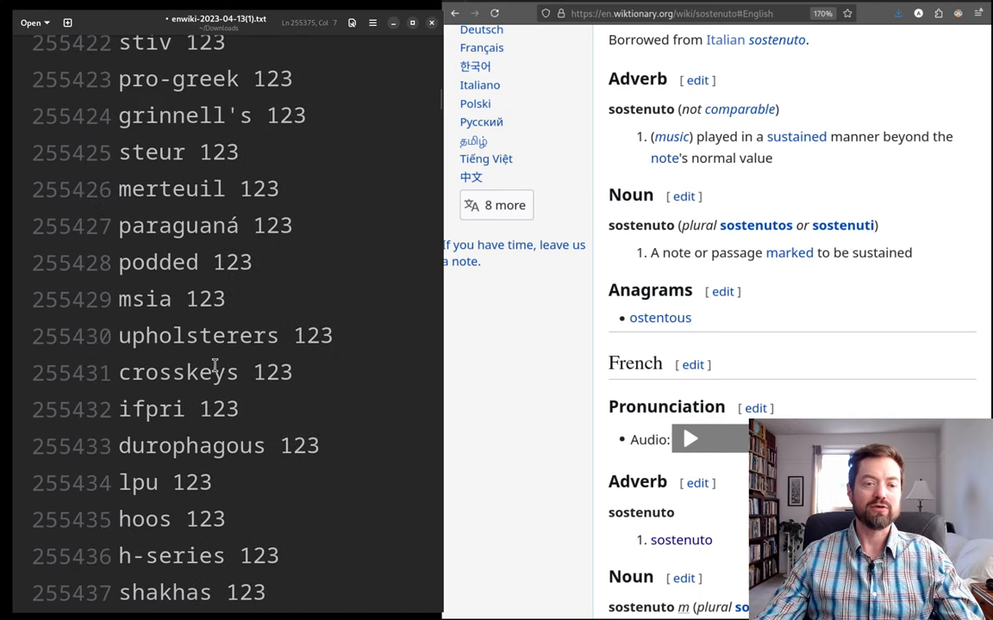
pyautogui.scroll(-3)
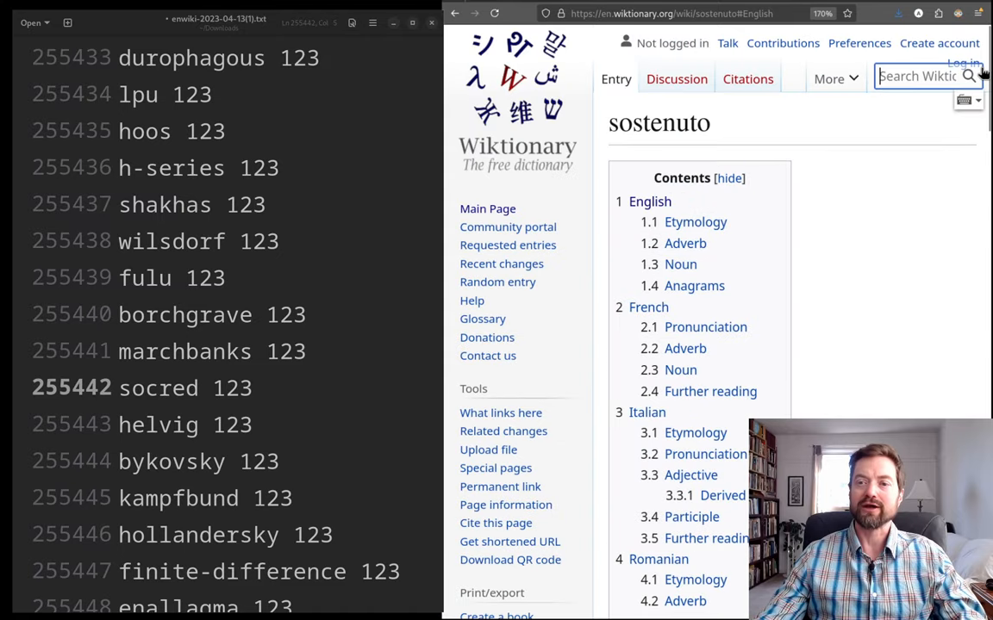
# - Search Wiktionary for 'socred', then scroll the word list to 'finite-difference' through 'mtva'
pyautogui.write('socred')
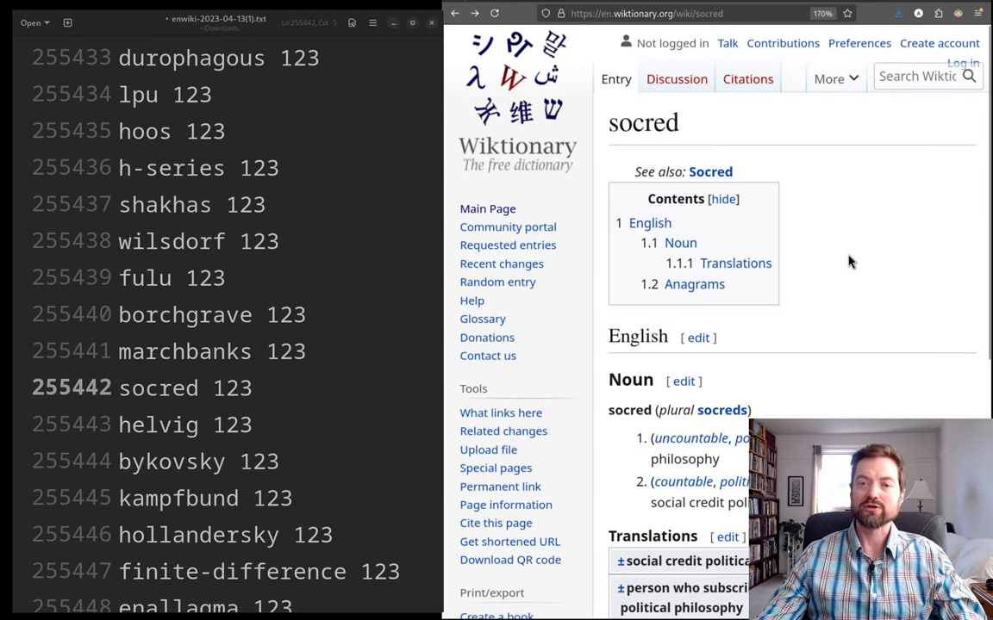
pyautogui.doubleClick(622, 123)
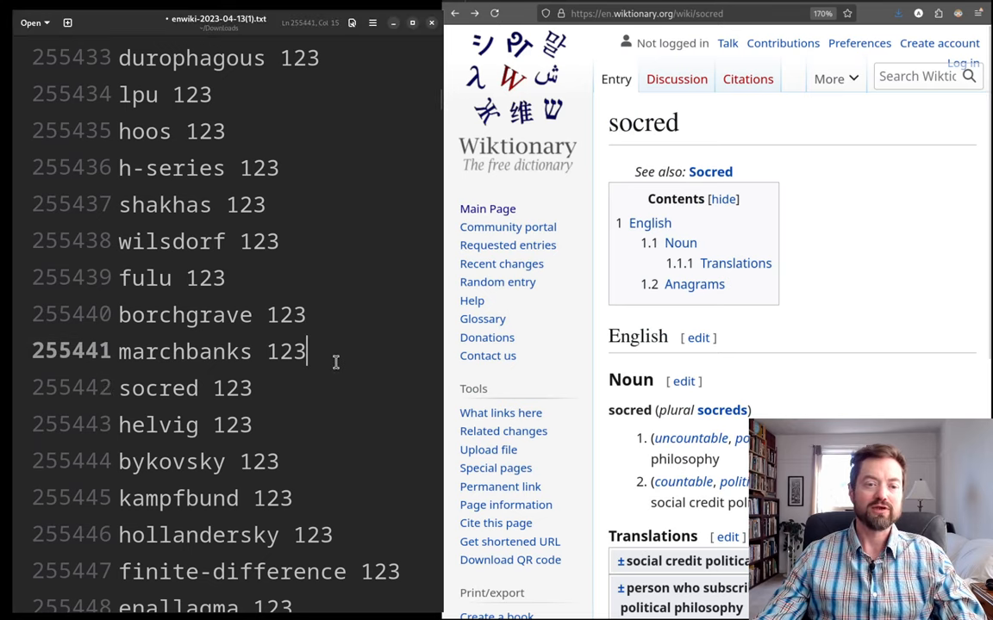
pyautogui.scroll(-3)
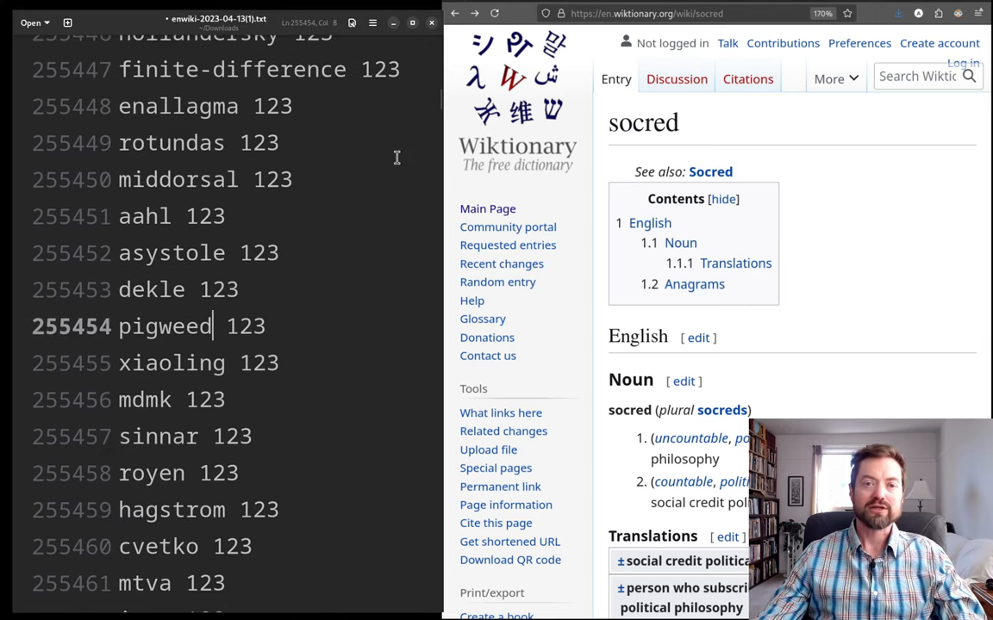
# - Scroll to around rank 500,000, showing 'otowi' through 'four-bed', each counted 47
pyautogui.scroll(-3)
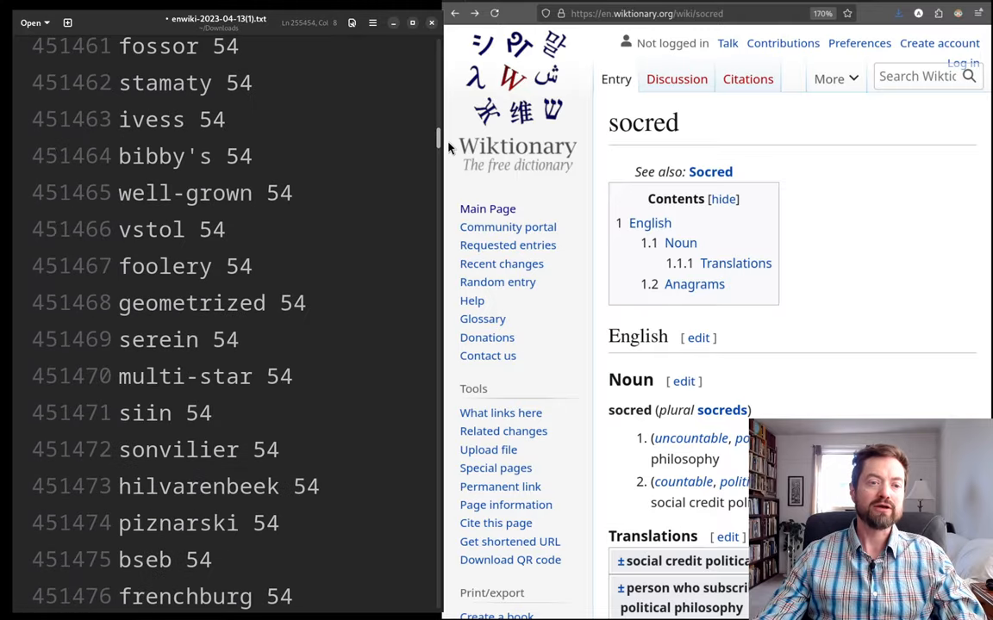
pyautogui.scroll(-3)
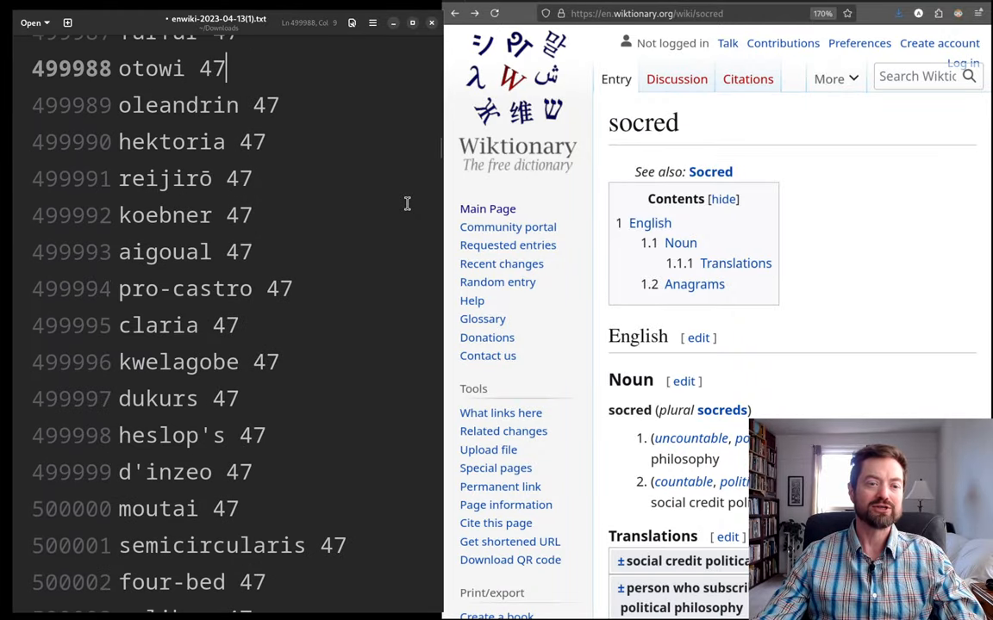
pyautogui.moveTo(362, 423)
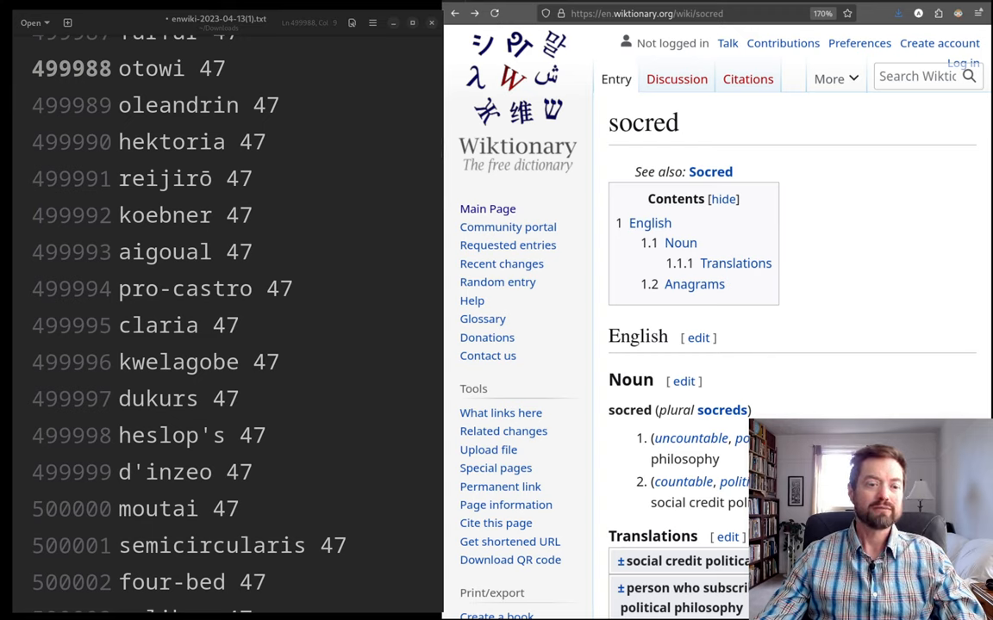
pyautogui.moveTo(814, 155)
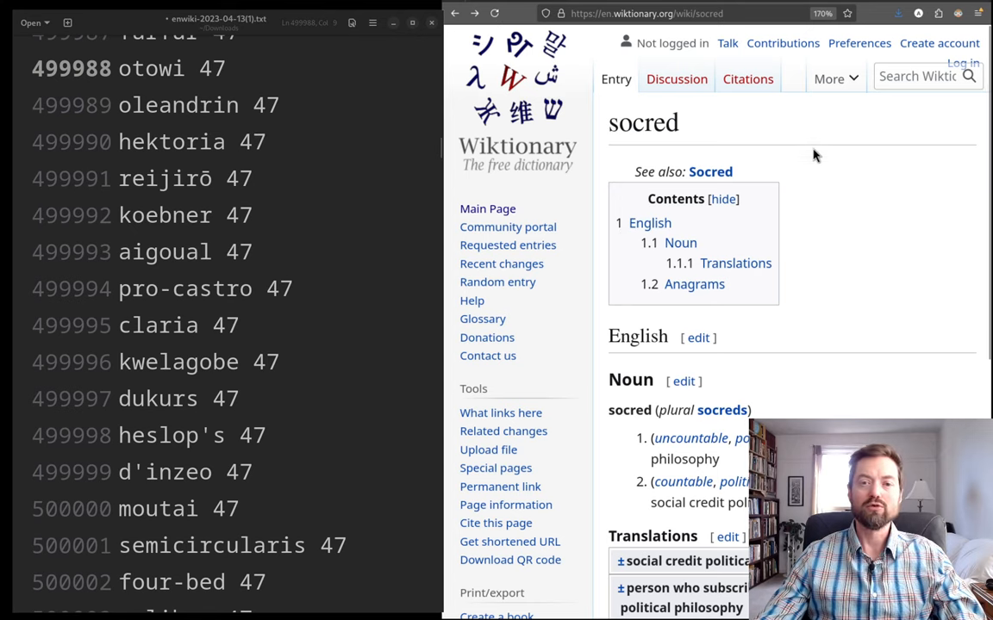
# - Search Wiktionary for 'moutai' and read its proper noun entry about the Chinese liquor brand
pyautogui.write('moutai')
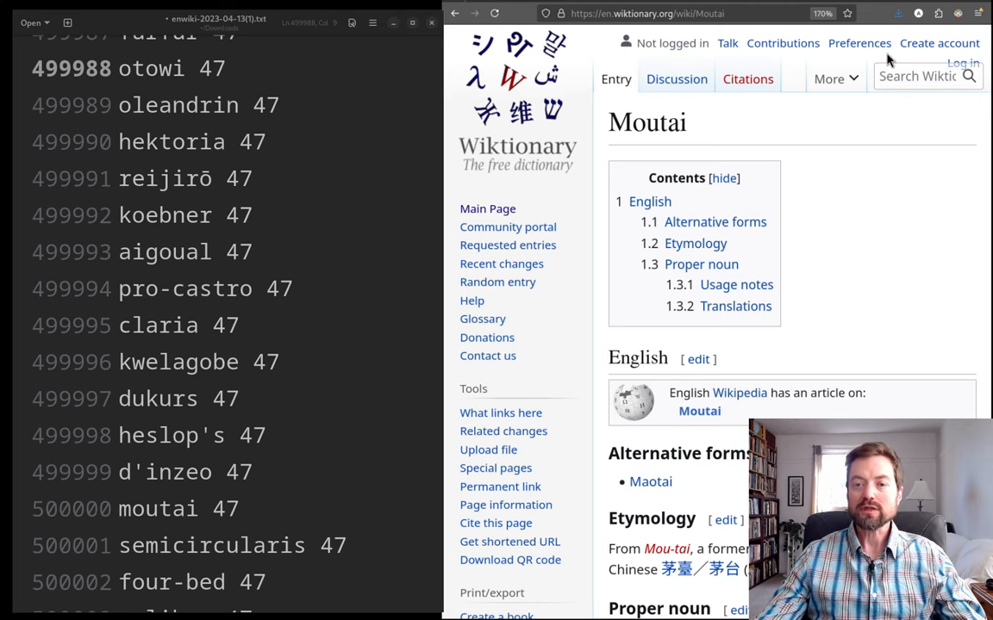
pyautogui.scroll(-3)
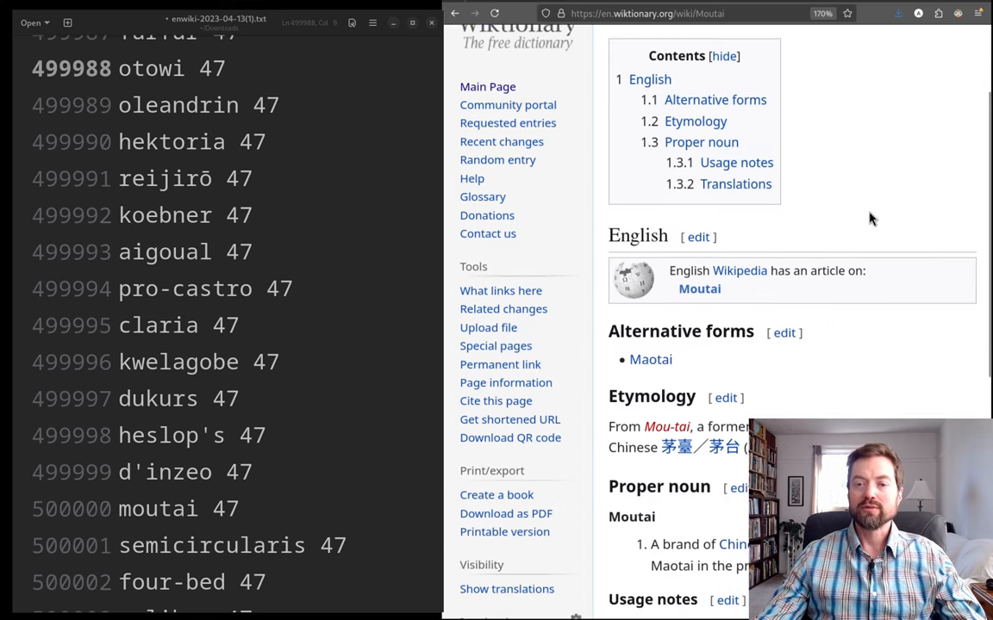
pyautogui.scroll(-3)
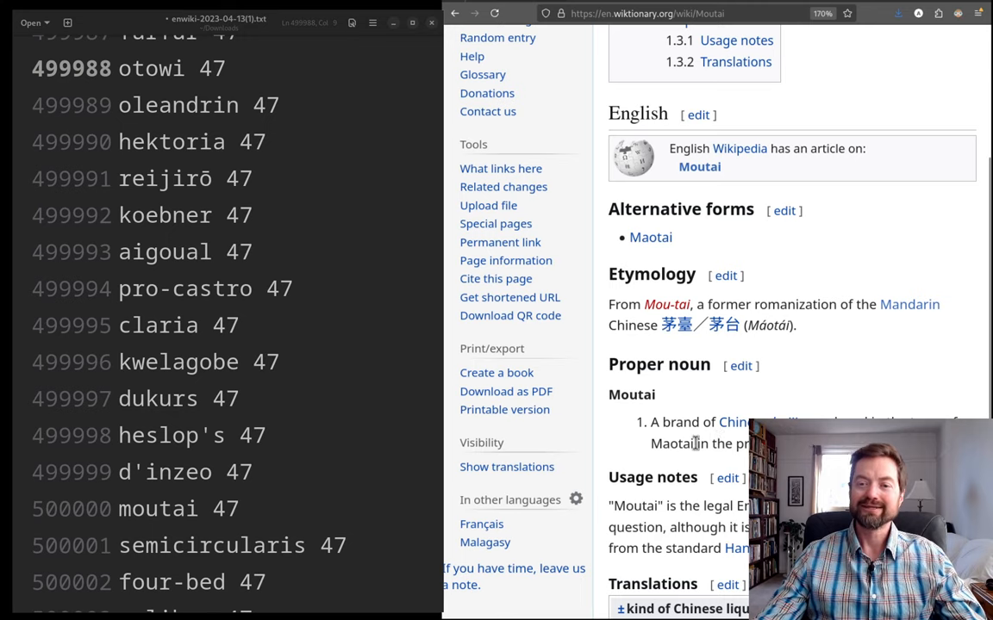
pyautogui.moveTo(638, 303)
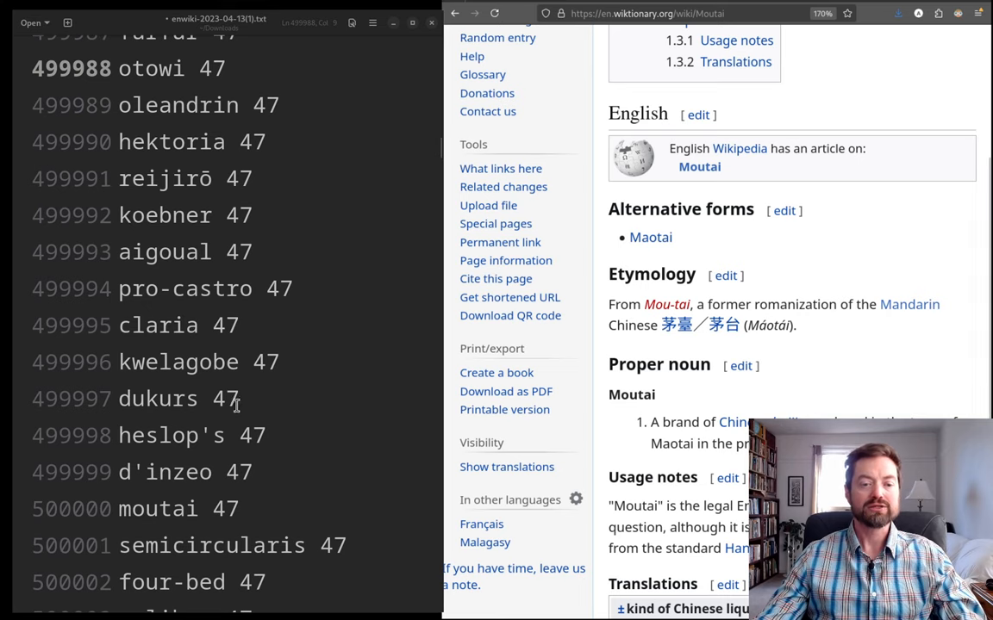
pyautogui.scroll(-3)
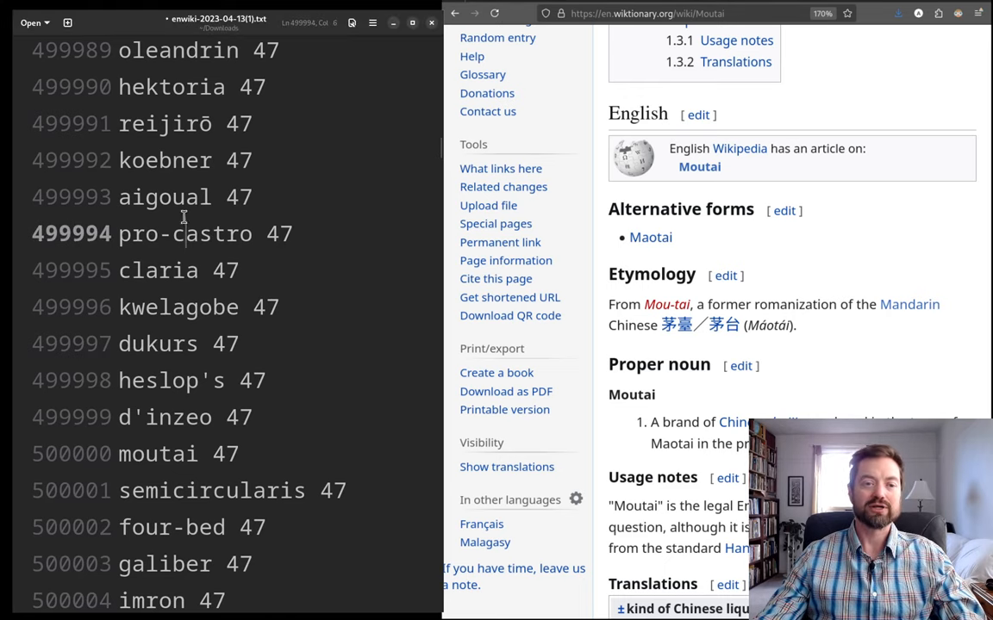
# - Scroll to ranks 575465–575480 and select the Arabic word 'ابراهيم' on line 575469
pyautogui.scroll(-3)
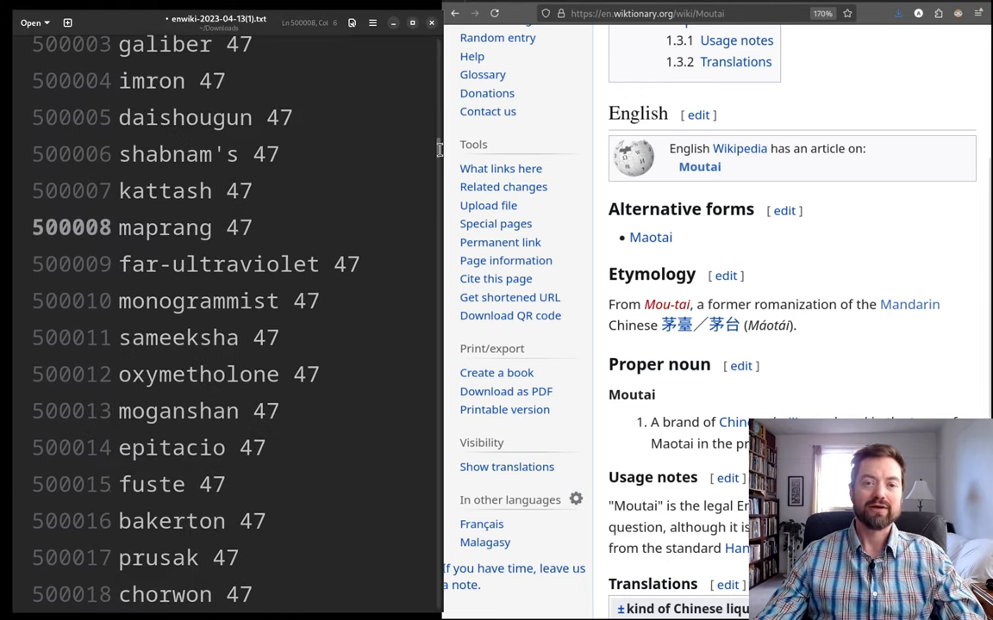
pyautogui.scroll(-3)
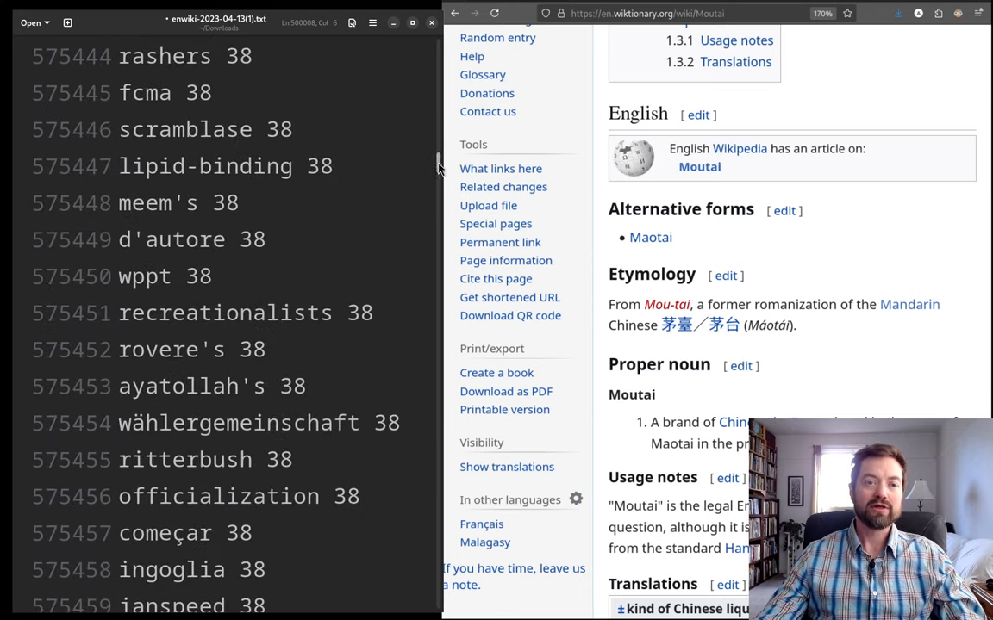
pyautogui.scroll(-3)
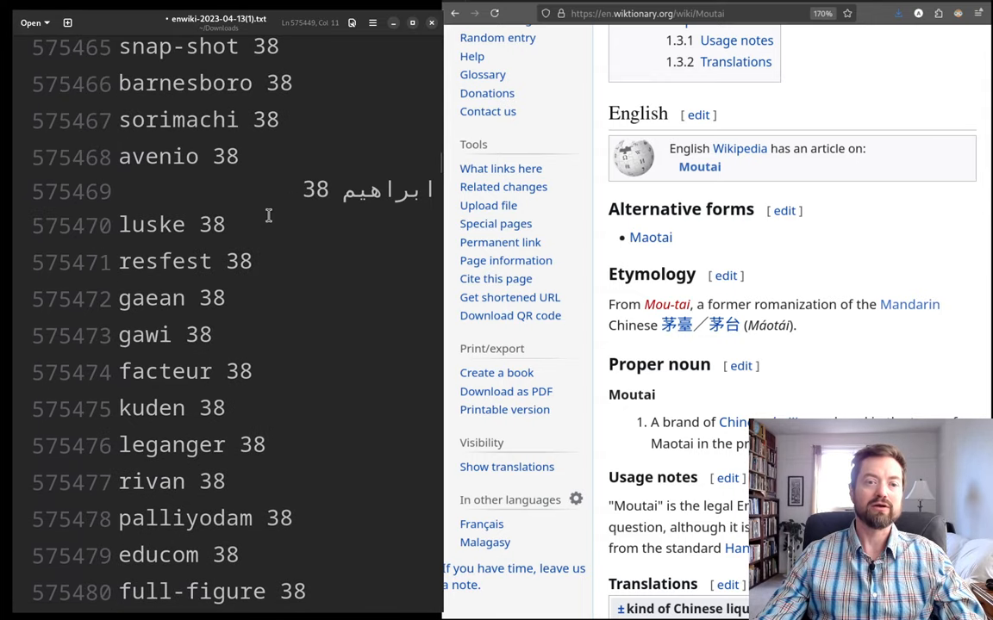
pyautogui.moveTo(131, 178)
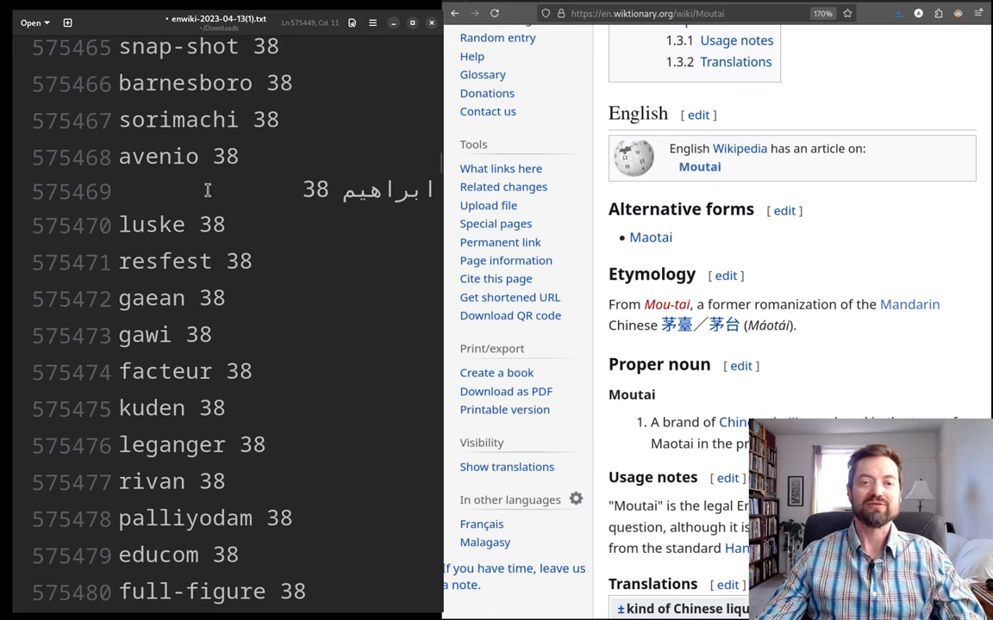
pyautogui.doubleClick(387, 190)
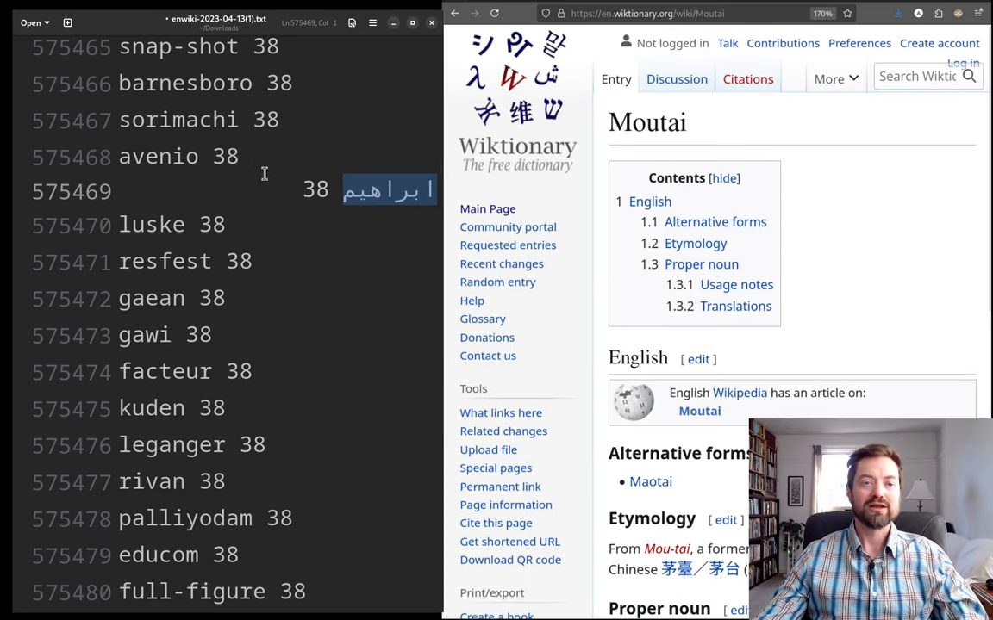
pyautogui.moveTo(237, 188)
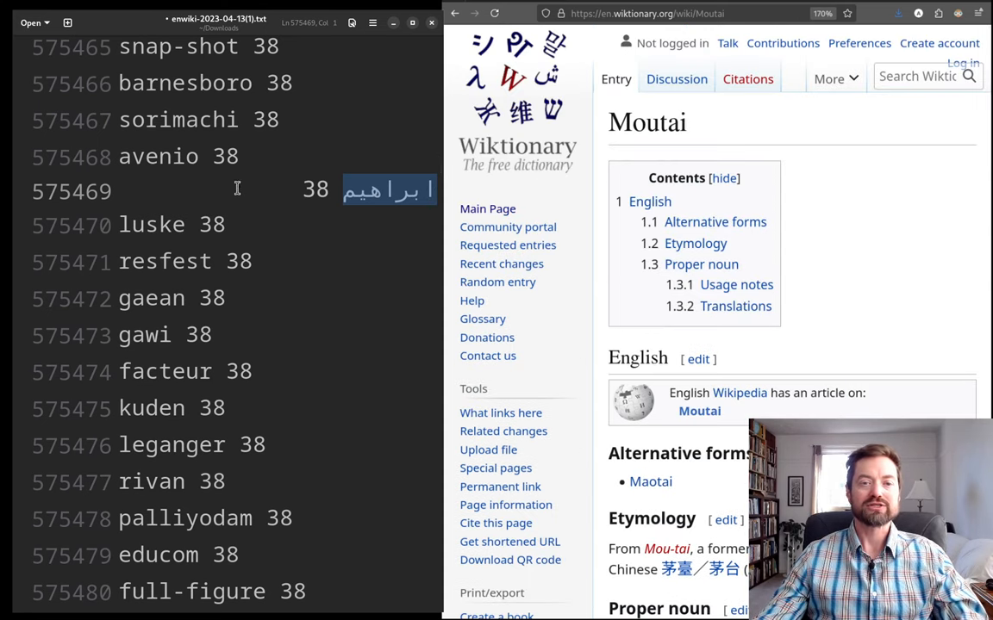
pyautogui.moveTo(422, 206)
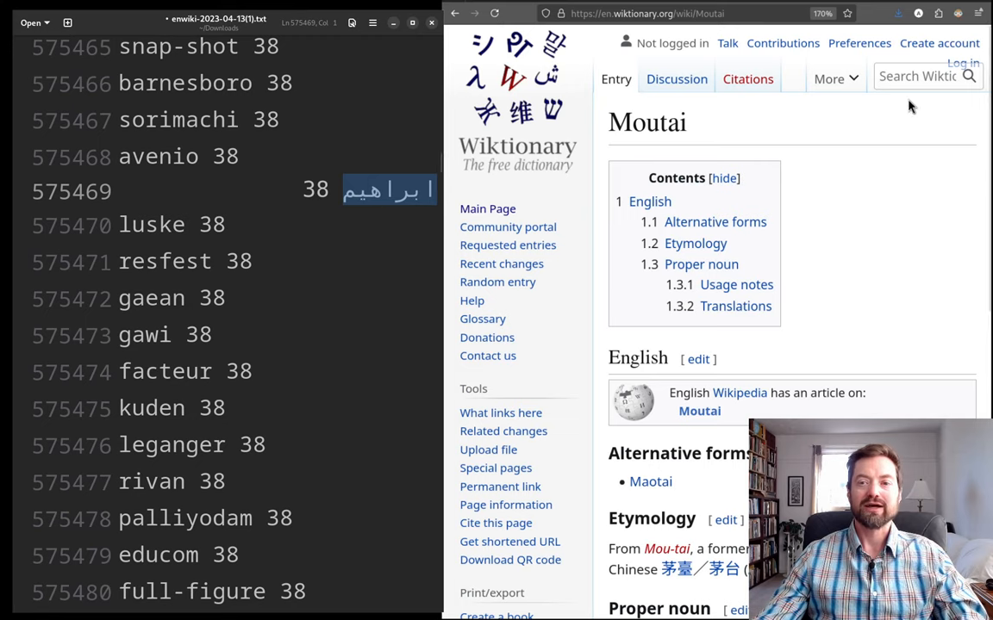
# - Search Wiktionary for 'ابراهيم', revealing the Pashto translation of Ibrahim and Abraham
pyautogui.write('ابراهيم')
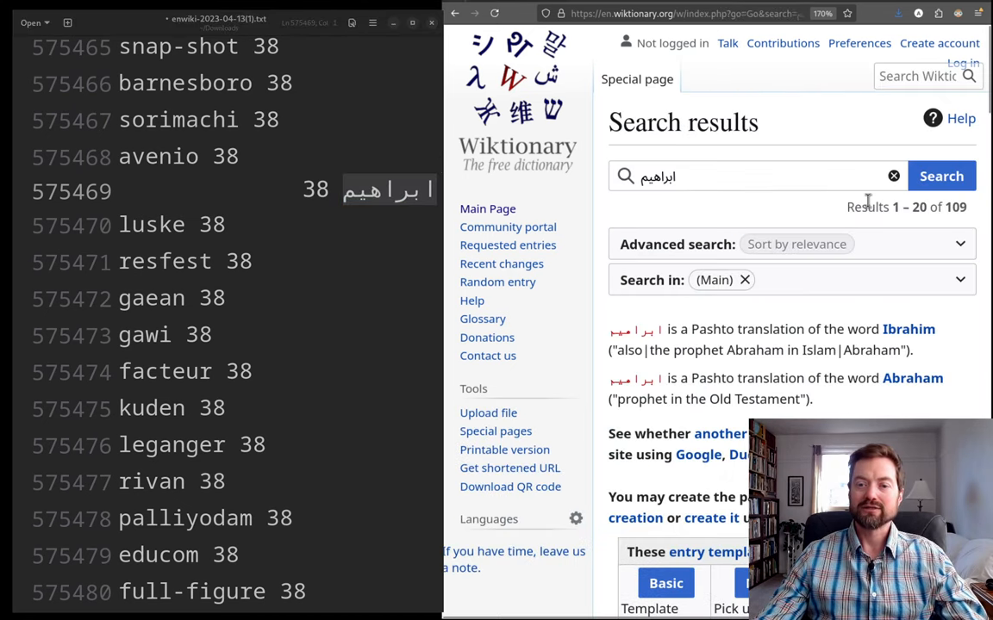
pyautogui.moveTo(868, 326)
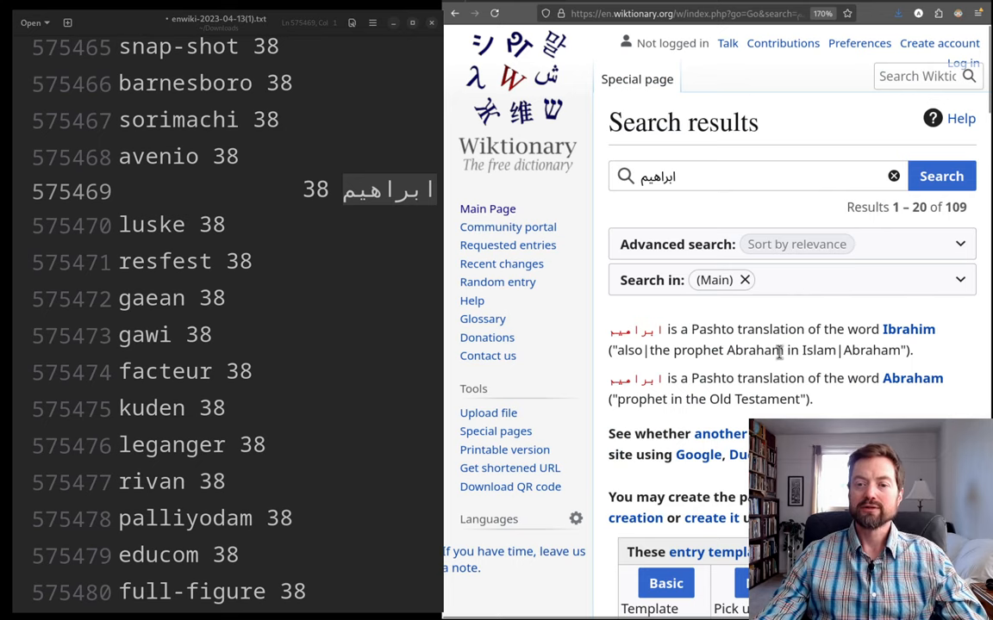
pyautogui.moveTo(978, 336)
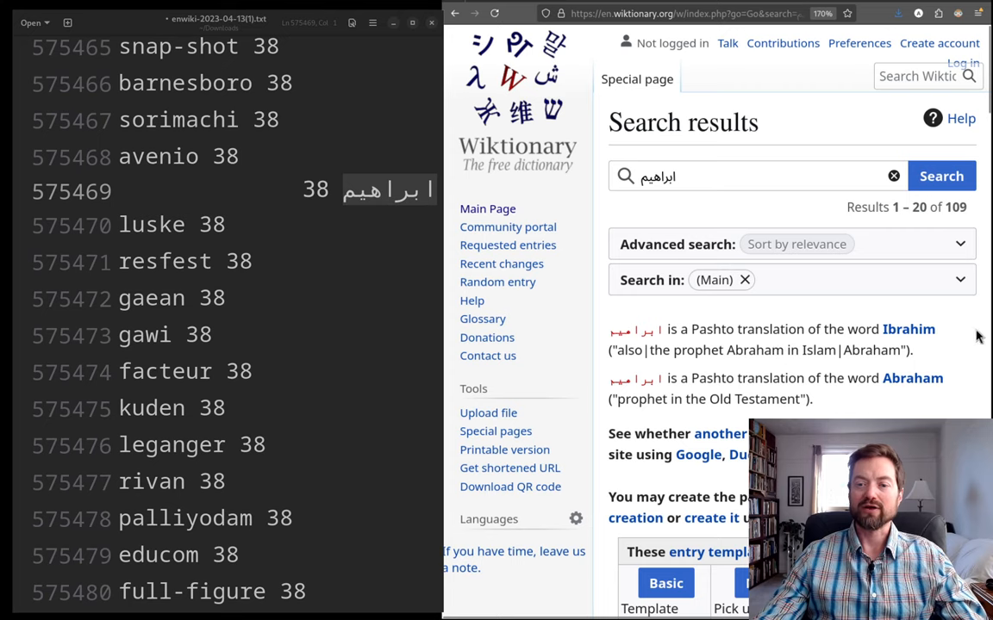
pyautogui.moveTo(920, 354)
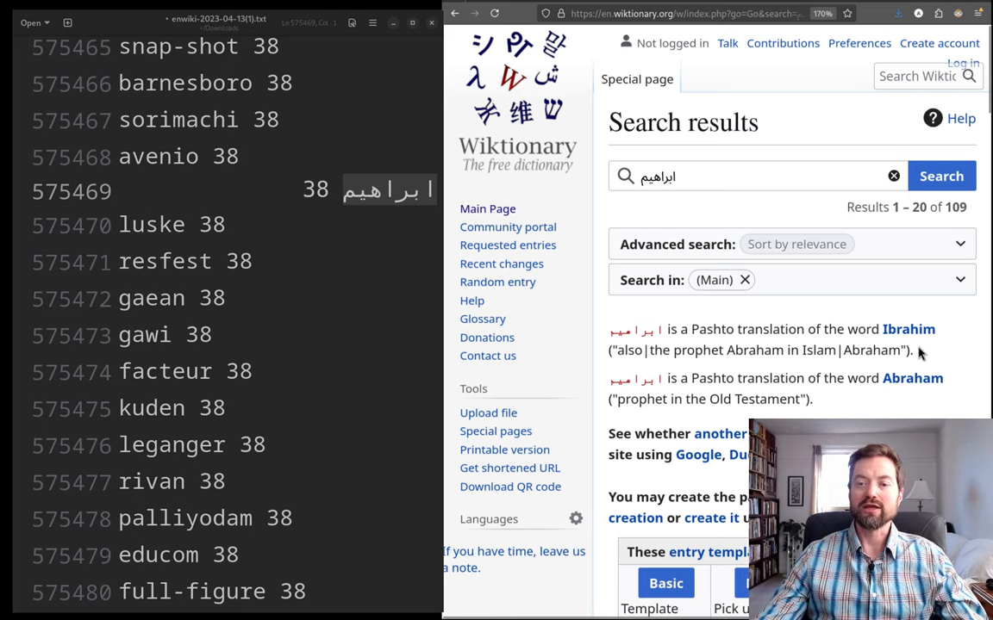
pyautogui.moveTo(138, 222)
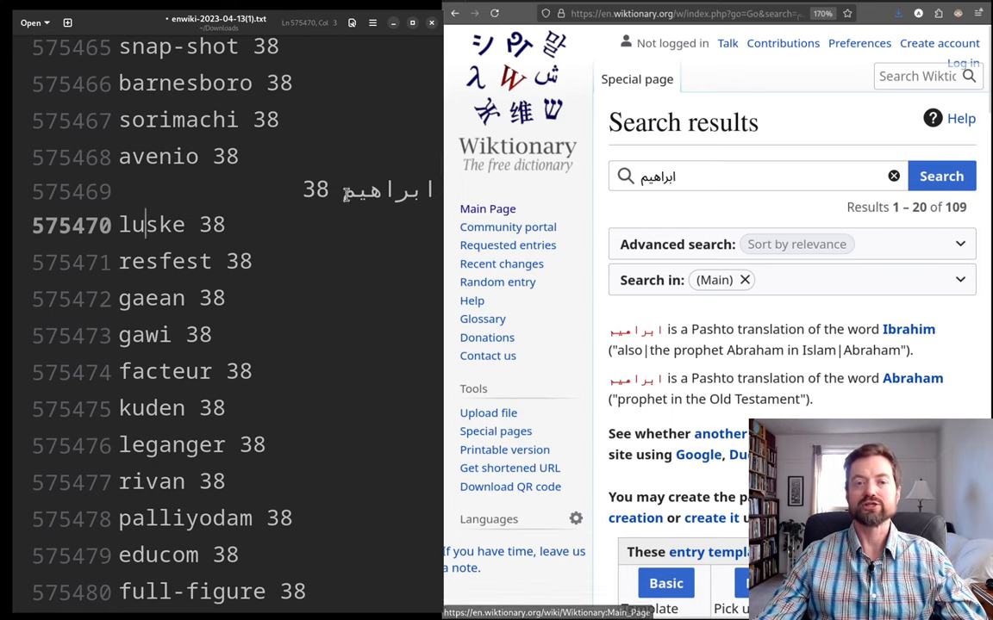
pyautogui.moveTo(225, 329)
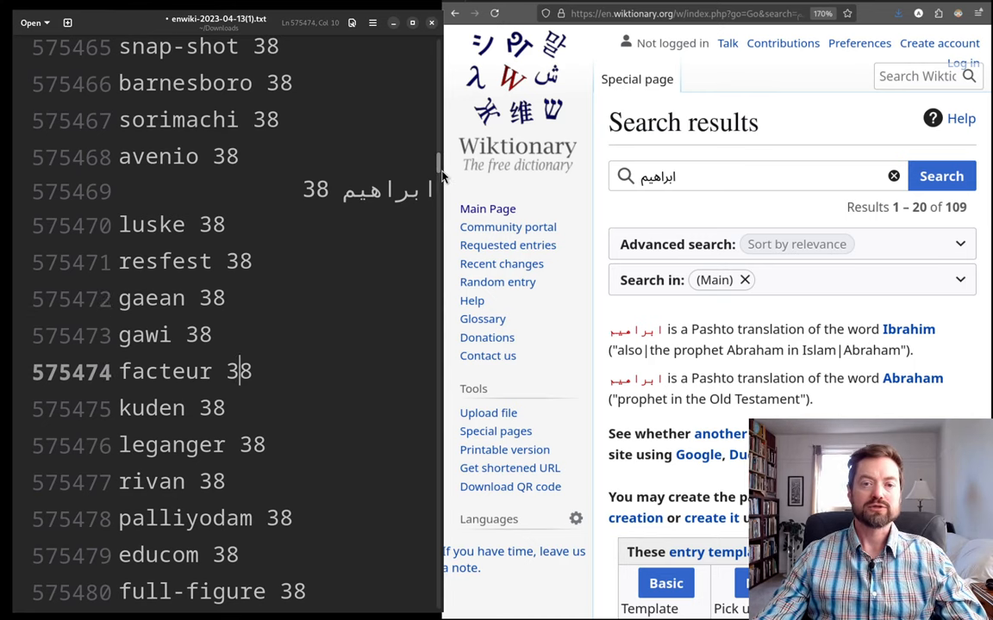
# - Scroll to ranks 749989–750004, 'aroroy' through 'pierre-edouard', each counted 26
pyautogui.scroll(-3)
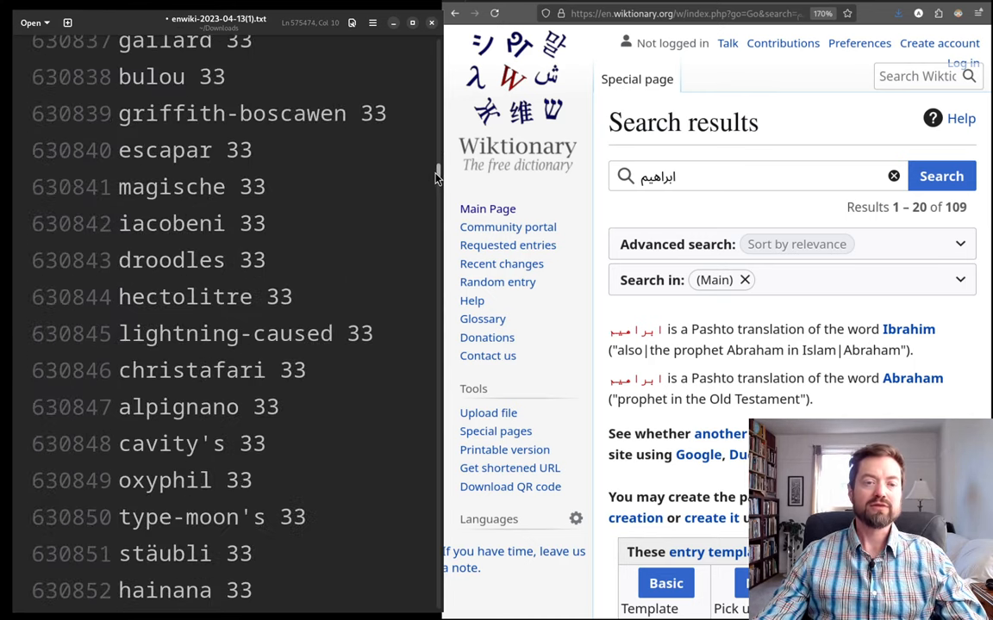
pyautogui.scroll(-3)
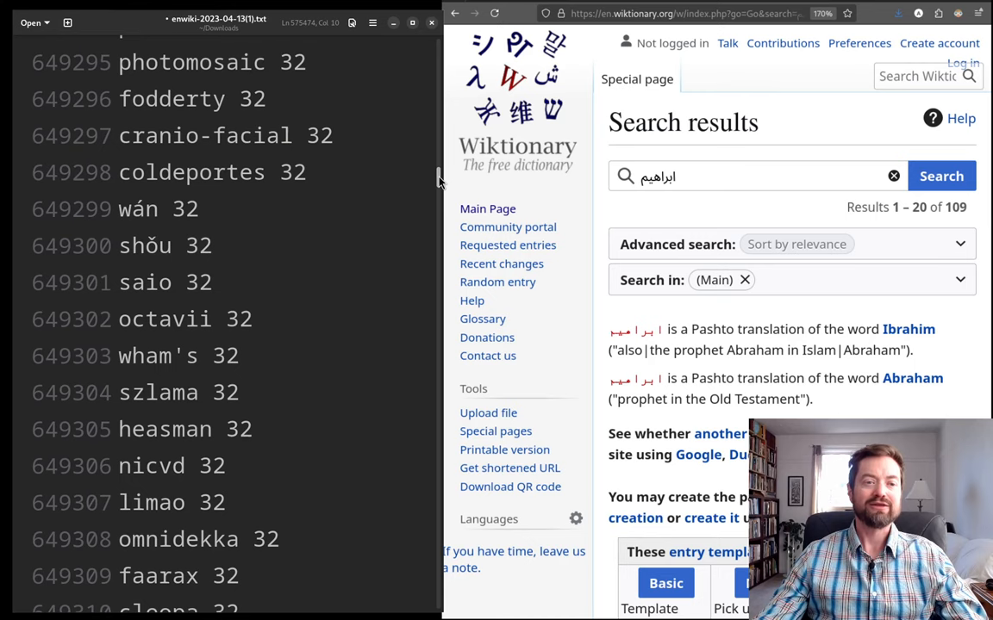
pyautogui.scroll(-3)
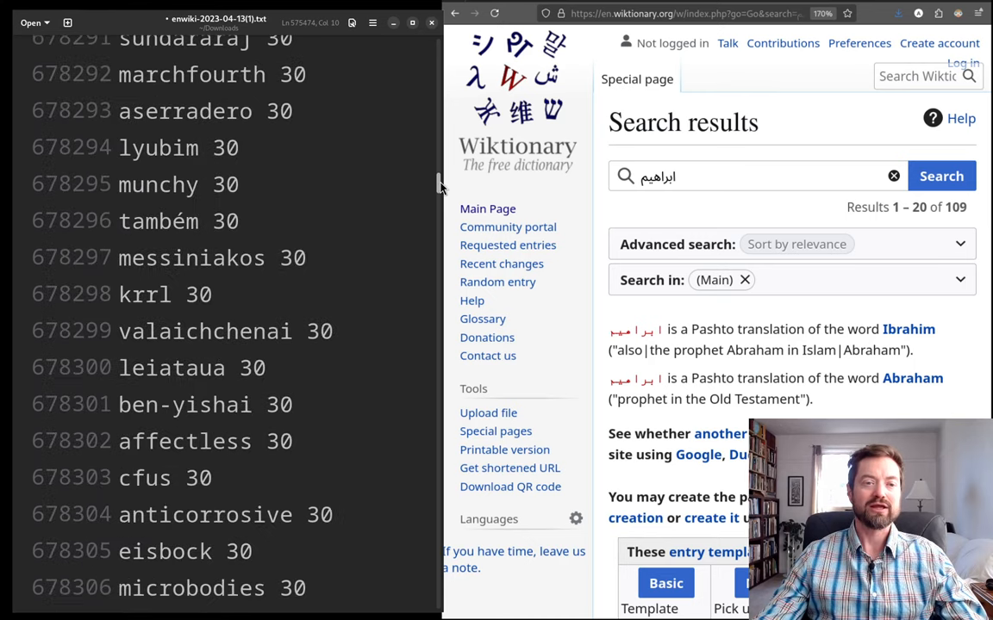
pyautogui.scroll(-3)
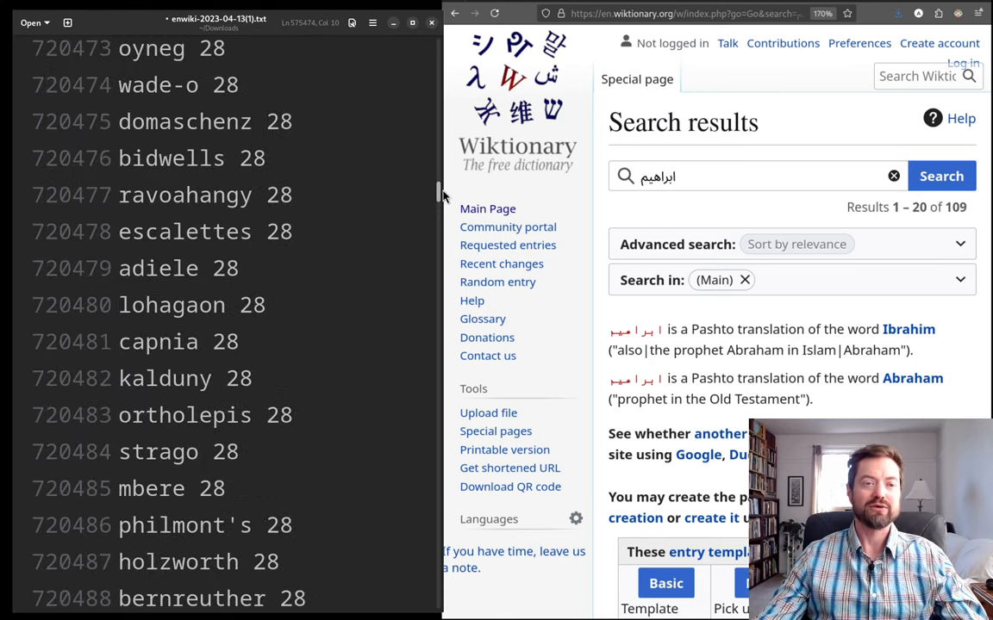
pyautogui.scroll(-3)
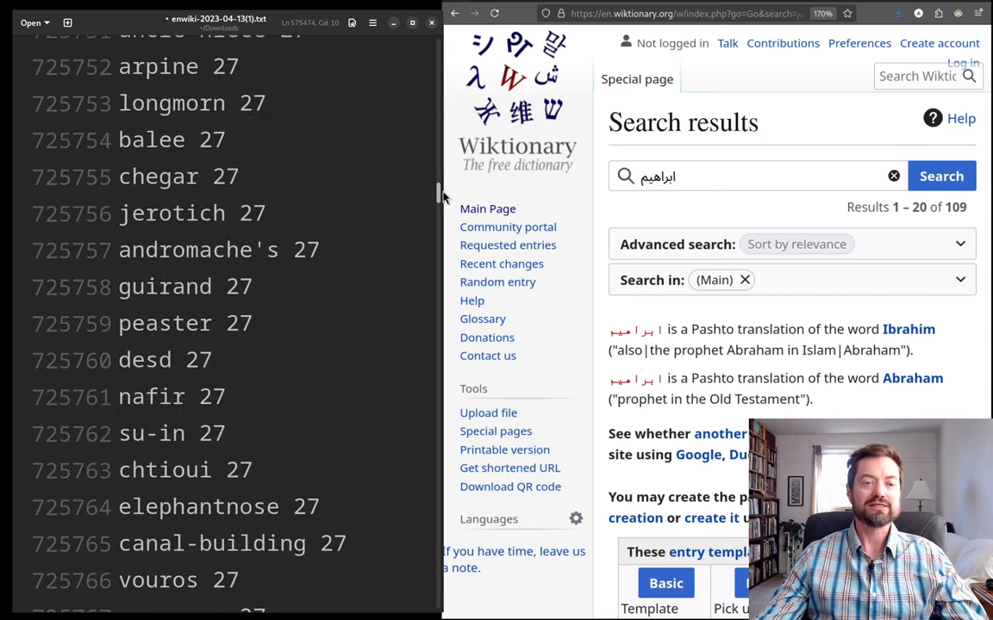
pyautogui.scroll(-3)
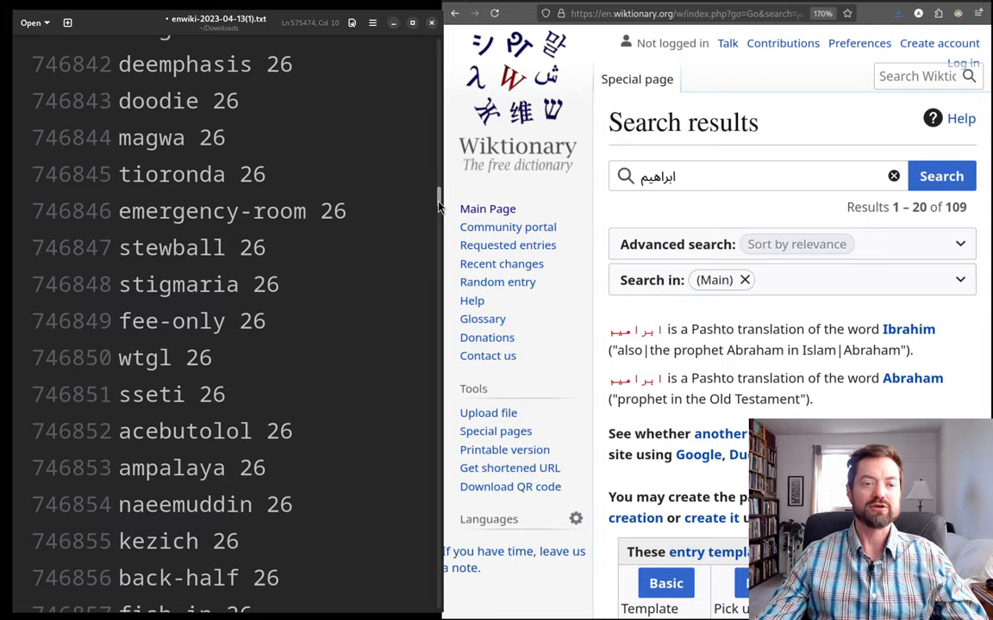
pyautogui.scroll(-3)
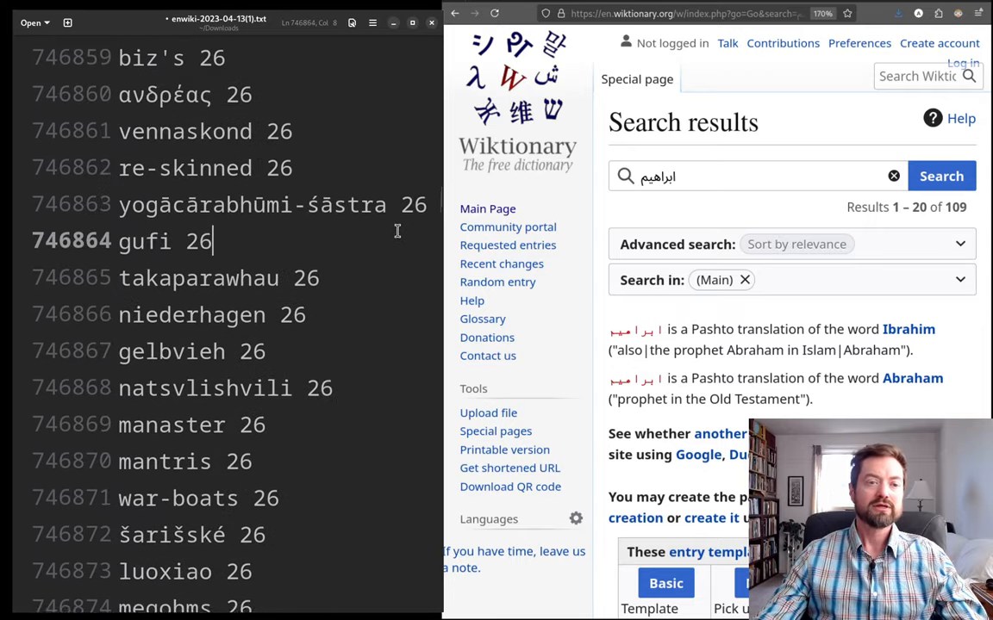
pyautogui.scroll(-3)
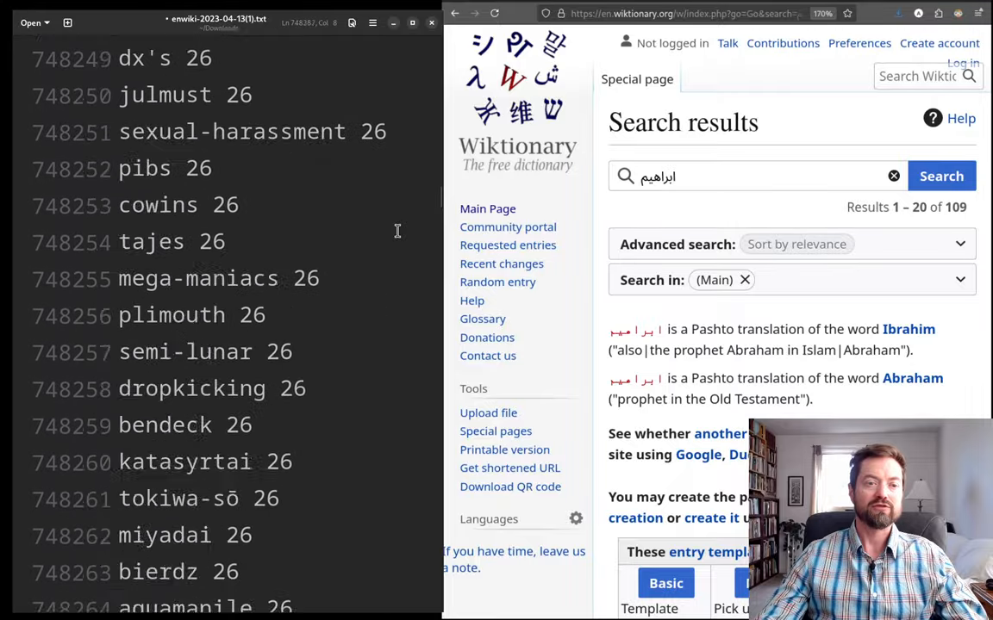
pyautogui.scroll(-3)
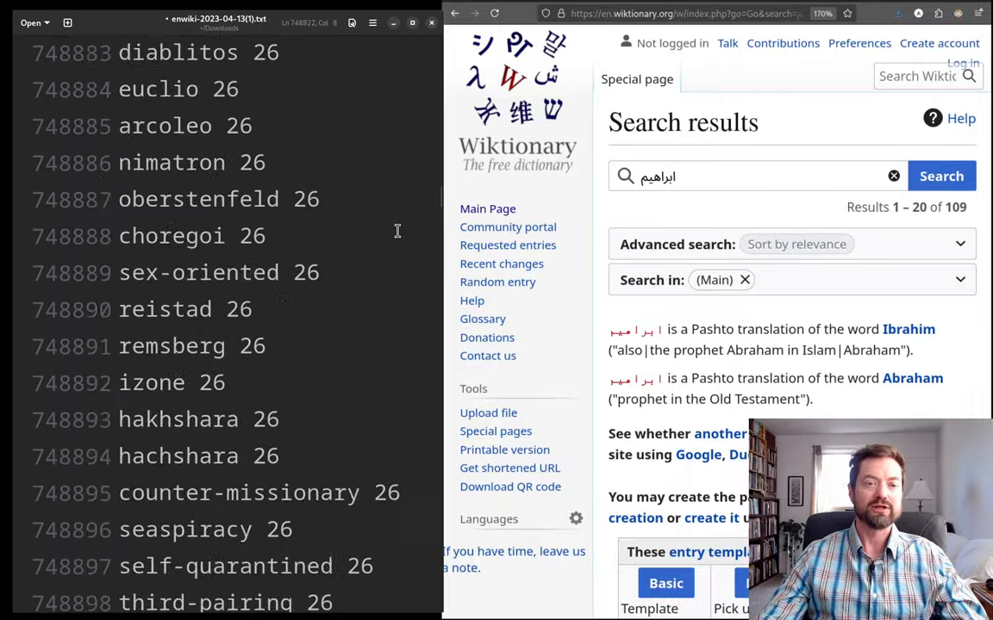
pyautogui.scroll(-3)
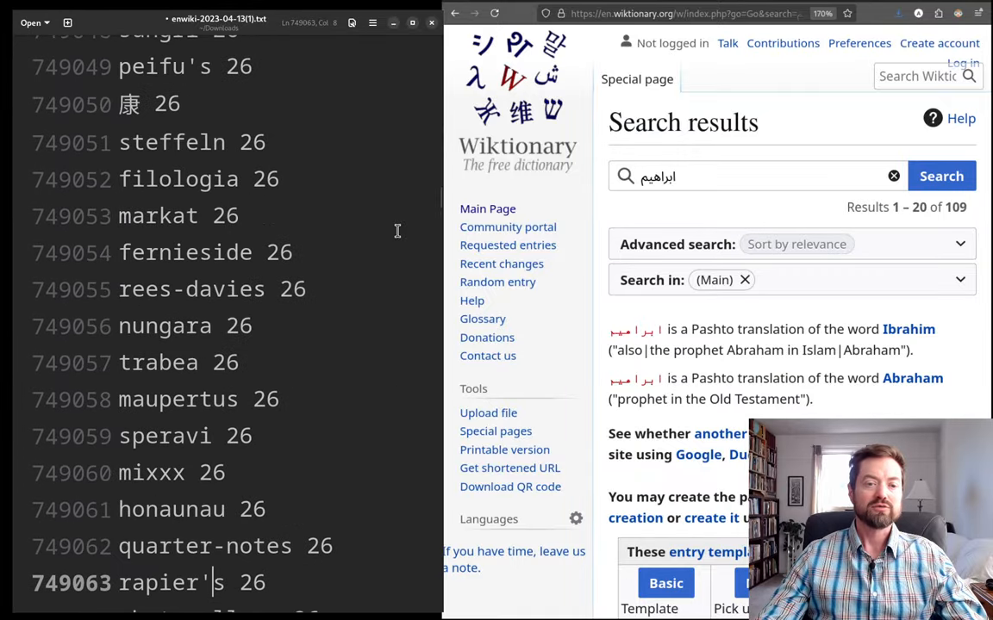
pyautogui.scroll(-3)
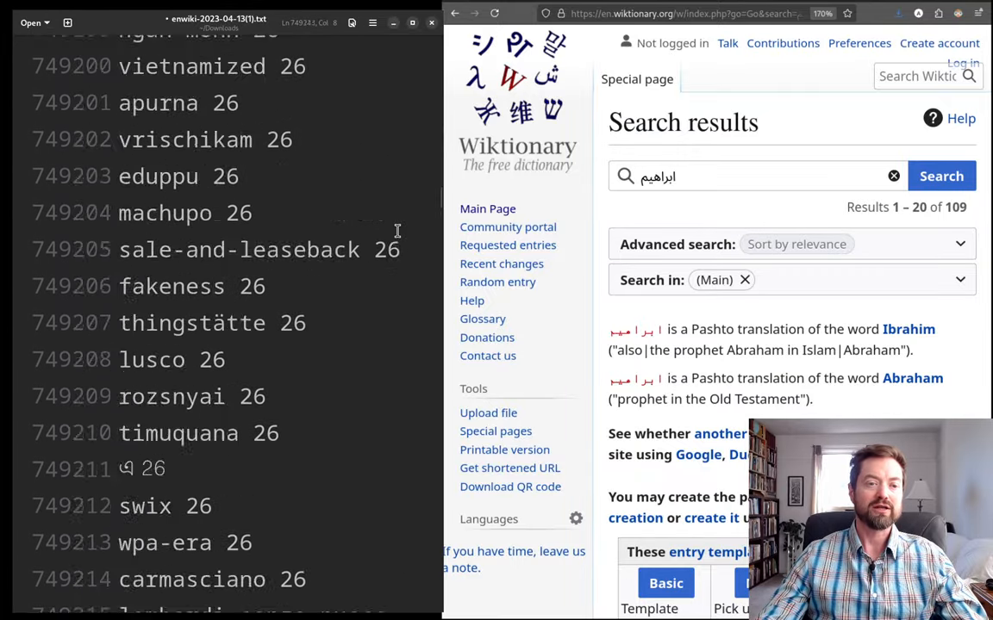
pyautogui.scroll(-3)
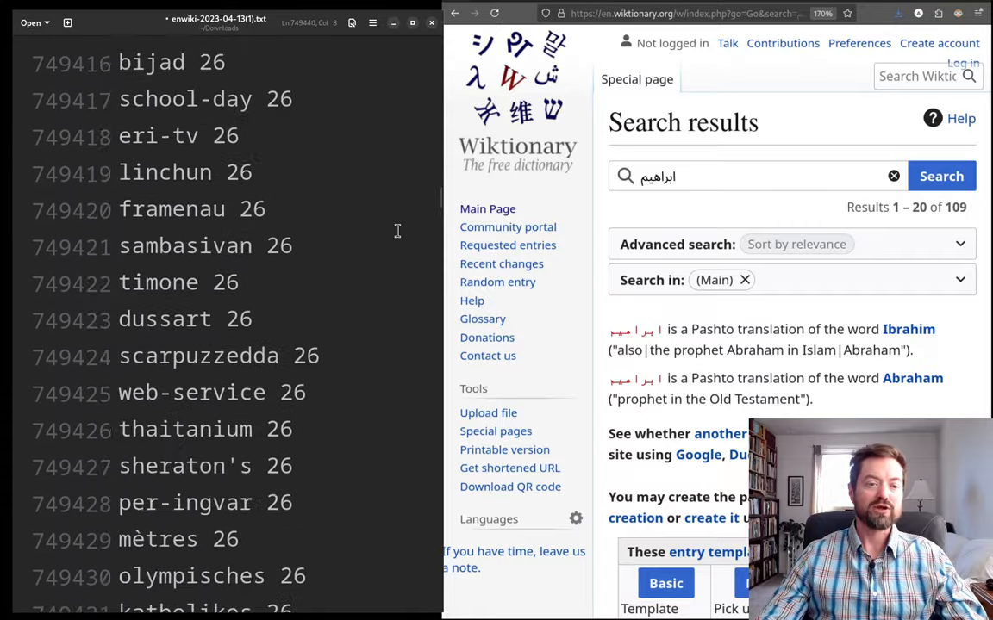
pyautogui.scroll(-3)
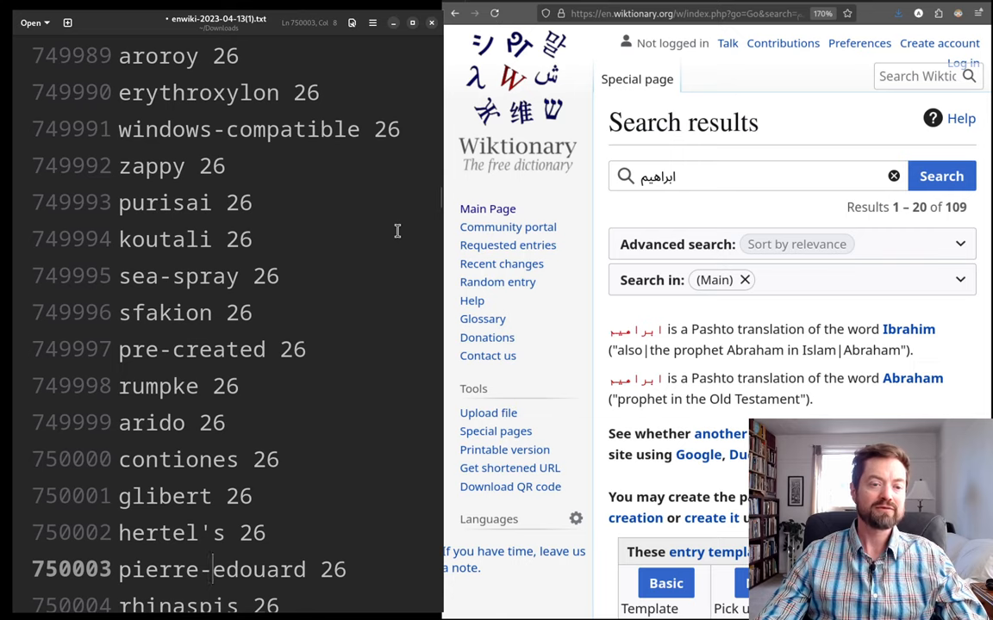
# - Search Wiktionary for 'contiones', the rank-750000 word, reaching the Latin entry 'cōntiō'
pyautogui.doubleClick(178, 460)
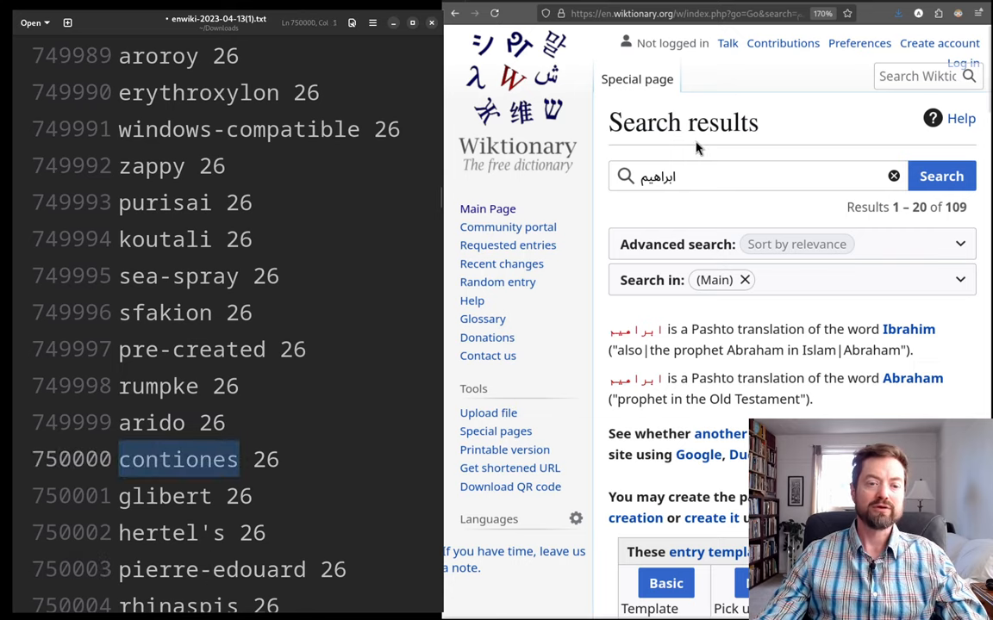
pyautogui.write('contiones')
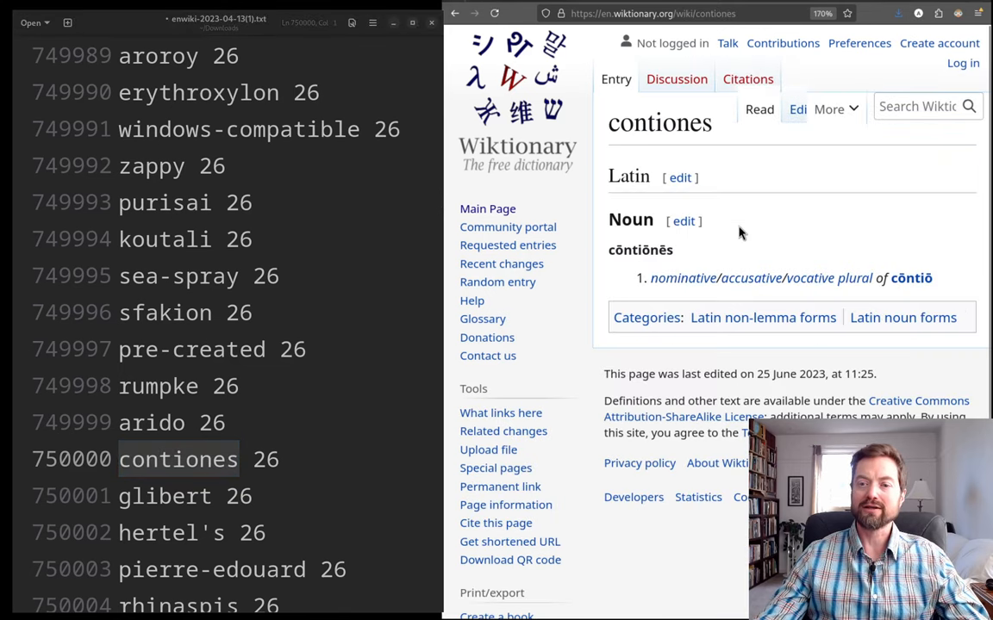
pyautogui.click(911, 278)
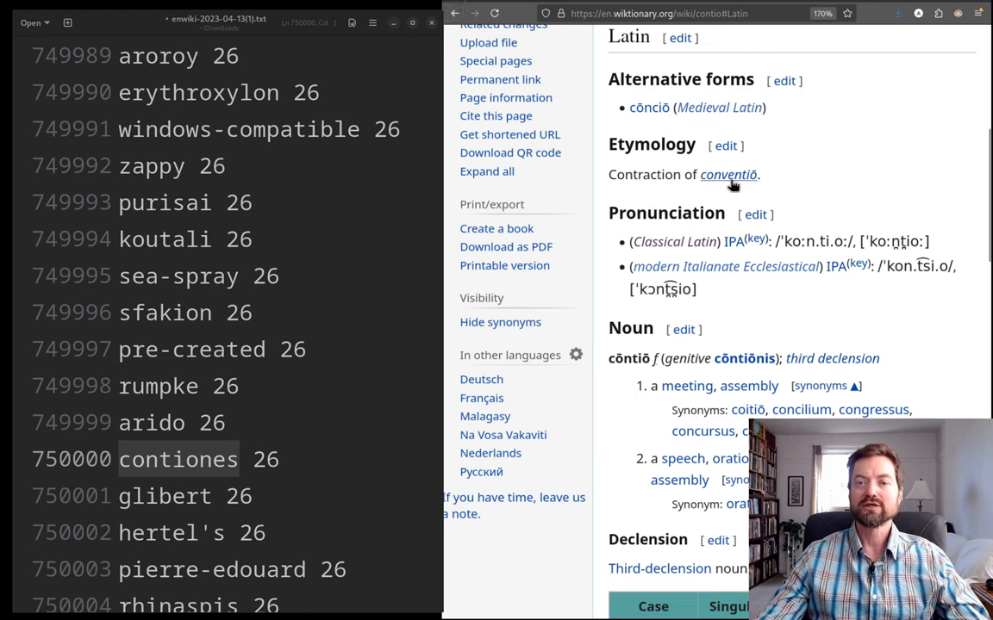
pyautogui.moveTo(784, 179)
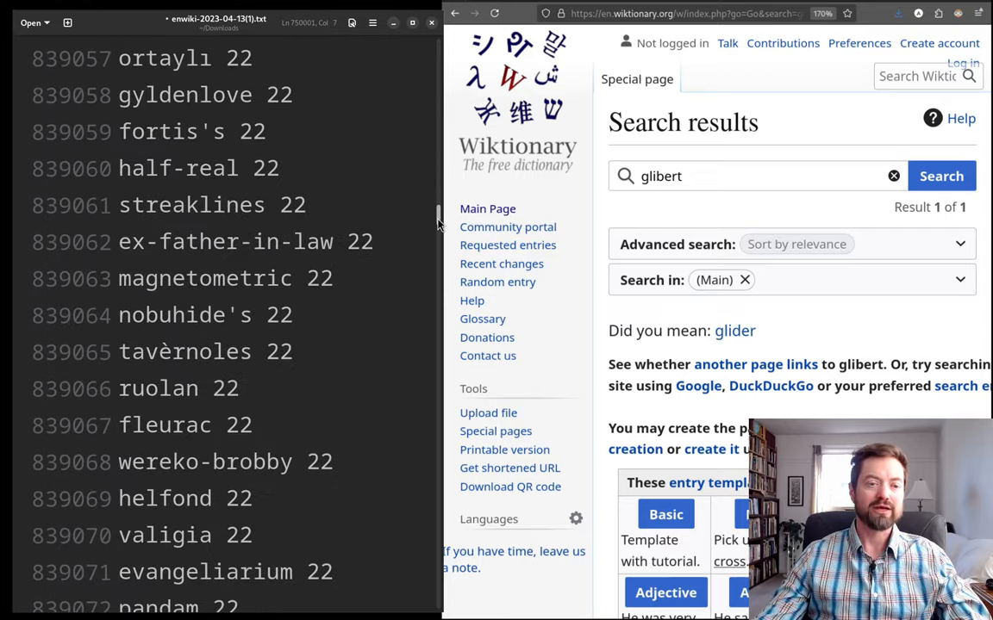
# - Scroll the word list down until line 1000000, 'smārde' with count 17, is visible
pyautogui.scroll(-3)
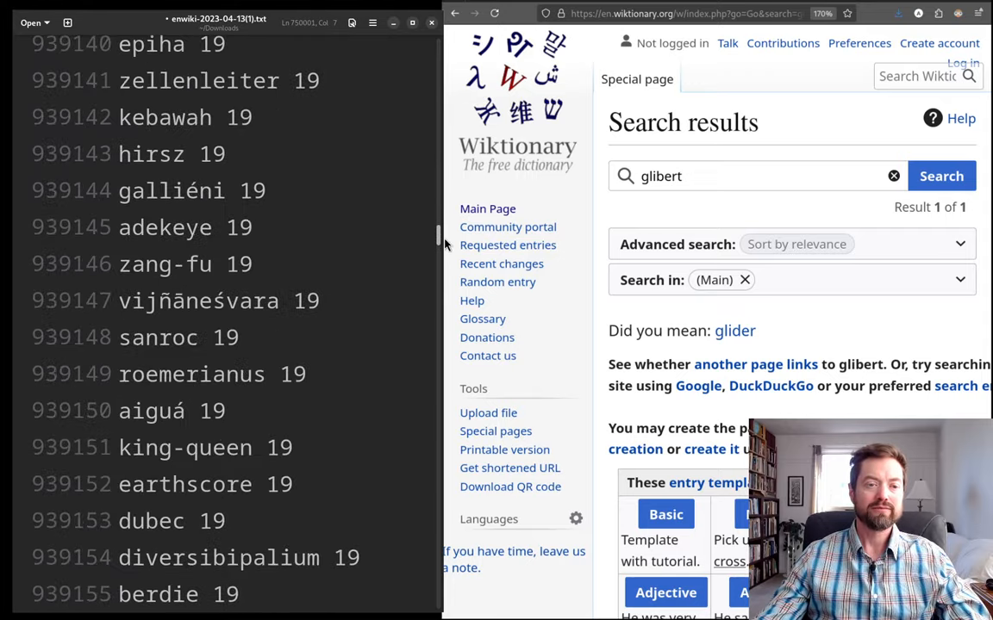
pyautogui.scroll(-3)
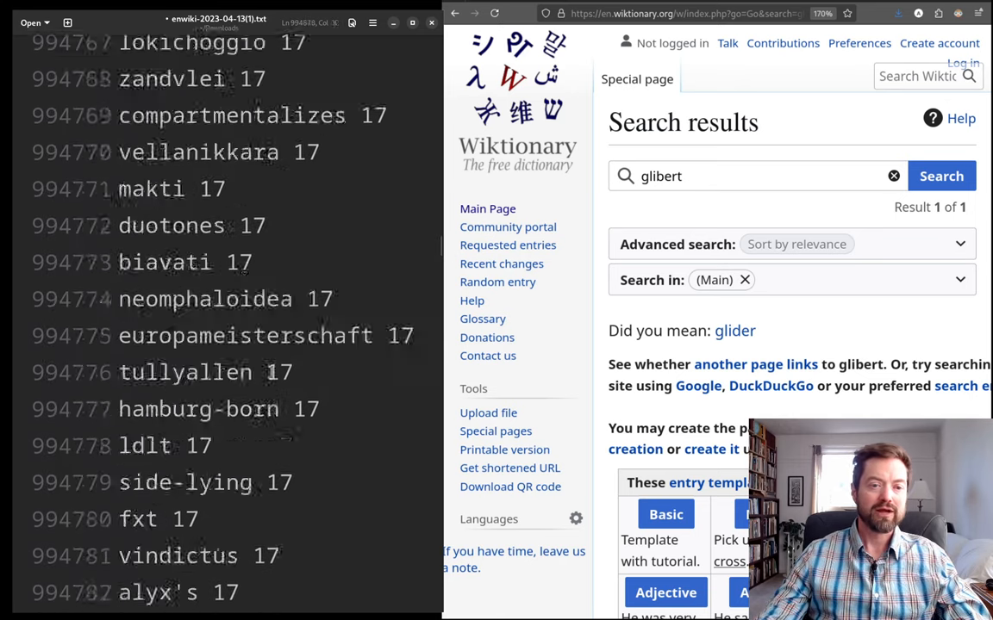
pyautogui.scroll(-3)
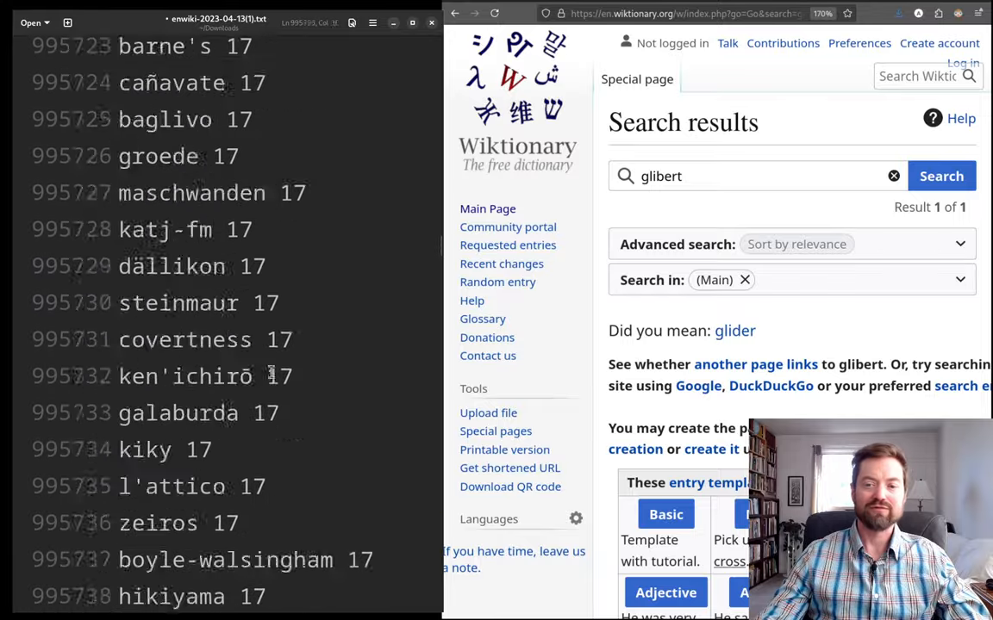
pyautogui.scroll(-3)
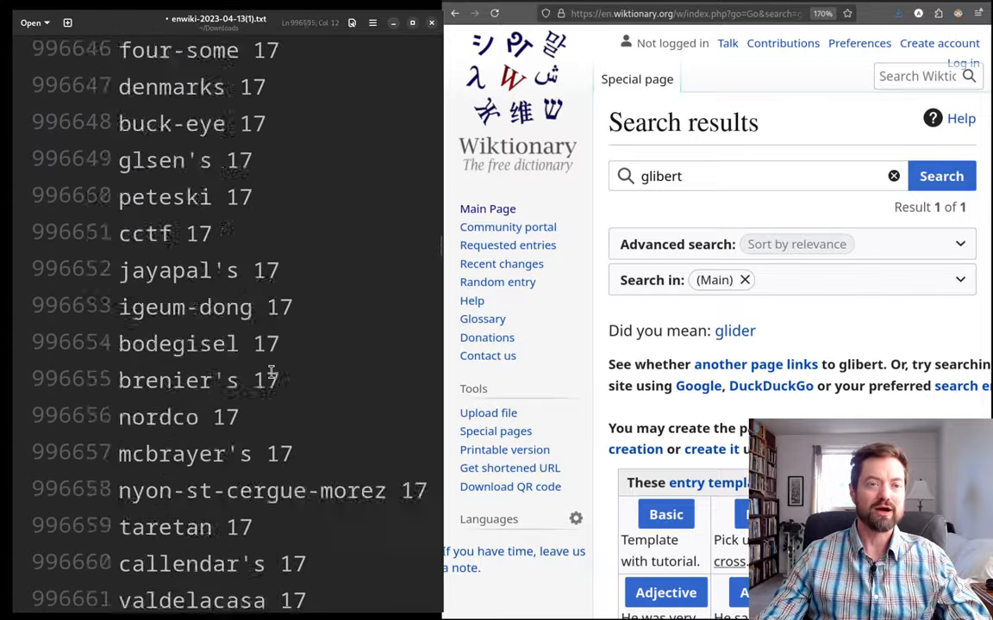
pyautogui.scroll(-3)
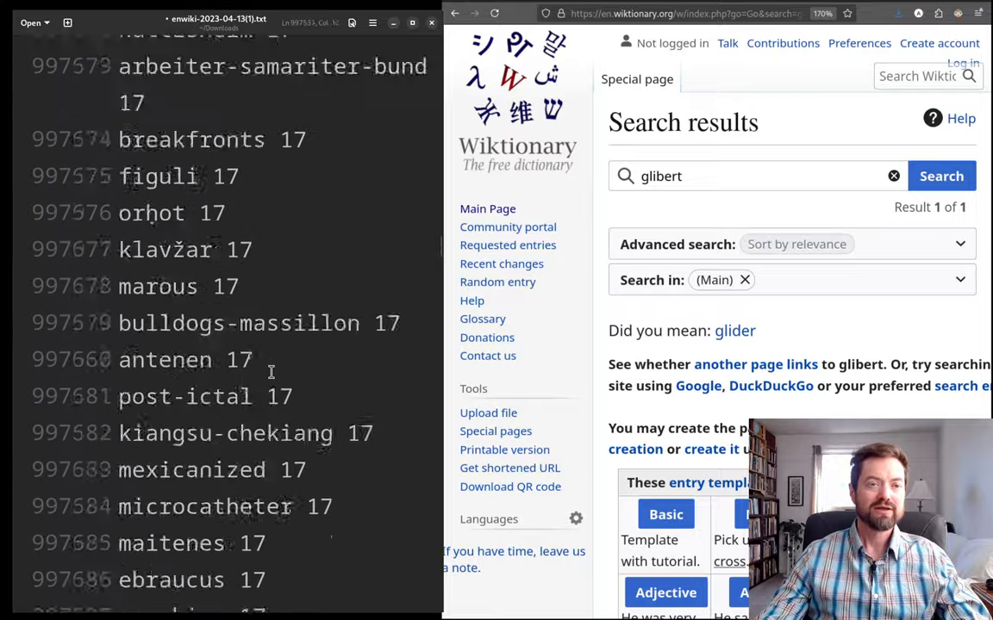
pyautogui.scroll(-3)
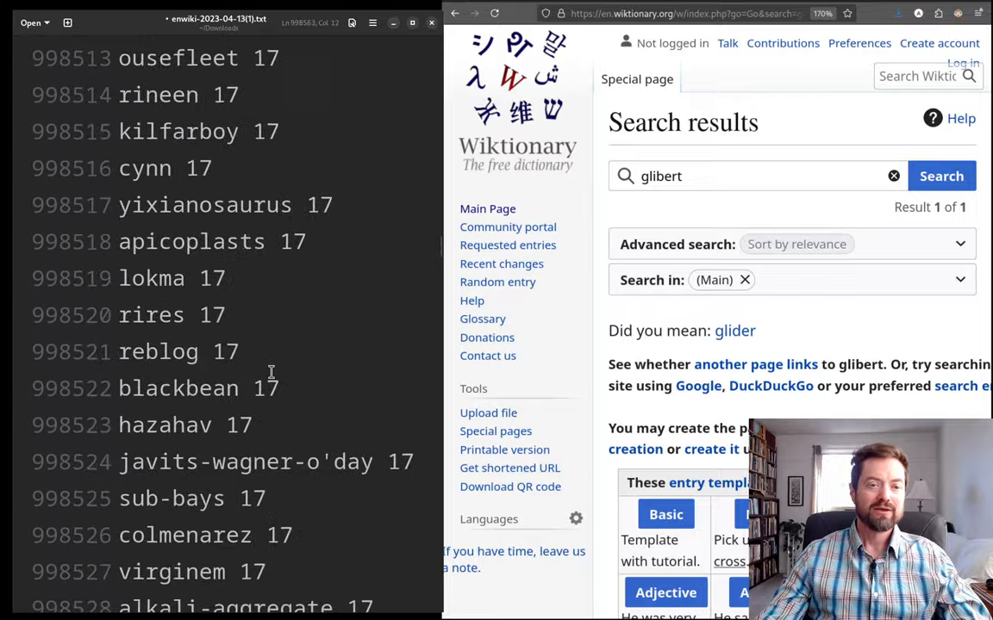
pyautogui.scroll(-3)
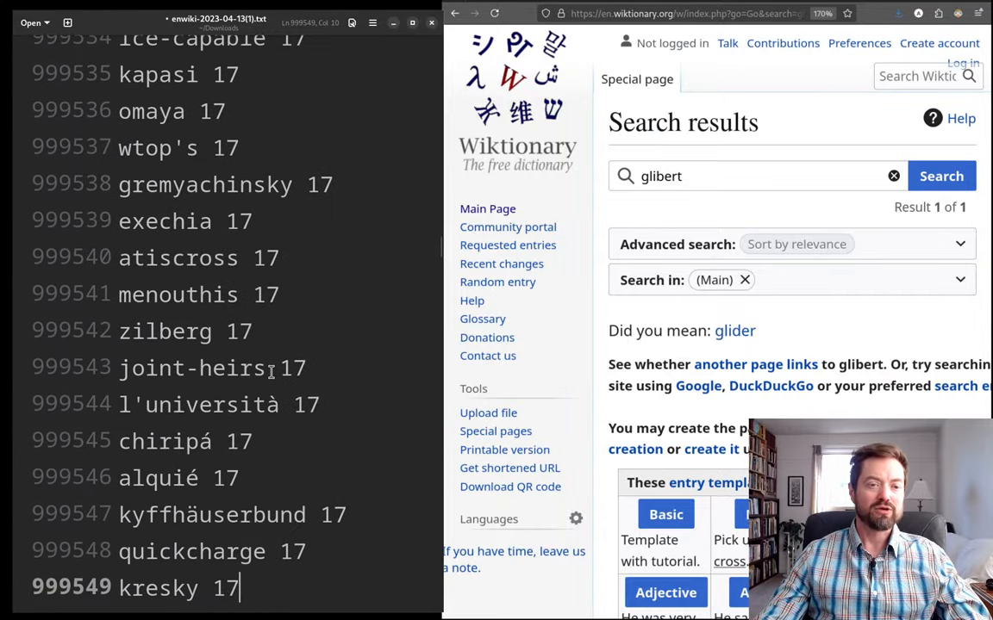
pyautogui.scroll(-3)
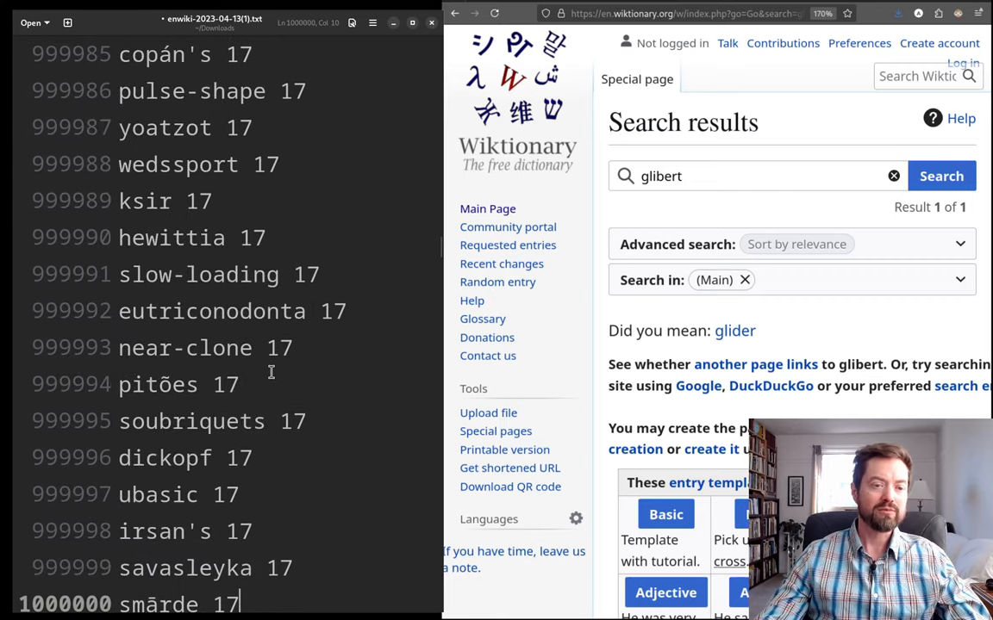
pyautogui.scroll(-3)
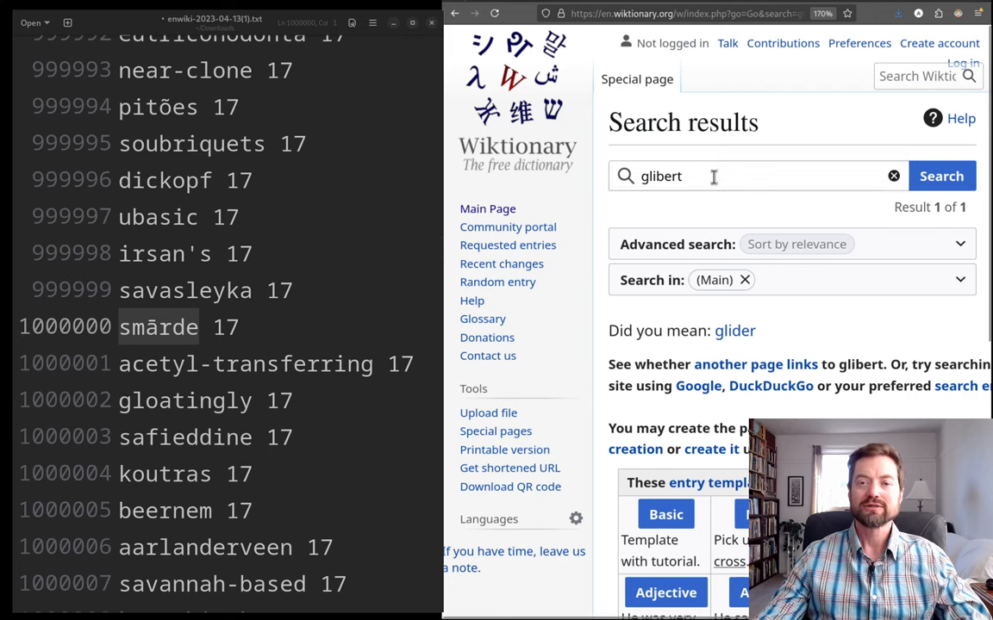
# - Replace 'glibert' with 'smārde' in Wiktionary search and scroll to the Romanian 'smârd' result
pyautogui.click(940, 176)
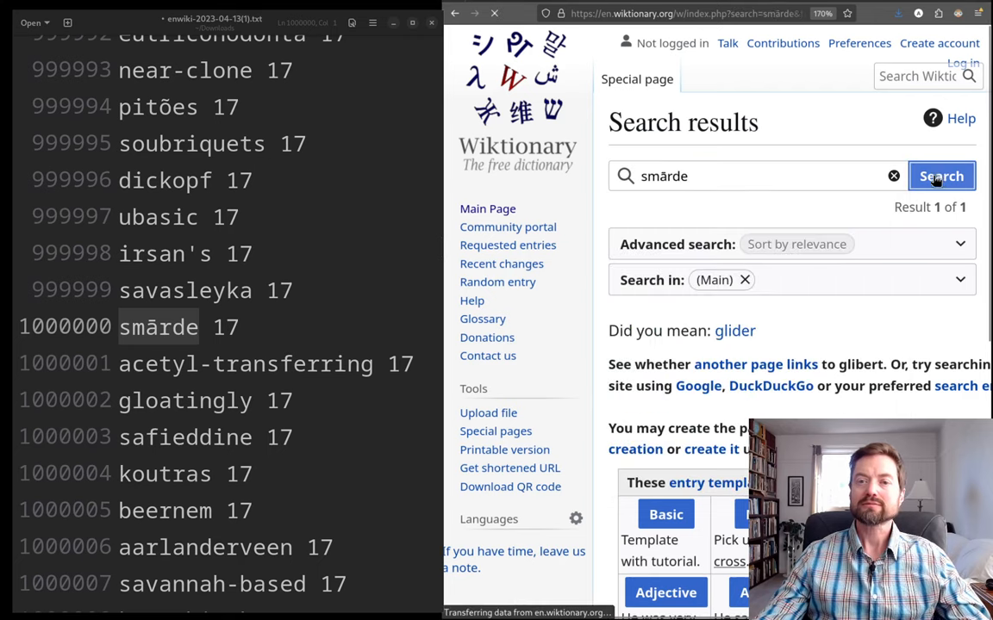
pyautogui.click(941, 175)
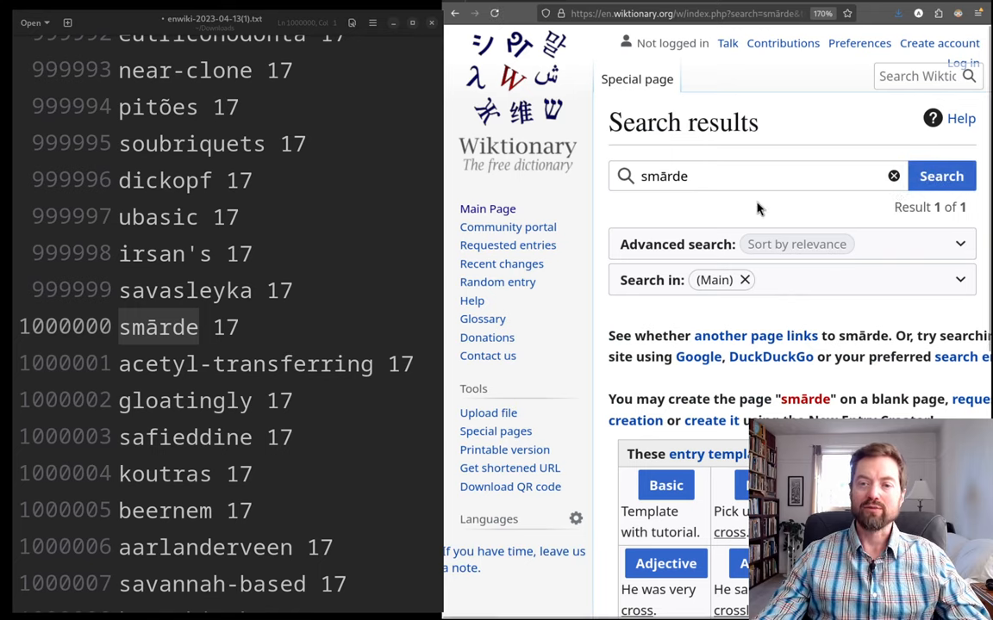
pyautogui.scroll(-3)
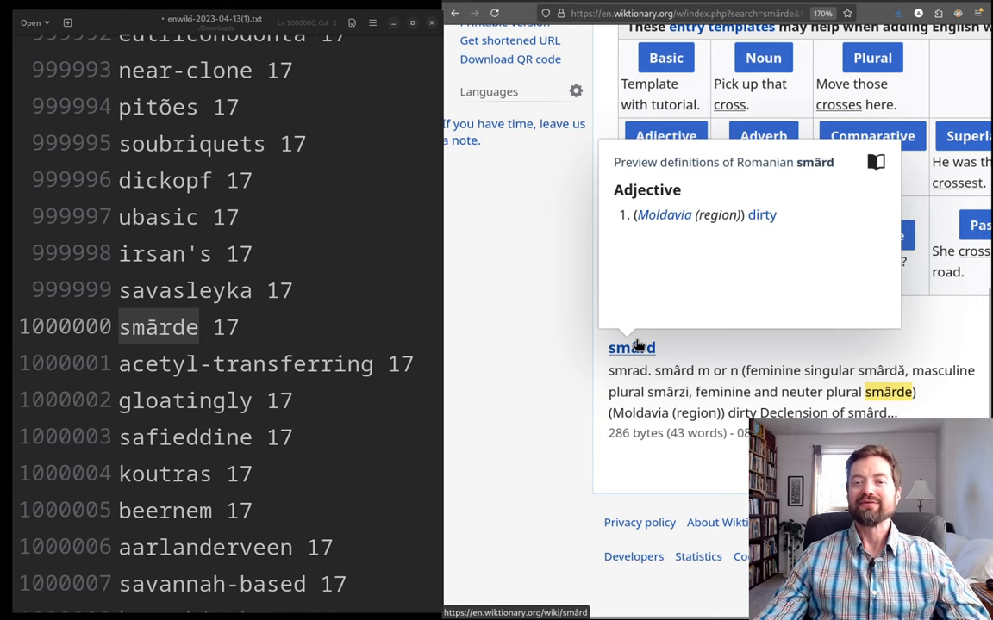
pyautogui.moveTo(642, 358)
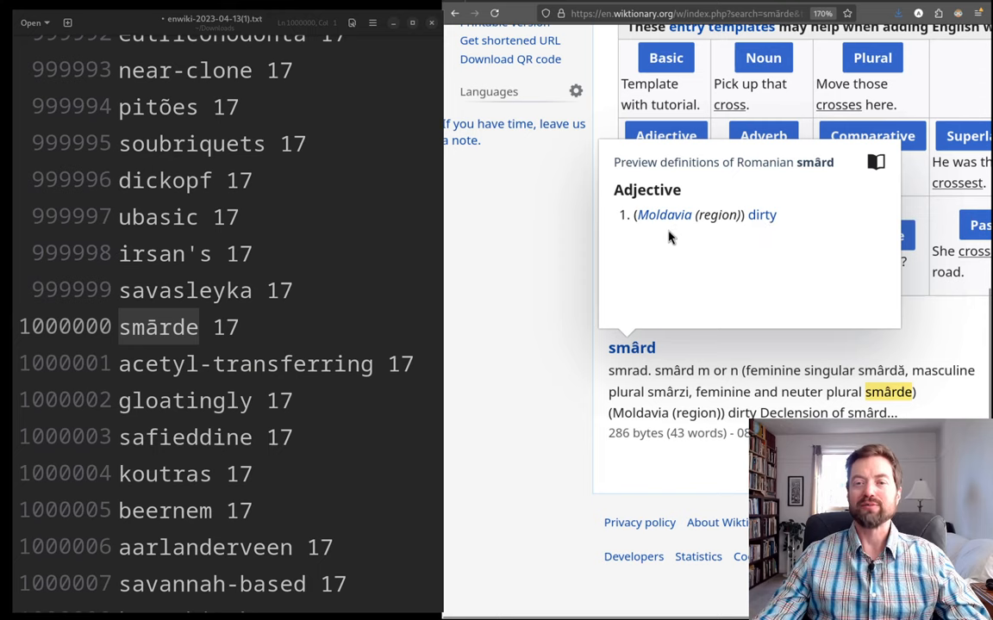
pyautogui.moveTo(766, 165)
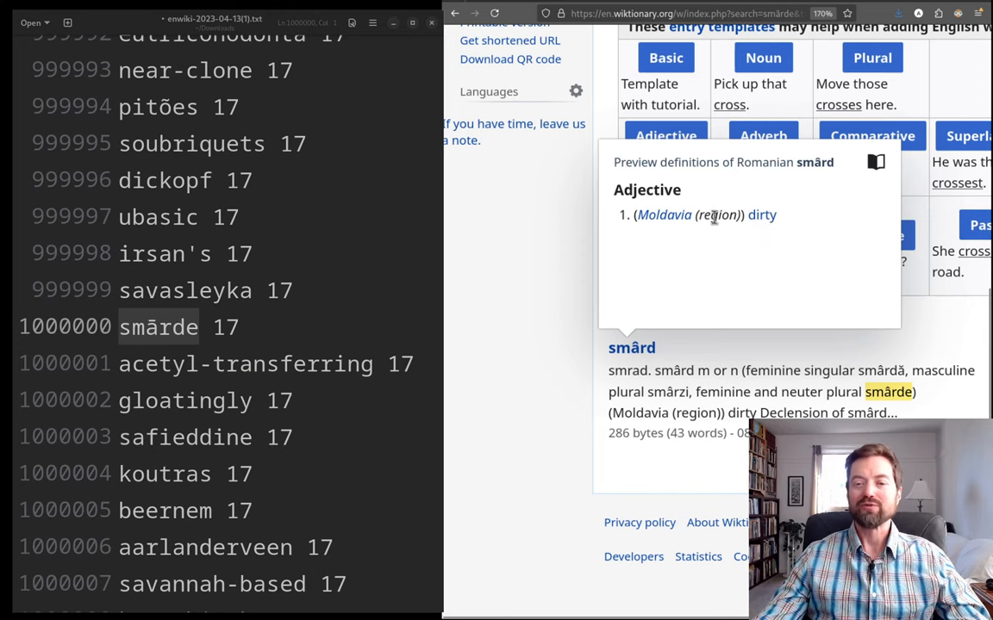
pyautogui.moveTo(708, 347)
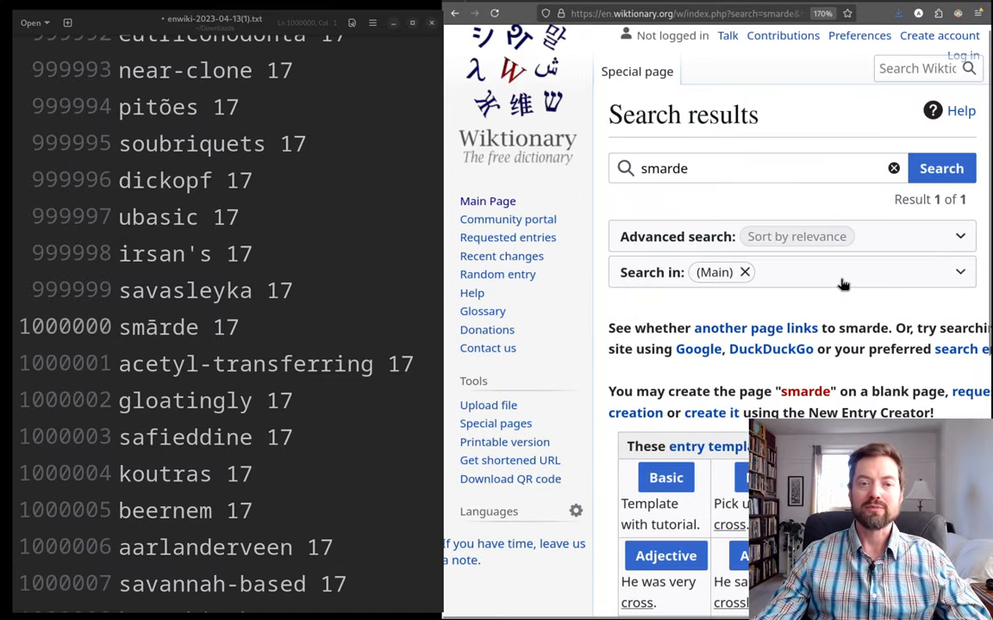
pyautogui.moveTo(872, 370)
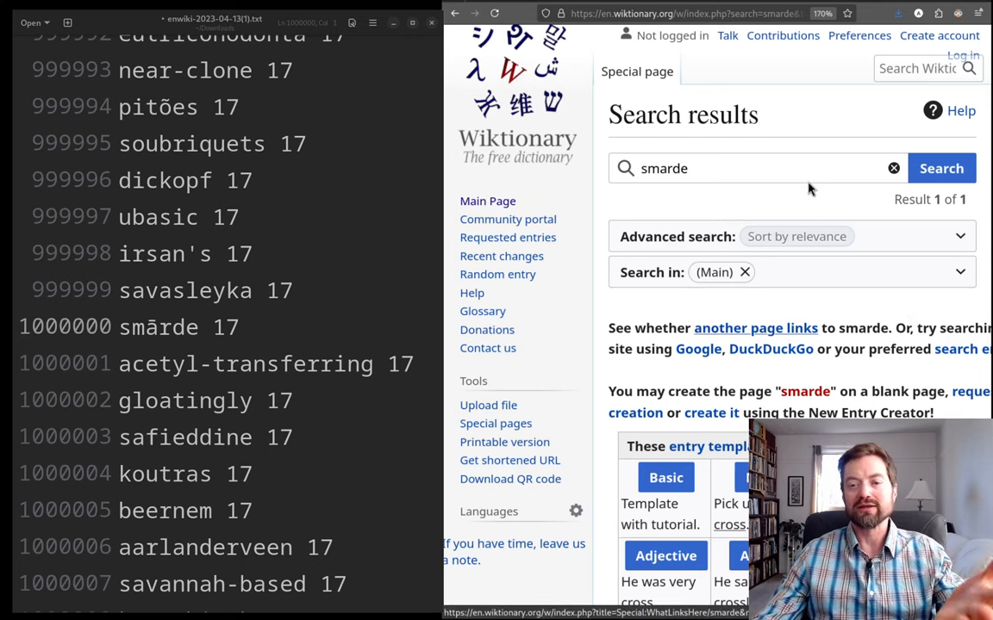
pyautogui.moveTo(769, 213)
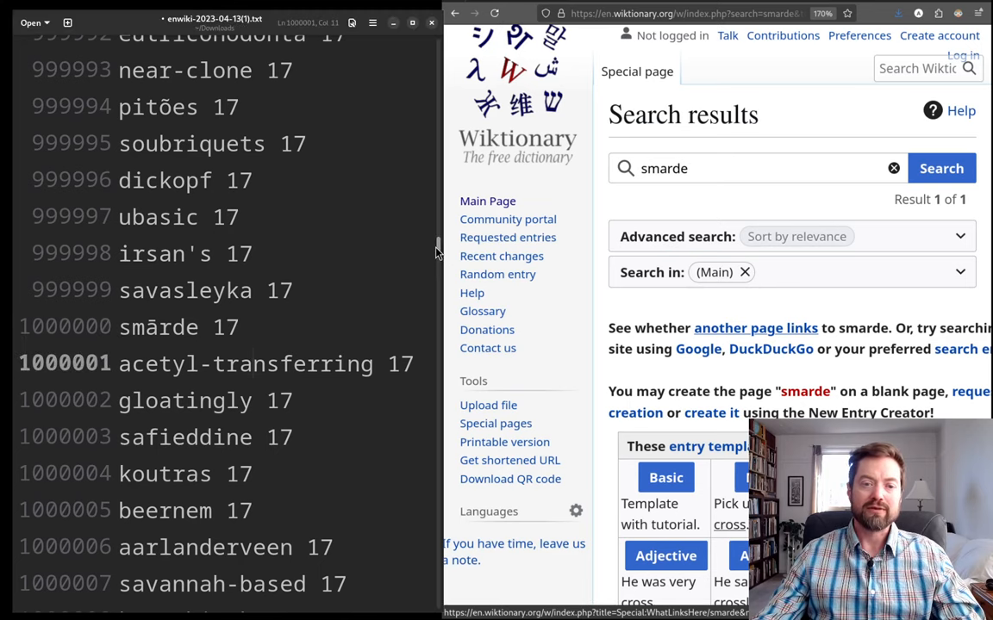
# - Scroll the list to about rank 1250000, showing 'commix' through 'schemming' (count 12)
pyautogui.scroll(-3)
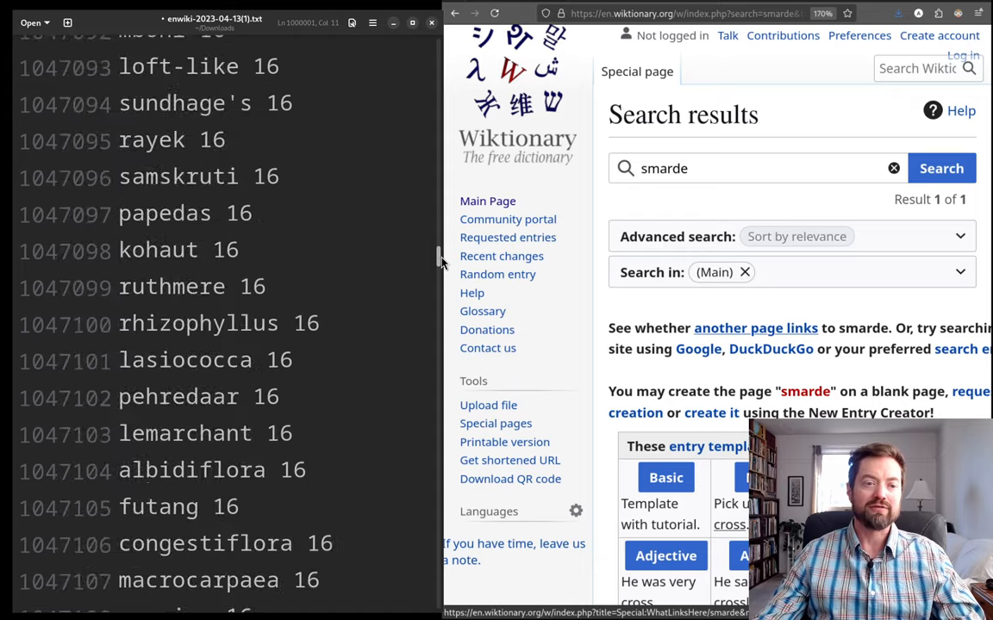
pyautogui.scroll(-3)
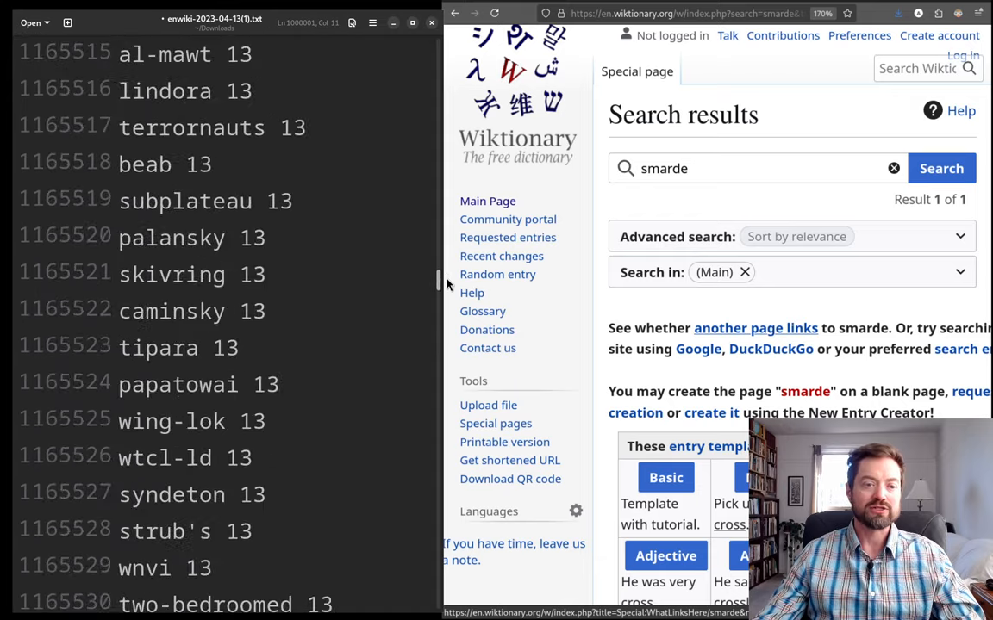
pyautogui.scroll(-3)
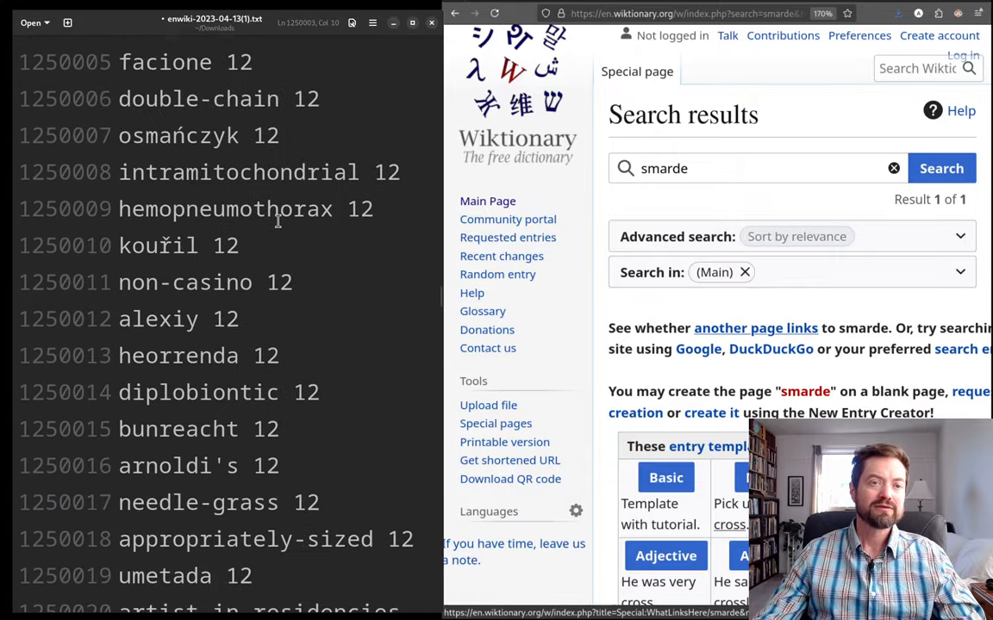
pyautogui.scroll(3)
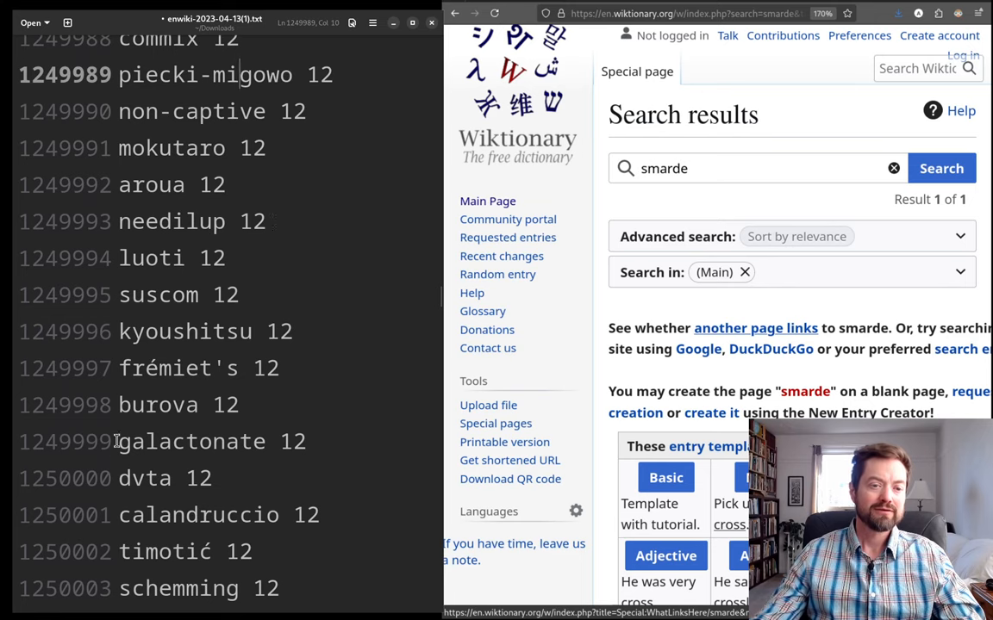
# - Search Wiktionary for 'dvta', the rank-1250000 word, which returns no matches
pyautogui.doubleClick(145, 478)
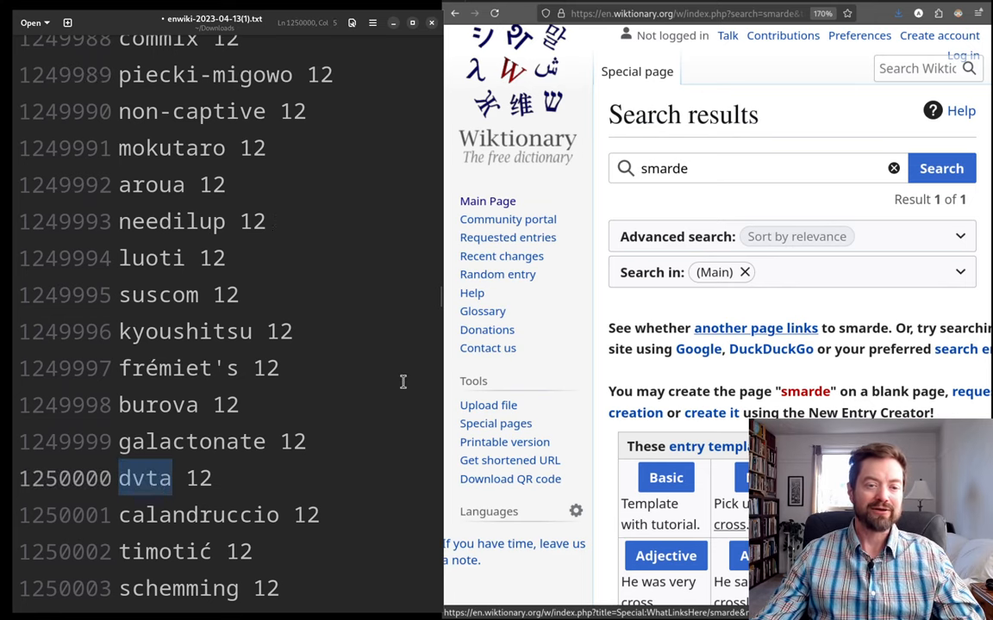
pyautogui.write('dvta')
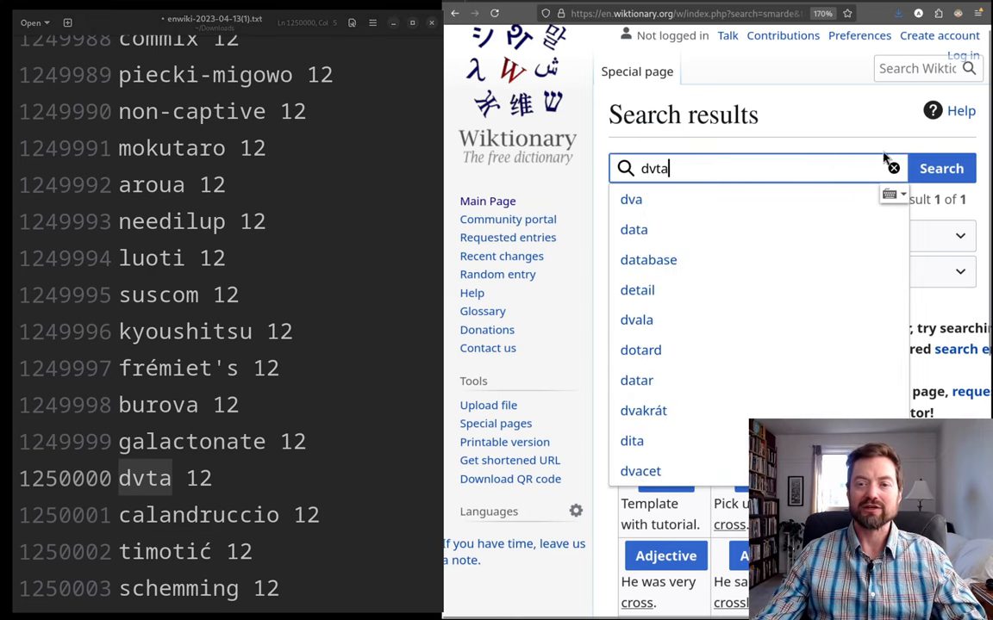
pyautogui.click(940, 168)
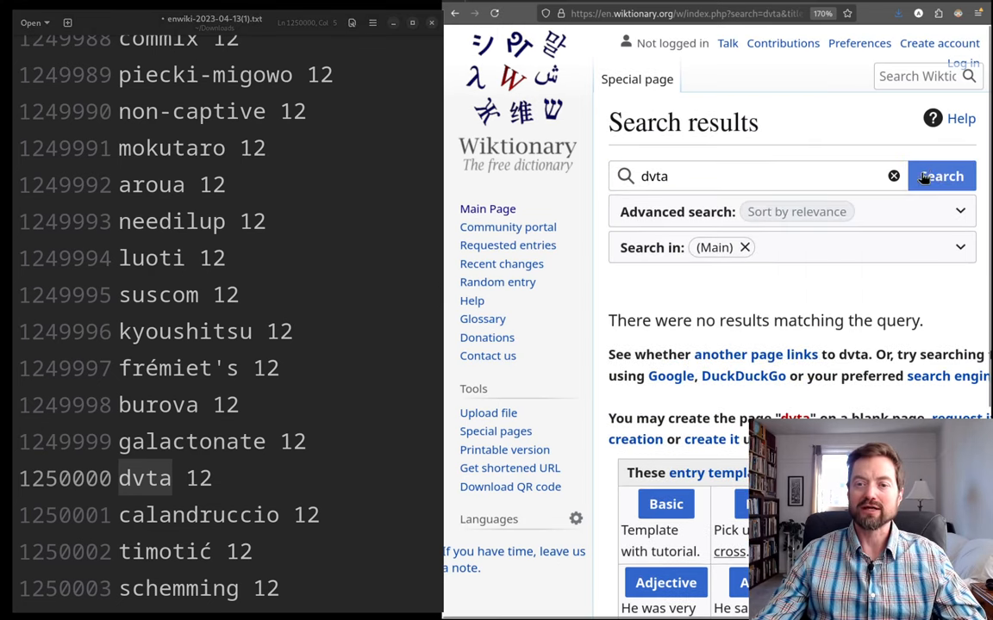
pyautogui.scroll(-3)
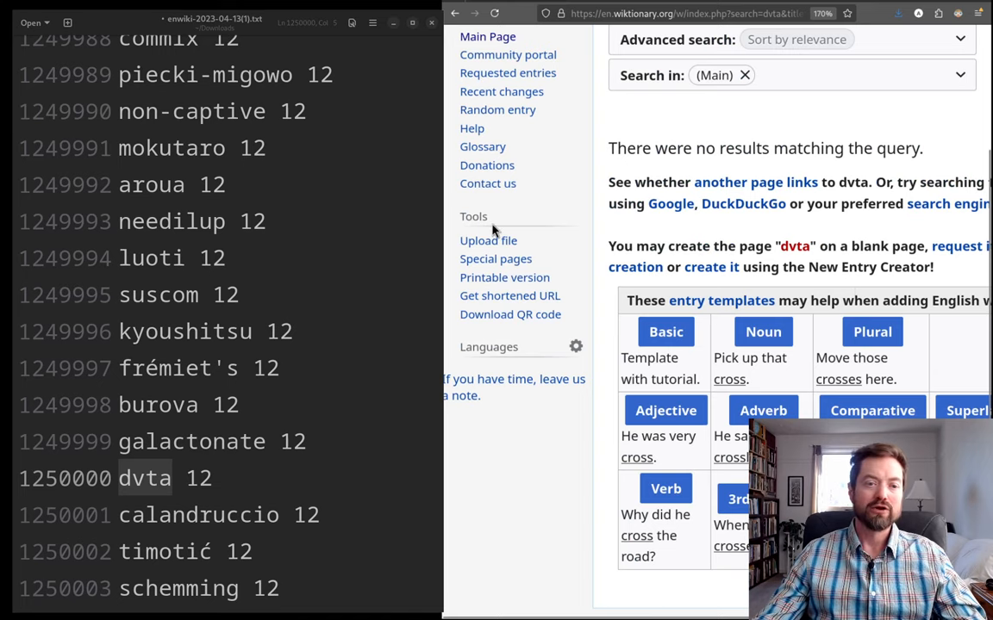
# - Search Wiktionary for the next word, 'calandruccio', which also returns no matches
pyautogui.doubleClick(199, 514)
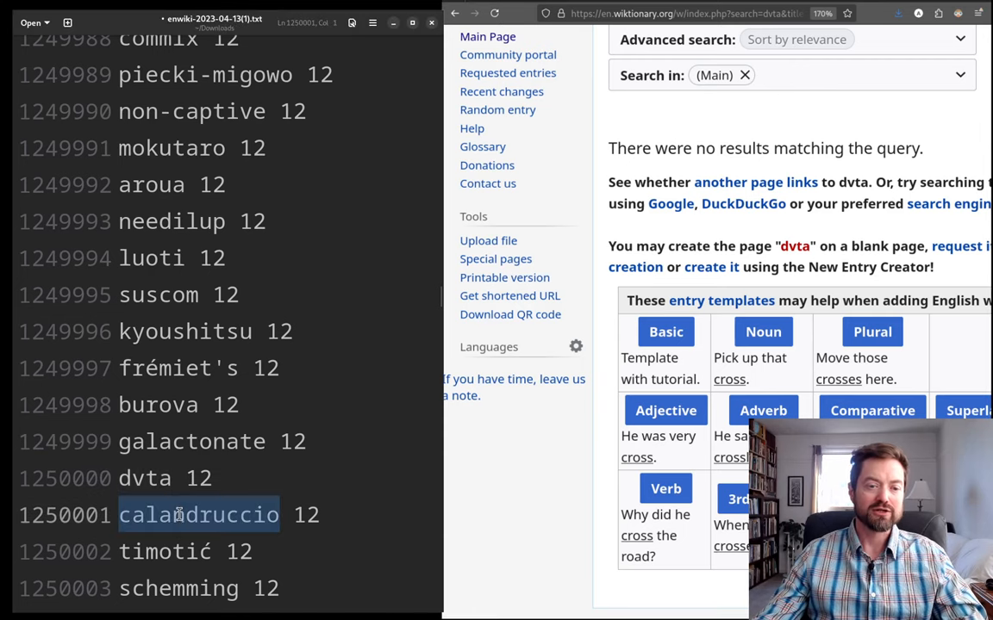
pyautogui.moveTo(688, 266)
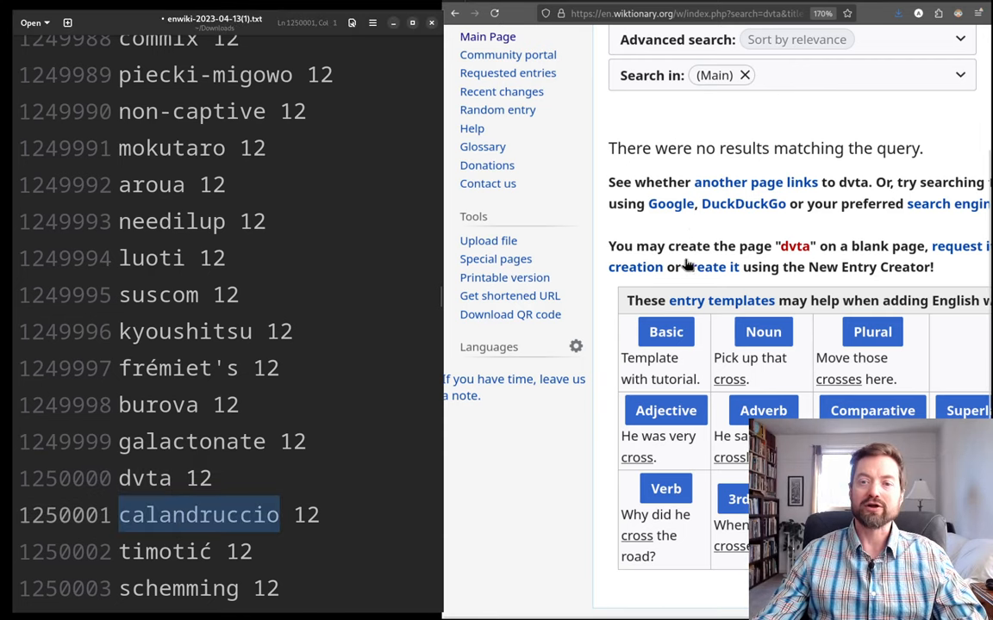
pyautogui.click(741, 176)
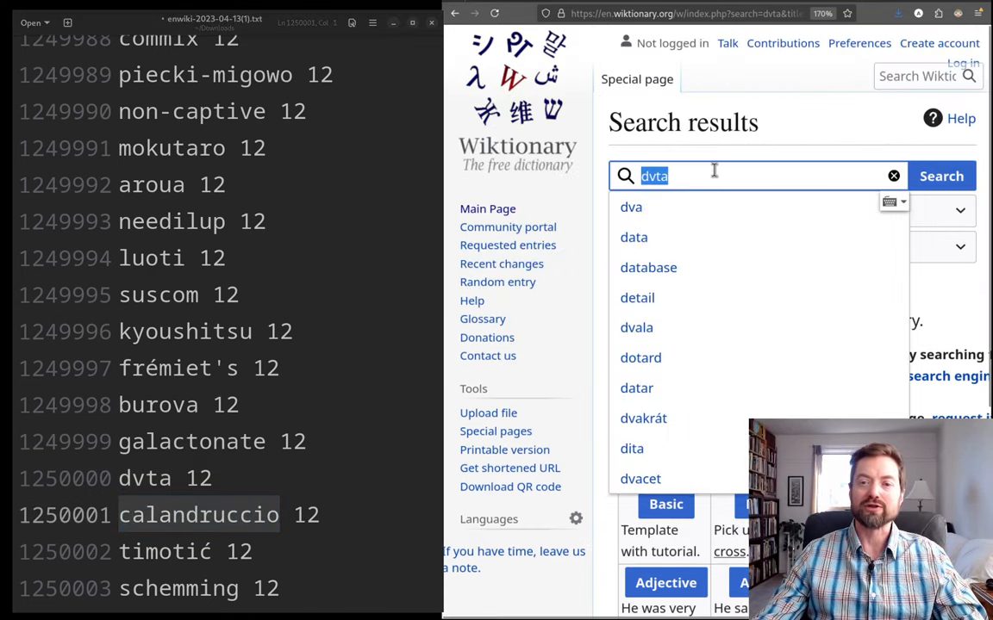
pyautogui.click(940, 176)
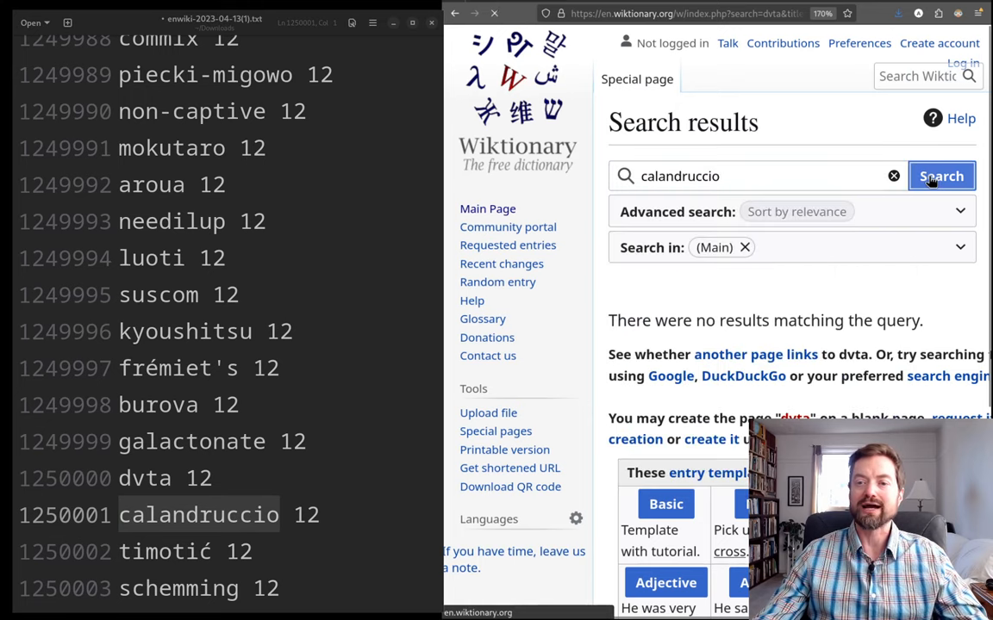
pyautogui.click(941, 176)
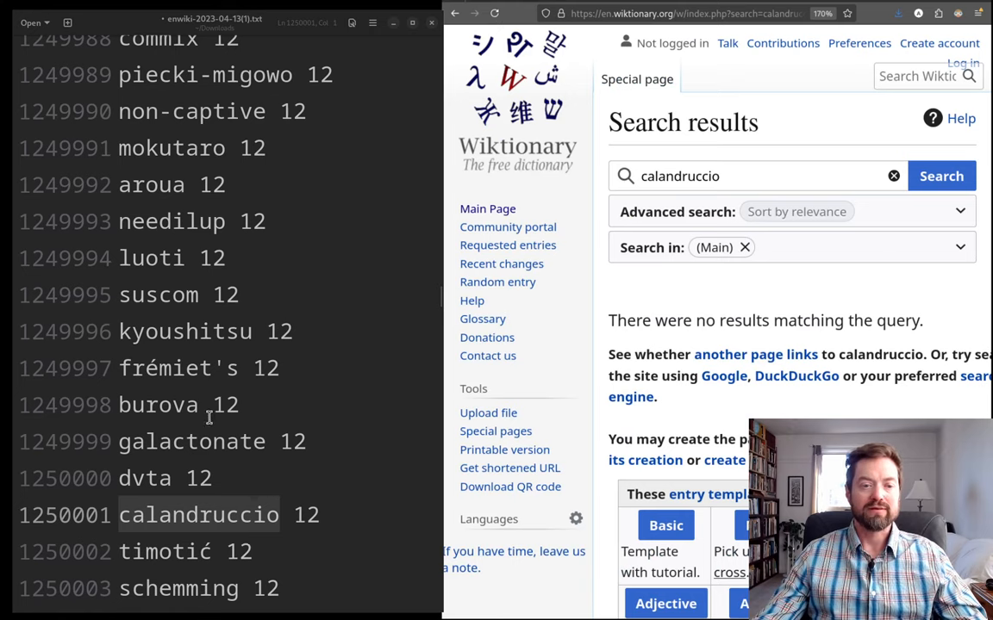
# - Search Wiktionary for 'galactonate' and scroll through its three results
pyautogui.doubleClick(192, 441)
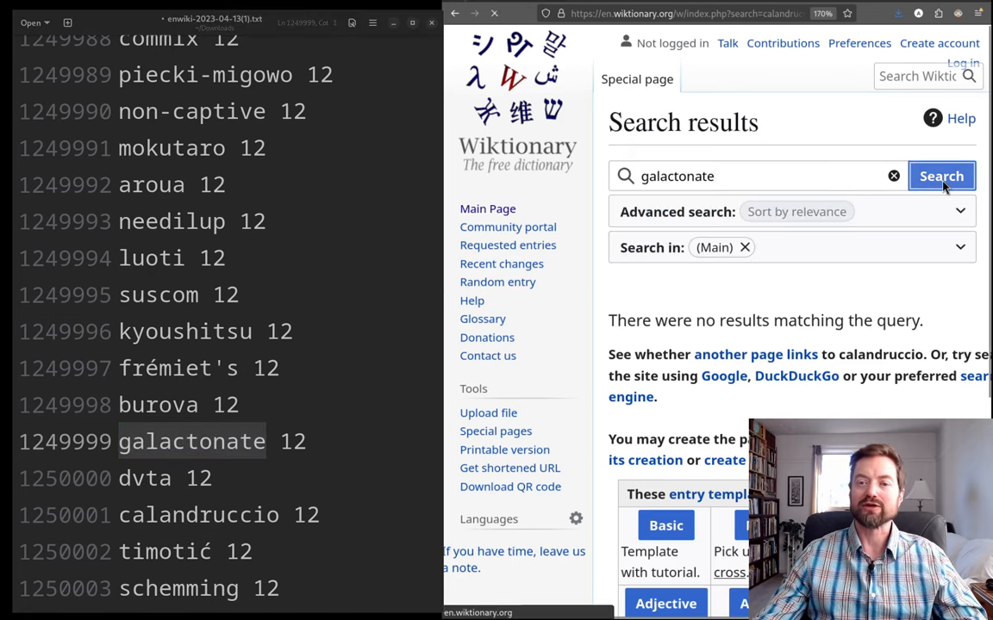
pyautogui.click(940, 176)
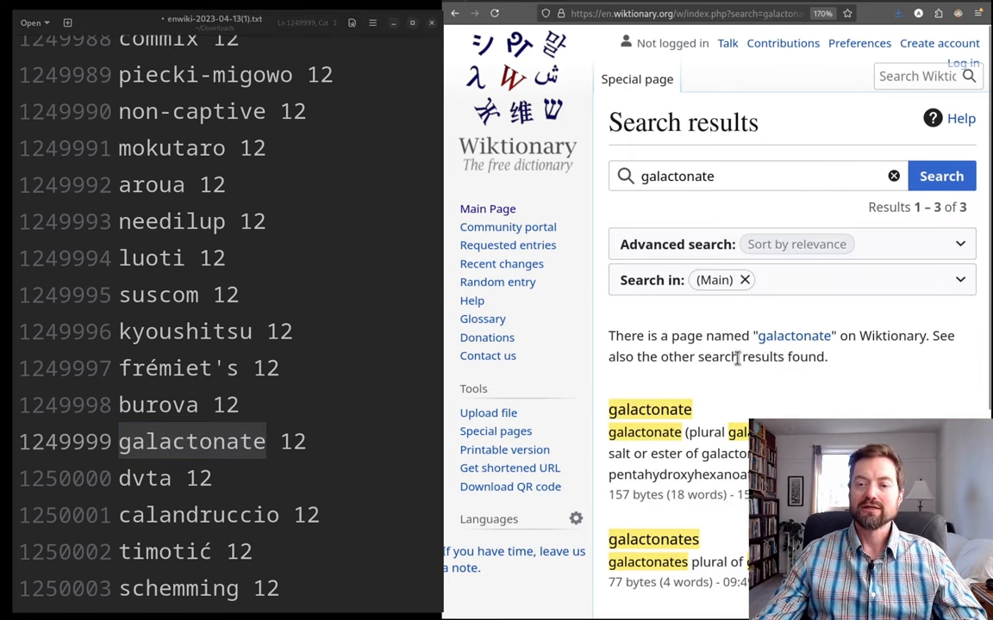
pyautogui.moveTo(702, 389)
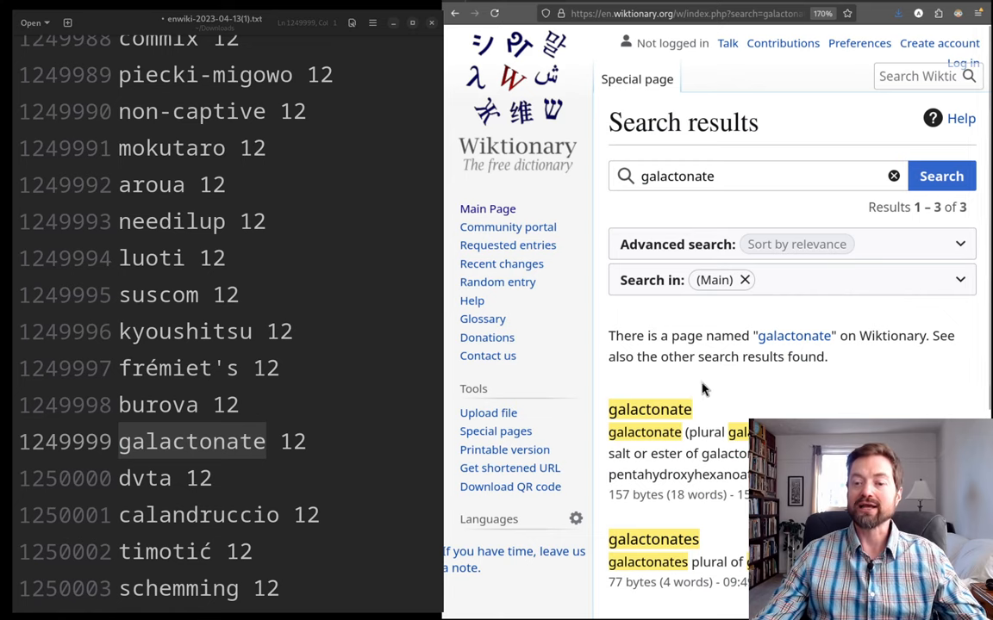
pyautogui.moveTo(696, 392)
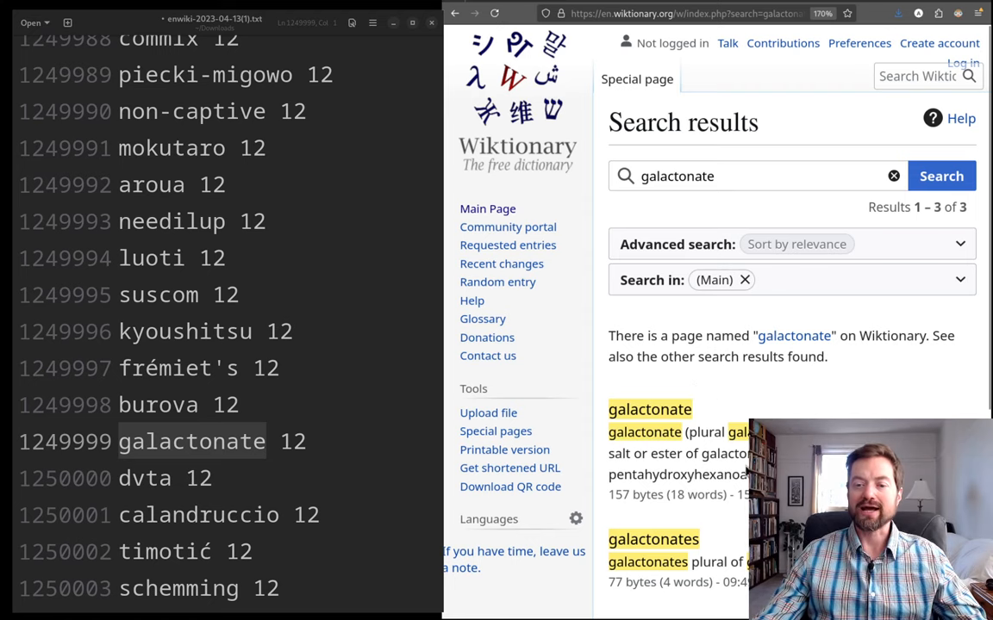
pyautogui.scroll(-3)
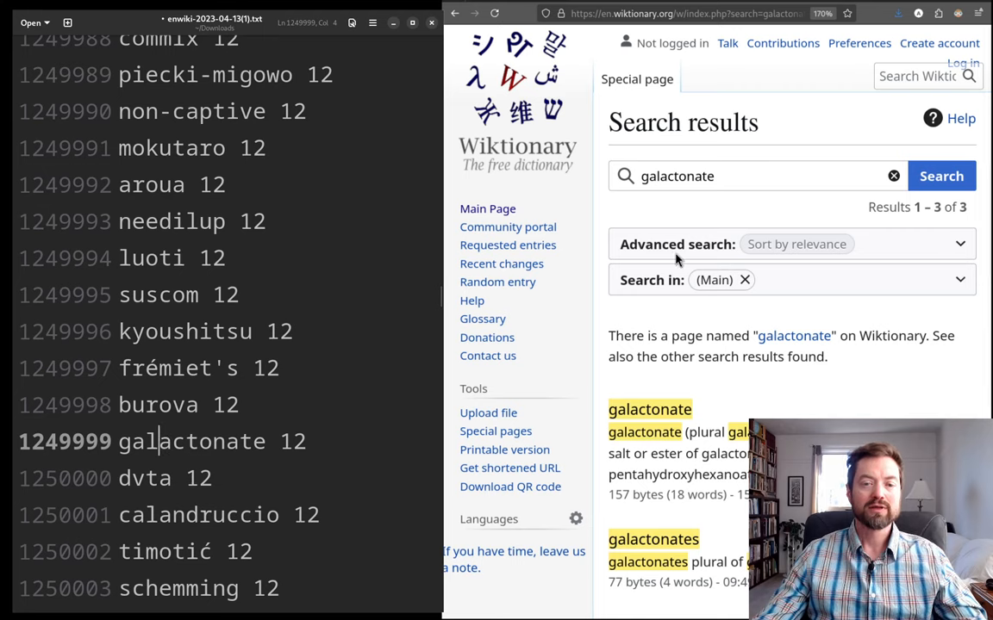
pyautogui.doubleClick(185, 441)
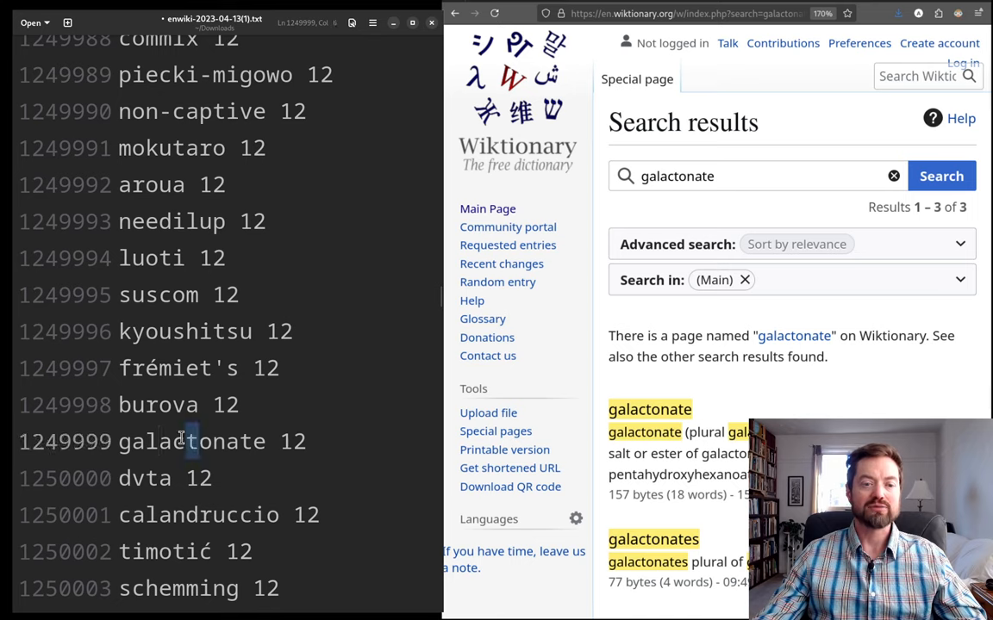
pyautogui.doubleClick(155, 441)
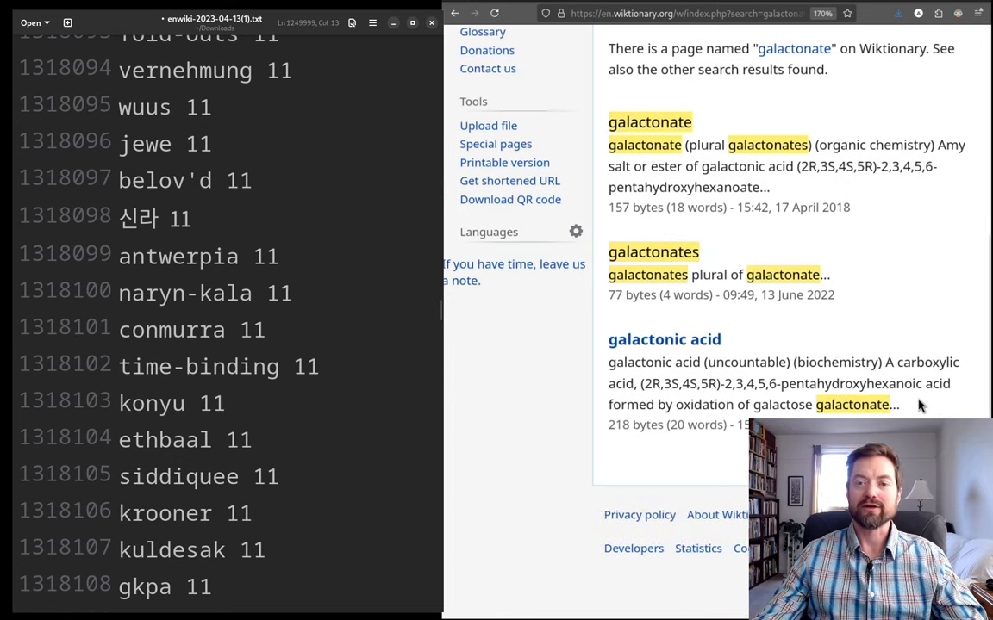
# - Scroll the word list down to rank 1500000, 'wzmg', among words counted 9
pyautogui.click(200, 180)
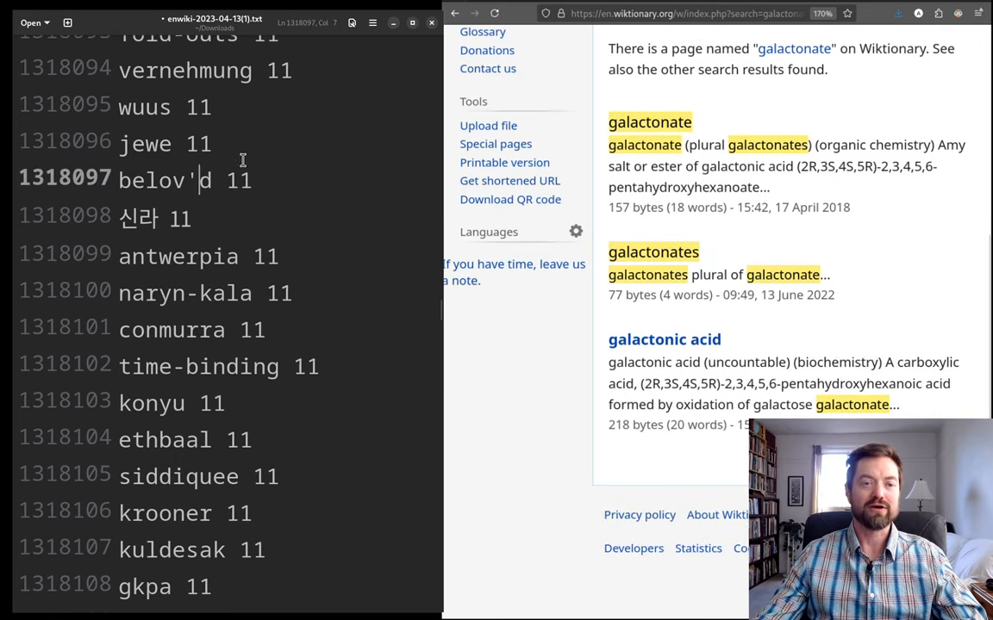
pyautogui.scroll(-3)
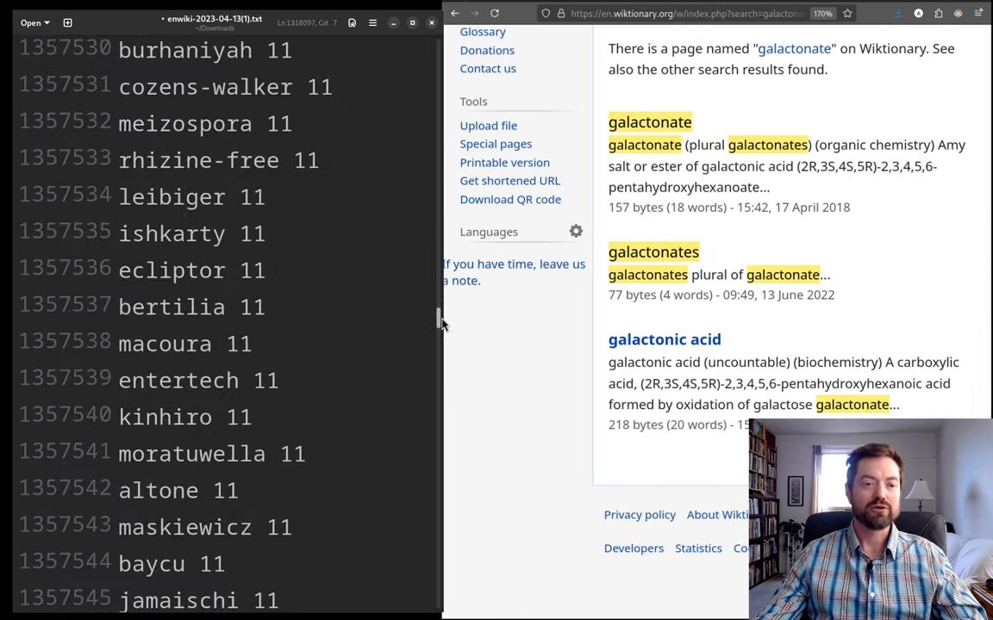
pyautogui.scroll(-3)
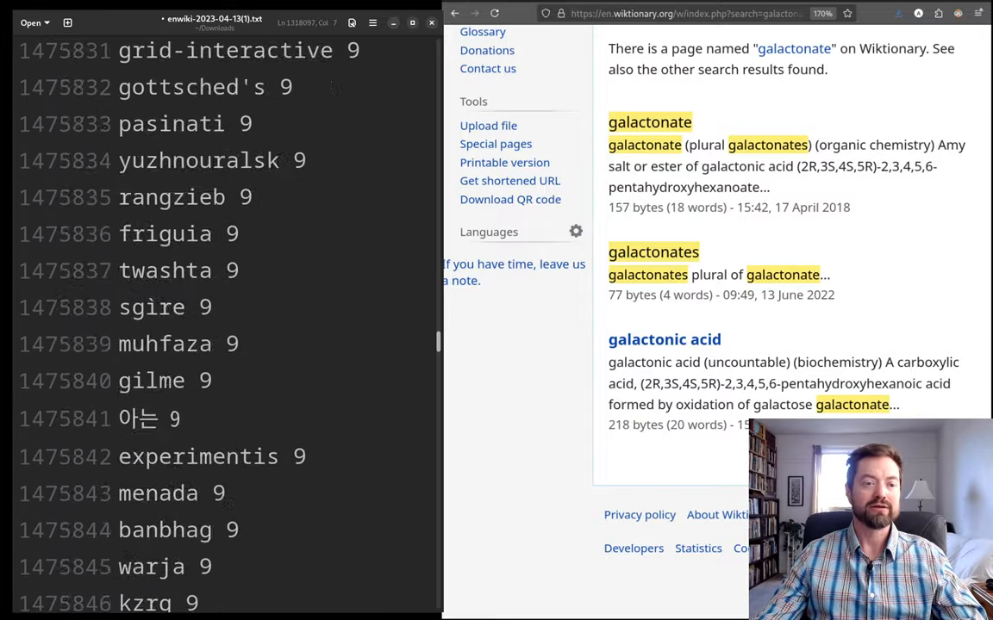
pyautogui.scroll(-3)
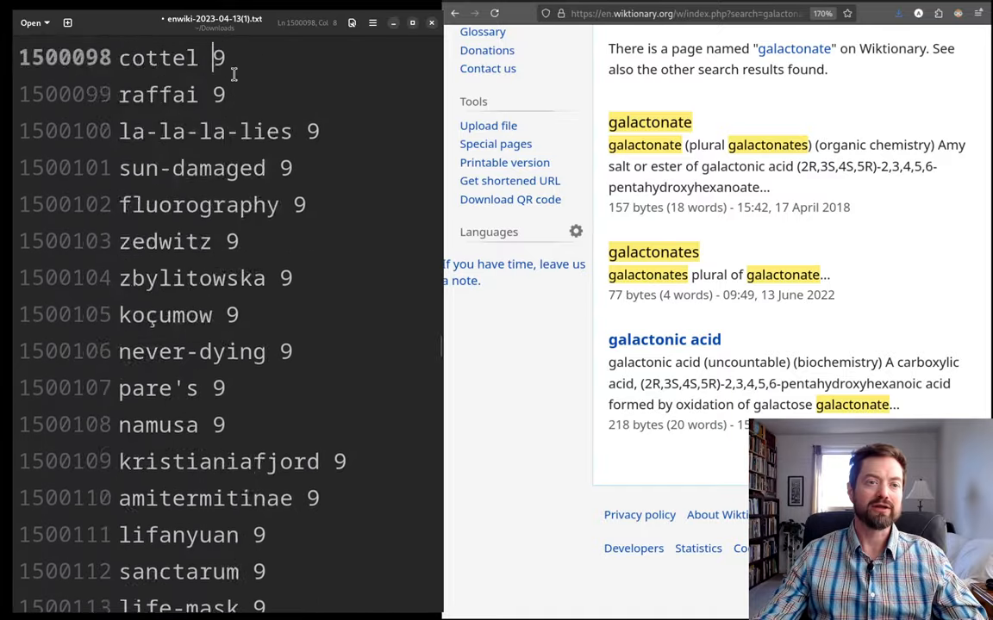
pyautogui.scroll(3)
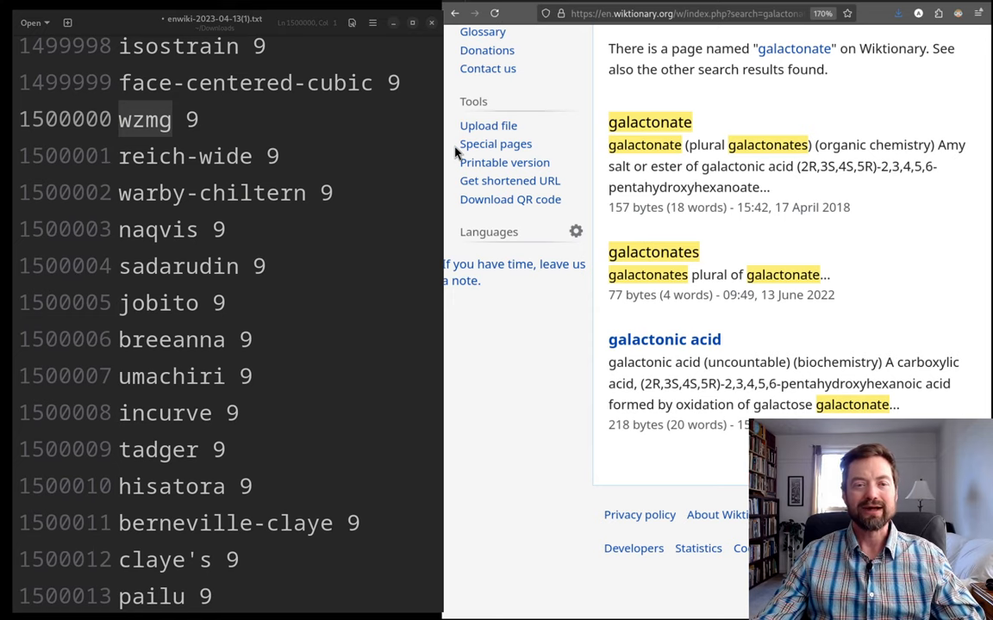
pyautogui.moveTo(874, 228)
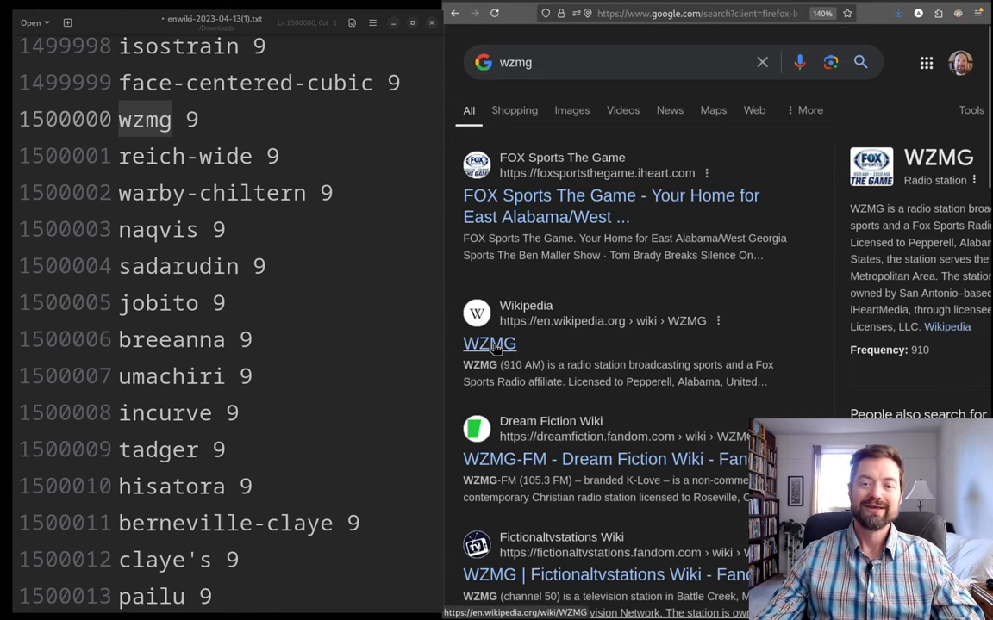
# - Open the WZMG radio station Wikipedia article and find 'zmg' on the page
pyautogui.click(490, 344)
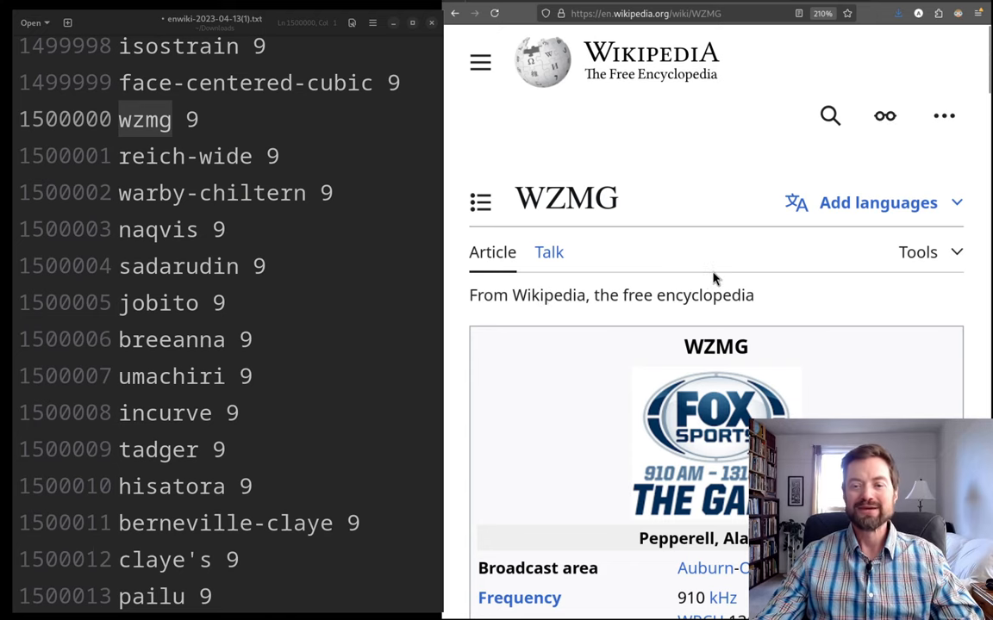
pyautogui.scroll(-3)
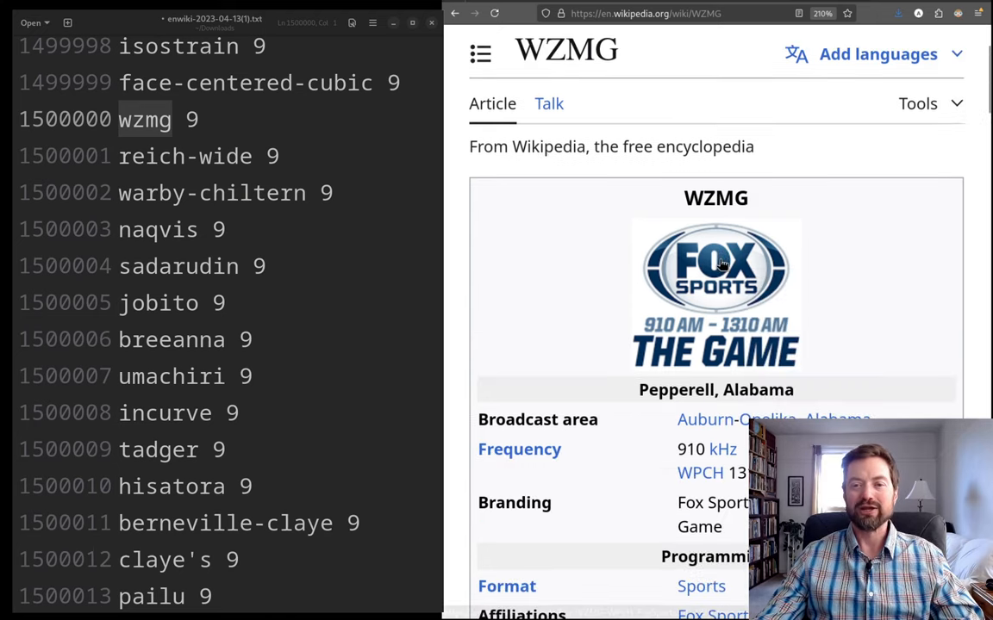
pyautogui.moveTo(876, 301)
pyautogui.write('w')
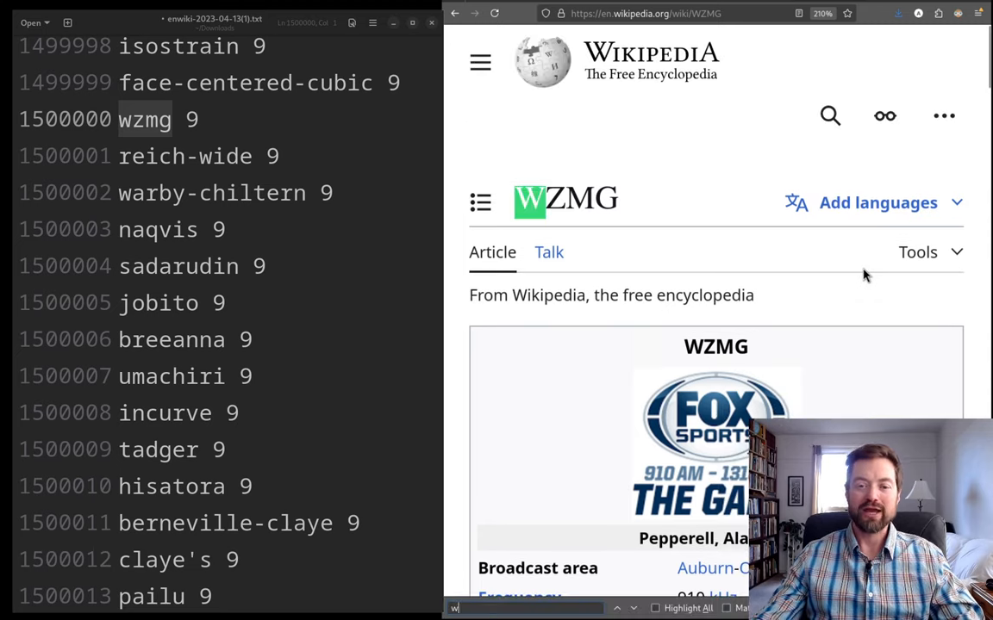
pyautogui.write('zmg')
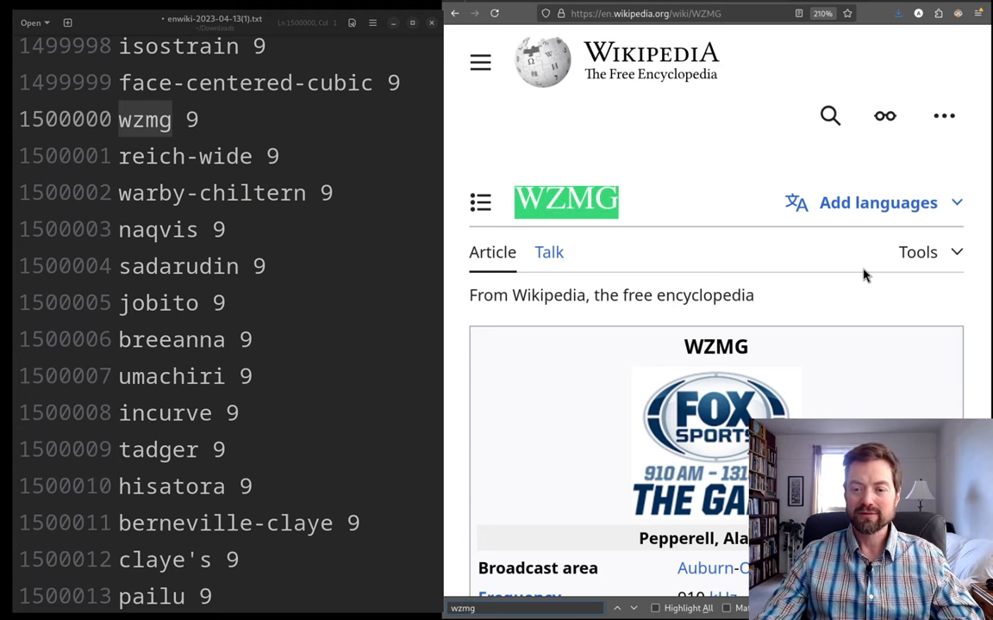
pyautogui.scroll(-3)
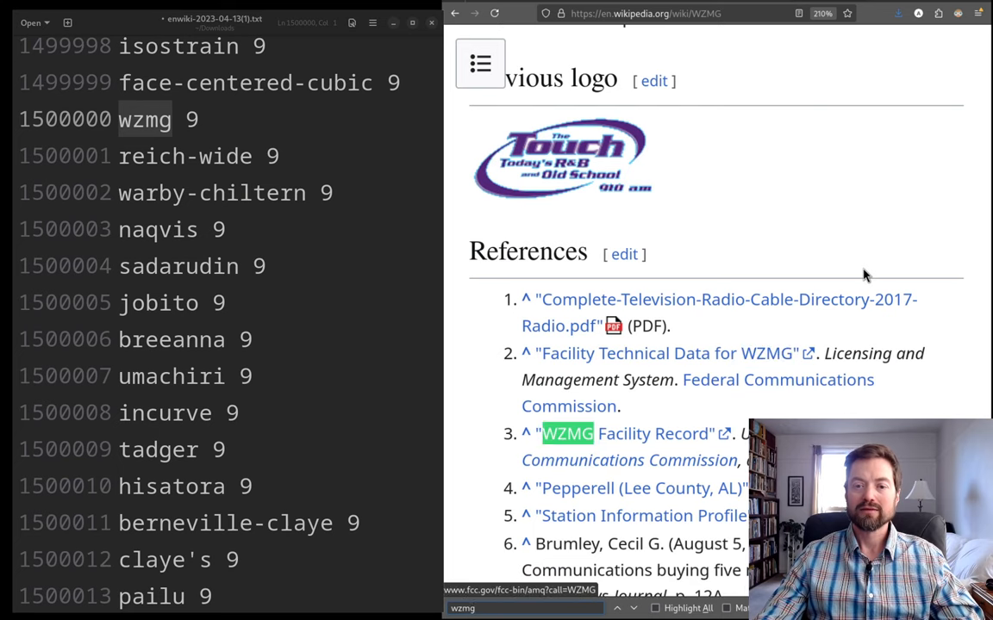
pyautogui.scroll(-3)
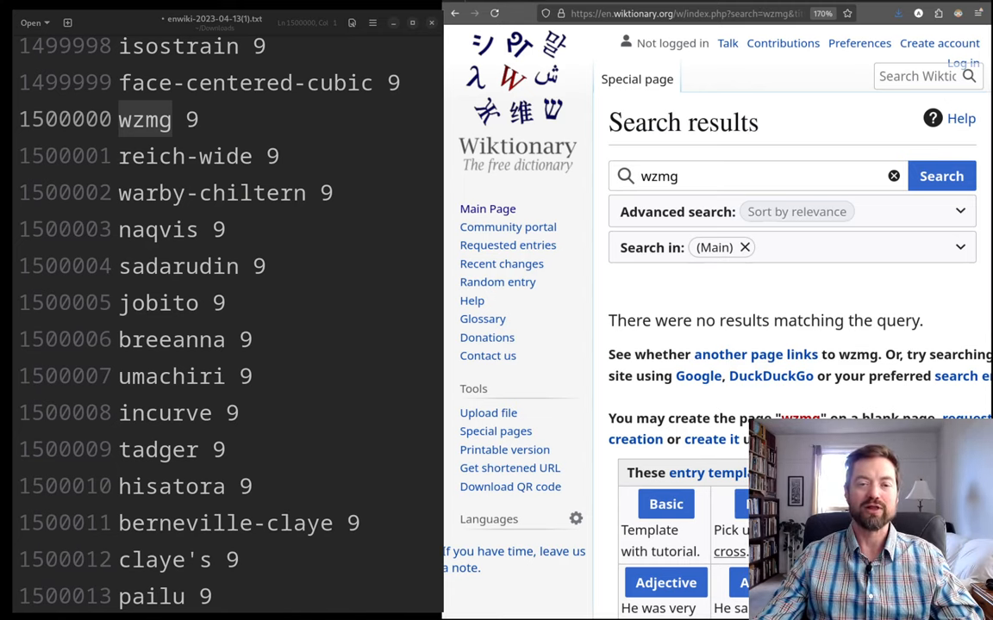
# - Scroll to ranks 1999995–2000010, 'simićevo' through 'rough-necked', each counted 5
pyautogui.doubleClick(145, 119)
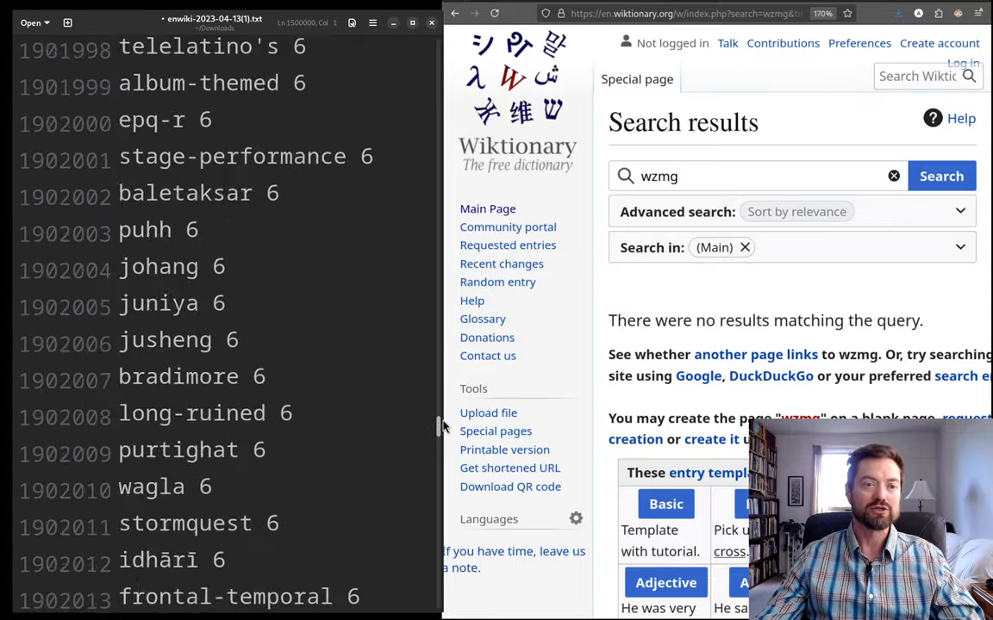
pyautogui.scroll(-3)
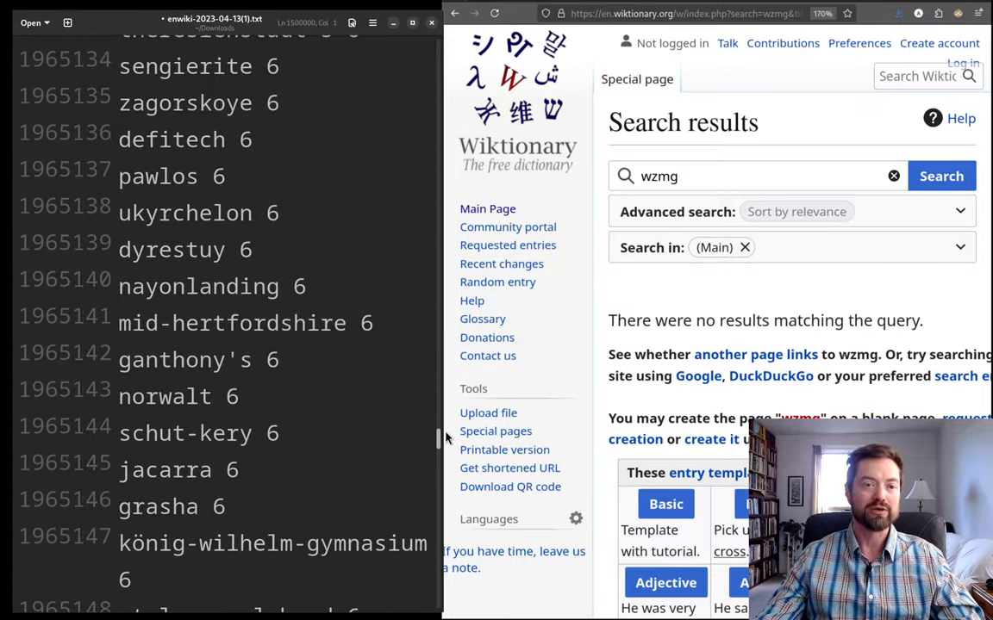
pyautogui.scroll(-3)
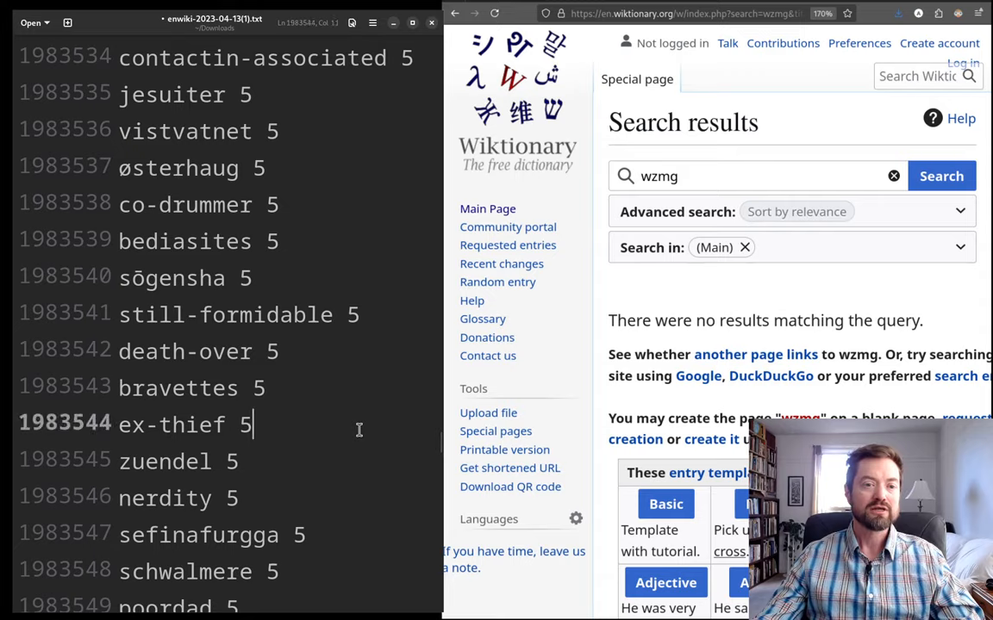
pyautogui.scroll(-3)
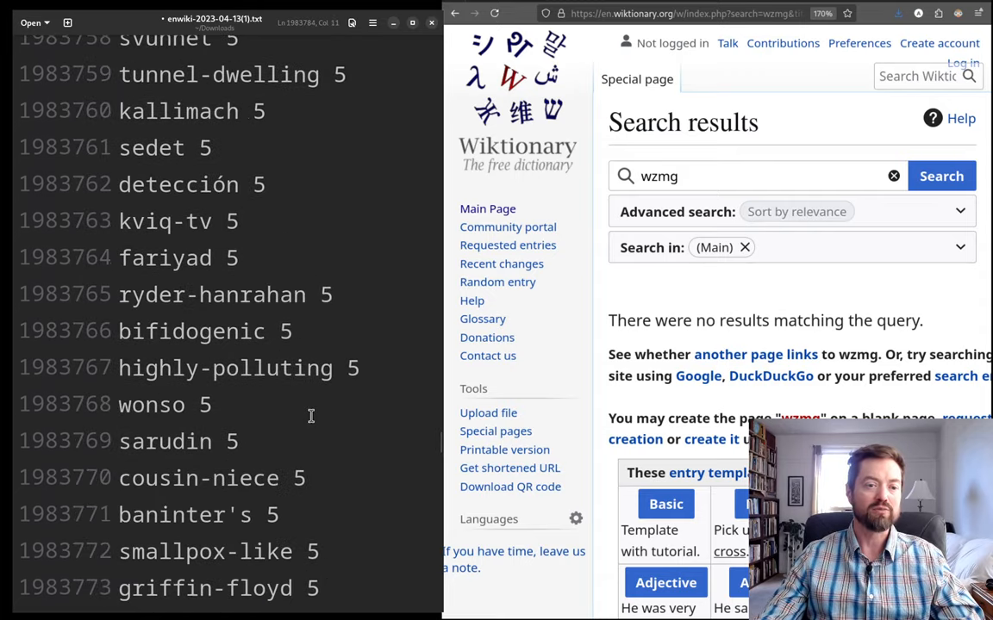
pyautogui.scroll(-3)
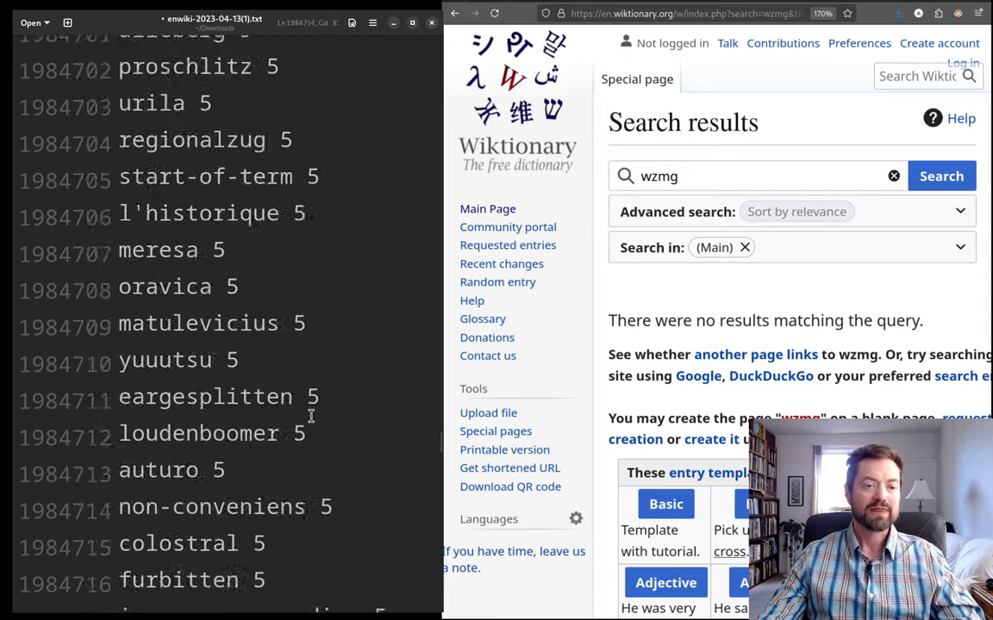
pyautogui.scroll(-3)
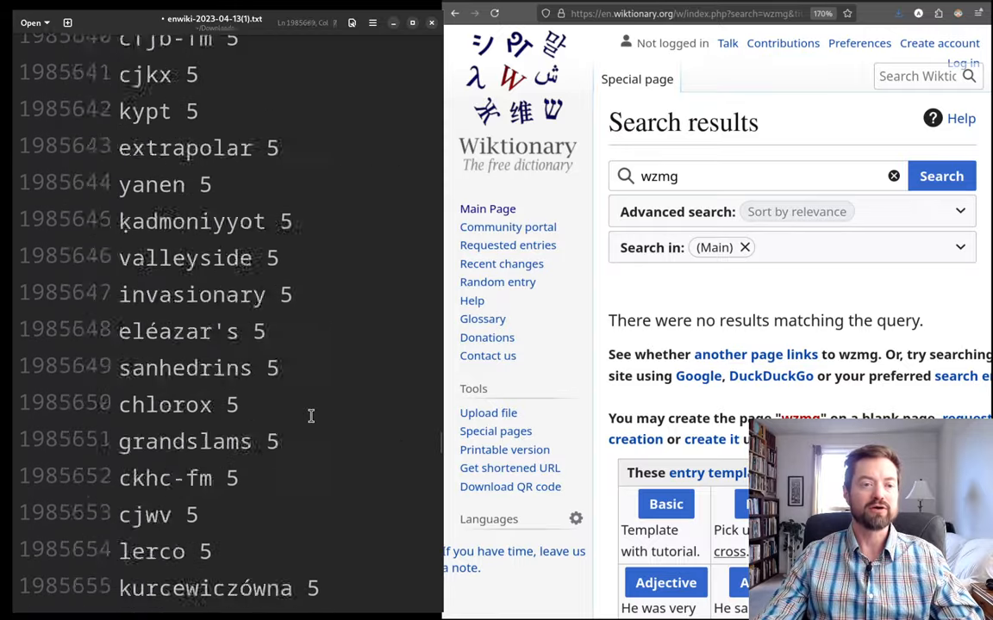
pyautogui.scroll(-3)
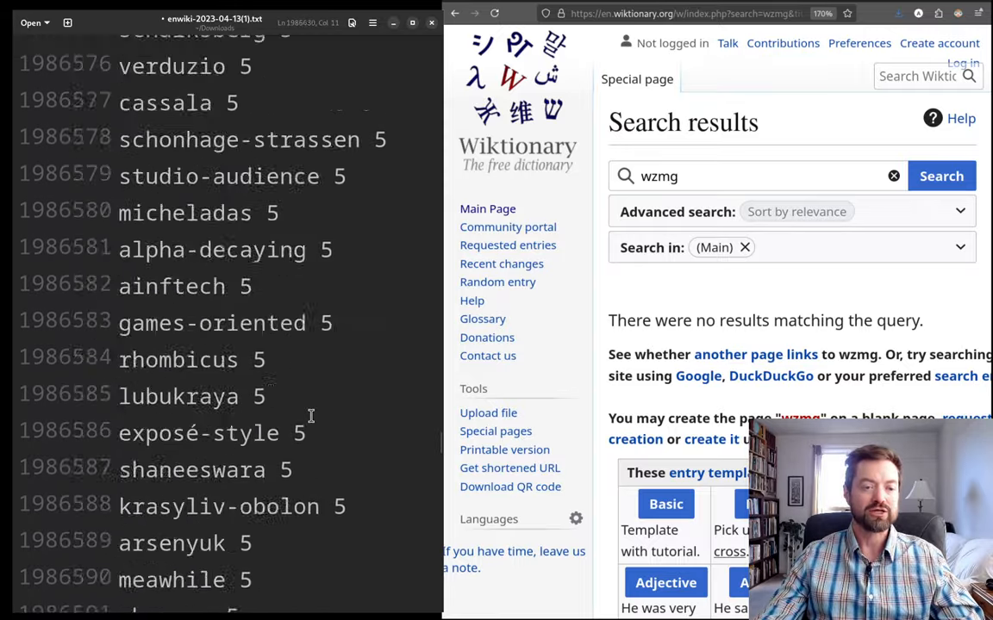
pyautogui.scroll(-3)
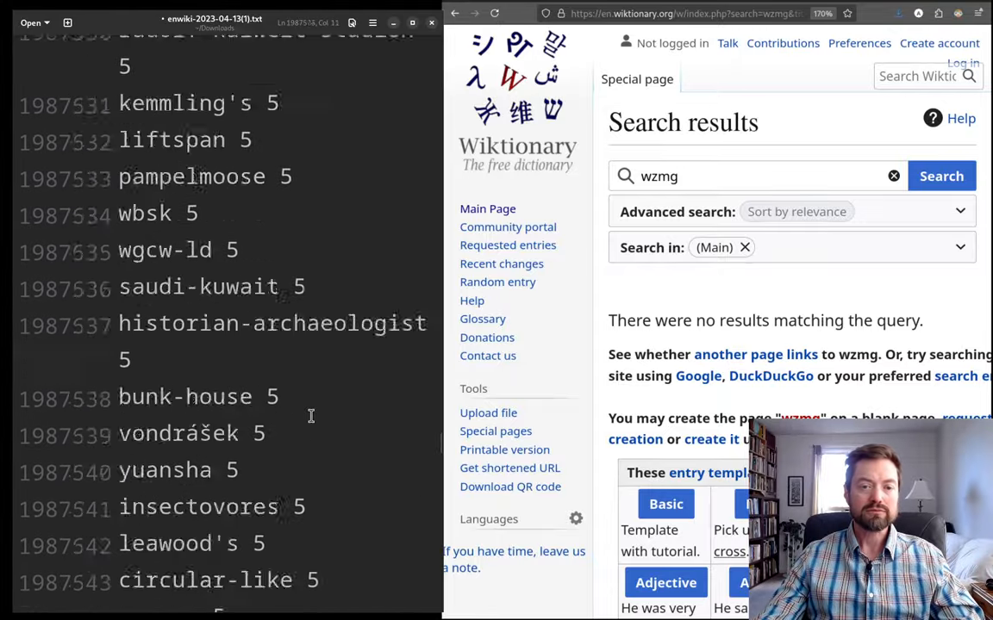
pyautogui.scroll(-3)
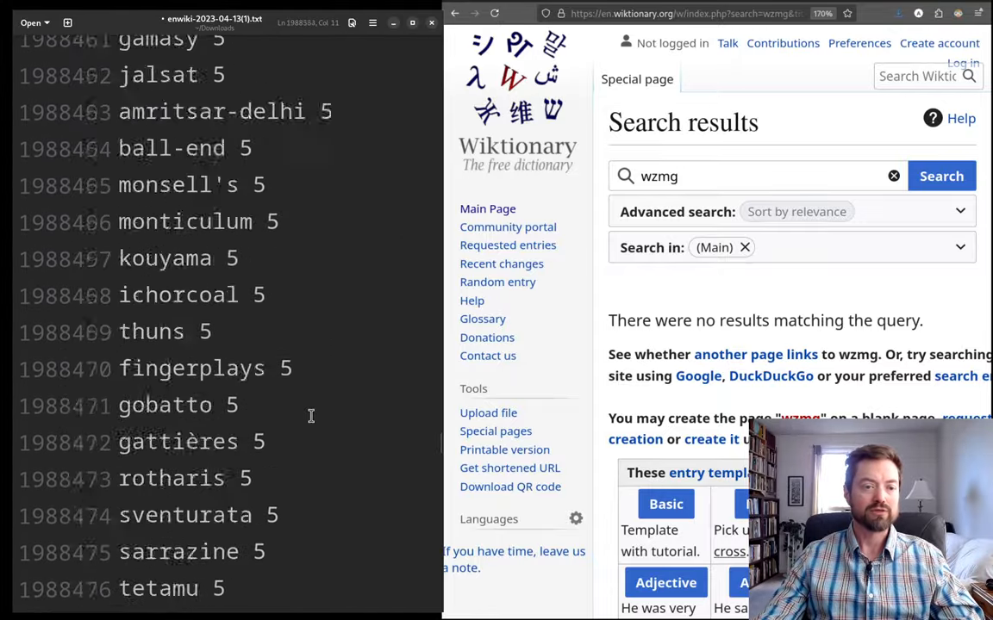
pyautogui.scroll(-3)
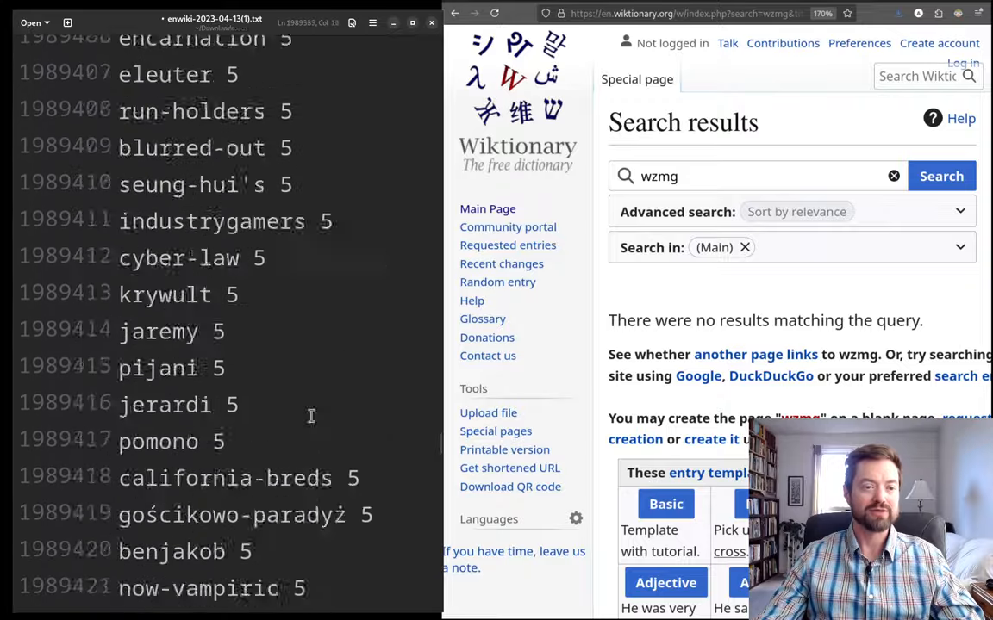
pyautogui.scroll(-3)
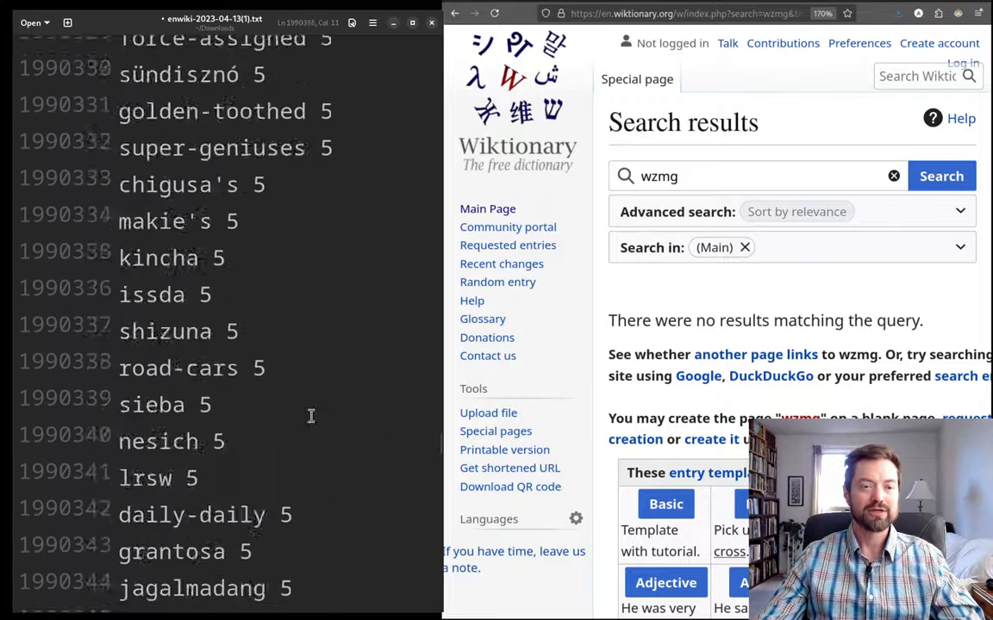
pyautogui.scroll(-3)
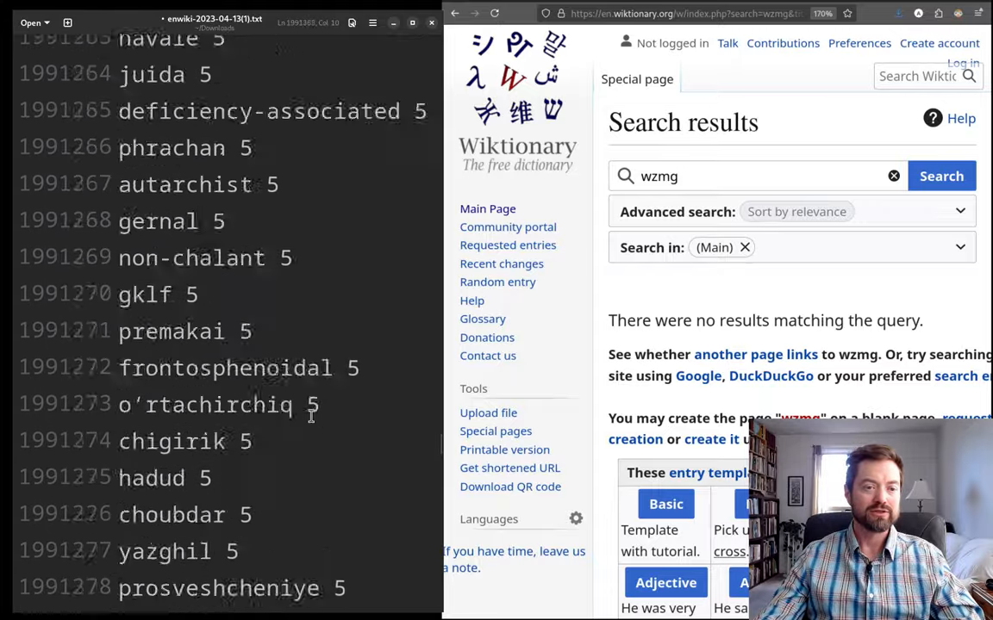
pyautogui.scroll(-3)
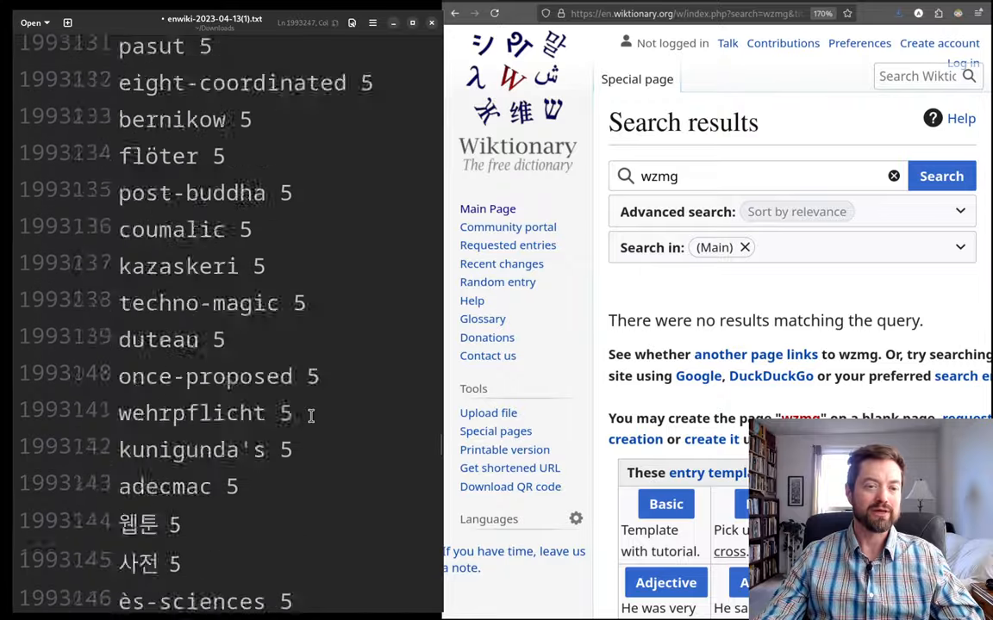
pyautogui.scroll(-3)
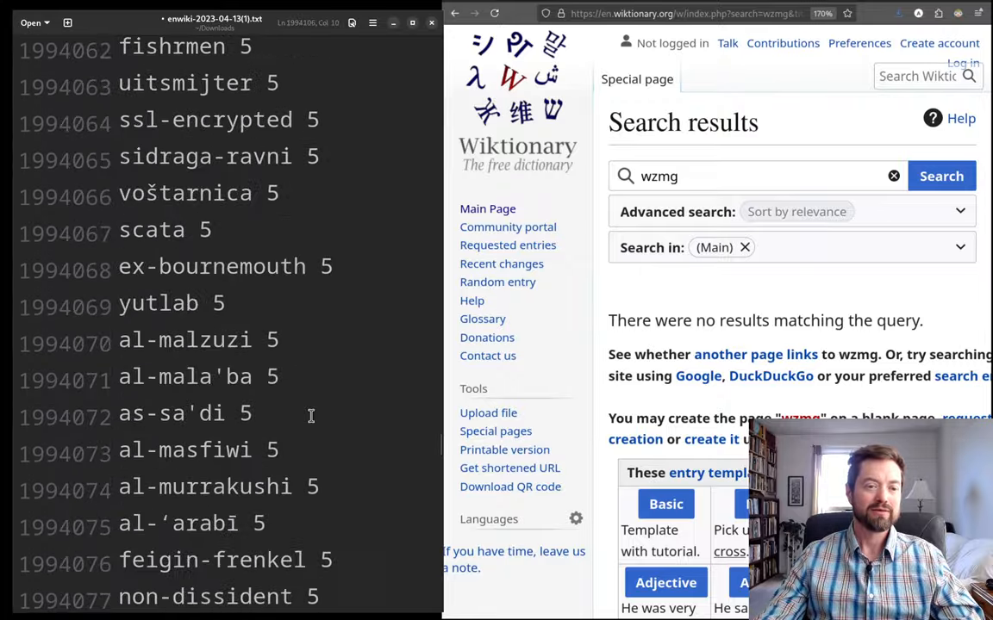
pyautogui.scroll(-3)
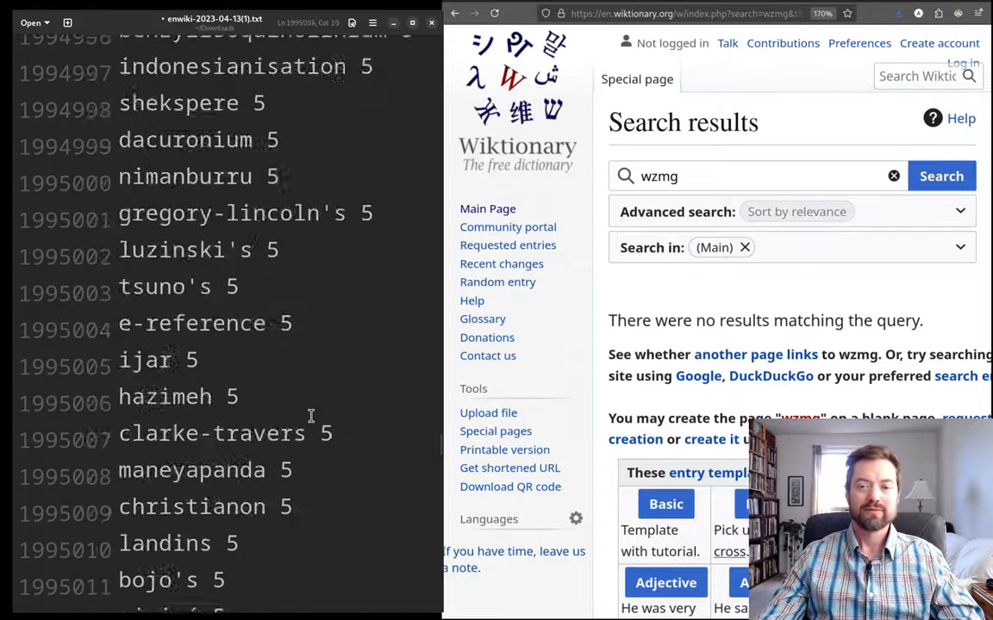
pyautogui.scroll(-3)
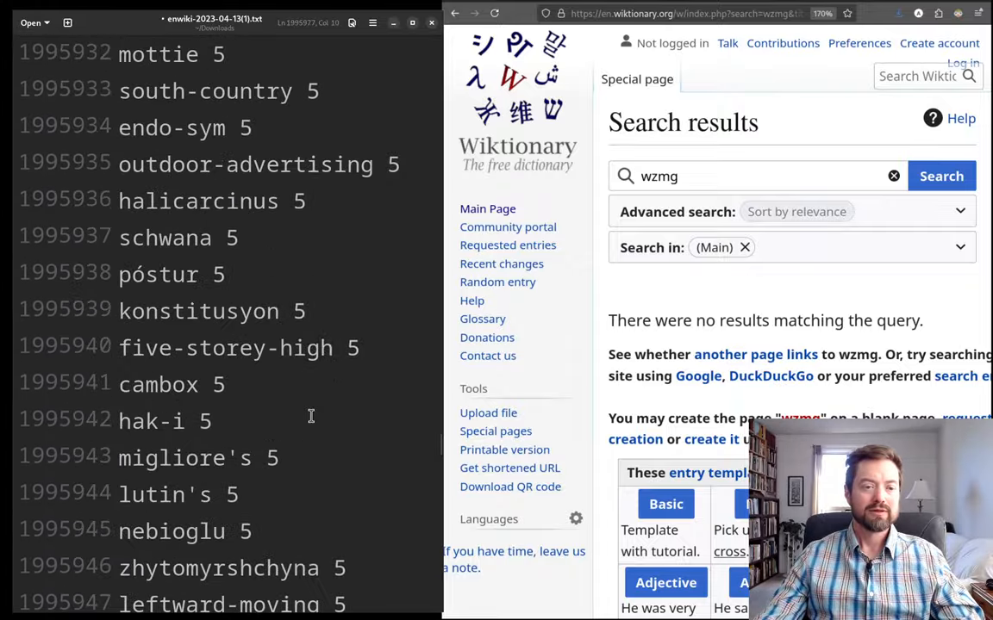
pyautogui.scroll(-3)
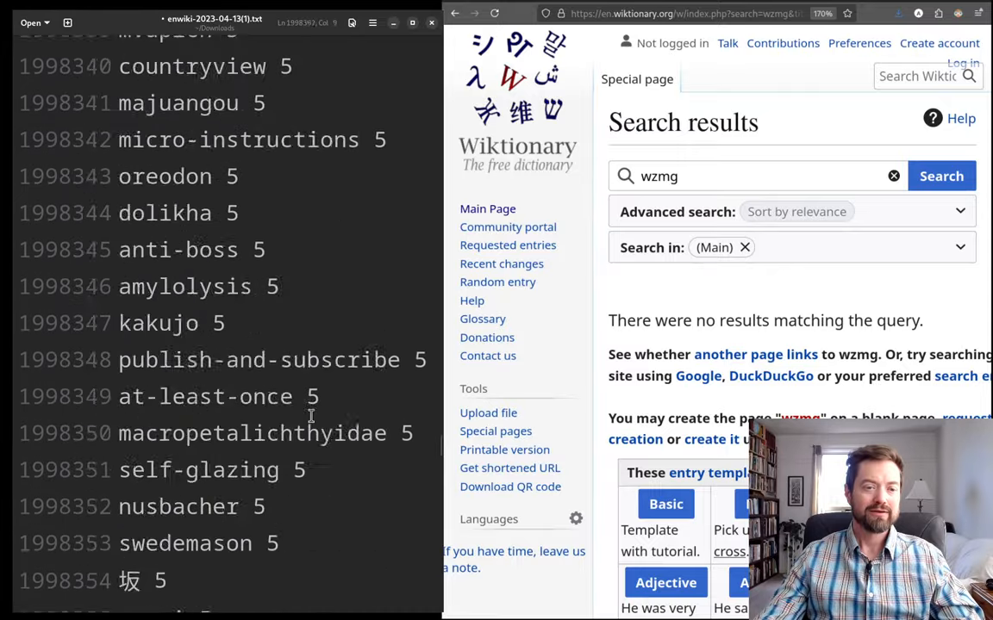
pyautogui.scroll(-3)
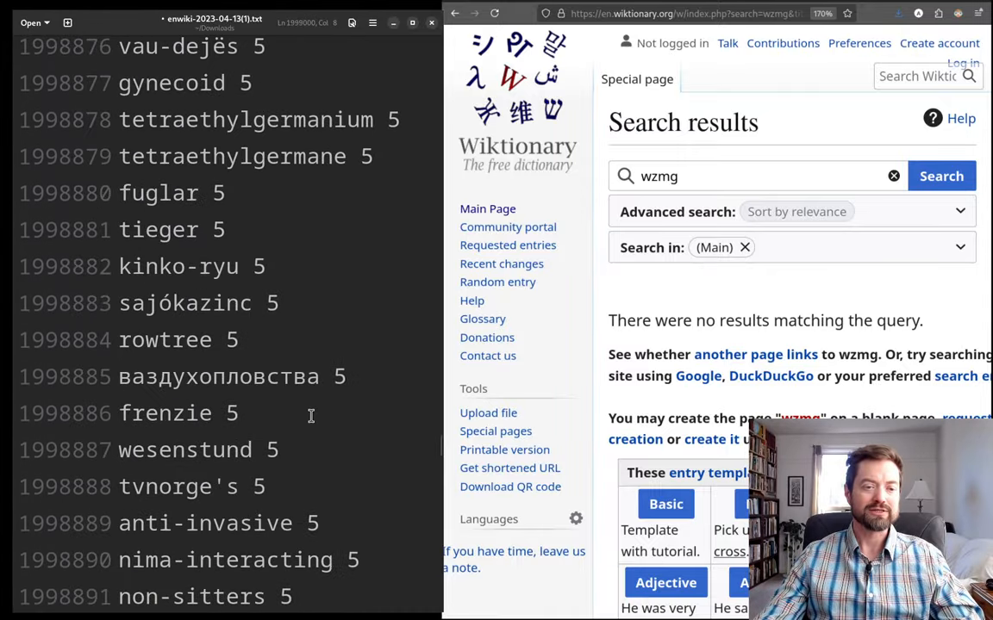
pyautogui.scroll(-3)
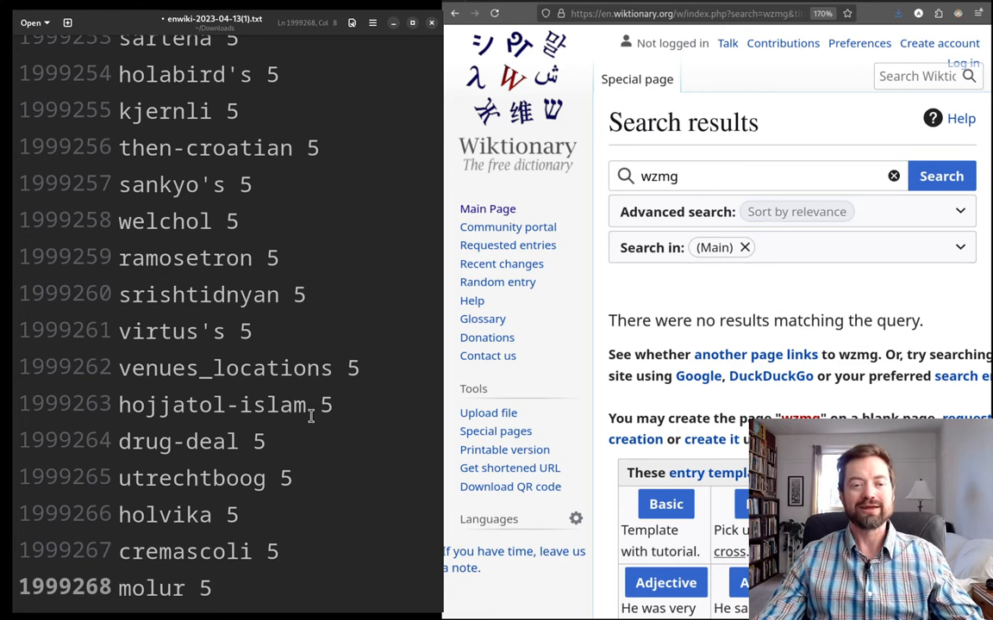
pyautogui.scroll(-3)
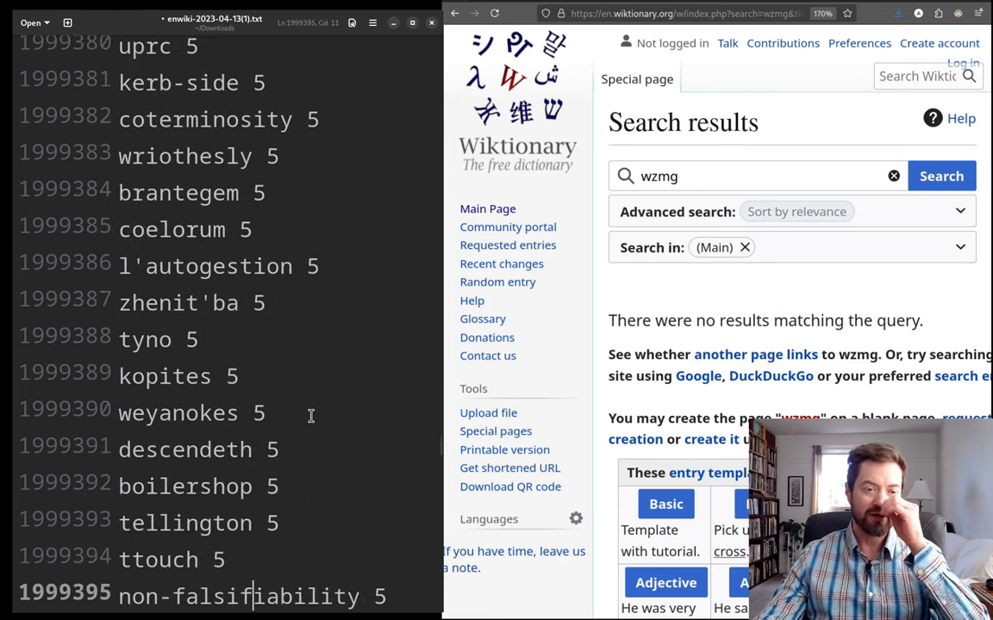
pyautogui.scroll(-3)
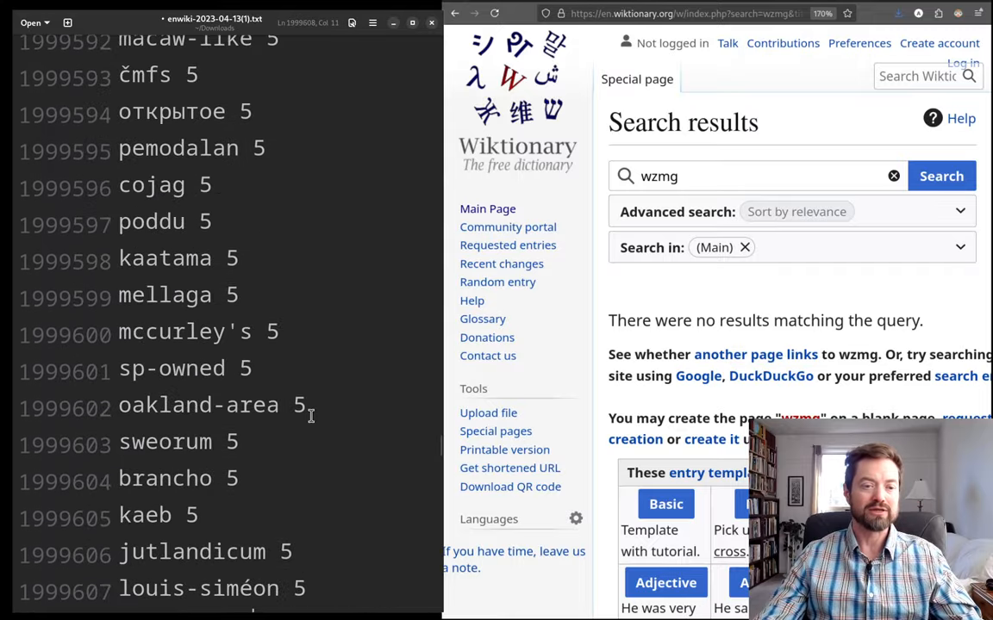
pyautogui.scroll(-3)
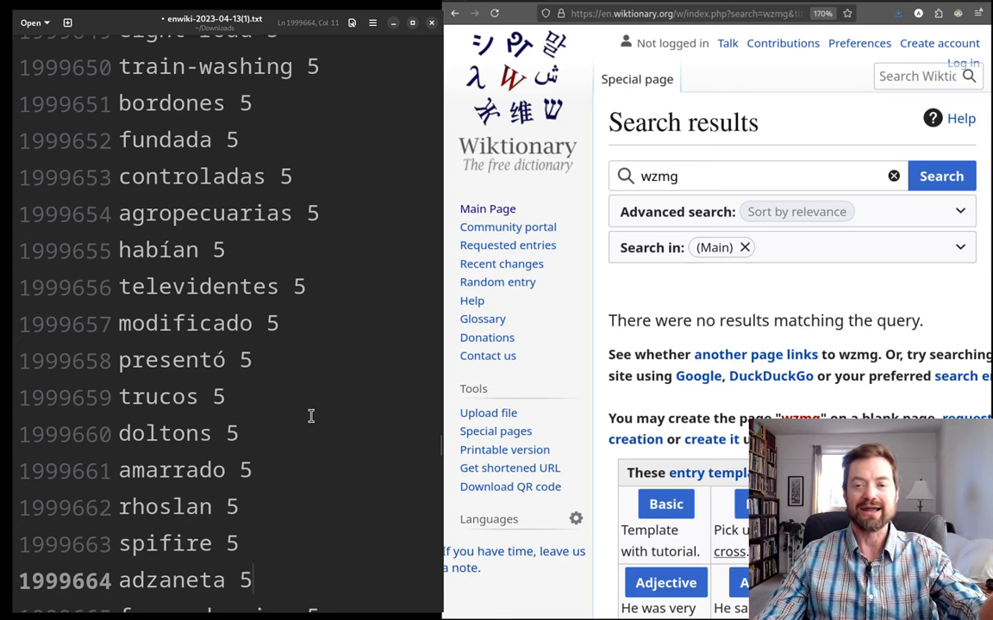
pyautogui.scroll(-3)
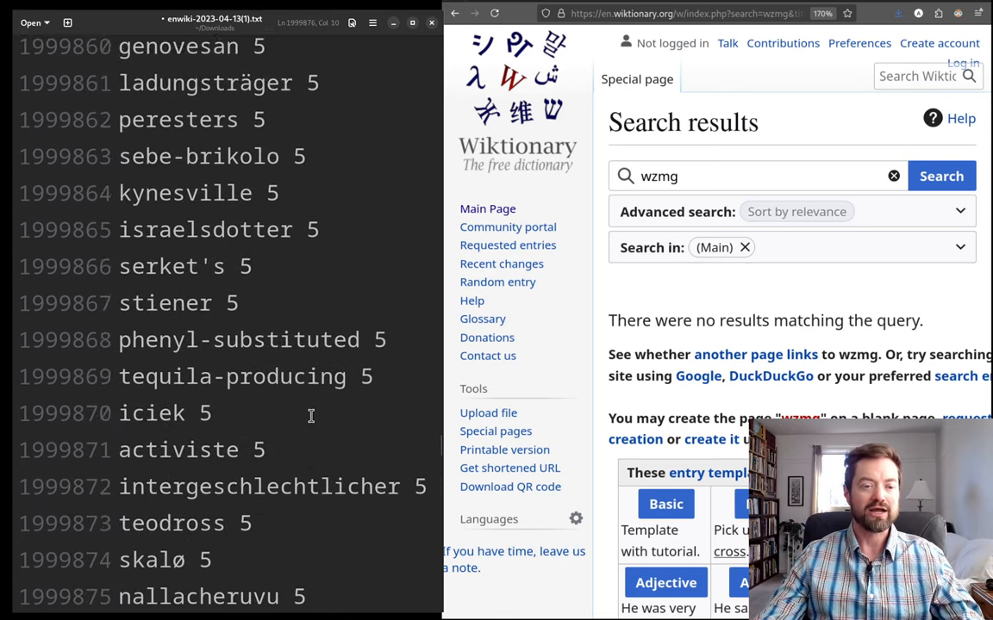
pyautogui.scroll(-3)
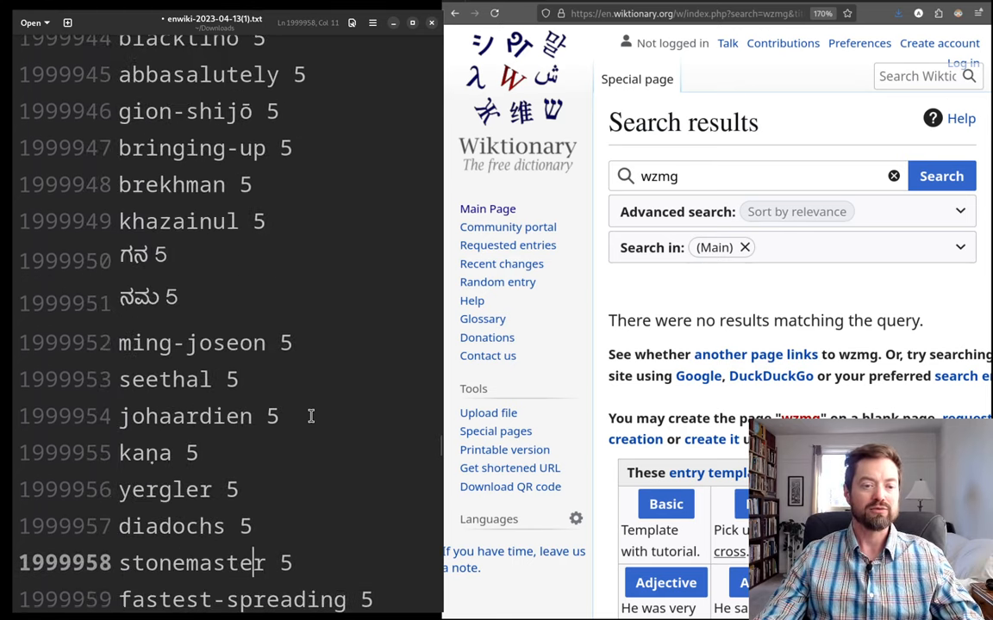
pyautogui.scroll(-3)
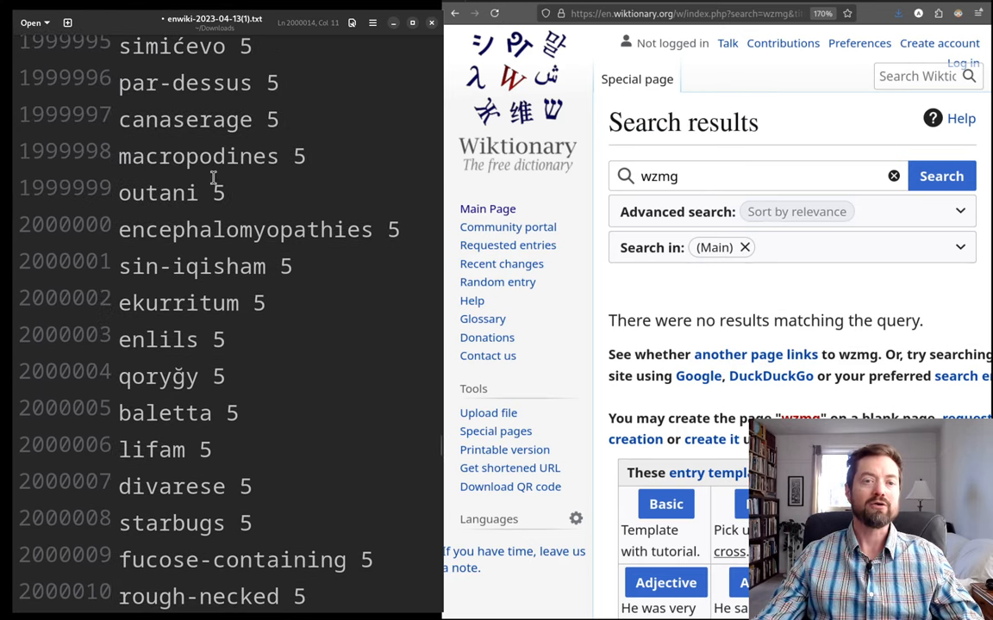
# - Select 'encephalomyopathies' on line 2000000, re-selecting it after a stray click
pyautogui.doubleClick(245, 229)
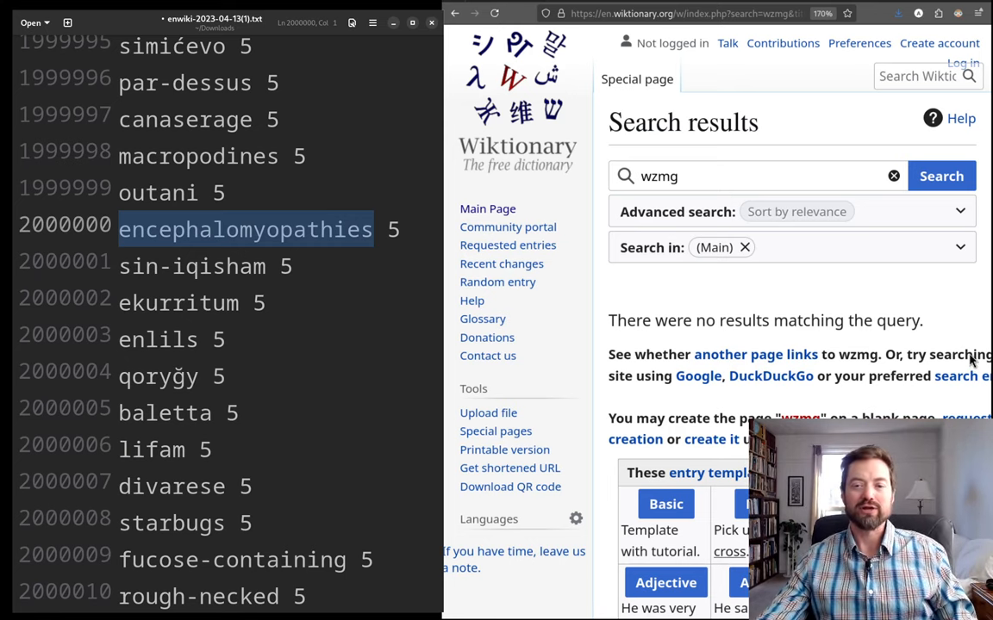
pyautogui.moveTo(630, 341)
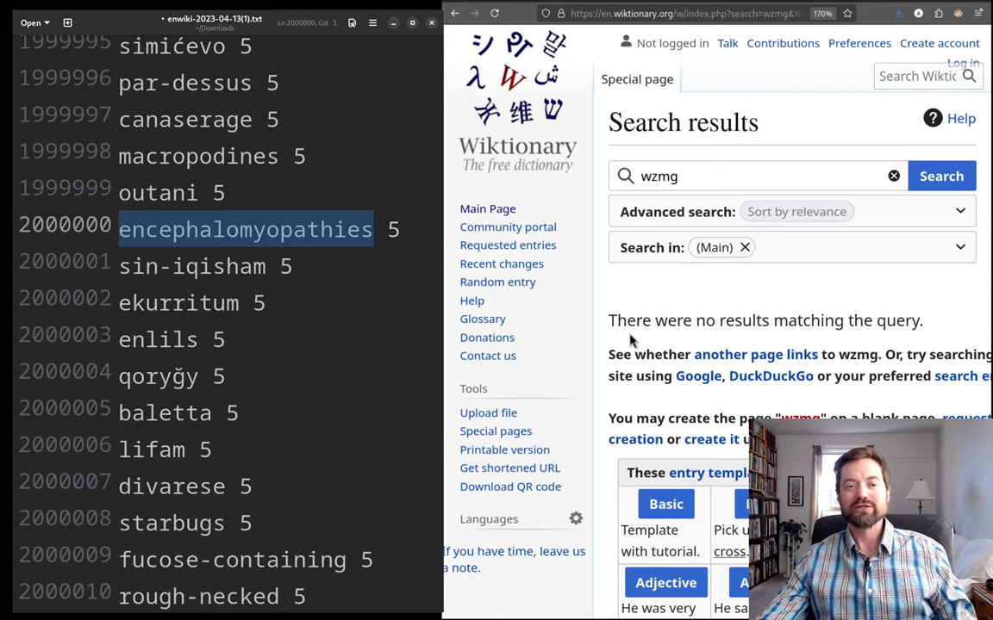
pyautogui.click(214, 229)
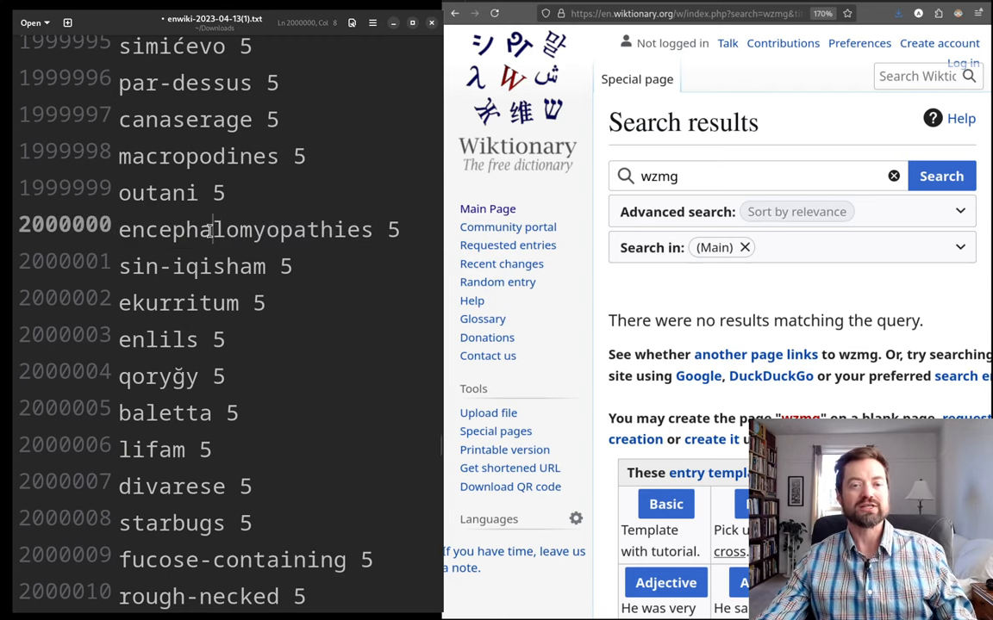
pyautogui.click(226, 229)
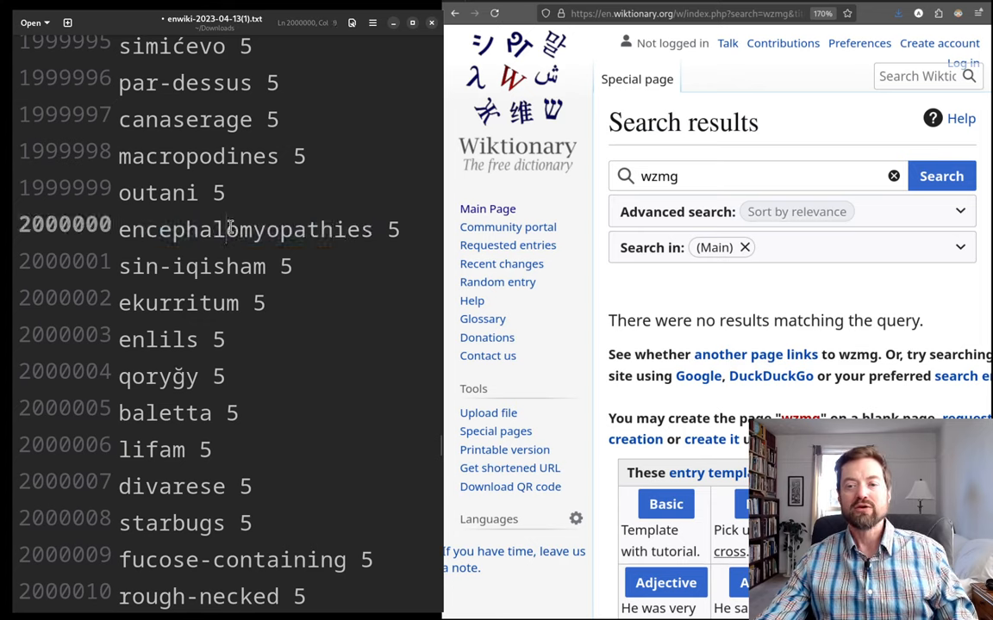
pyautogui.doubleClick(244, 230)
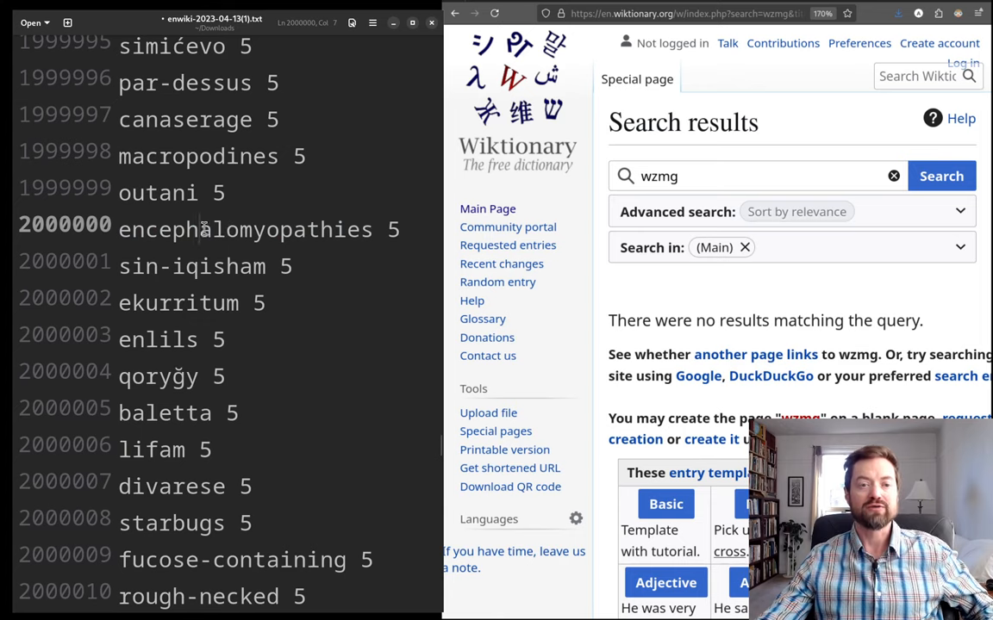
pyautogui.click(291, 229)
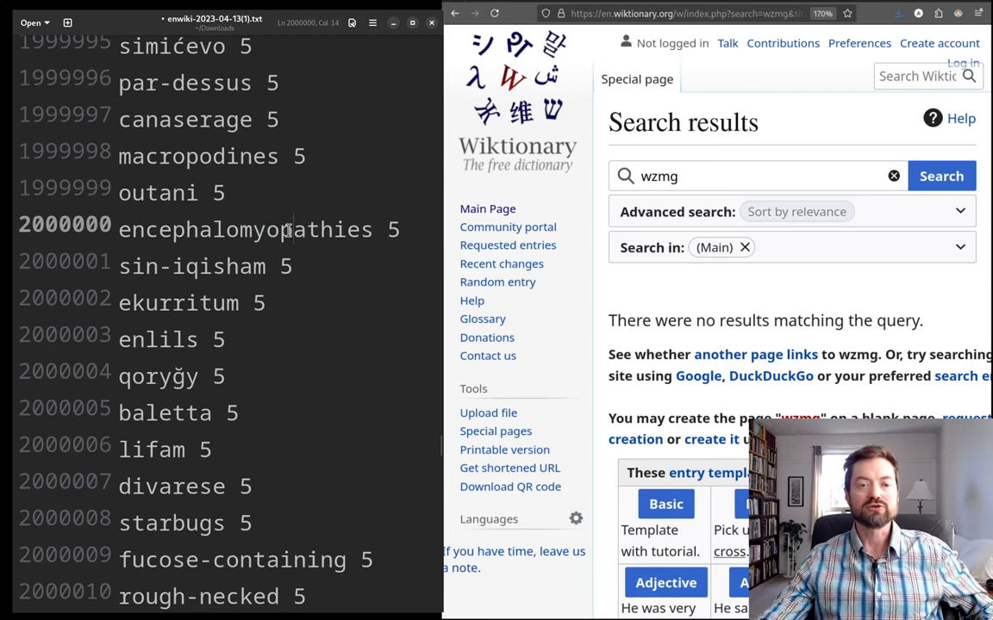
pyautogui.doubleClick(311, 229)
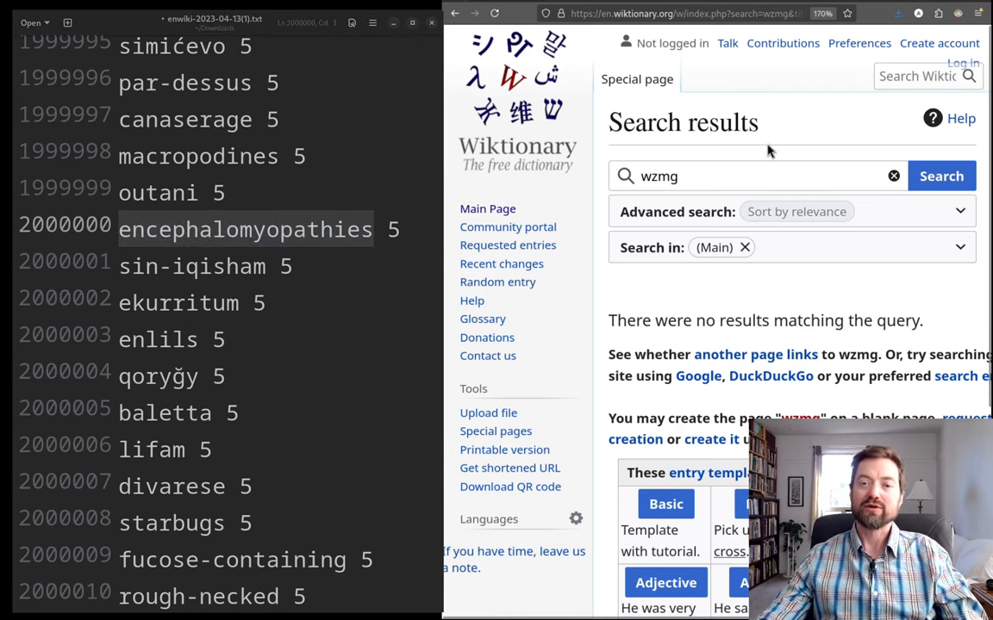
# - Look up encephalomyopathies on Wiktionary, then follow its etymology to the myelo- prefix entry
pyautogui.write('encephalomyopathies')
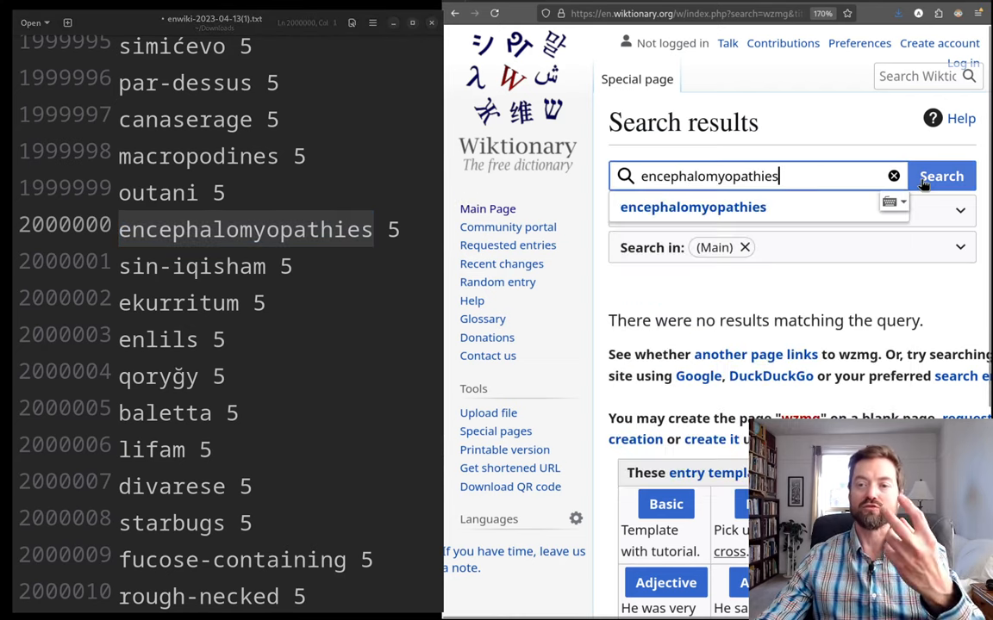
pyautogui.click(941, 175)
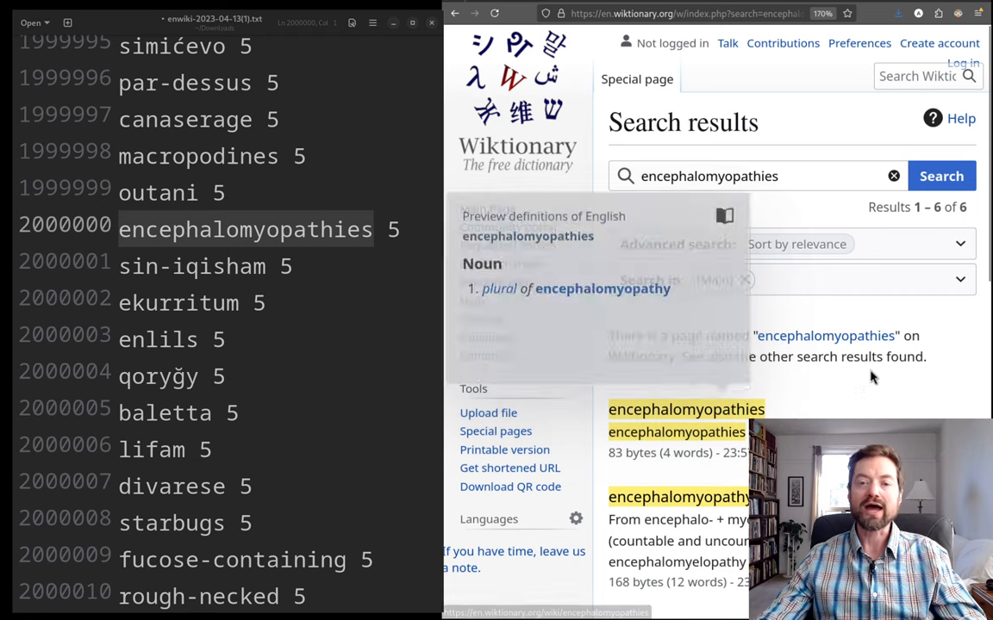
pyautogui.moveTo(873, 377)
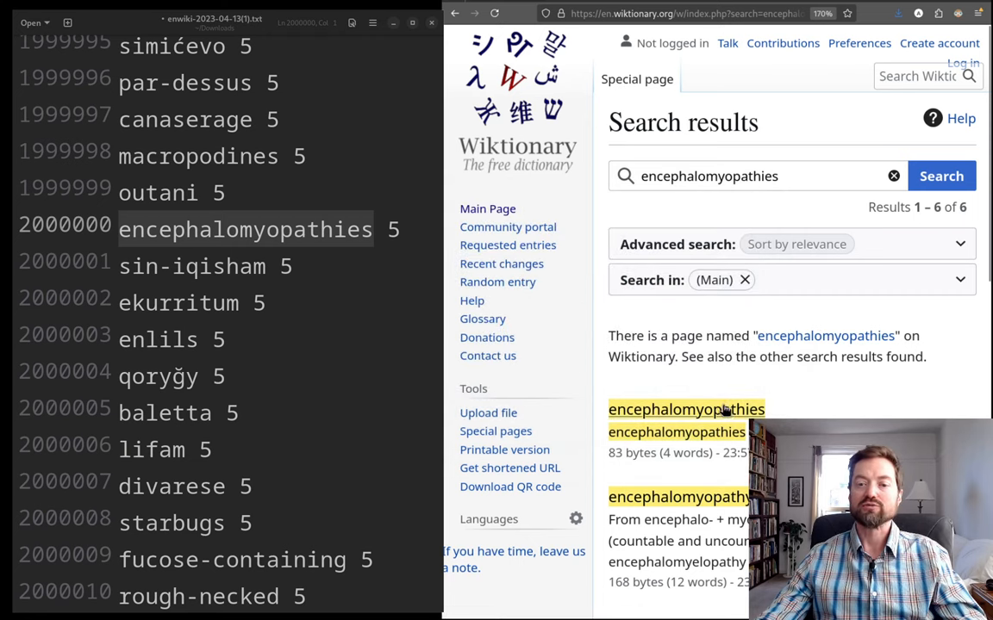
pyautogui.click(686, 409)
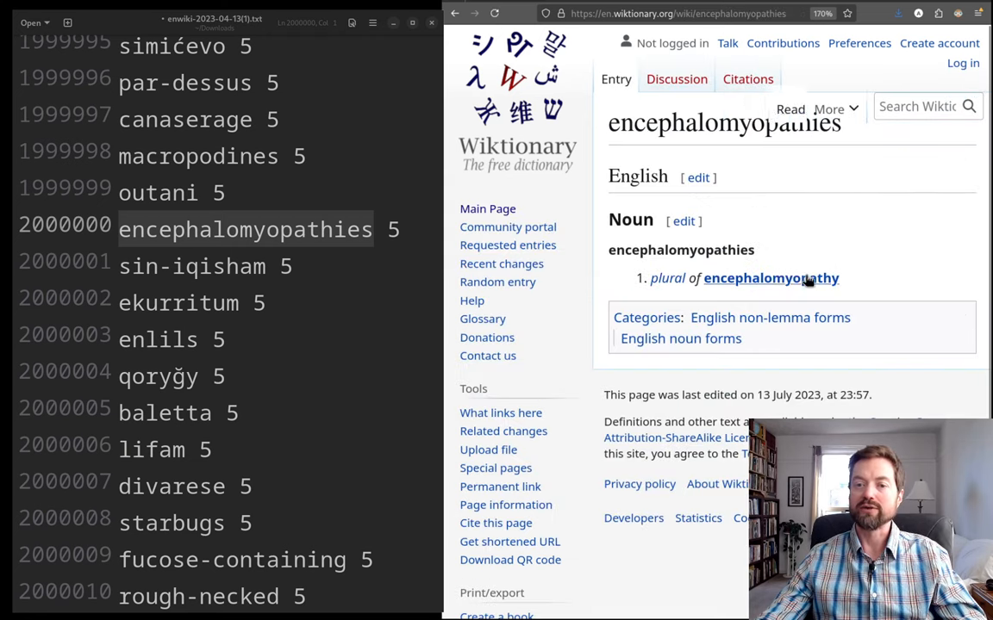
pyautogui.moveTo(770, 278)
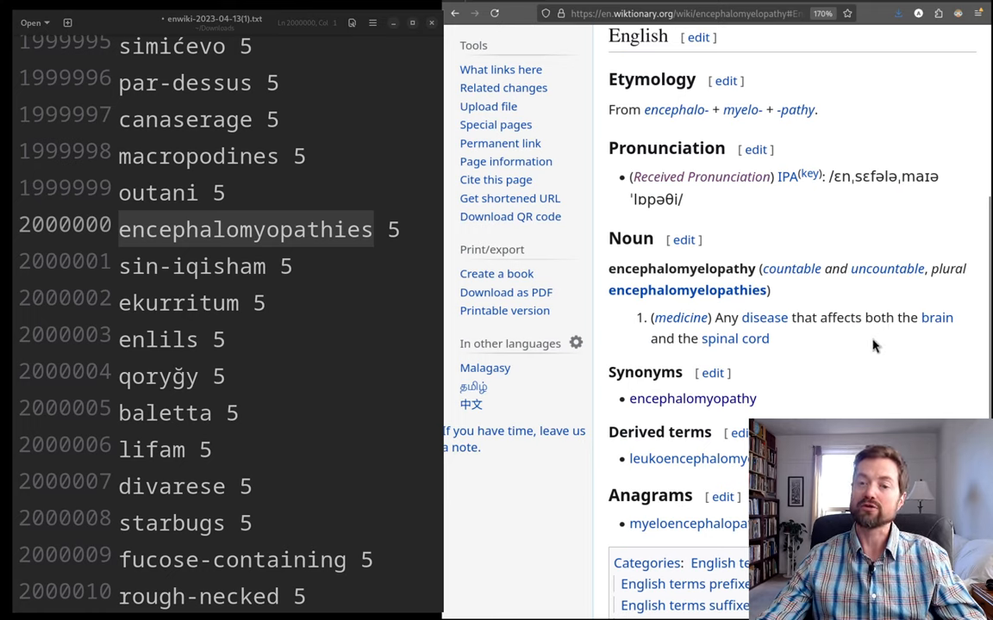
pyautogui.moveTo(792, 348)
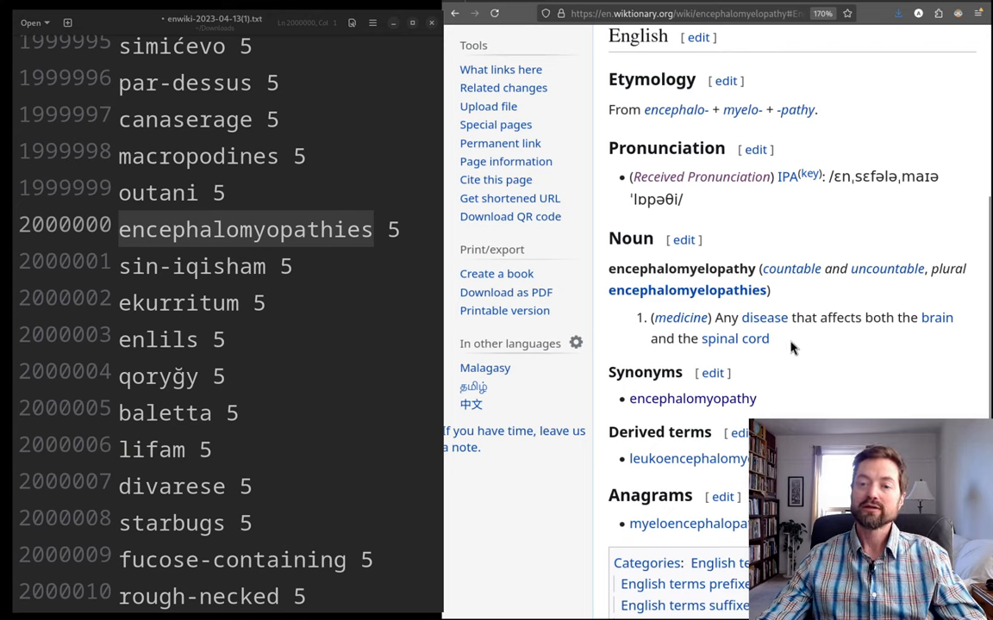
pyautogui.moveTo(737, 135)
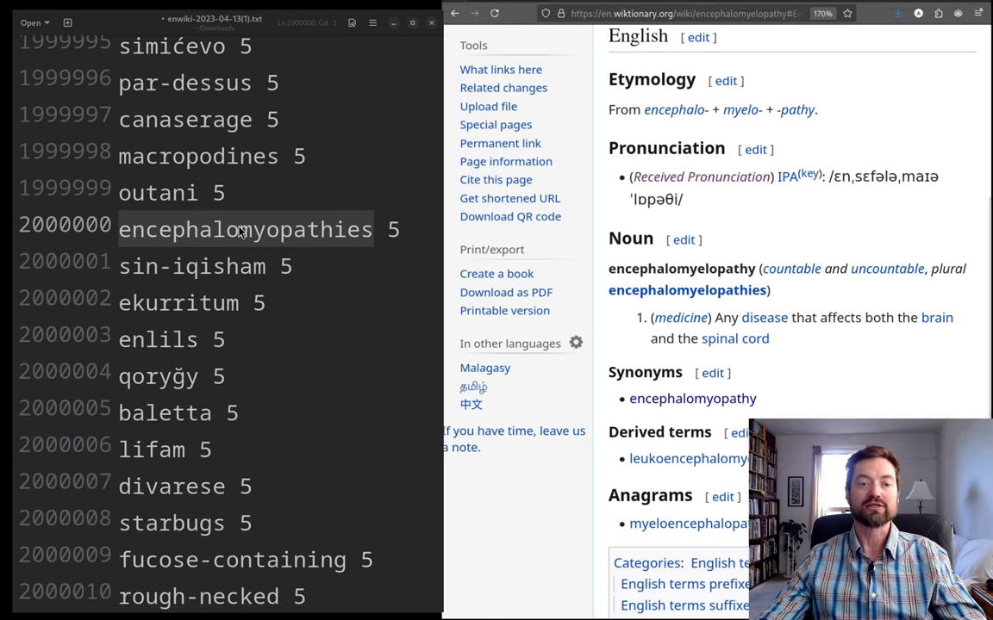
pyautogui.doubleClick(258, 230)
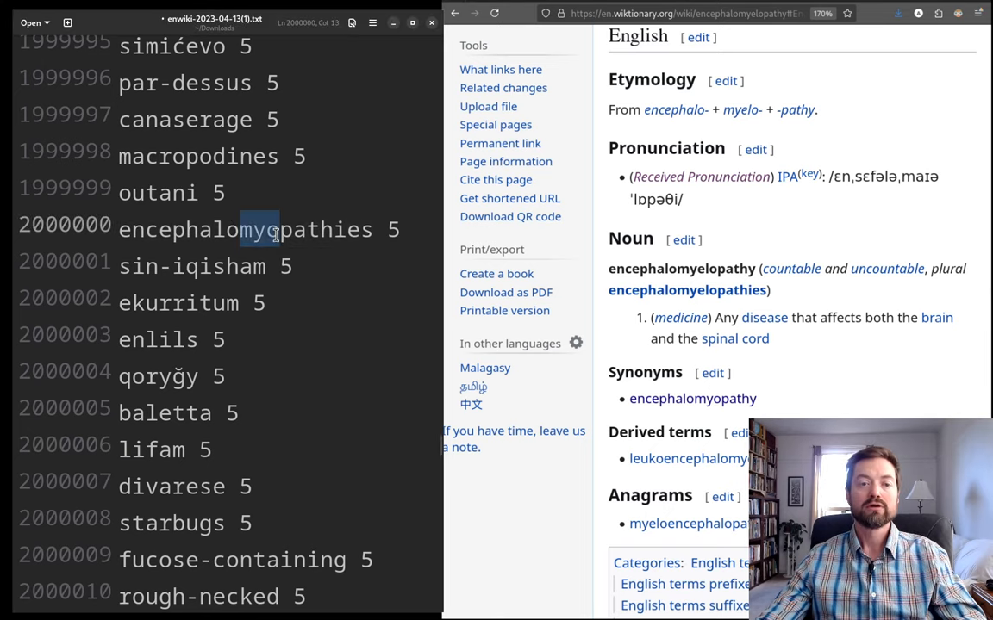
pyautogui.moveTo(741, 110)
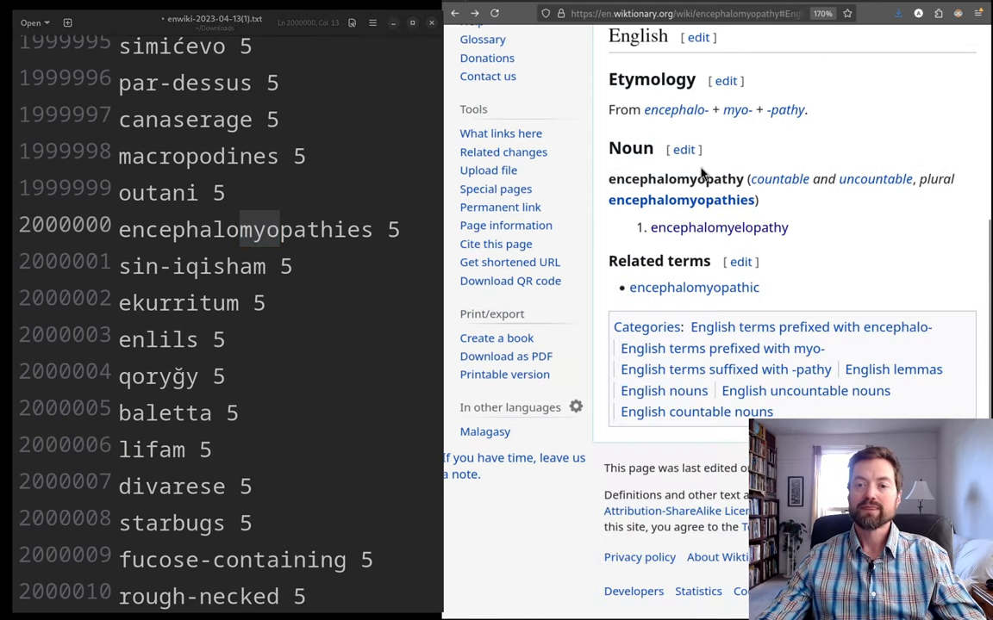
pyautogui.moveTo(785, 110)
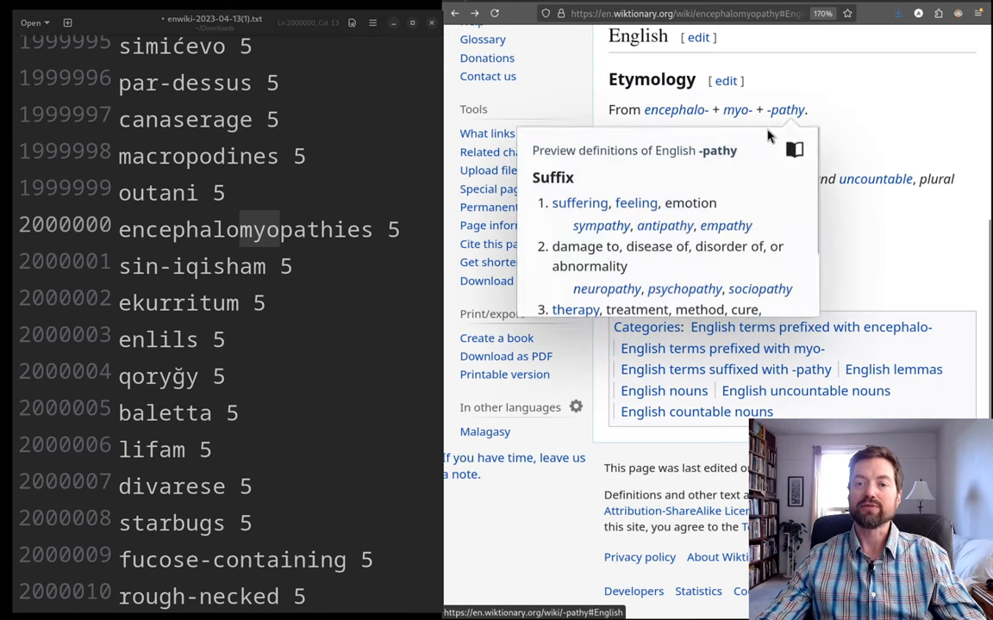
pyautogui.moveTo(601, 10)
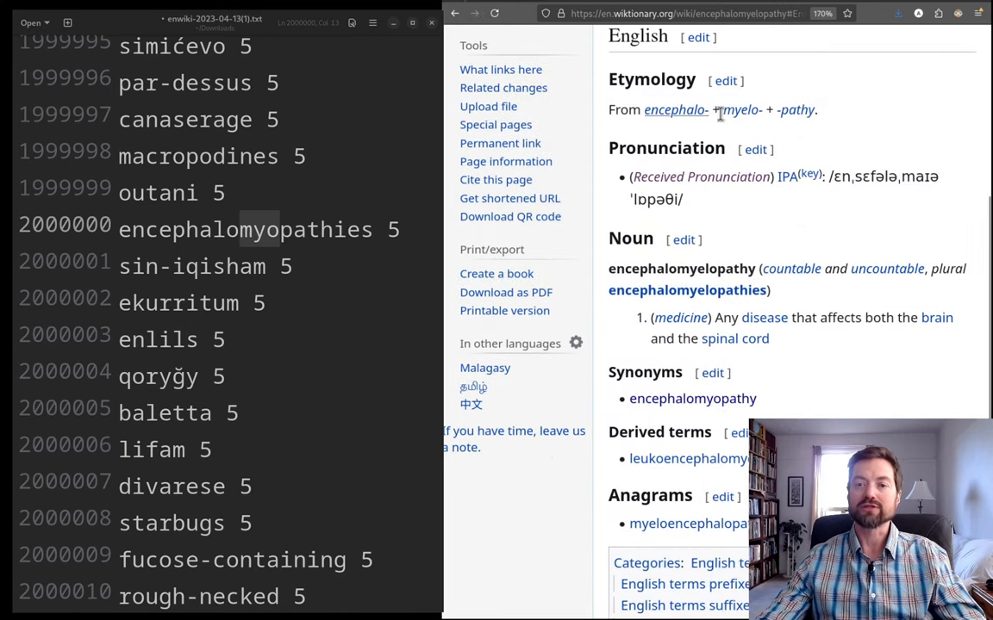
pyautogui.click(742, 109)
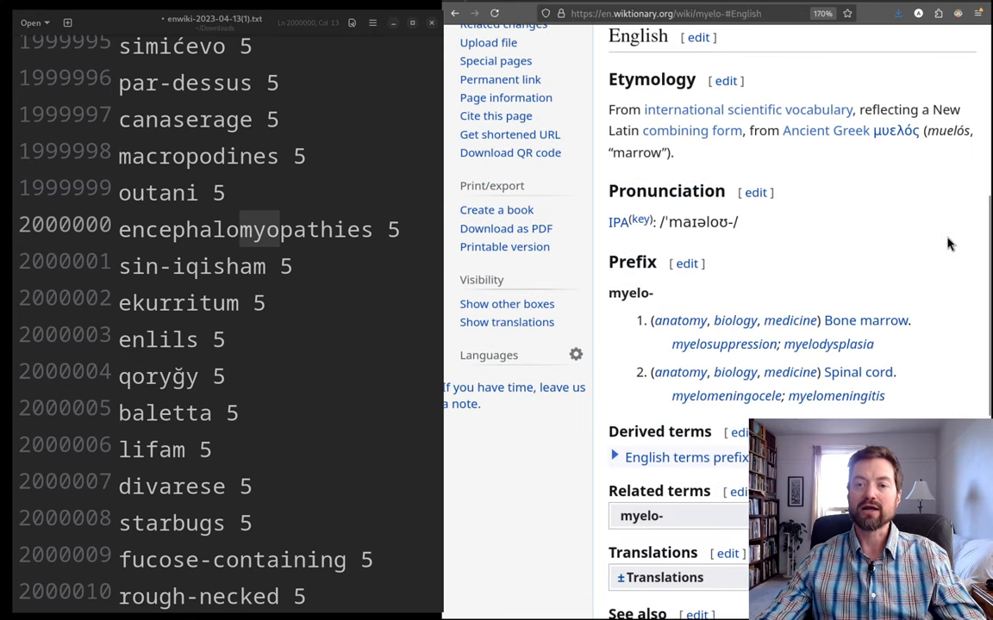
pyautogui.moveTo(657, 146)
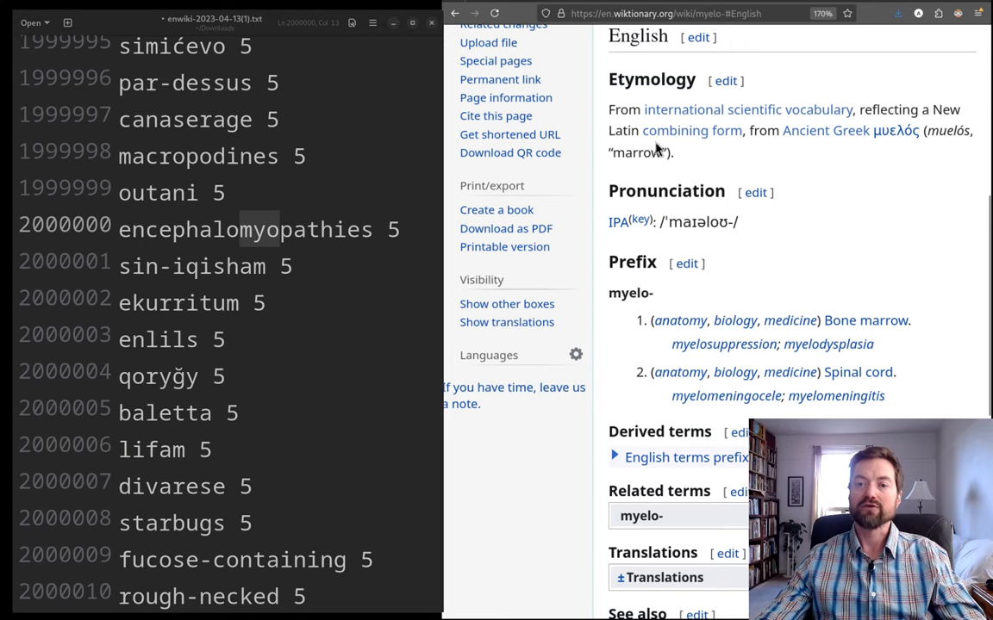
pyautogui.moveTo(619, 152)
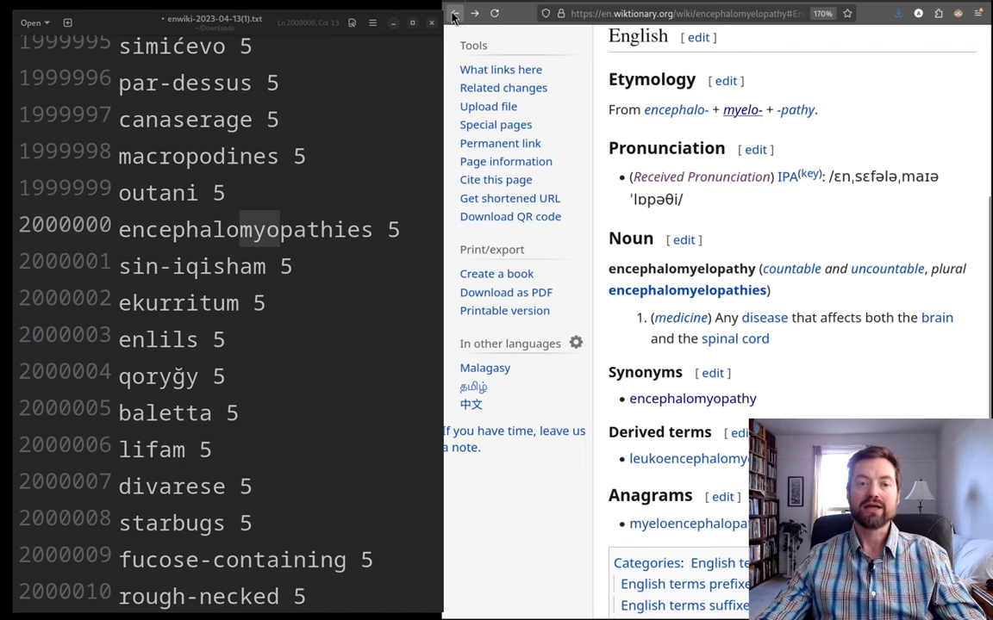
pyautogui.moveTo(938, 395)
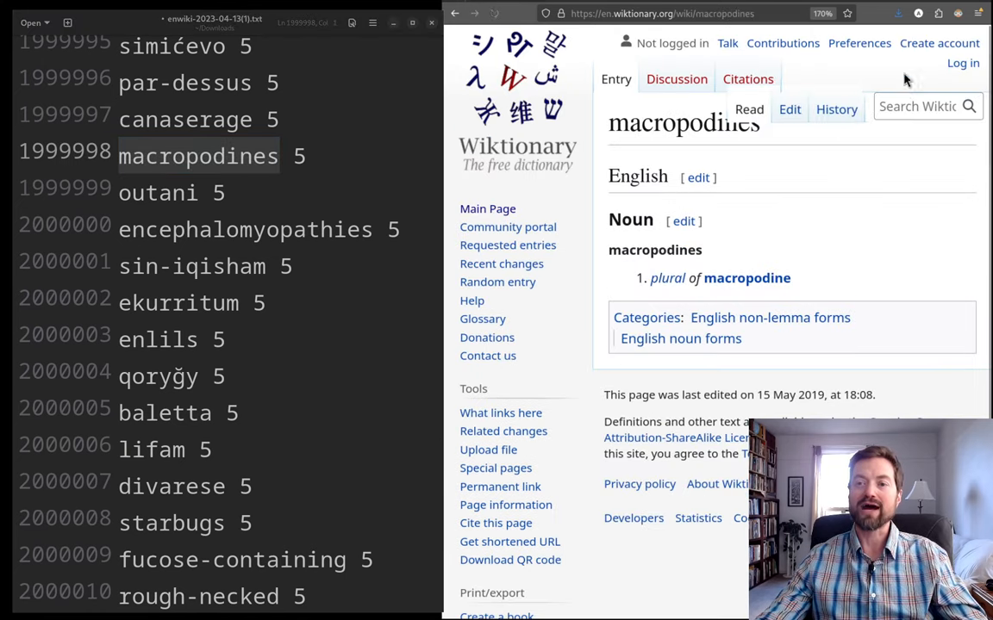
# - Open the singular 'macropodine' entry from macropodines, then return to the word list
pyautogui.click(746, 277)
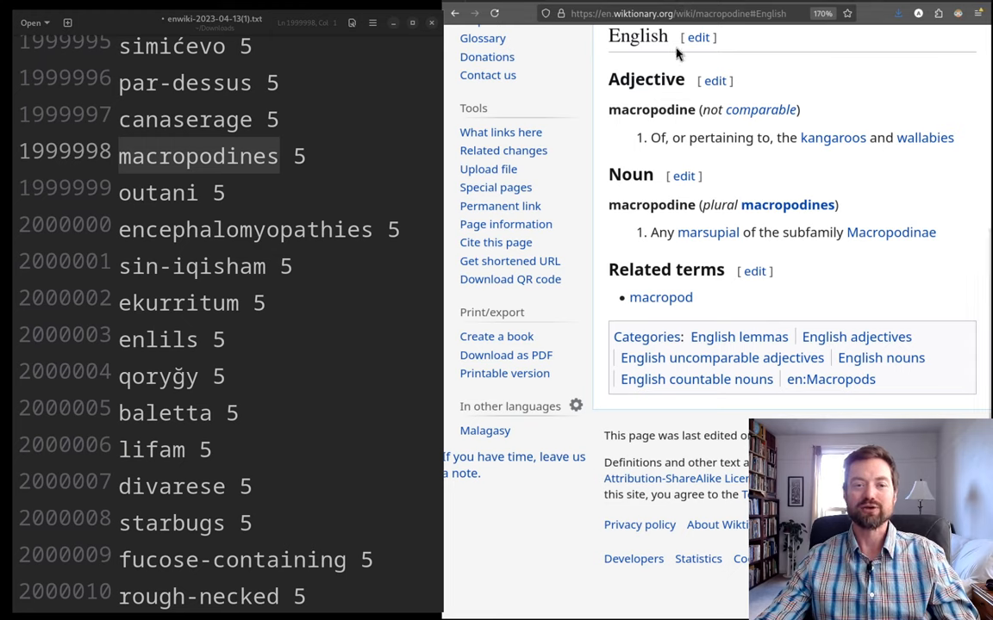
pyautogui.moveTo(858, 168)
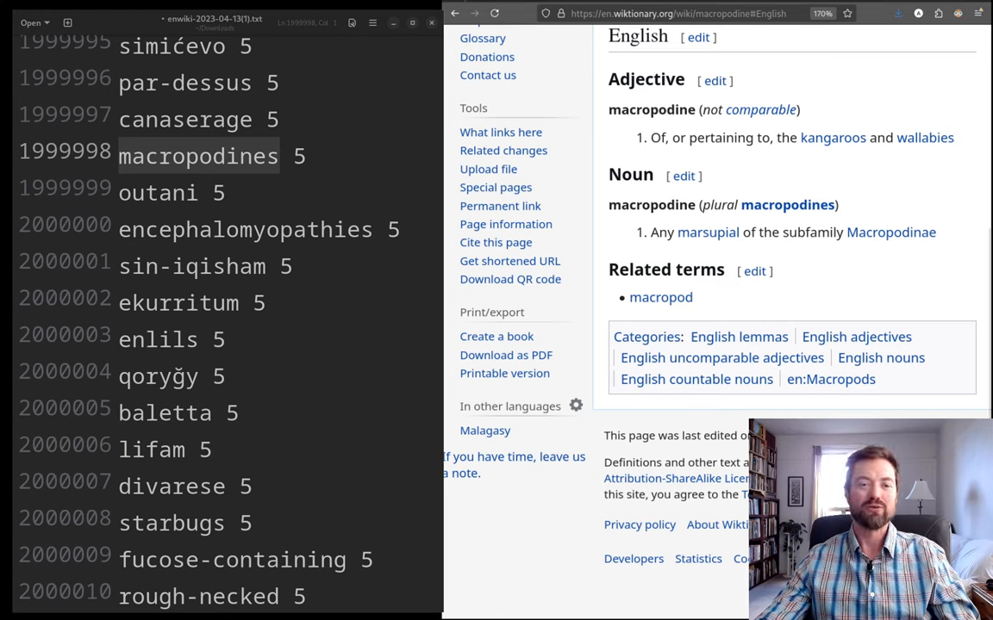
pyautogui.doubleClick(197, 156)
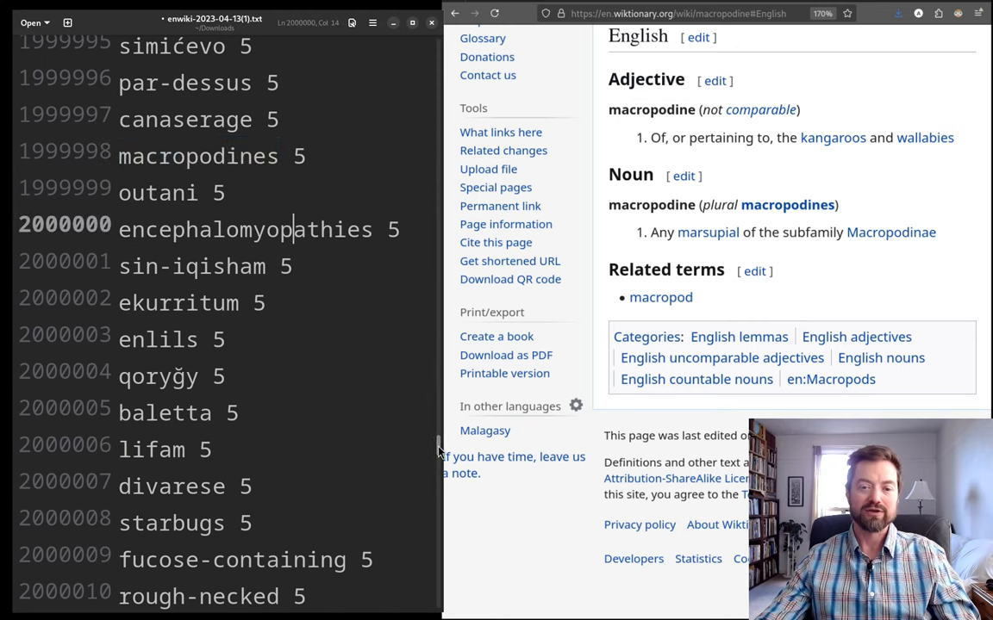
# - Scroll the word list to its last entry, rank 2765377 'li-fo', and select kimely
pyautogui.scroll(-3)
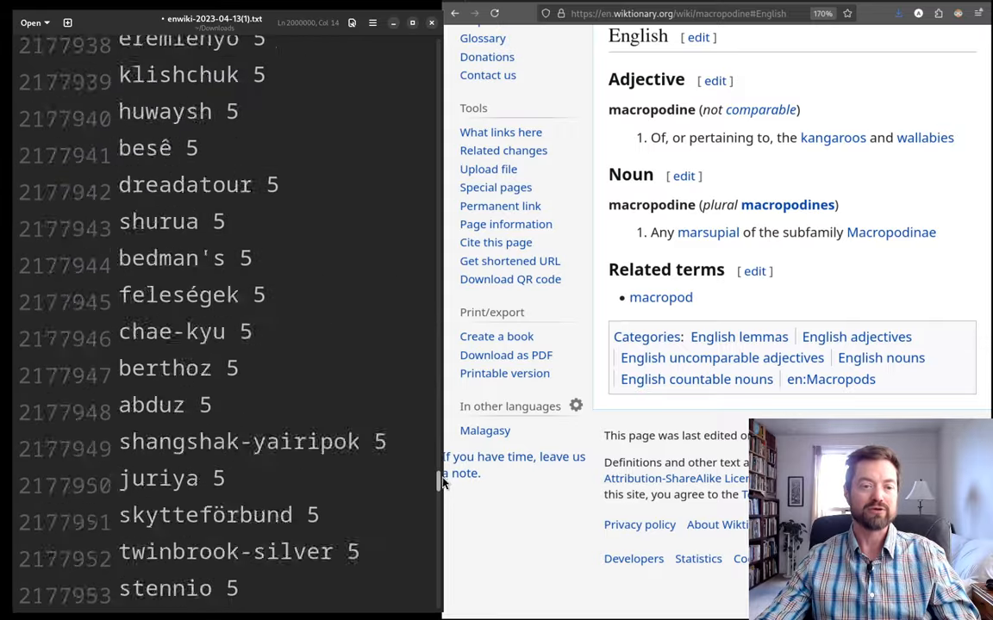
pyautogui.scroll(-3)
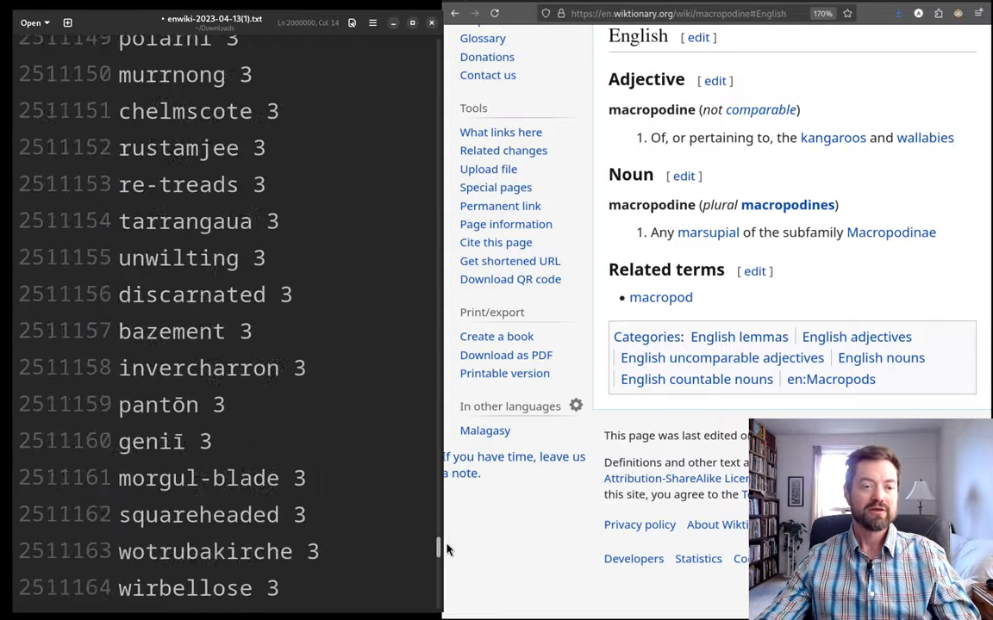
pyautogui.scroll(-3)
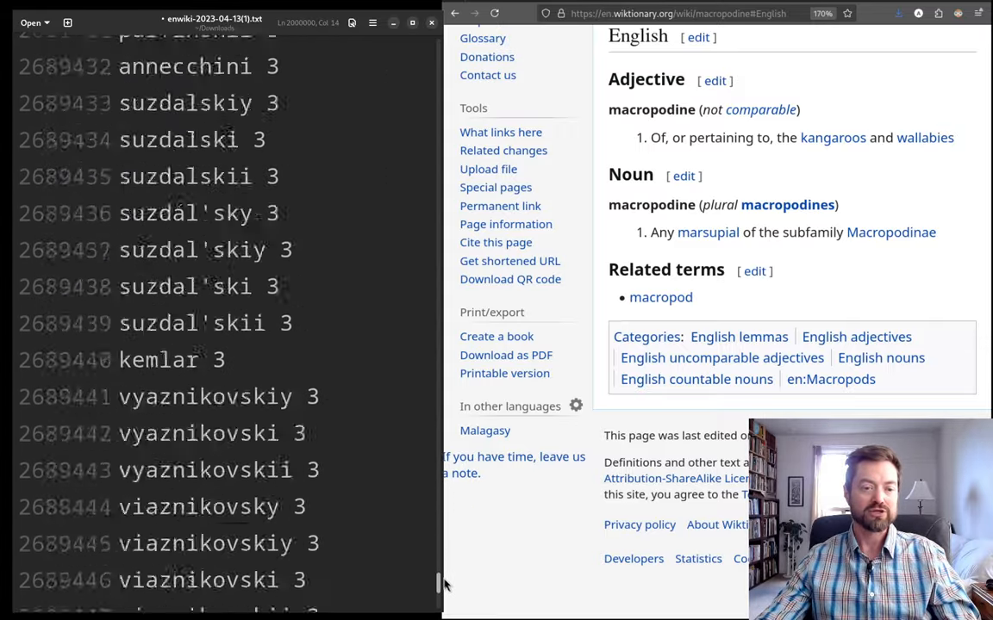
pyautogui.scroll(-3)
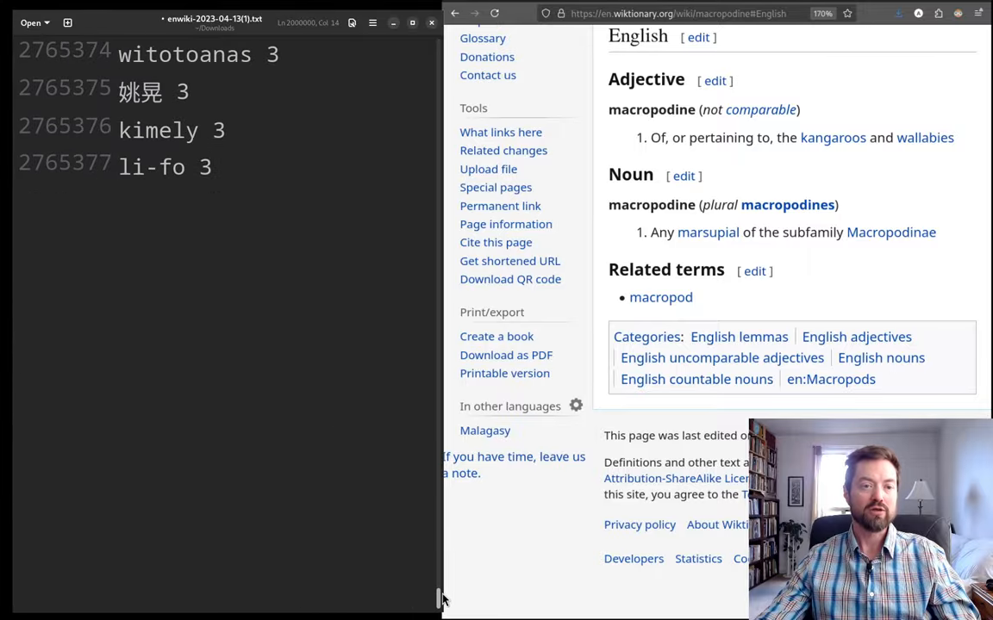
pyautogui.click(164, 167)
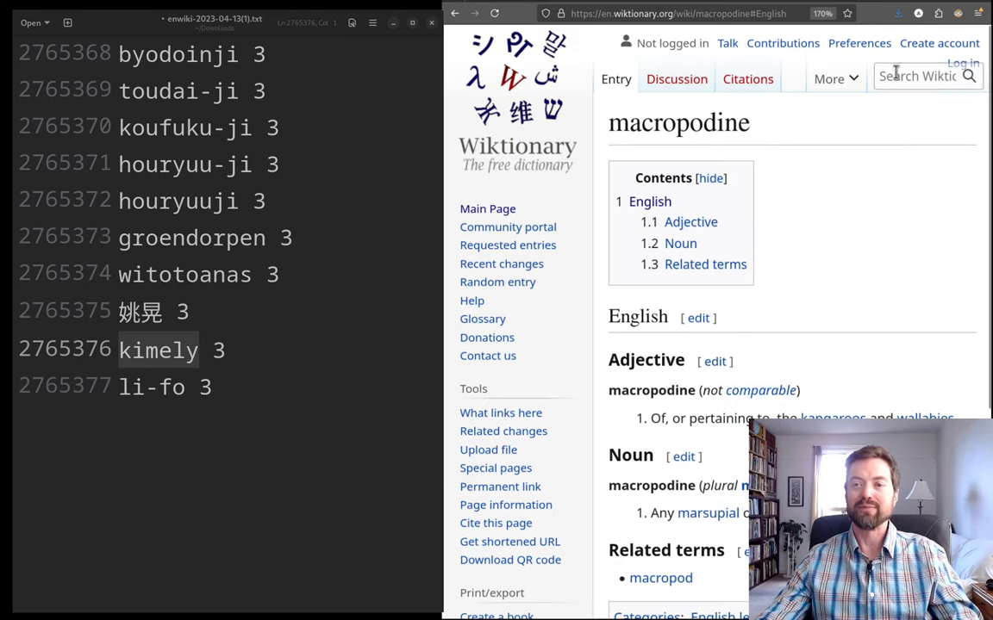
# - Search Wiktionary for 'kimely' and browse the 186 results such as kime and Kimes
pyautogui.write('kimely')
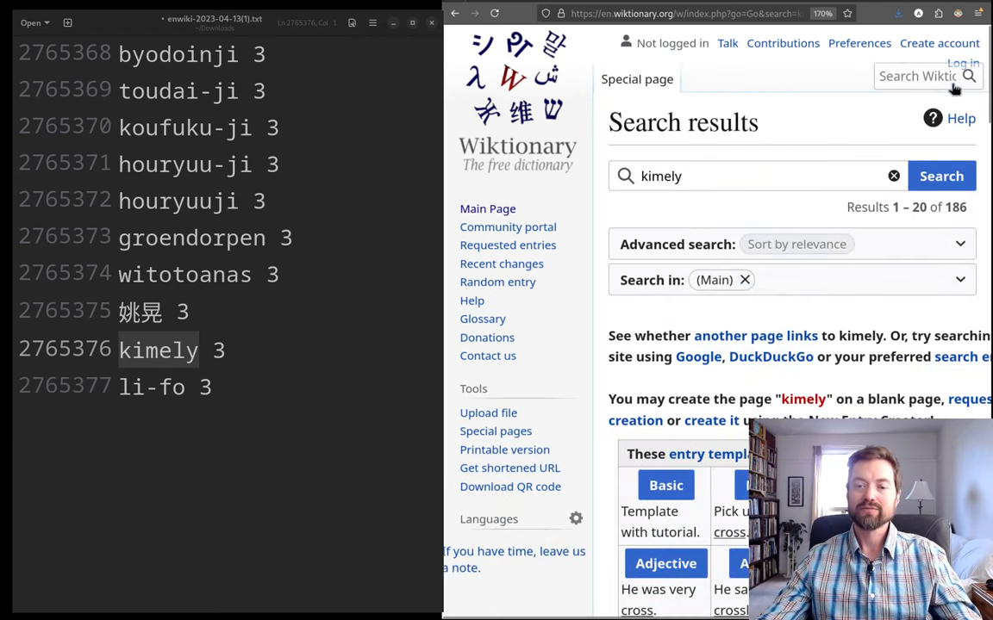
pyautogui.scroll(-3)
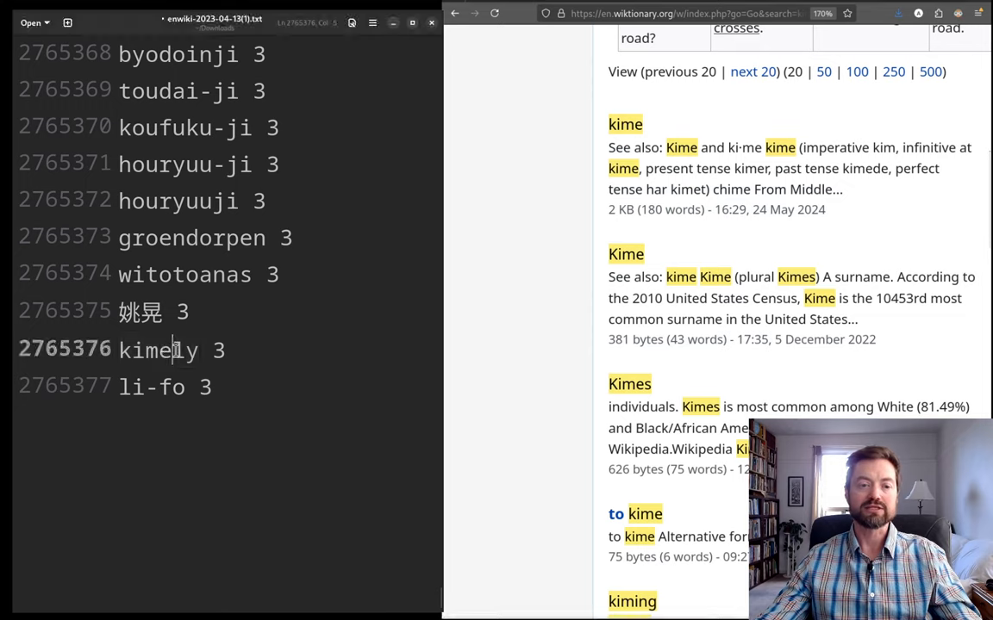
pyautogui.moveTo(175, 350); pyautogui.dragTo(196, 349)
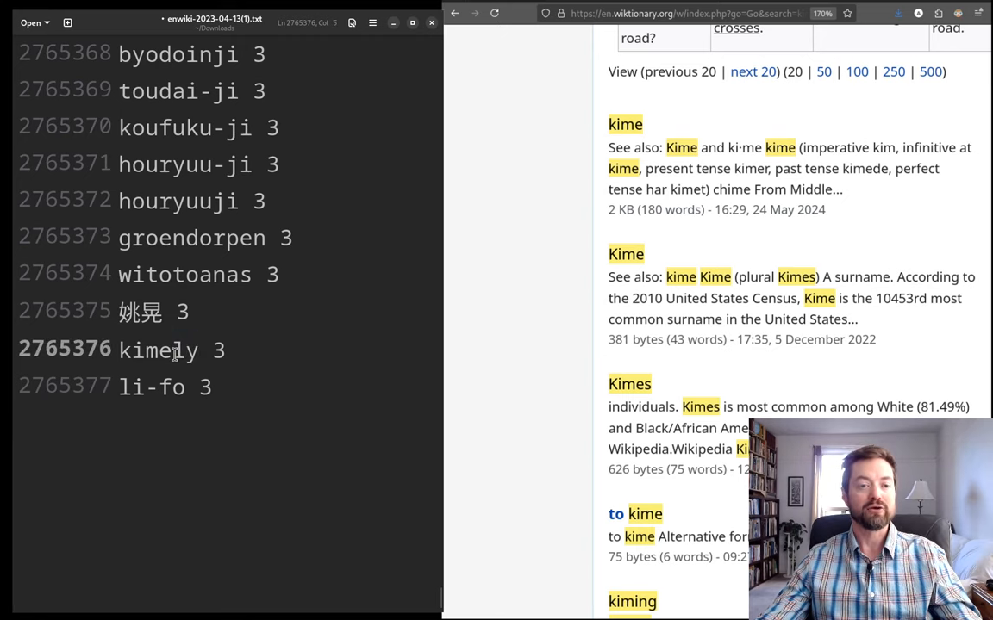
pyautogui.doubleClick(145, 350)
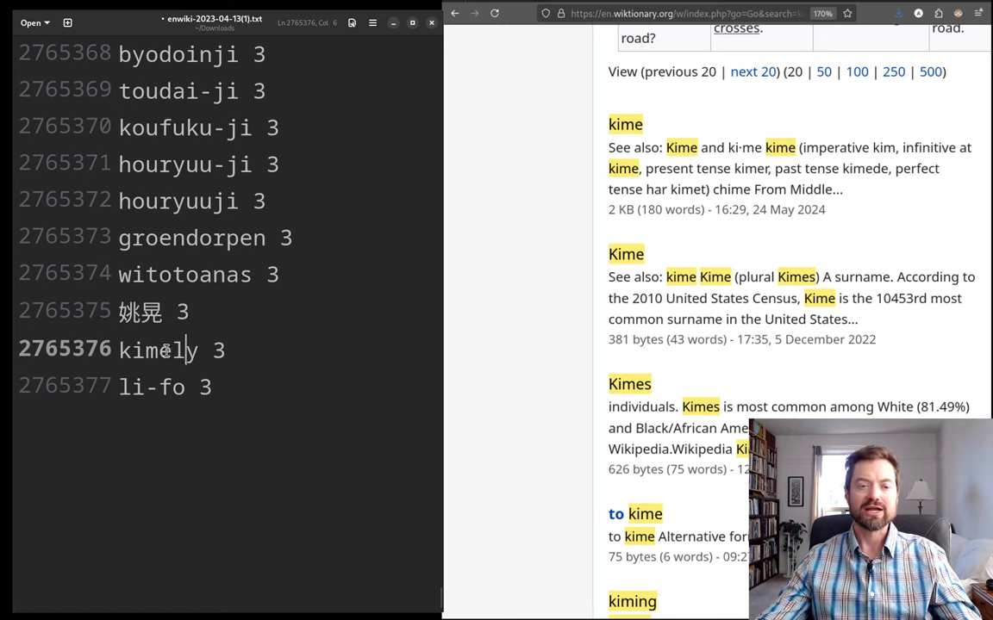
pyautogui.doubleClick(143, 350)
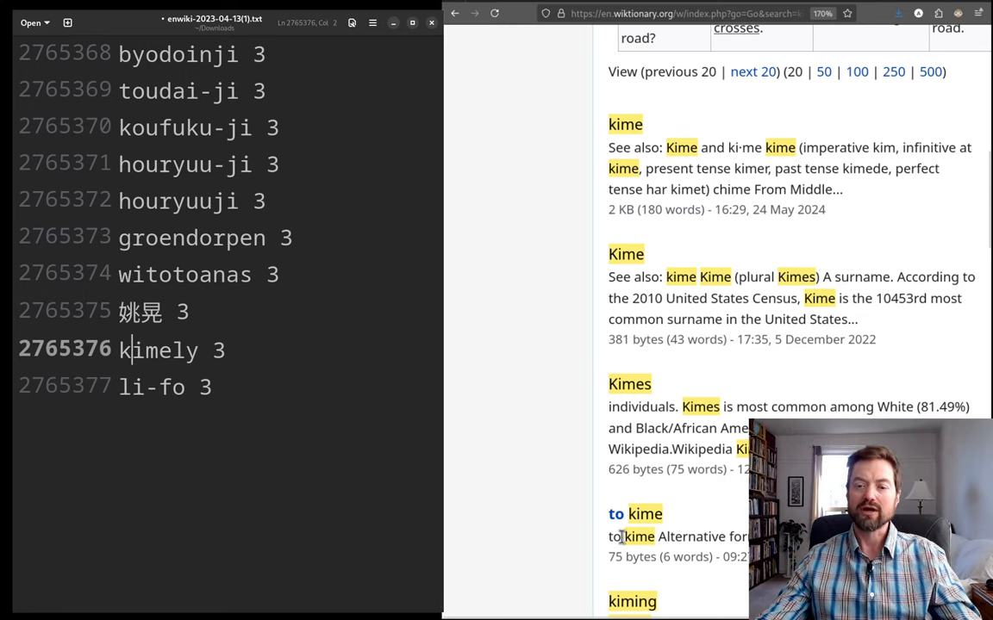
pyautogui.moveTo(635, 514)
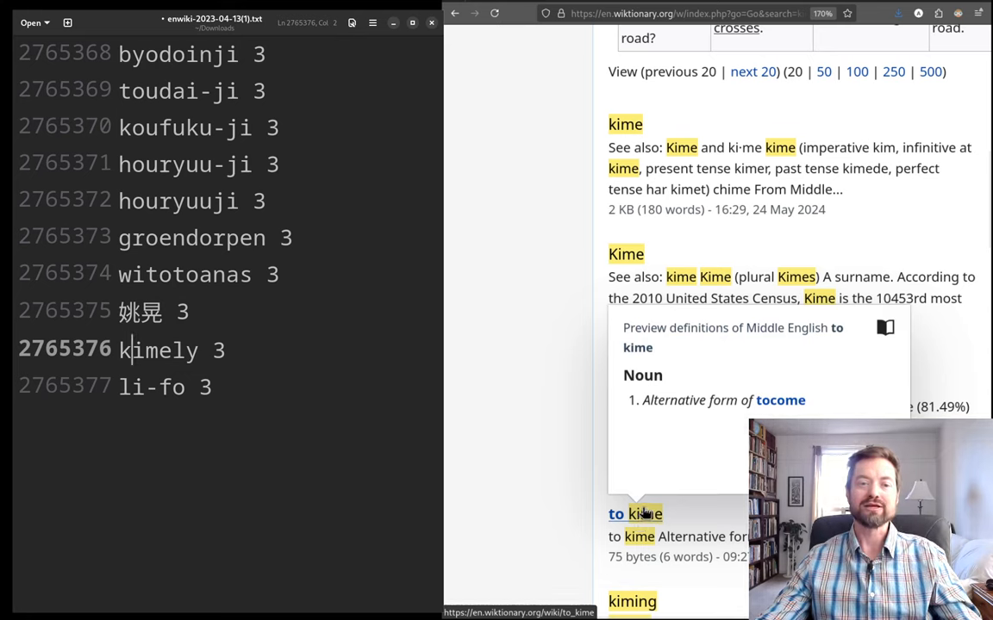
pyautogui.moveTo(629, 125)
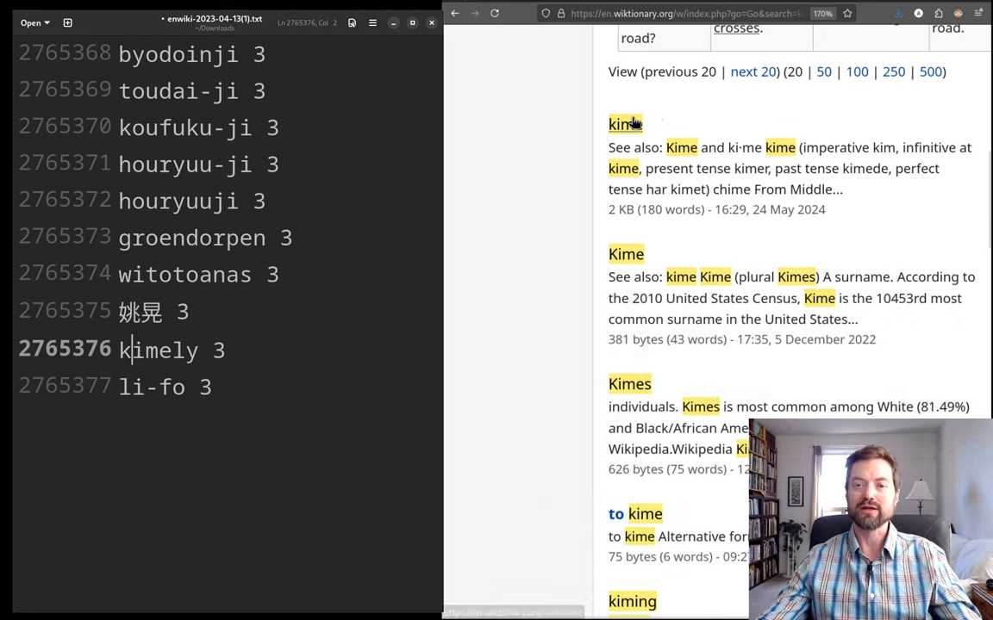
pyautogui.moveTo(623, 124)
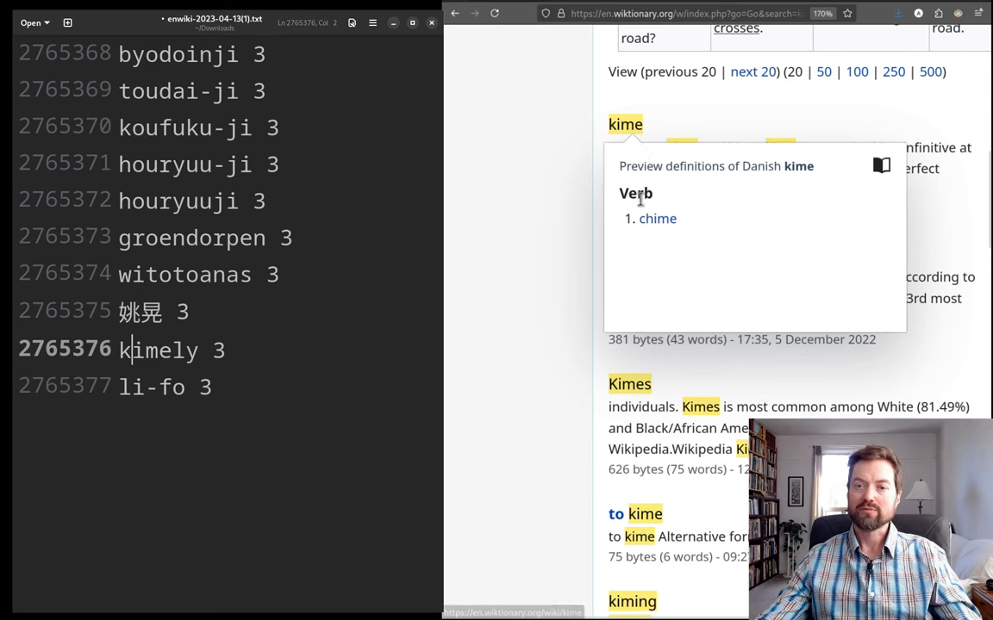
pyautogui.moveTo(537, 201)
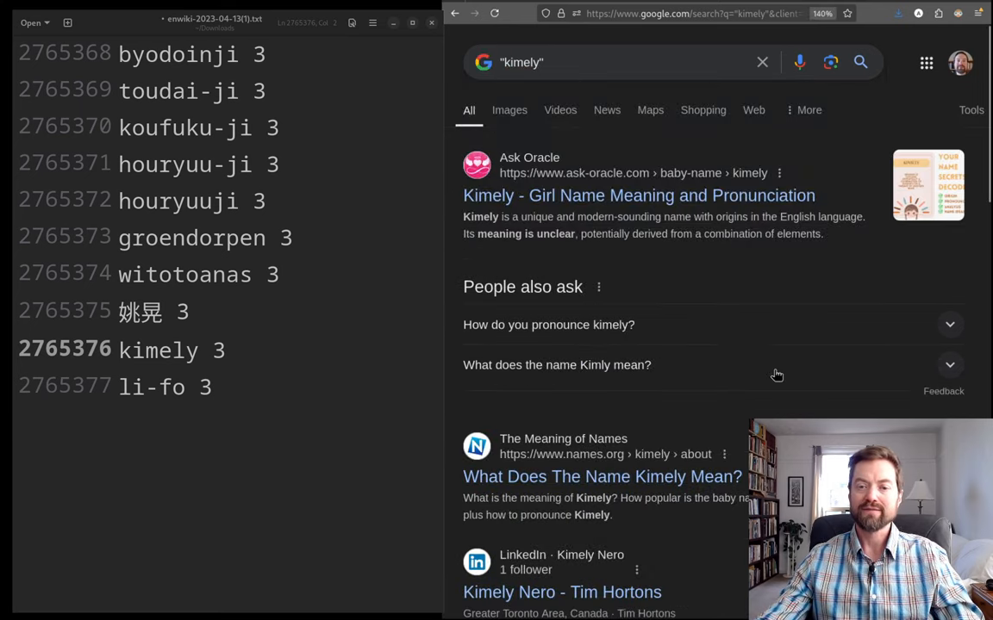
# - Scroll Google's exact-match results for 'kimely', led by baby-name pages
pyautogui.scroll(-3)
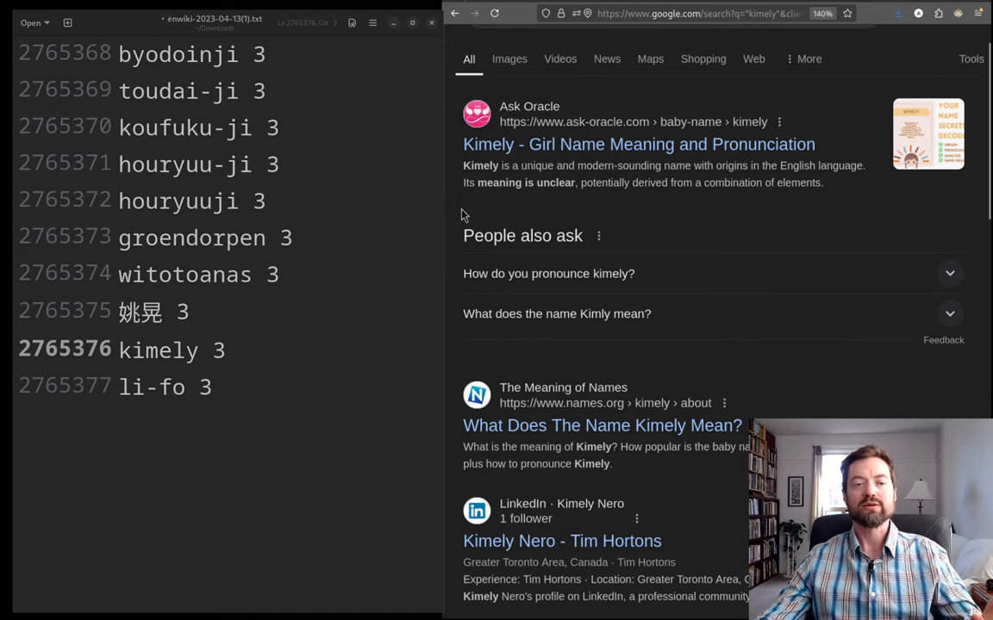
pyautogui.moveTo(280, 311)
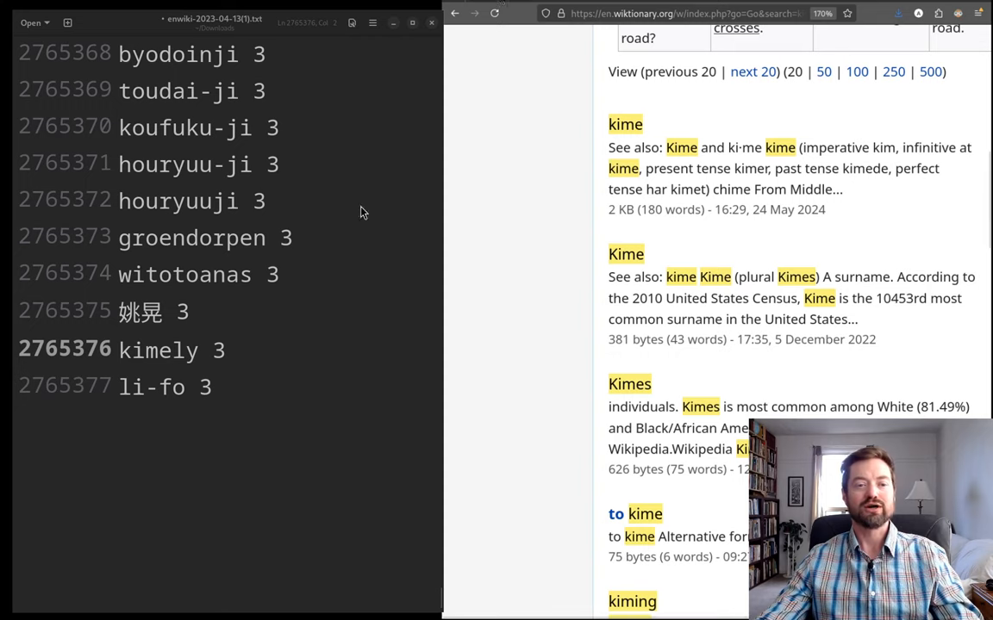
# - Select 姚晃 at rank 2765375 and view its single Wiktionary result, the 廣 entry
pyautogui.doubleClick(139, 312)
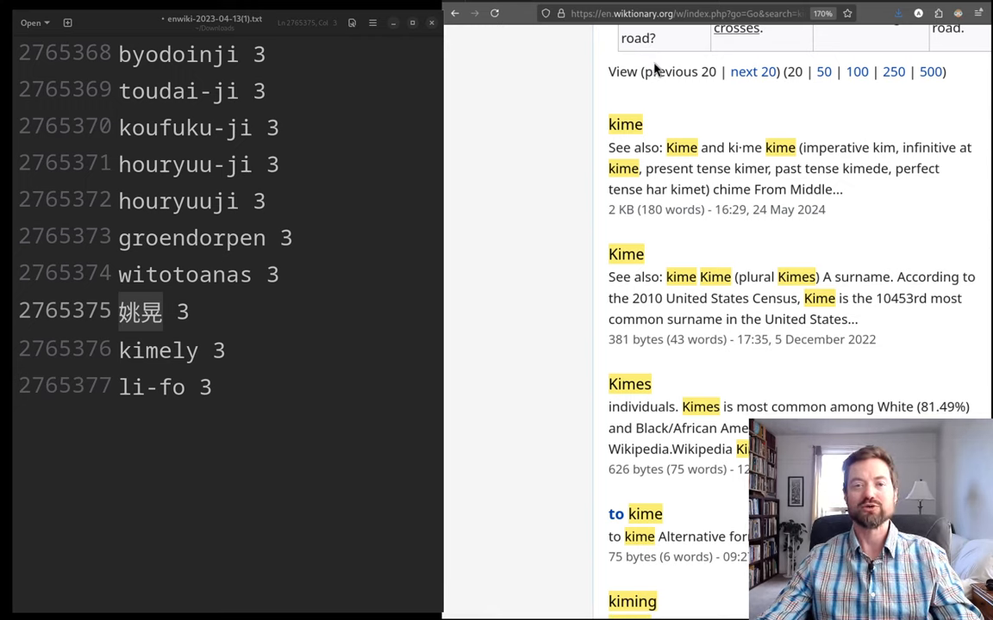
pyautogui.doubleClick(140, 311)
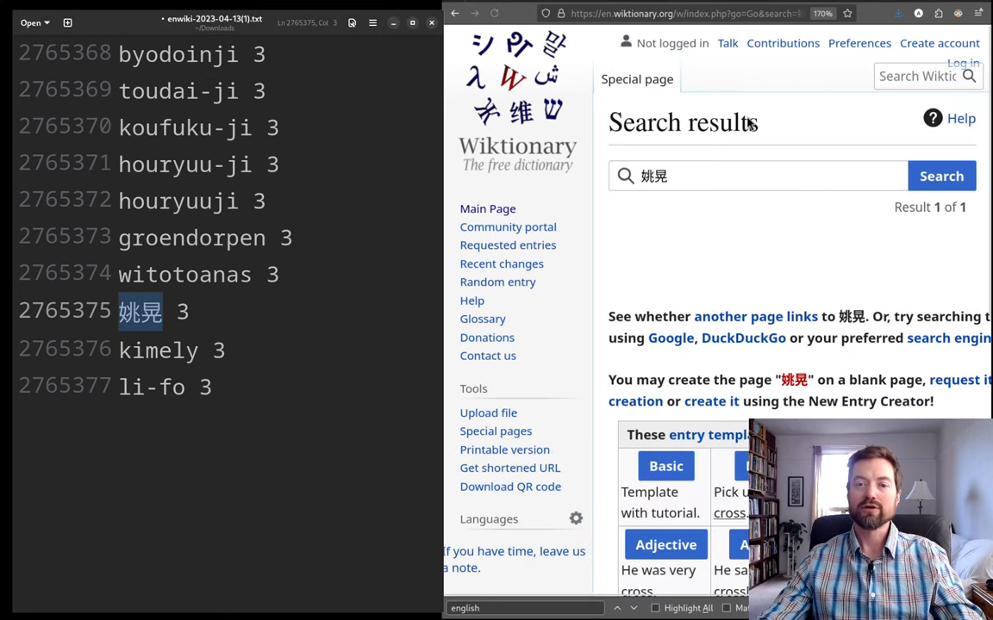
pyautogui.scroll(-3)
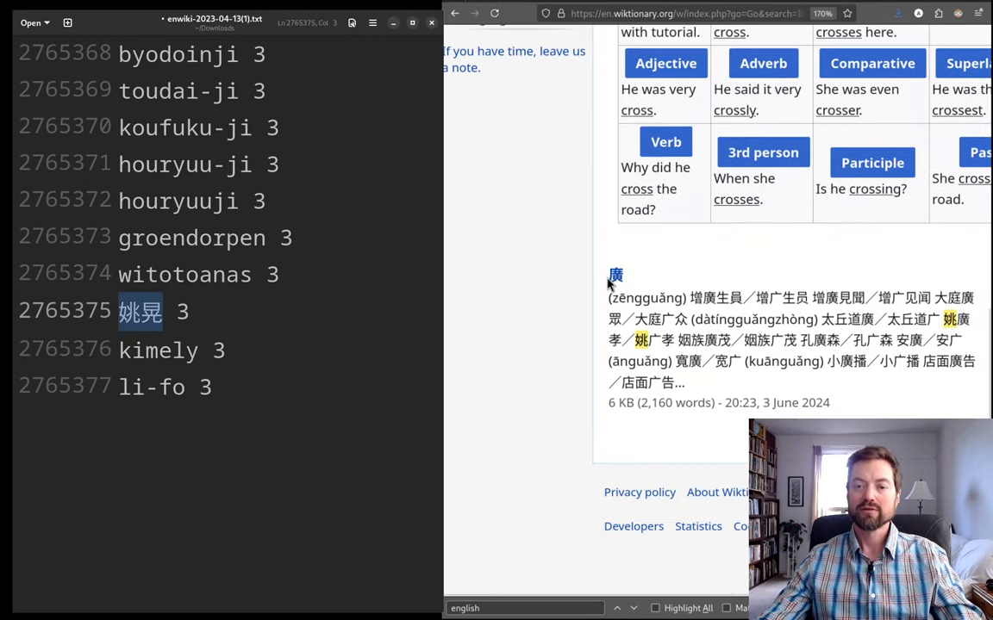
pyautogui.moveTo(707, 284)
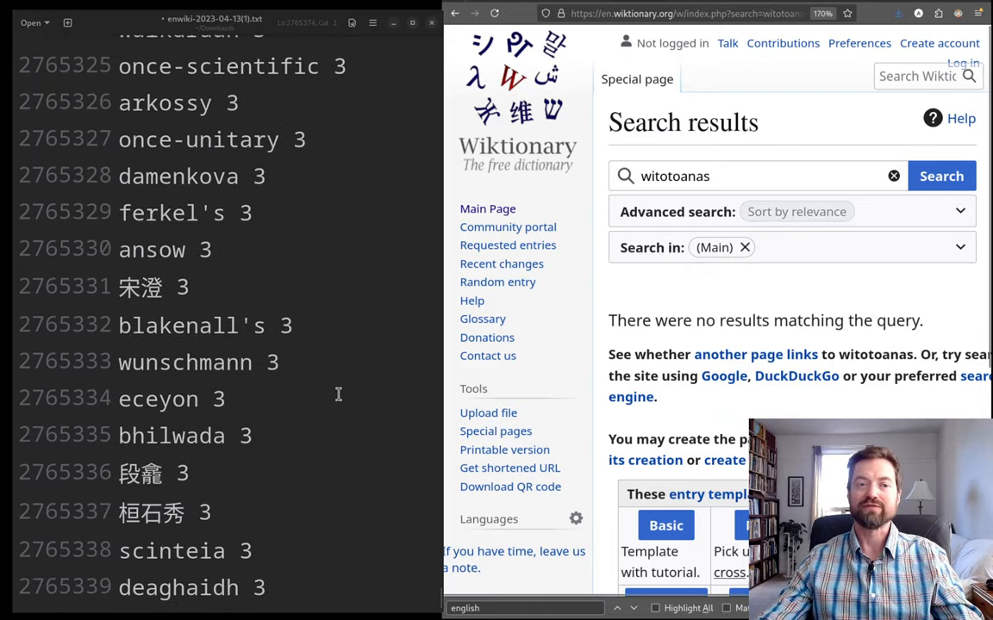
# - Scroll the 'witotoanas' Wiktionary search page showing no matching results
pyautogui.scroll(-3)
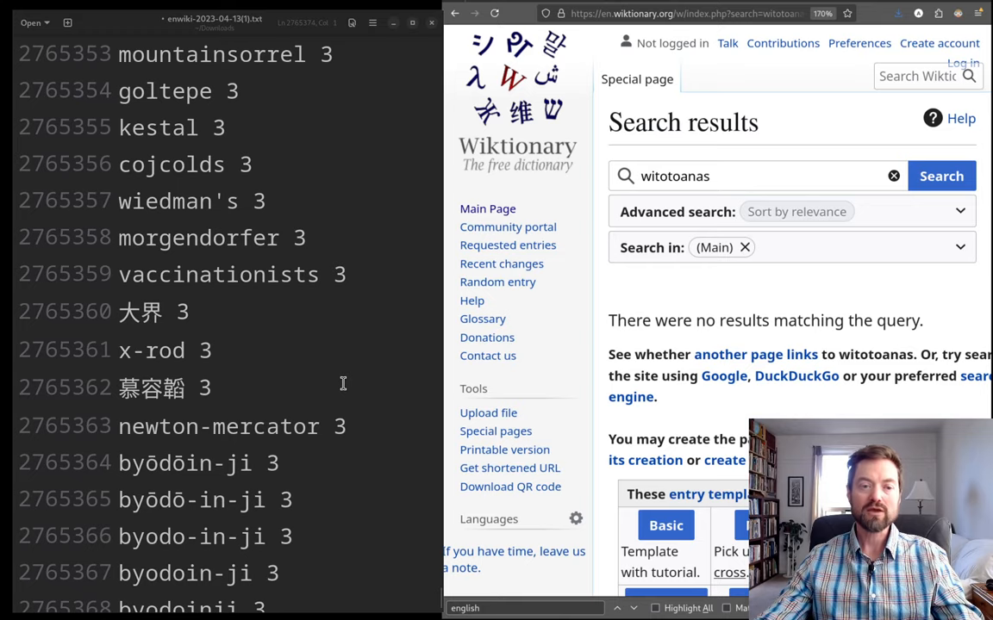